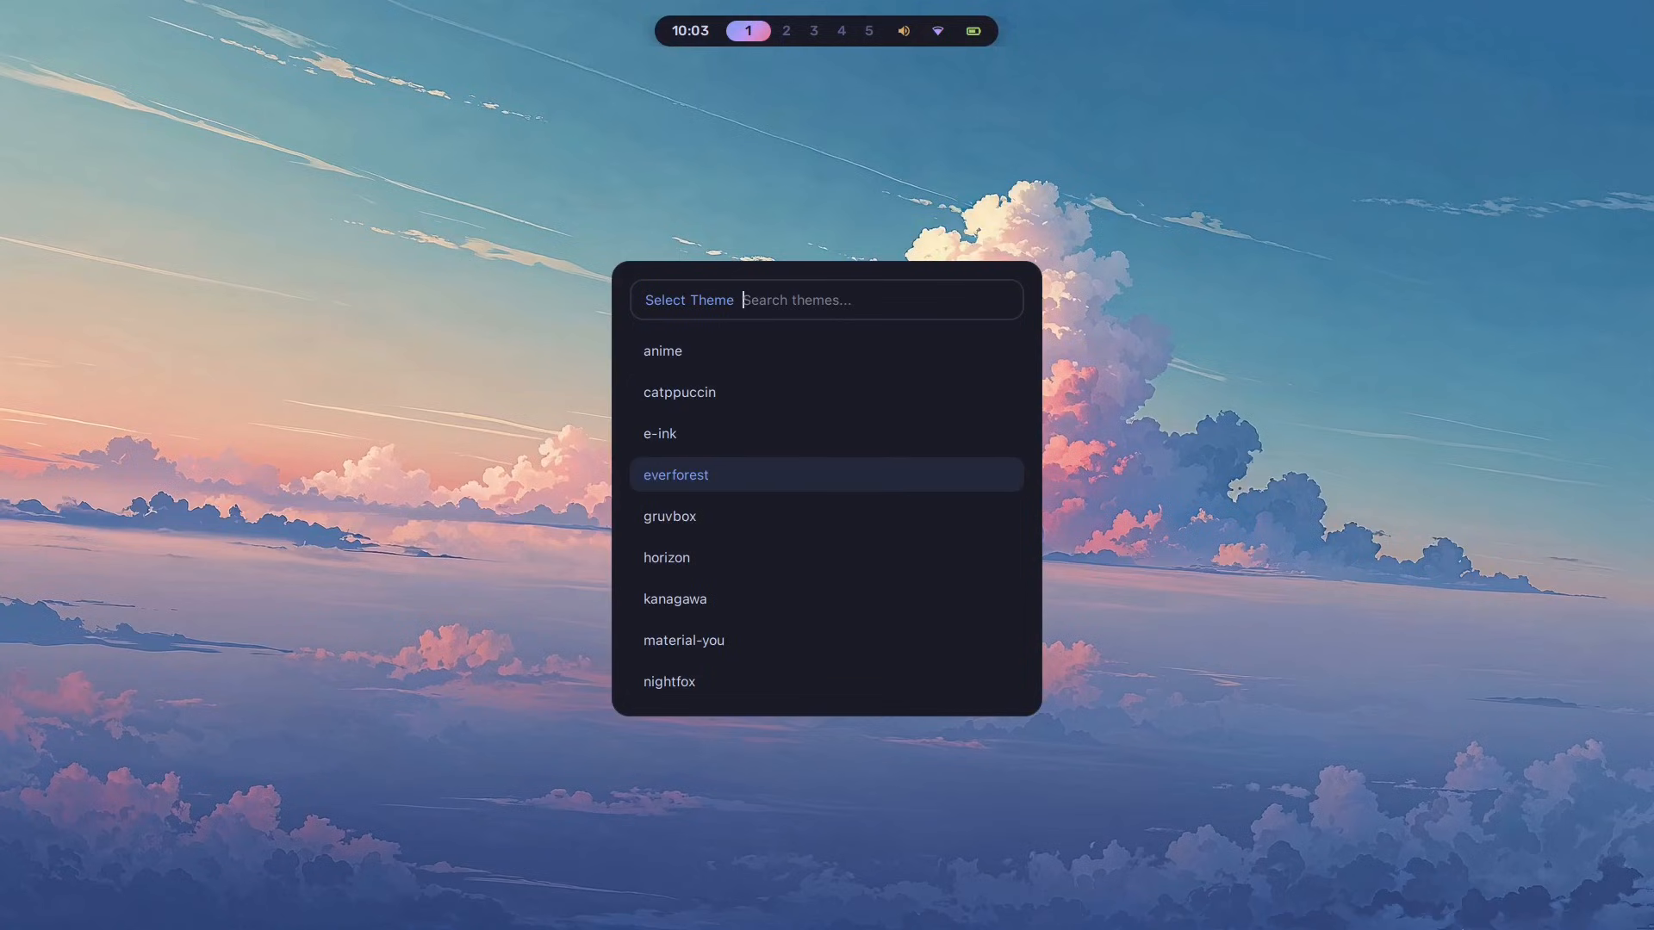
- Apply the everforest theme with beach_1.png wallpaper, then return to the anime theme
{"action": "left_click", "coordinate": [675, 476]}
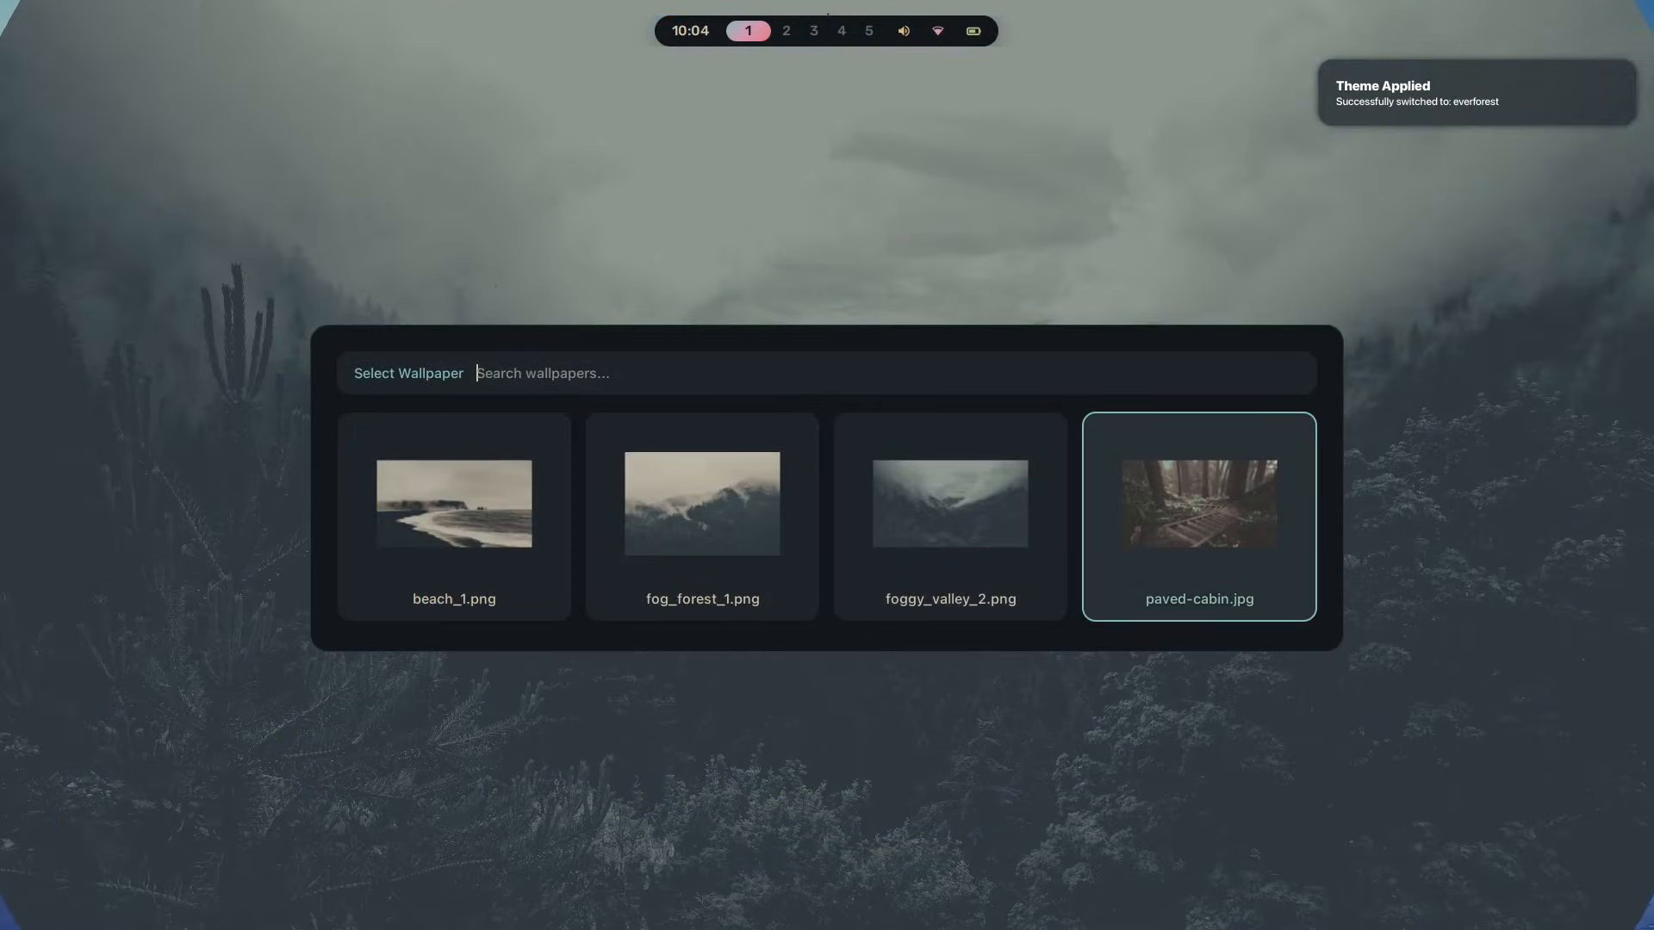
{"action": "left_click", "coordinate": [453, 506]}
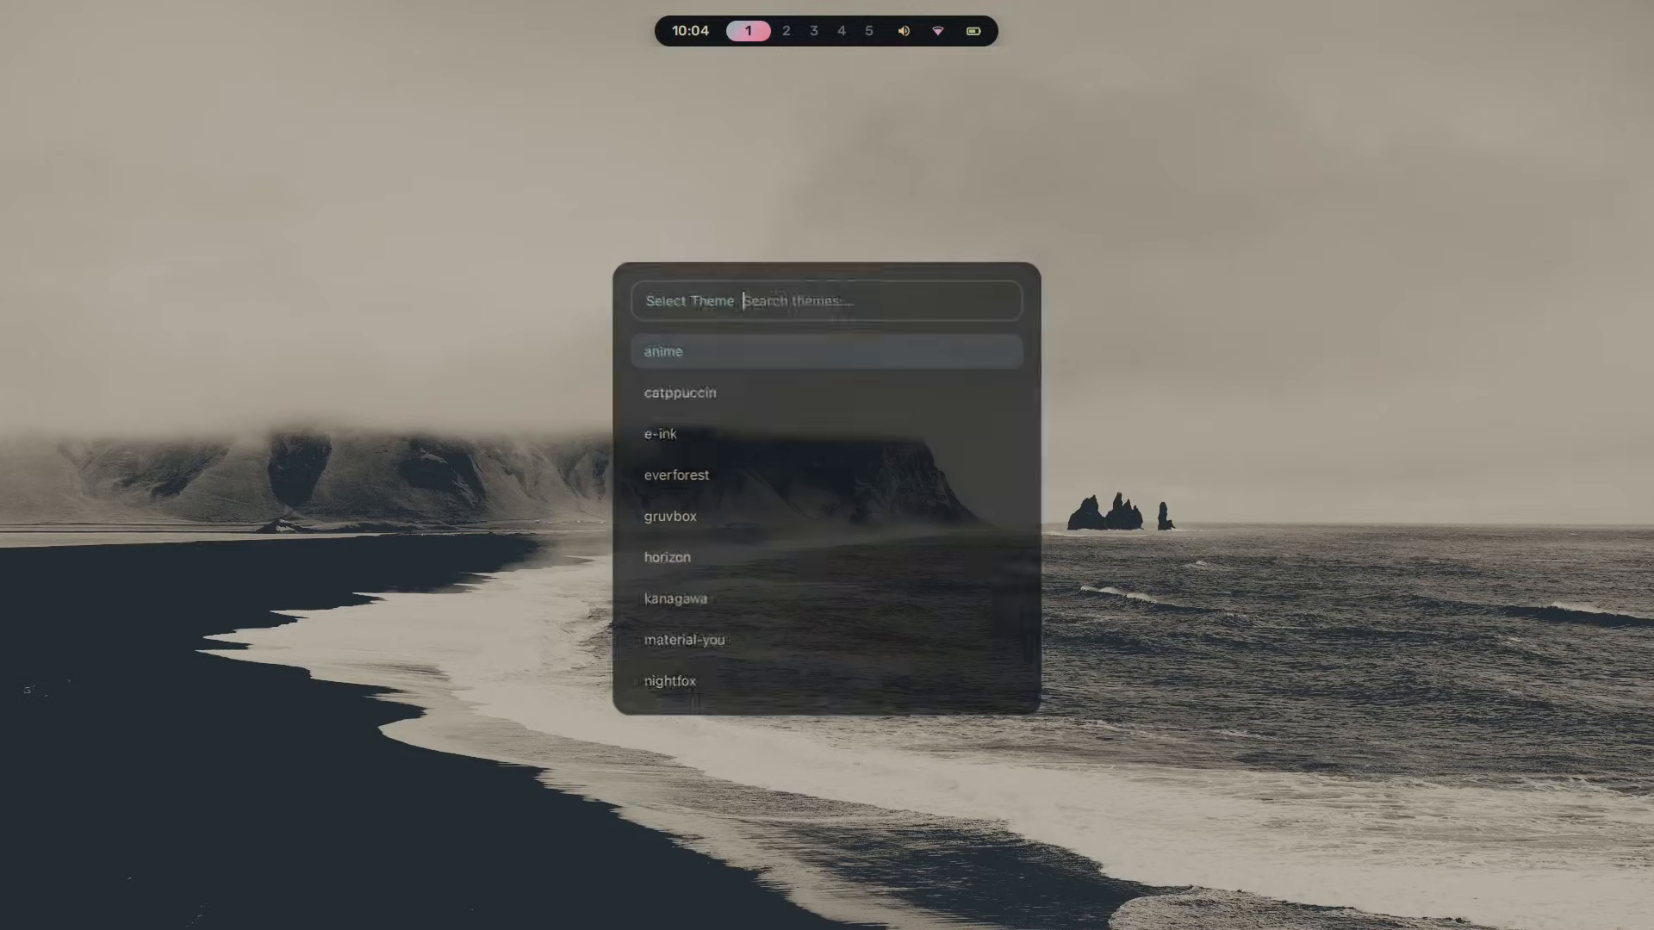
{"action": "left_click", "coordinate": [661, 351]}
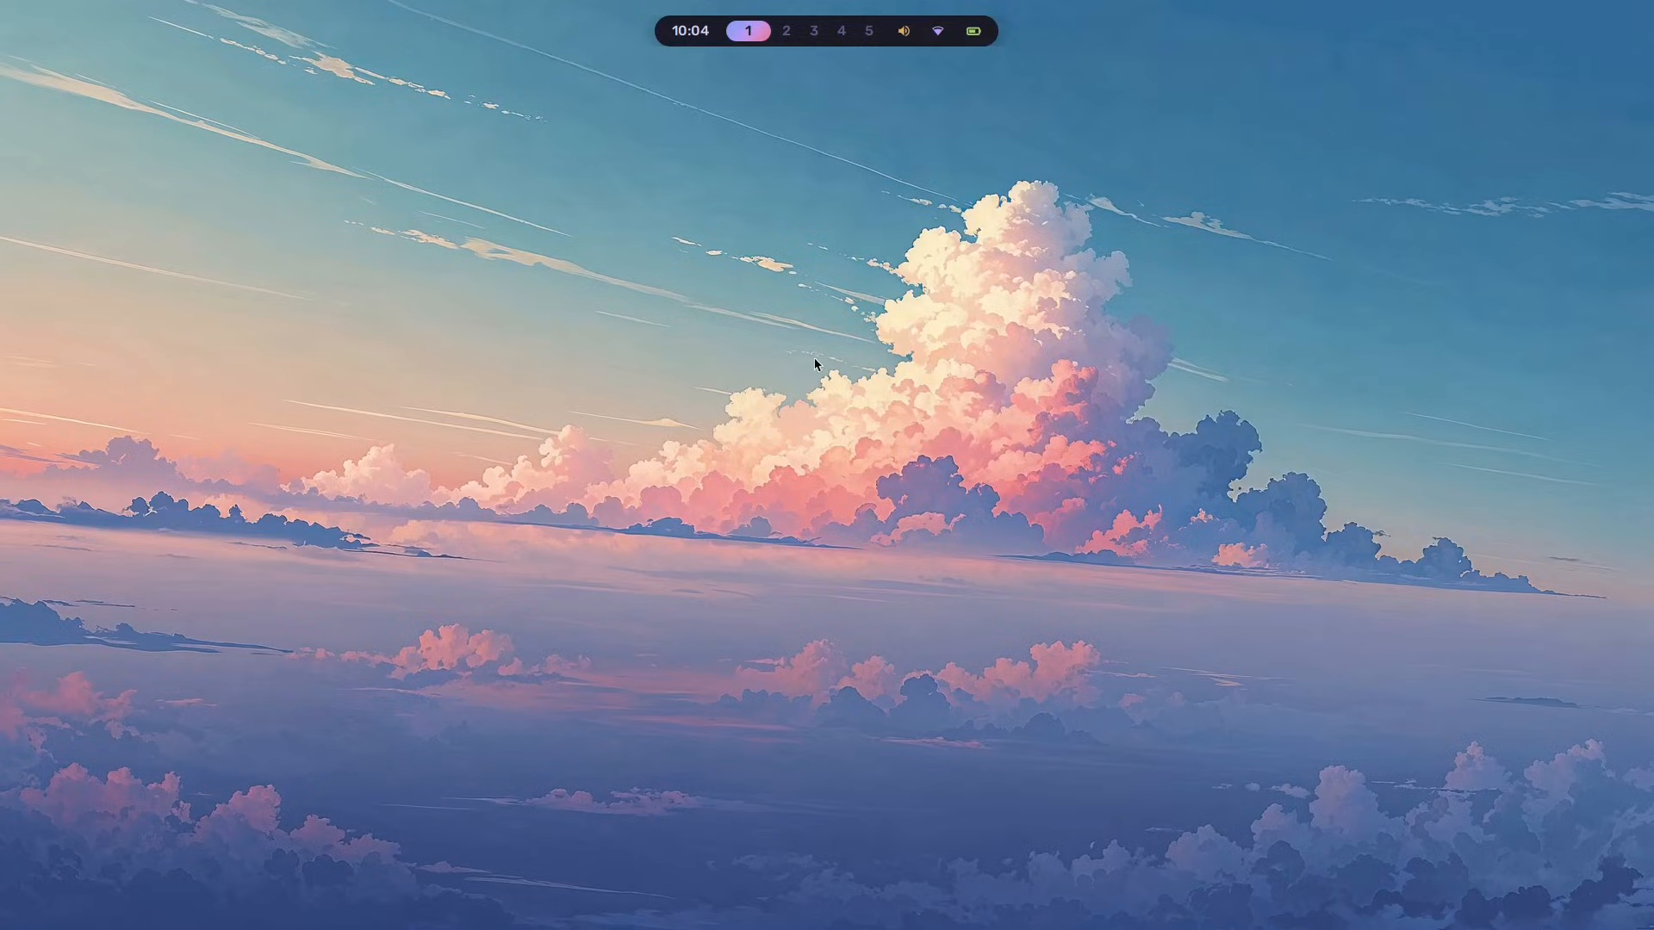
{"action": "mouse_move", "coordinate": [777, 358]}
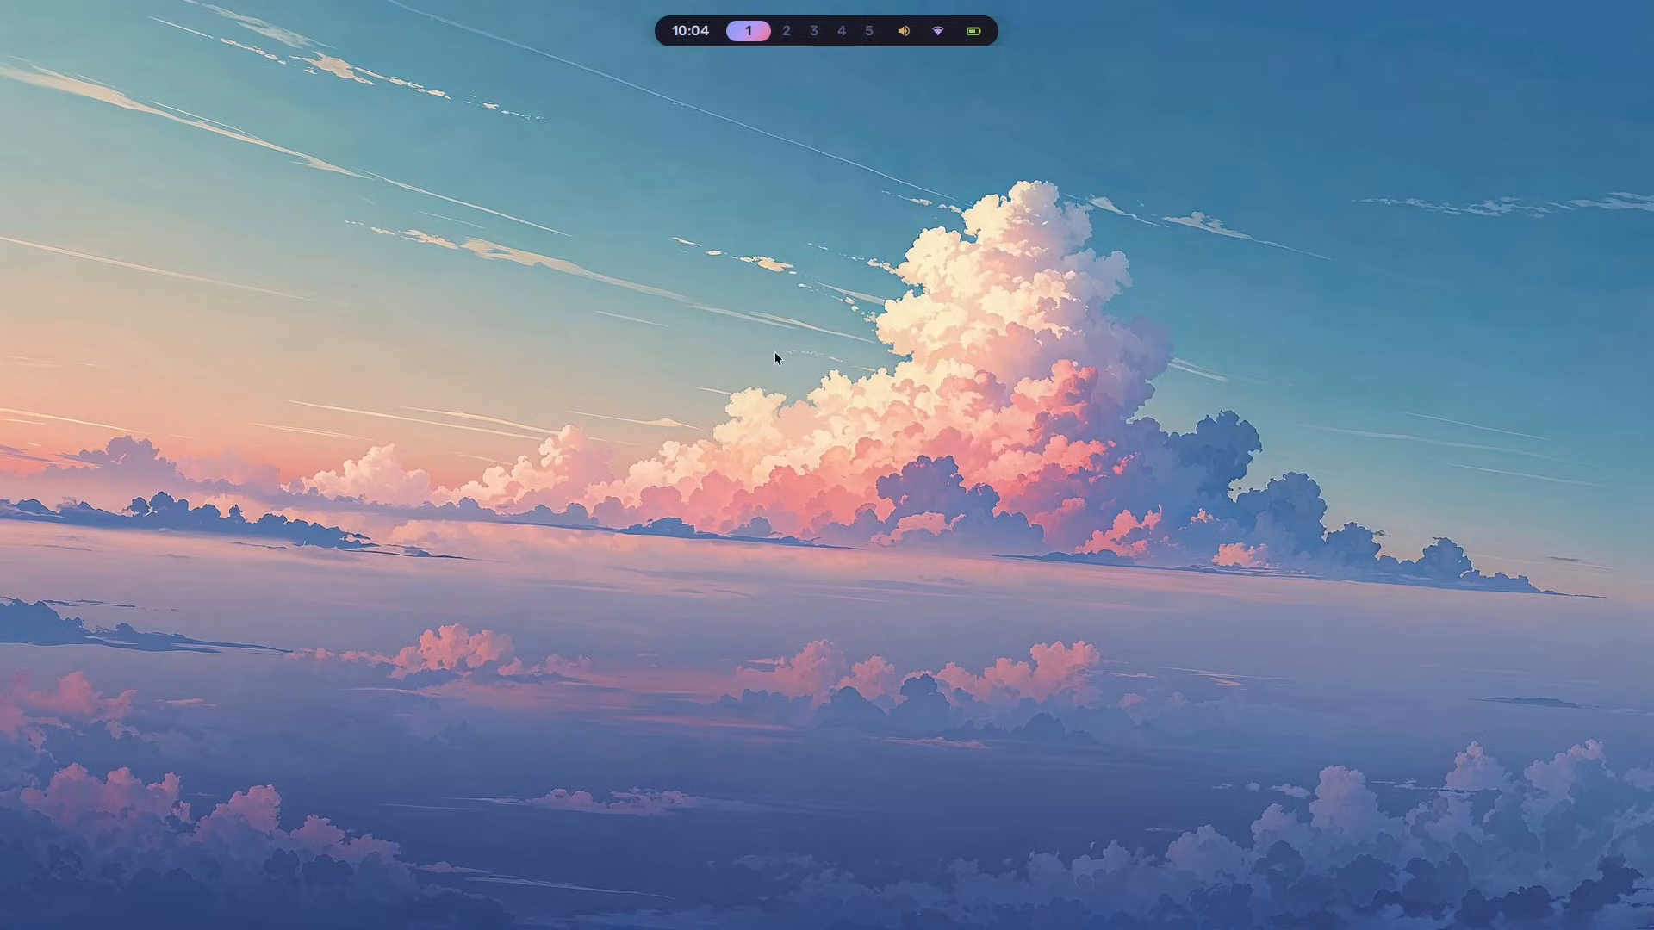
{"action": "mouse_move", "coordinate": [1026, 417]}
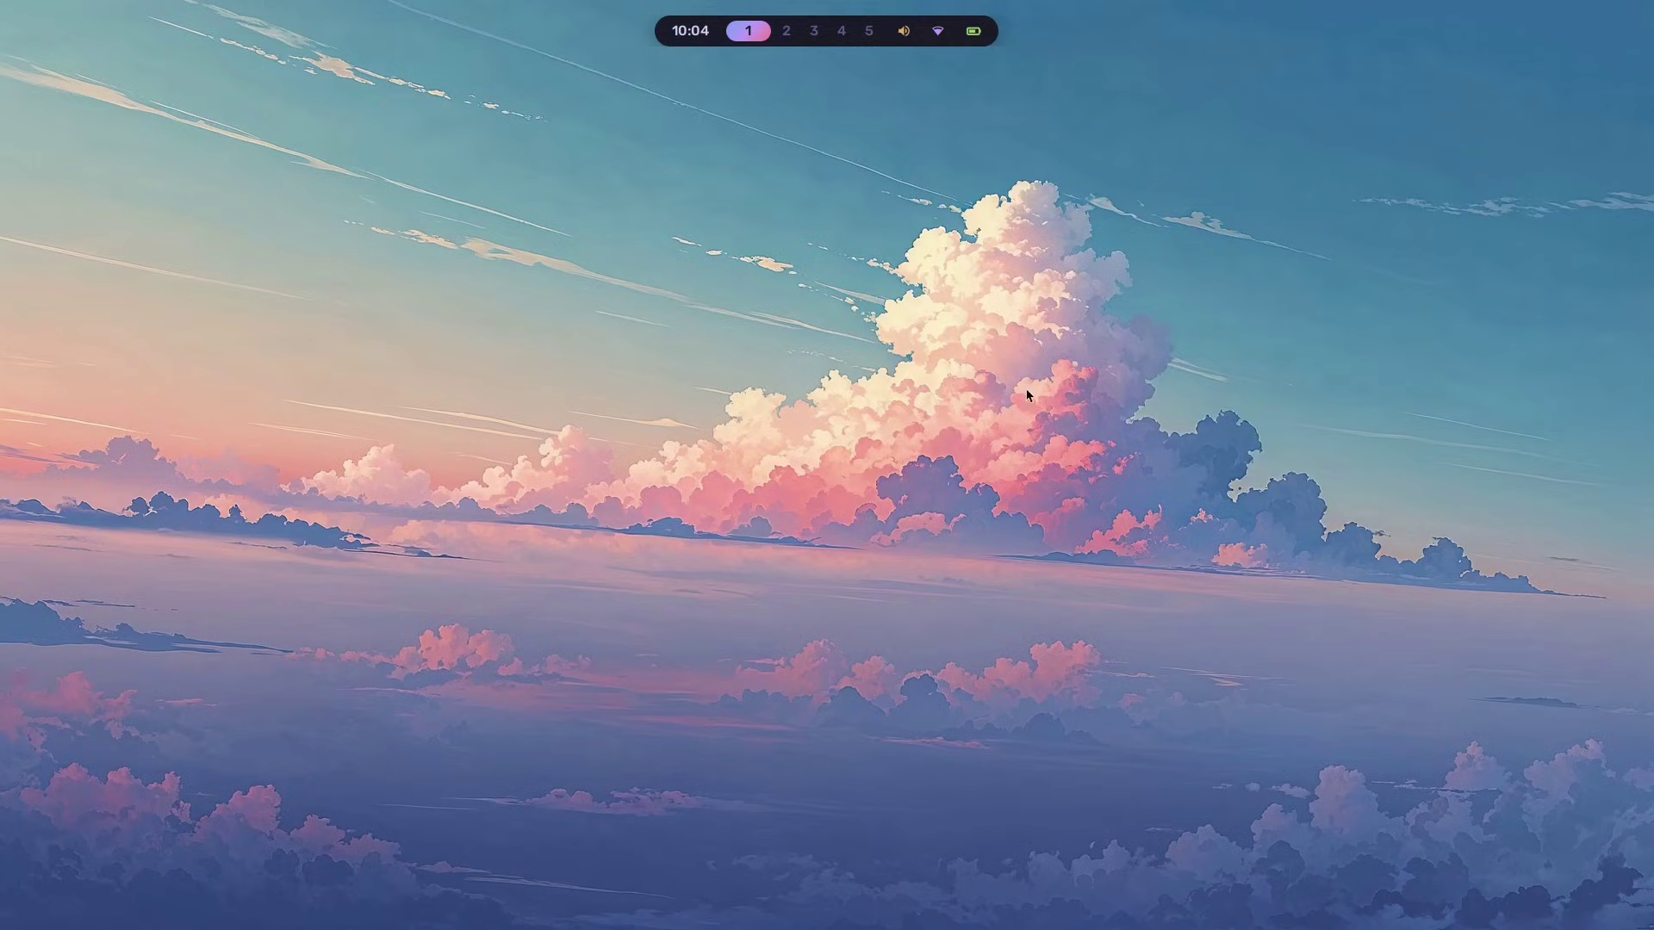
{"action": "mouse_move", "coordinate": [795, 244]}
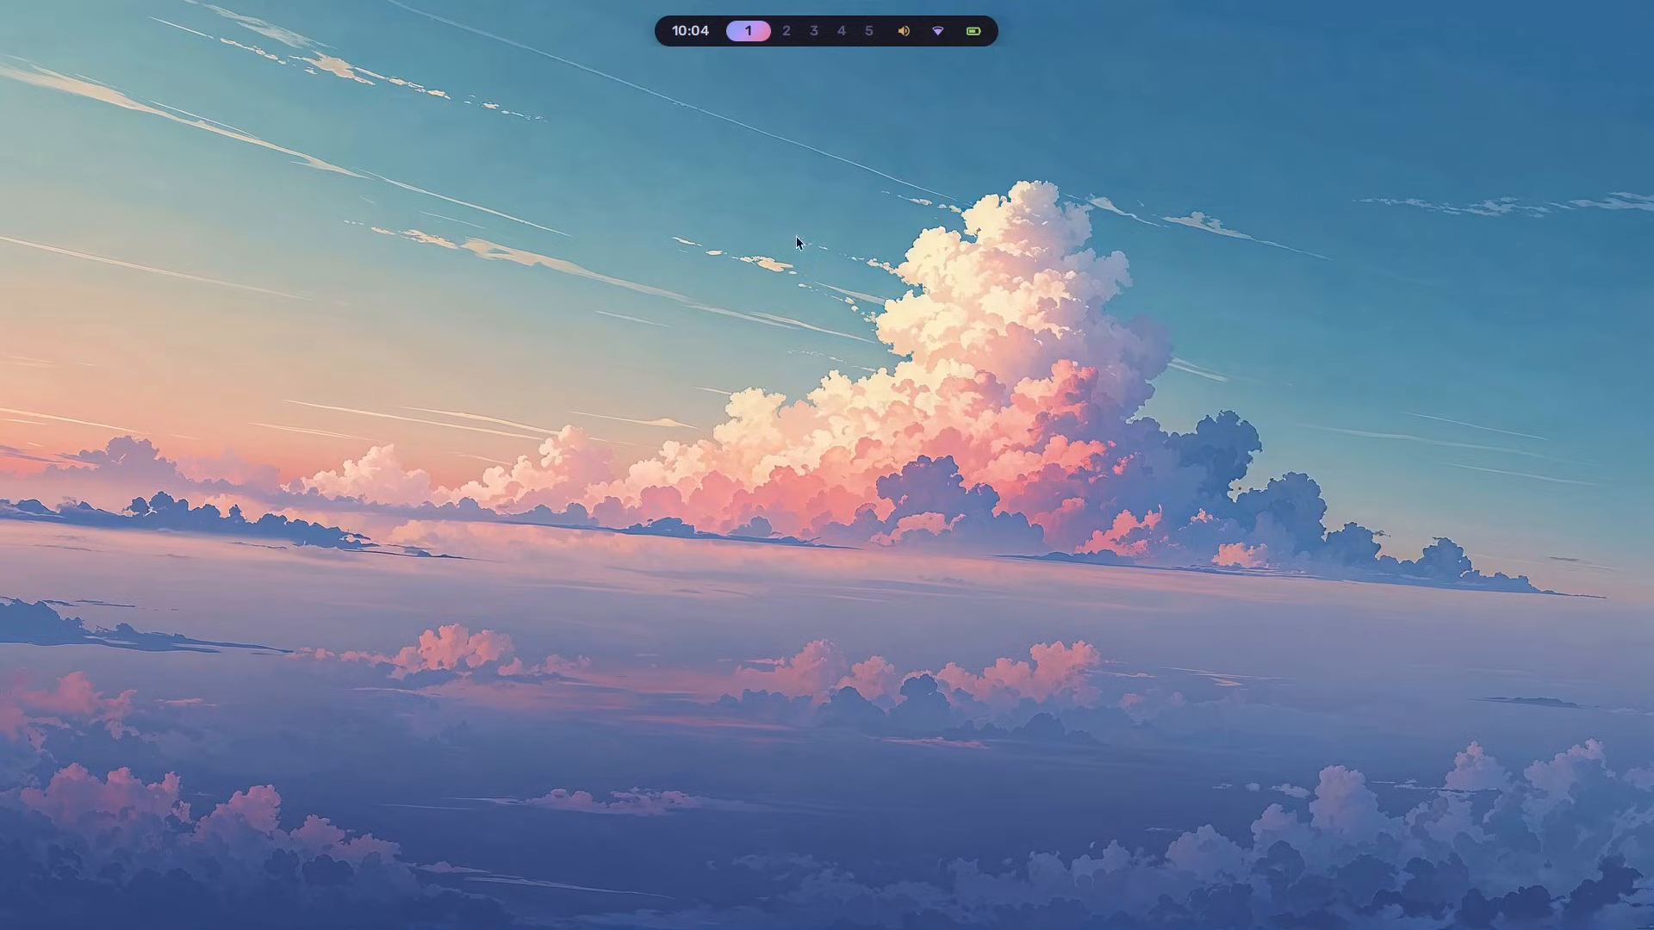
{"action": "mouse_move", "coordinate": [839, 306]}
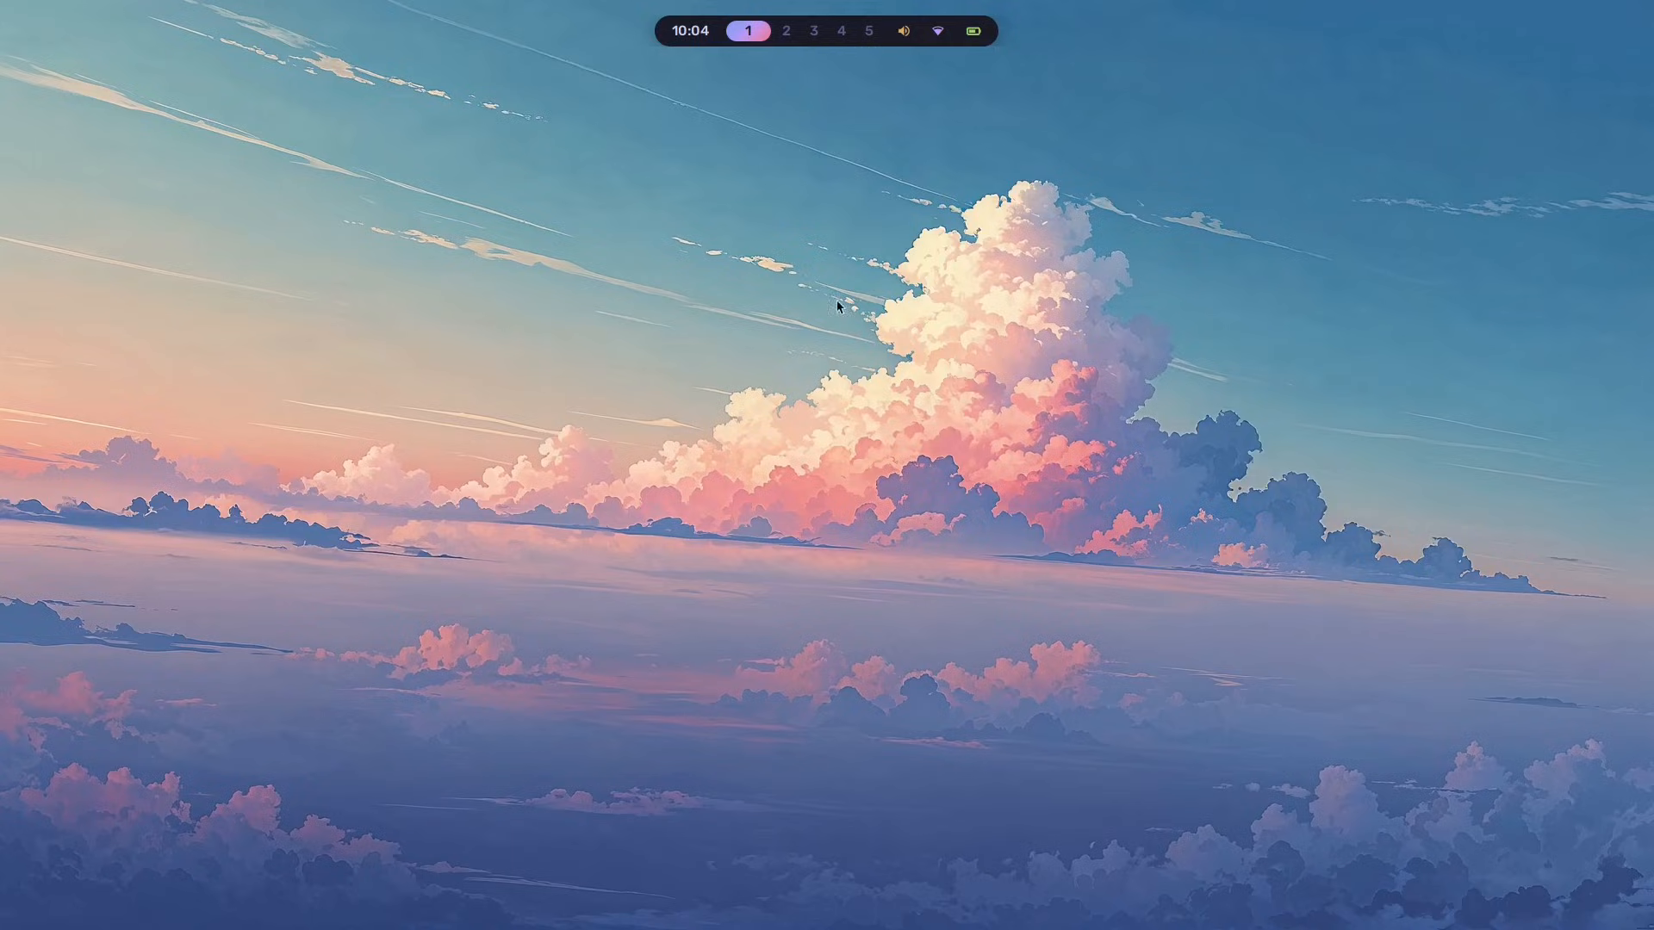
{"action": "mouse_move", "coordinate": [415, 548]}
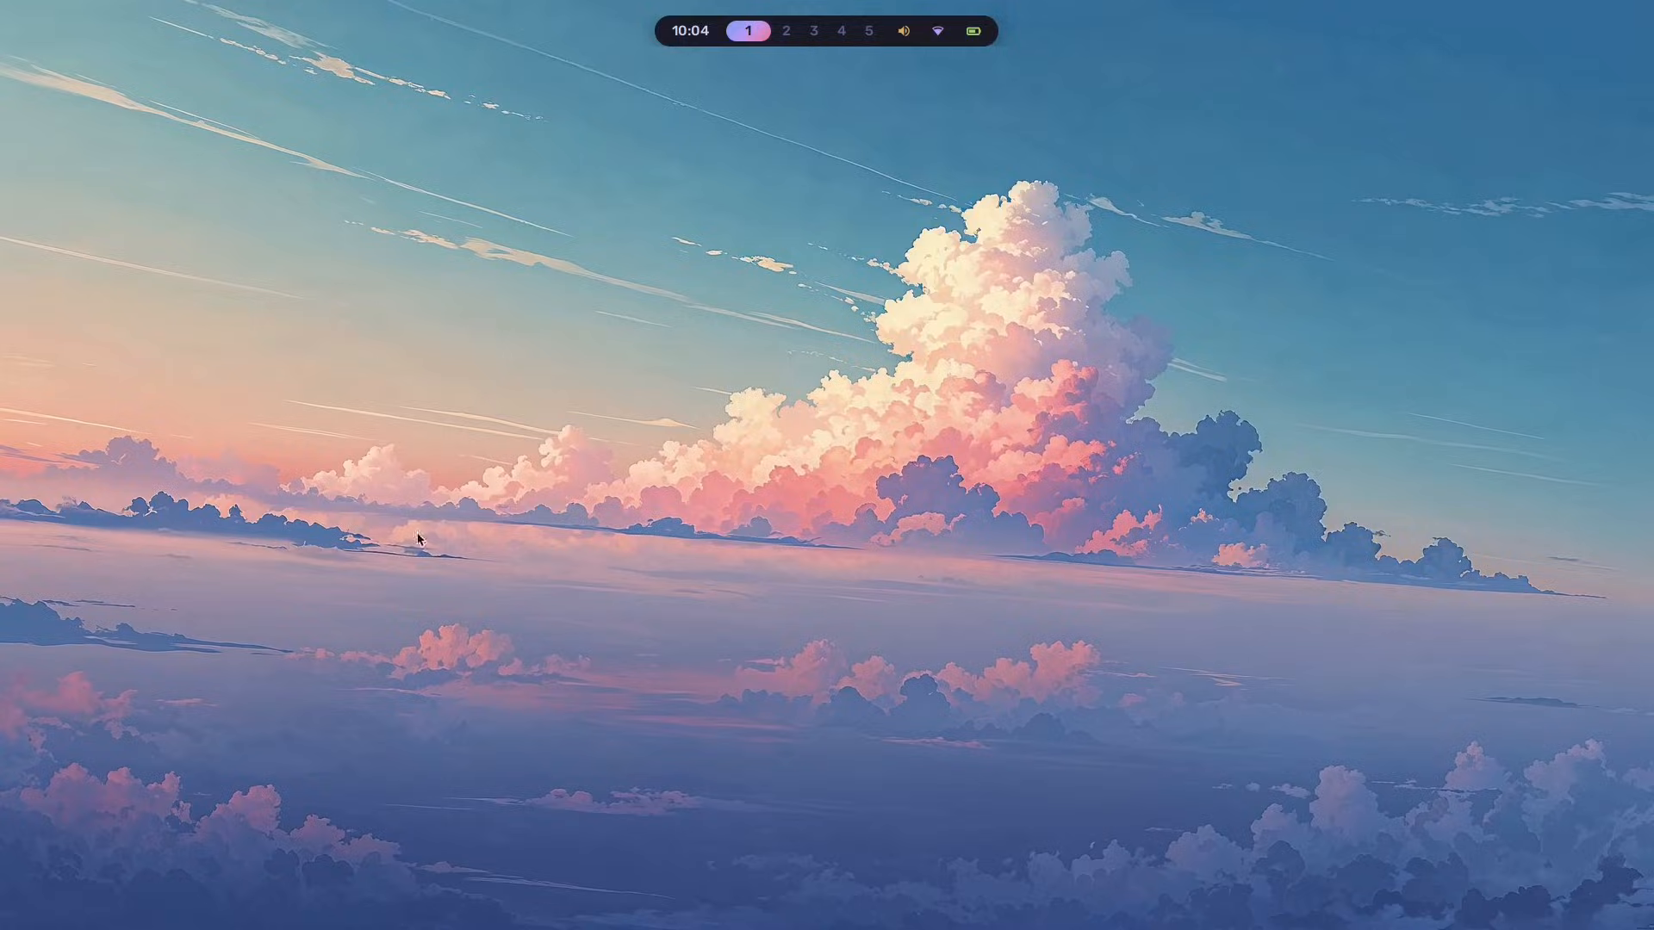
{"action": "mouse_move", "coordinate": [682, 682]}
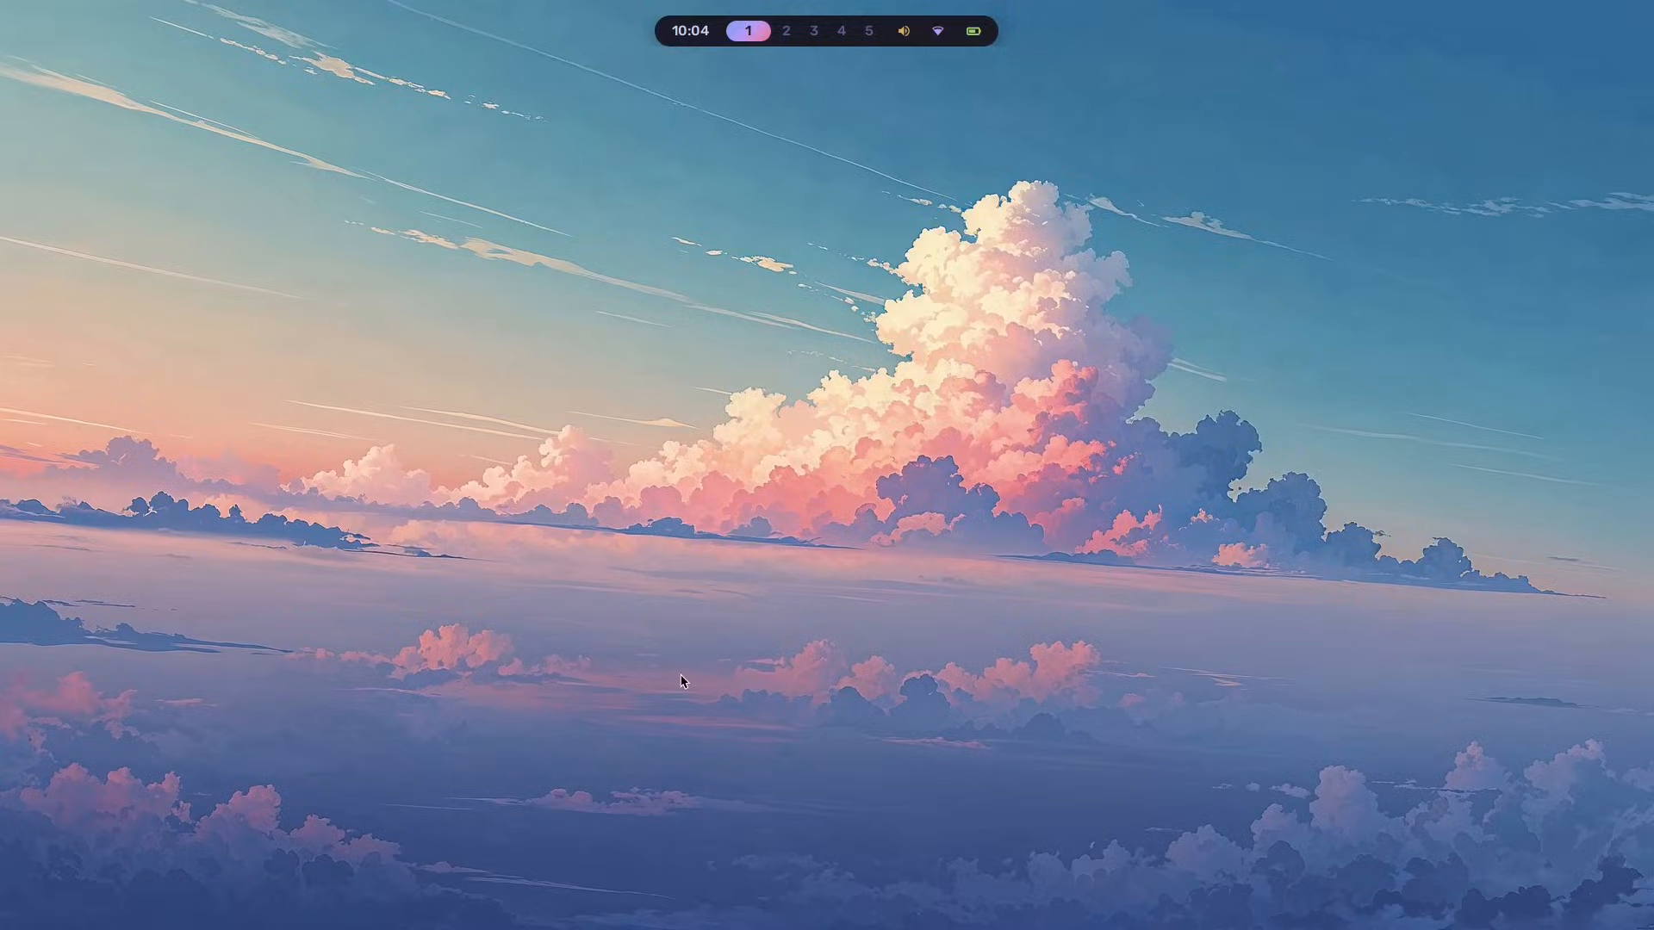
{"action": "mouse_move", "coordinate": [904, 296]}
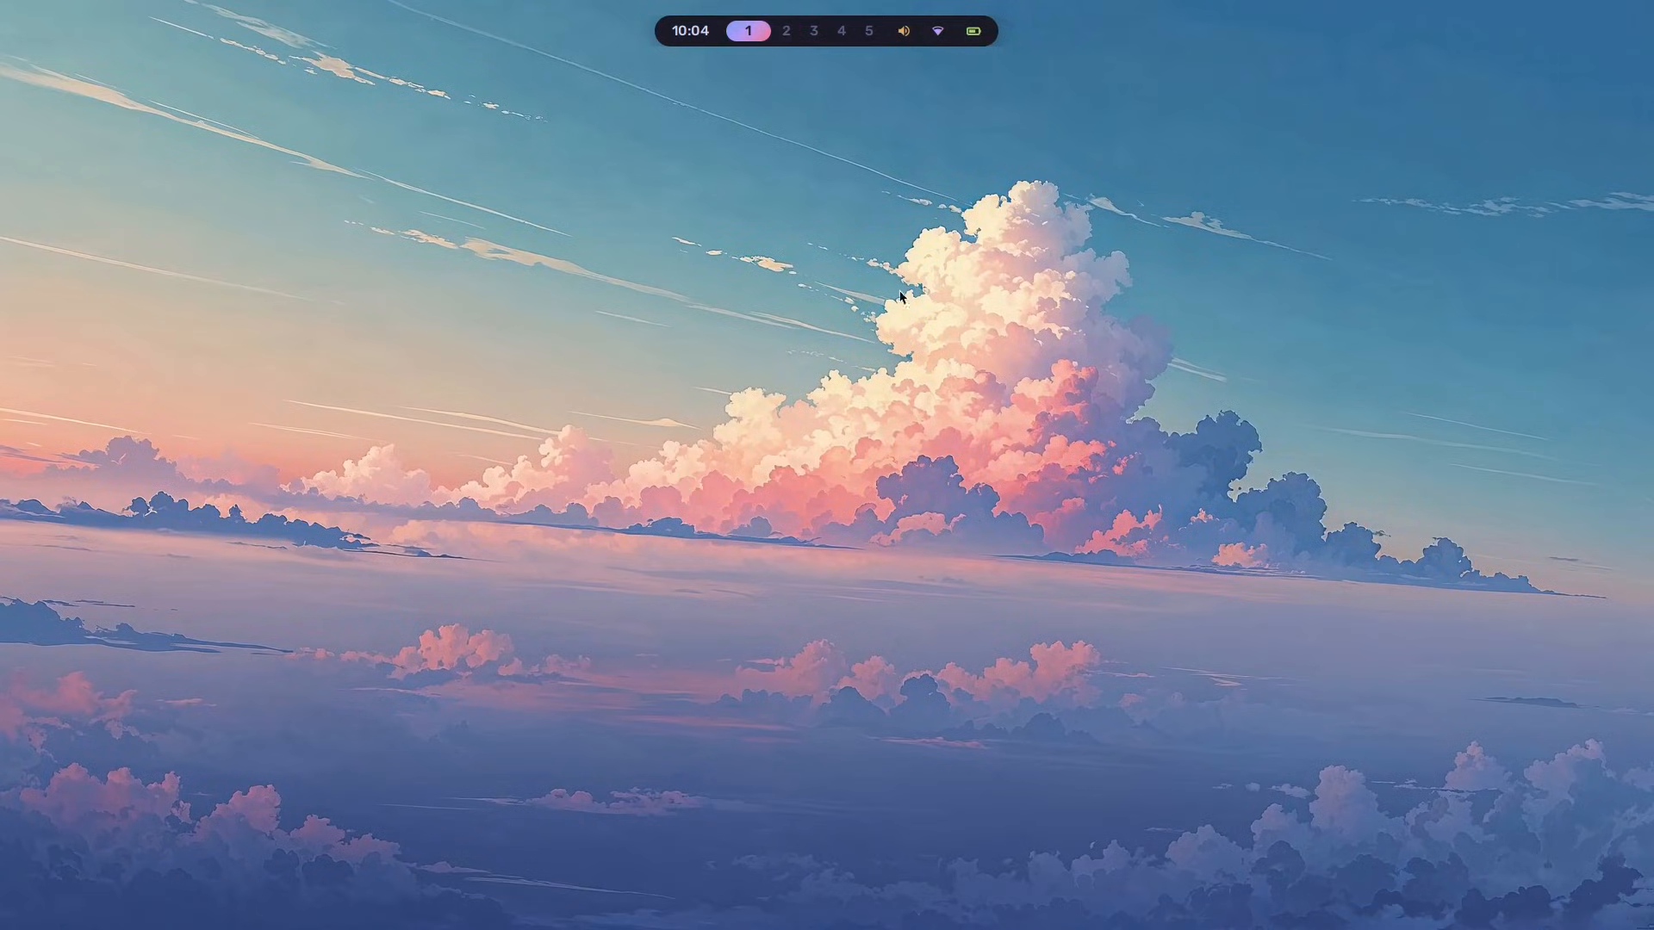
{"action": "mouse_move", "coordinate": [823, 482]}
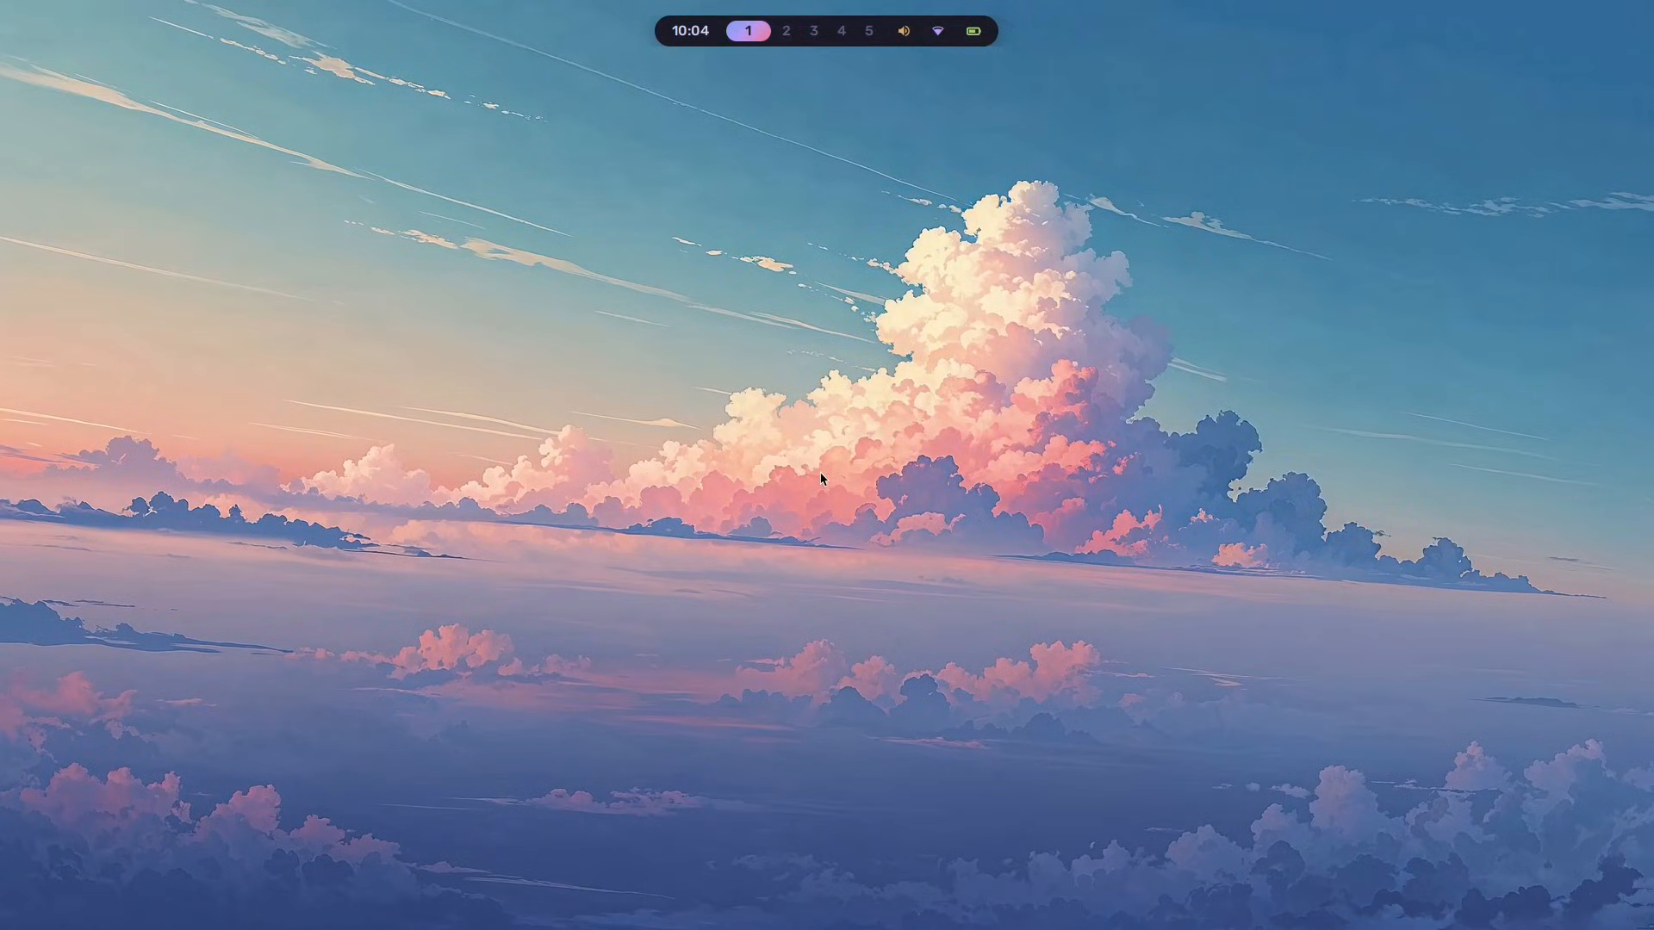
{"action": "mouse_move", "coordinate": [833, 479]}
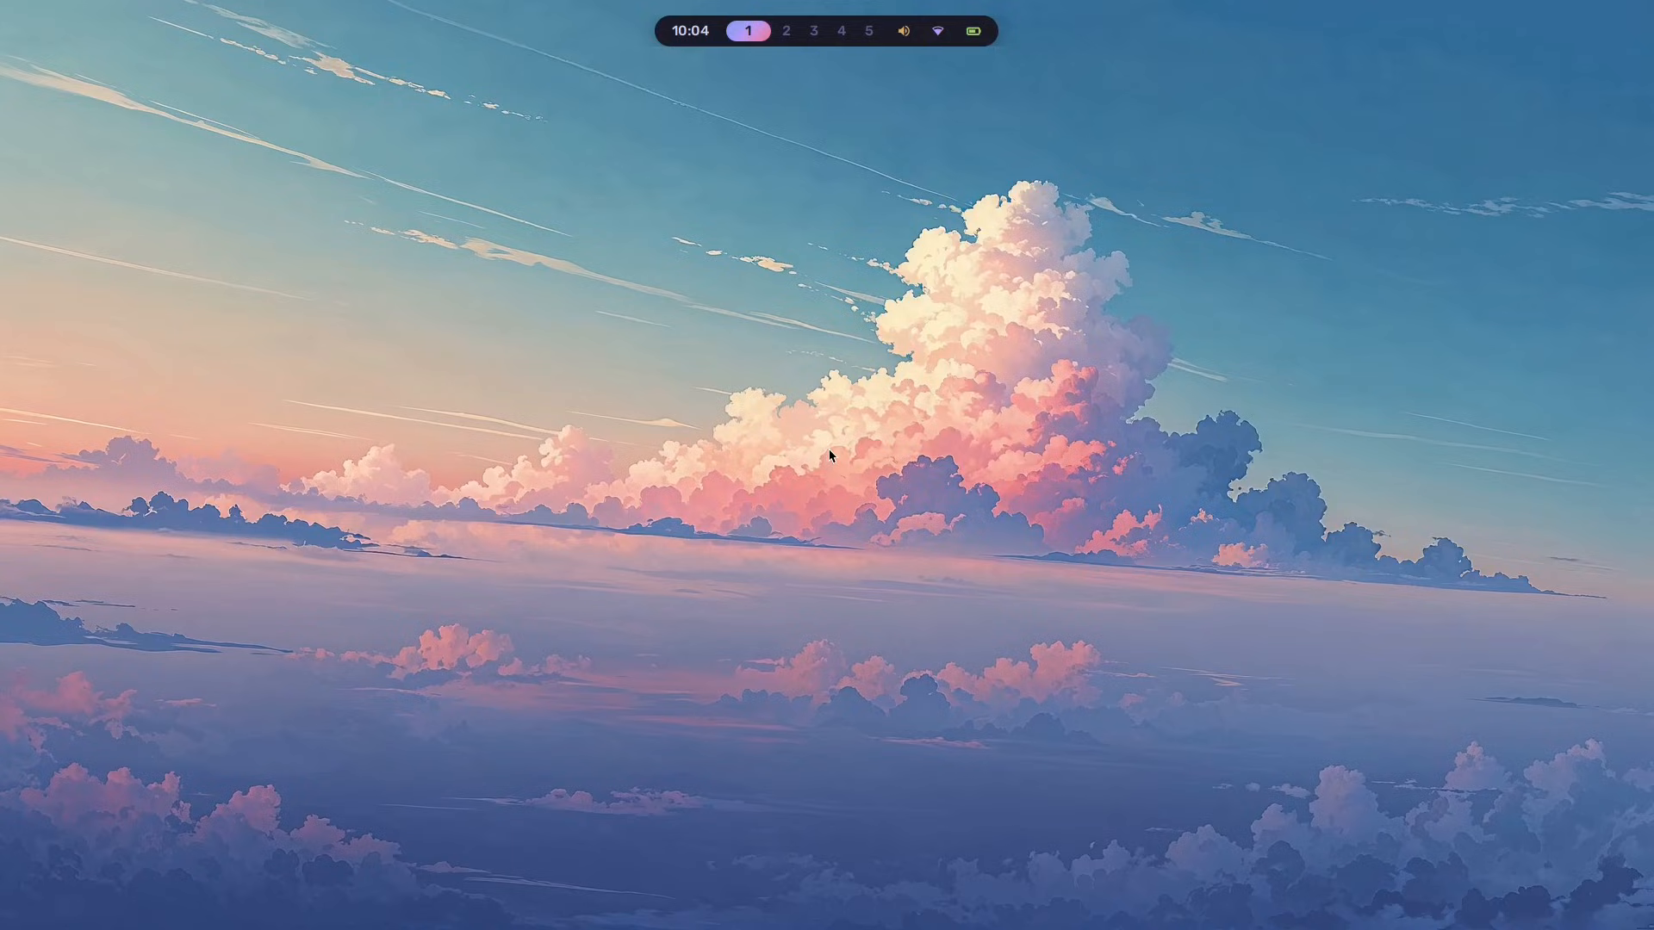
{"action": "mouse_move", "coordinate": [837, 447]}
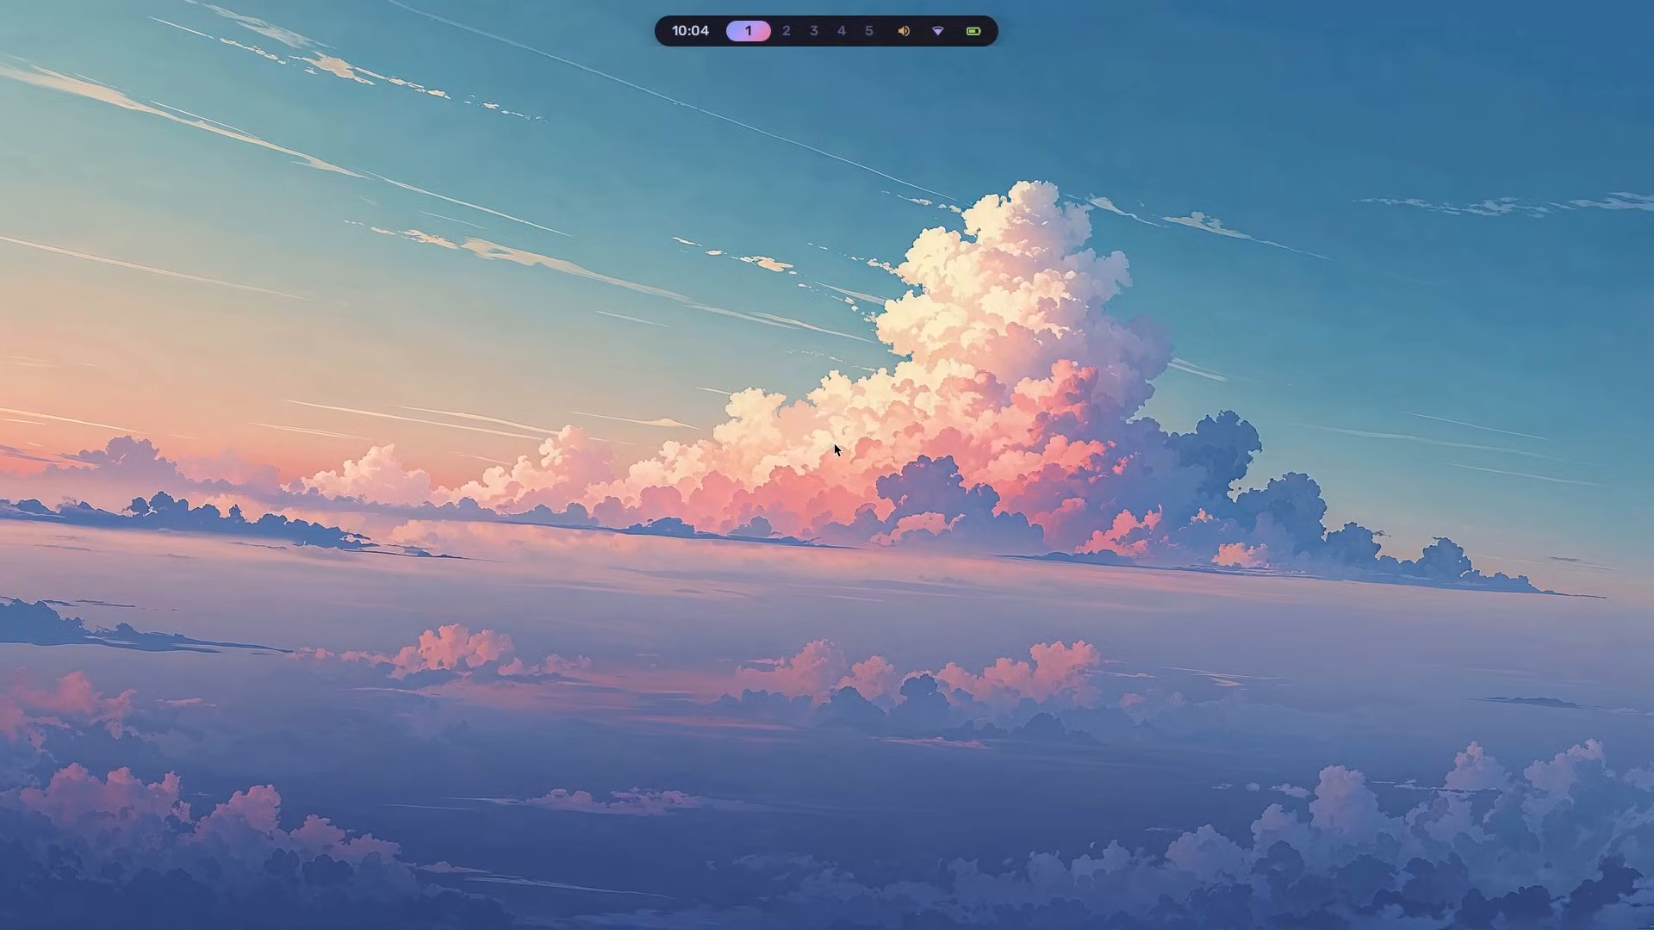
{"action": "mouse_move", "coordinate": [713, 393]}
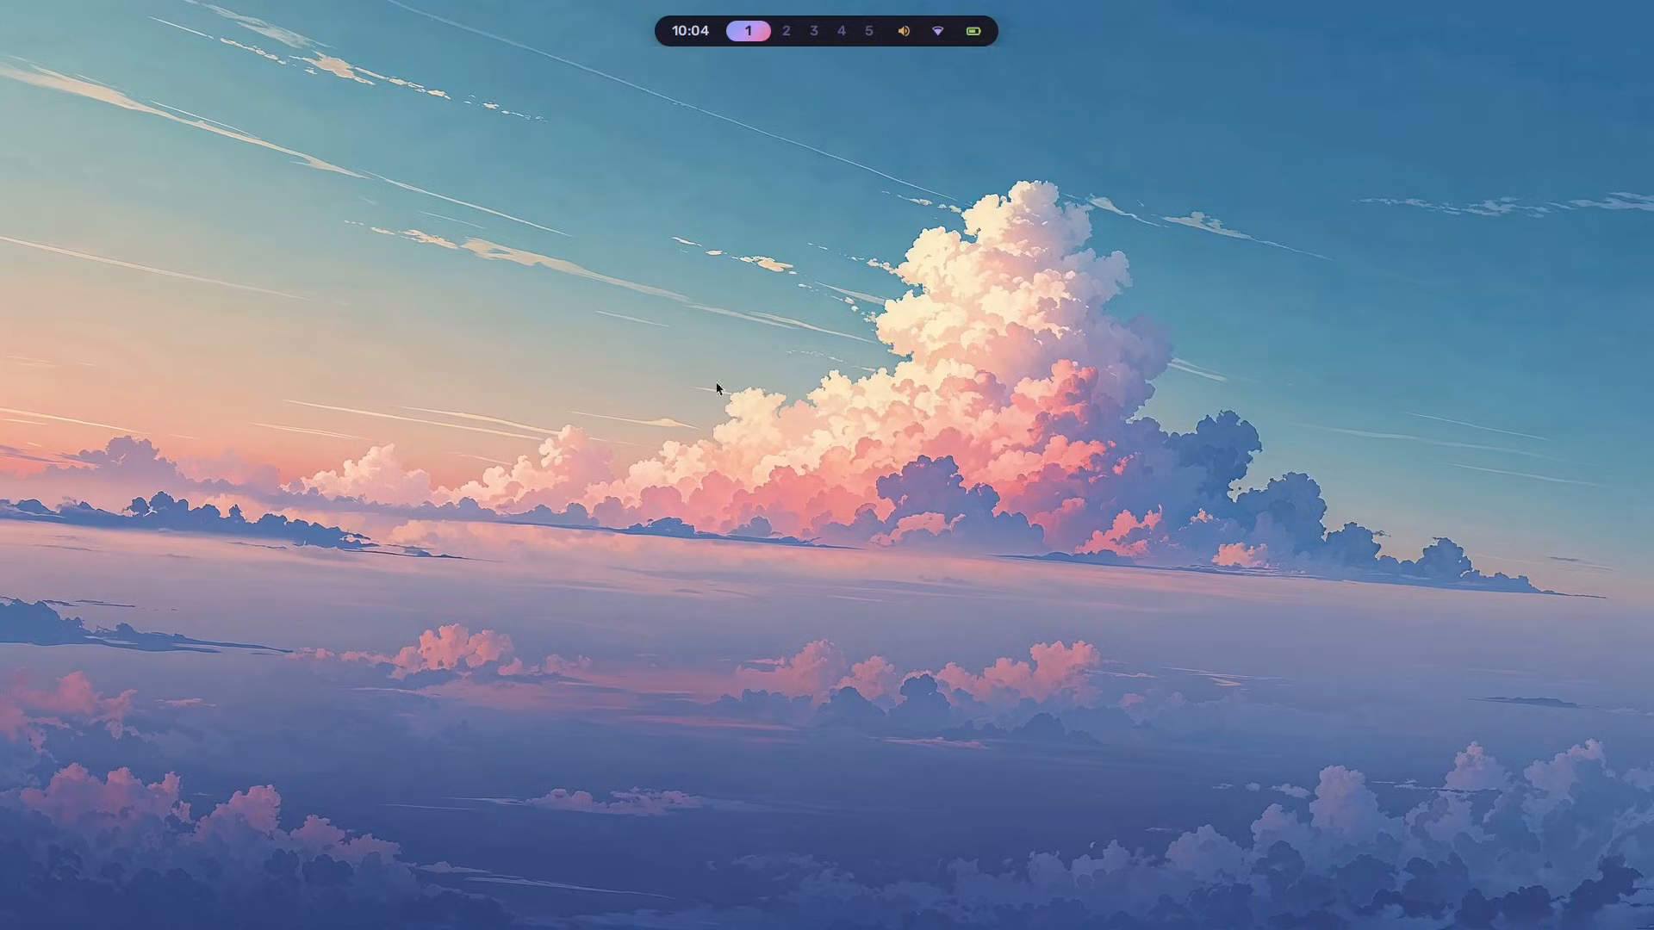
{"action": "mouse_move", "coordinate": [1030, 265]}
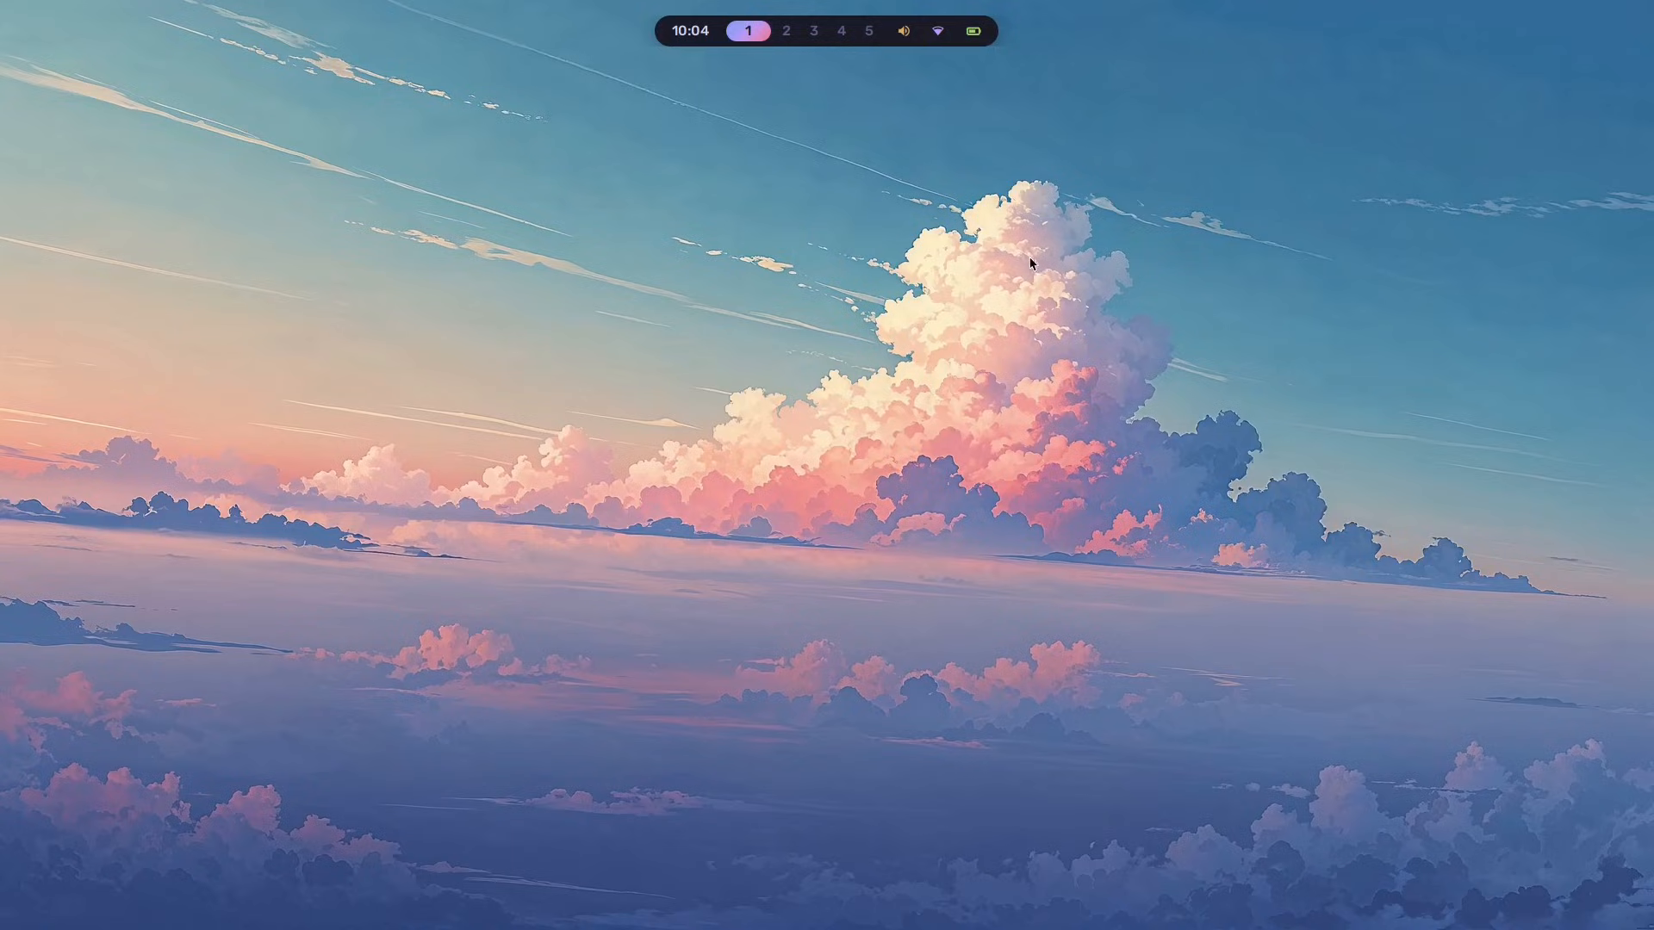
{"action": "mouse_move", "coordinate": [1147, 78]}
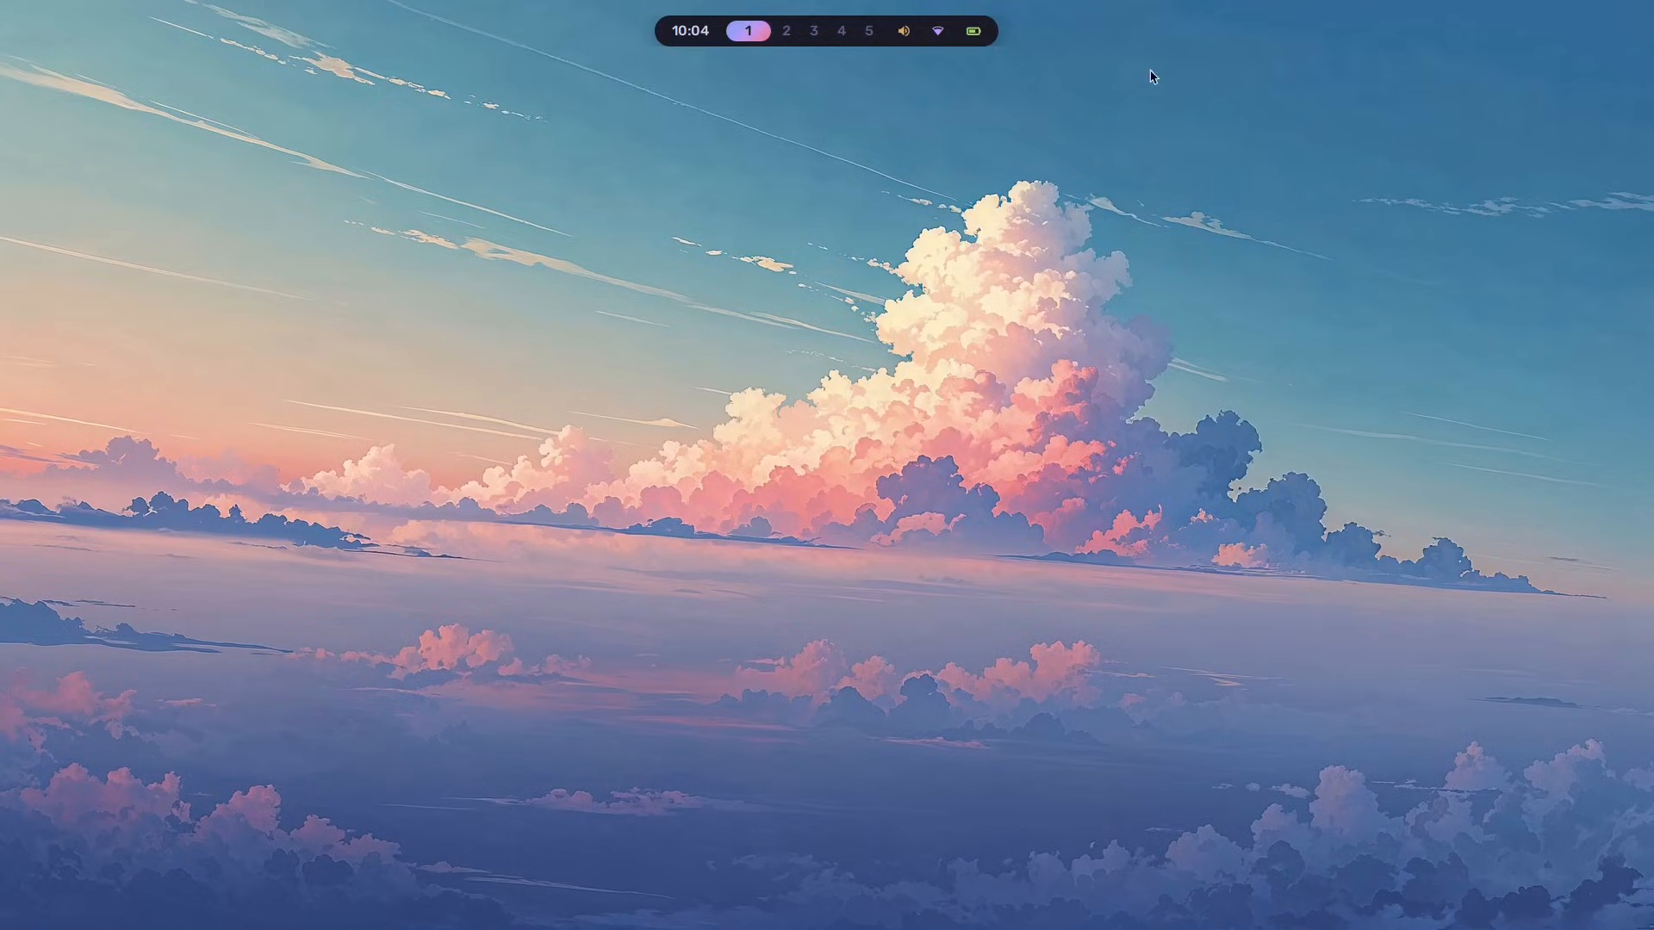
{"action": "mouse_move", "coordinate": [1047, 310]}
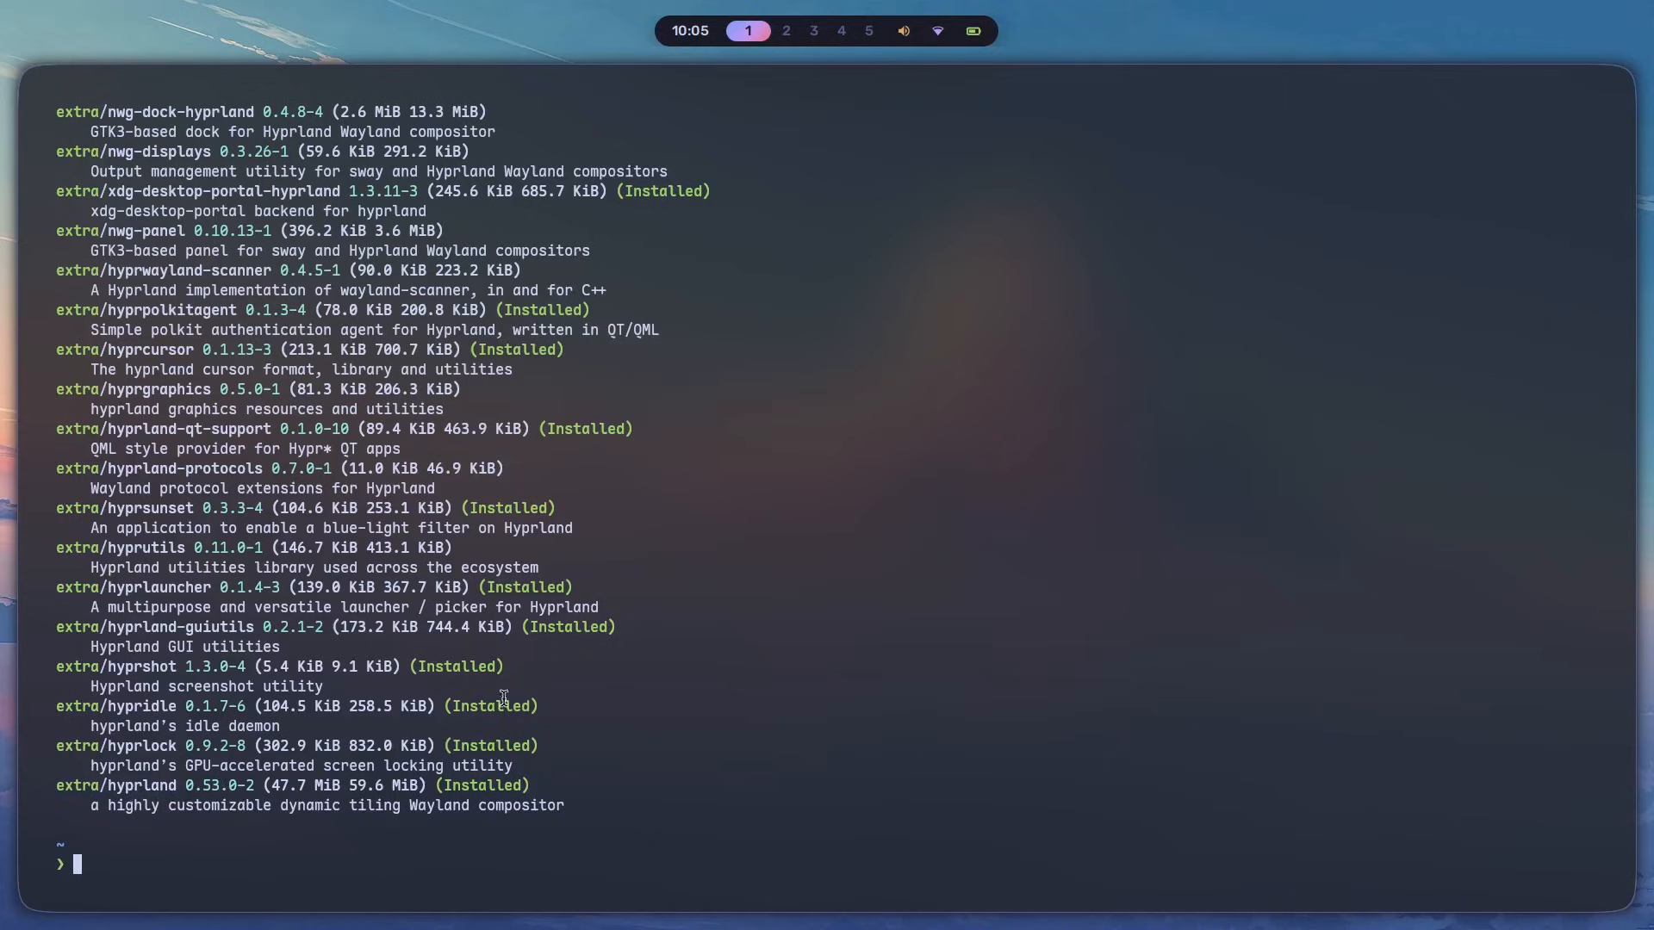
{"action": "mouse_move", "coordinate": [169, 763]}
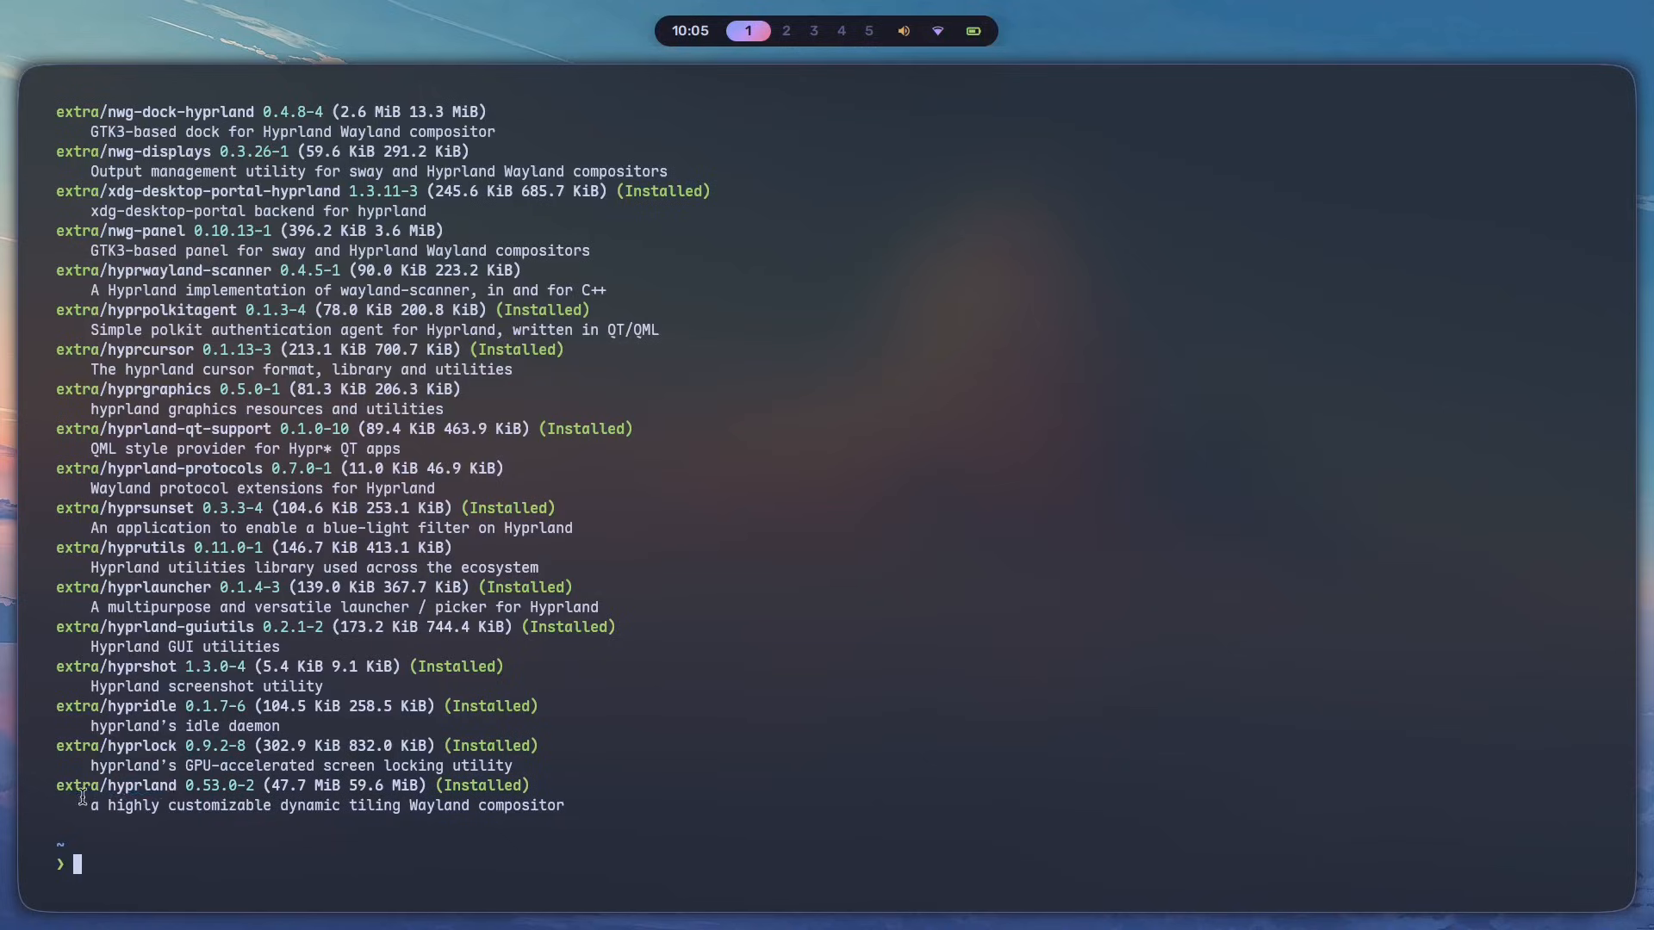
{"action": "mouse_move", "coordinate": [592, 801]}
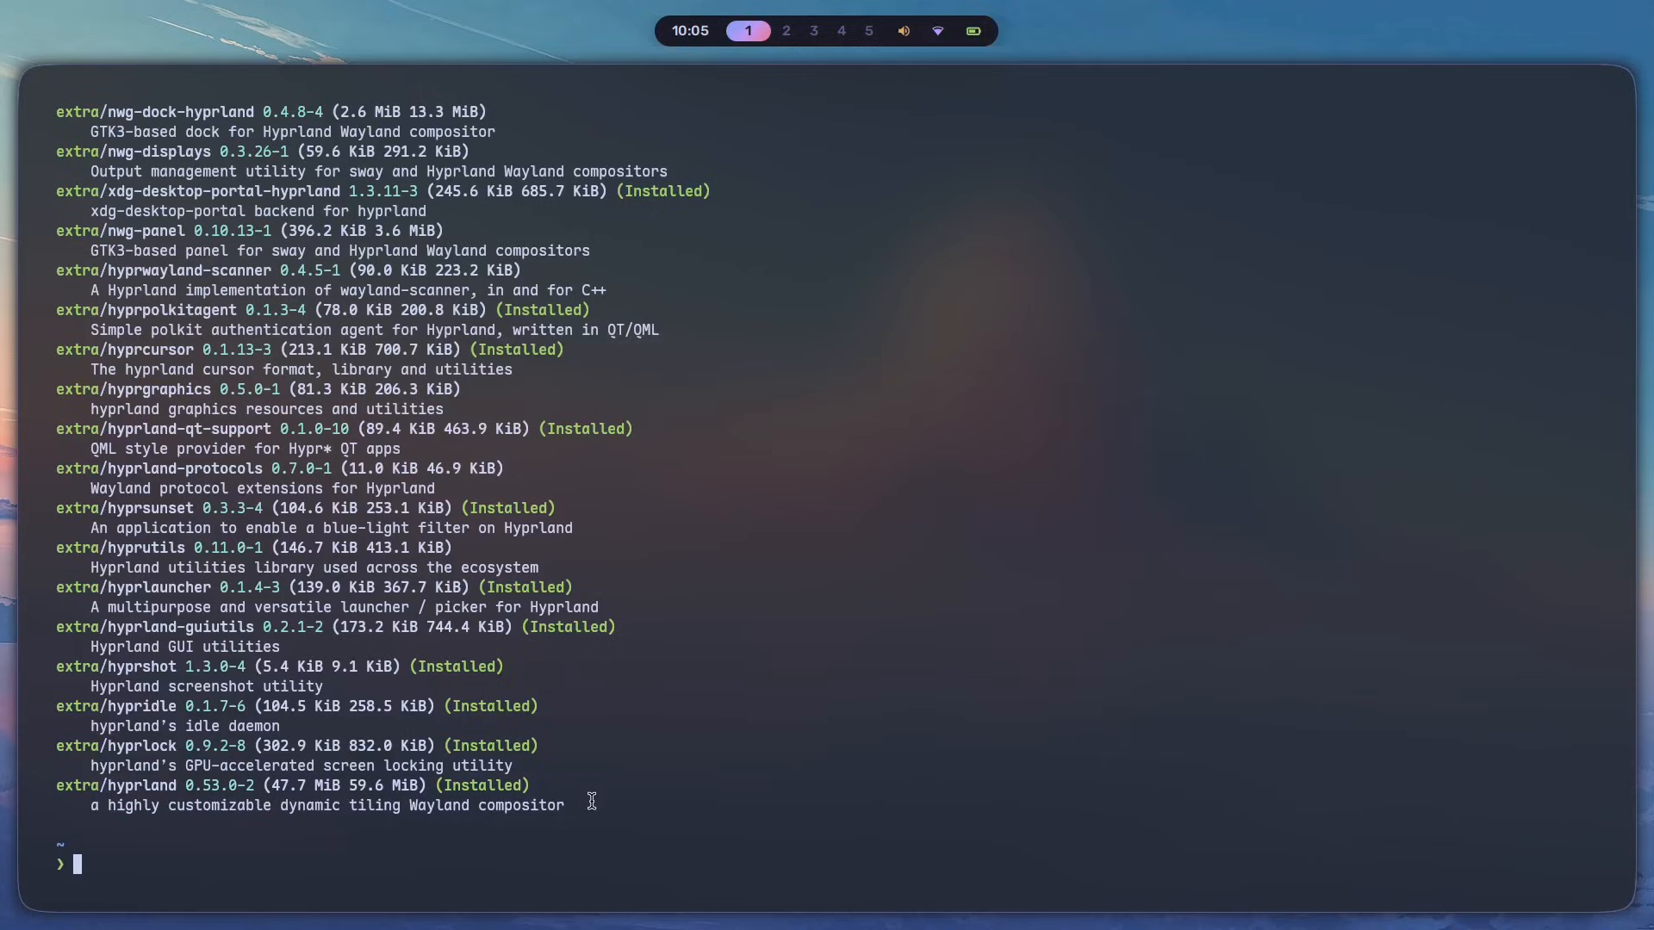
- Enter the install command 'yay -S hyprland-git' at the Kitty prompt
{"action": "type", "text": "yay -S"}
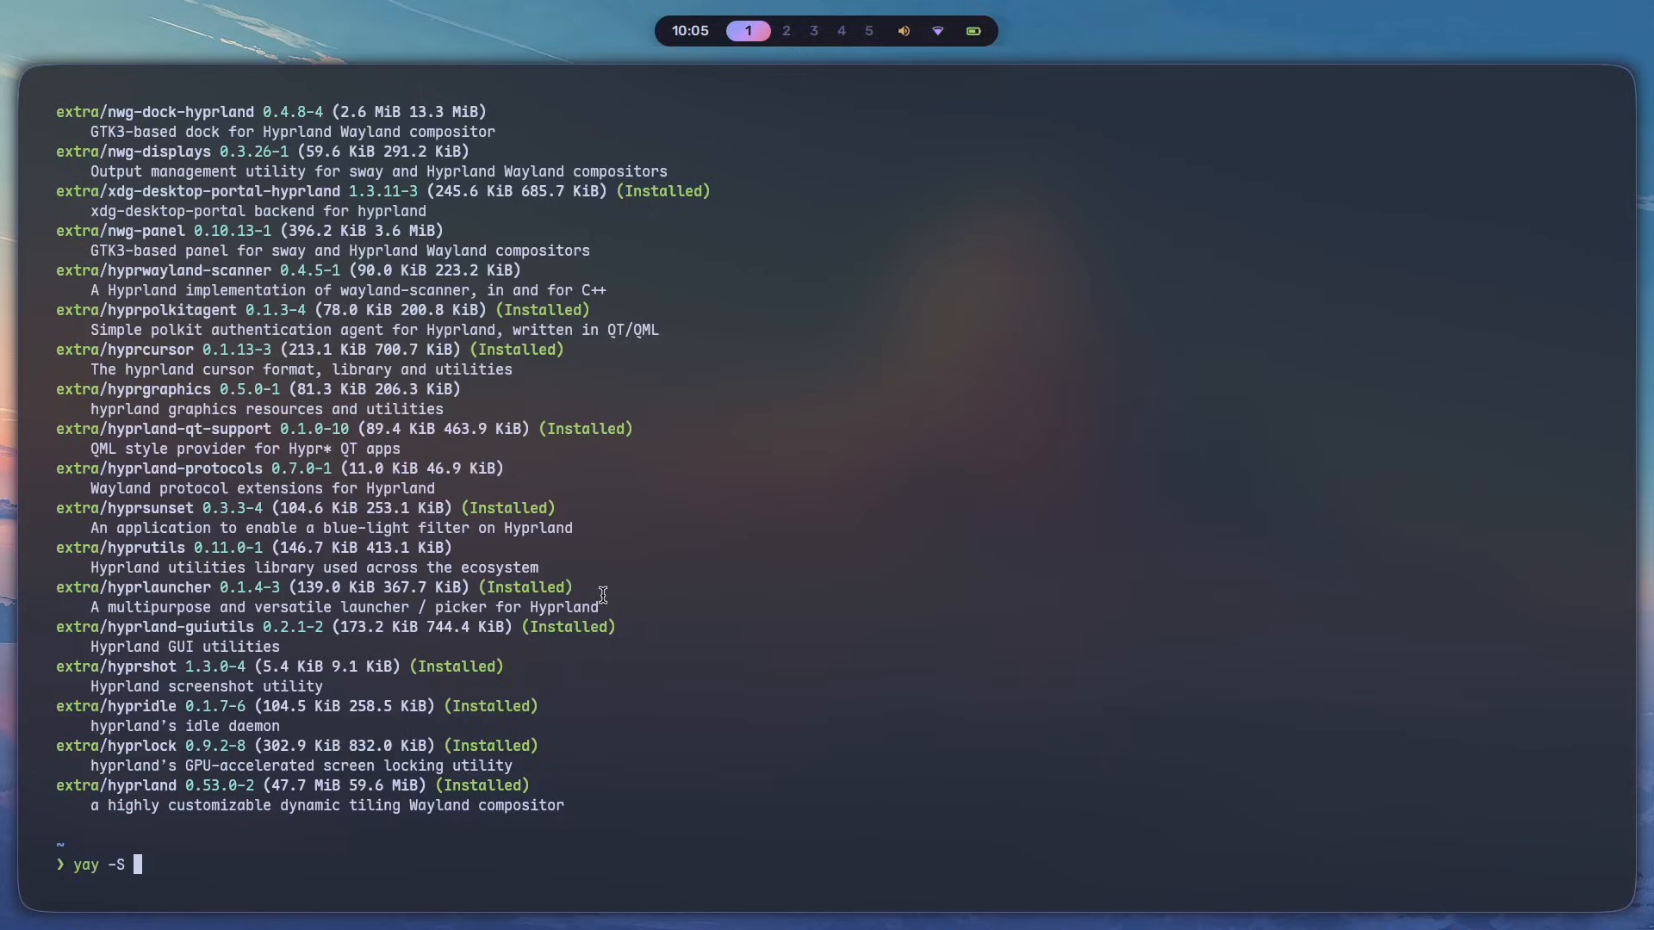
{"action": "type", "text": "hyprland-git"}
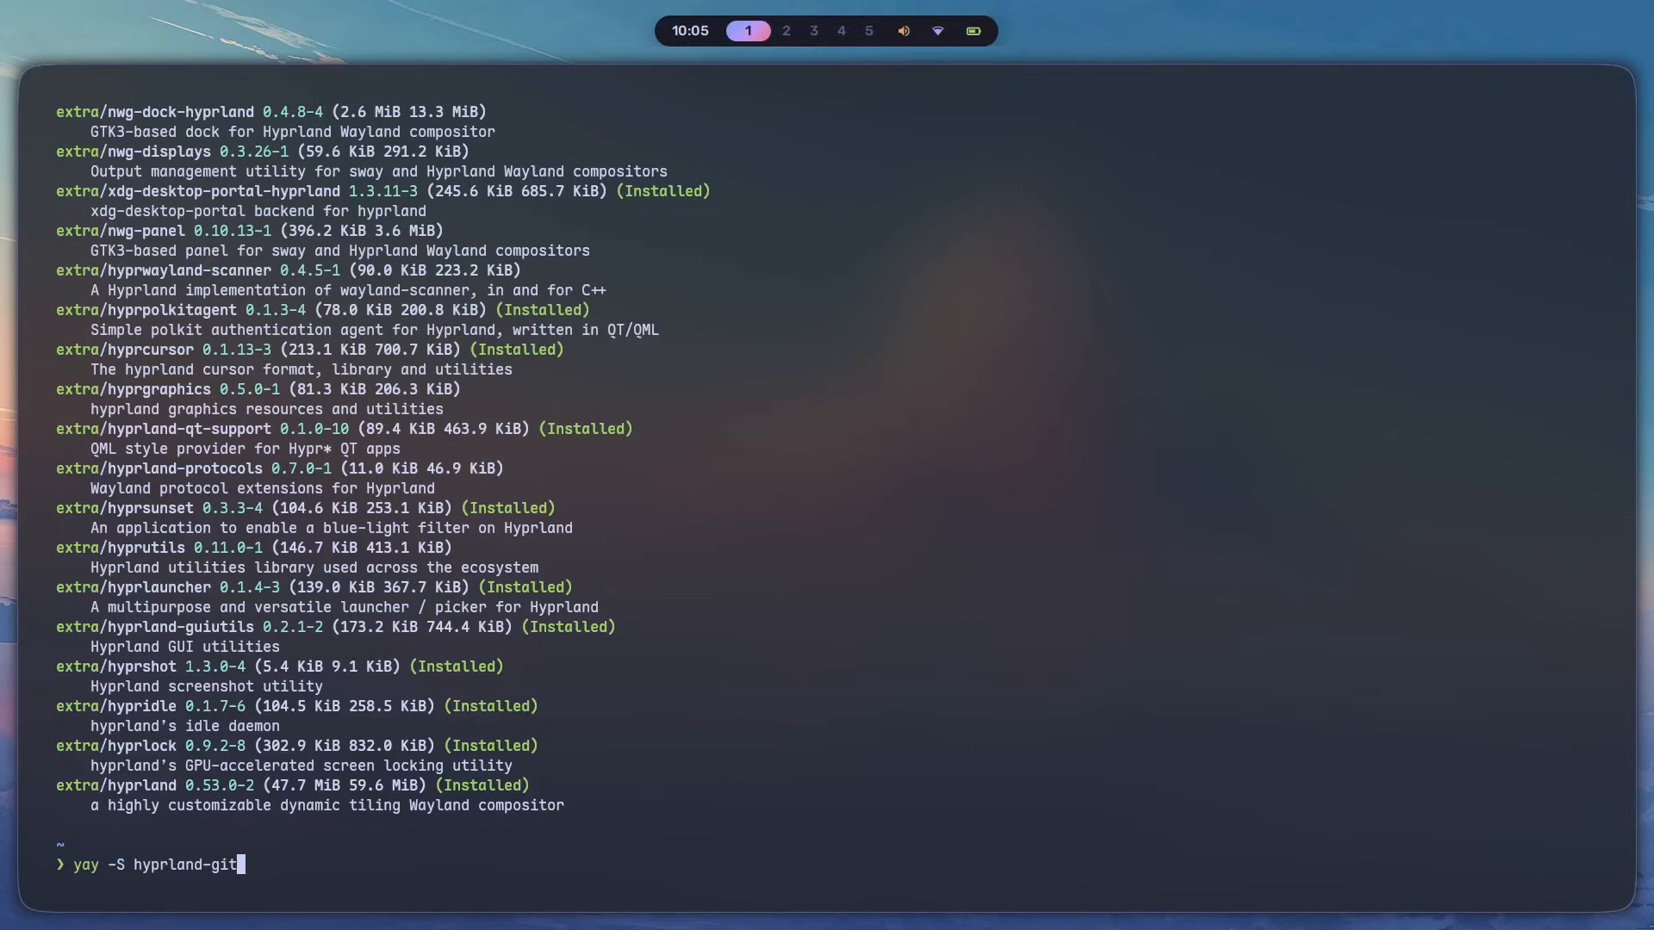
{"action": "mouse_move", "coordinate": [1157, 549]}
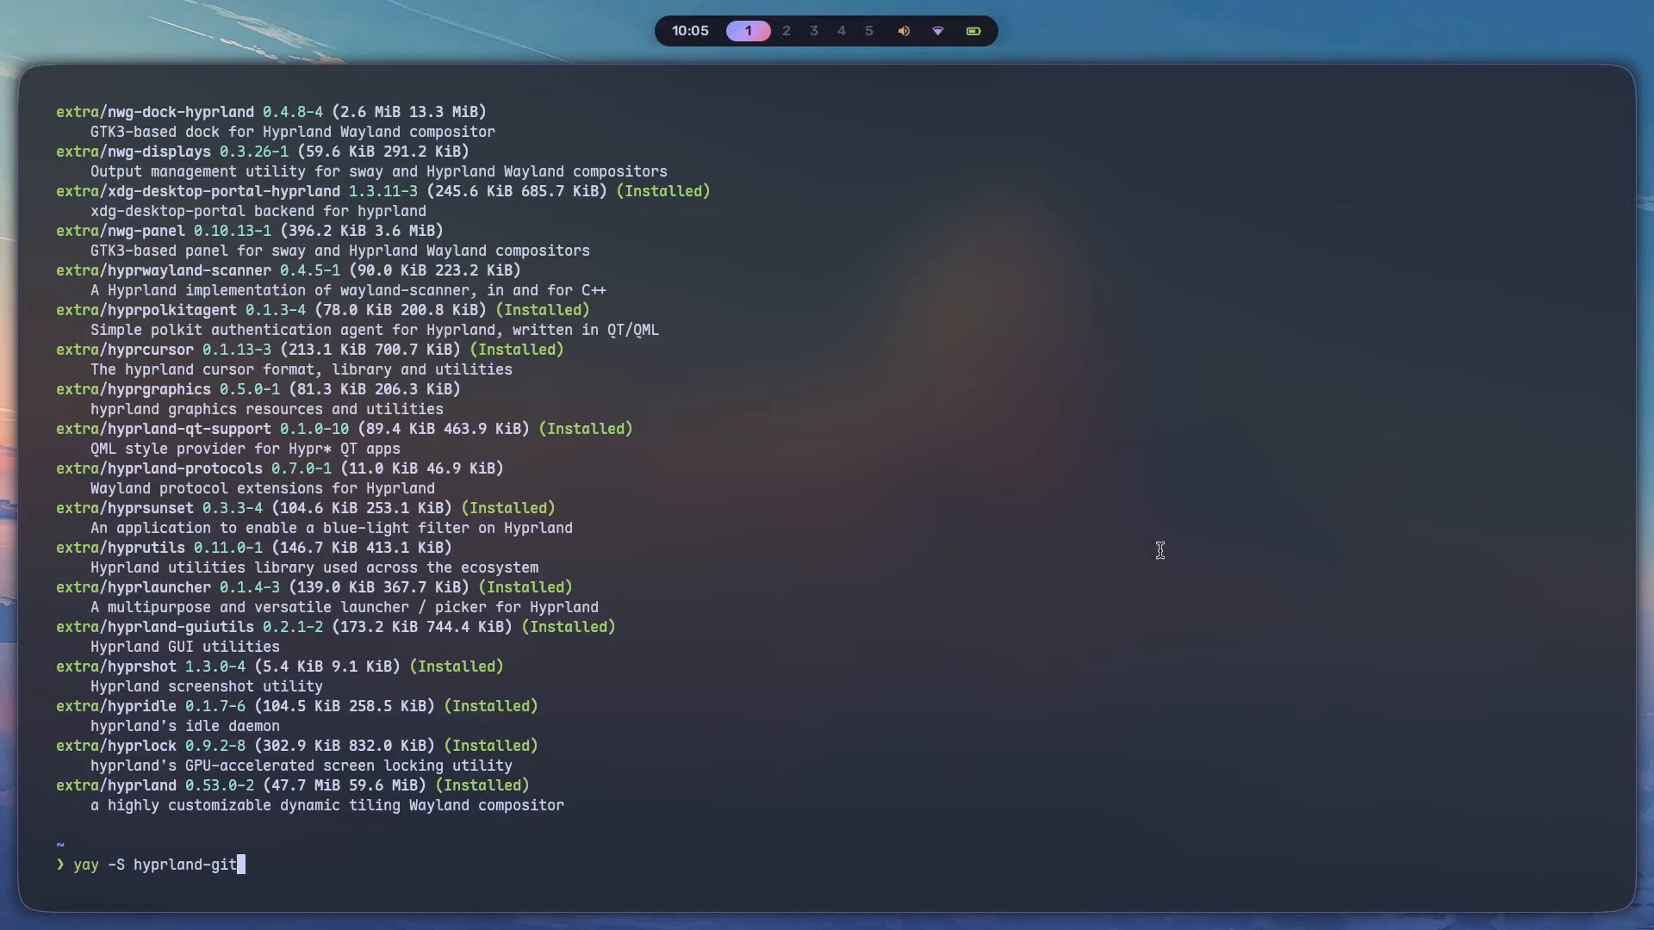
{"action": "mouse_move", "coordinate": [499, 765]}
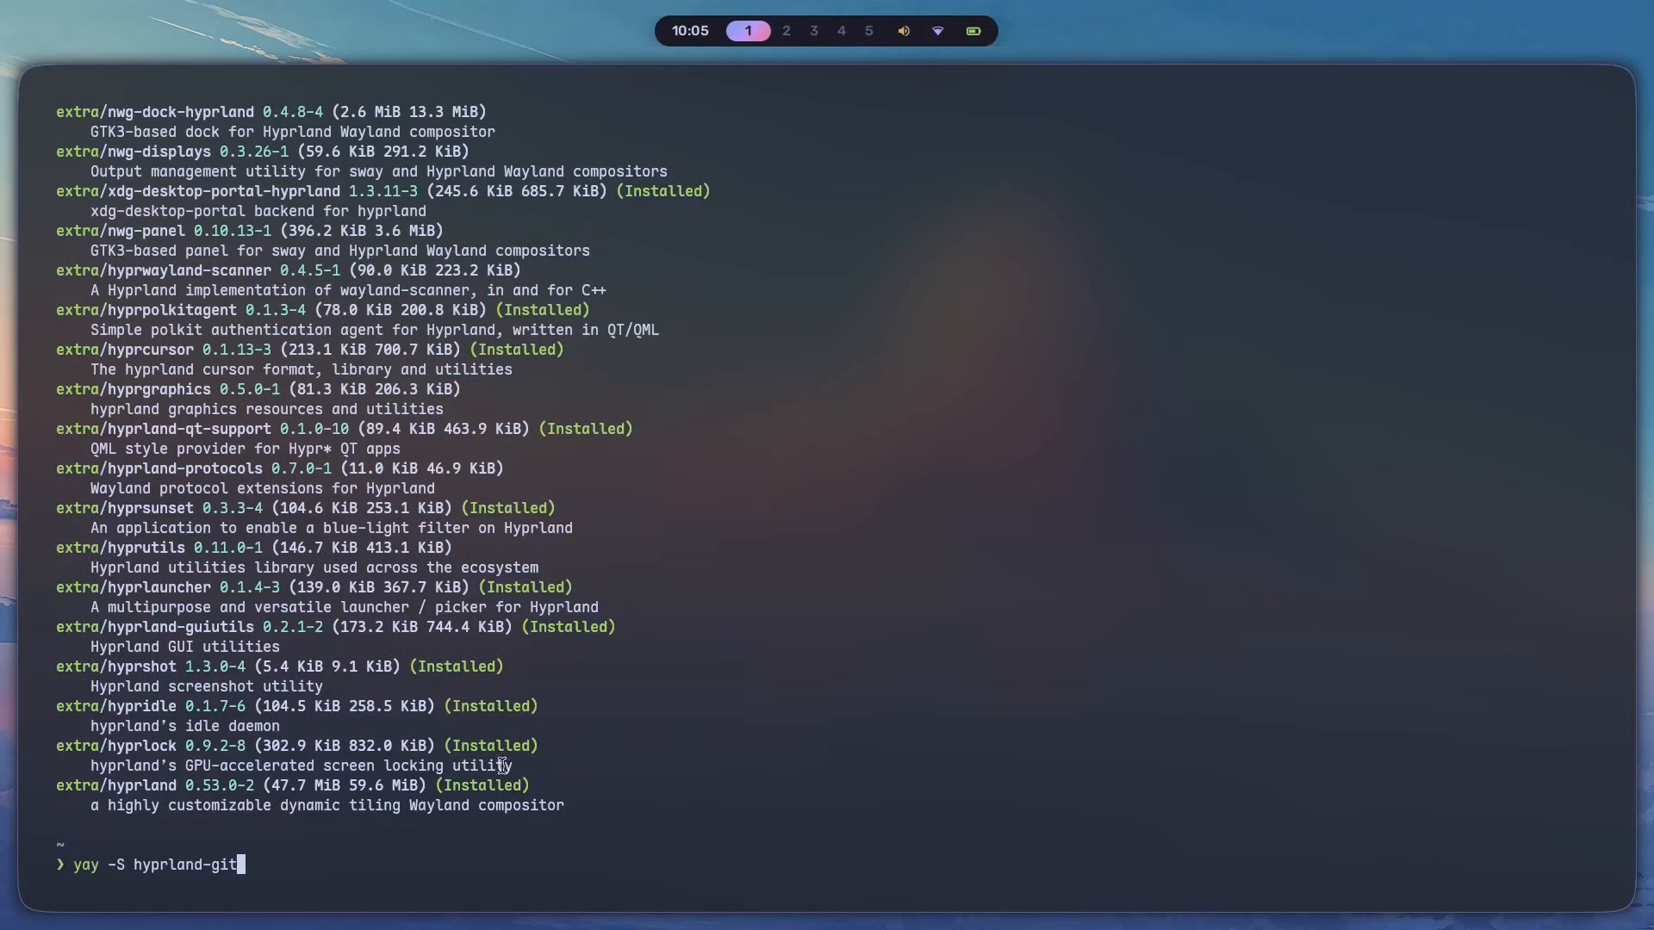
{"action": "mouse_move", "coordinate": [549, 823]}
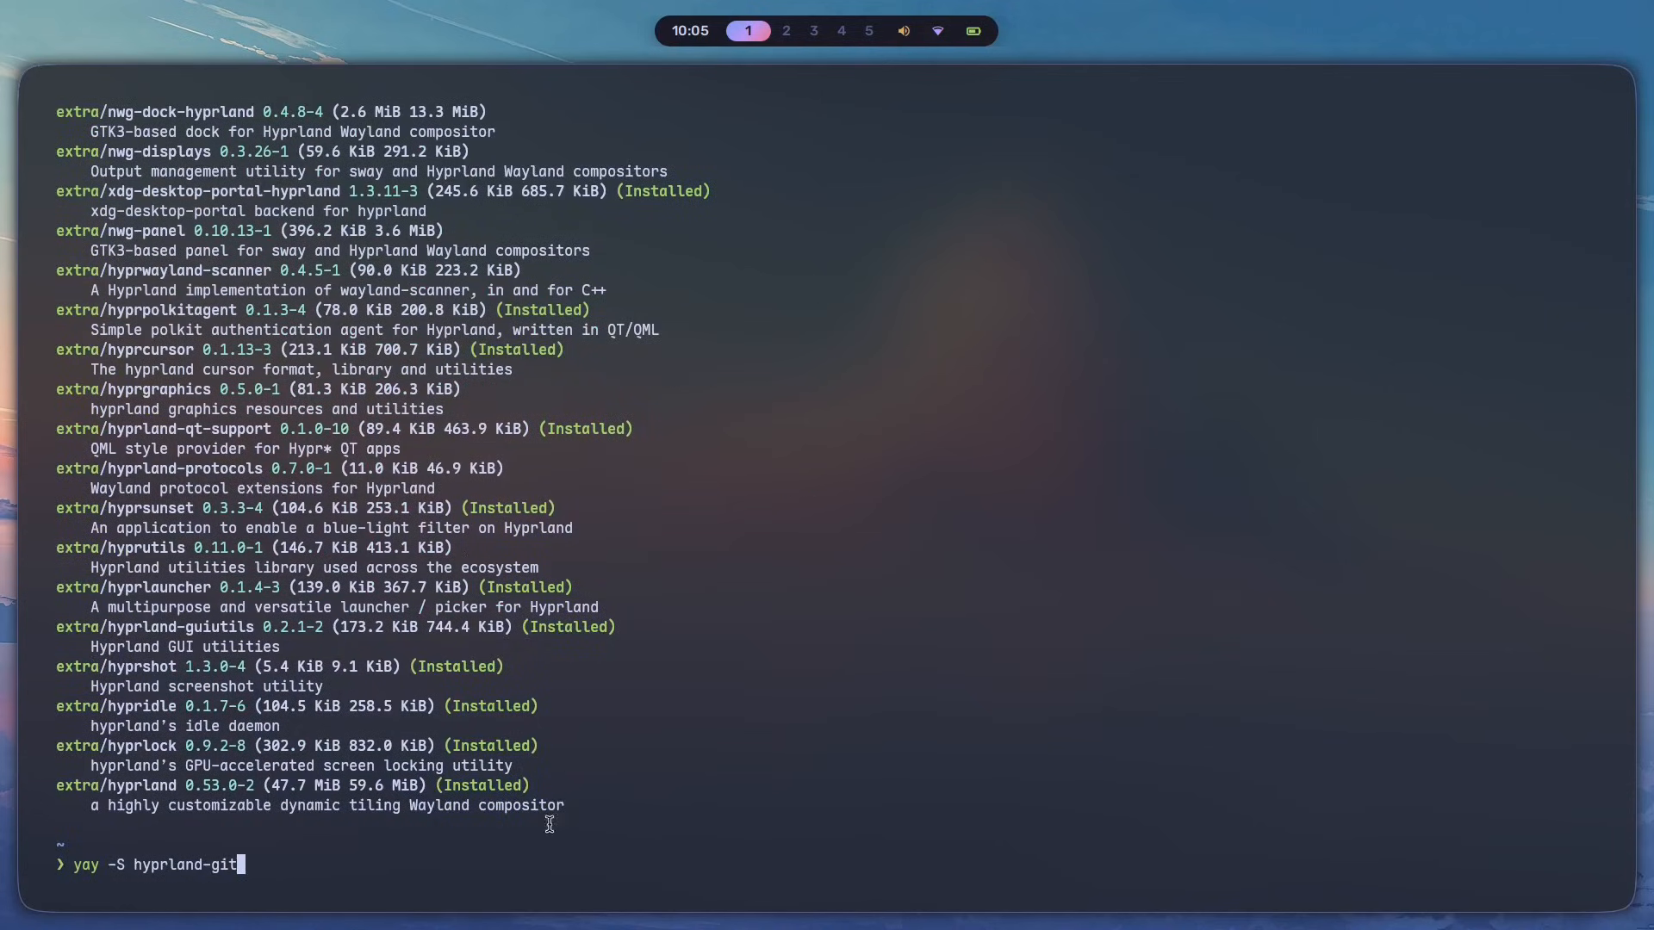
{"action": "mouse_move", "coordinate": [216, 870]}
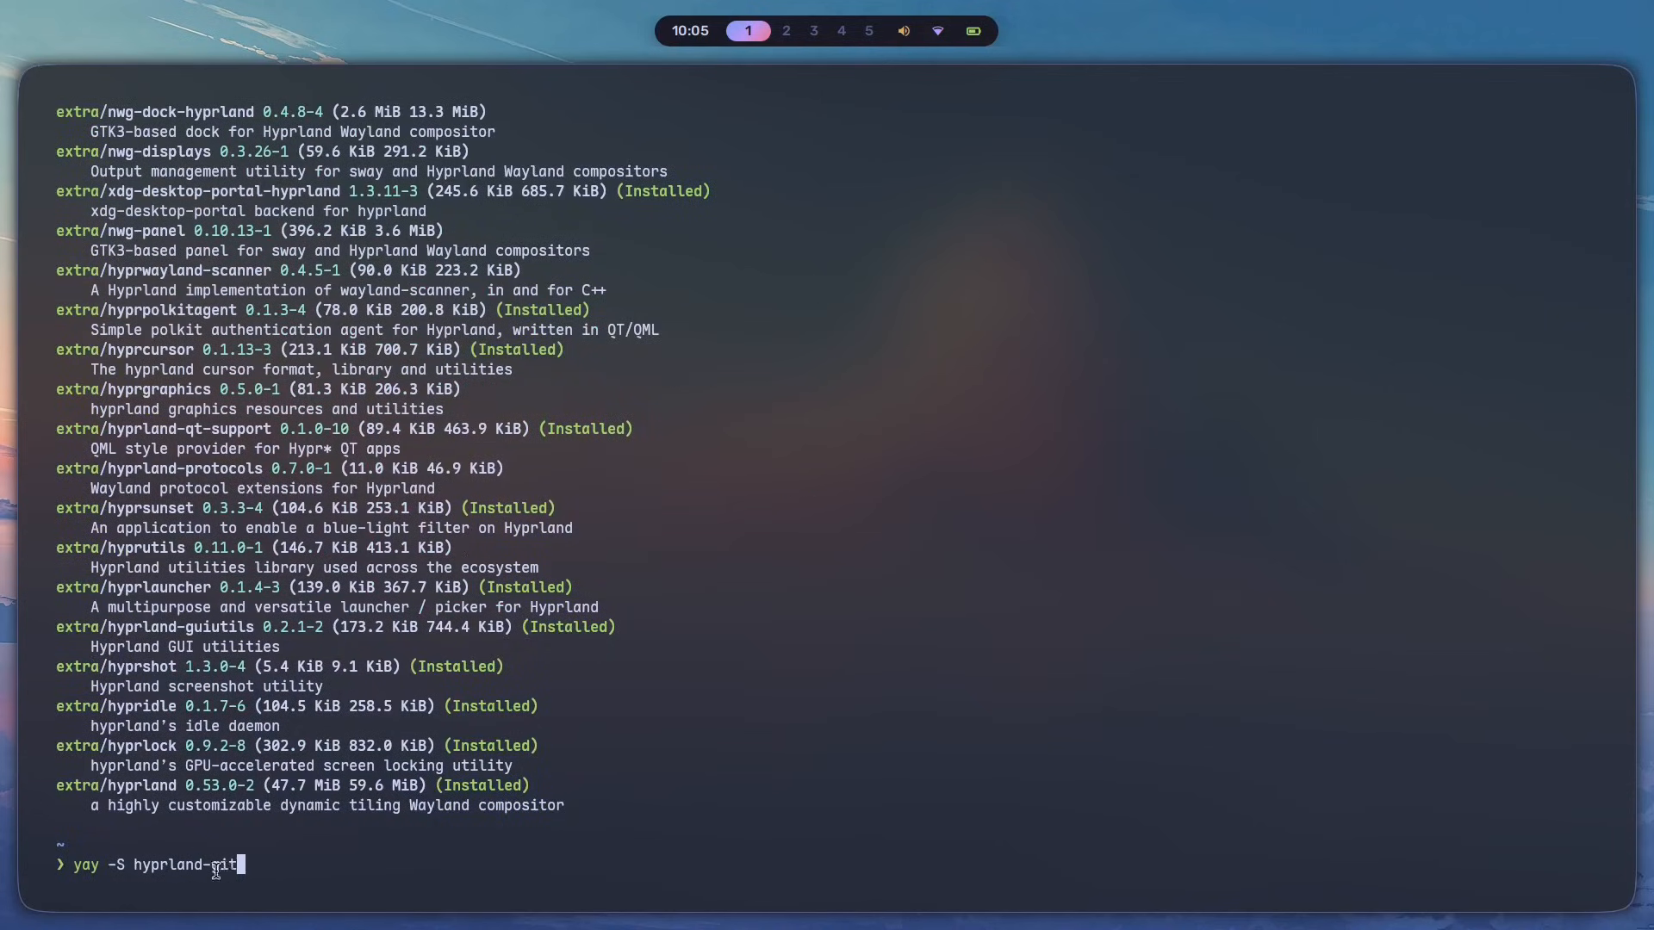
{"action": "mouse_move", "coordinate": [763, 513]}
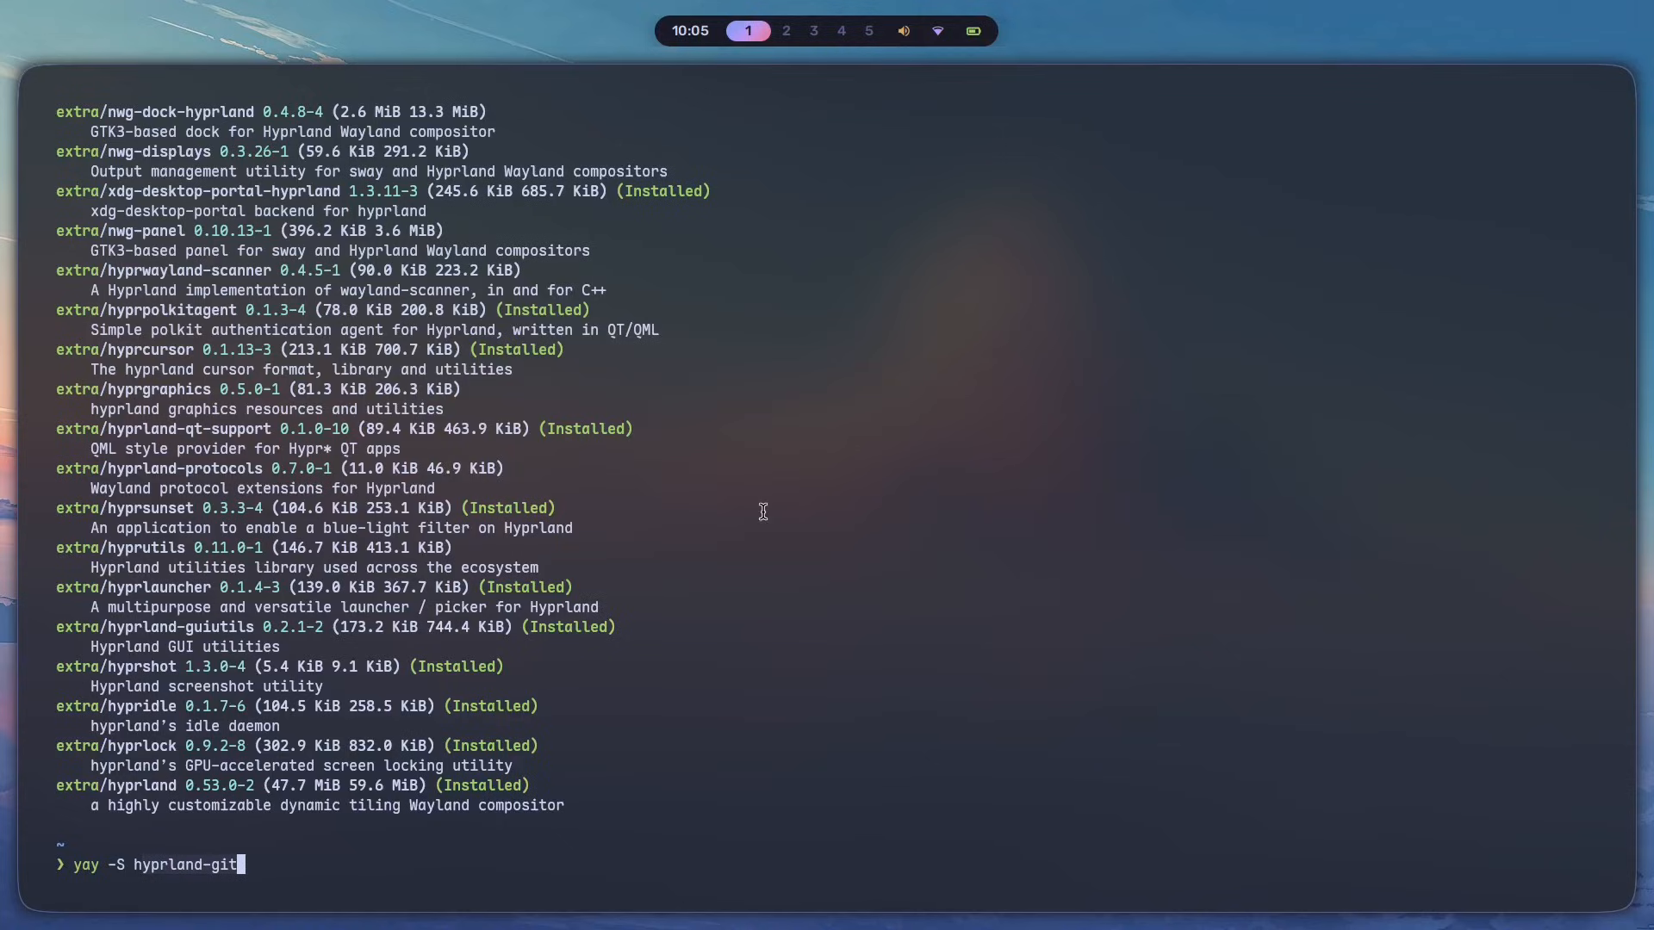
{"action": "mouse_move", "coordinate": [761, 468]}
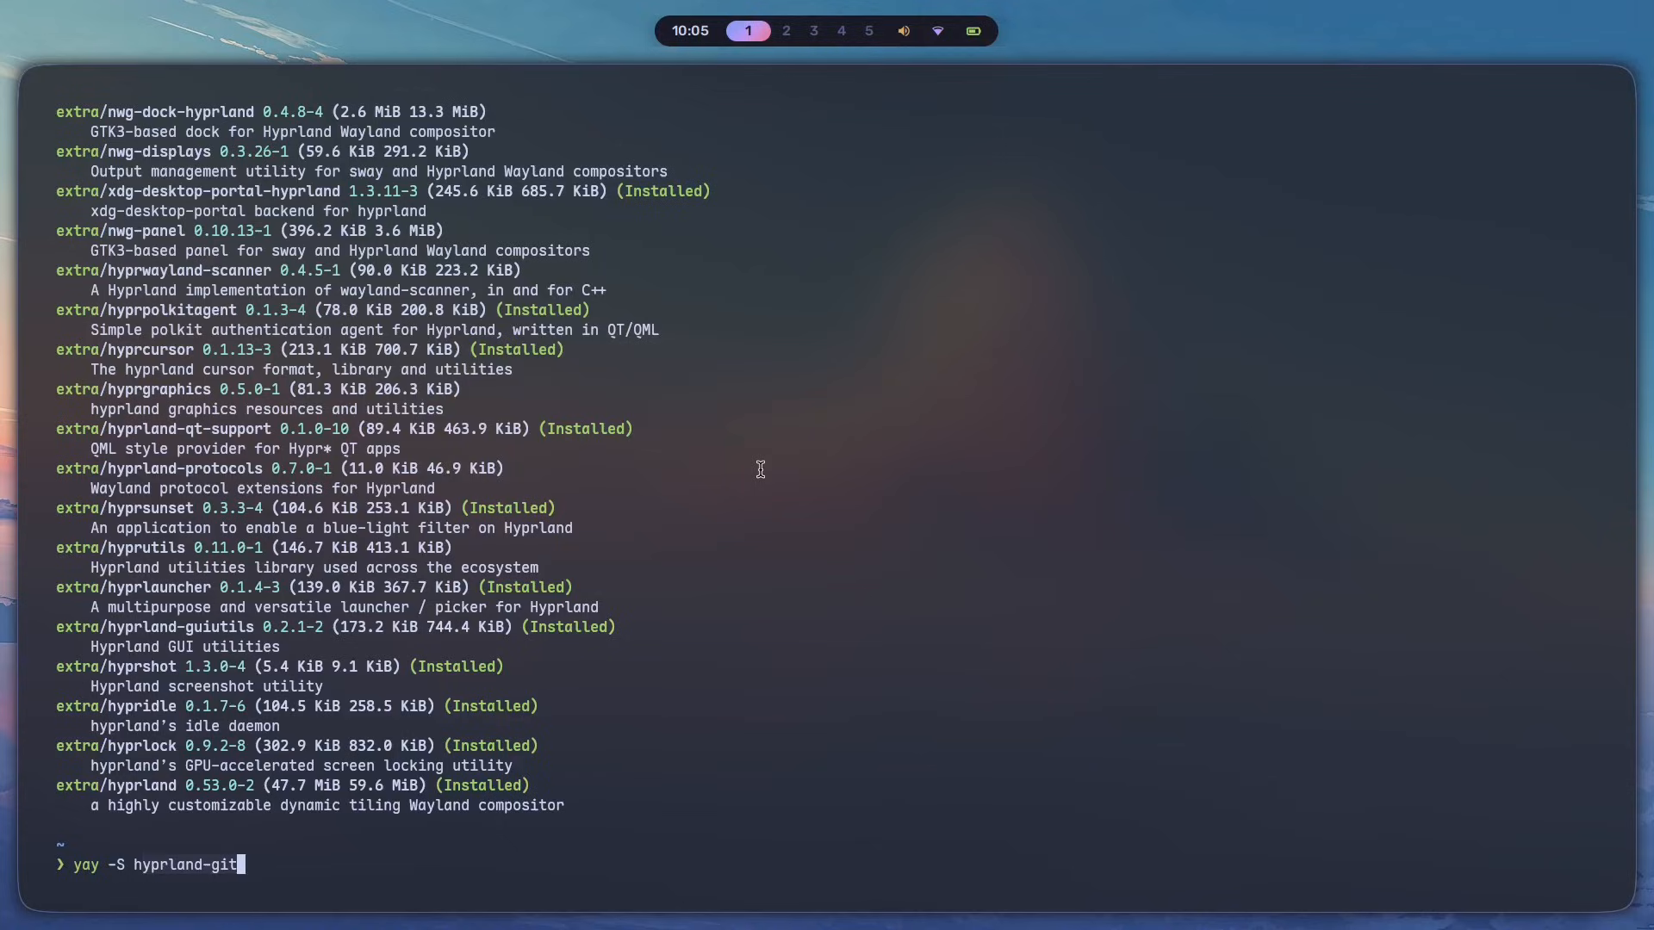
{"action": "mouse_move", "coordinate": [869, 599]}
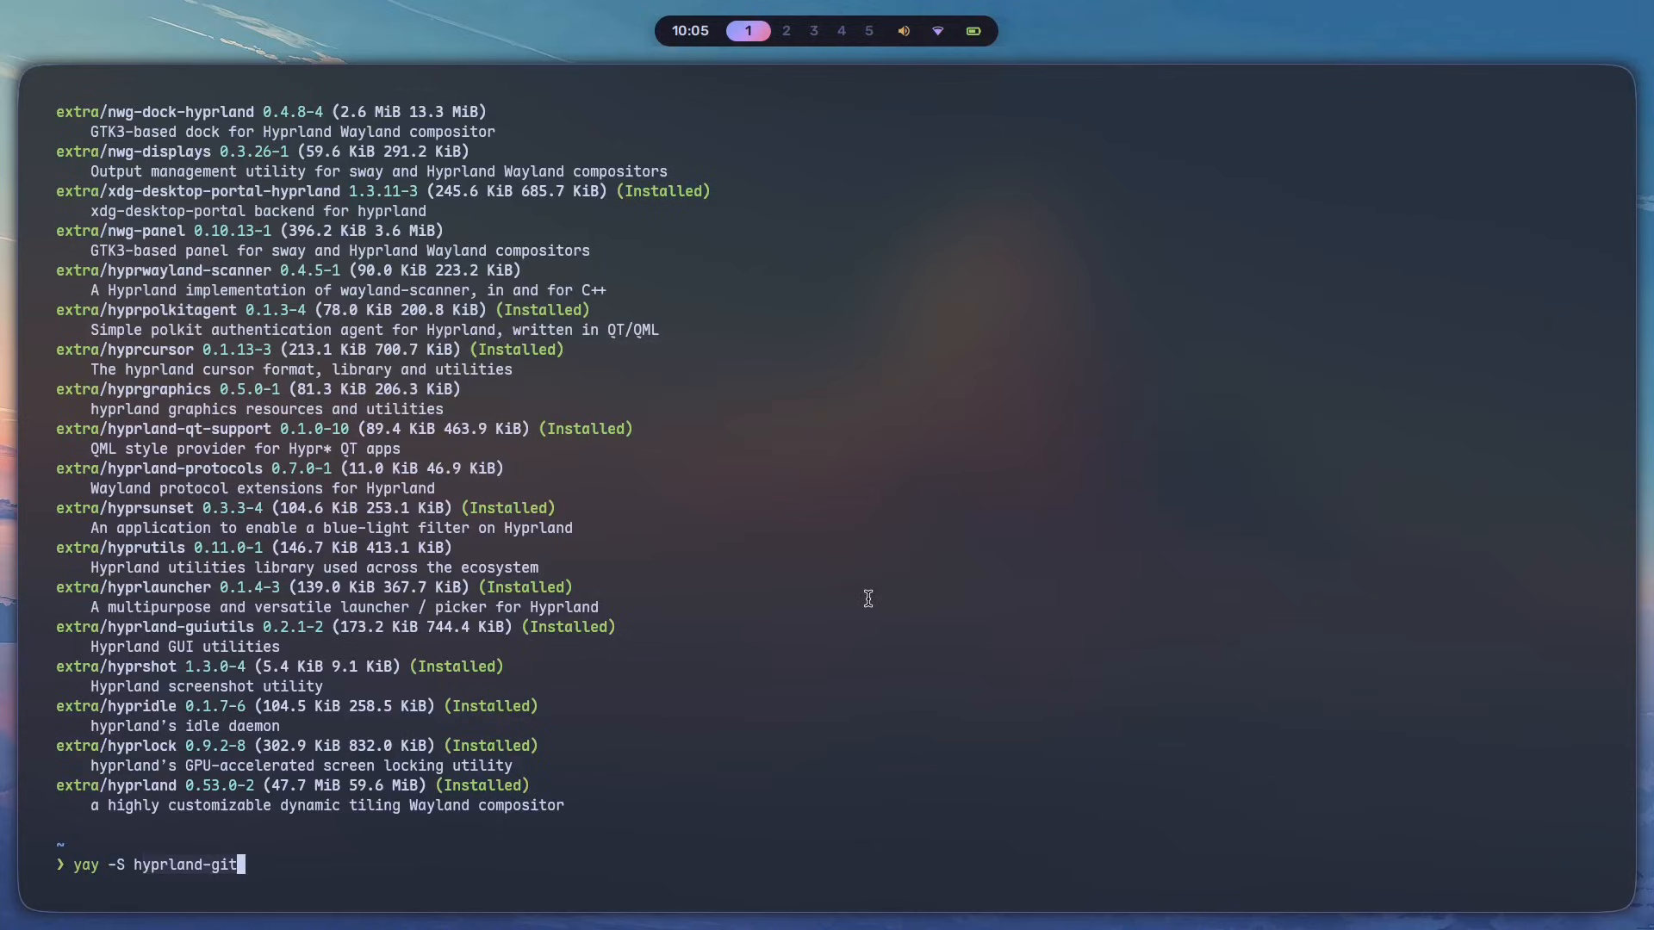
{"action": "mouse_move", "coordinate": [1231, 478]}
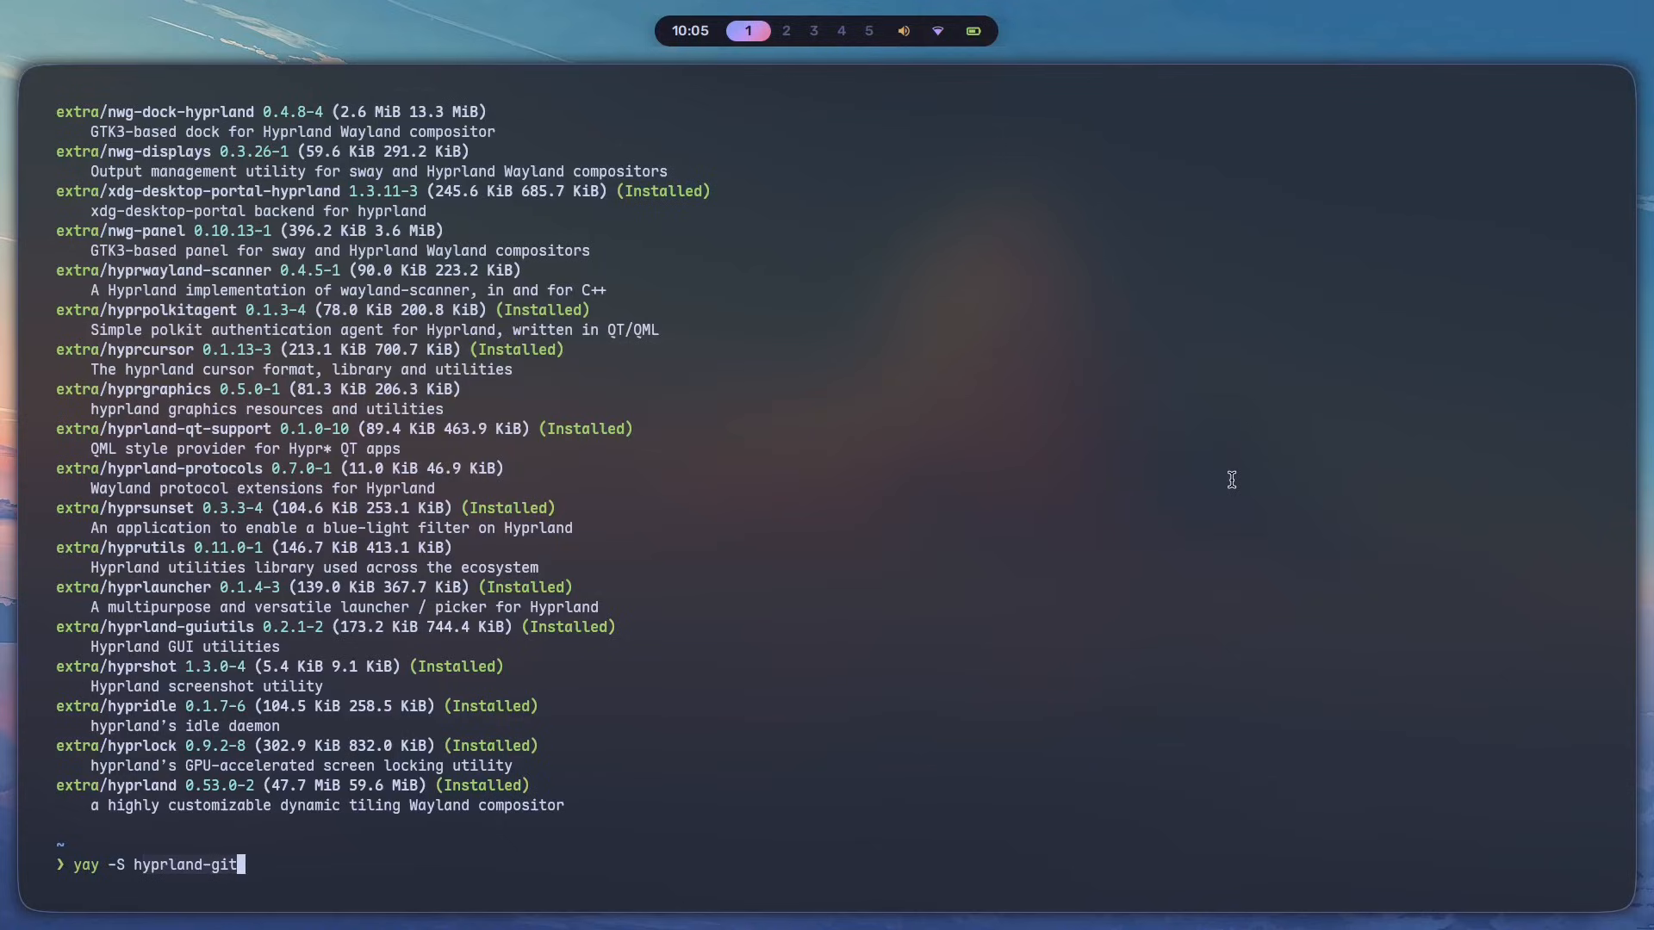
{"action": "mouse_move", "coordinate": [808, 702]}
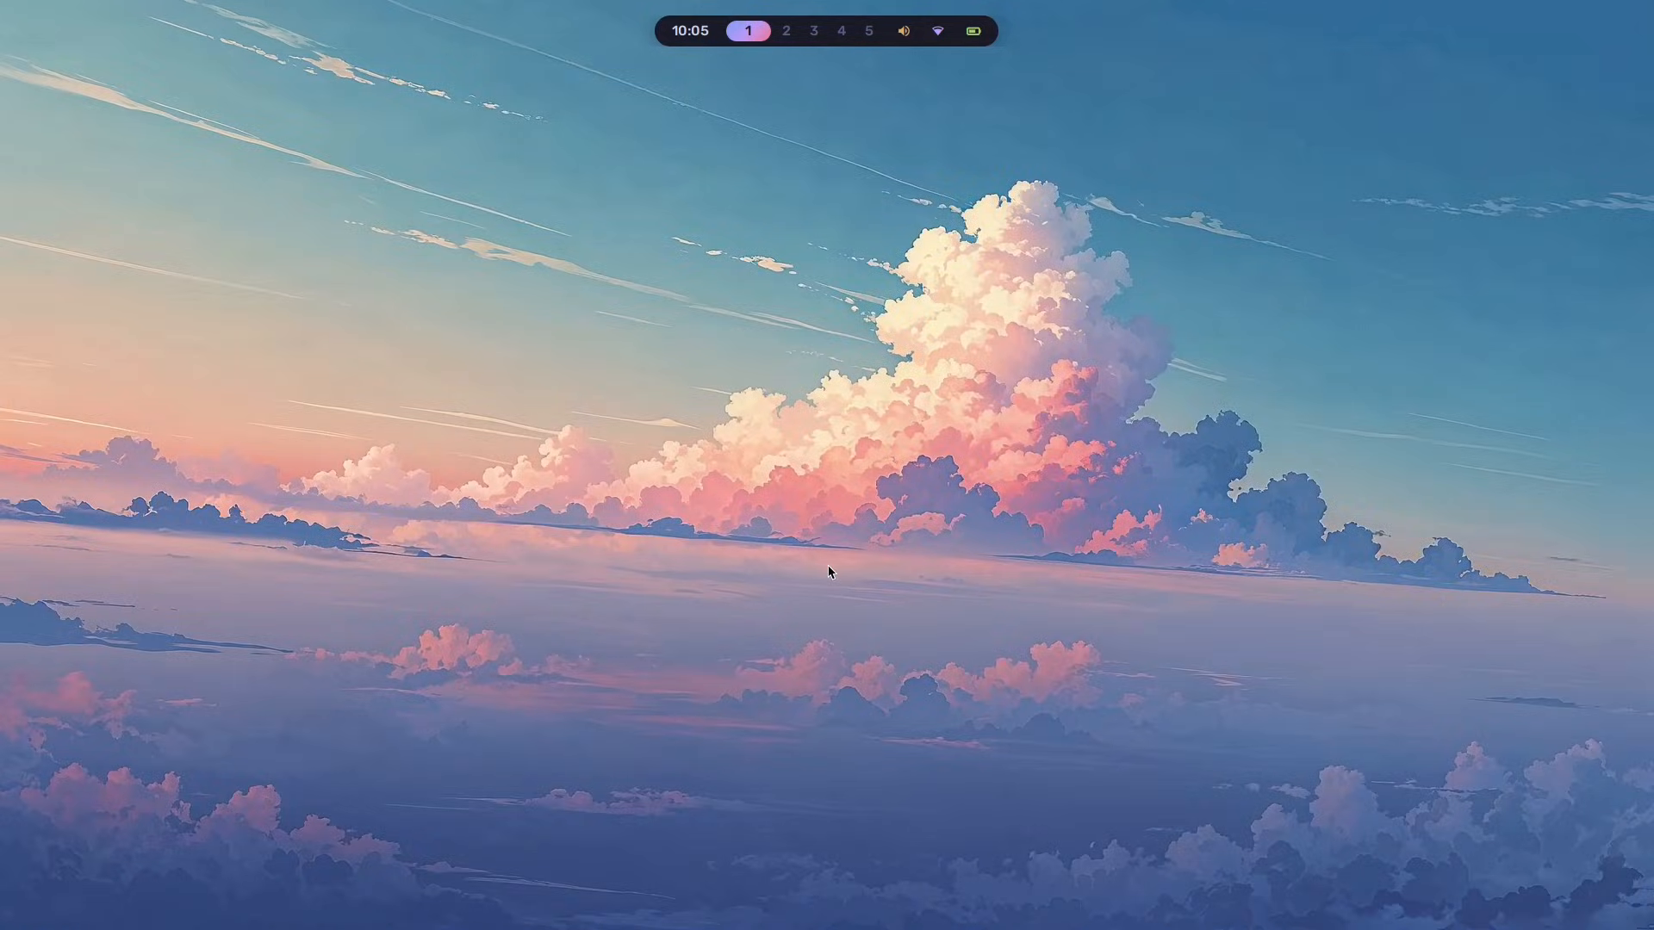
{"action": "mouse_move", "coordinate": [791, 324]}
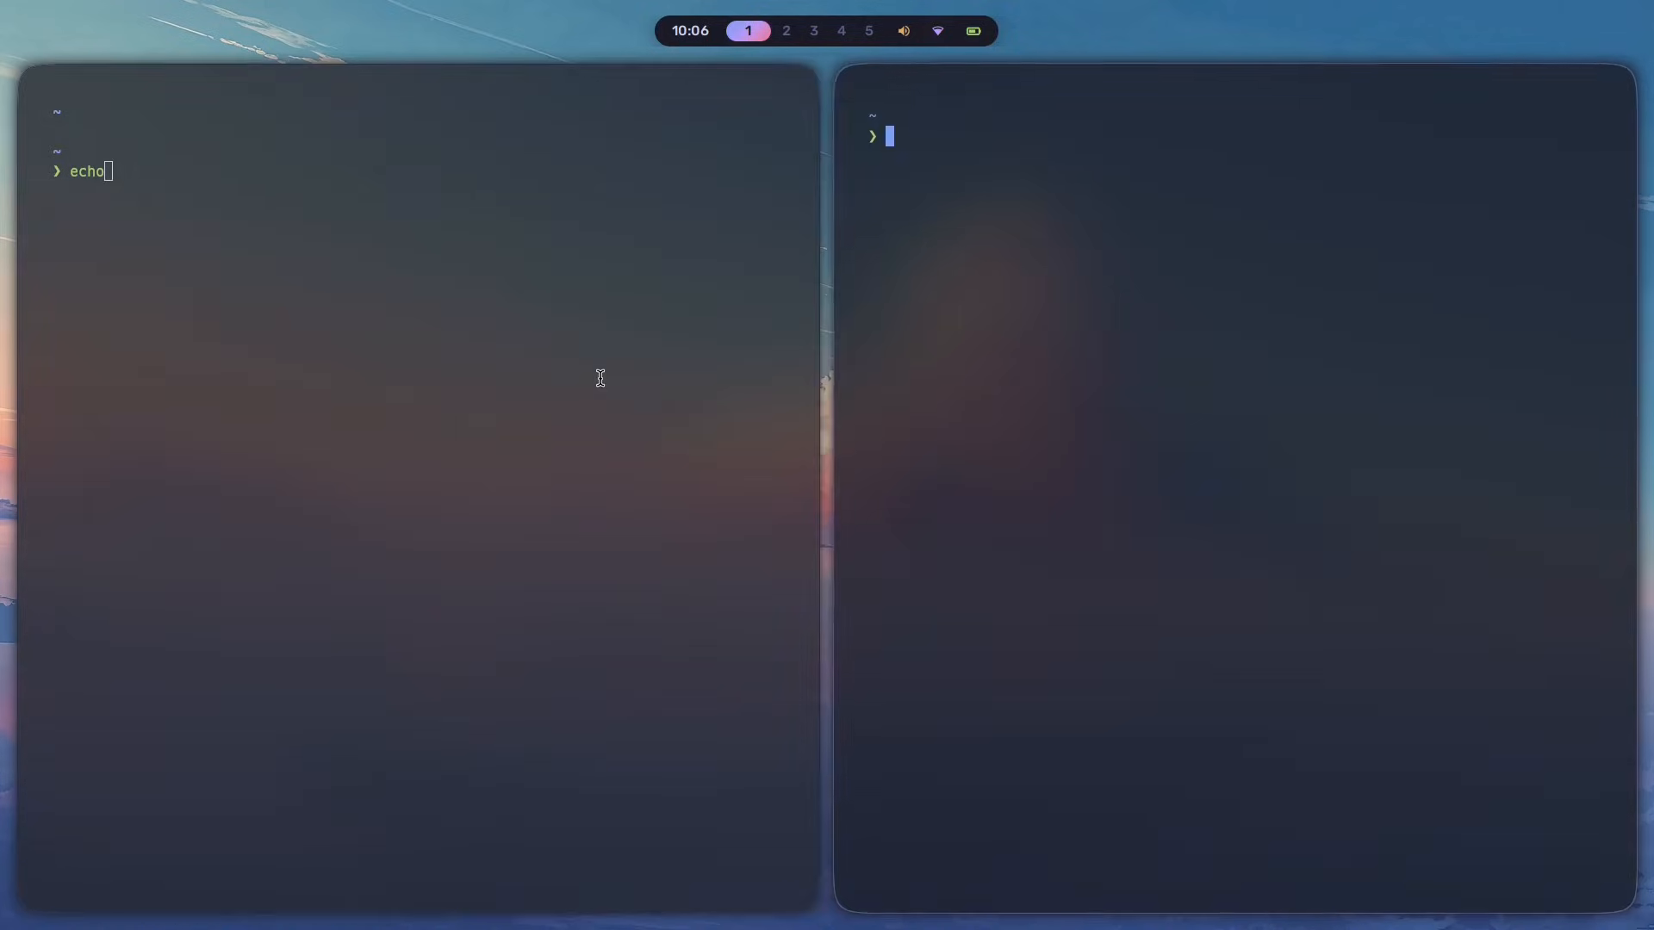
- Start an echo command at the remaining terminal's prompt
{"action": "type", "text": "echo"}
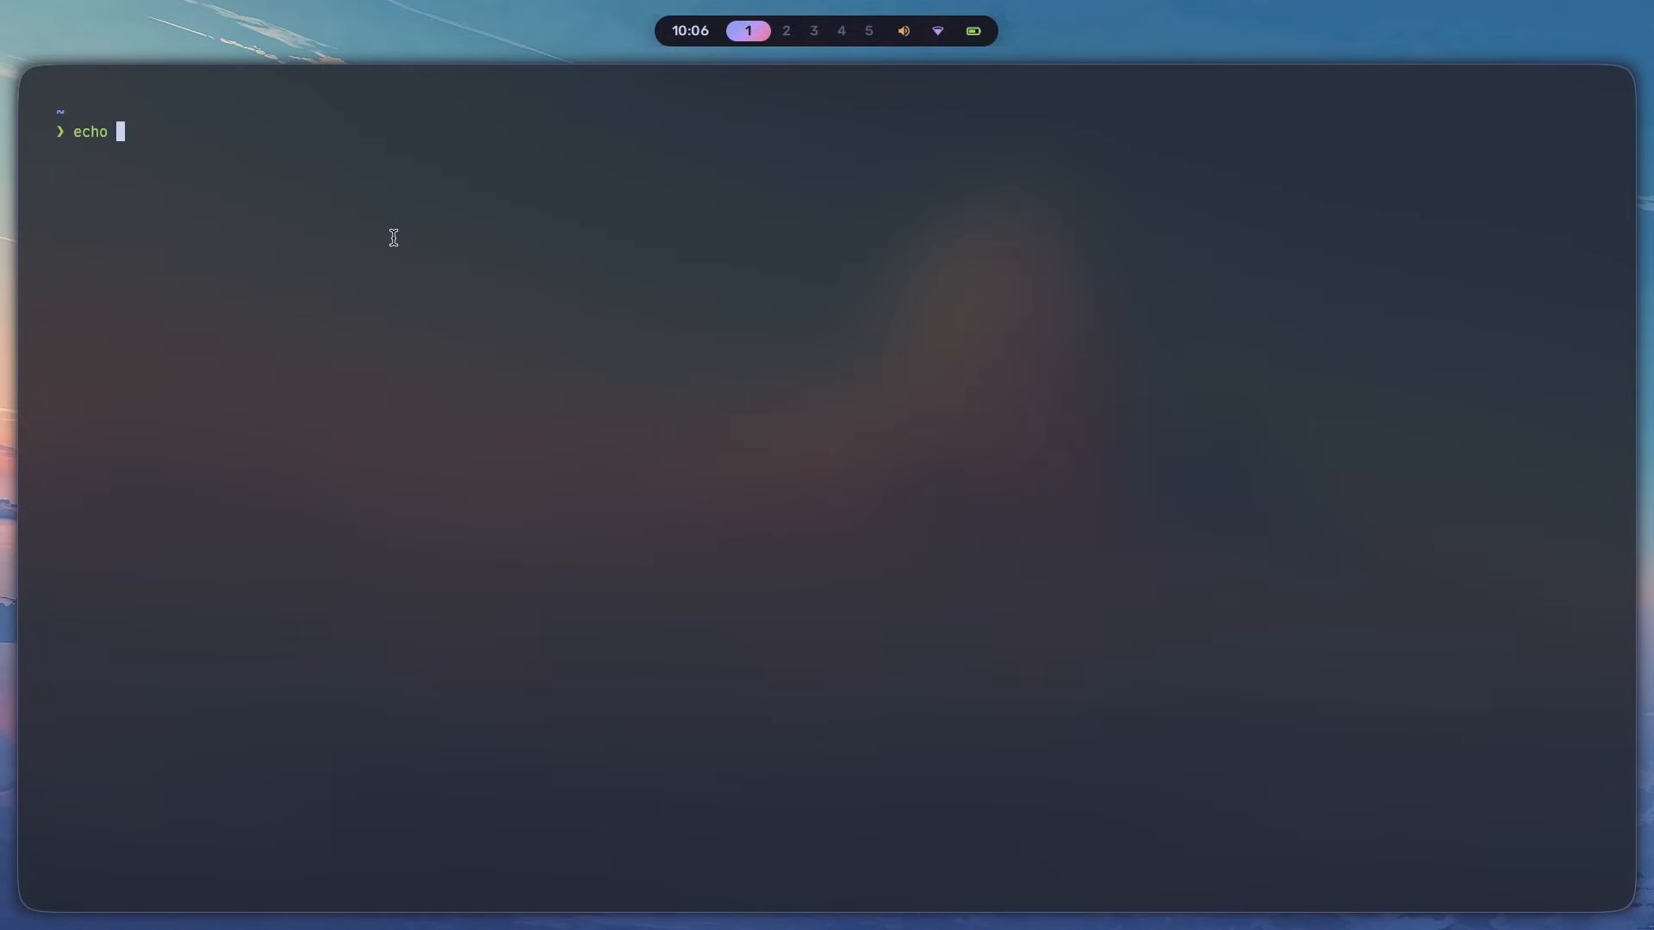
- Switch between workspace 2 and workspace 1 via the Waybar, ending on workspace 1
{"action": "left_click", "coordinate": [772, 31]}
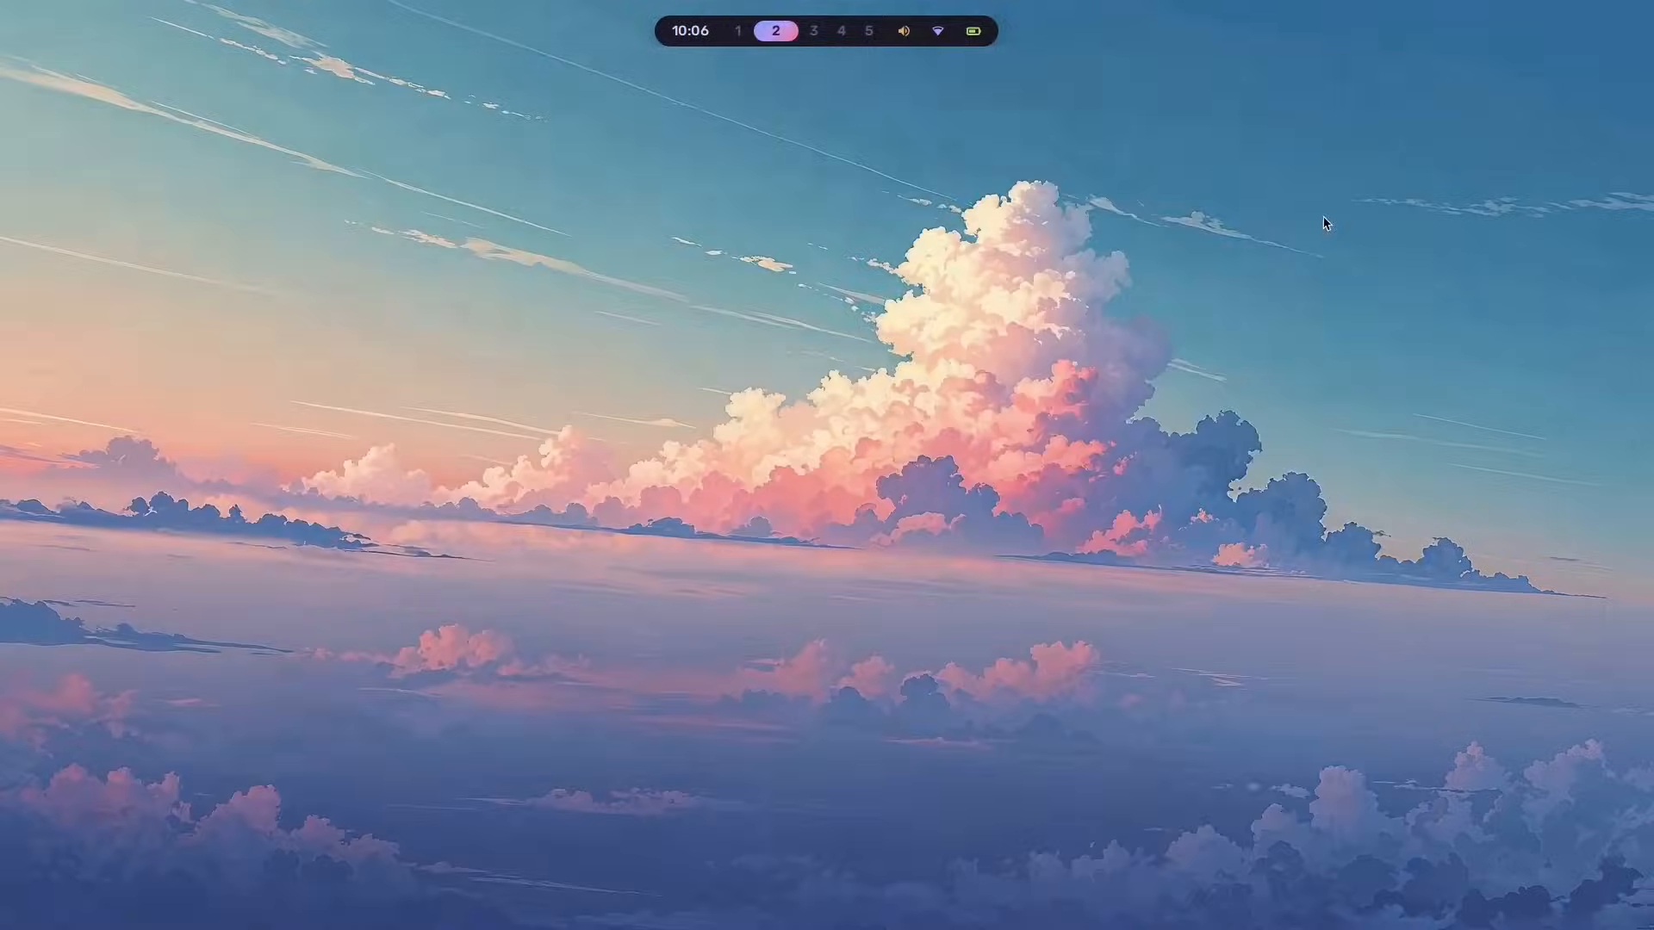
{"action": "mouse_move", "coordinate": [41, 609]}
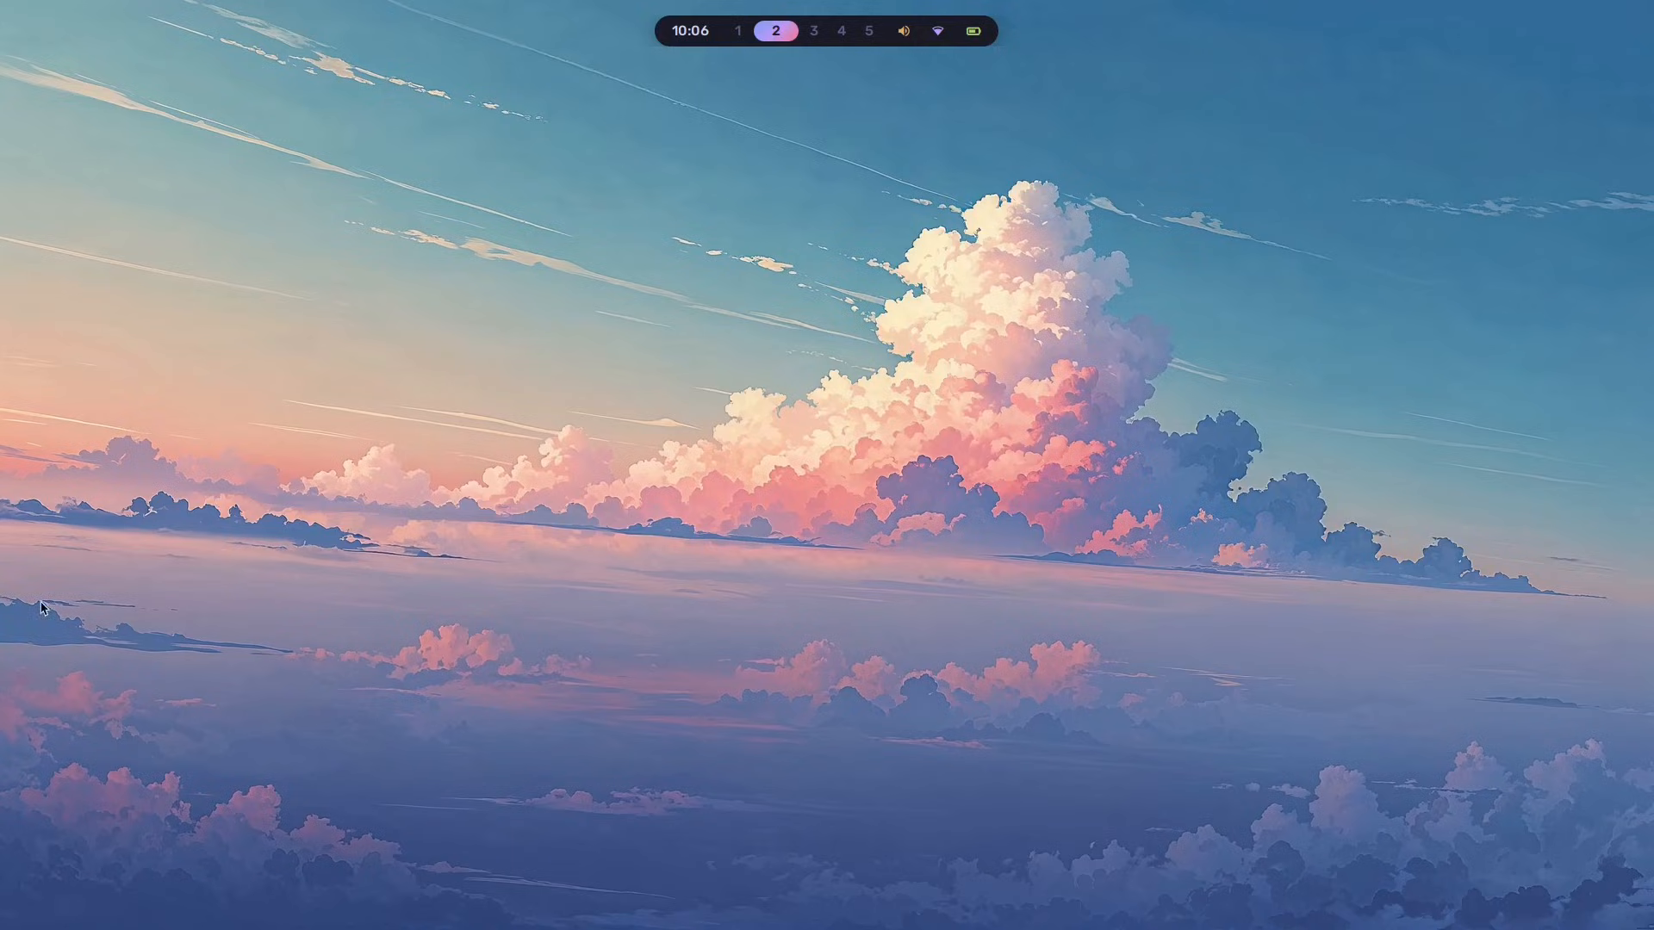
{"action": "mouse_move", "coordinate": [131, 620]}
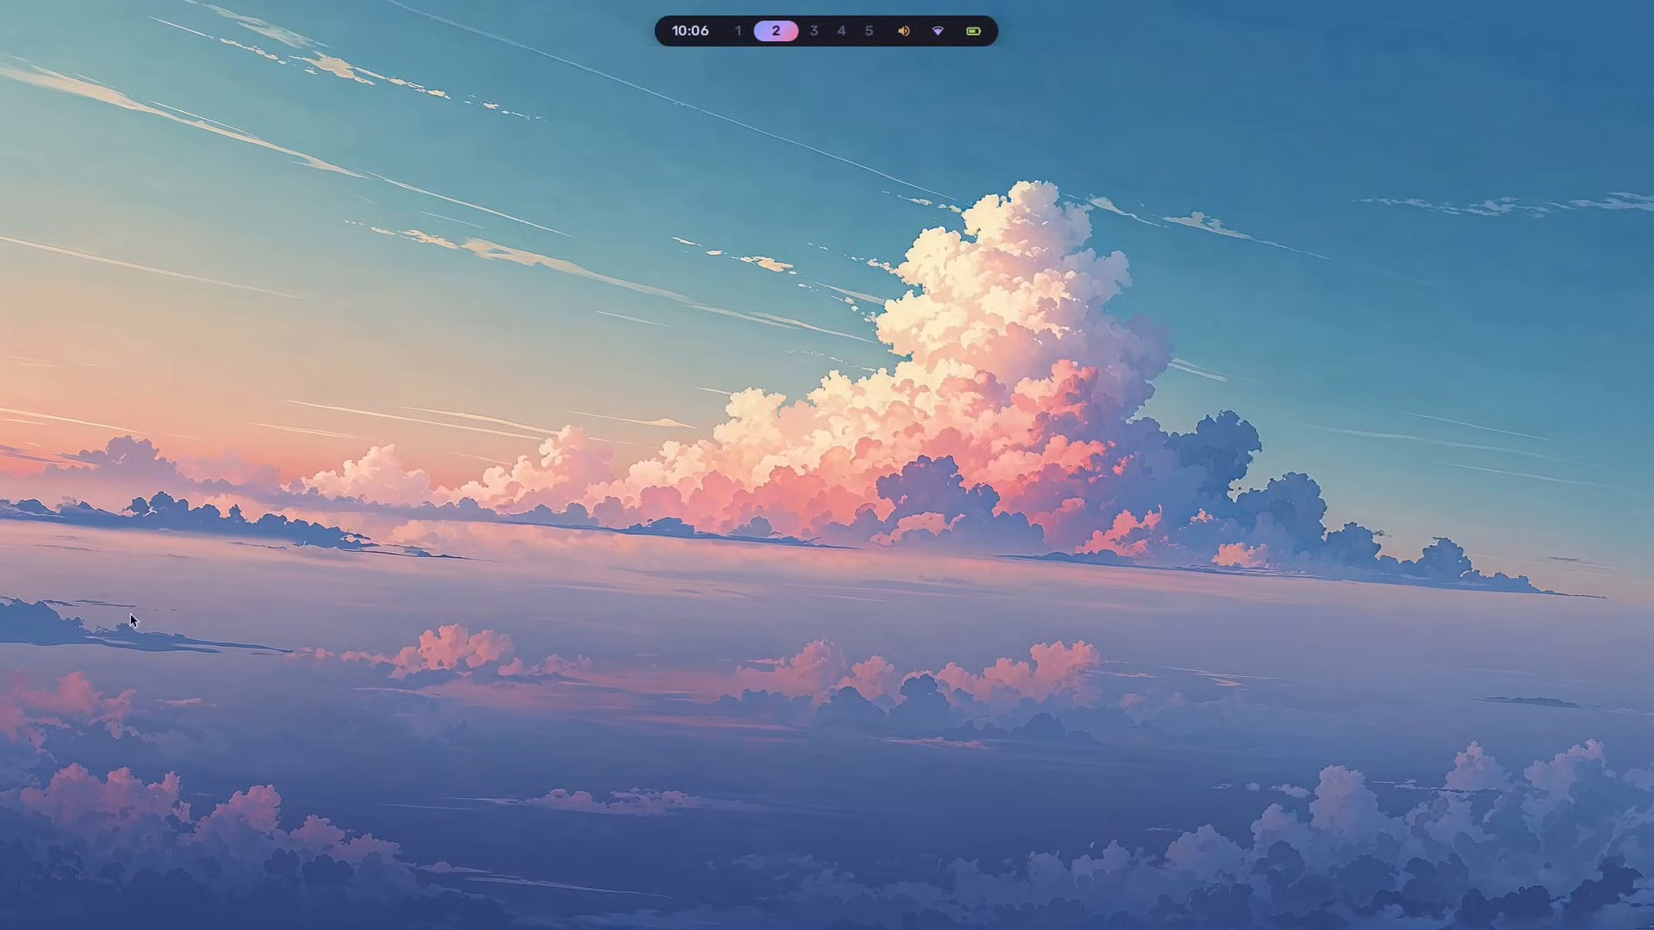
{"action": "mouse_move", "coordinate": [559, 252]}
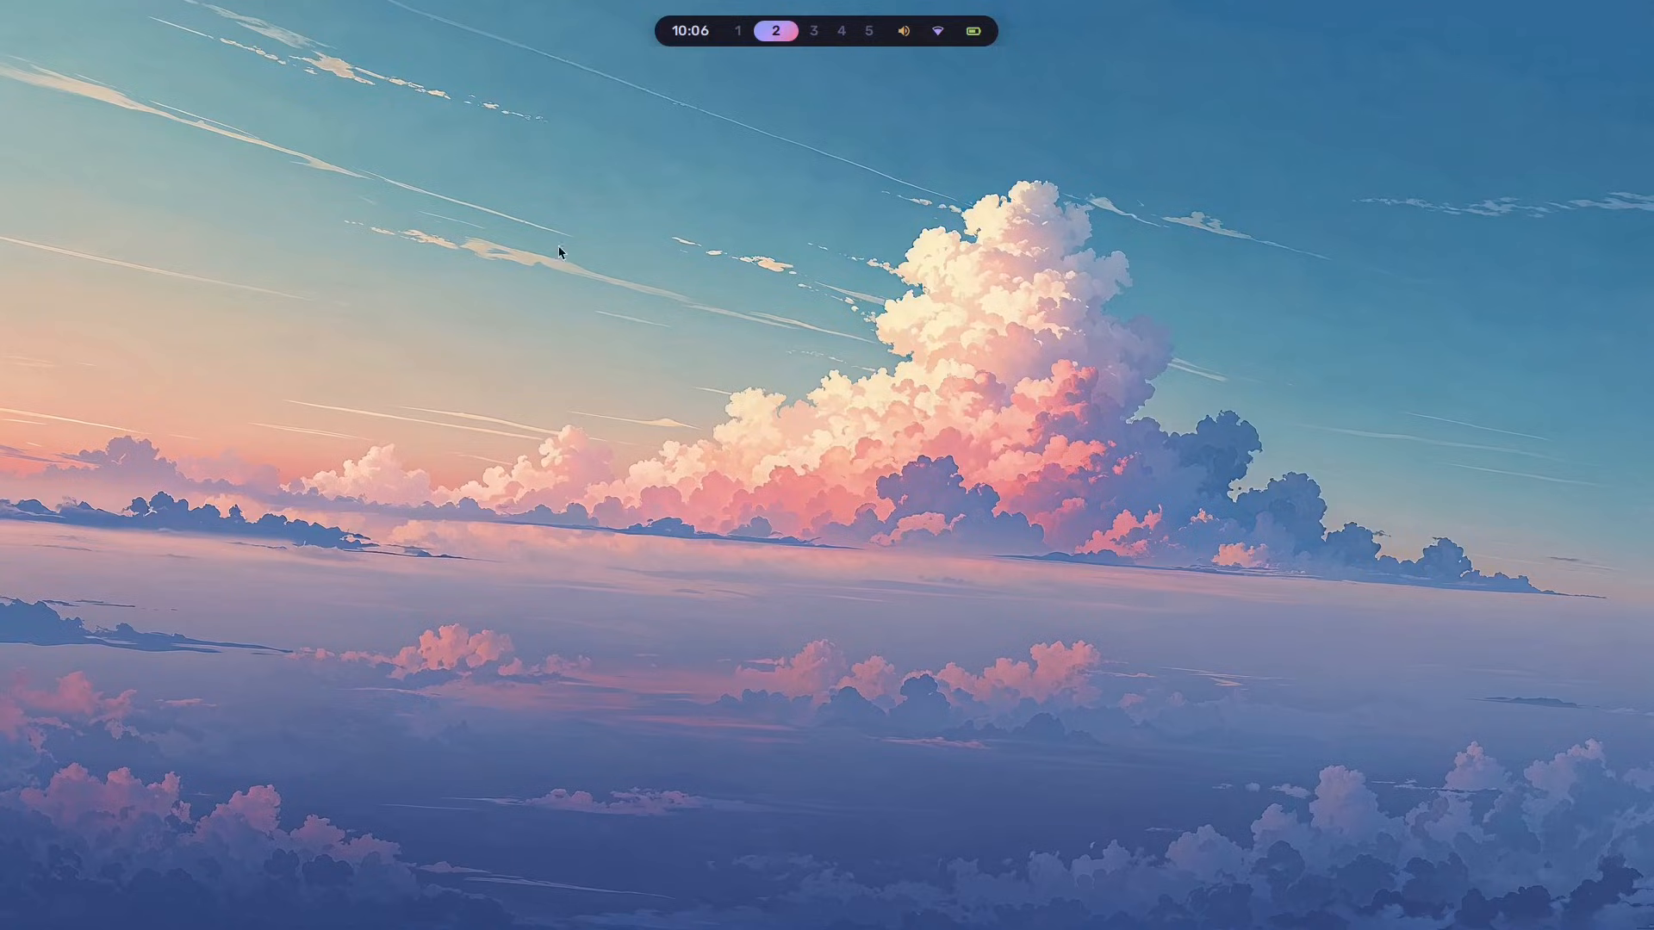
{"action": "mouse_move", "coordinate": [1482, 220]}
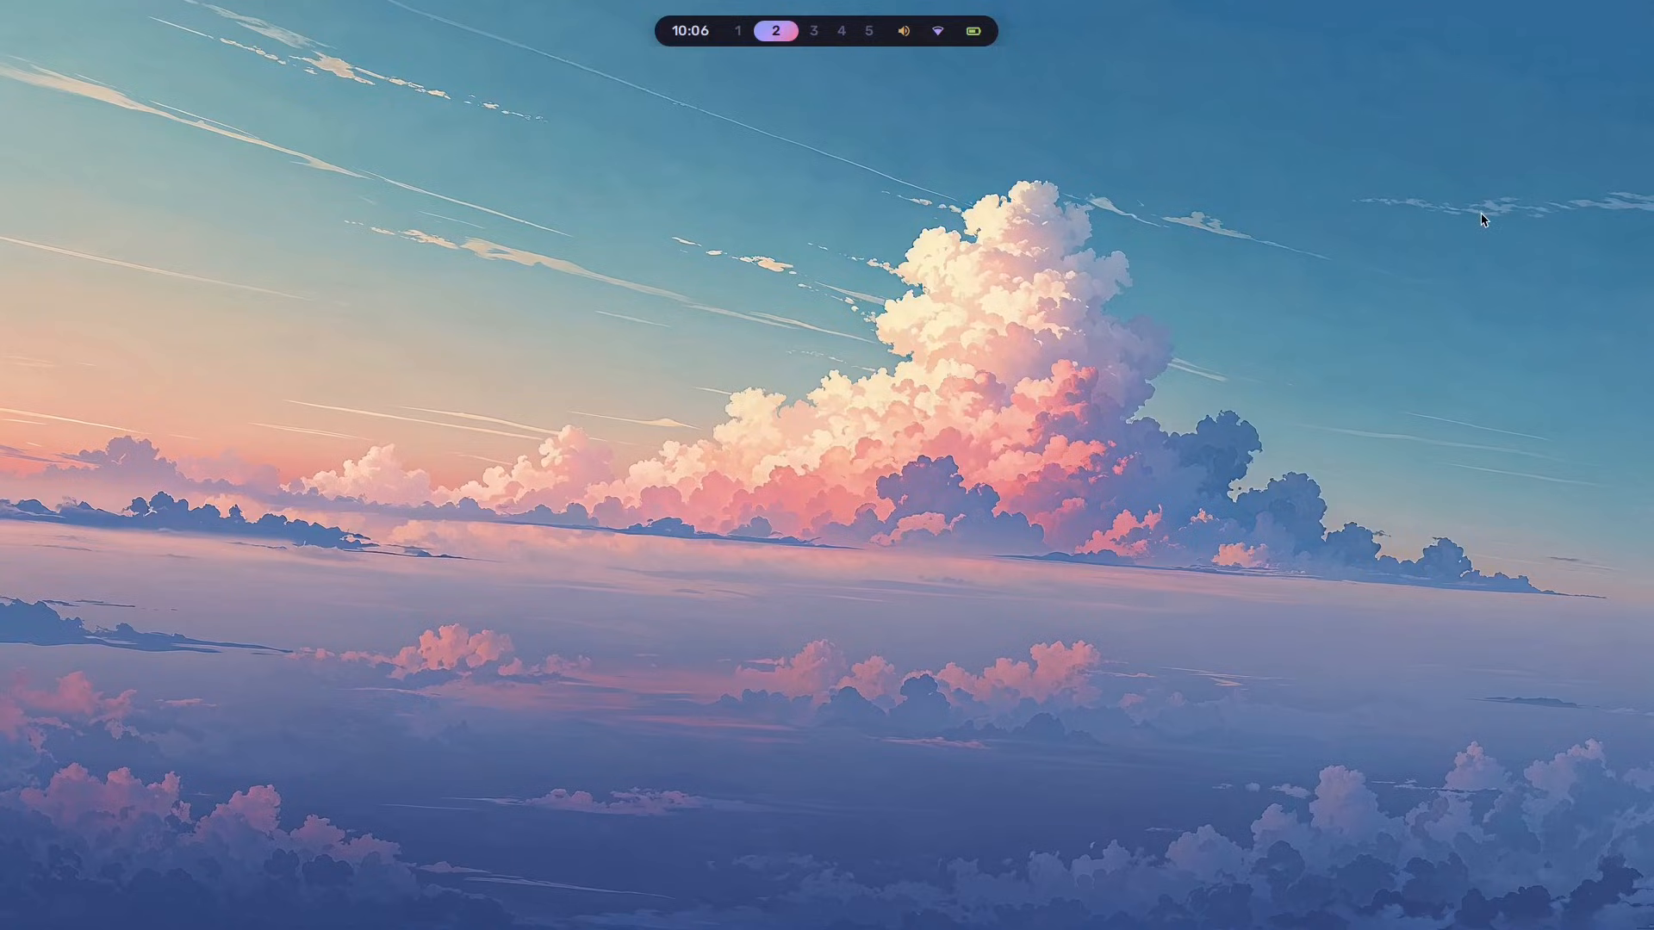
{"action": "mouse_move", "coordinate": [1483, 244]}
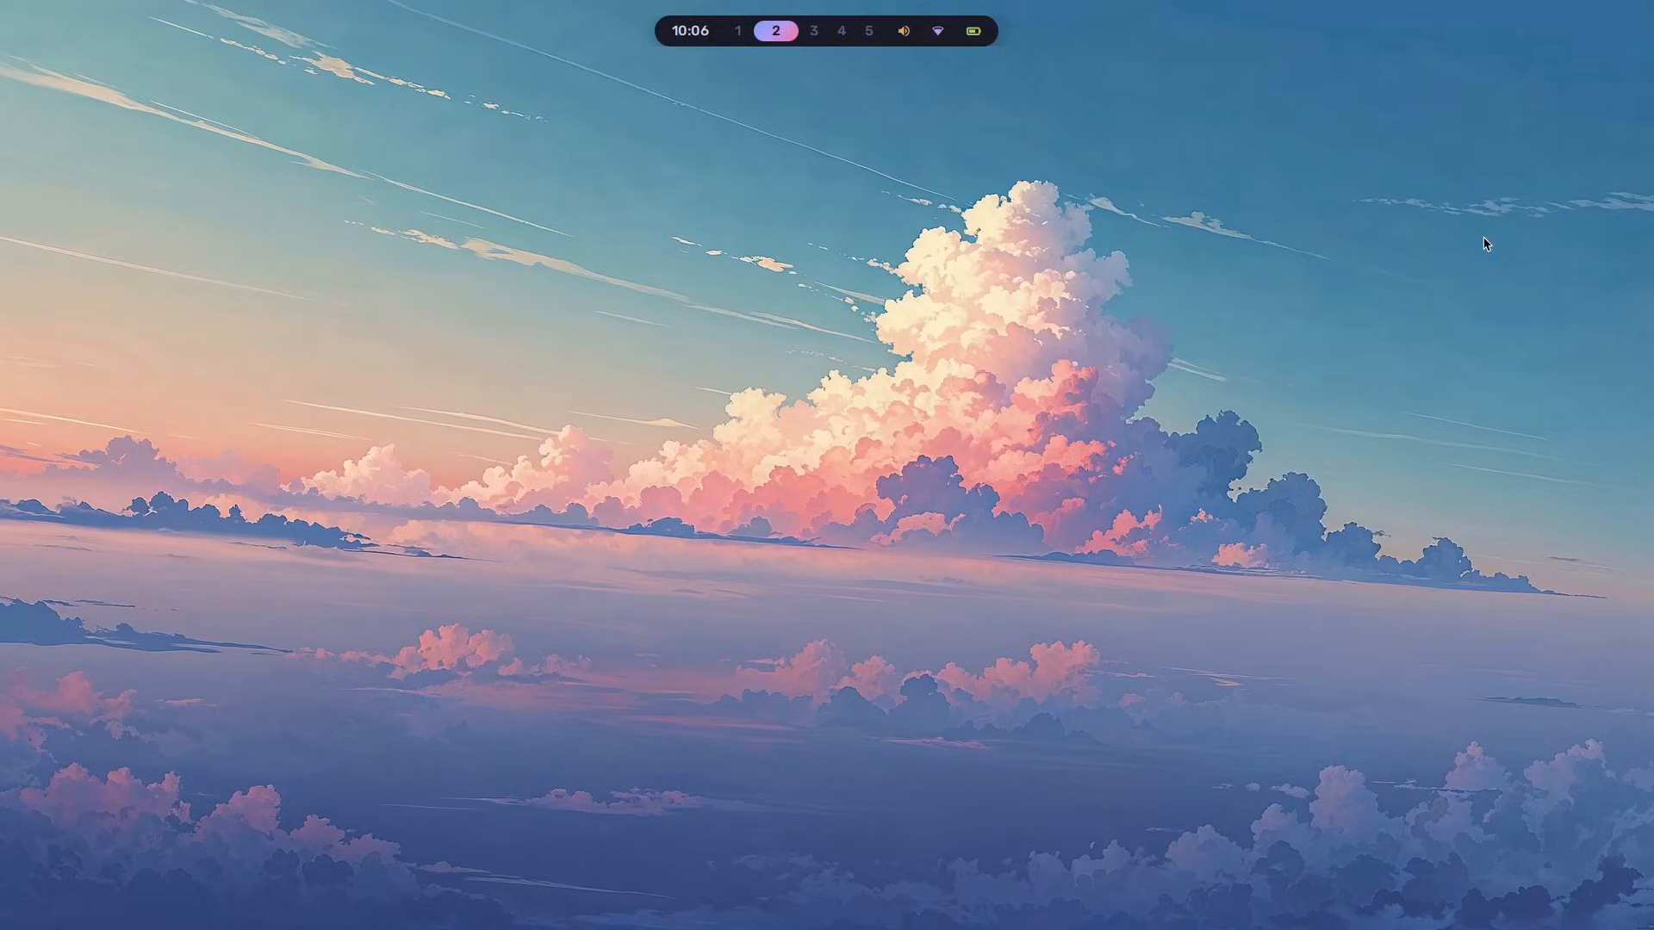
{"action": "mouse_move", "coordinate": [958, 872]}
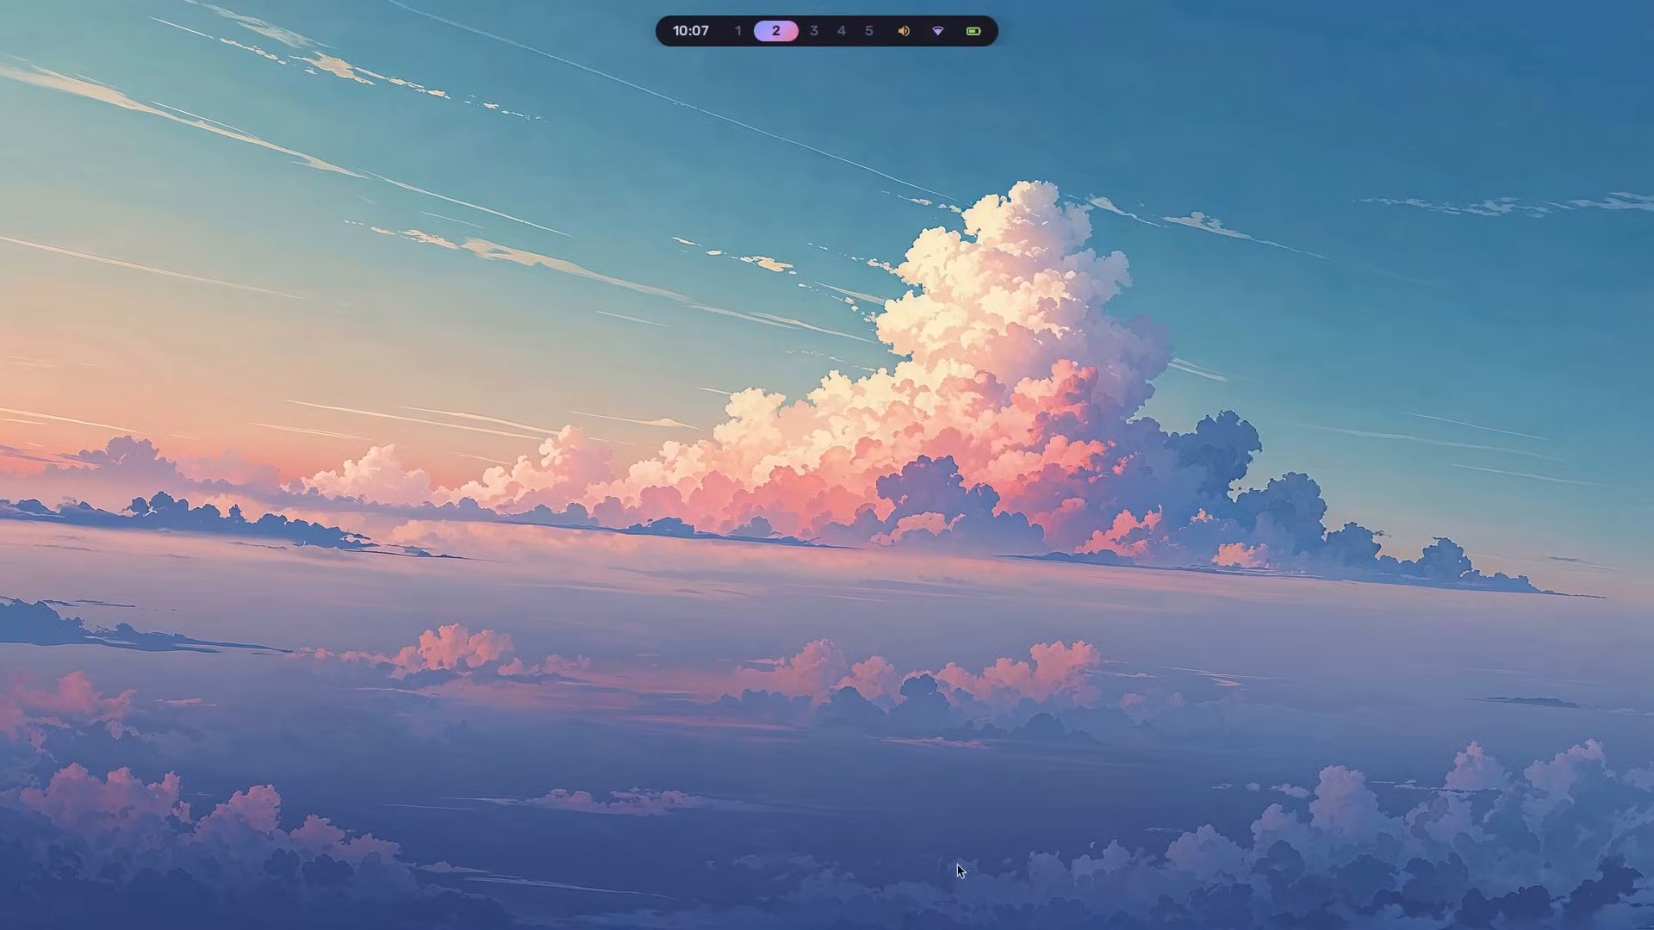
{"action": "mouse_move", "coordinate": [489, 520]}
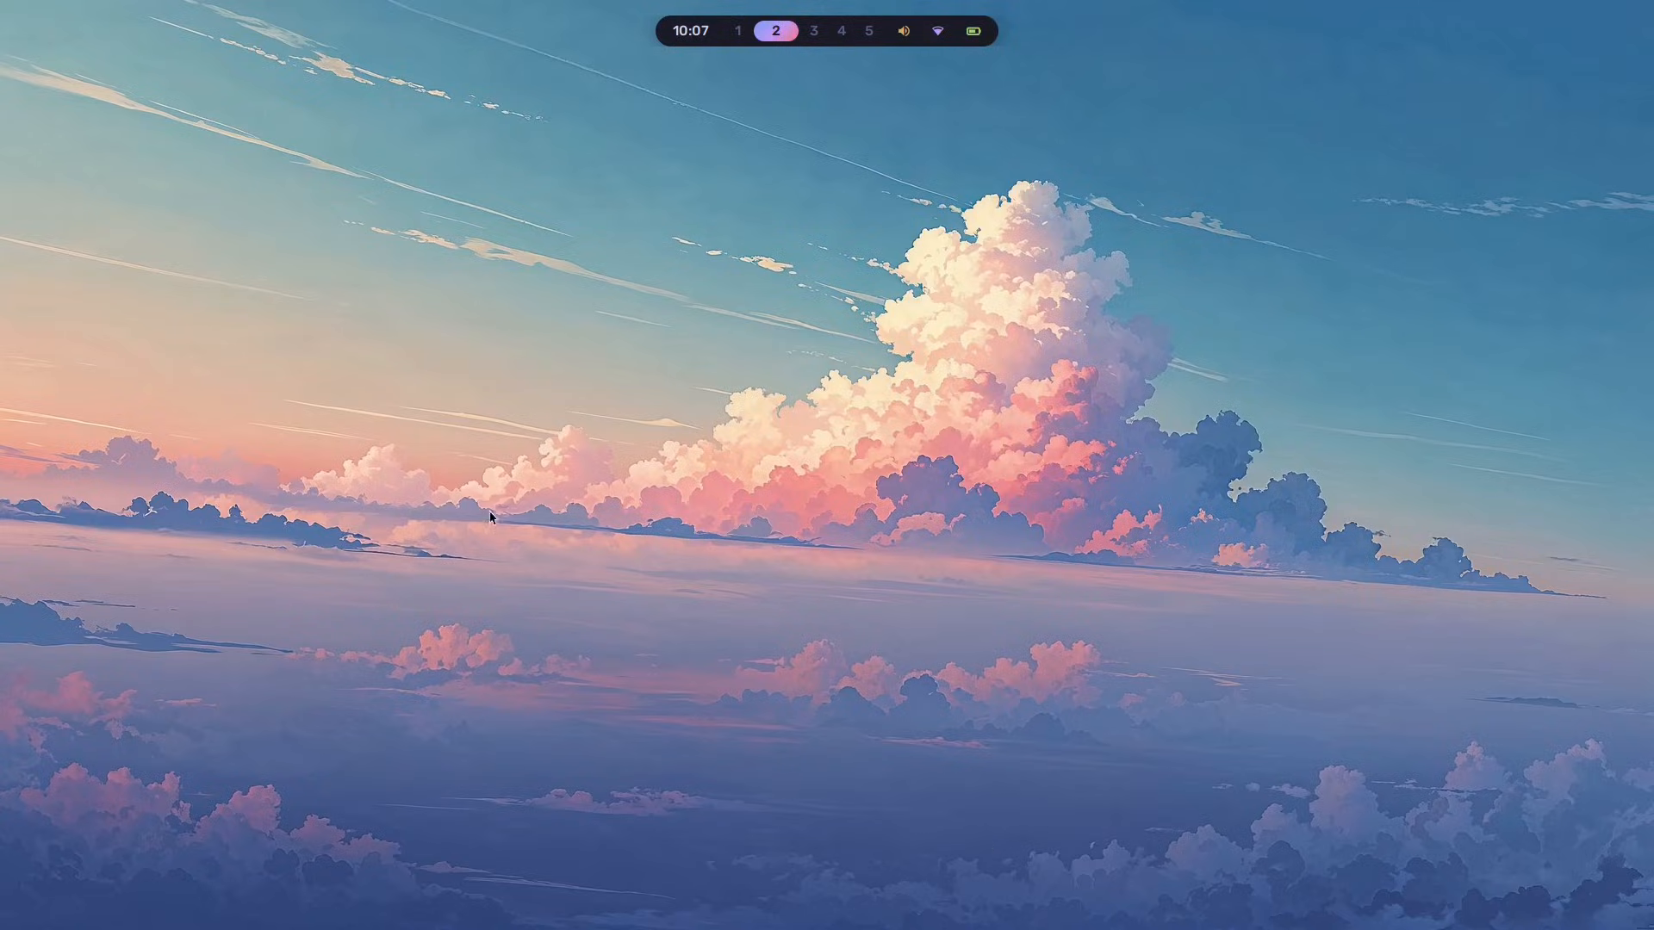
{"action": "left_click", "coordinate": [739, 31]}
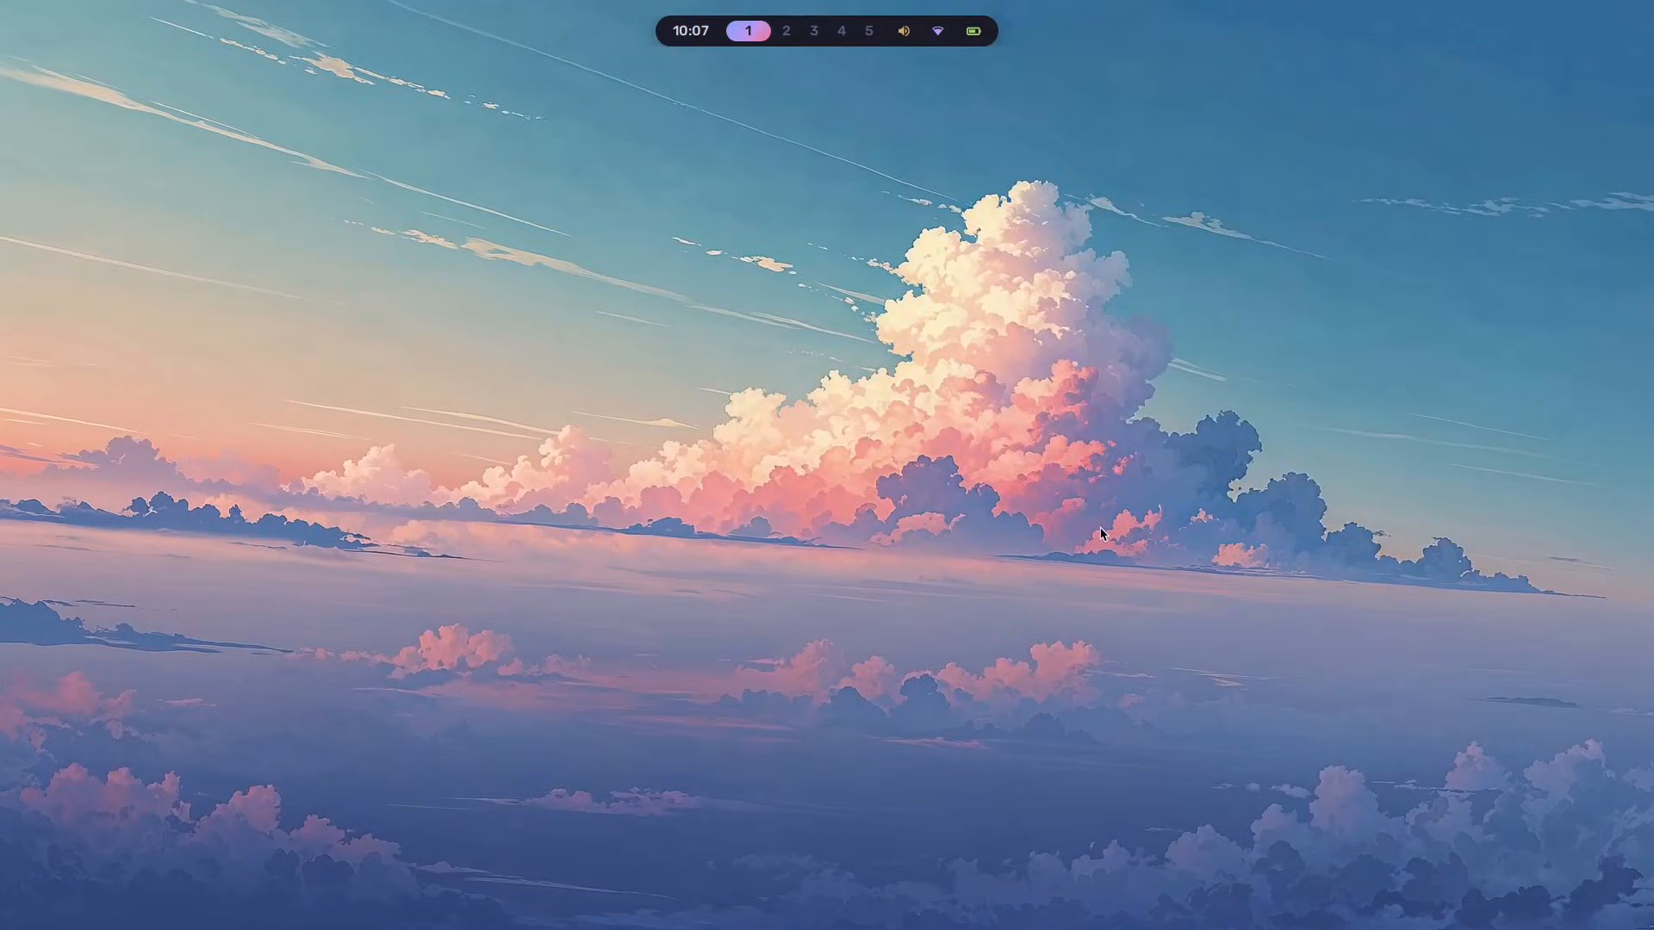
{"action": "mouse_move", "coordinate": [841, 249]}
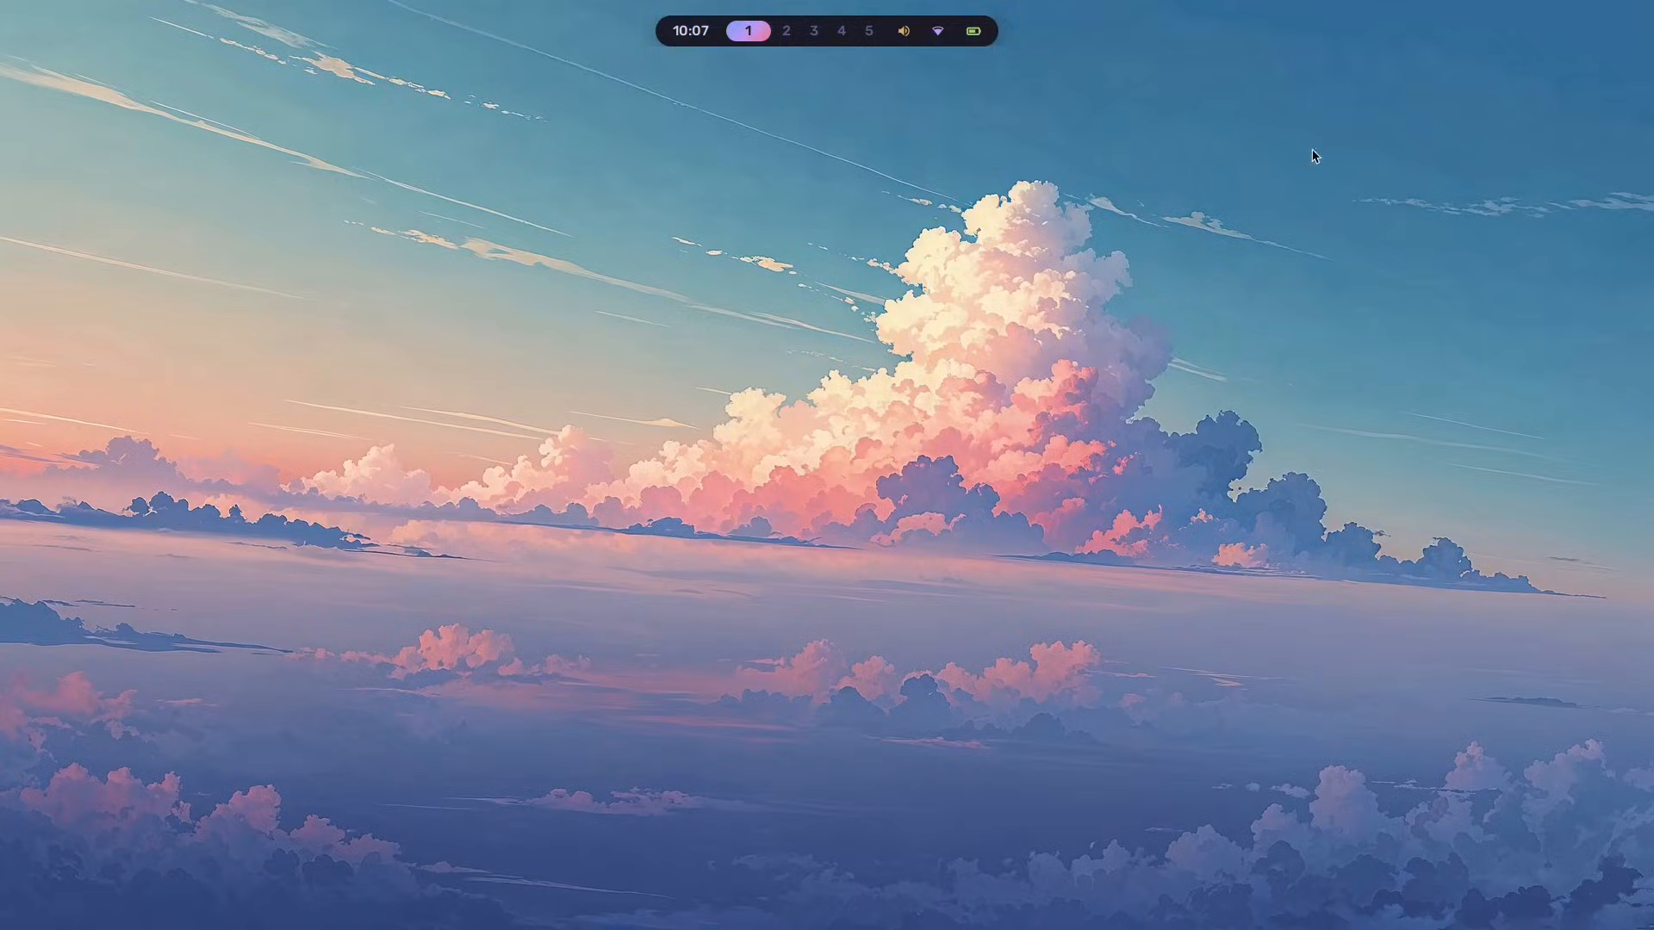
{"action": "mouse_move", "coordinate": [787, 208]}
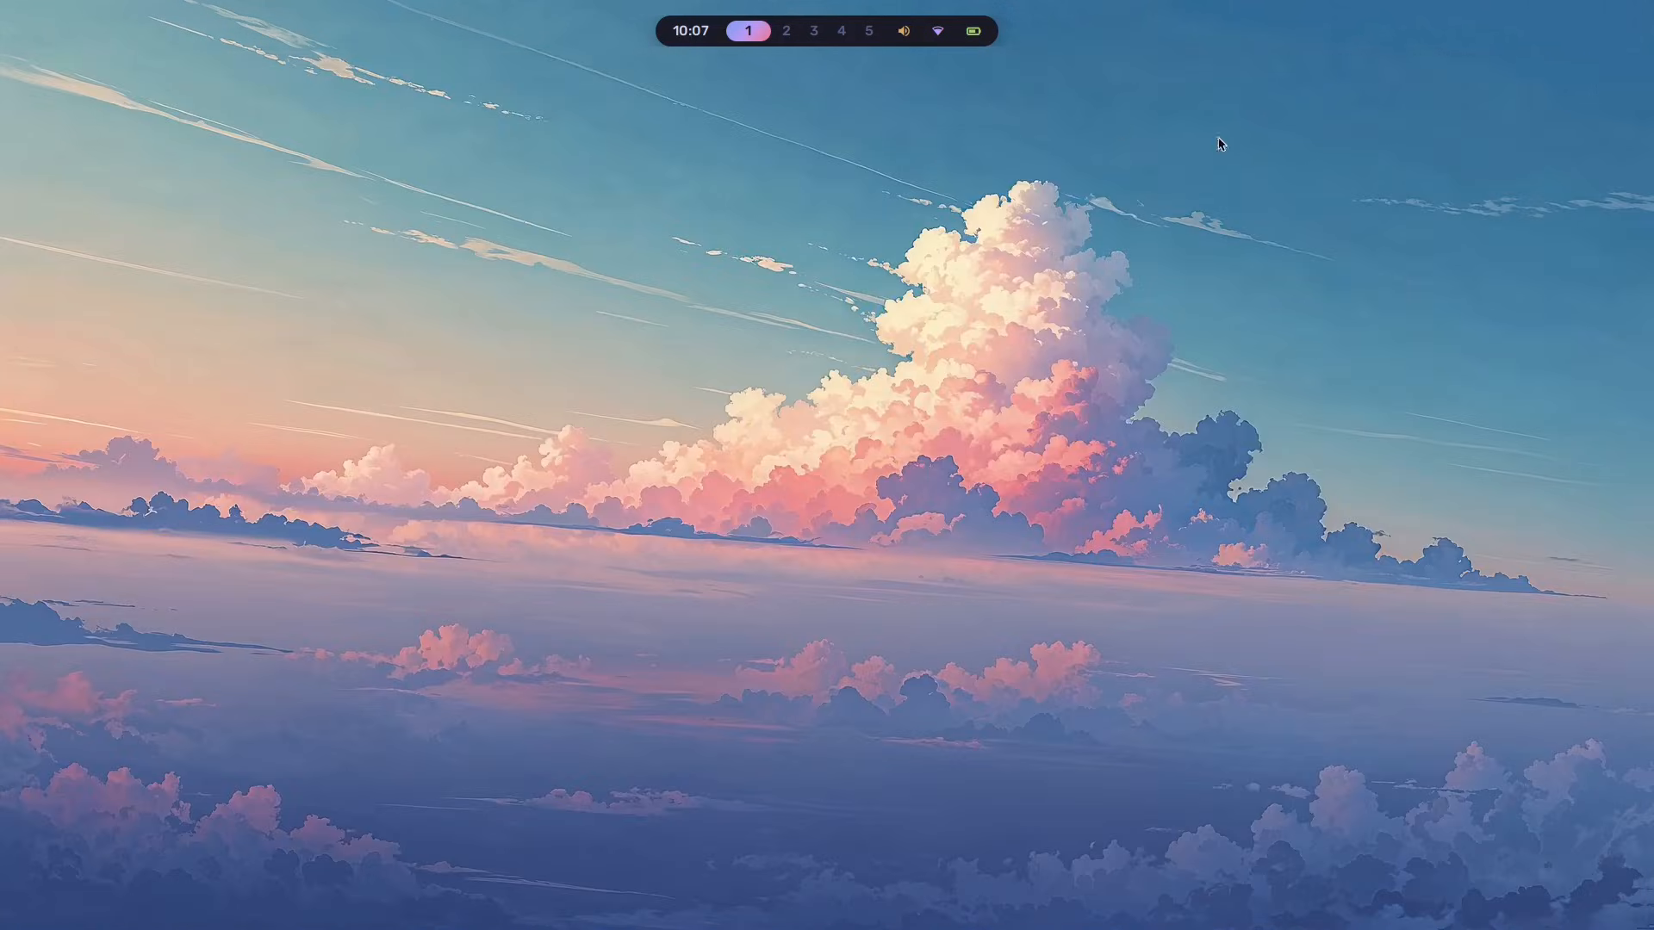
{"action": "mouse_move", "coordinate": [1185, 351]}
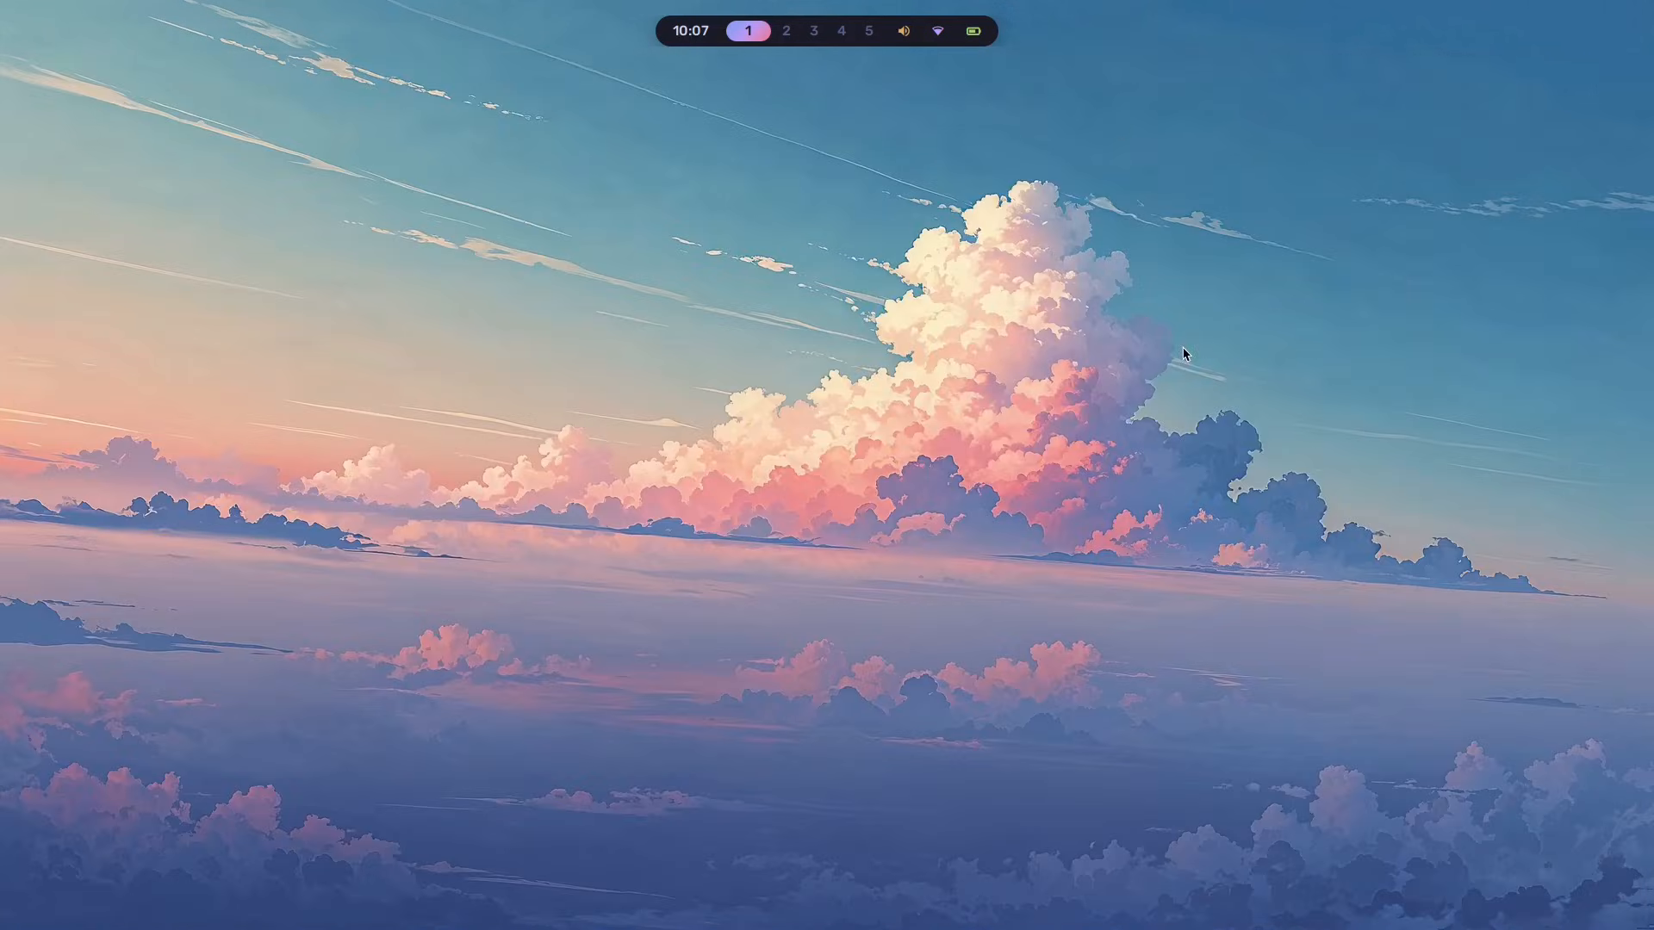
{"action": "mouse_move", "coordinate": [768, 189]}
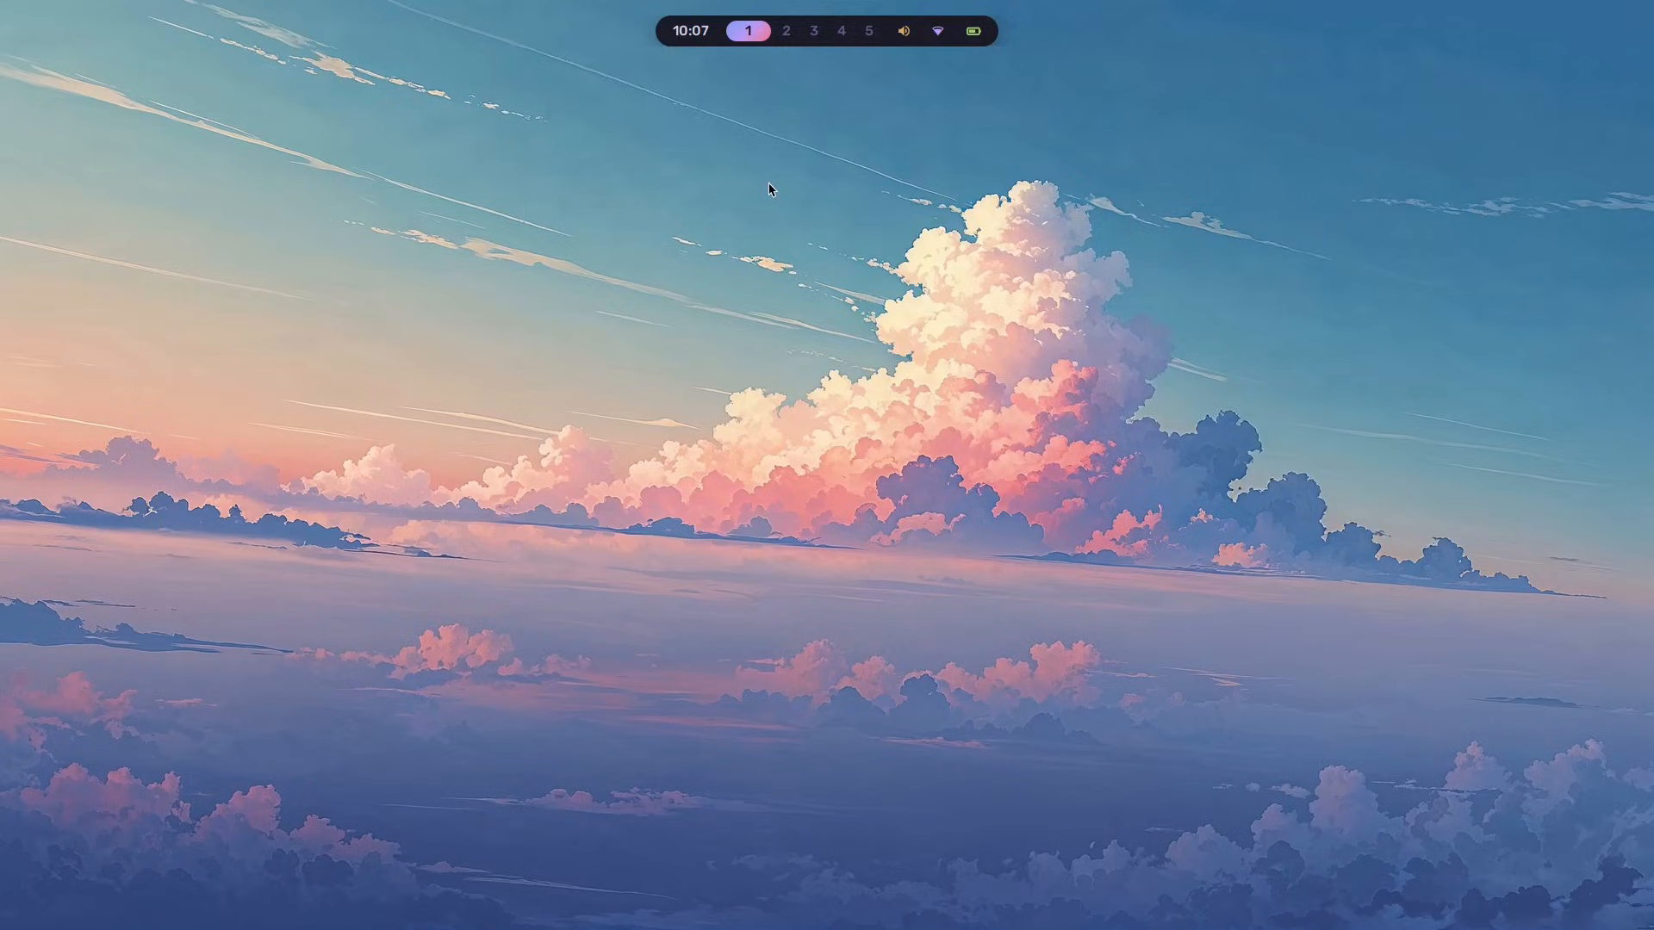
{"action": "left_click", "coordinate": [777, 31]}
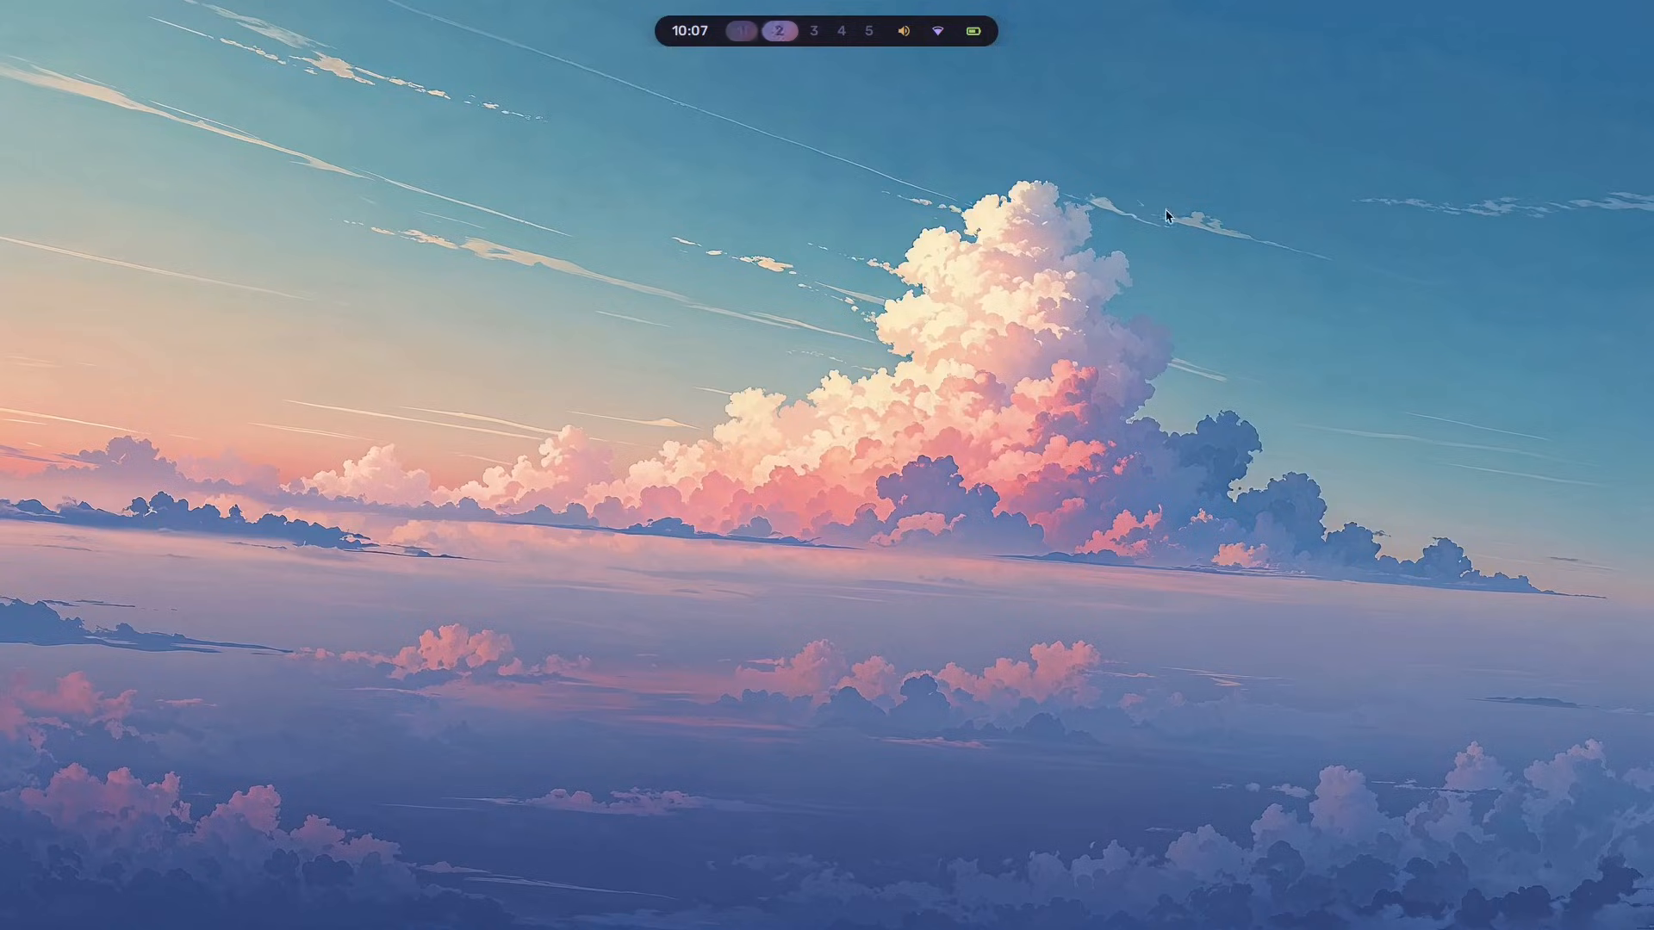
{"action": "left_click", "coordinate": [741, 31]}
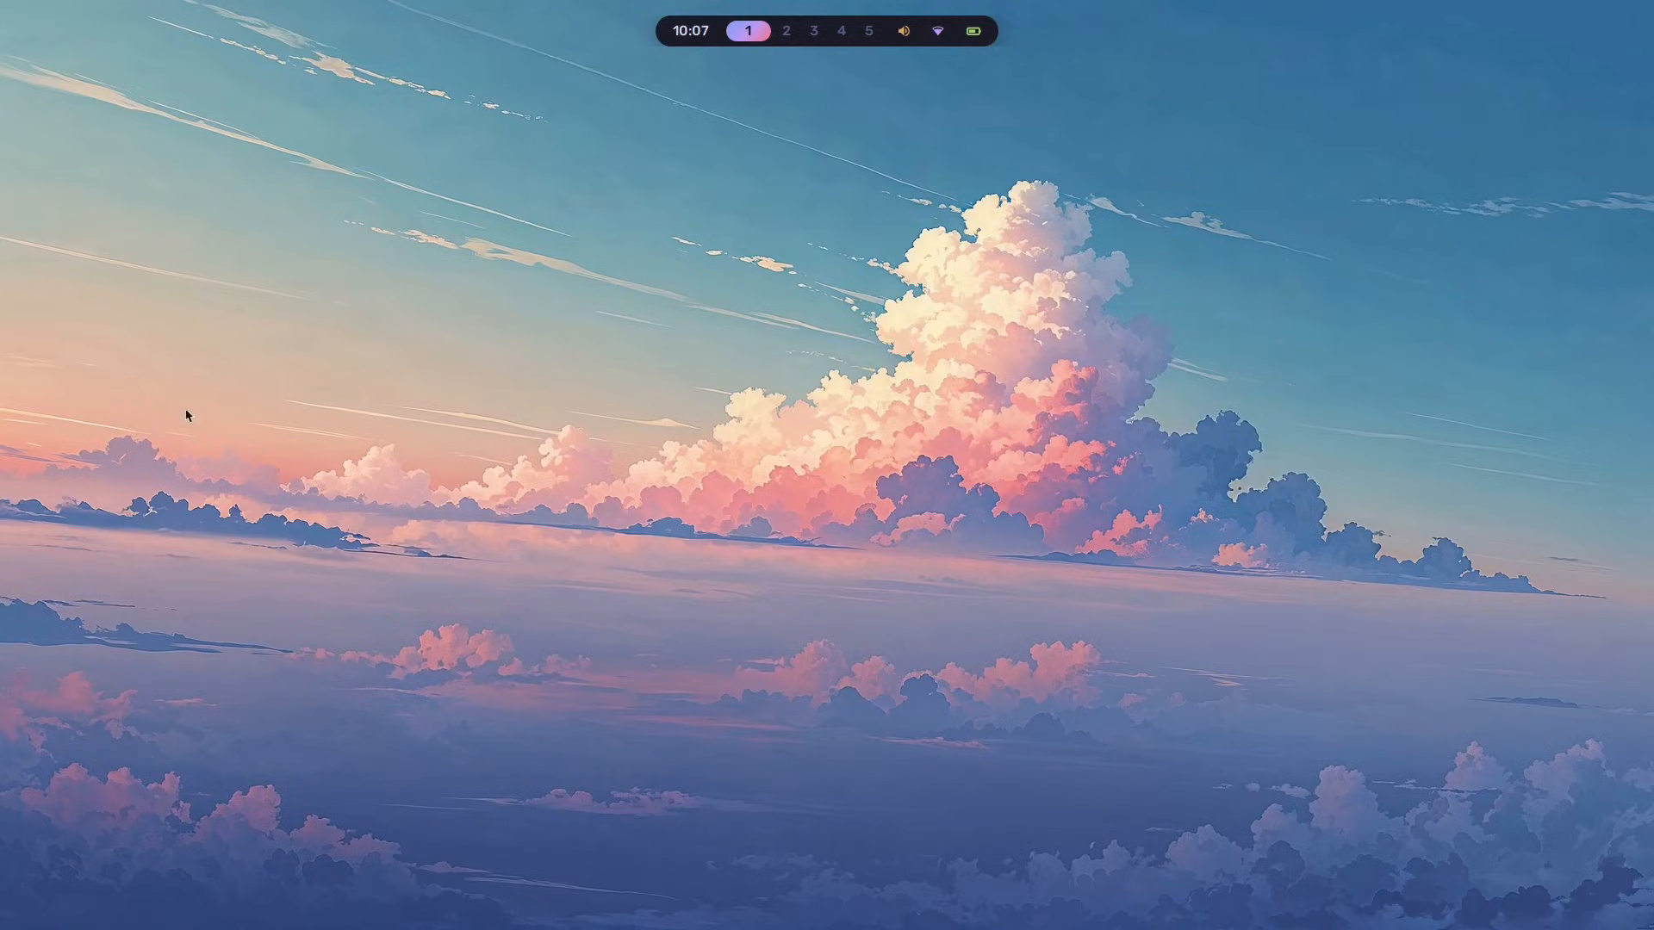
{"action": "mouse_move", "coordinate": [196, 565]}
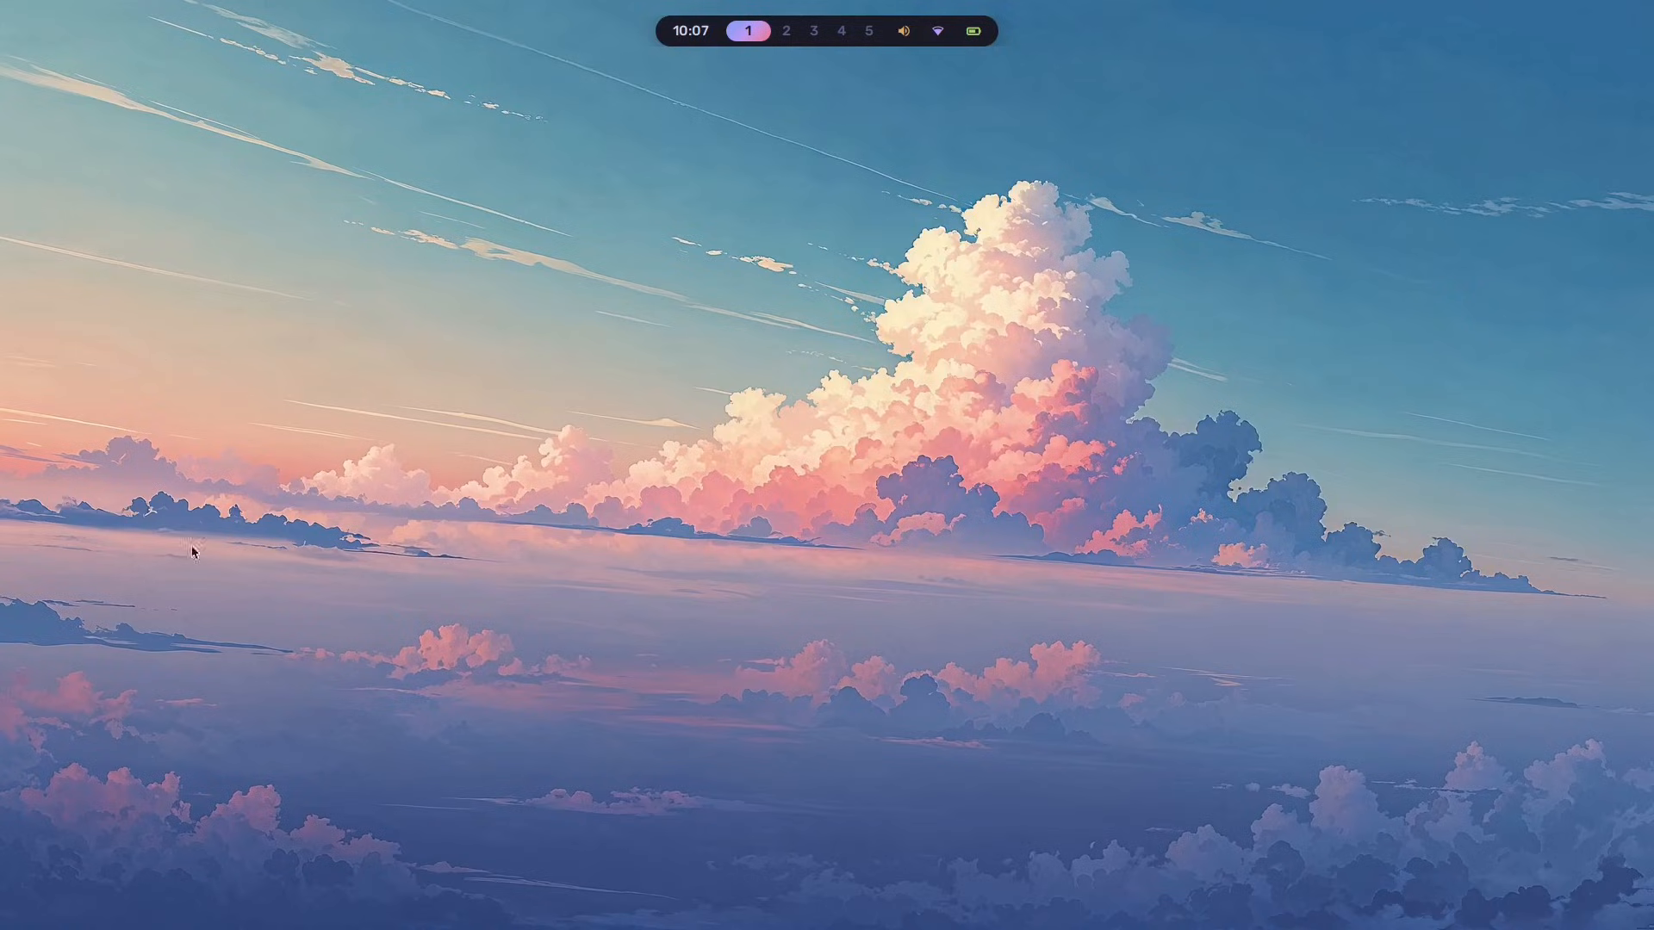
{"action": "mouse_move", "coordinate": [437, 203]}
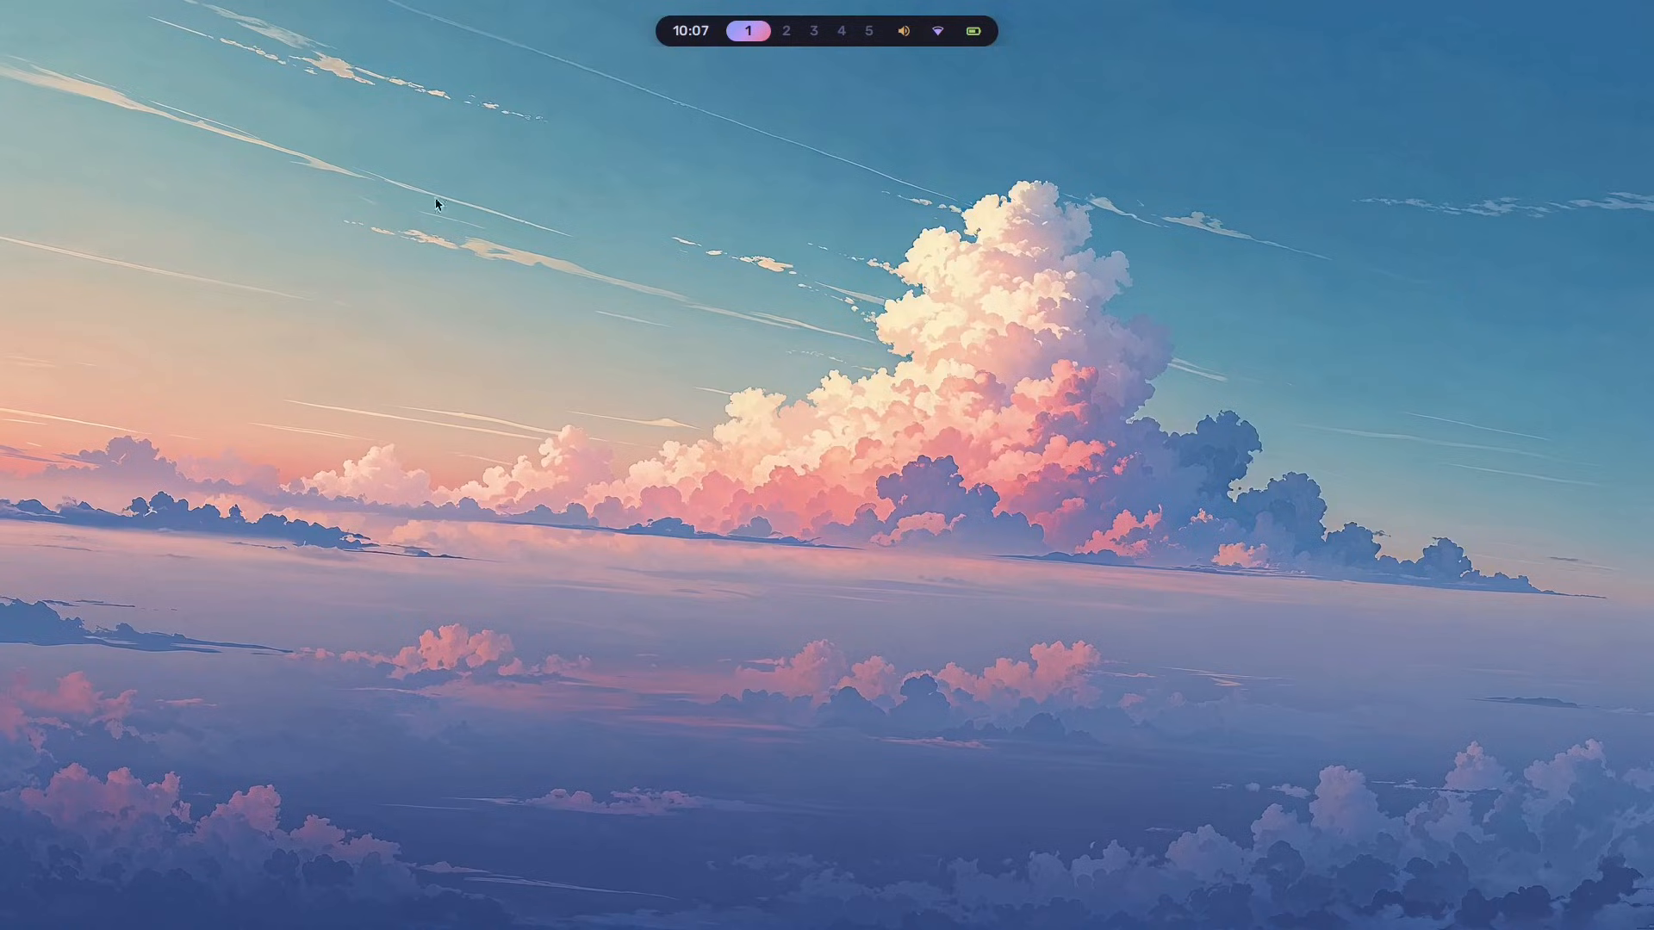
{"action": "mouse_move", "coordinate": [1169, 234]}
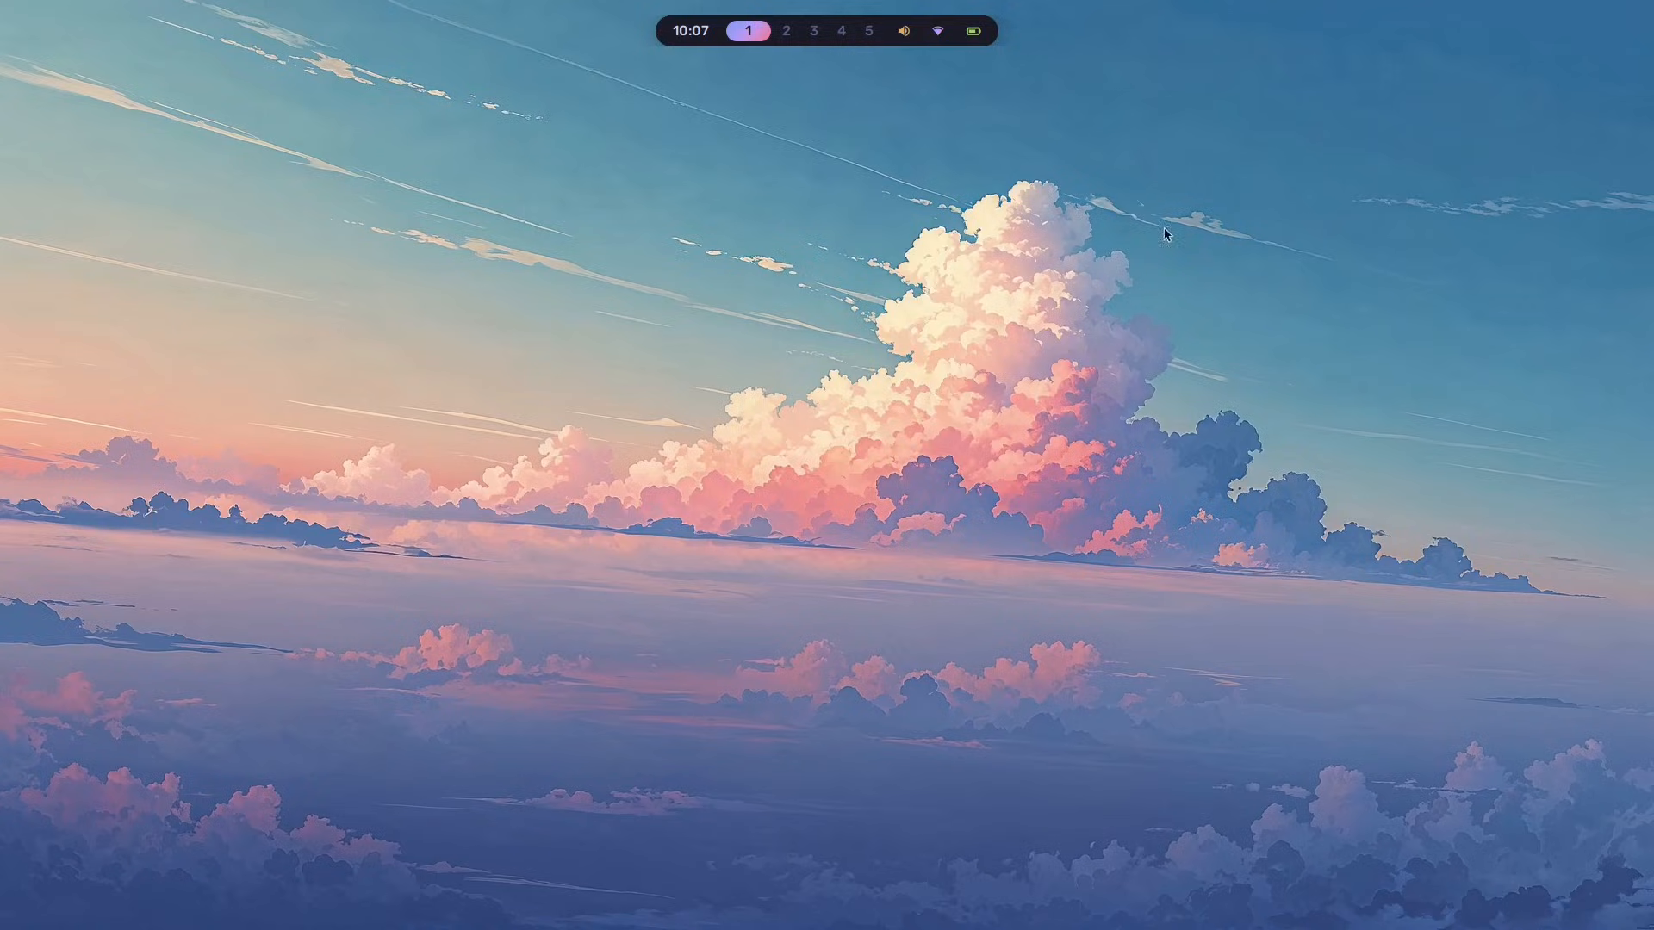
{"action": "mouse_move", "coordinate": [1113, 194]}
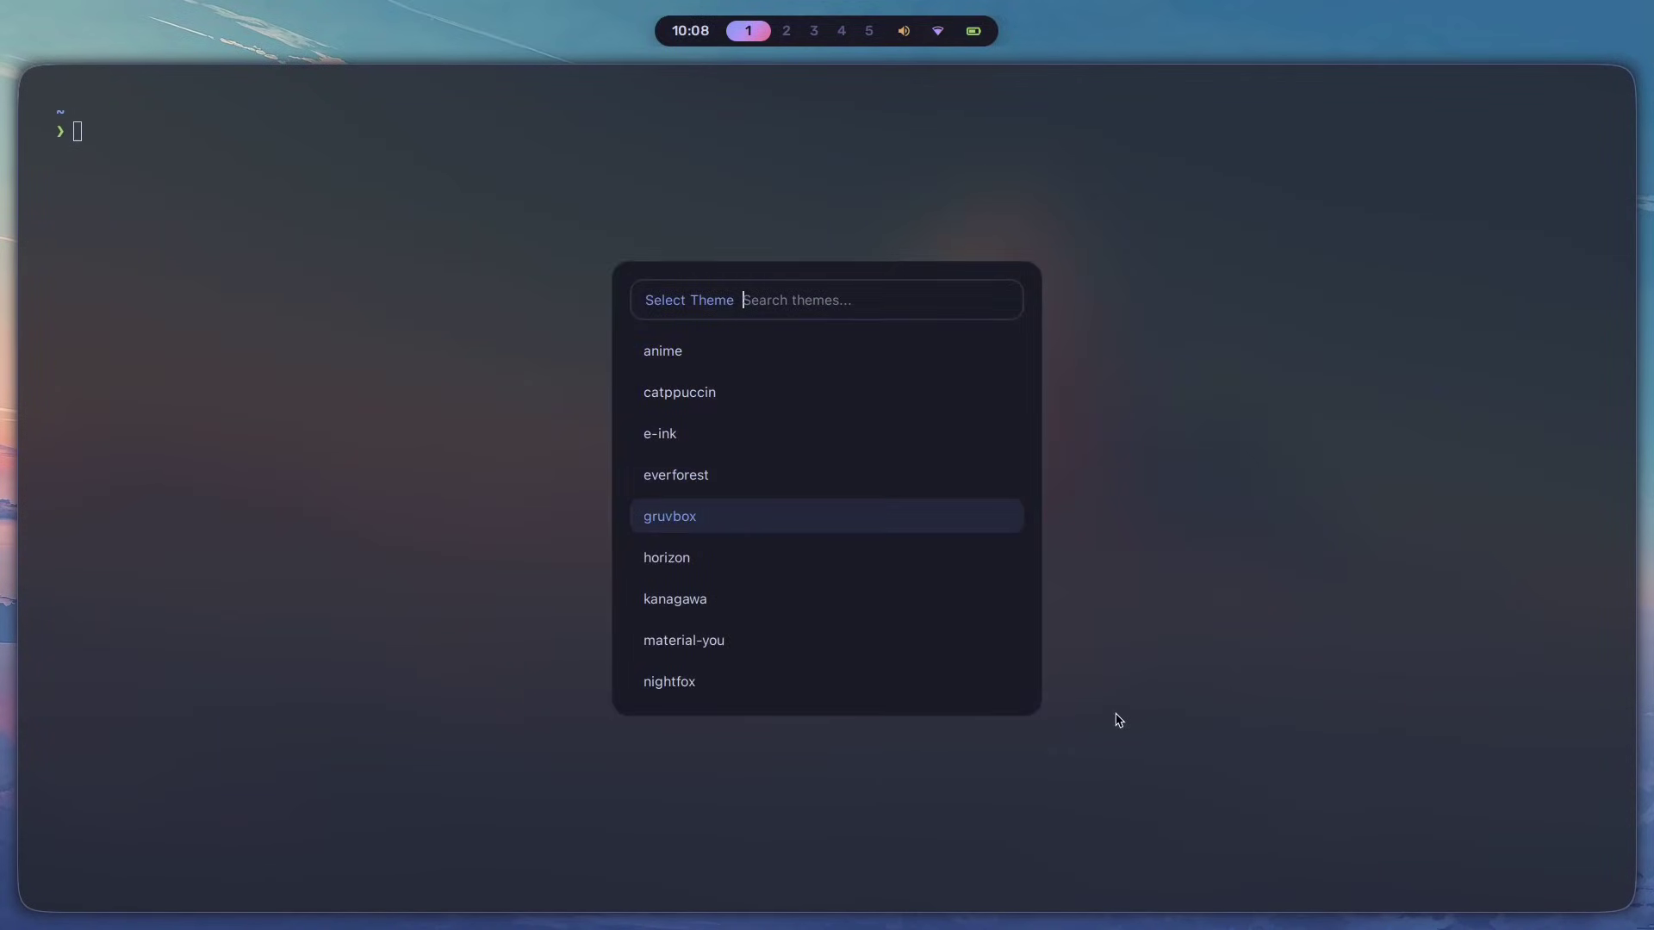
- Apply the gruvbox theme and run nitch in the terminal to show the system summary
{"action": "left_click", "coordinate": [670, 517]}
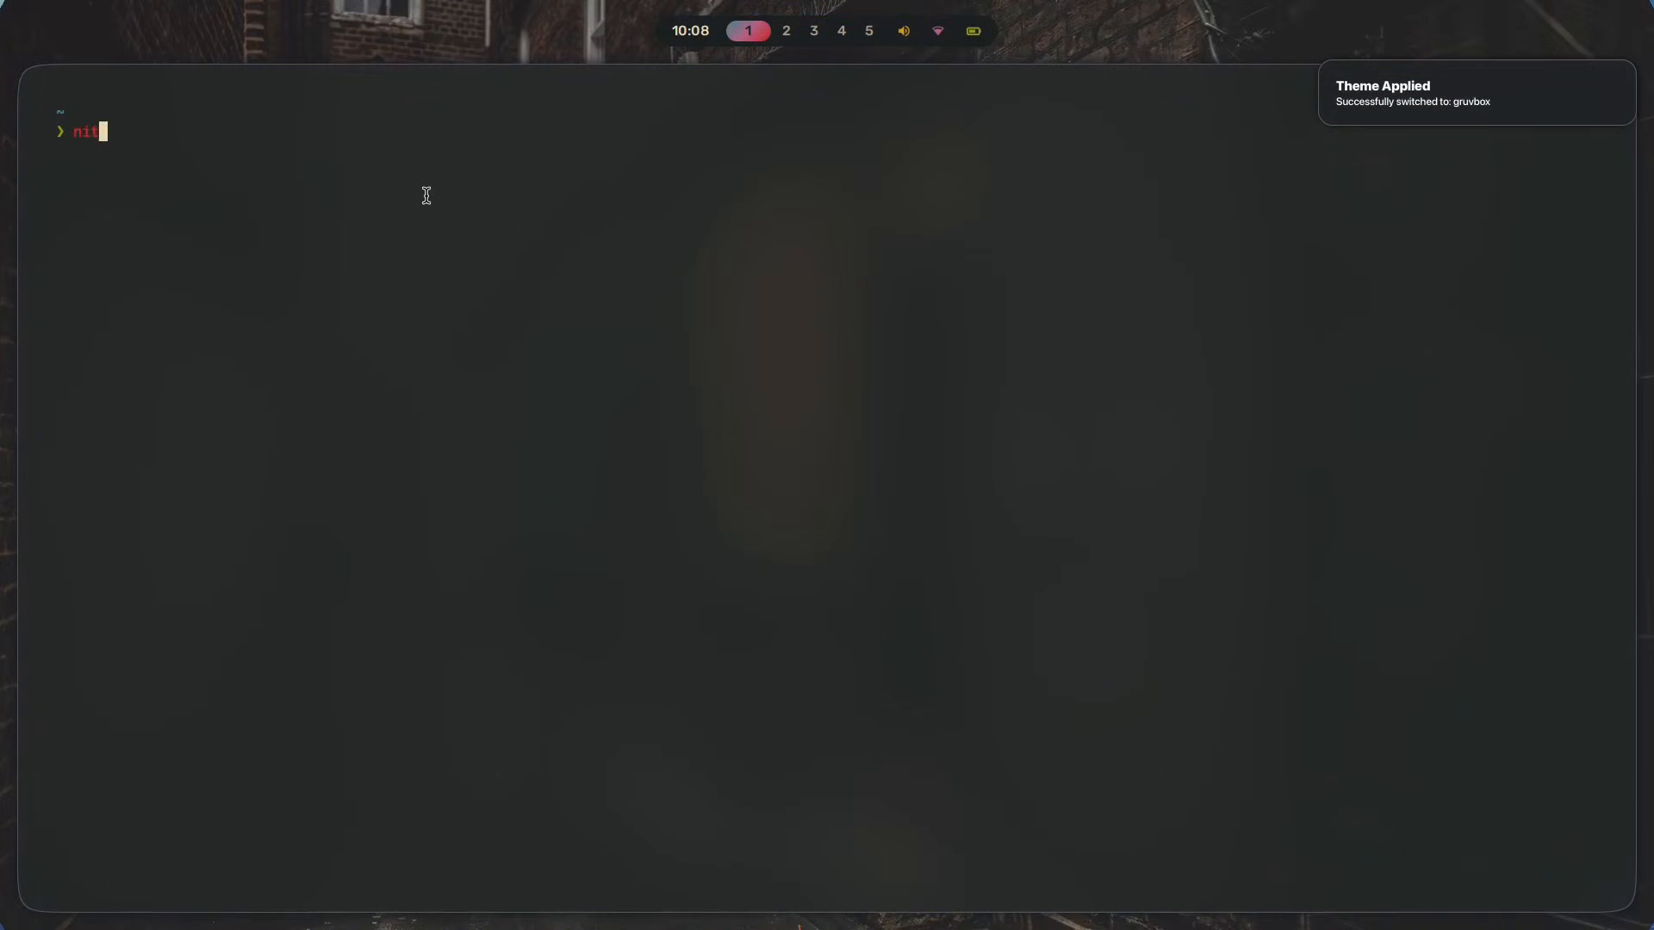
{"action": "key", "text": "Enter"}
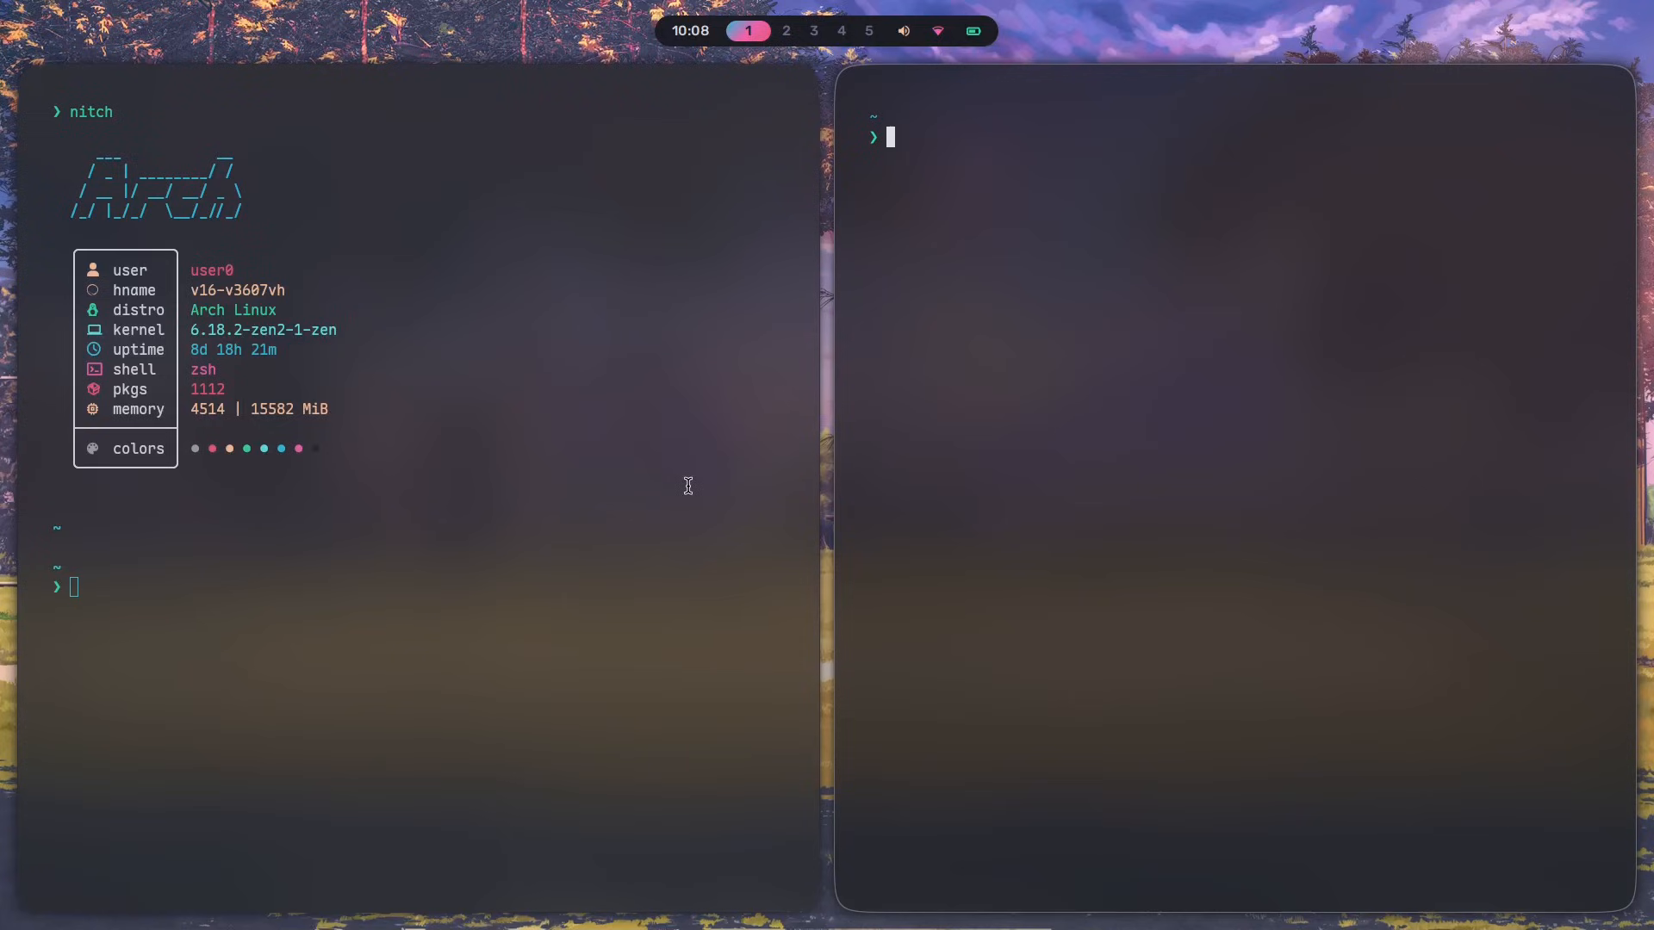
{"action": "mouse_move", "coordinate": [1071, 296]}
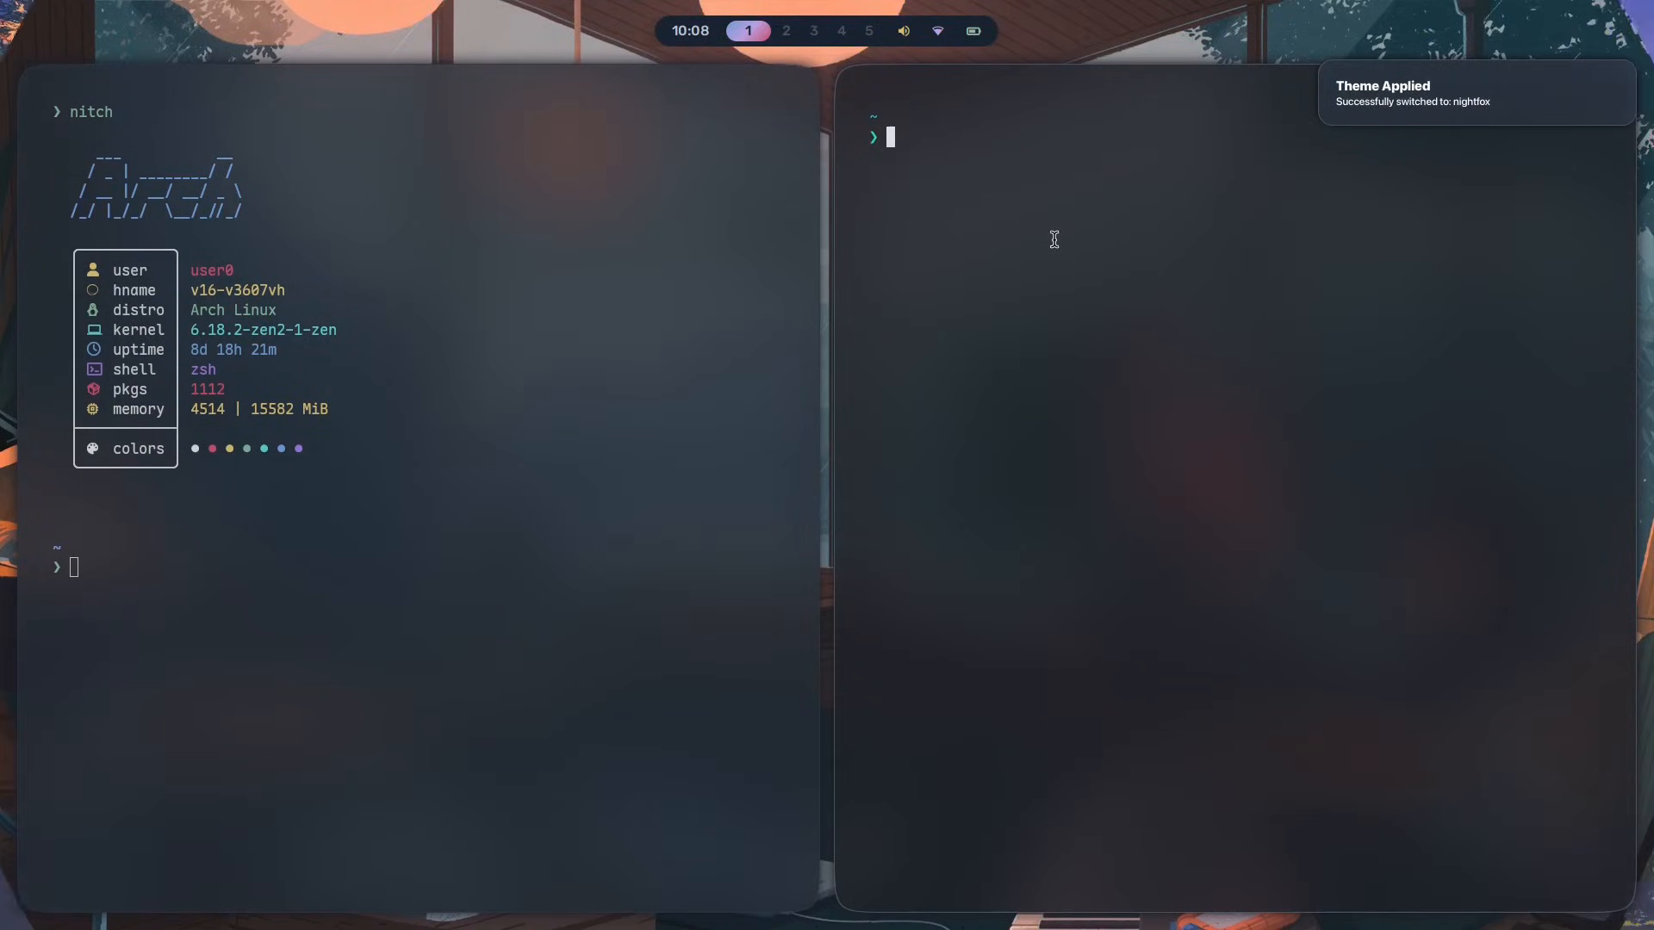
{"action": "type", "text": "nitch"}
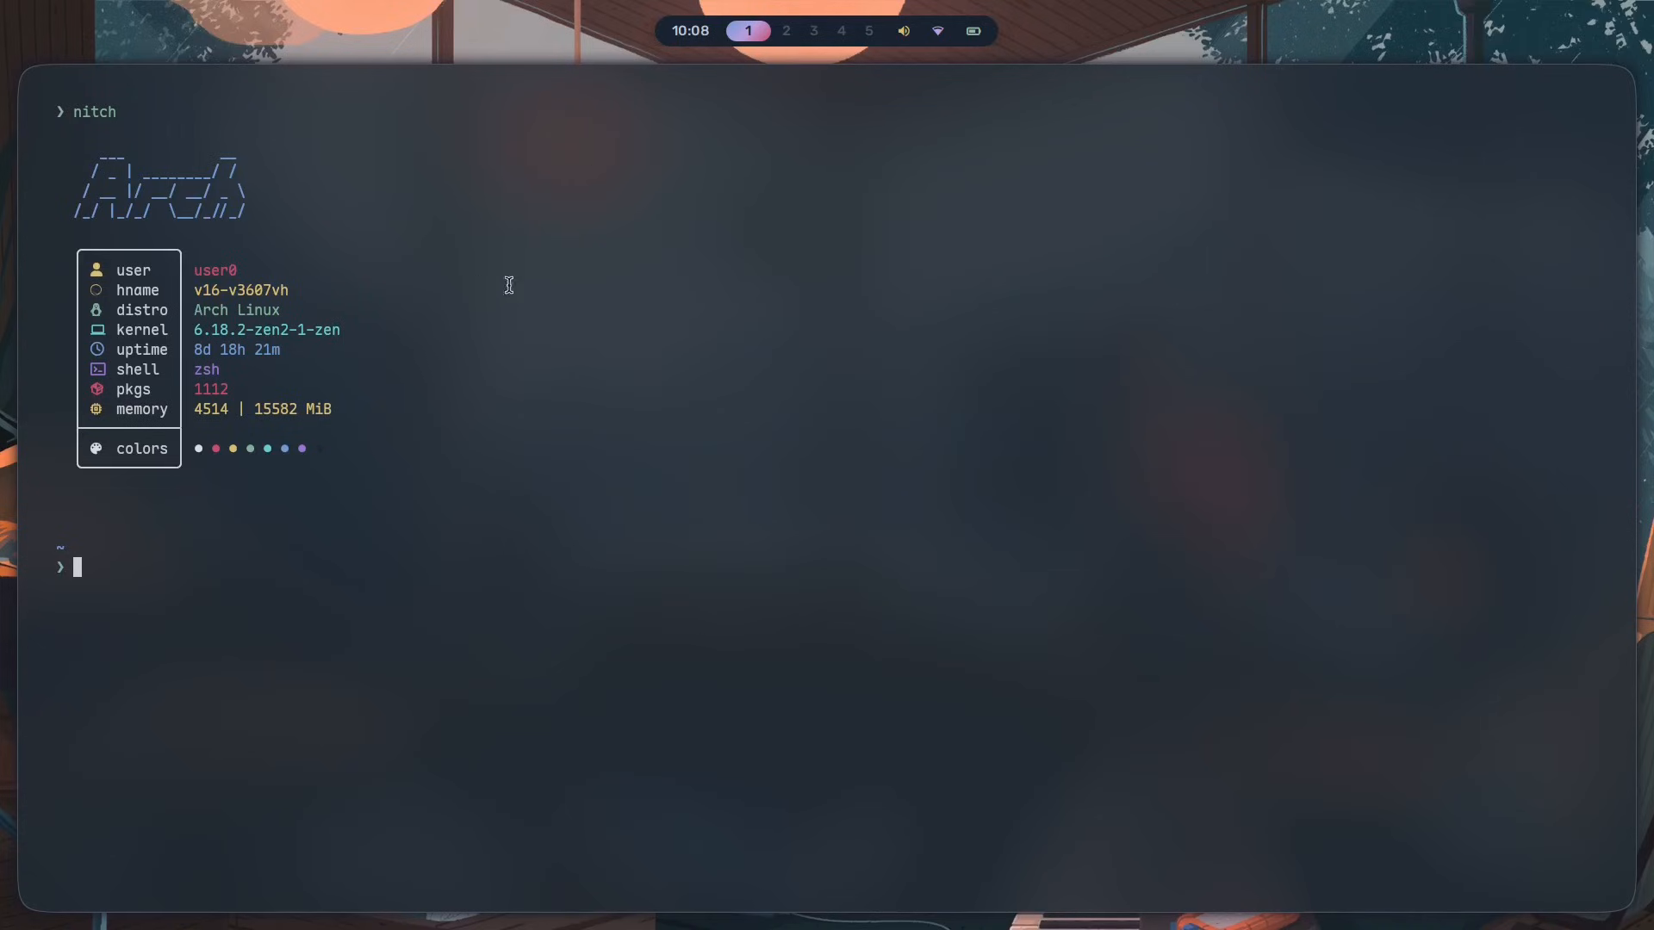
{"action": "mouse_move", "coordinate": [1006, 473]}
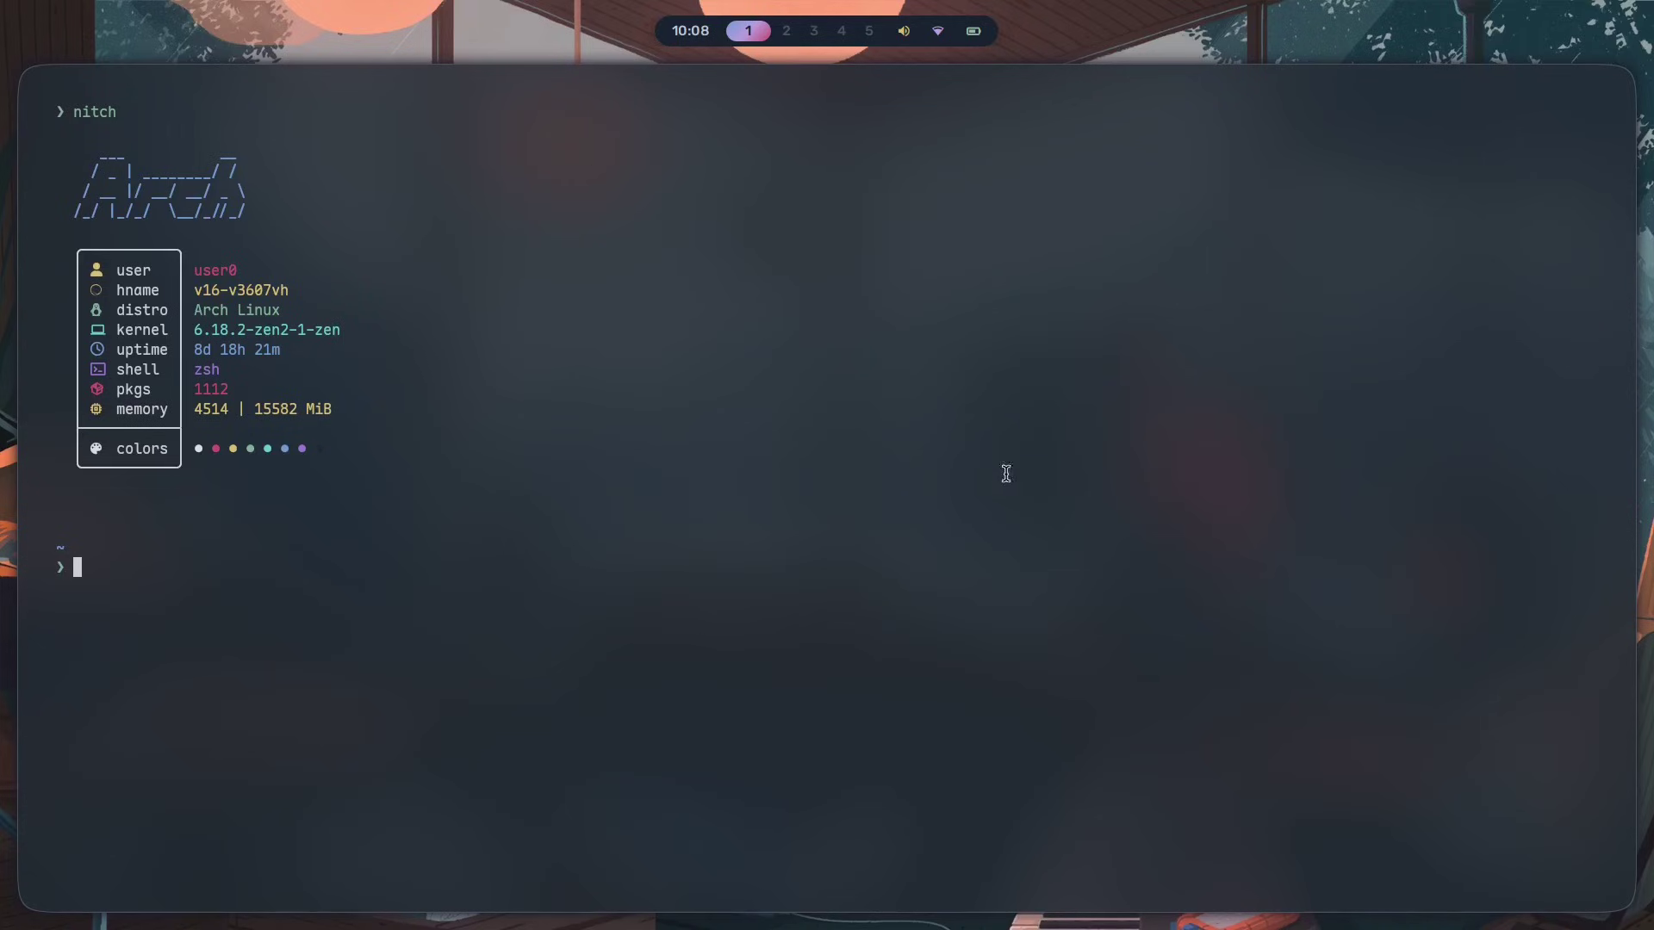
{"action": "mouse_move", "coordinate": [1282, 219]}
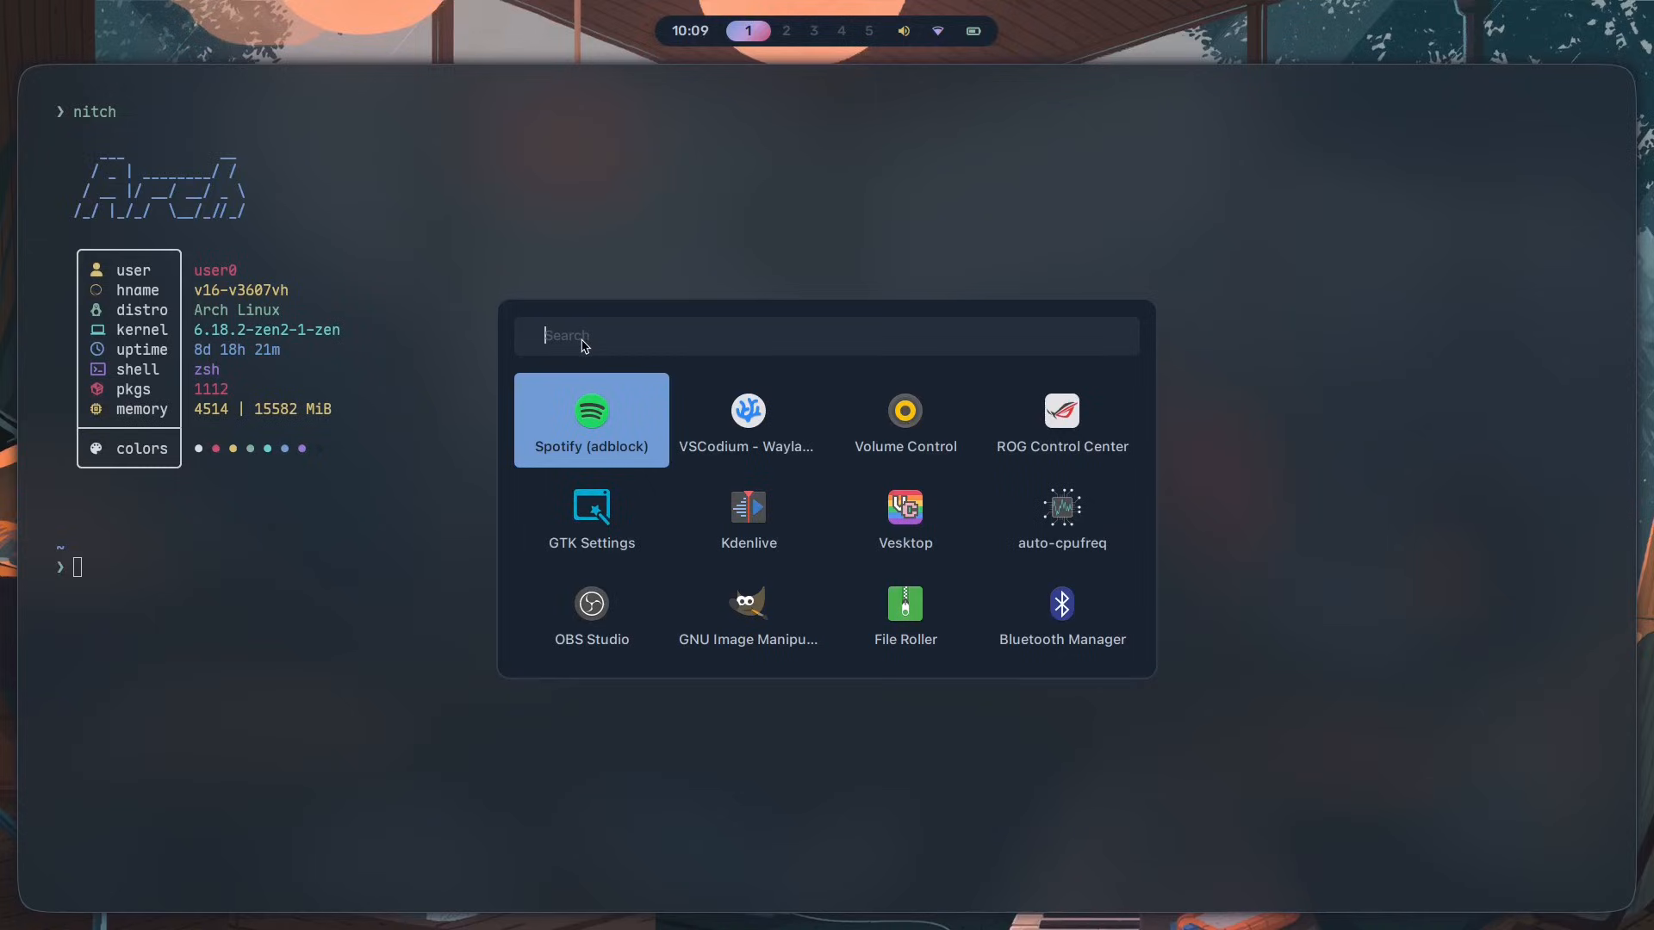
- Choose the komorebi layout in Rofi's Select Layout menu for the Waybar
{"action": "key", "text": "Escape"}
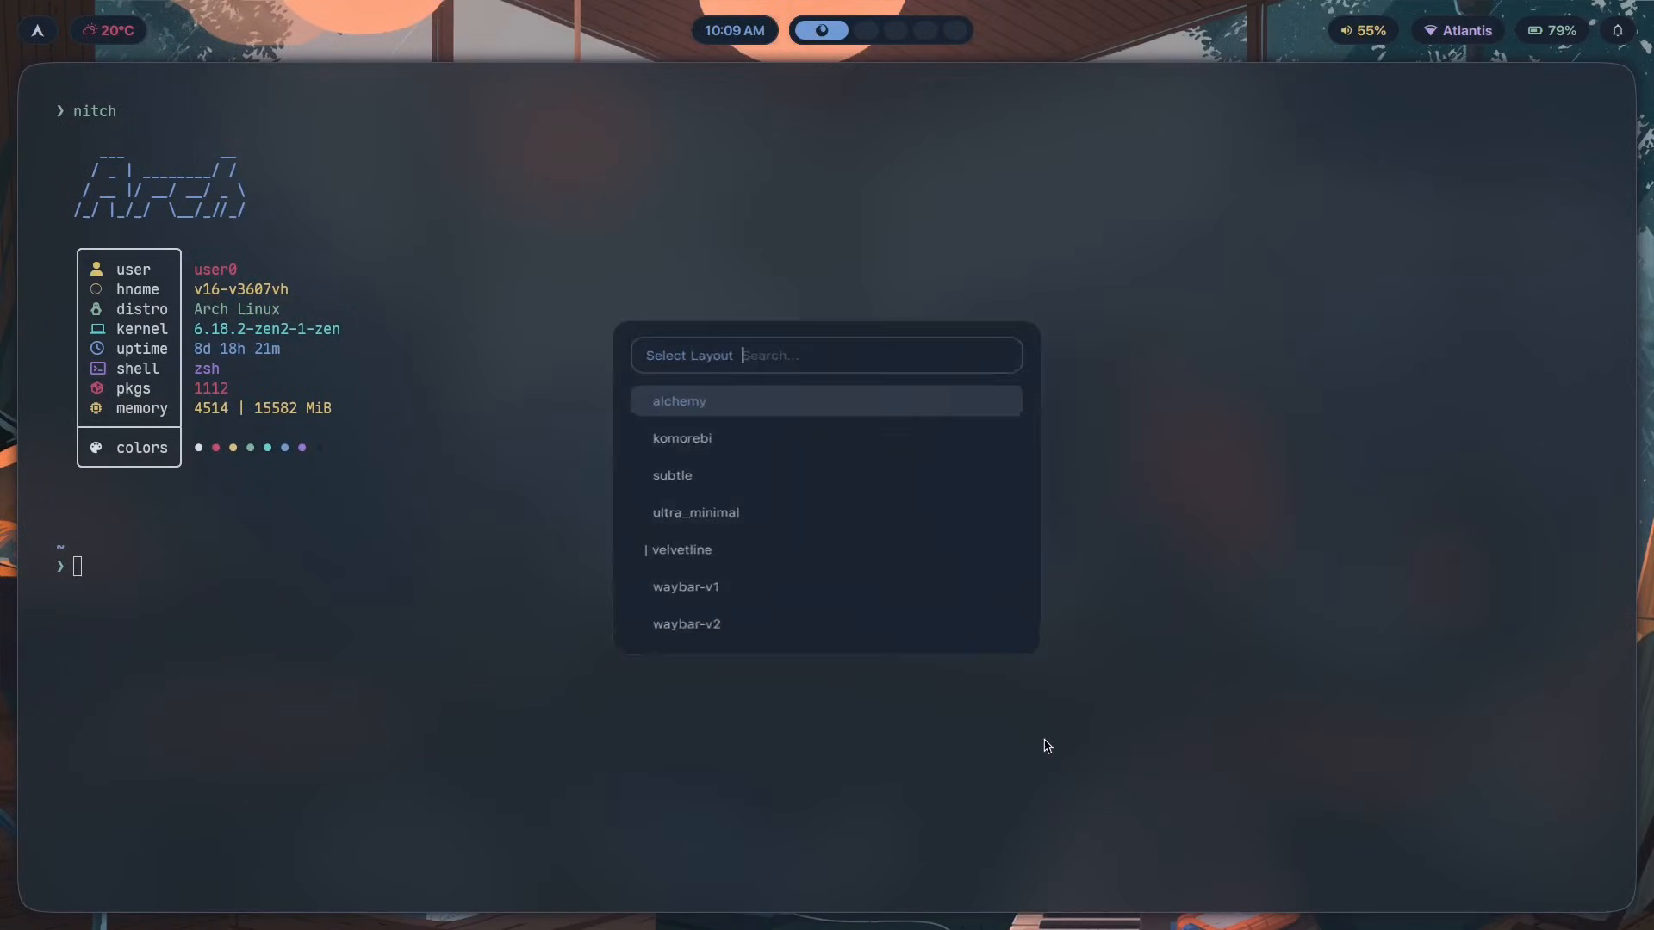
{"action": "left_click", "coordinate": [682, 439]}
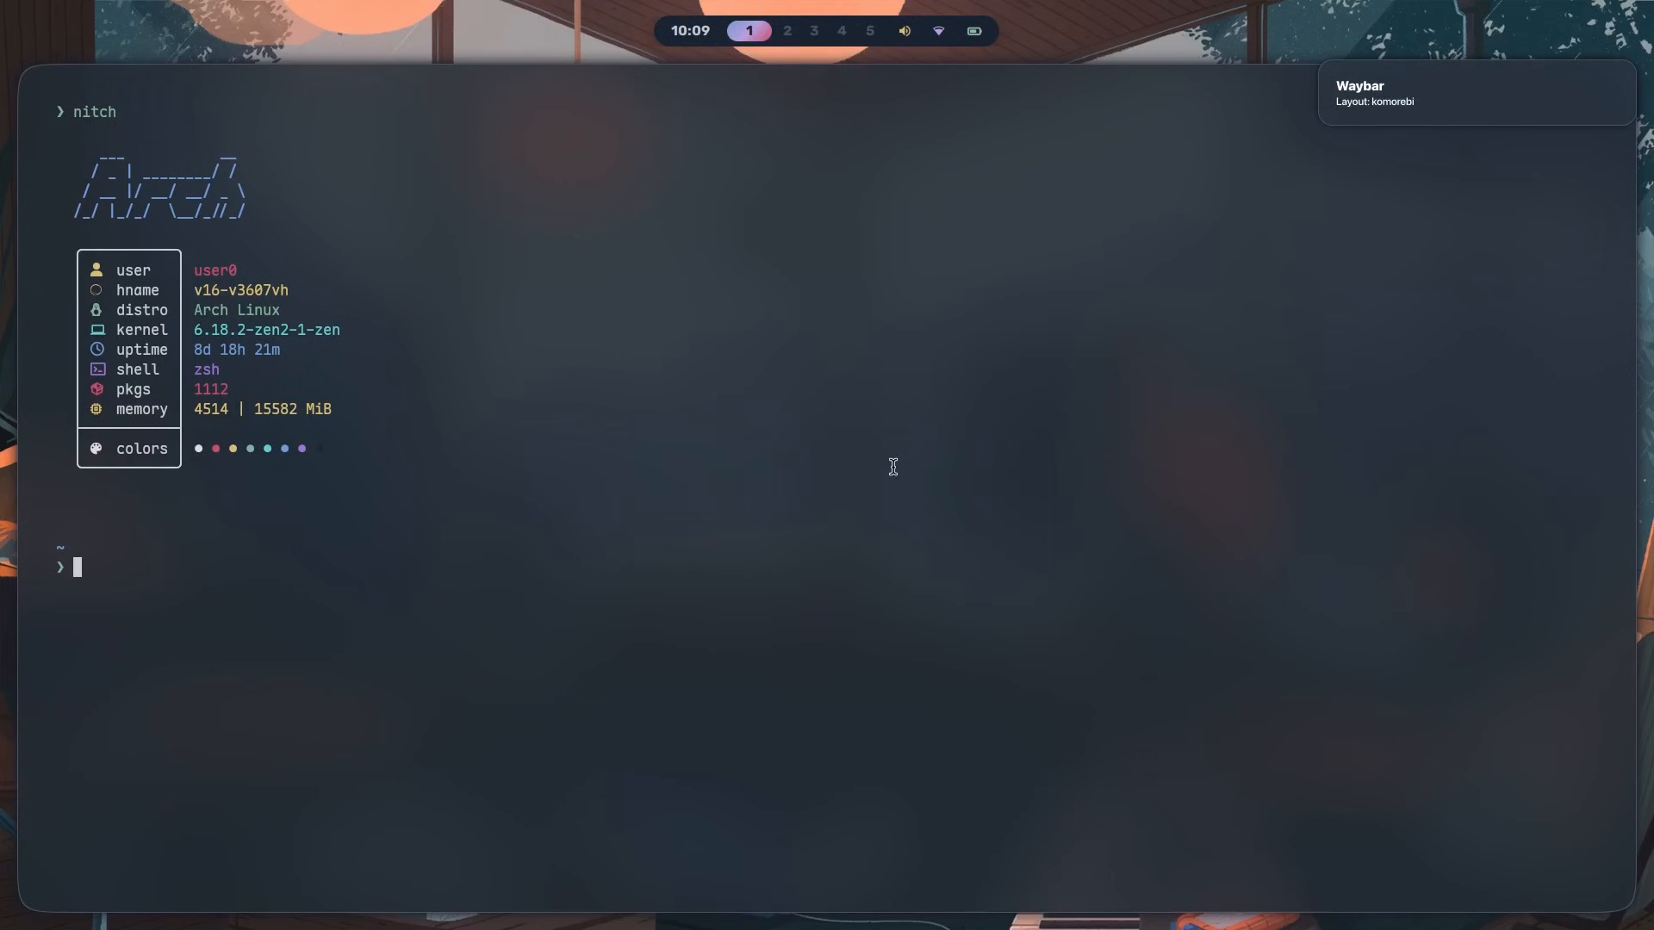
{"action": "mouse_move", "coordinate": [1264, 360]}
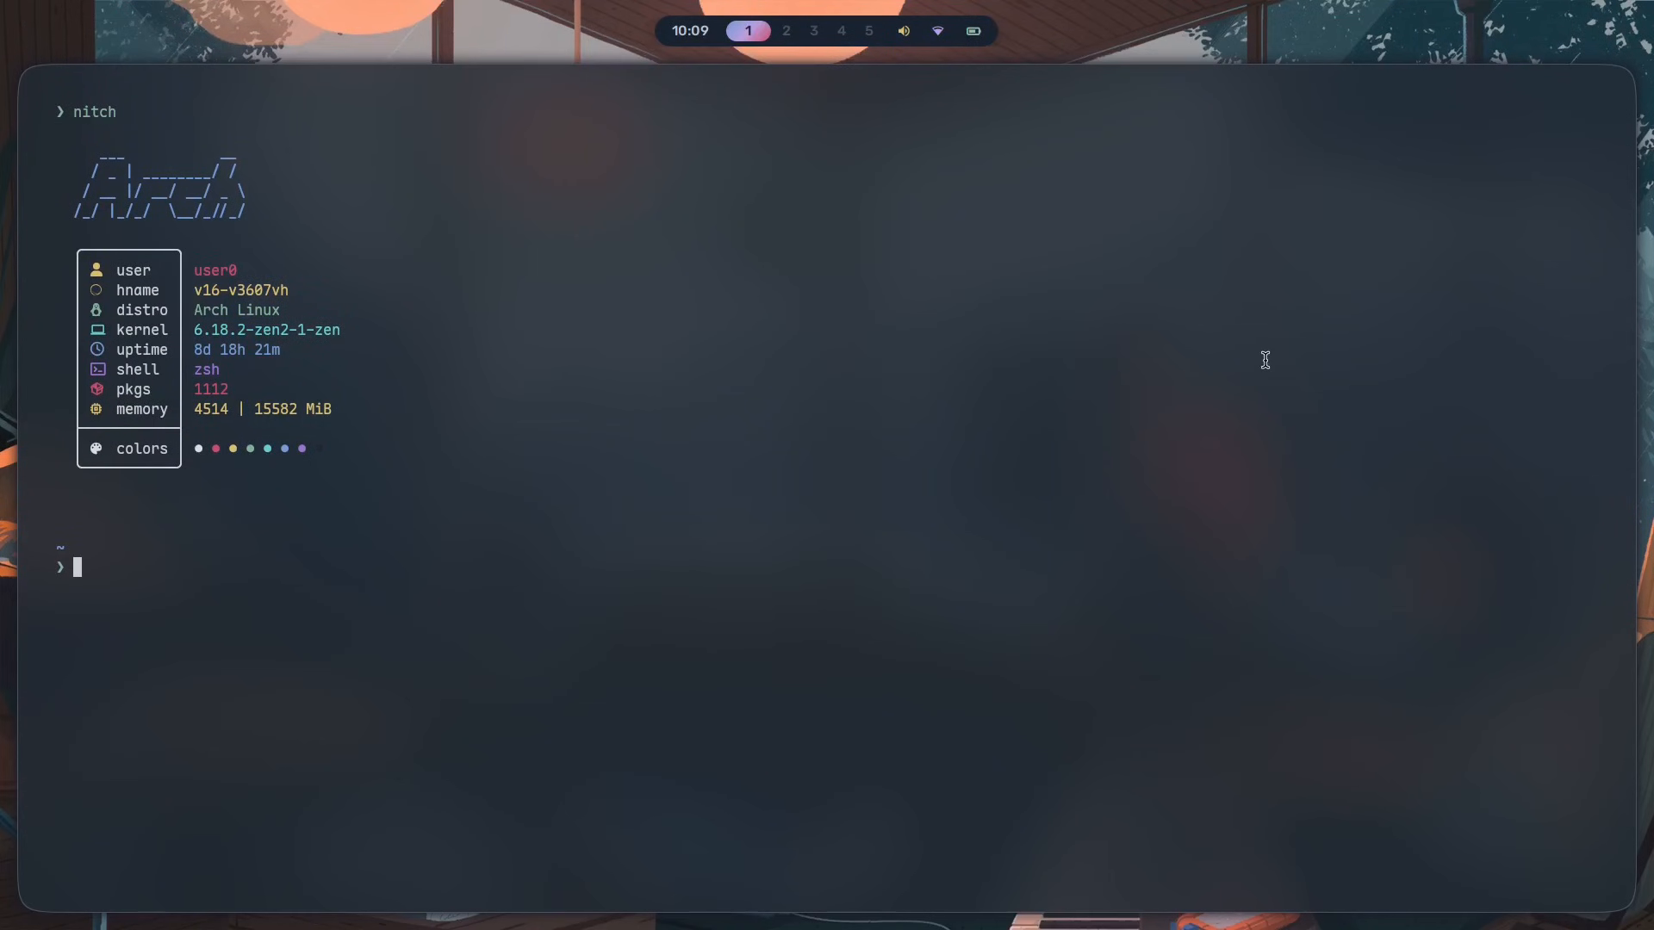
{"action": "left_click", "coordinate": [786, 31]}
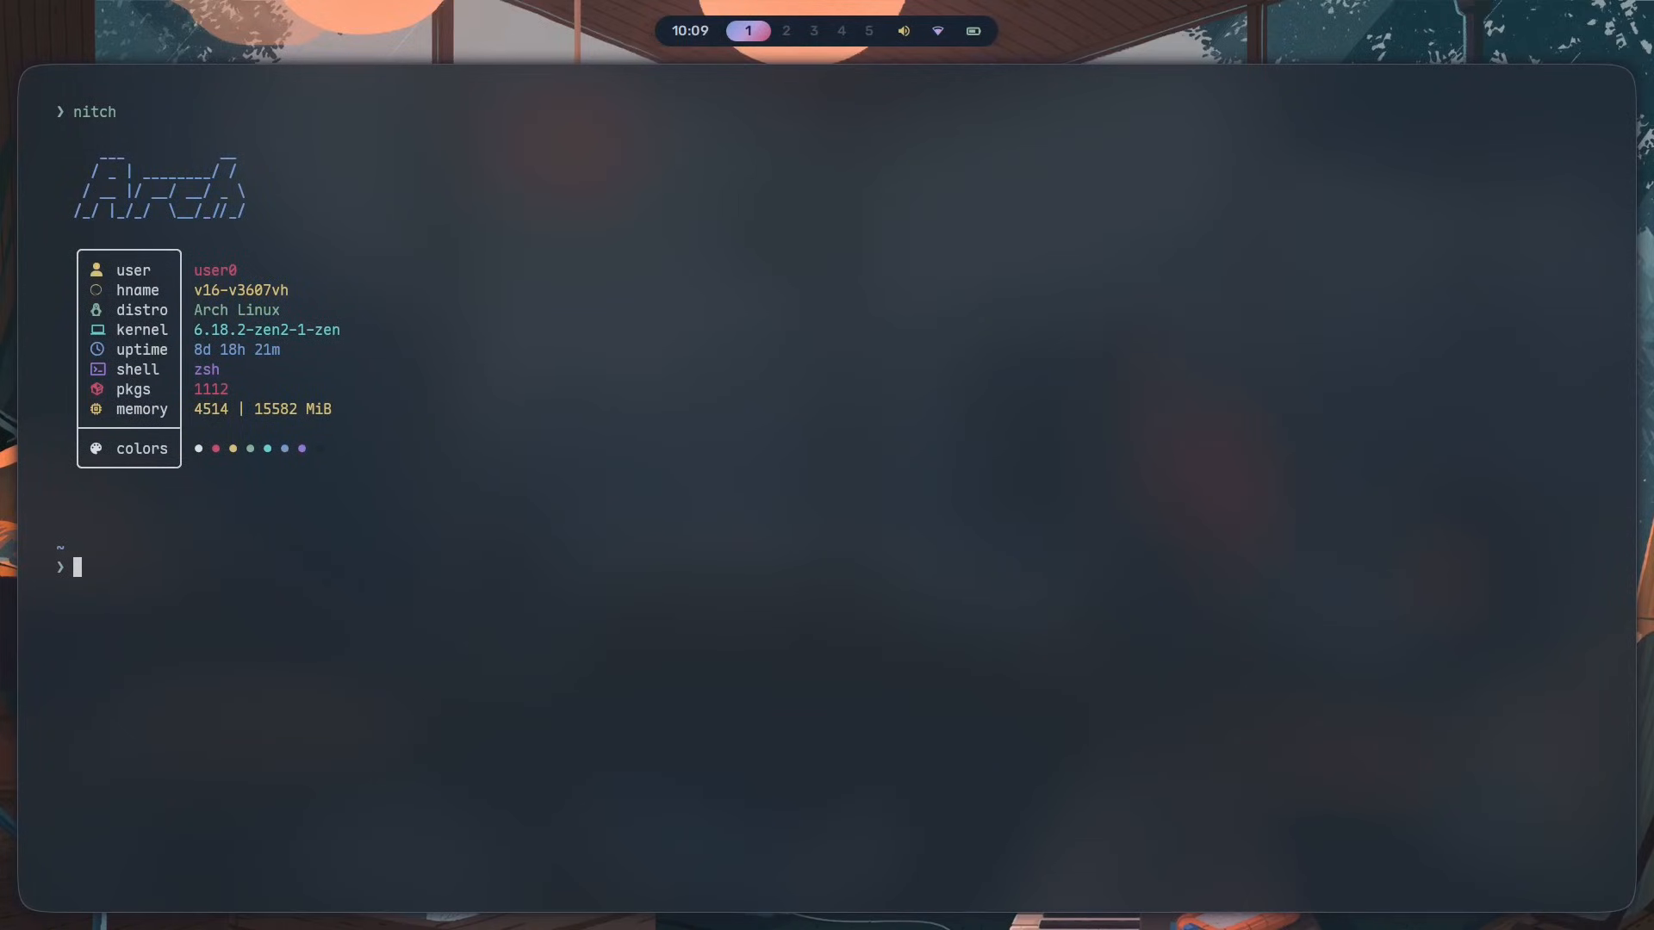
{"action": "mouse_move", "coordinate": [1287, 155]}
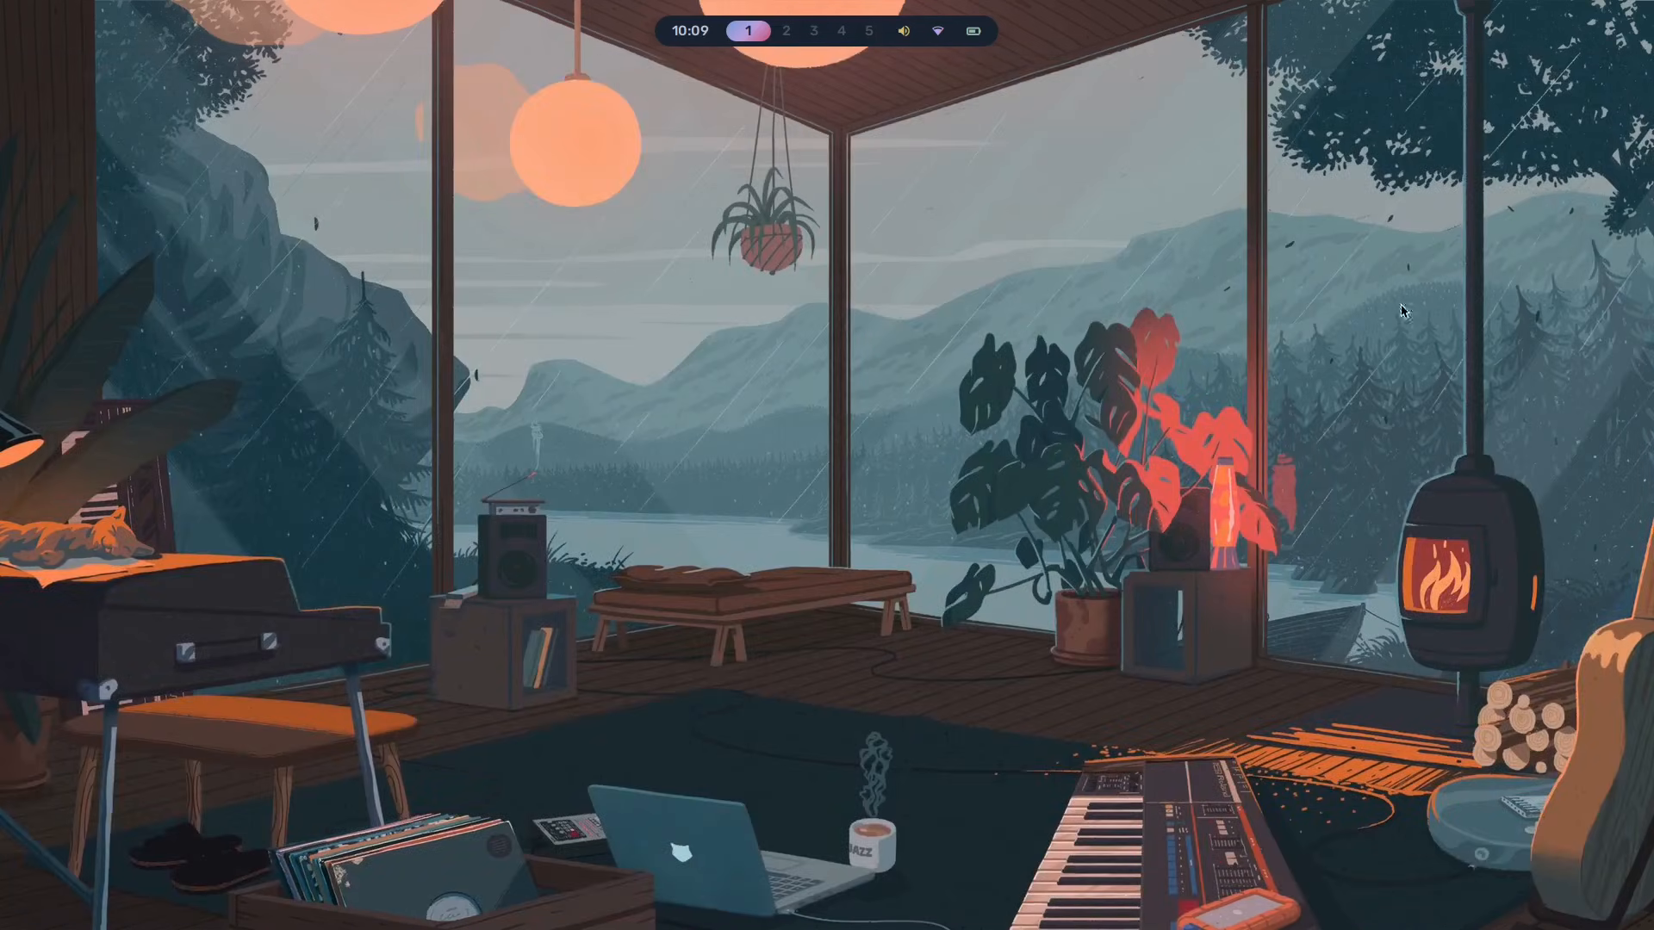
{"action": "mouse_move", "coordinate": [1450, 216]}
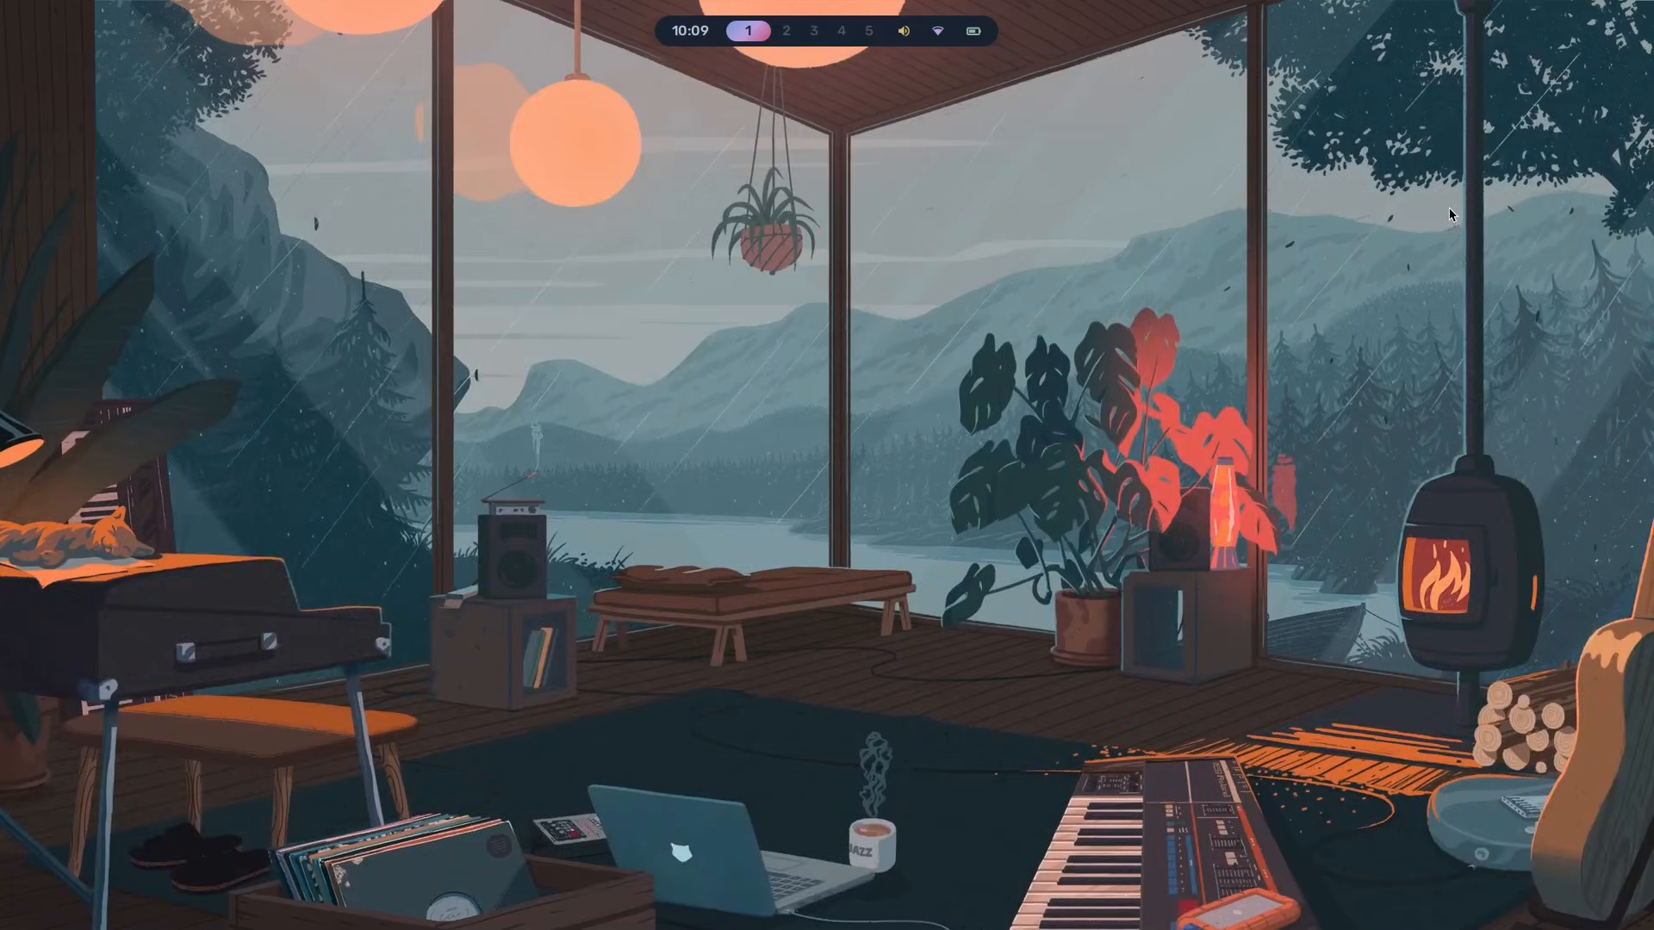
{"action": "mouse_move", "coordinate": [465, 154]}
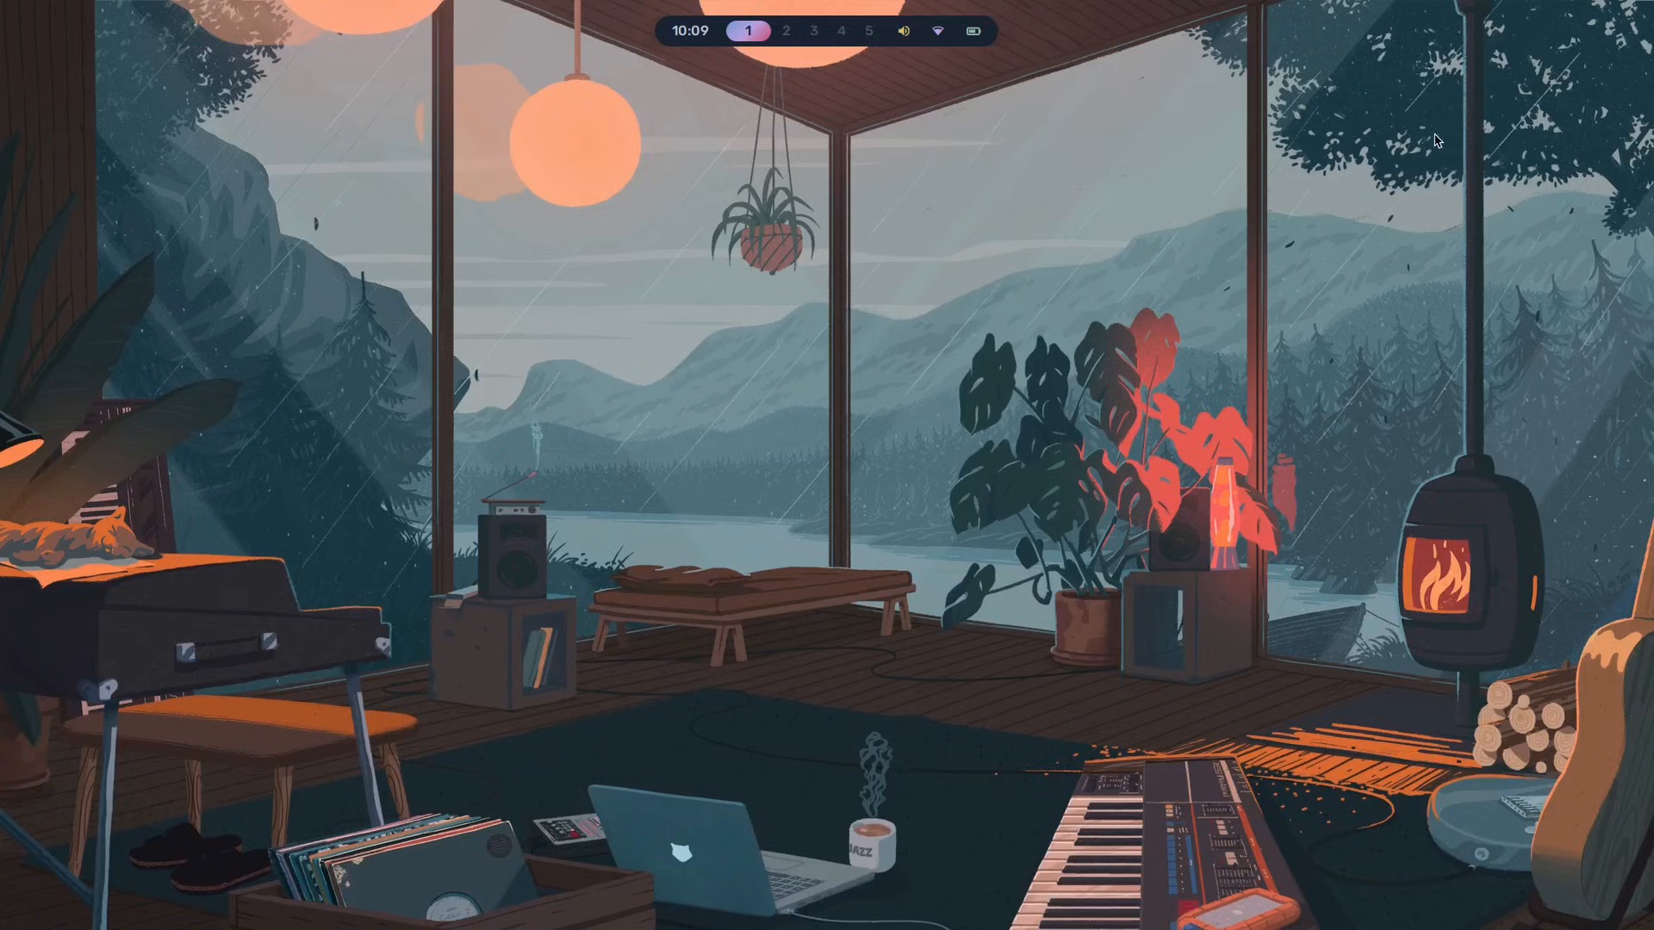
{"action": "mouse_move", "coordinate": [131, 127]}
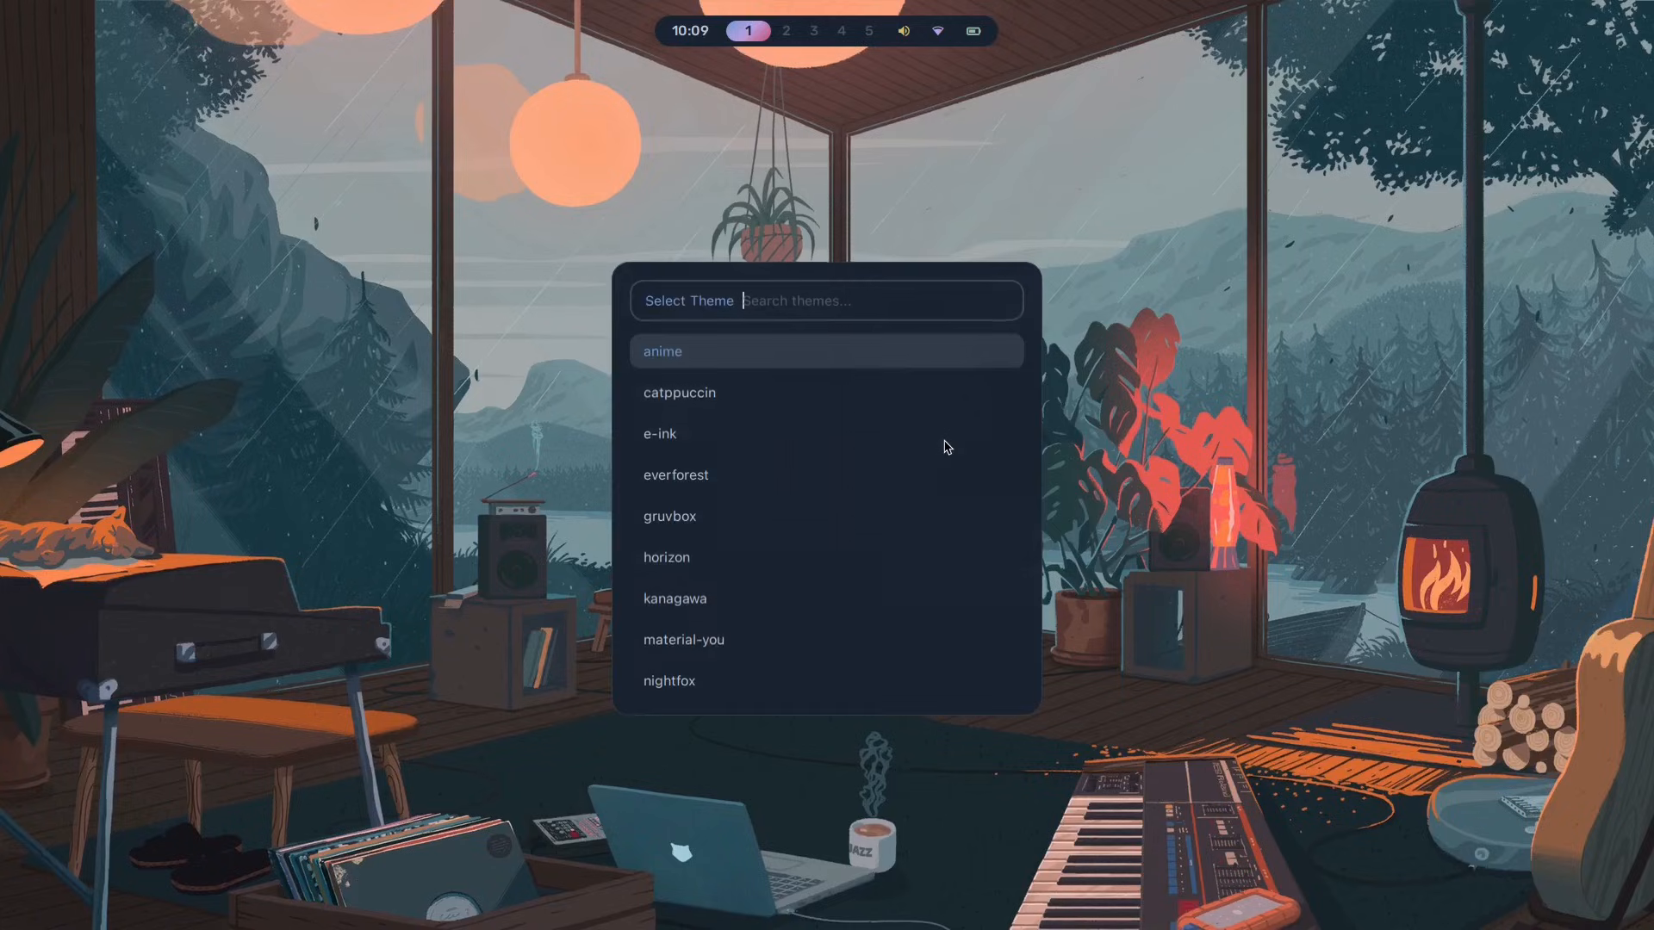
- Apply the anime theme, then visit workspace 2 and return to workspace 1
{"action": "left_click", "coordinate": [661, 351]}
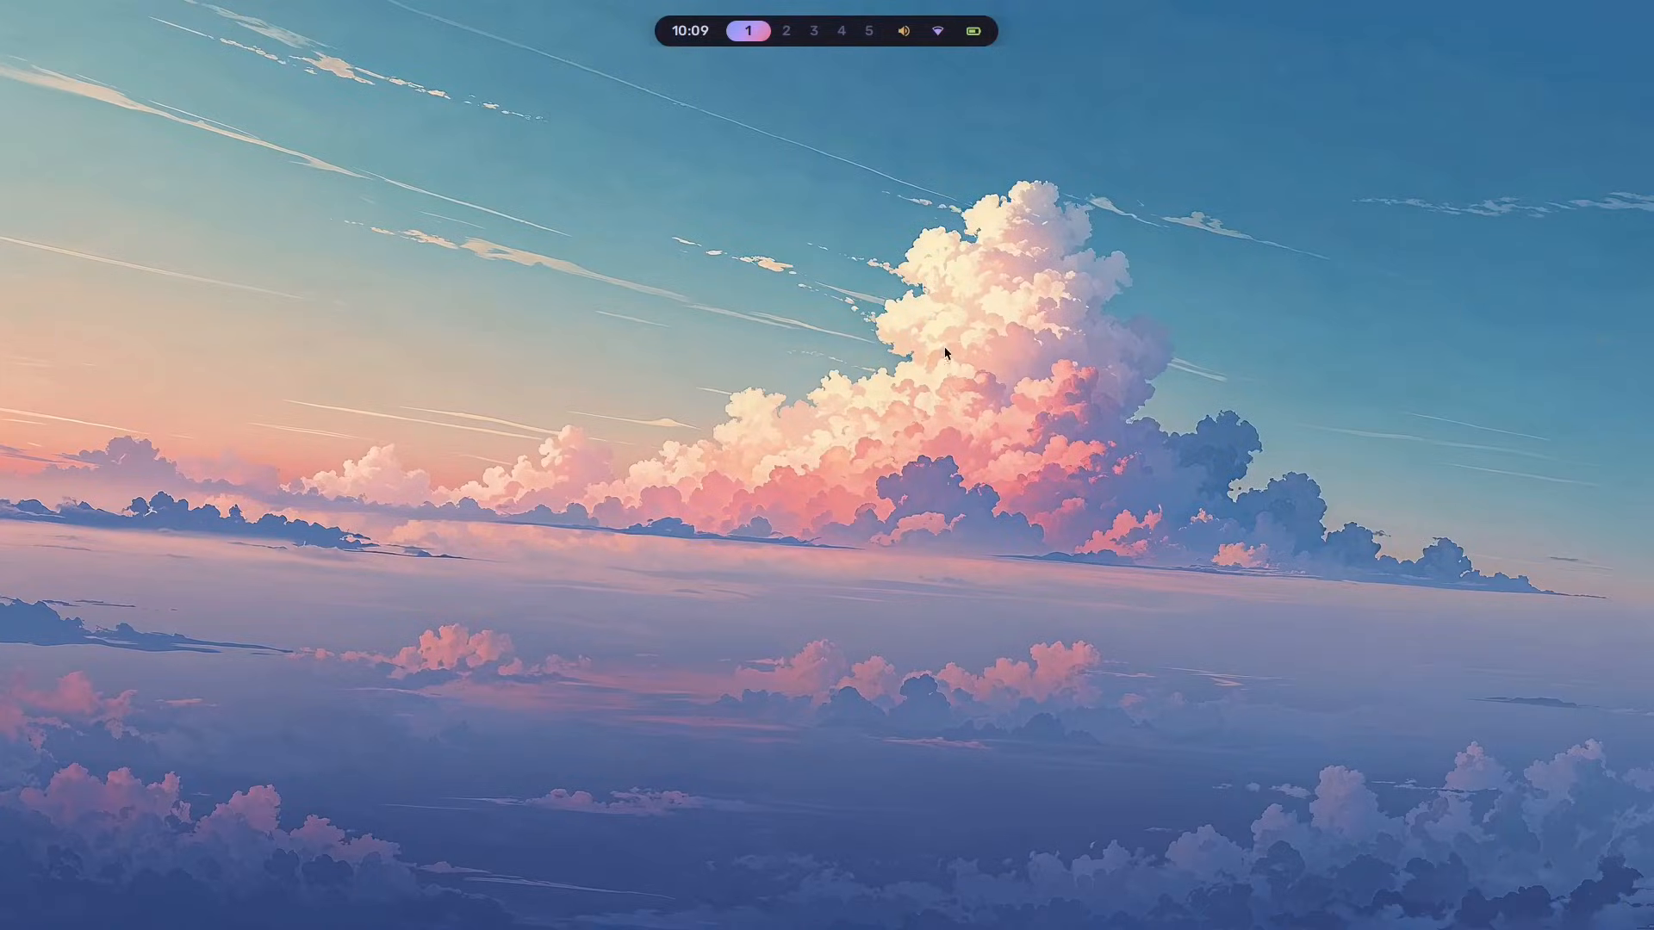
{"action": "mouse_move", "coordinate": [929, 289]}
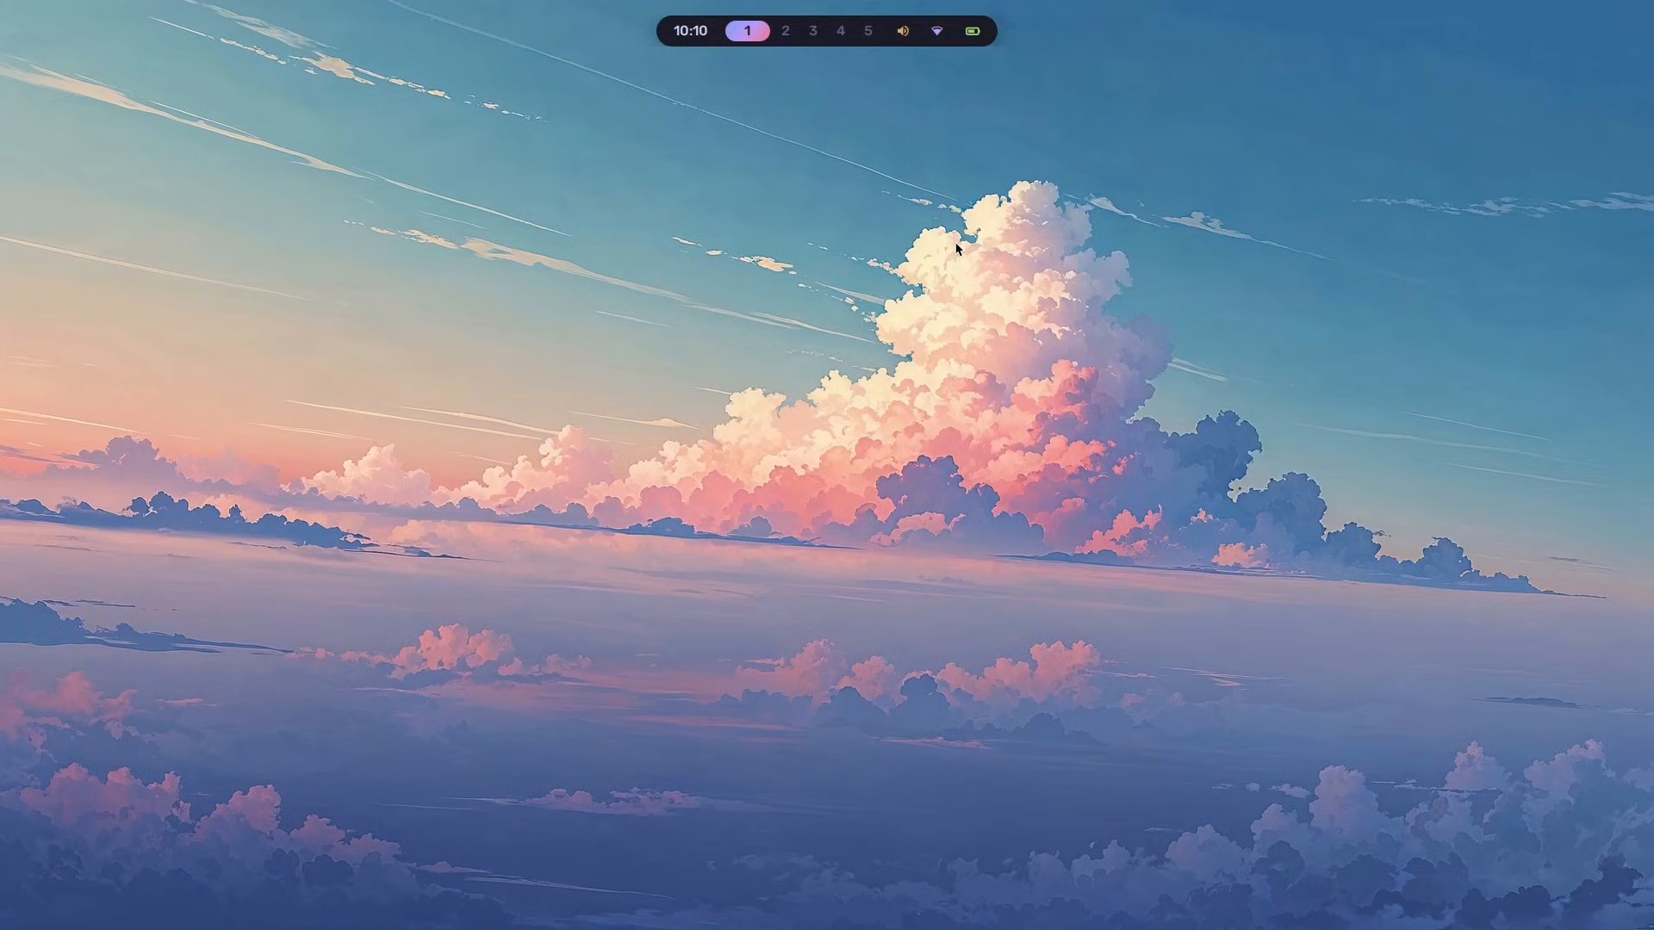
{"action": "left_click", "coordinate": [775, 31]}
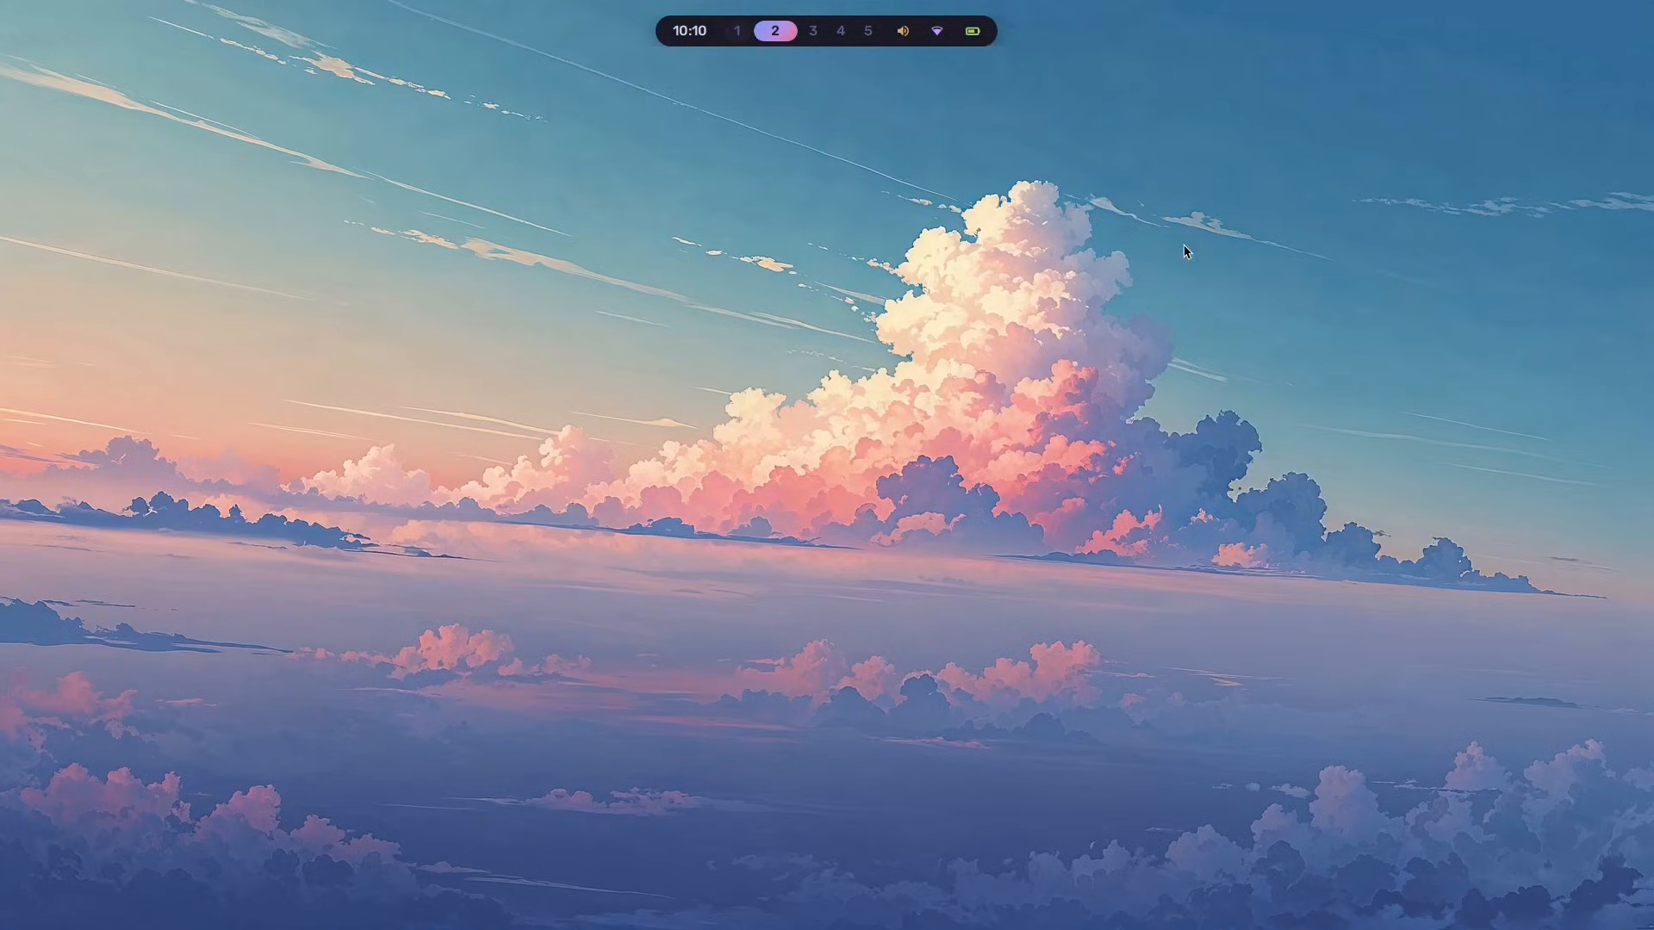
{"action": "left_click", "coordinate": [740, 31]}
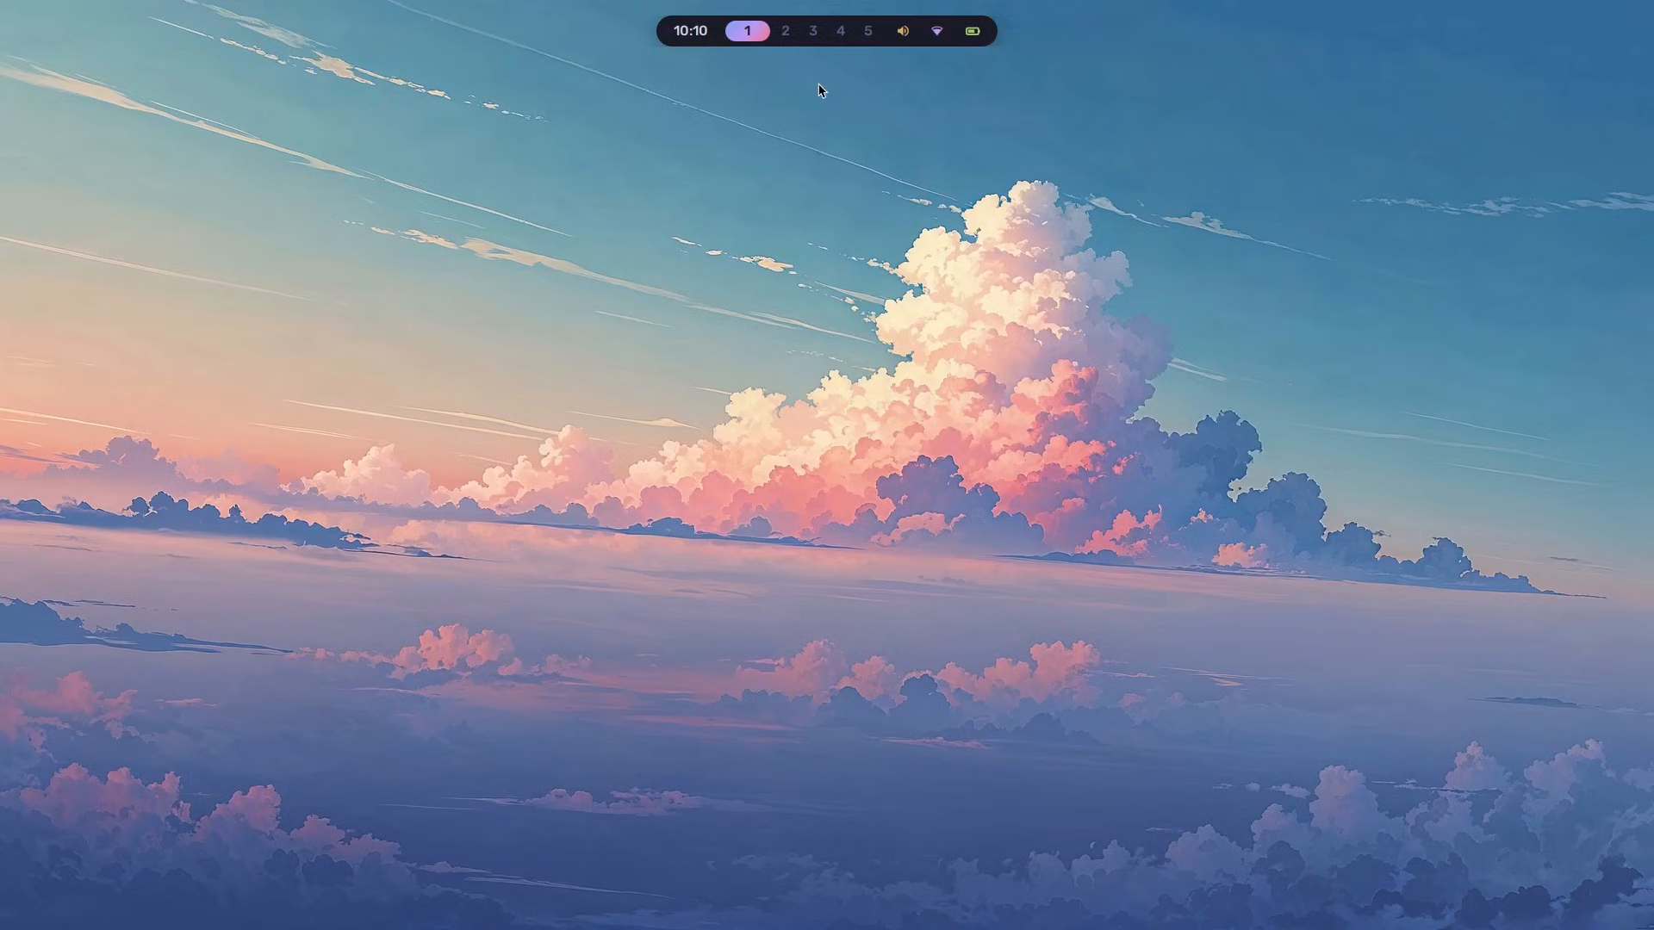
{"action": "mouse_move", "coordinate": [883, 387]}
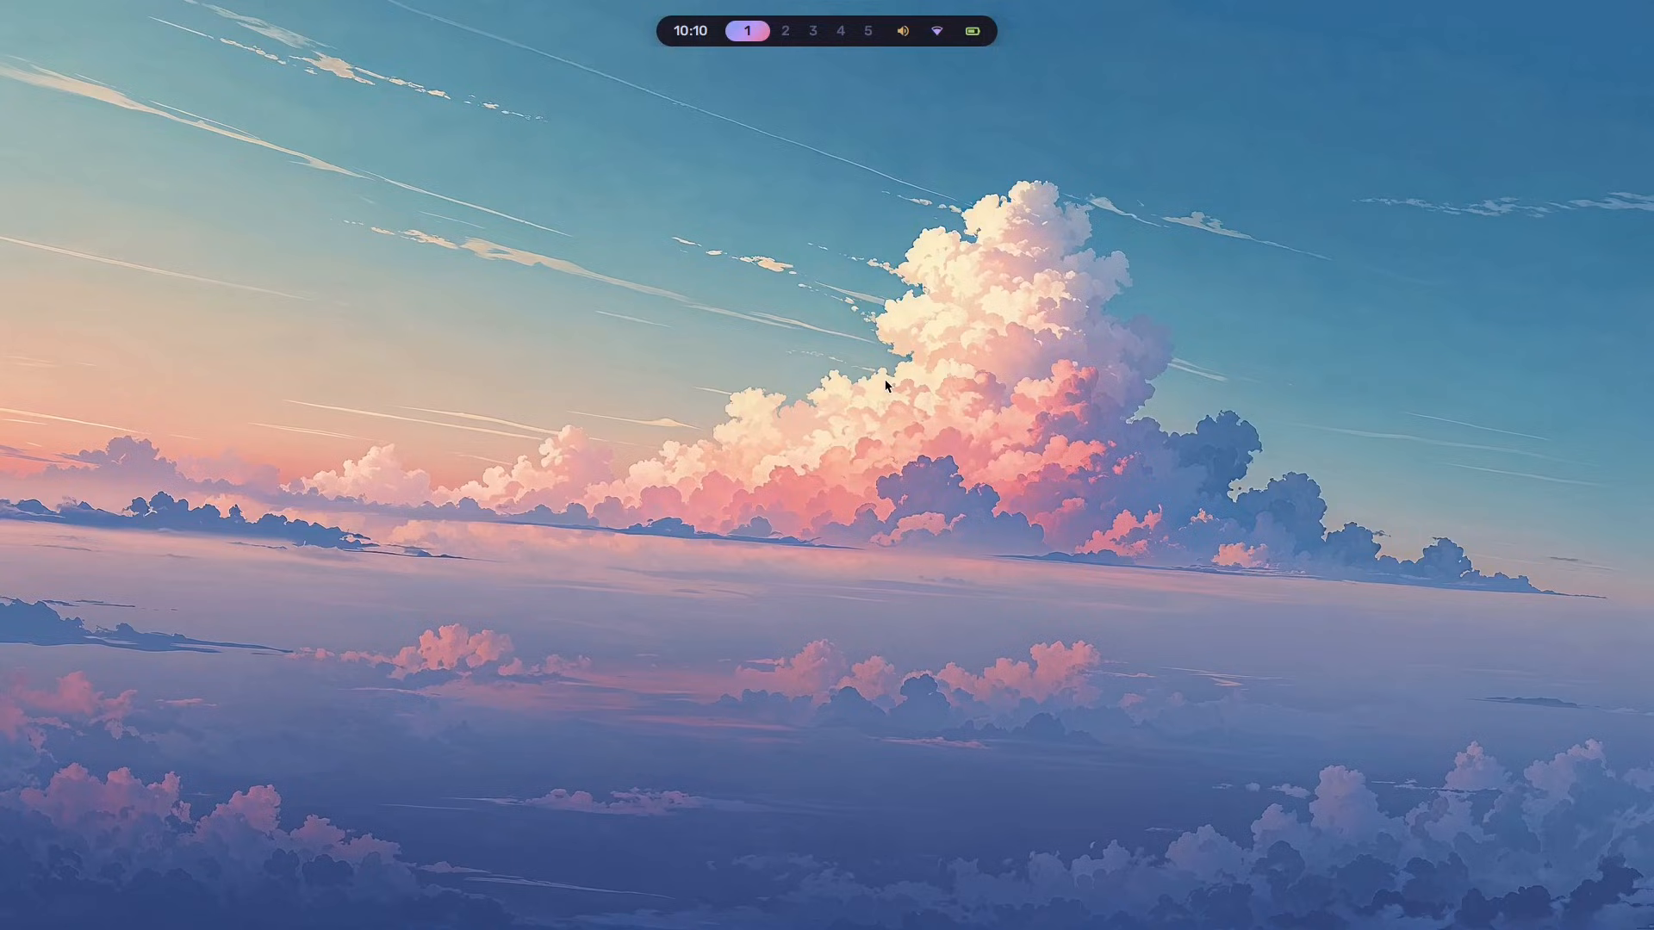
{"action": "mouse_move", "coordinate": [1047, 555]}
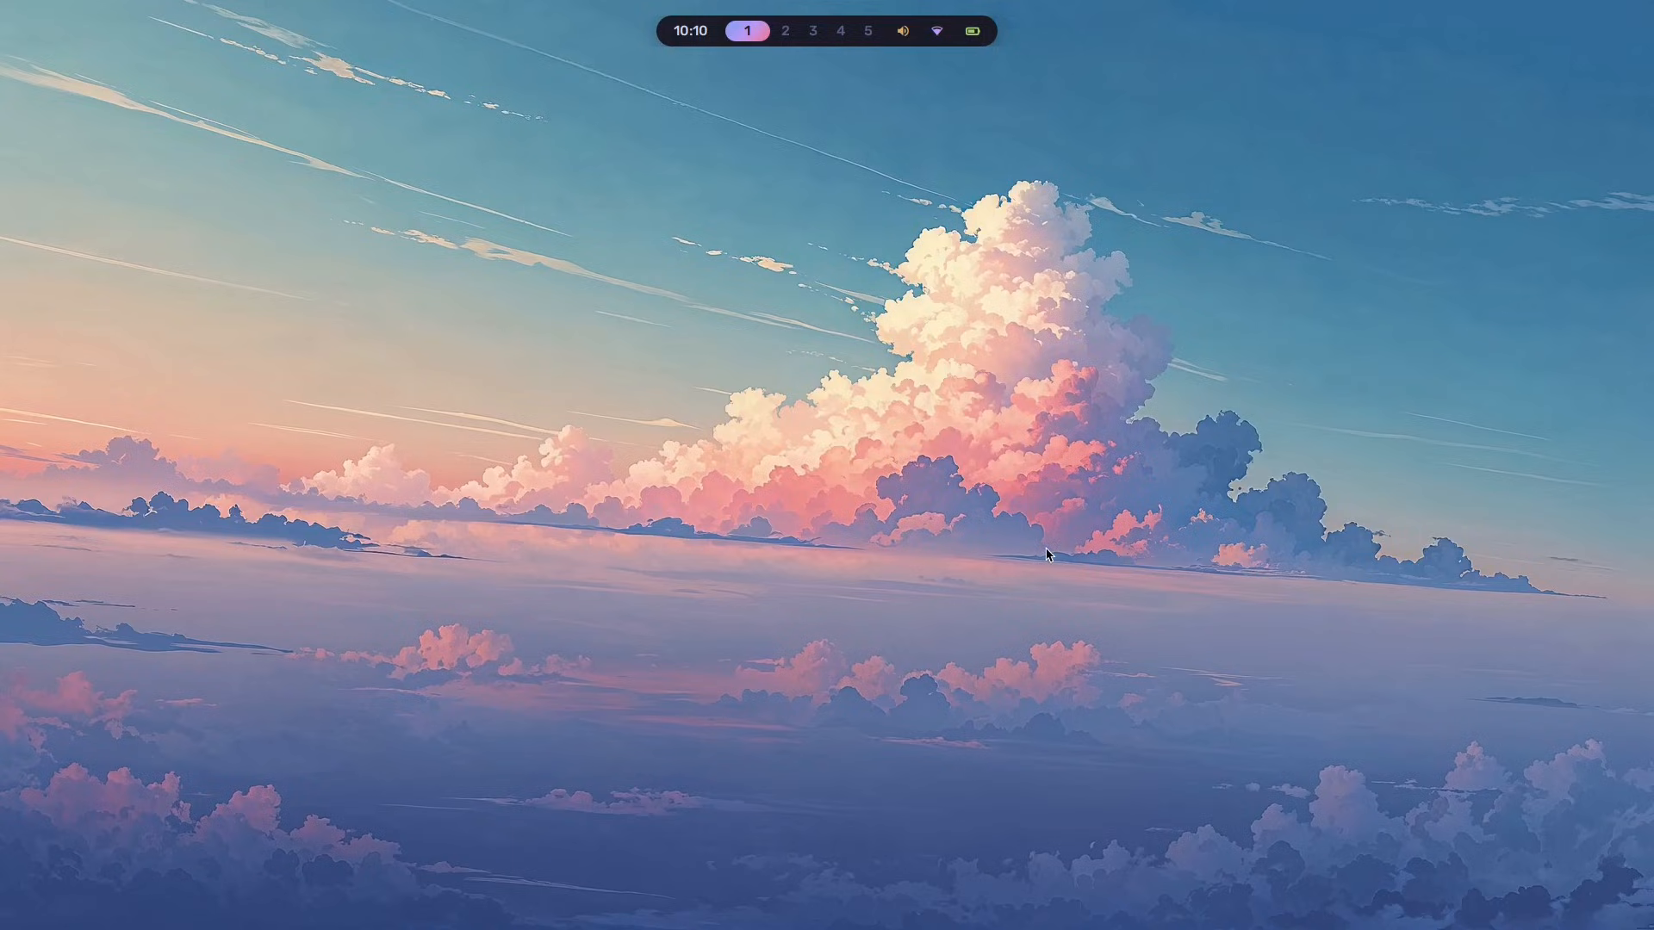
{"action": "mouse_move", "coordinate": [720, 403]}
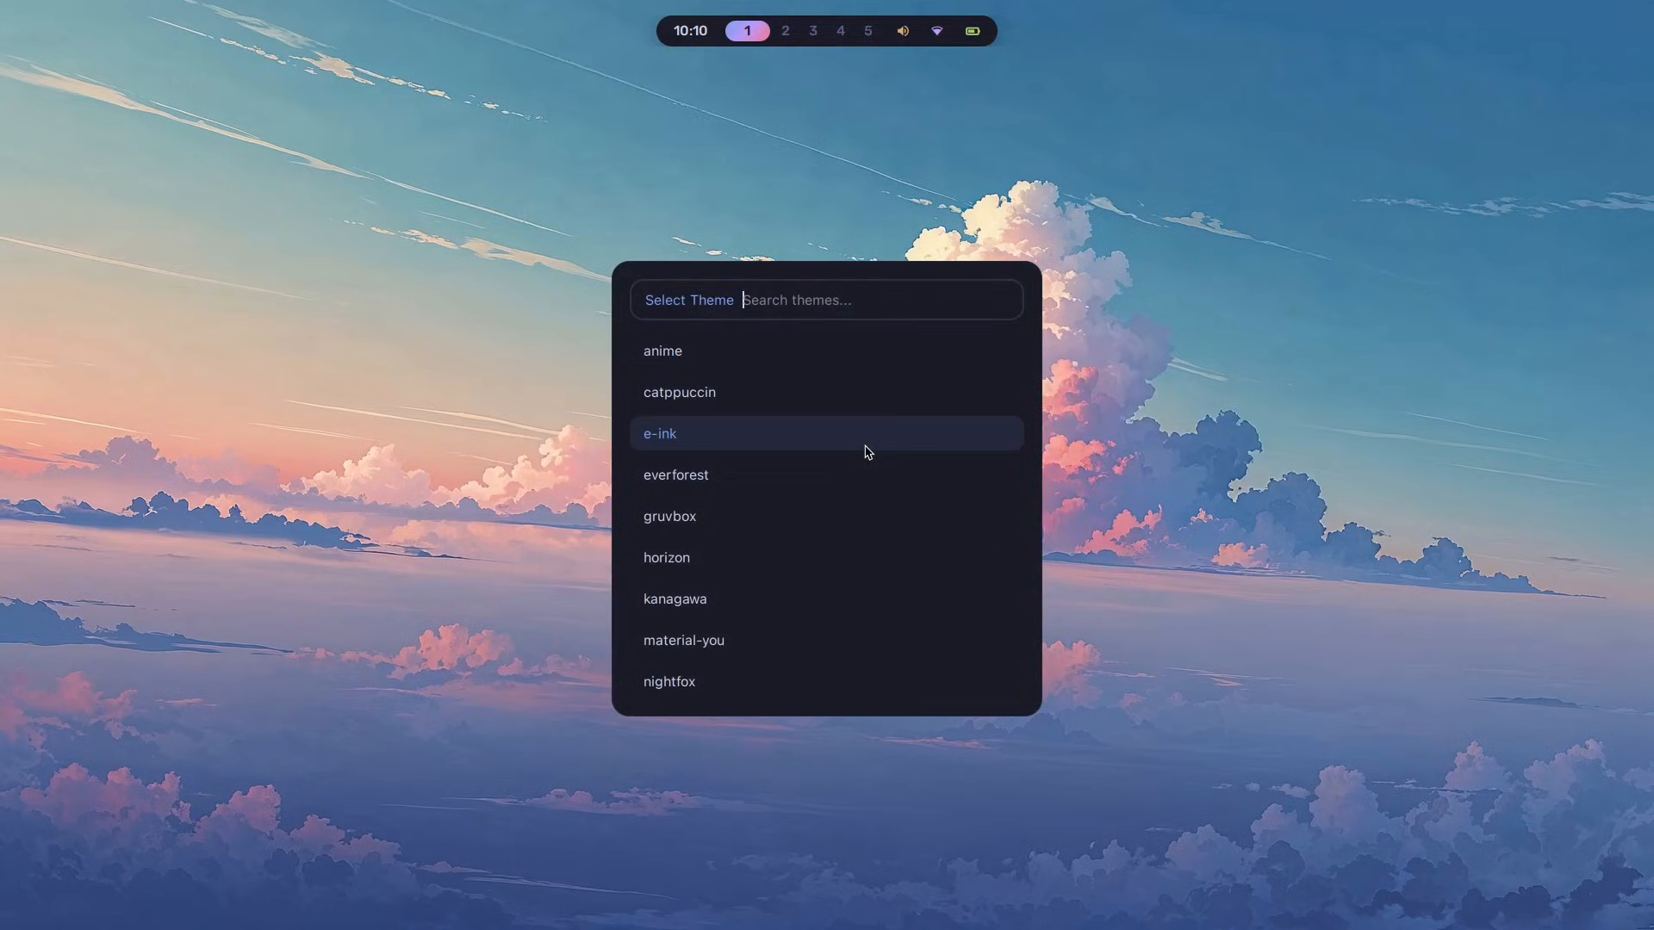
- Choose everforest in the Select Theme menu to get the black-sand beach wallpaper
{"action": "left_click", "coordinate": [675, 475]}
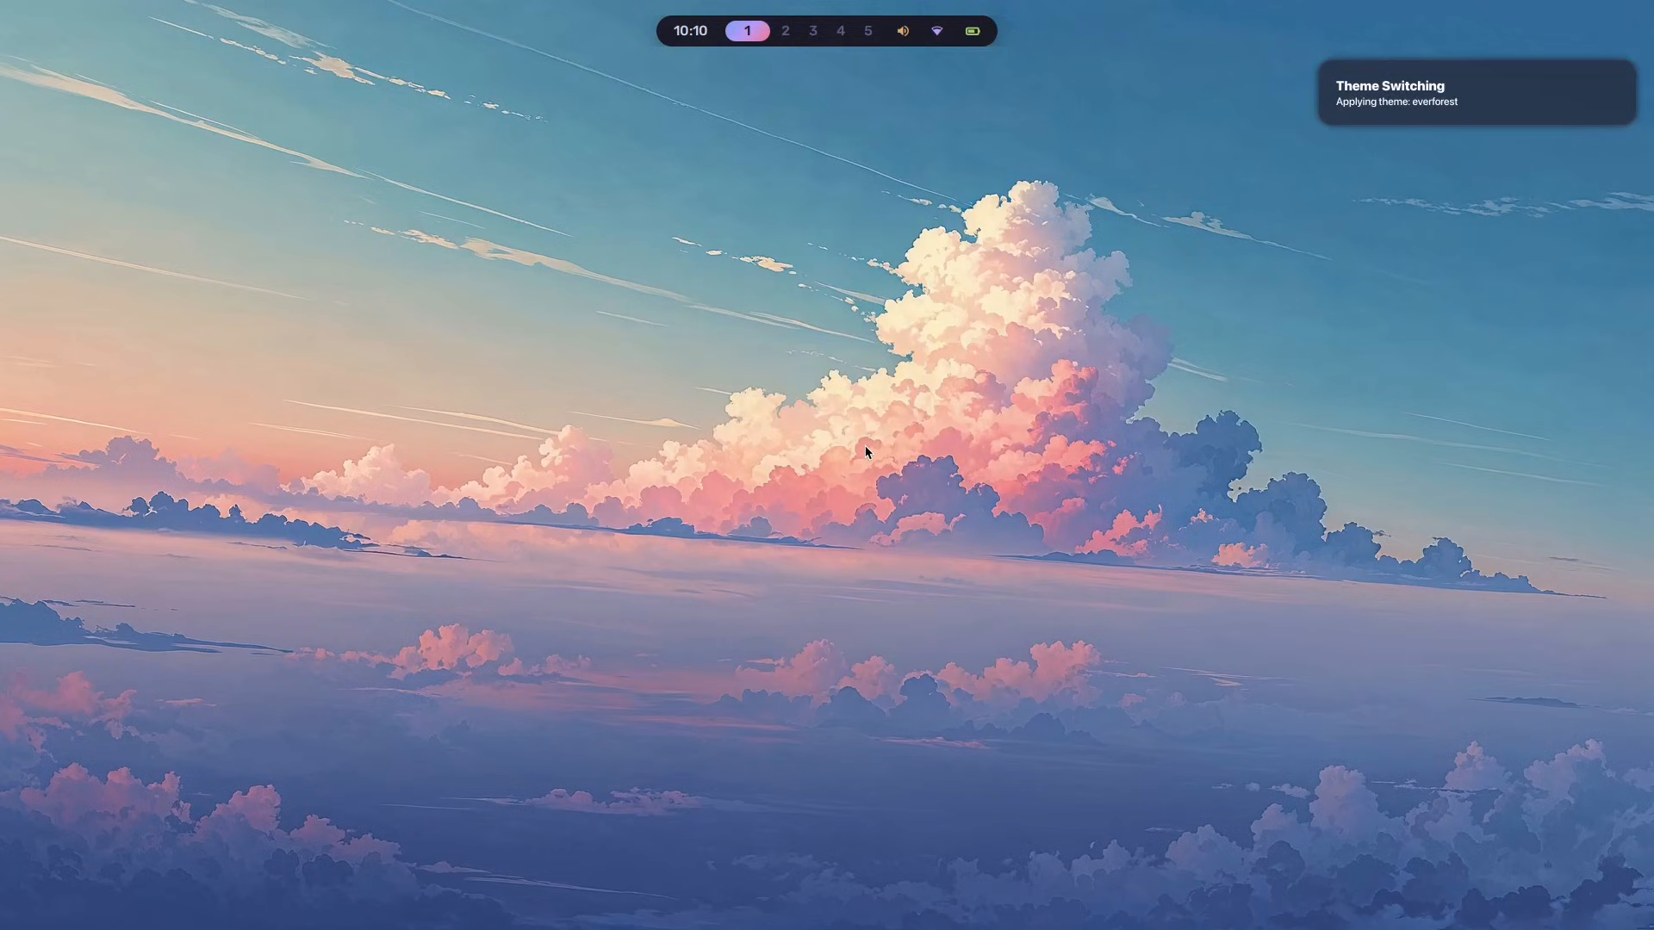
{"action": "mouse_move", "coordinate": [1452, 103]}
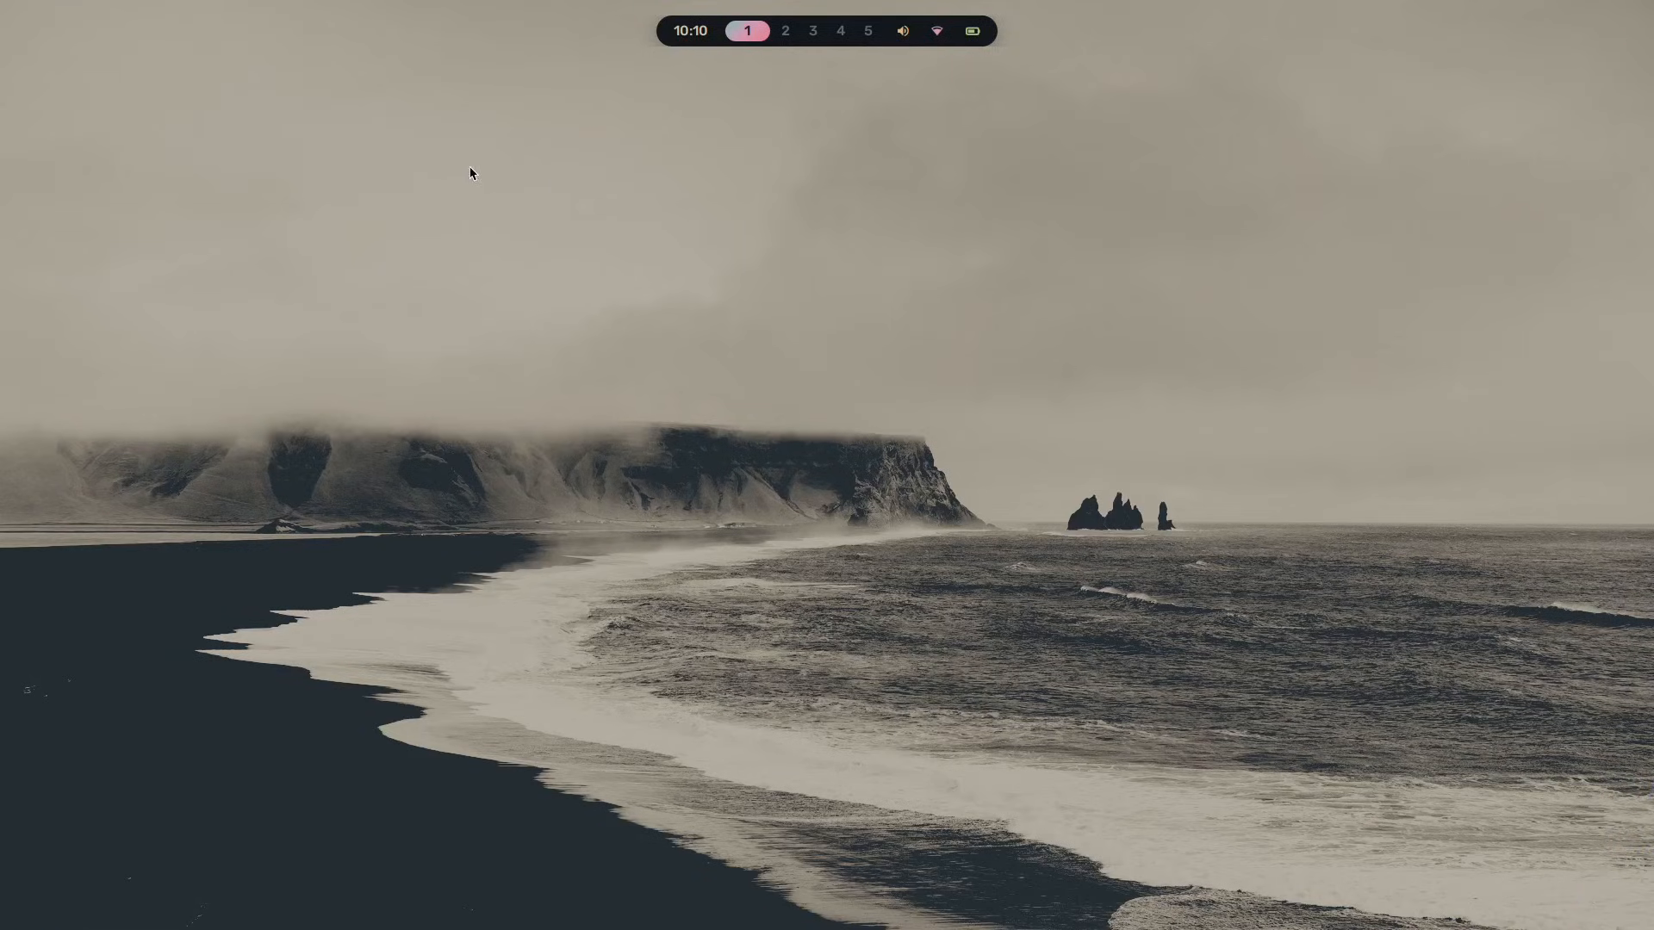
{"action": "mouse_move", "coordinate": [1171, 167]}
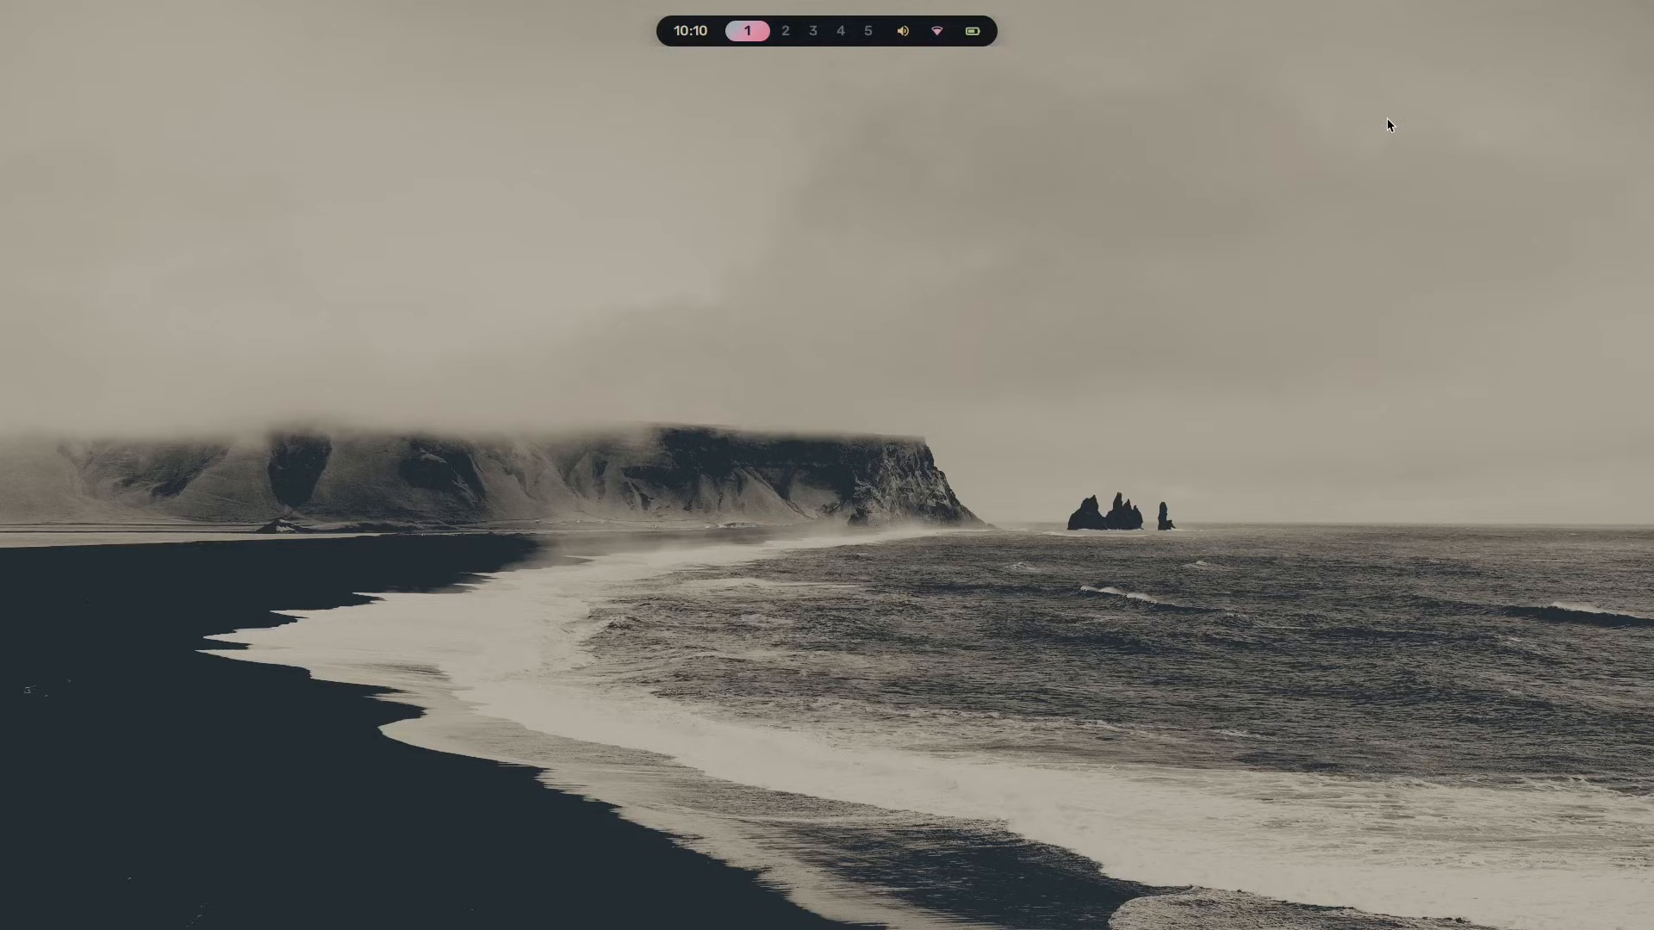
{"action": "mouse_move", "coordinate": [692, 306]}
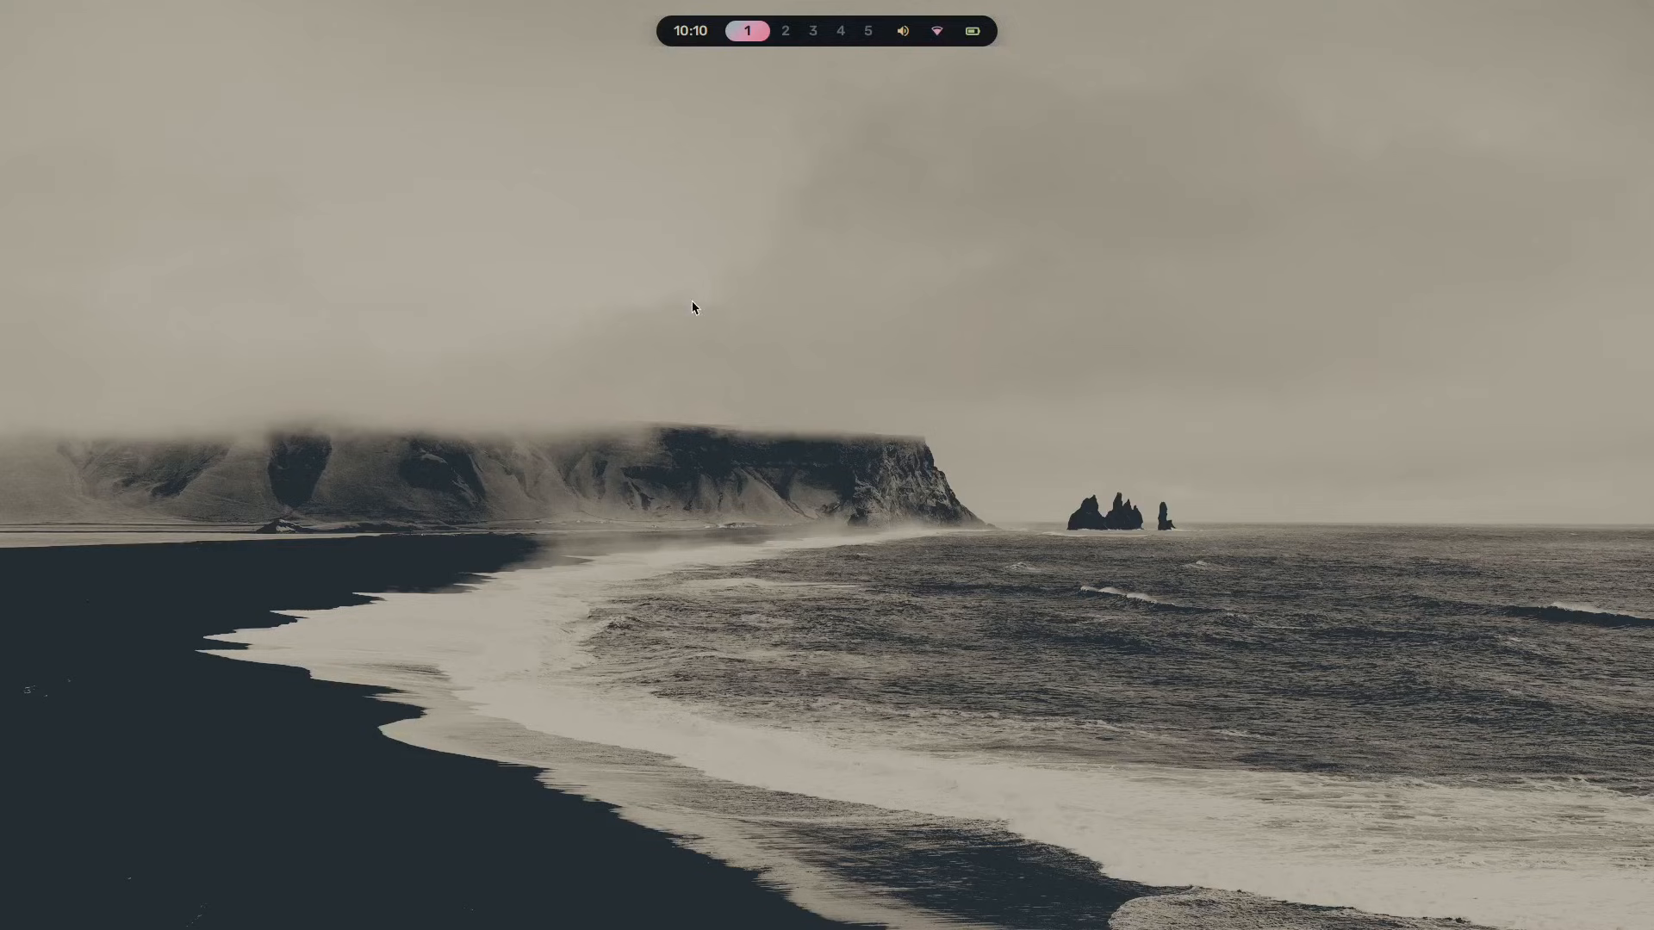
{"action": "mouse_move", "coordinate": [670, 242]}
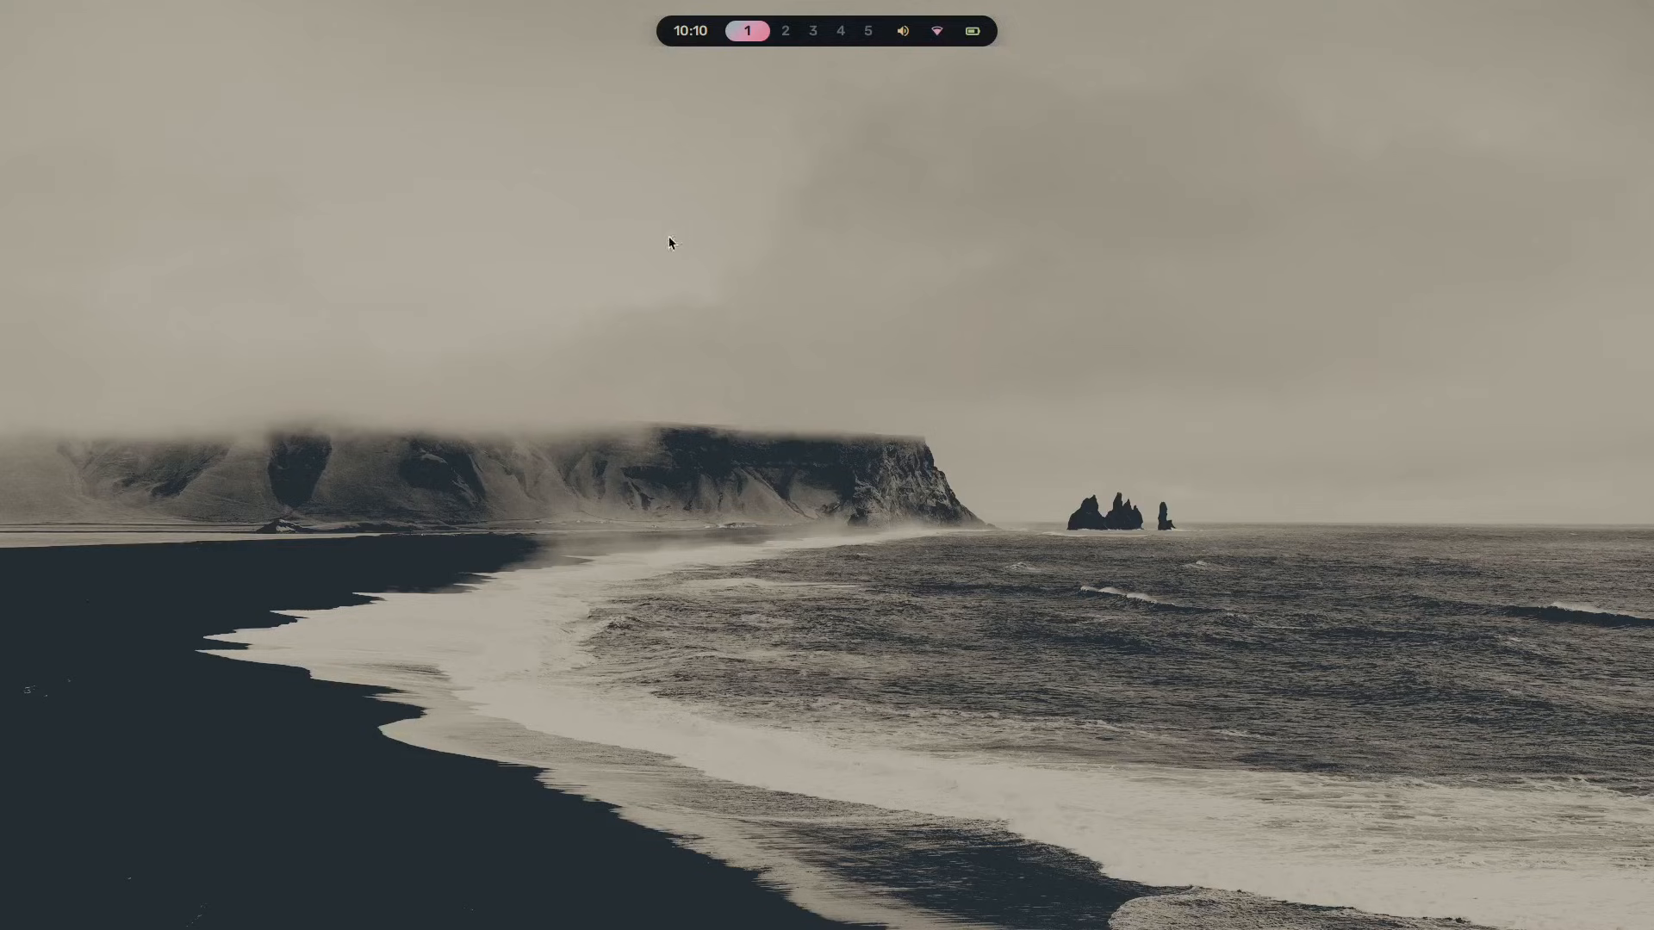
{"action": "mouse_move", "coordinate": [740, 435]}
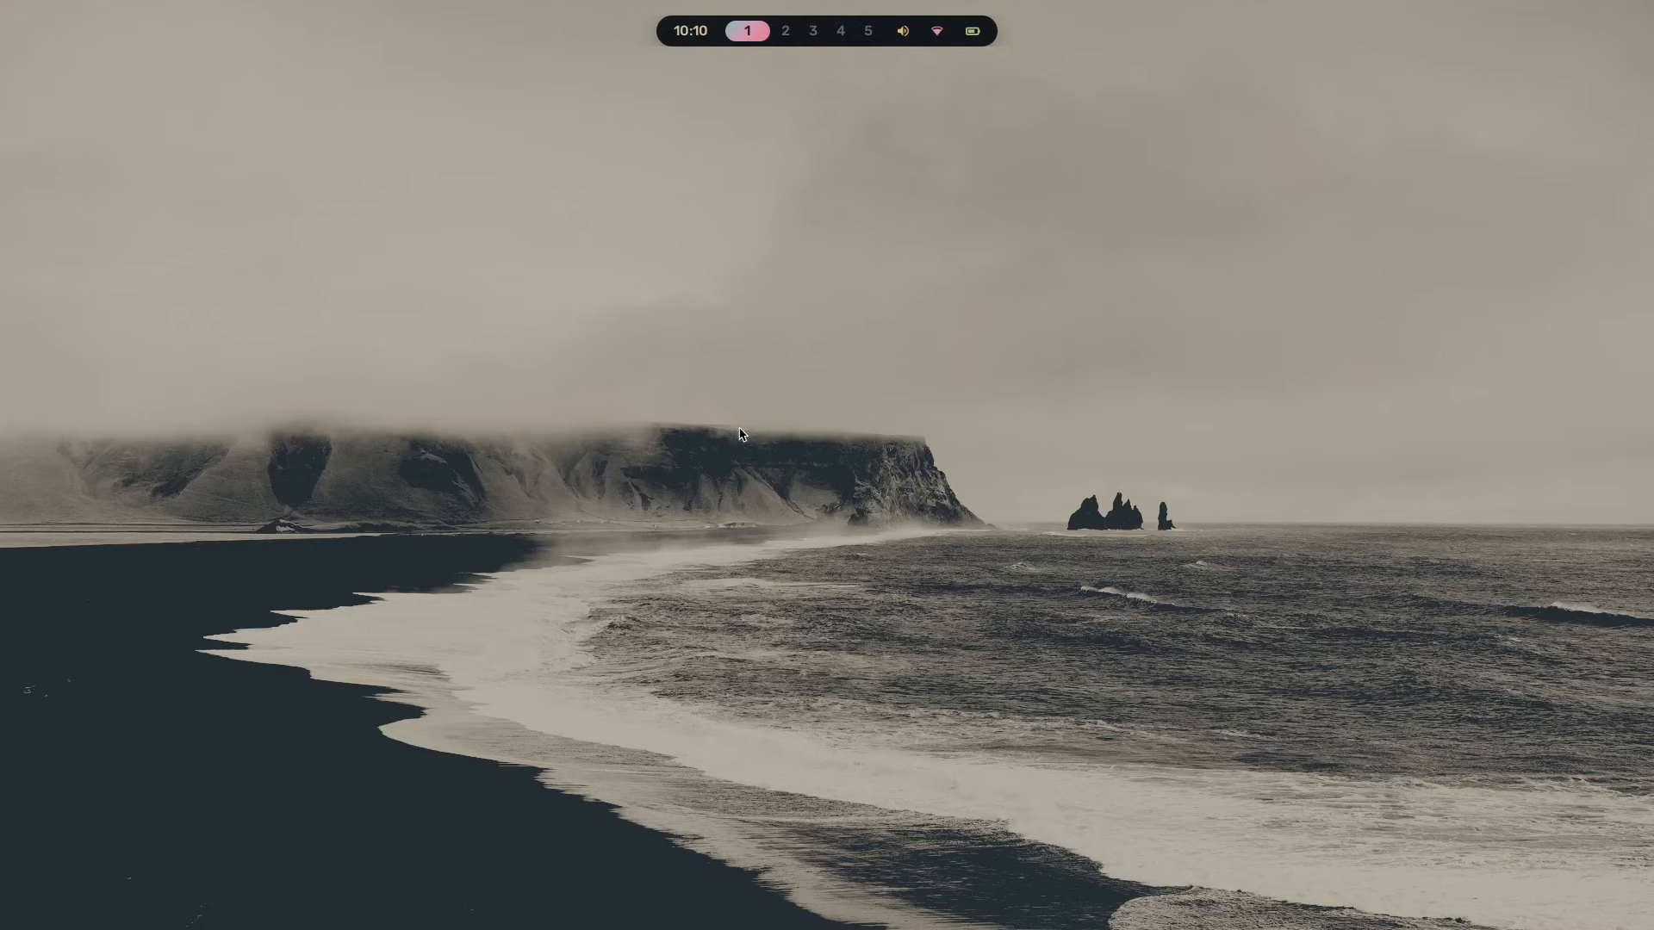
{"action": "mouse_move", "coordinate": [1385, 234]}
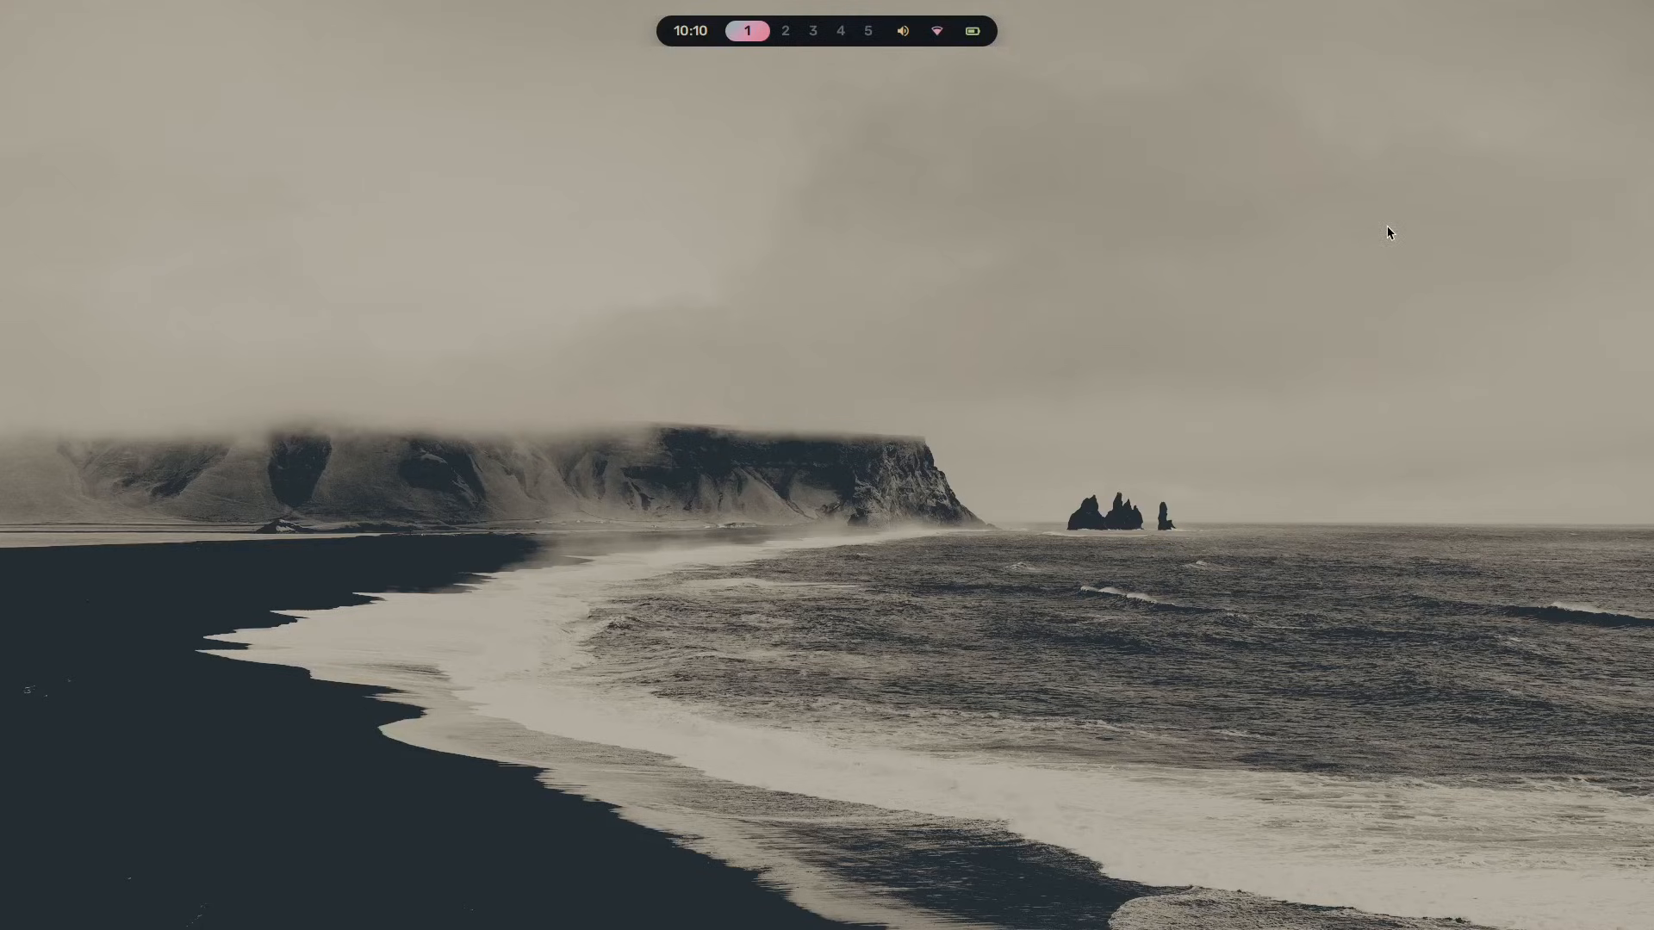
{"action": "mouse_move", "coordinate": [832, 239]}
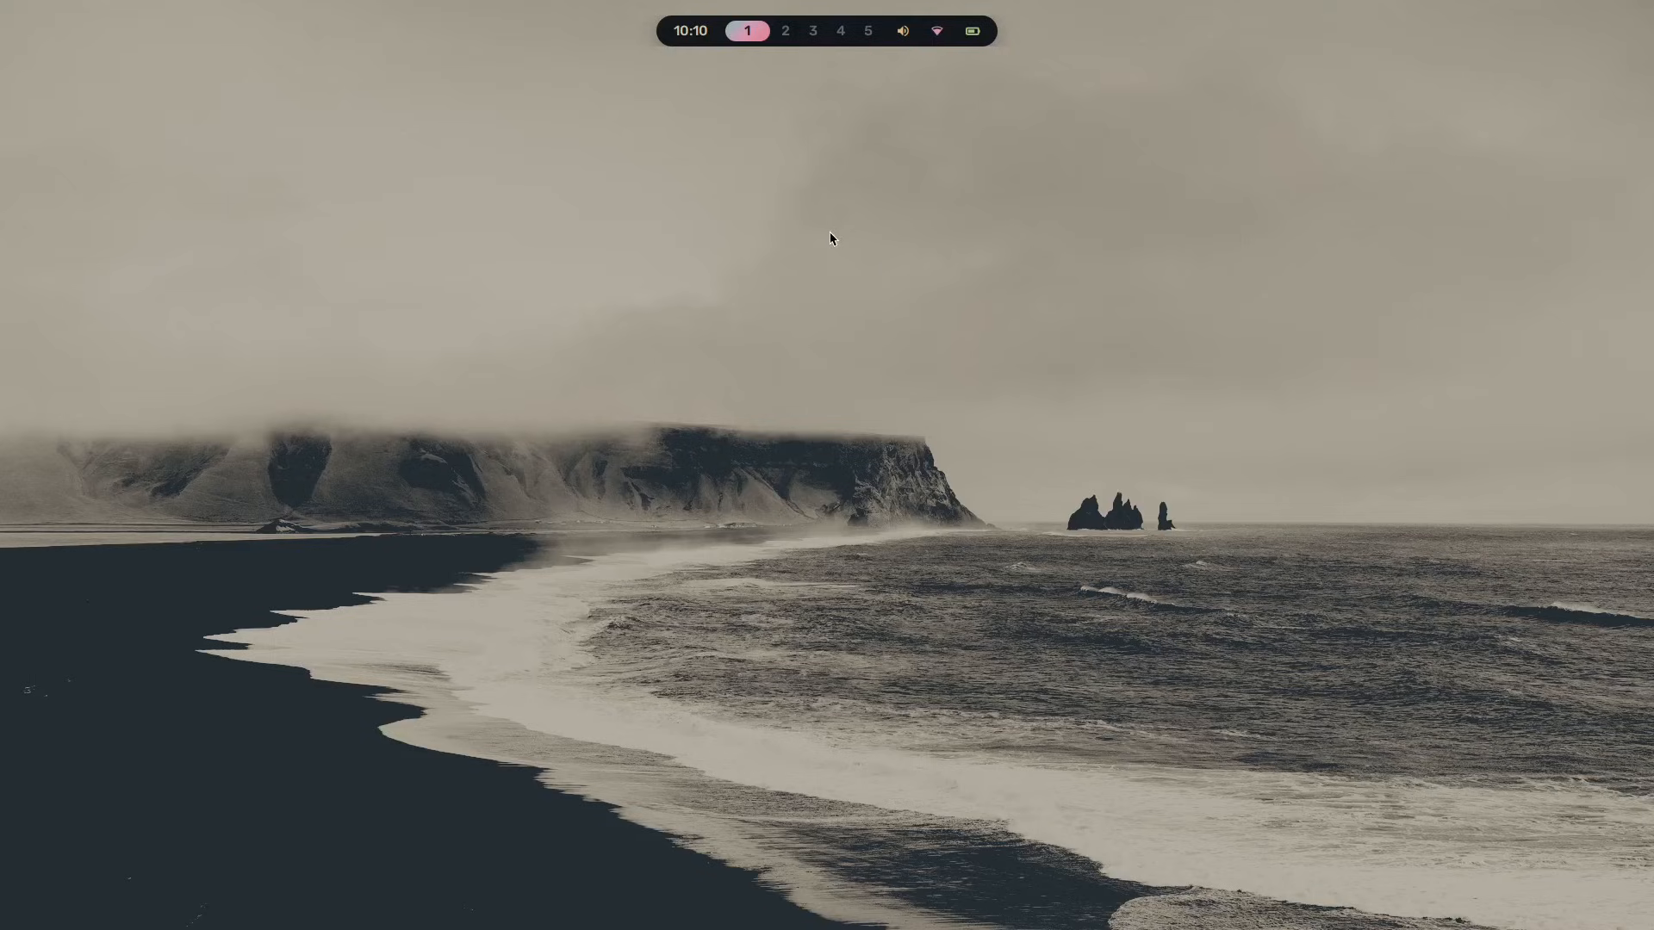
{"action": "mouse_move", "coordinate": [723, 332]}
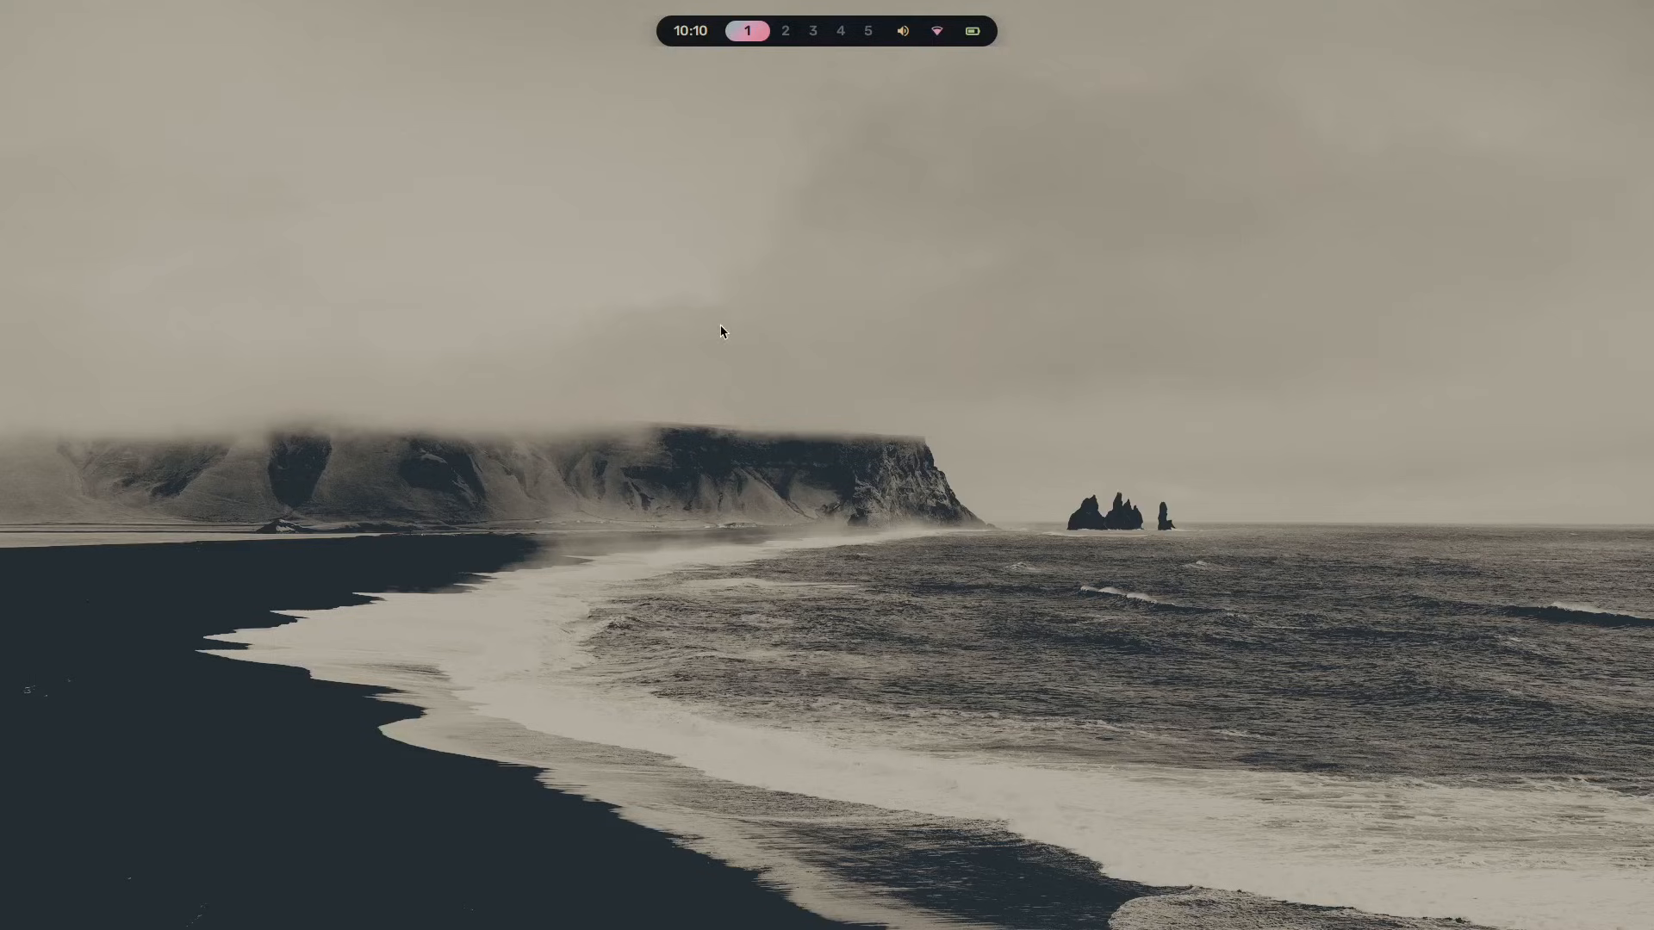
{"action": "mouse_move", "coordinate": [782, 354]}
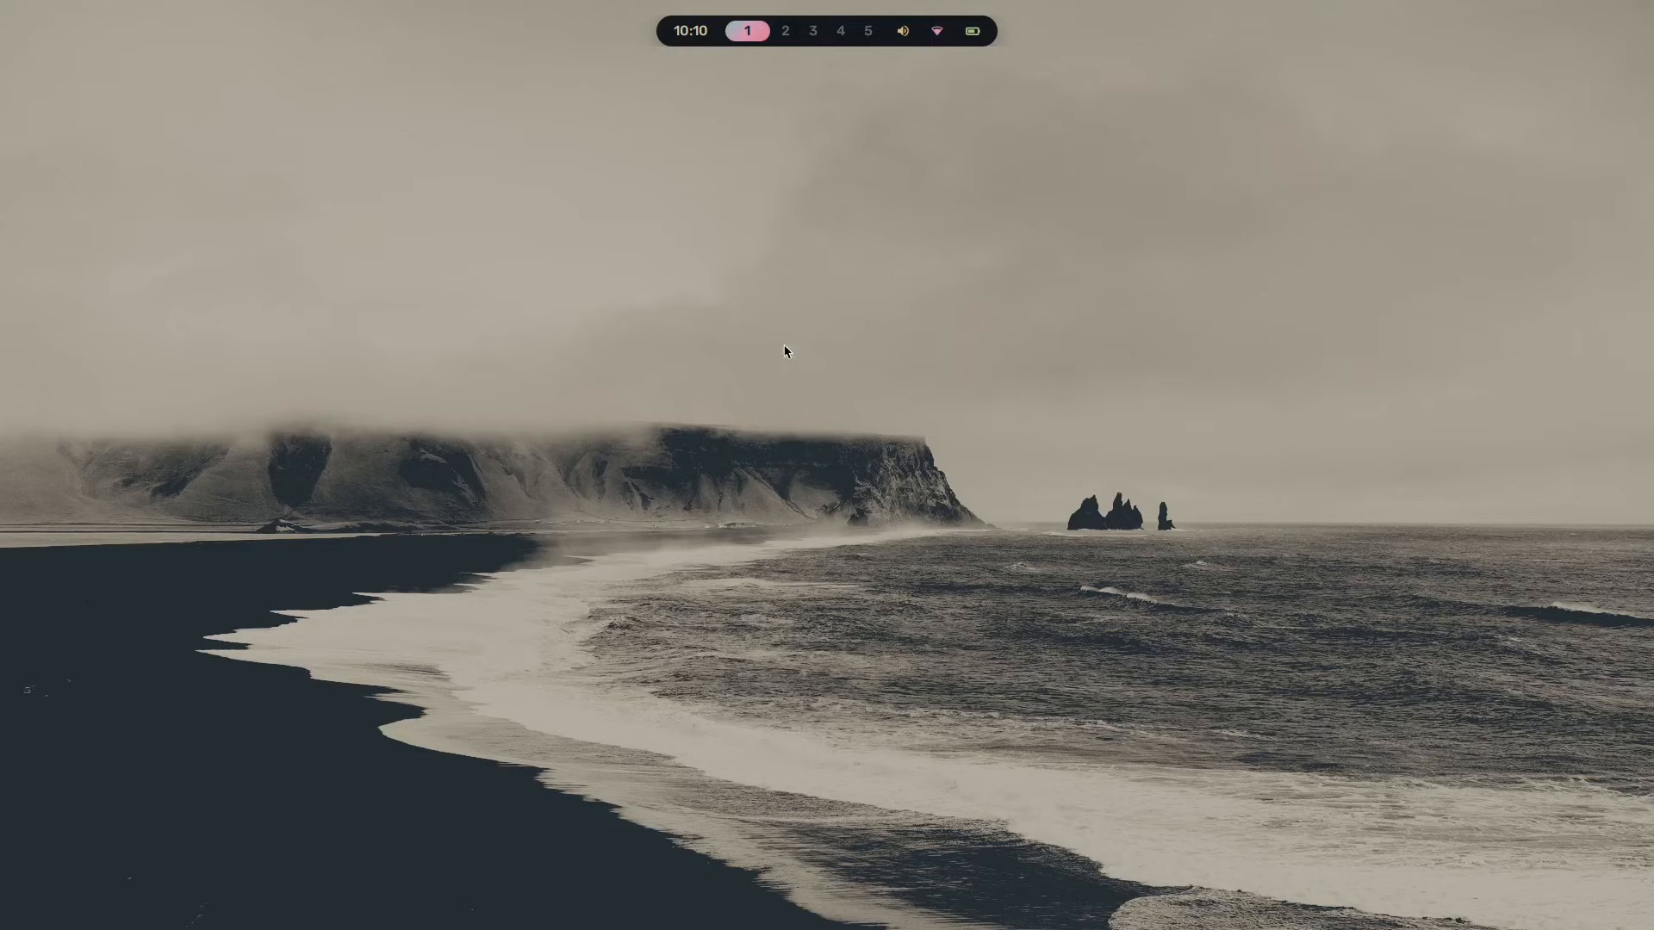
{"action": "mouse_move", "coordinate": [1204, 472]}
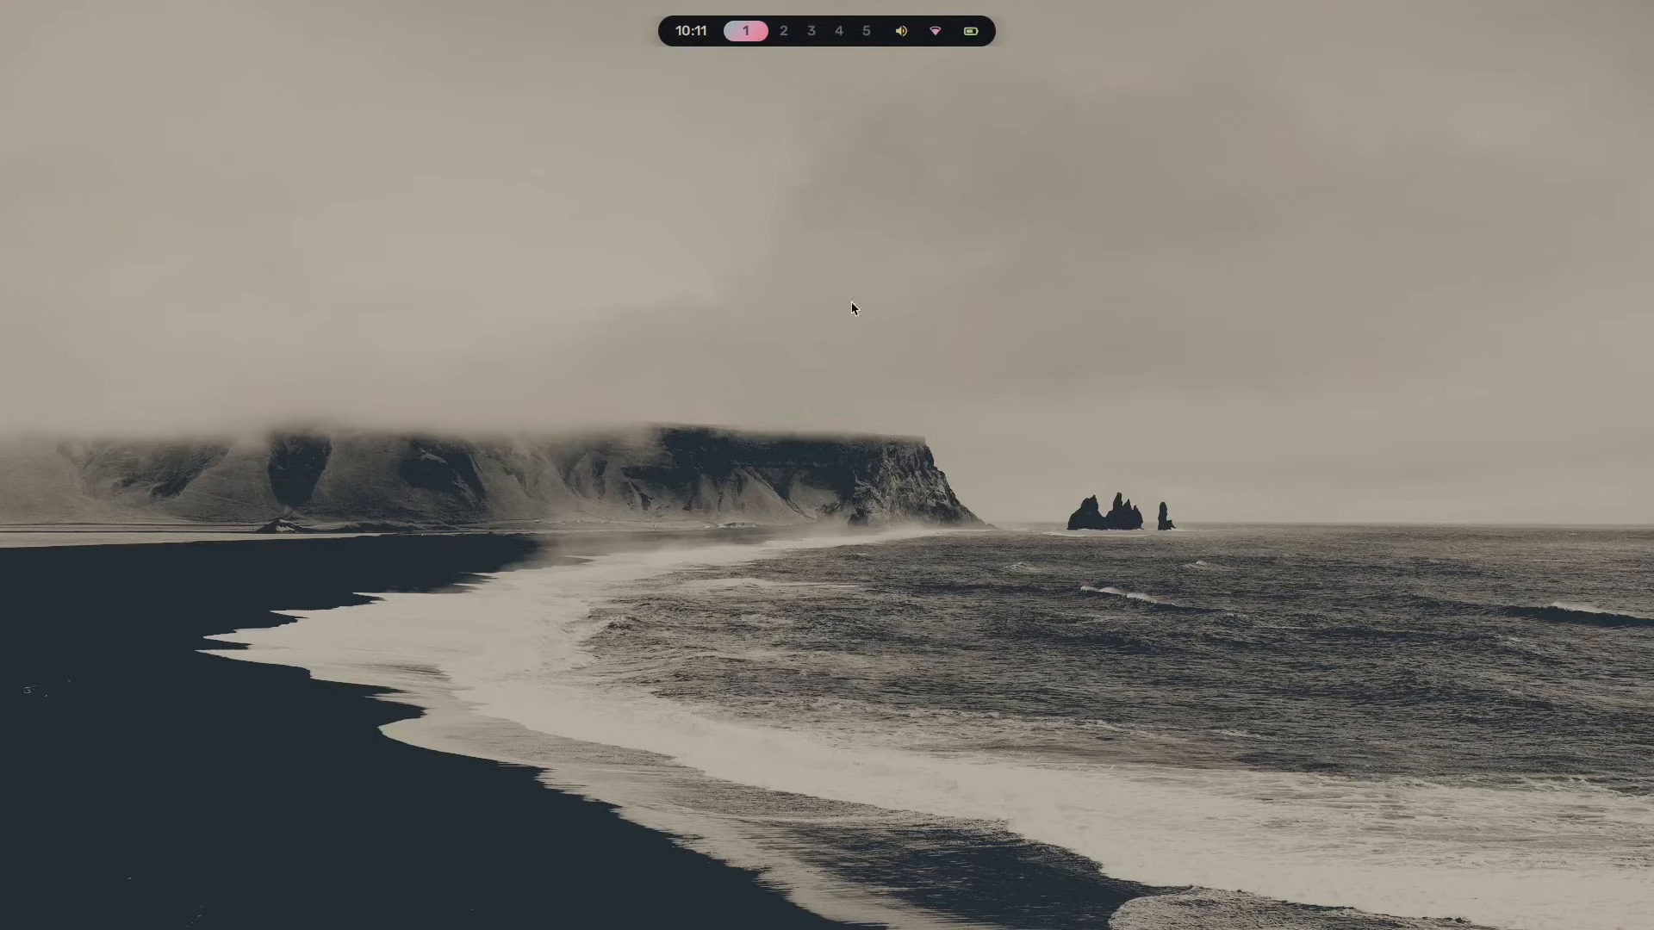
{"action": "mouse_move", "coordinate": [890, 339]}
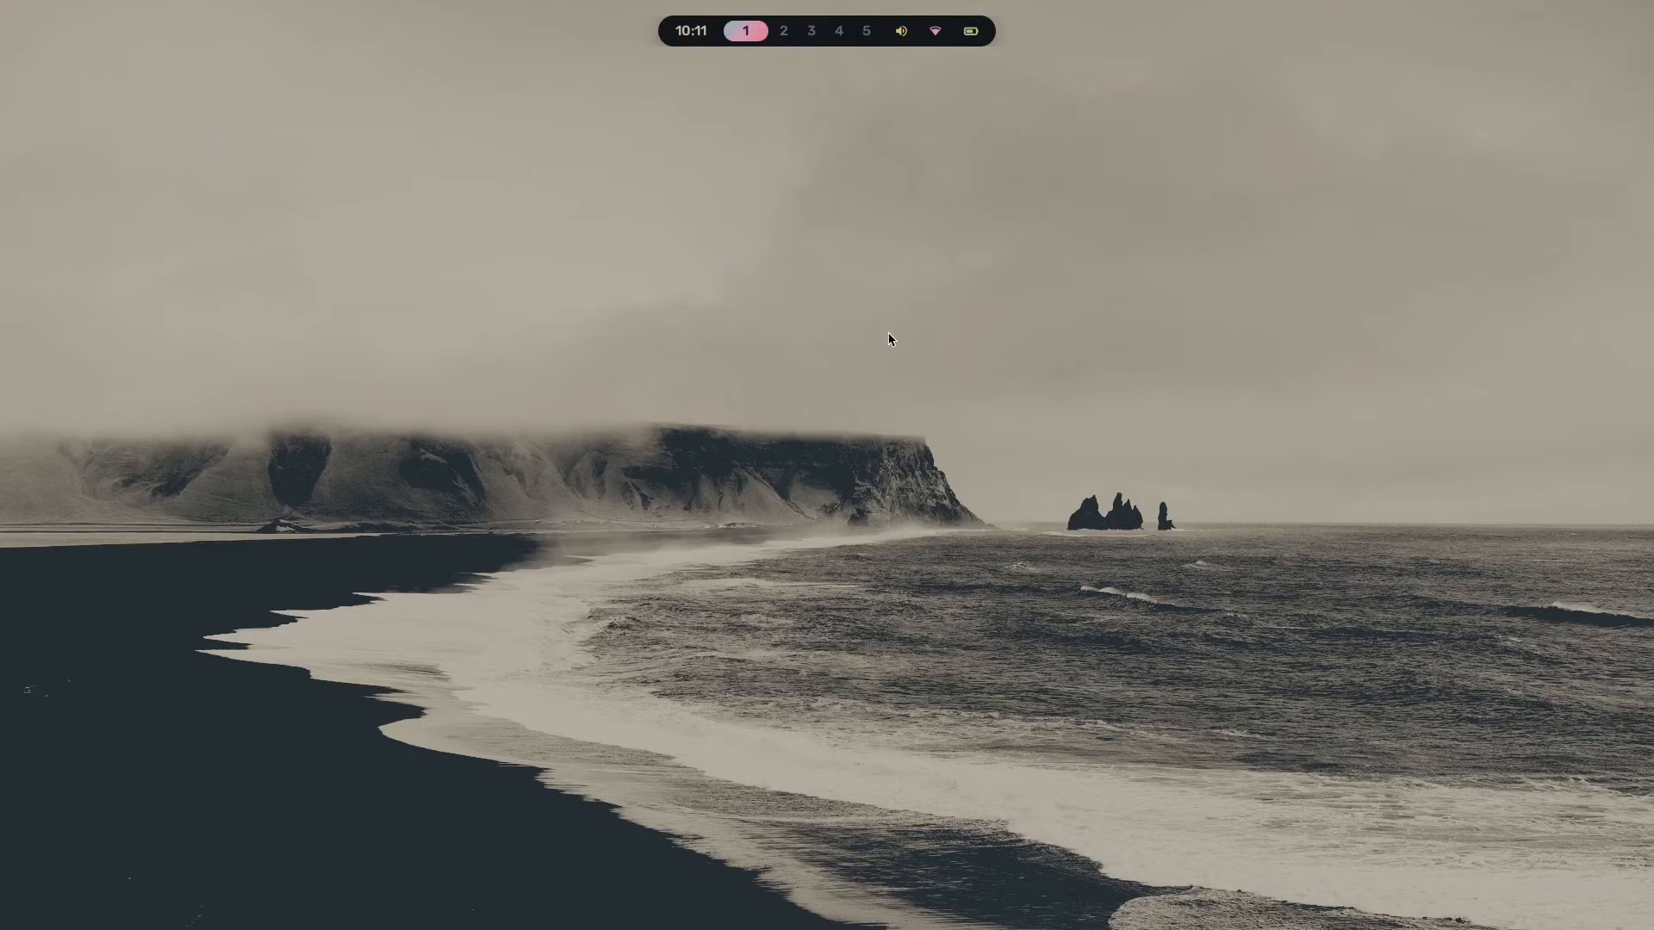
{"action": "mouse_move", "coordinate": [884, 289]}
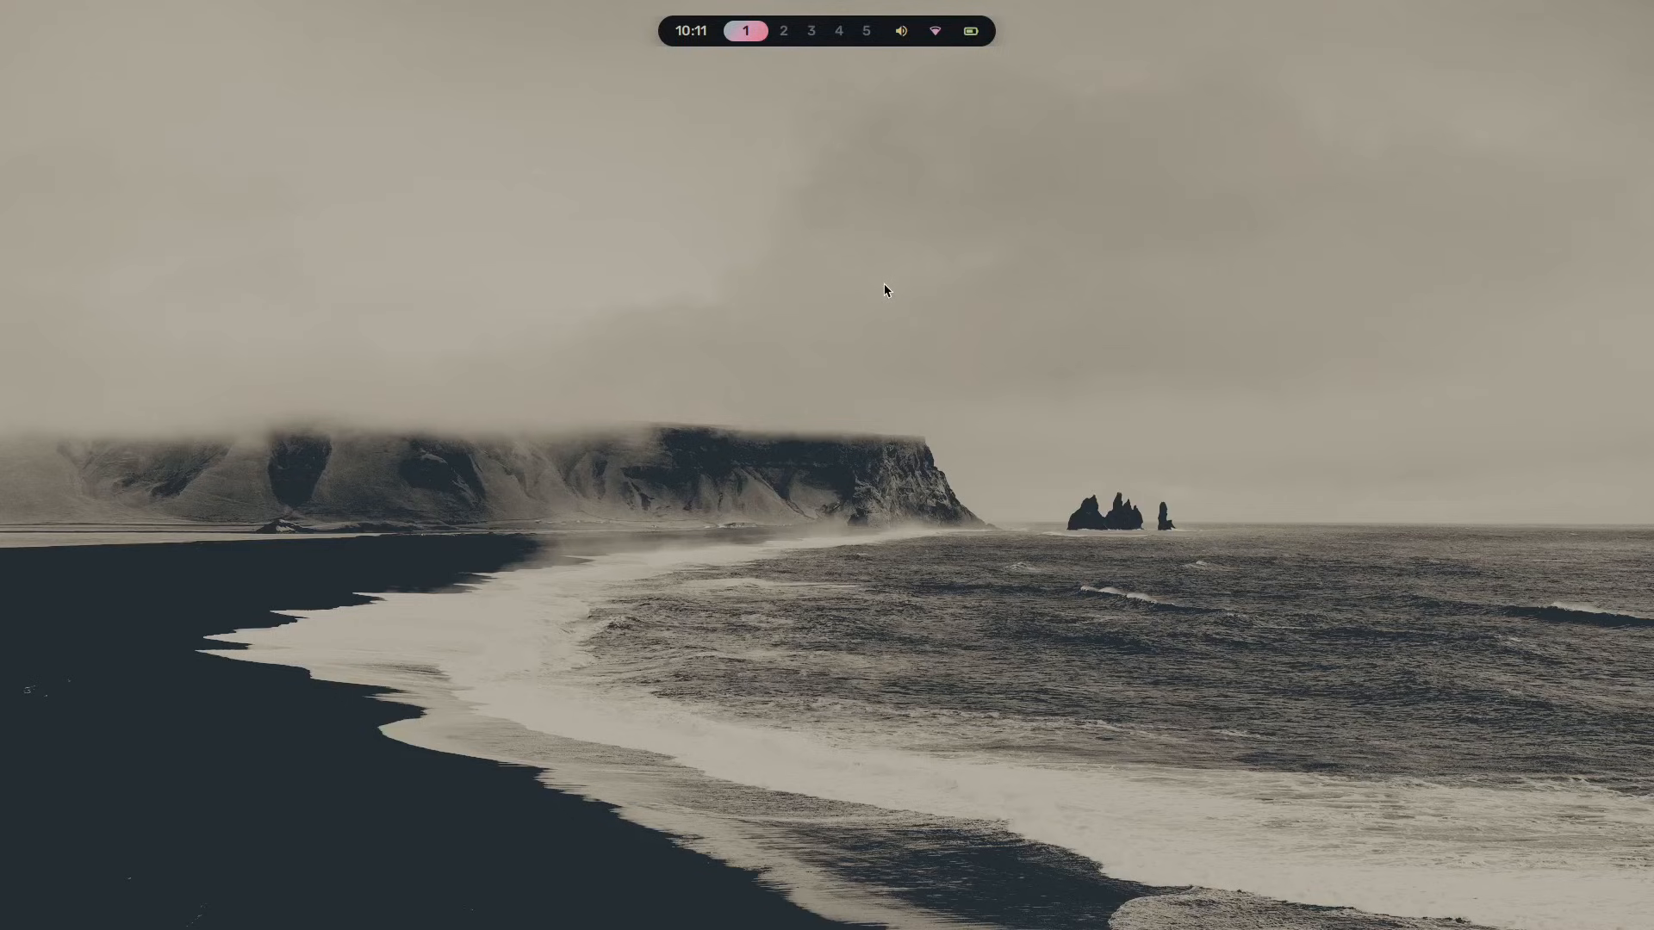
{"action": "mouse_move", "coordinate": [1257, 661]}
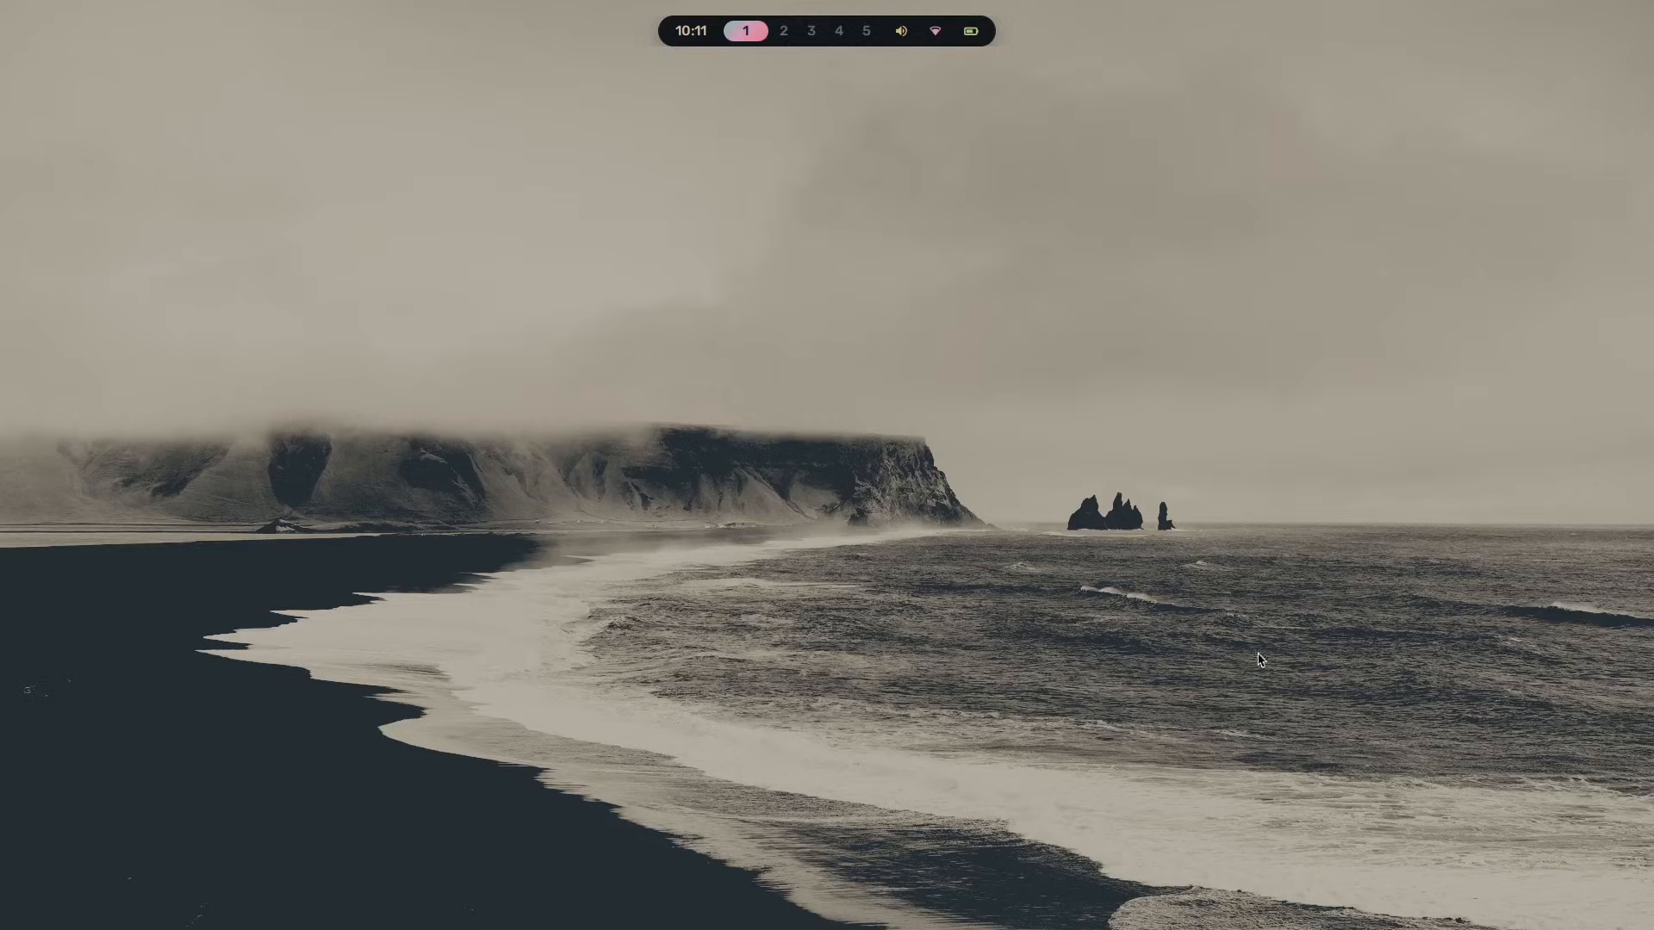
{"action": "mouse_move", "coordinate": [910, 351]}
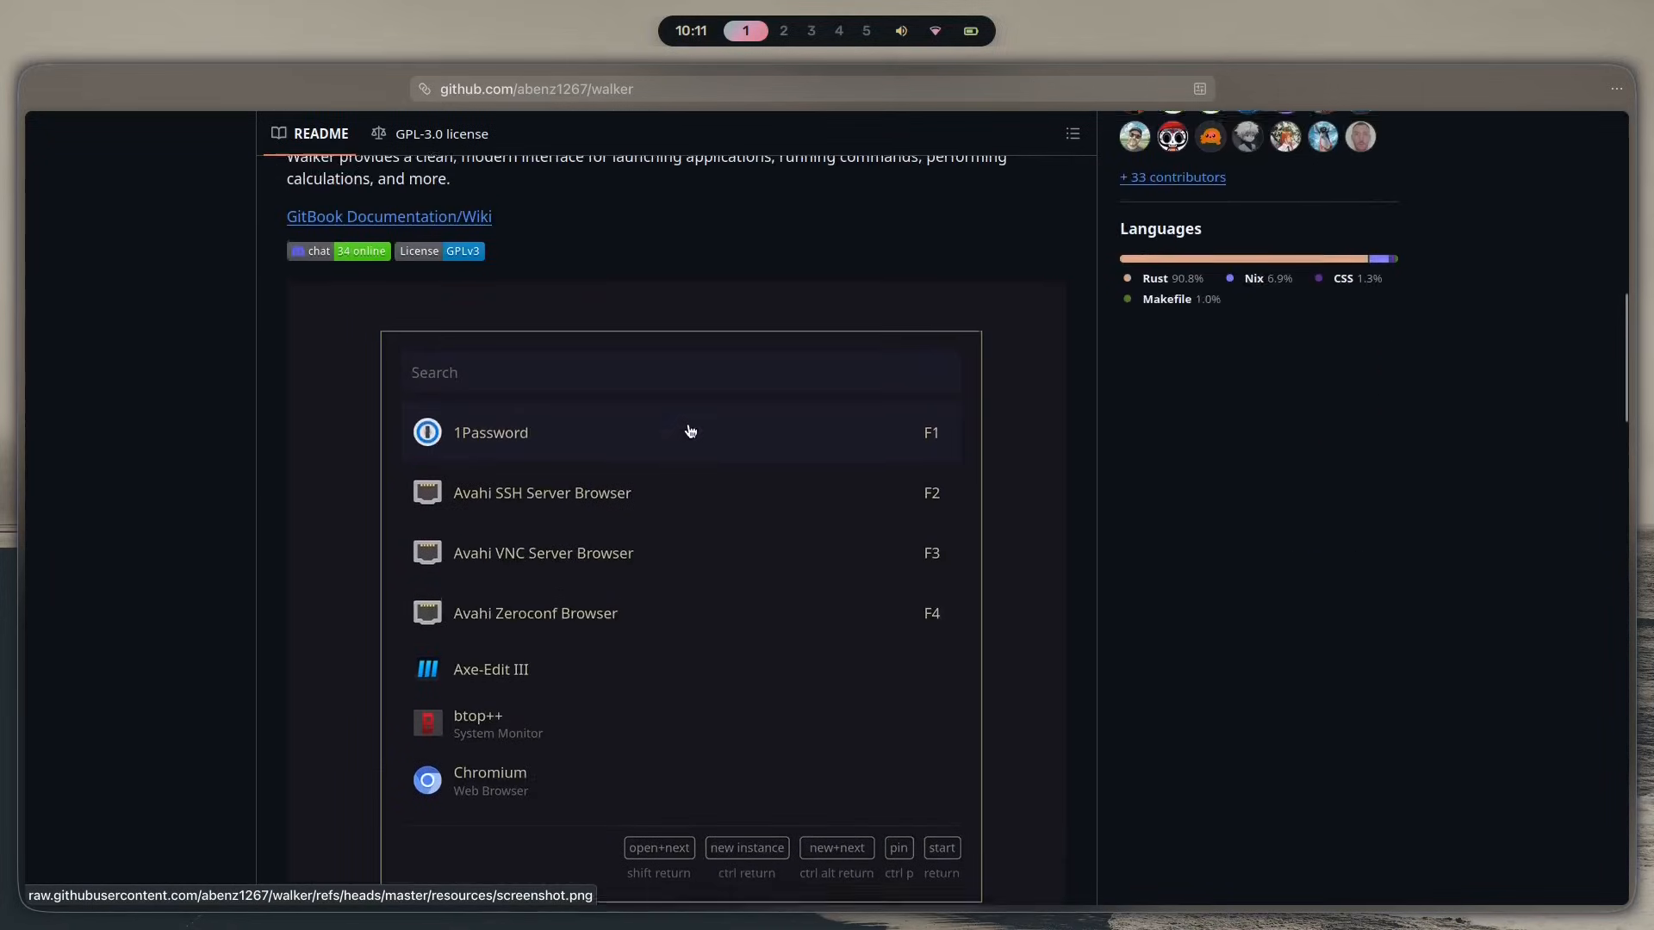
- Scroll the walker README down to its Features list and select part of it
{"action": "scroll", "scroll_direction": "down", "scroll_amount": 3}
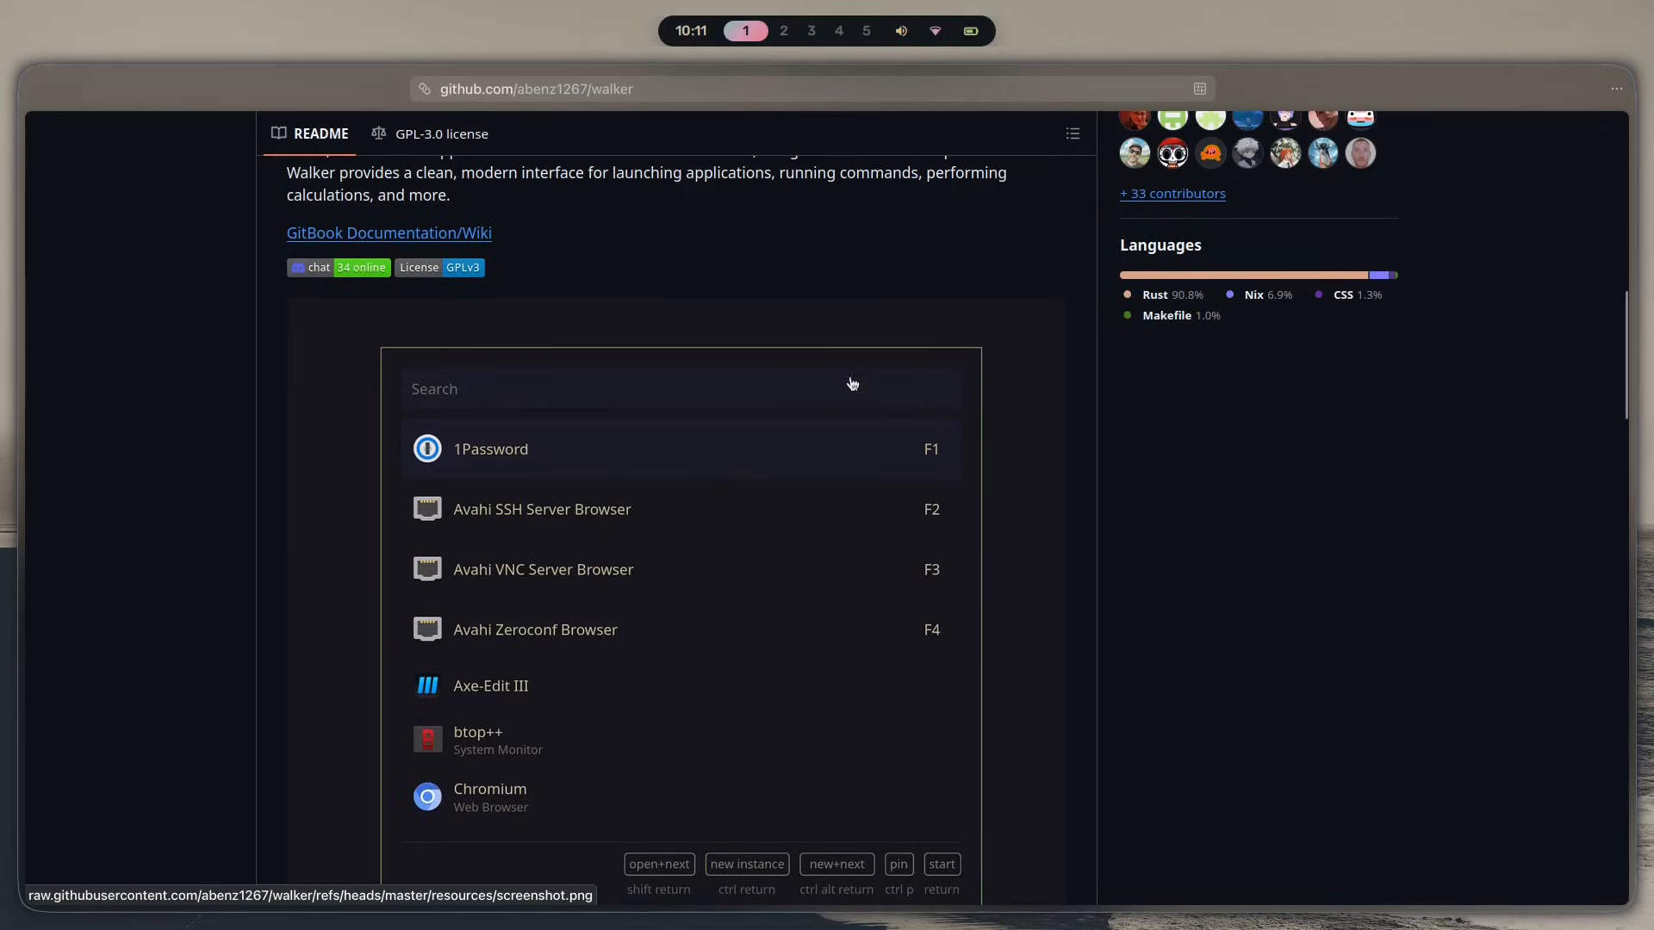
{"action": "scroll", "scroll_direction": "down", "scroll_amount": 3}
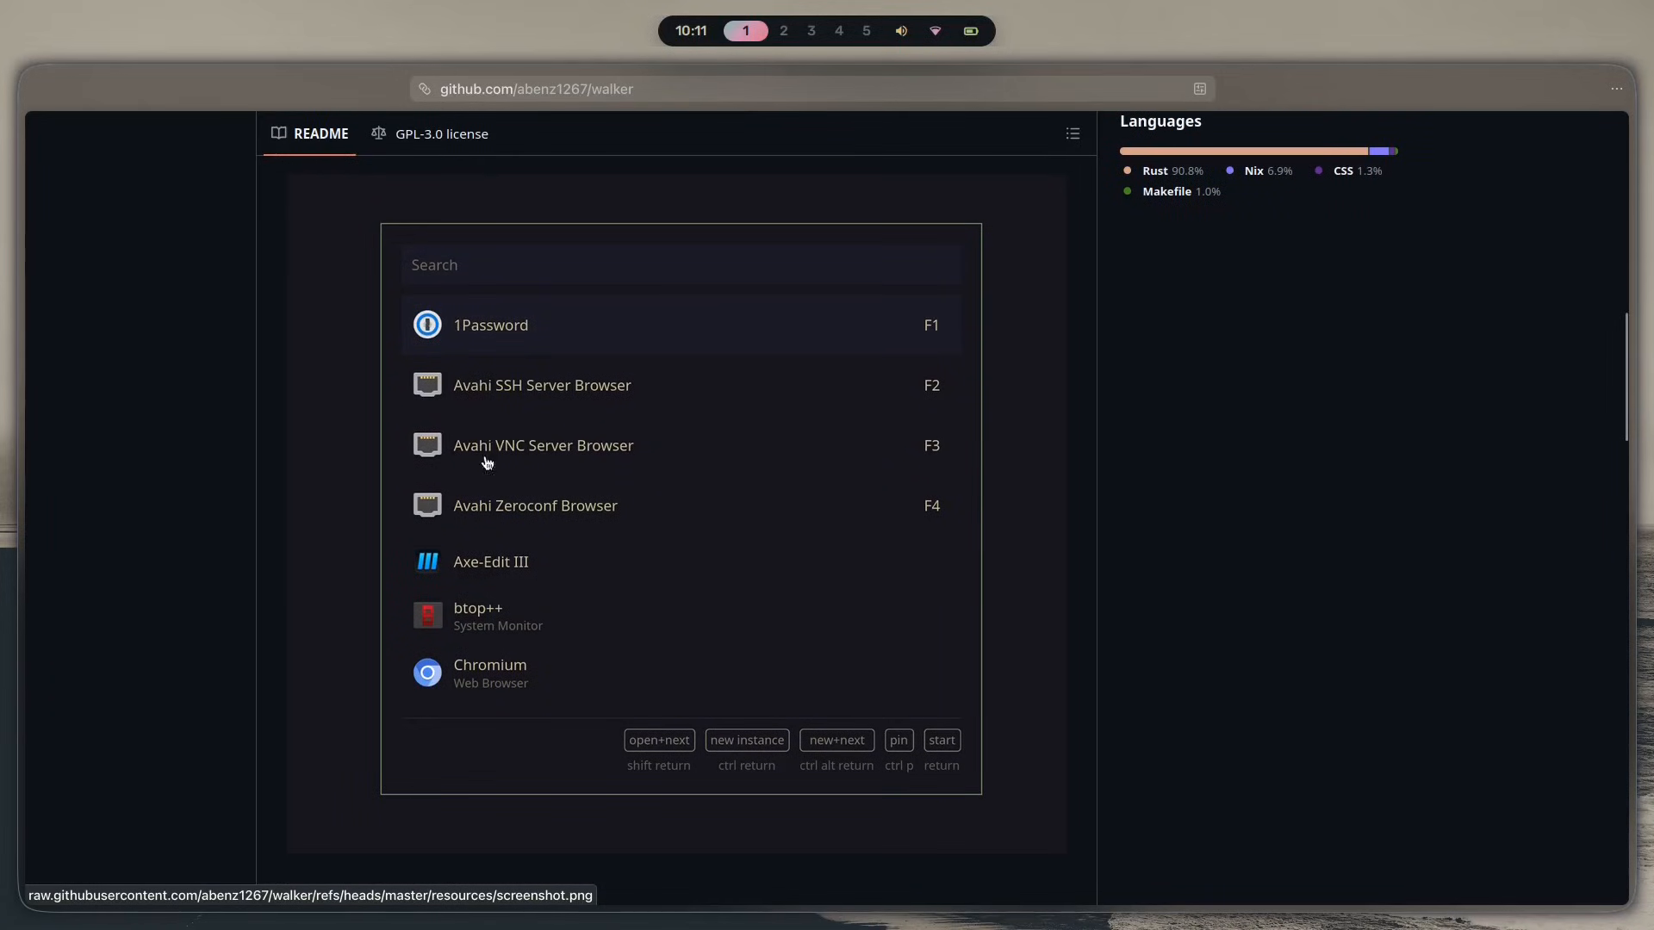
{"action": "scroll", "scroll_direction": "down", "scroll_amount": 3}
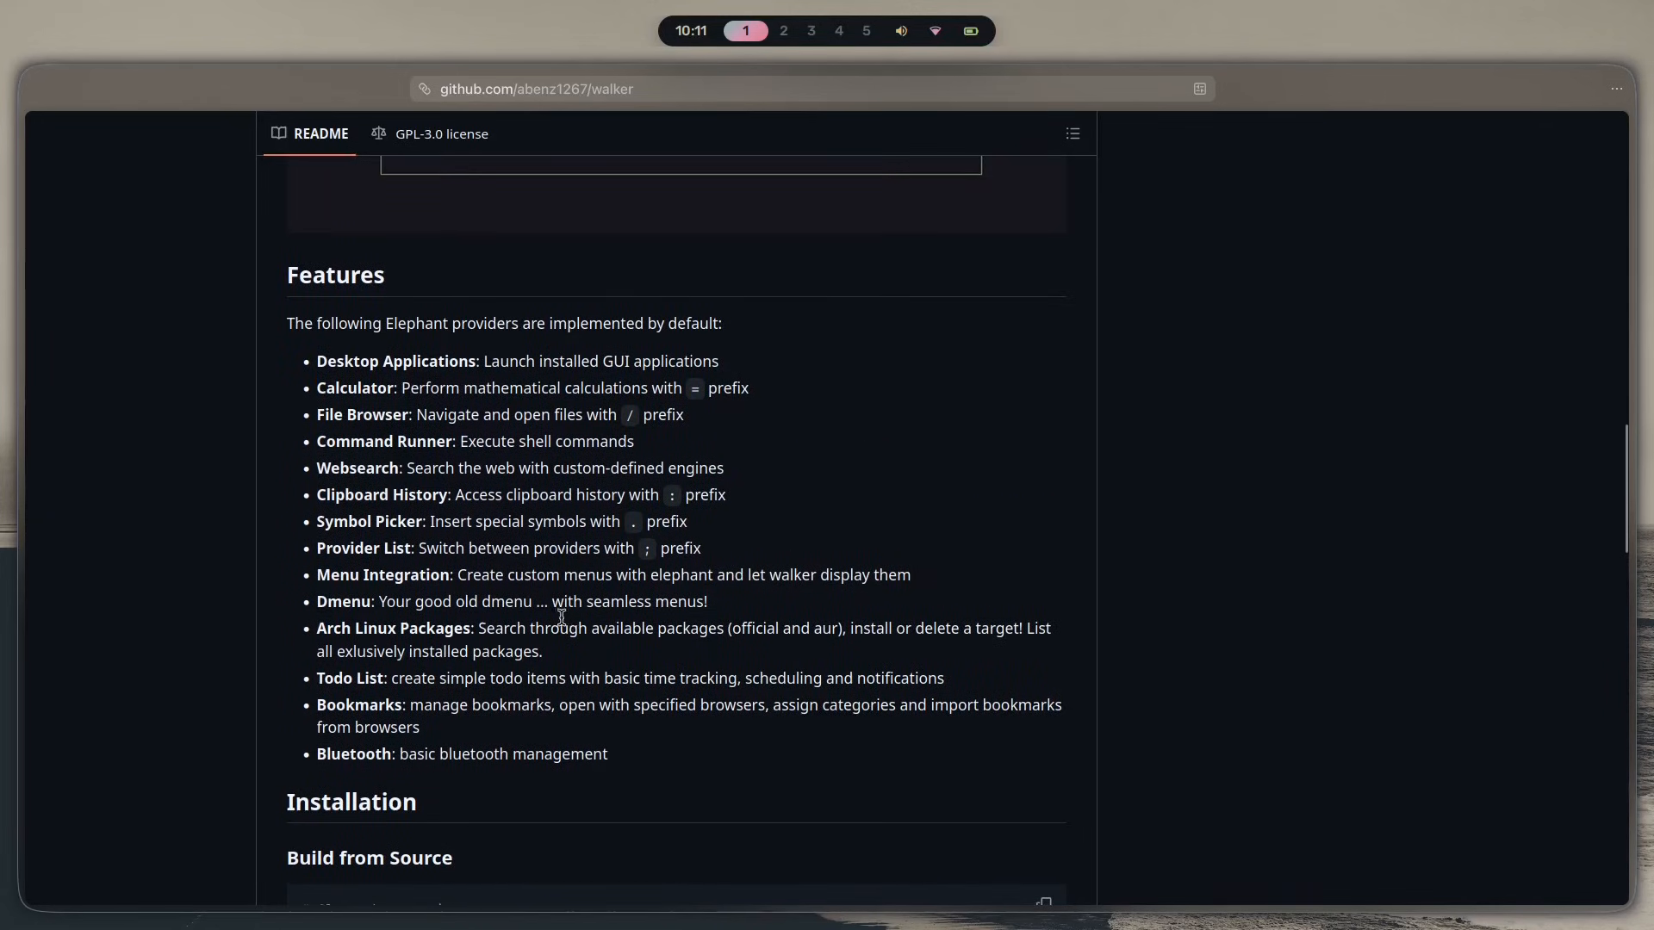
{"action": "left_click_drag", "start_coordinate": [317, 360], "coordinate": [552, 705]}
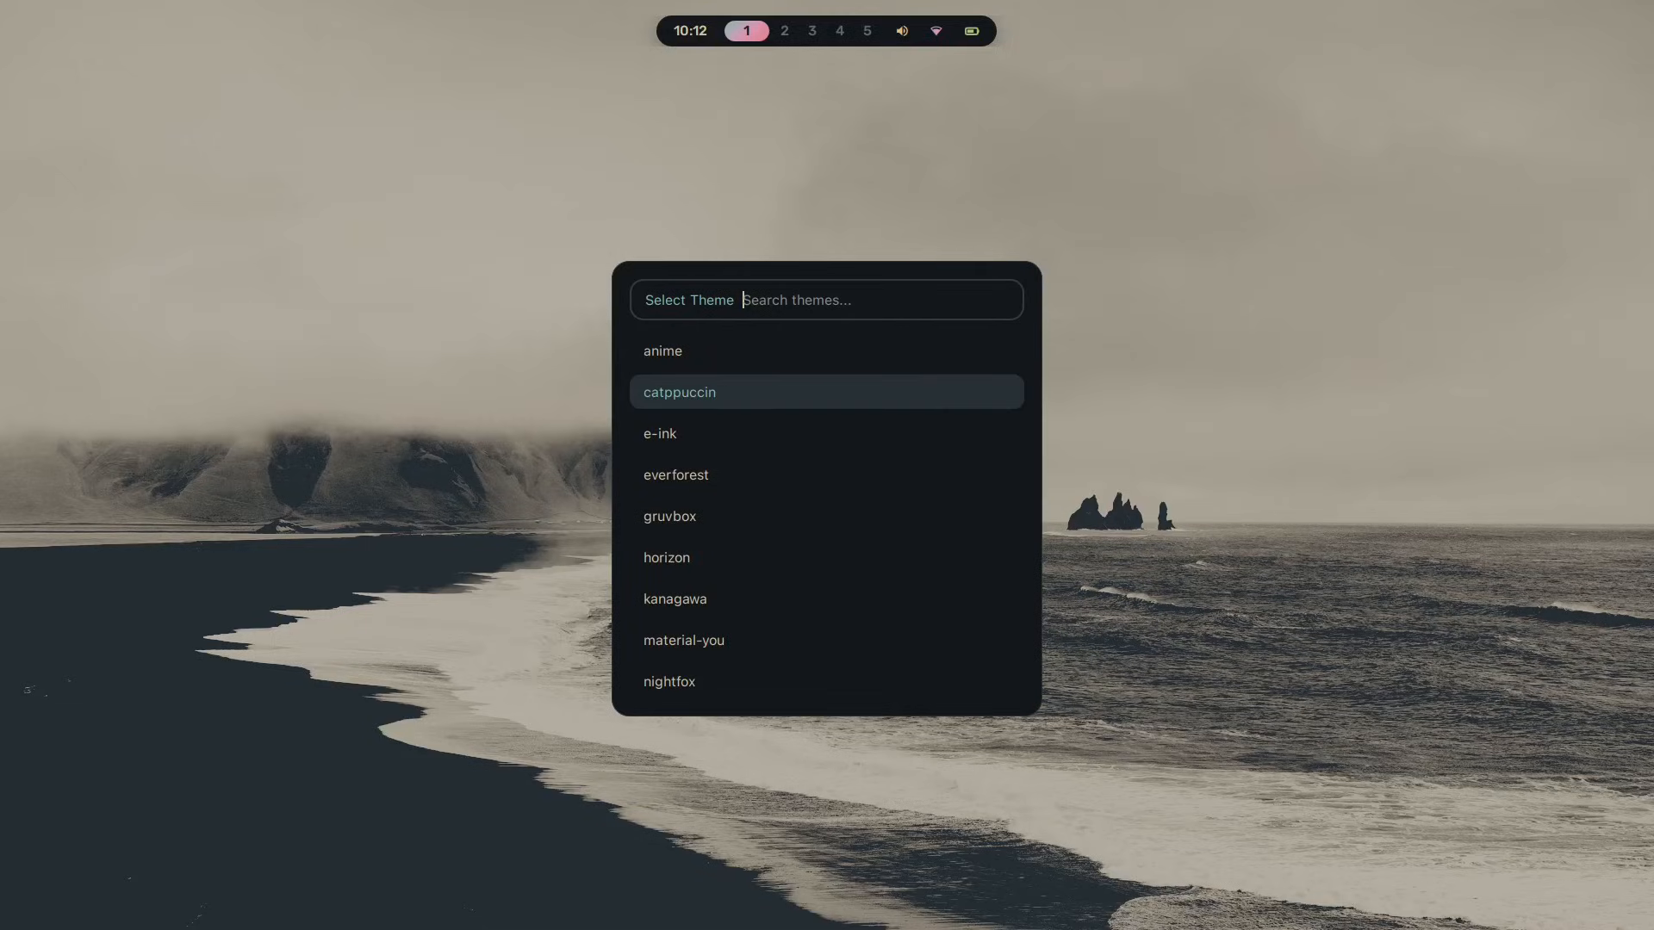
- Choose the anime theme, replacing the beach wallpaper with the pastel cloudscape
{"action": "left_click", "coordinate": [661, 351]}
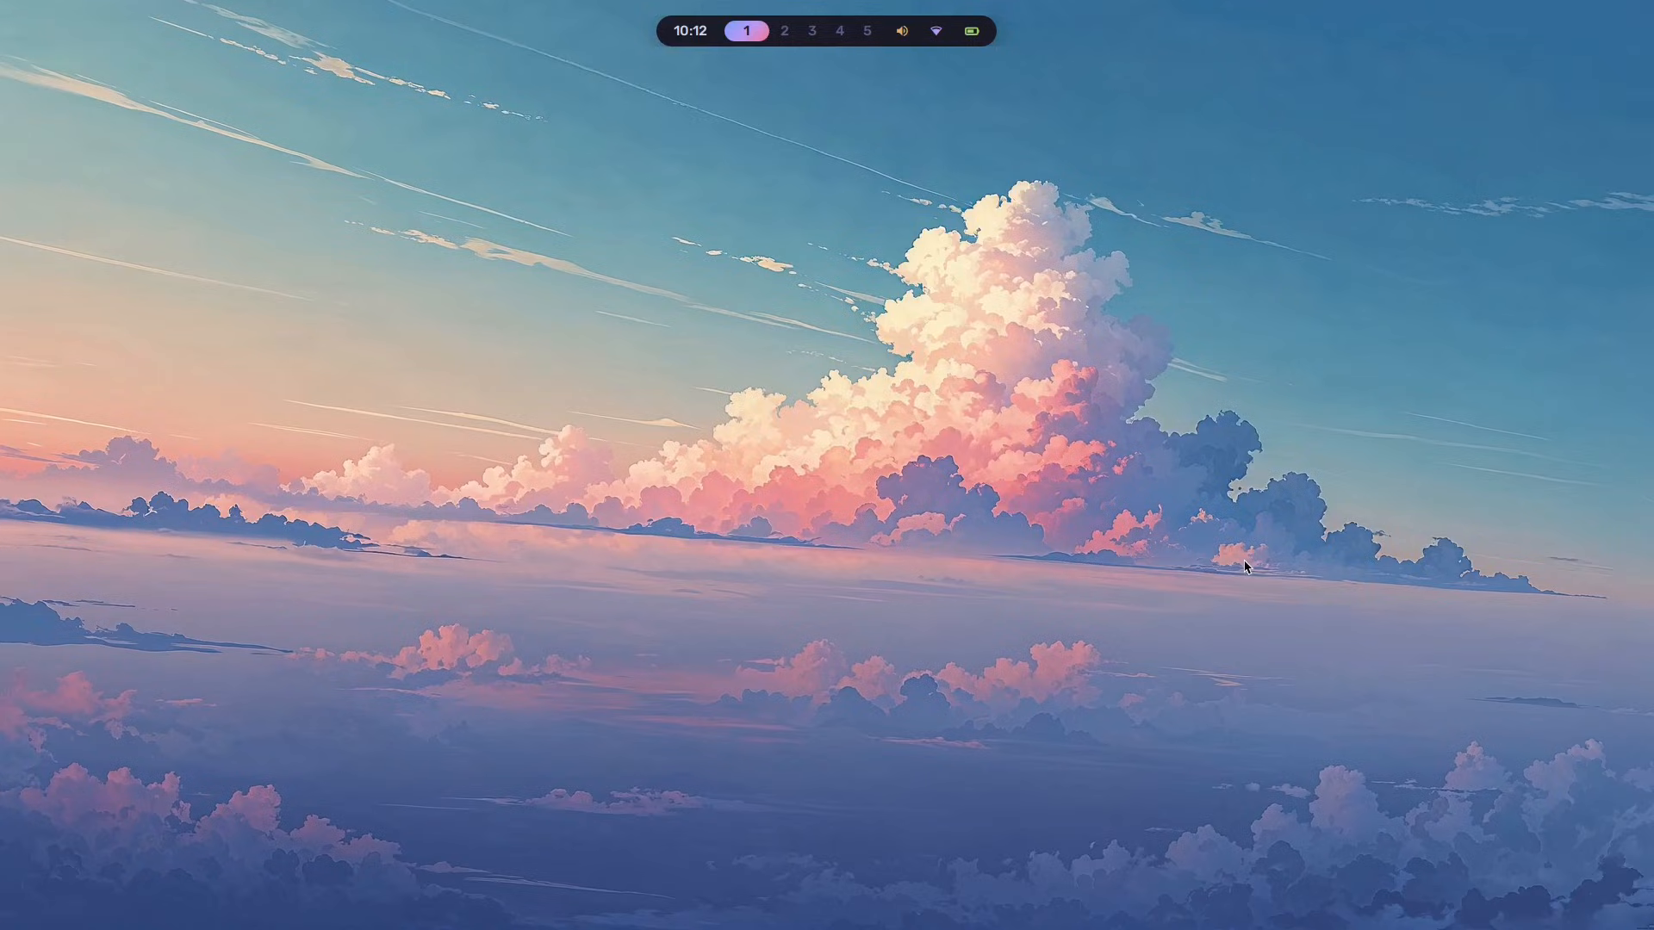
{"action": "mouse_move", "coordinate": [1037, 443]}
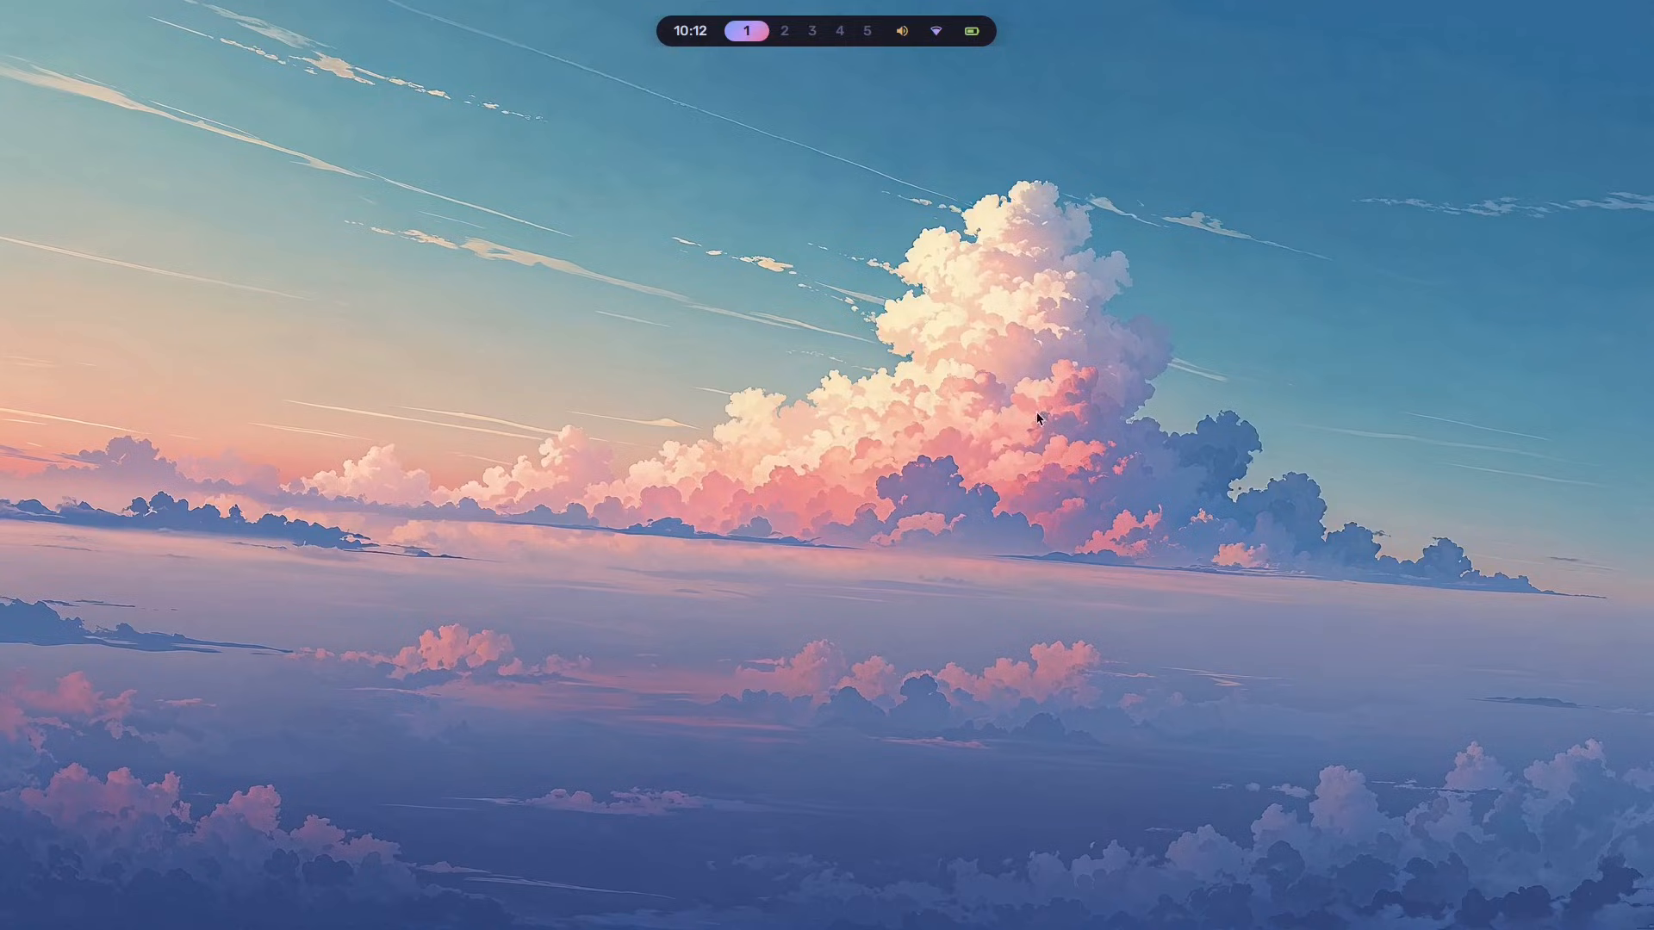
{"action": "mouse_move", "coordinate": [989, 596]}
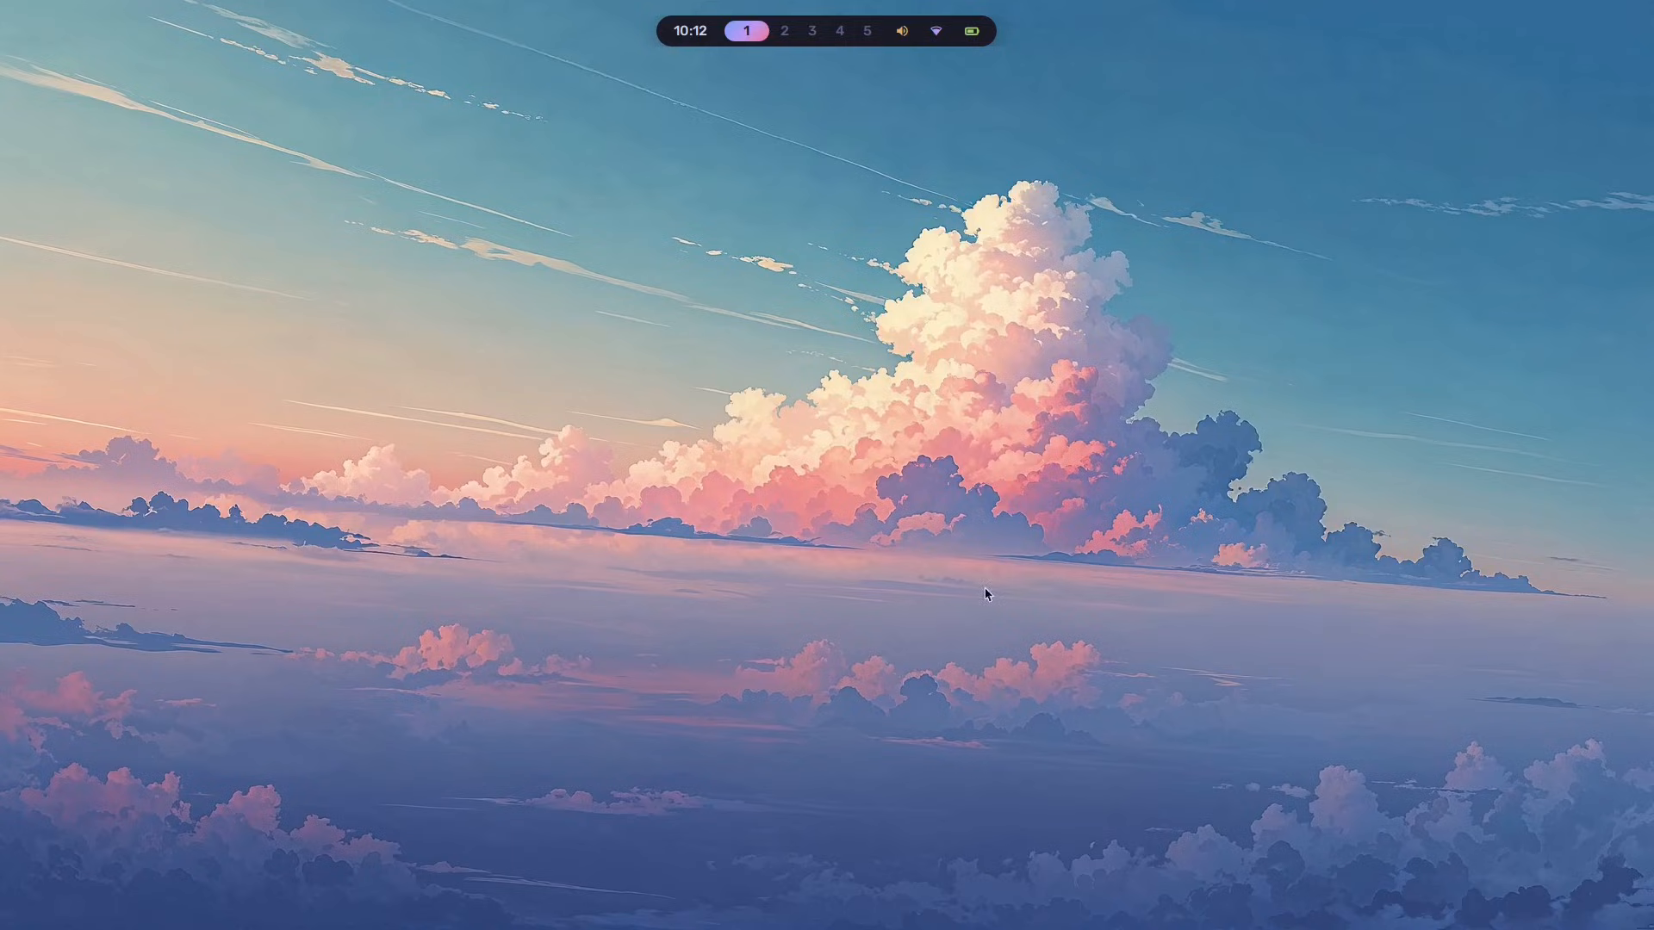
{"action": "mouse_move", "coordinate": [956, 104]}
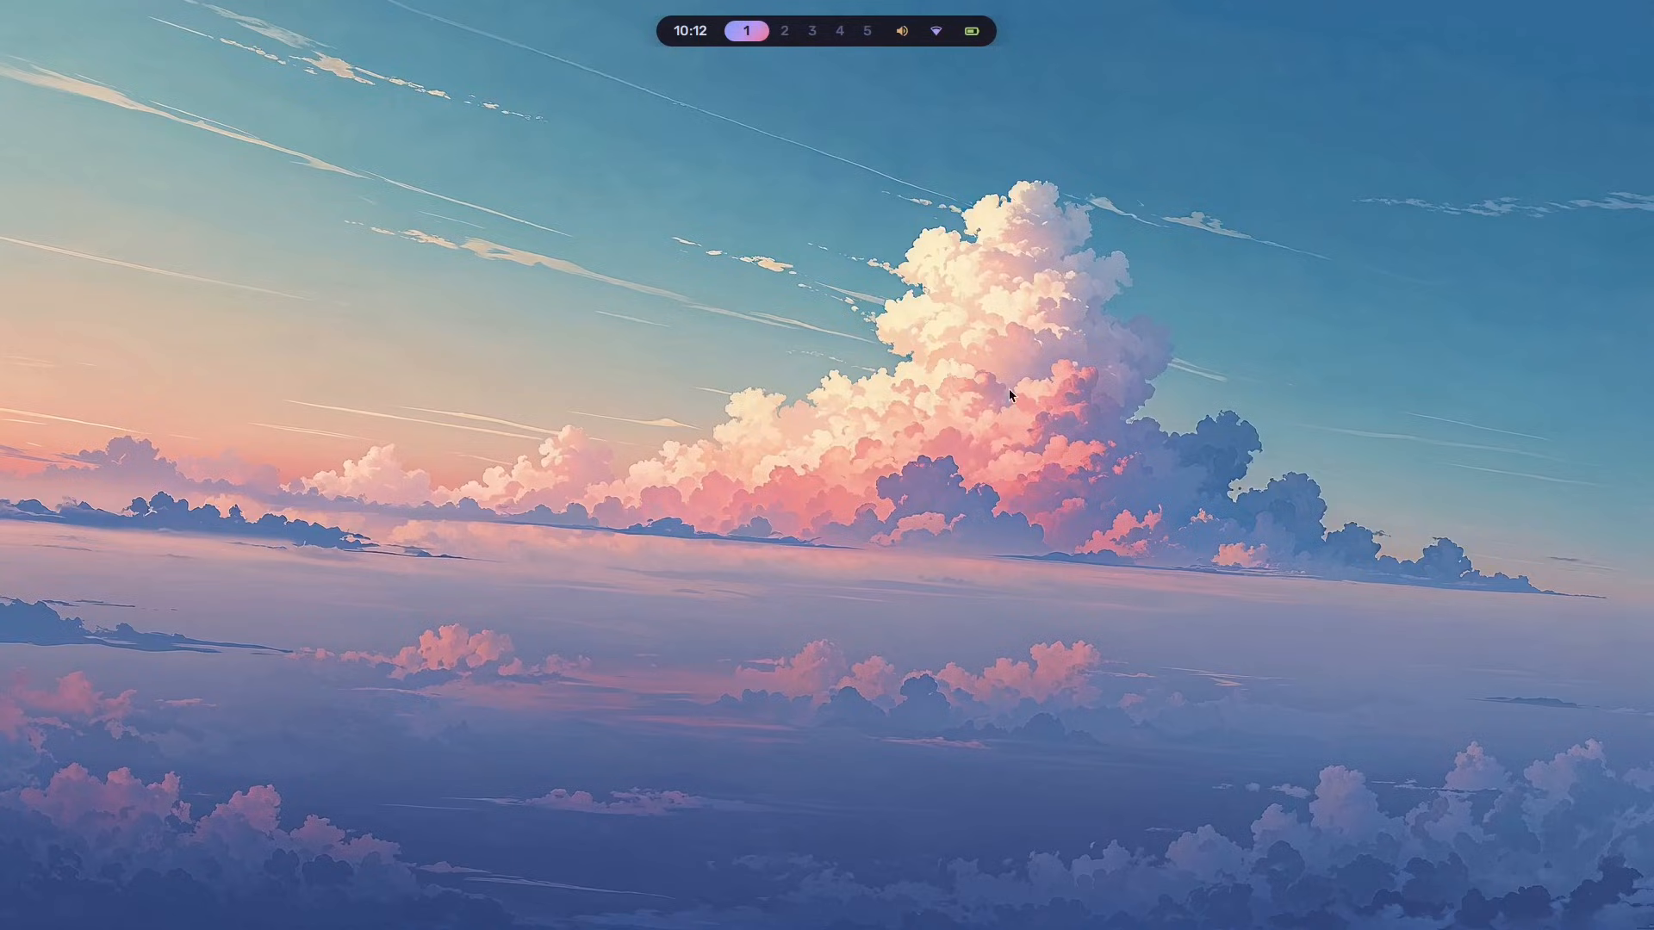
{"action": "mouse_move", "coordinate": [971, 34]}
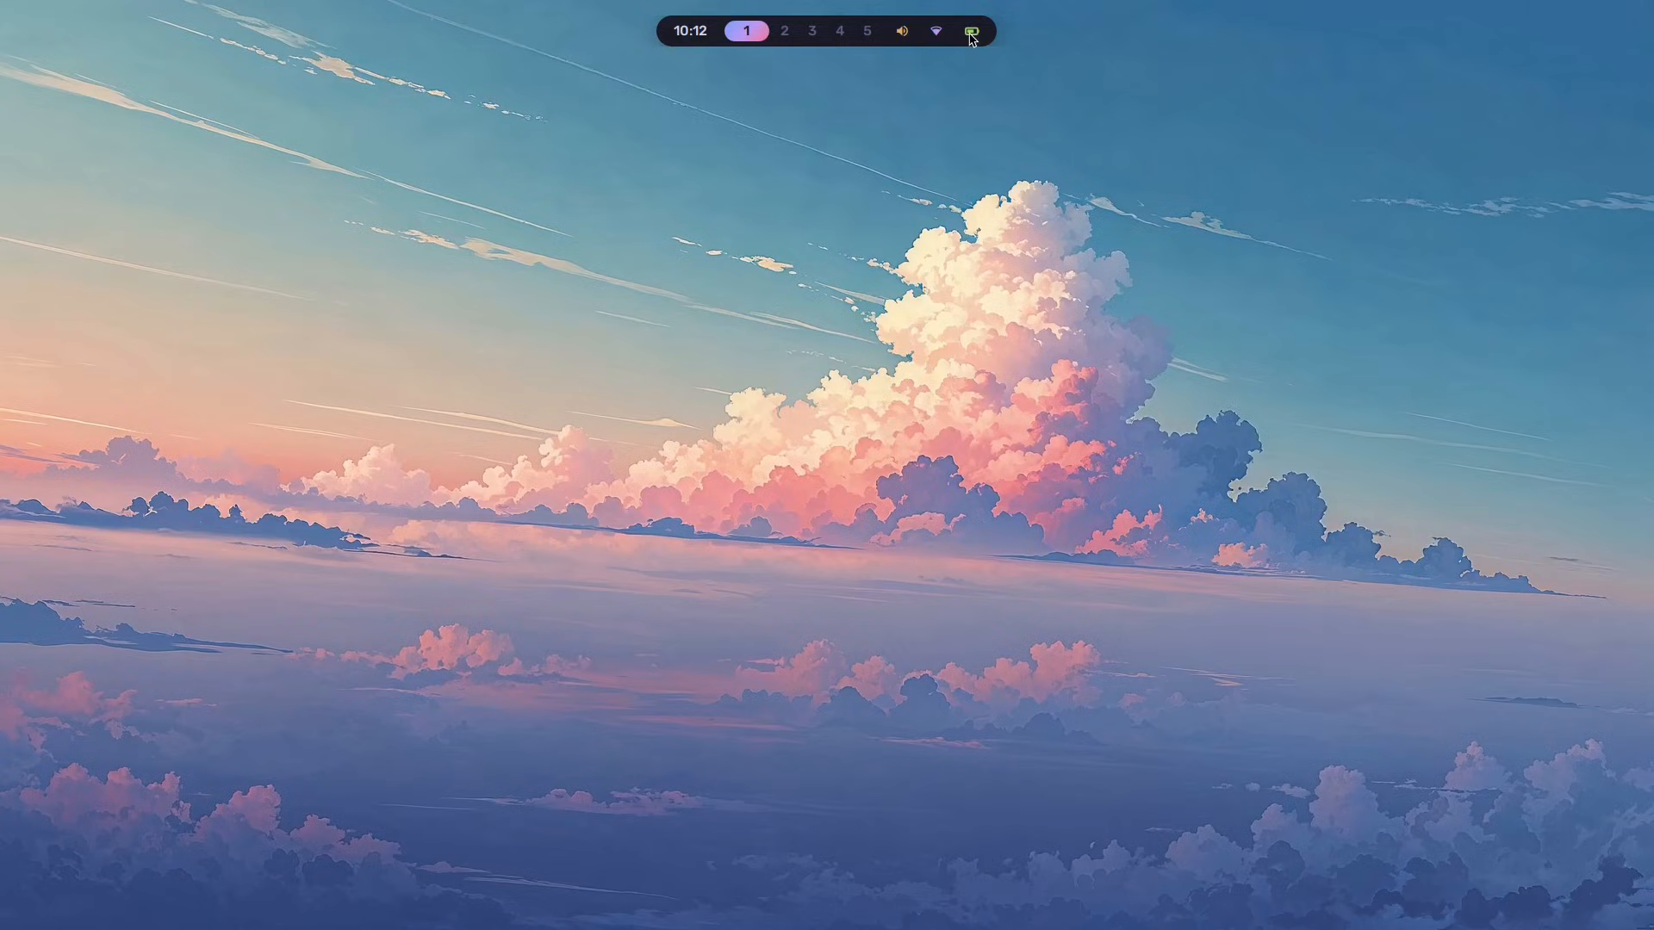
{"action": "mouse_move", "coordinate": [410, 362]}
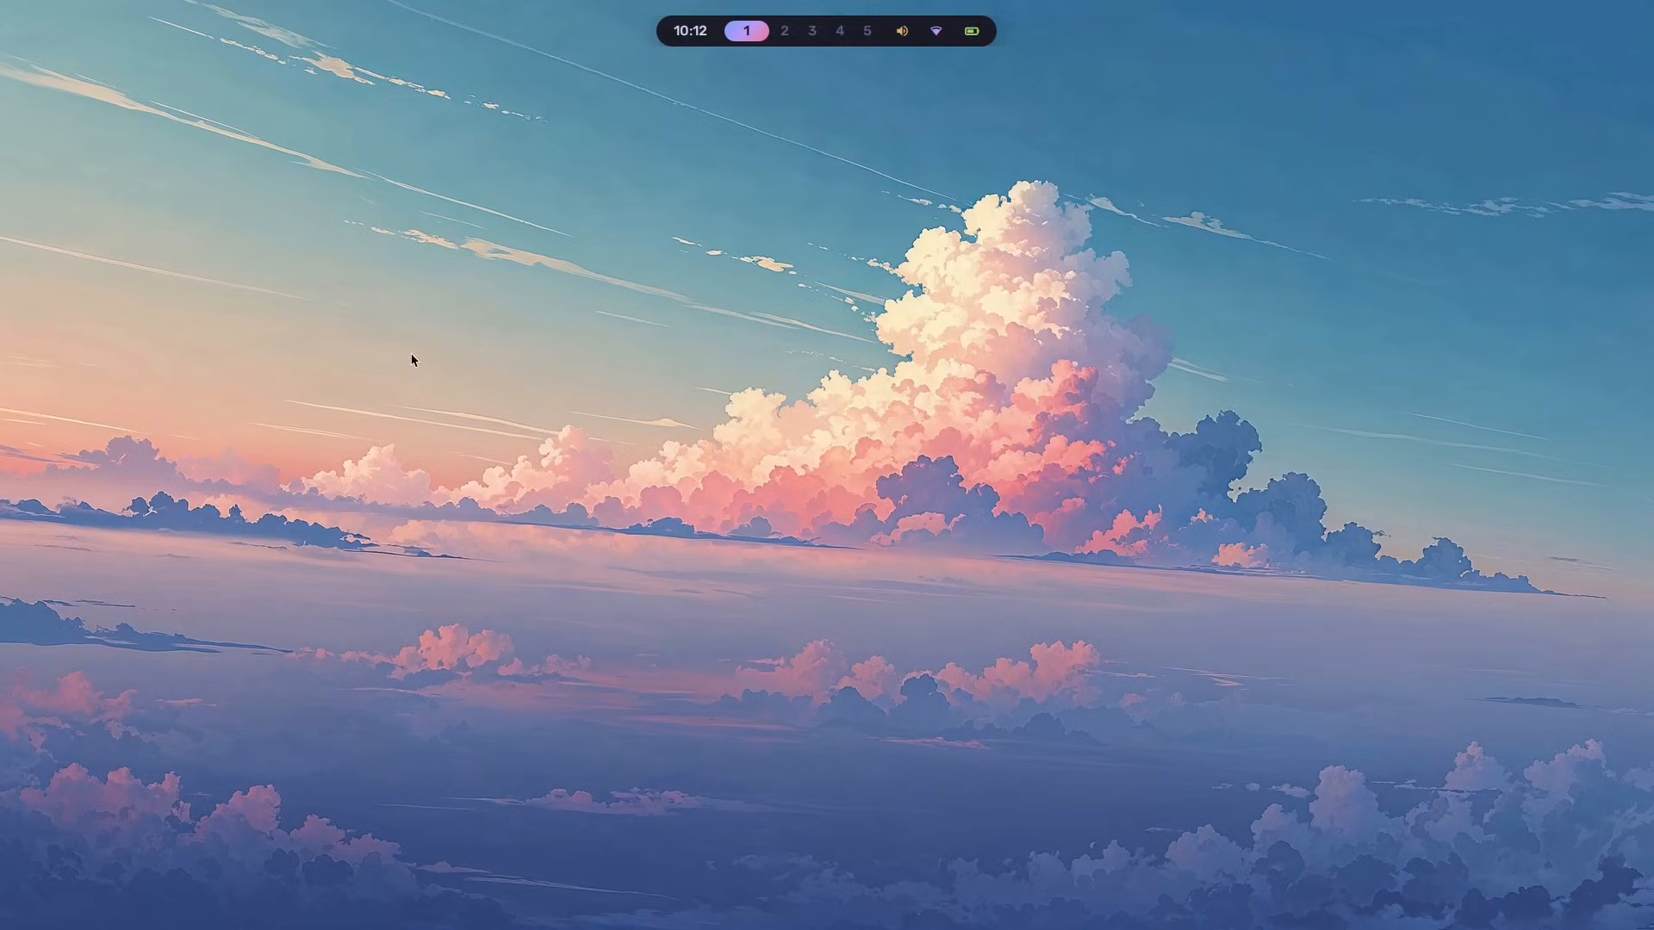
{"action": "mouse_move", "coordinate": [823, 496]}
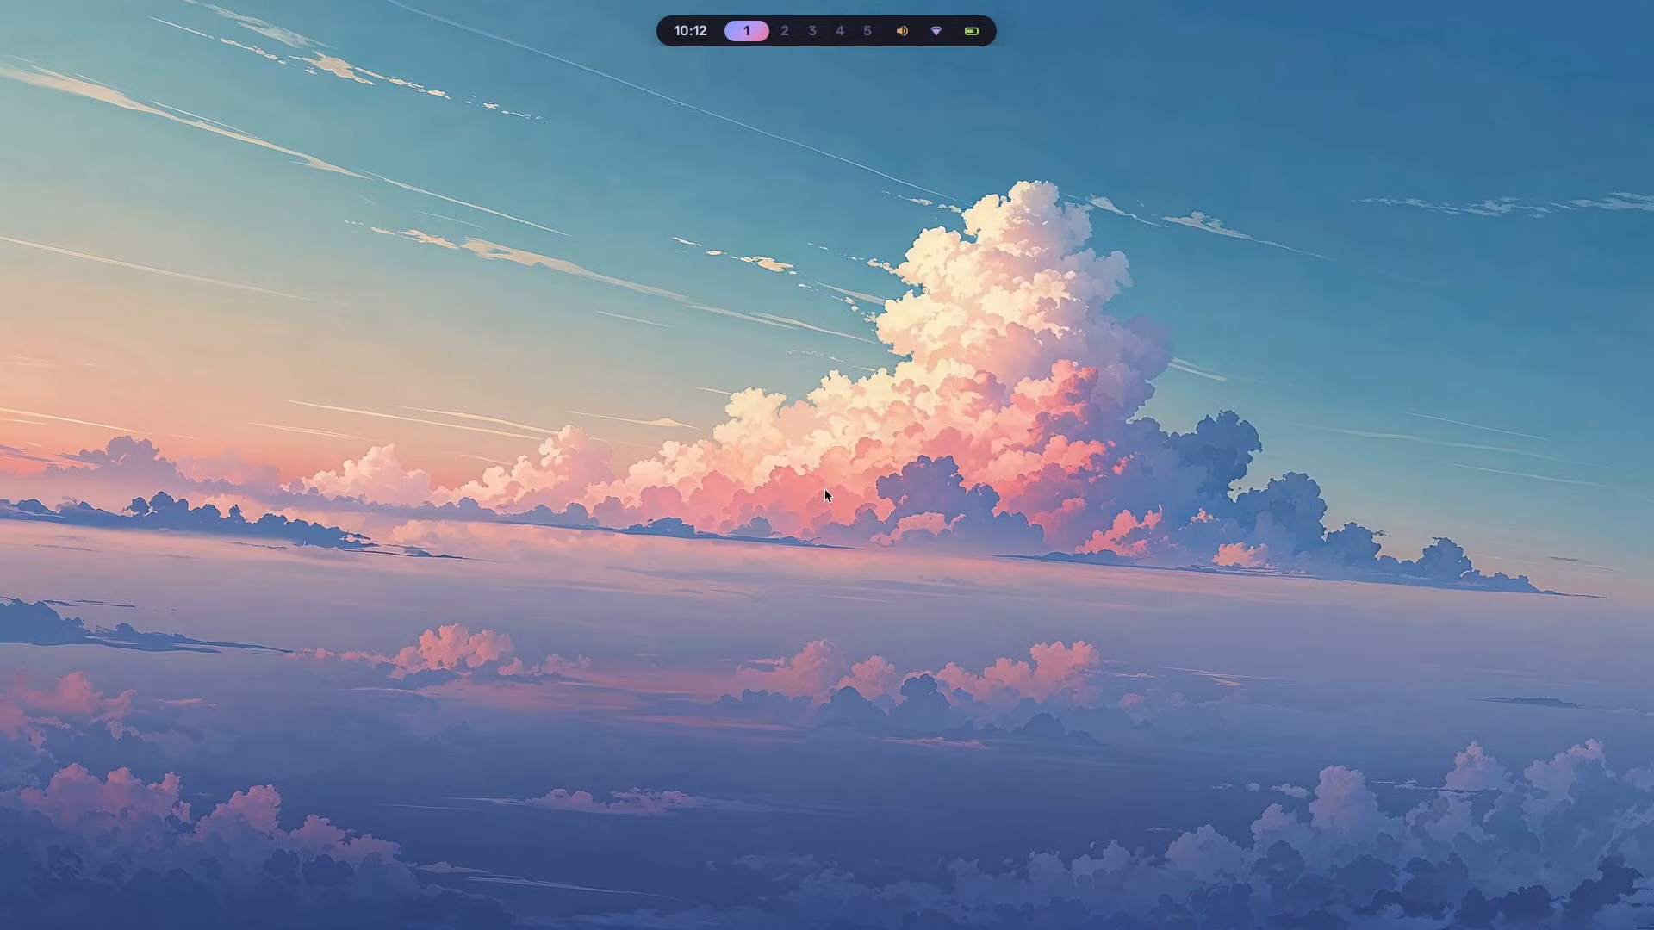
{"action": "mouse_move", "coordinate": [863, 71]}
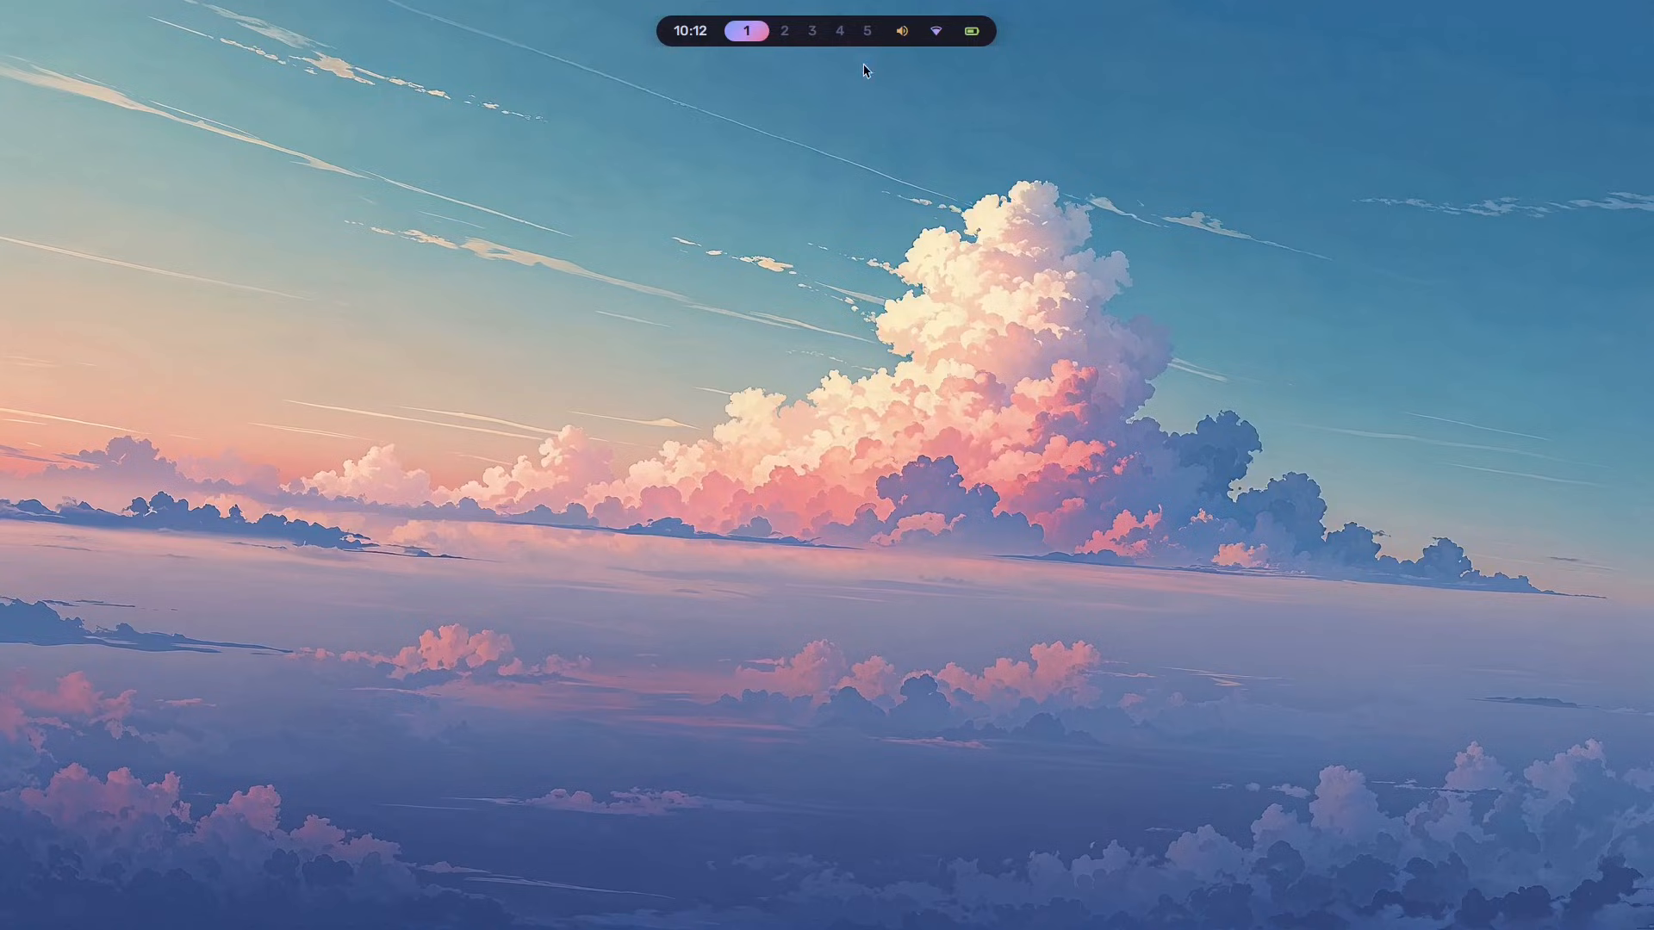
{"action": "mouse_move", "coordinate": [758, 65]}
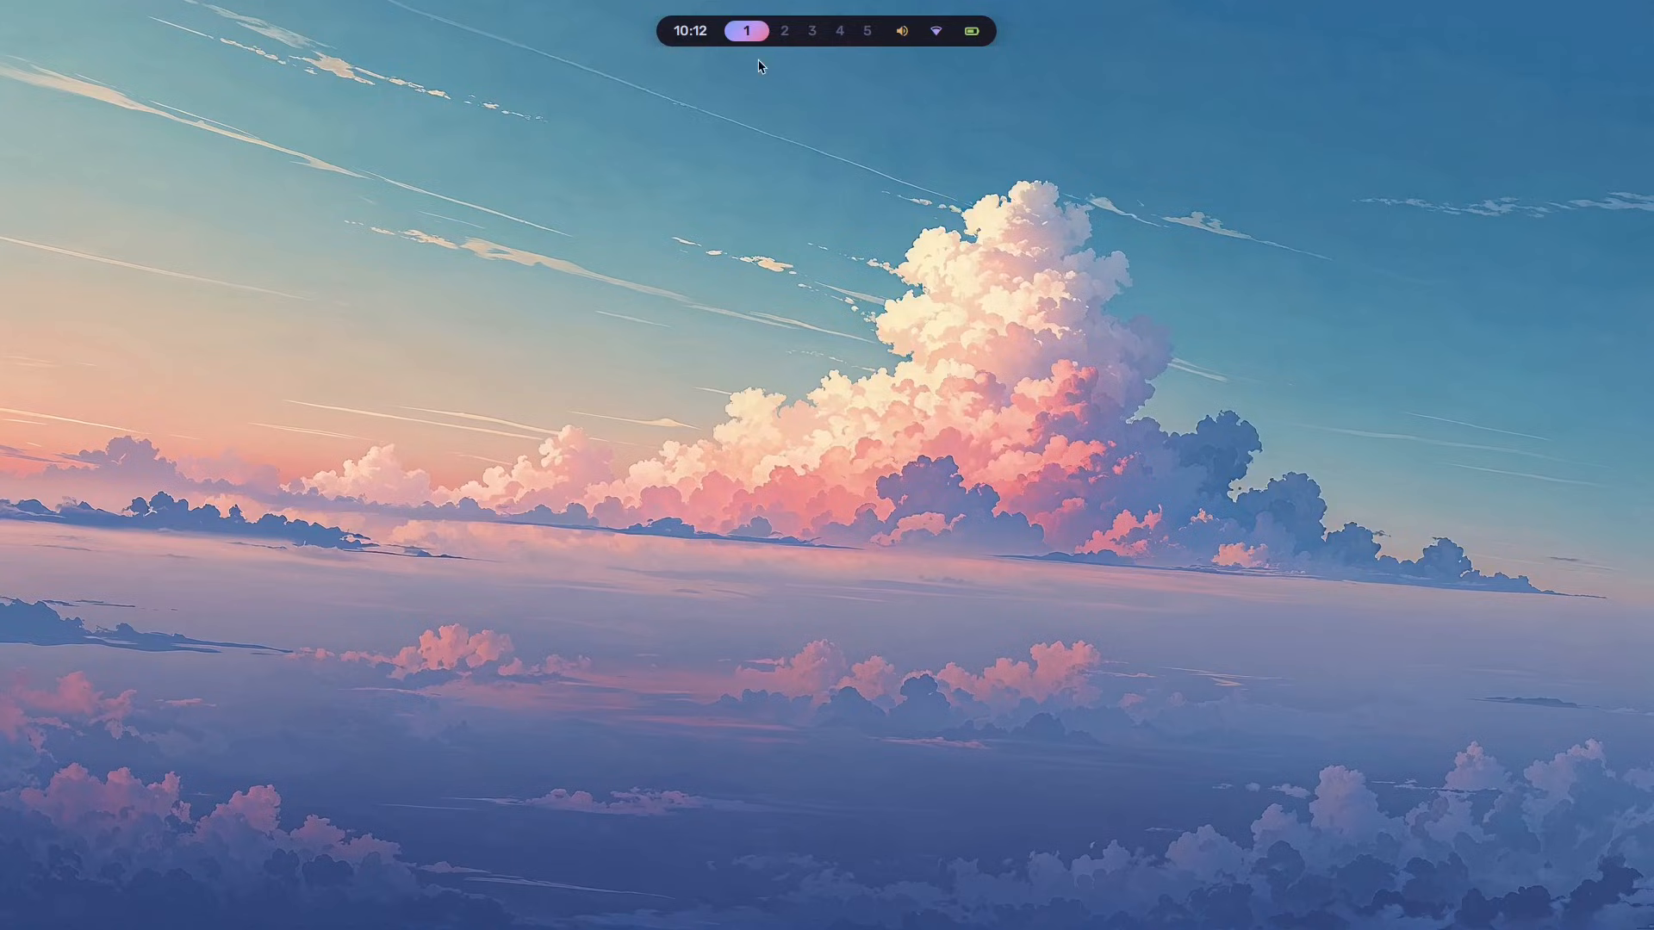
{"action": "mouse_move", "coordinate": [1158, 159]}
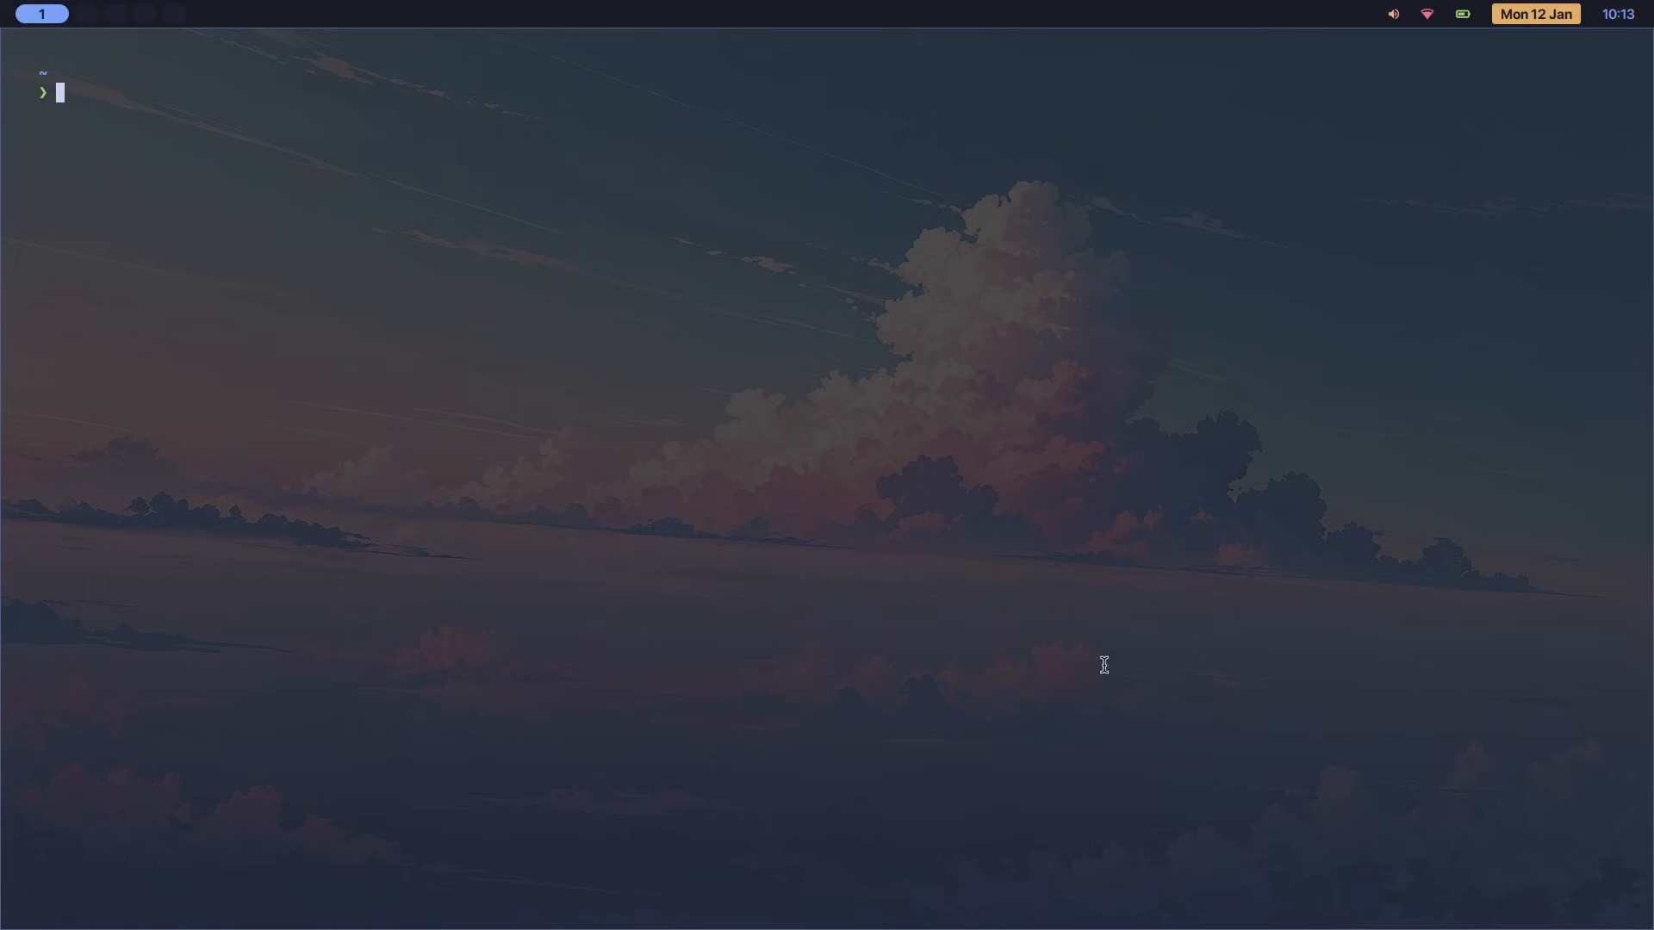
{"action": "mouse_move", "coordinate": [247, 200]}
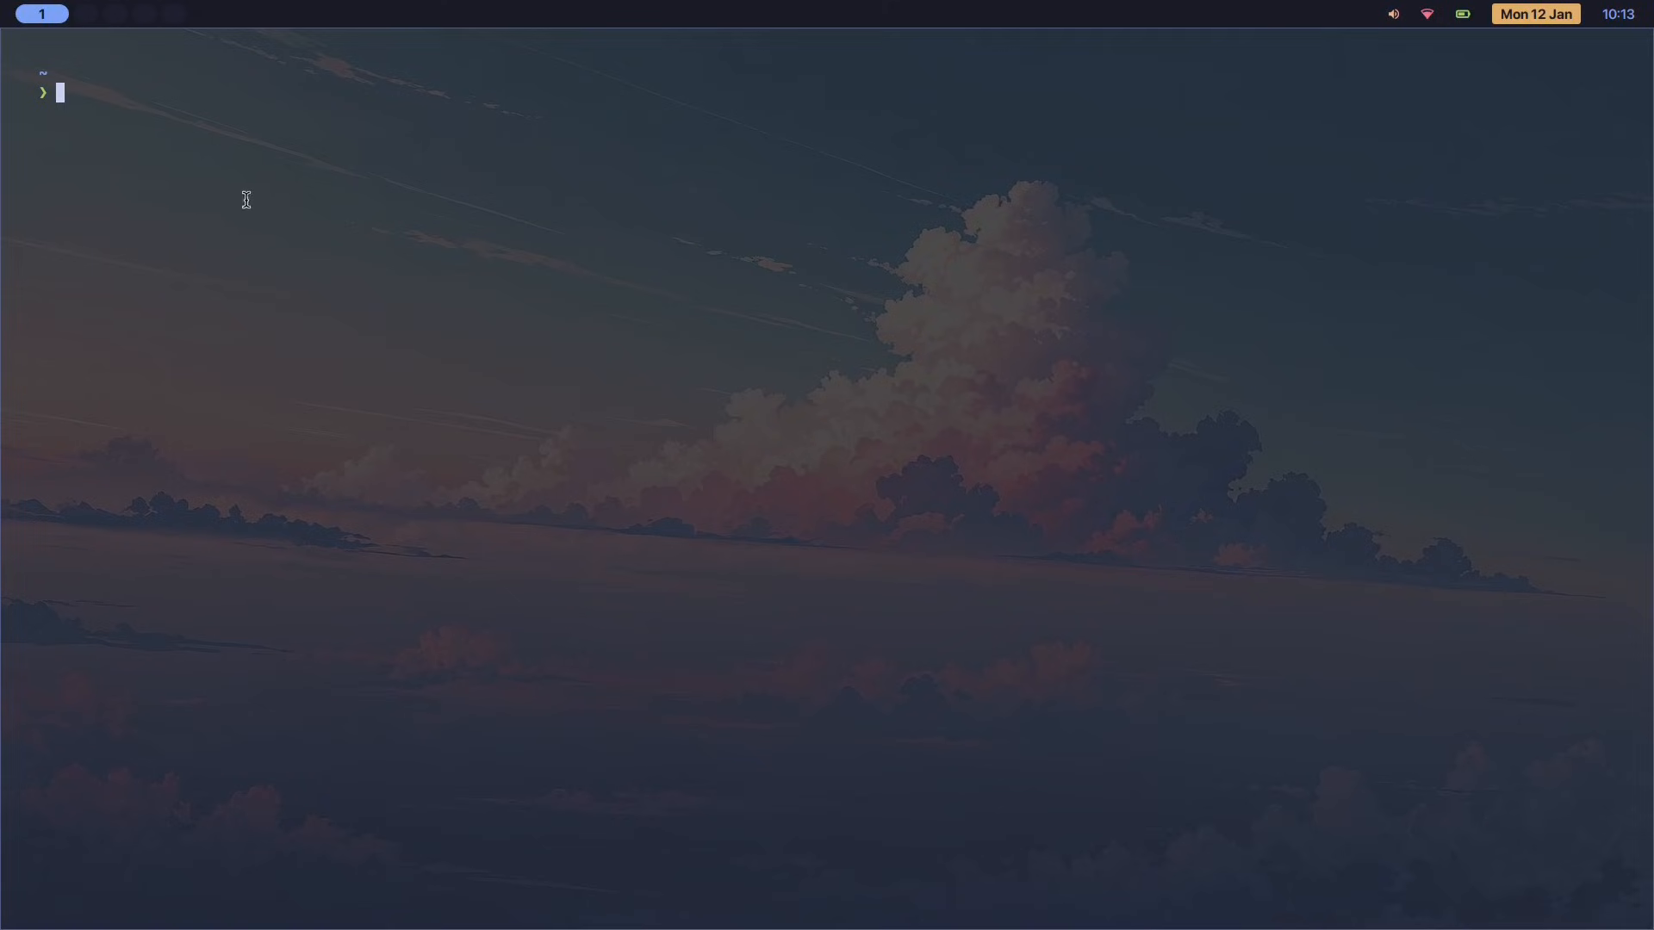
{"action": "mouse_move", "coordinate": [1551, 255]}
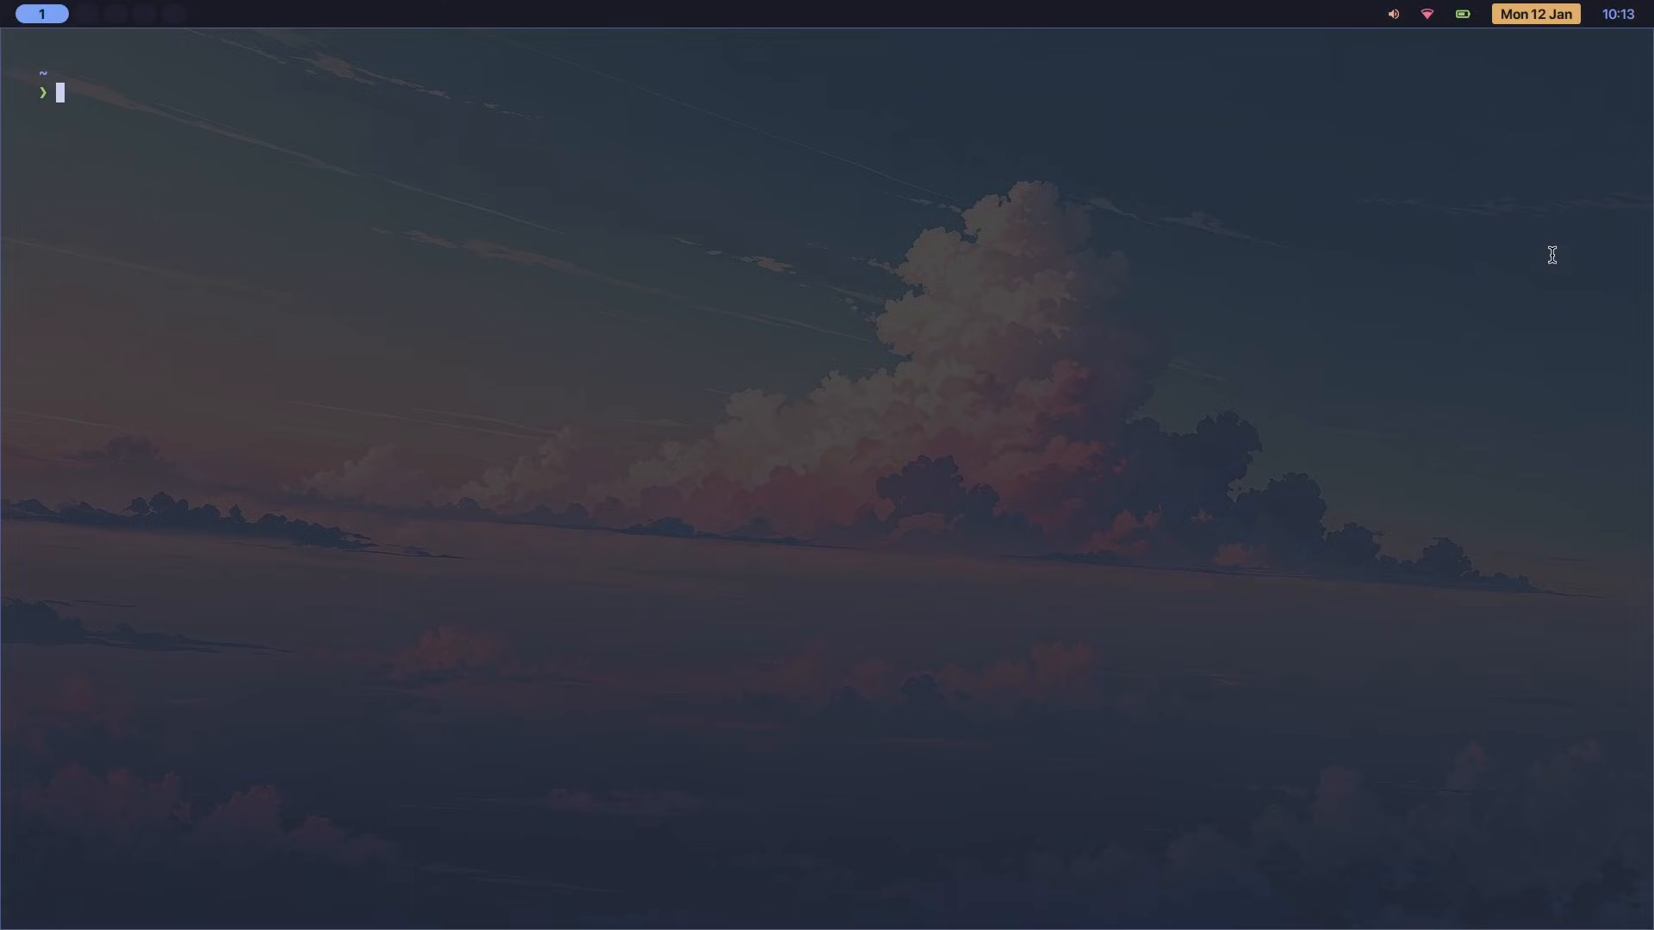
{"action": "mouse_move", "coordinate": [372, 300]}
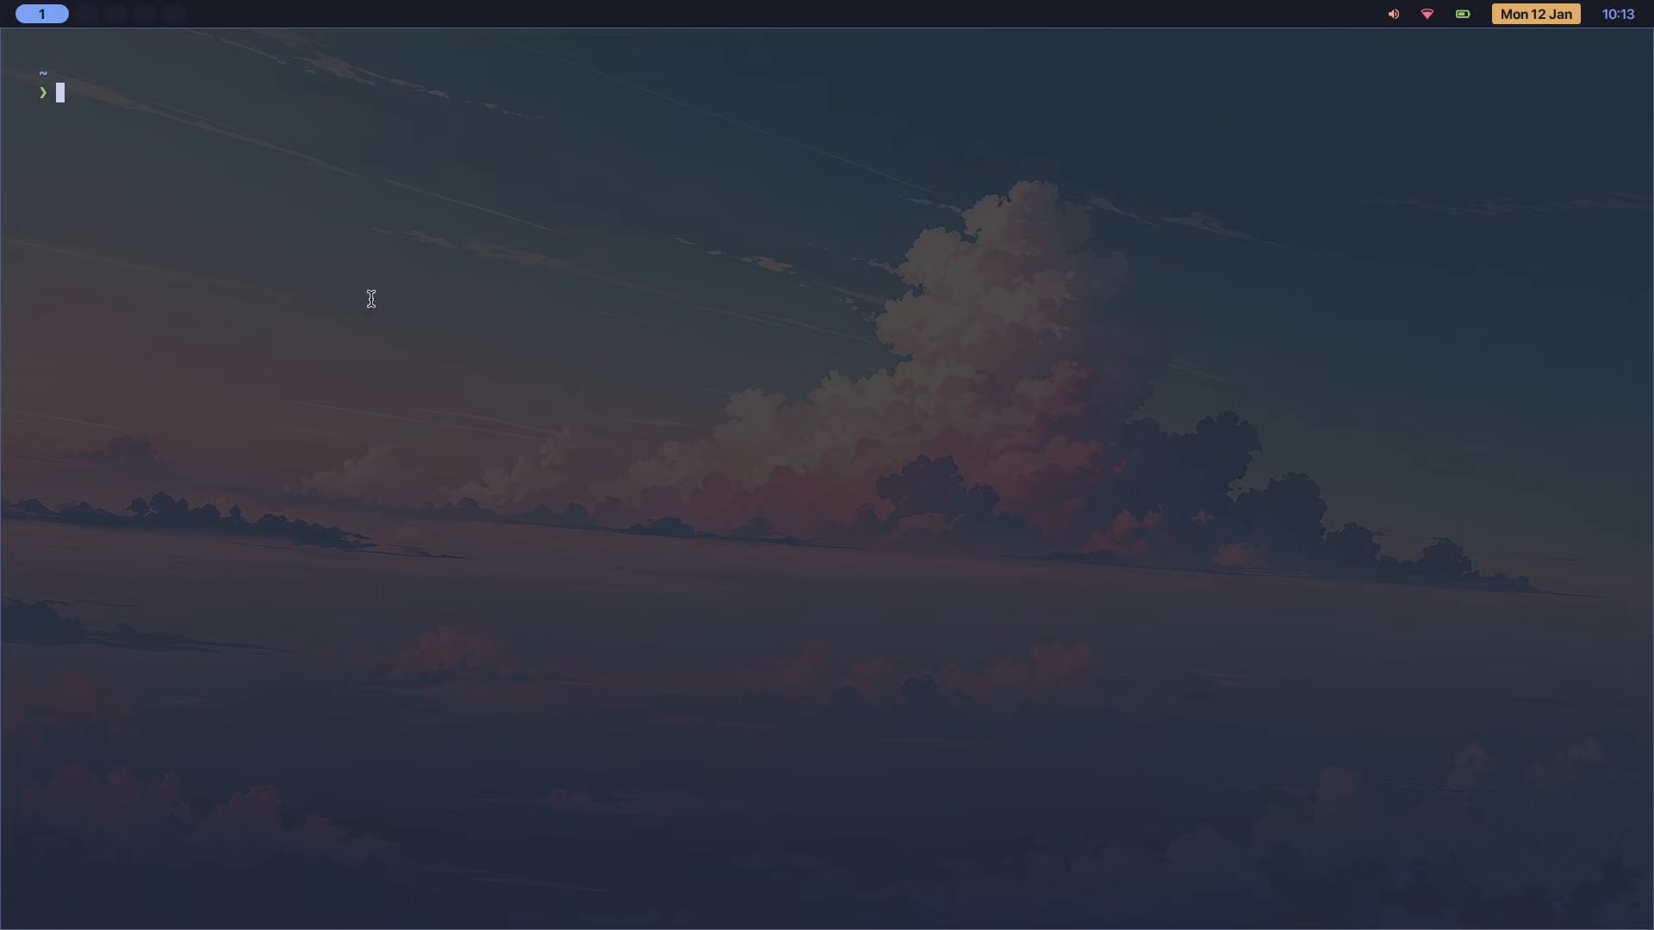
{"action": "mouse_move", "coordinate": [1106, 222]}
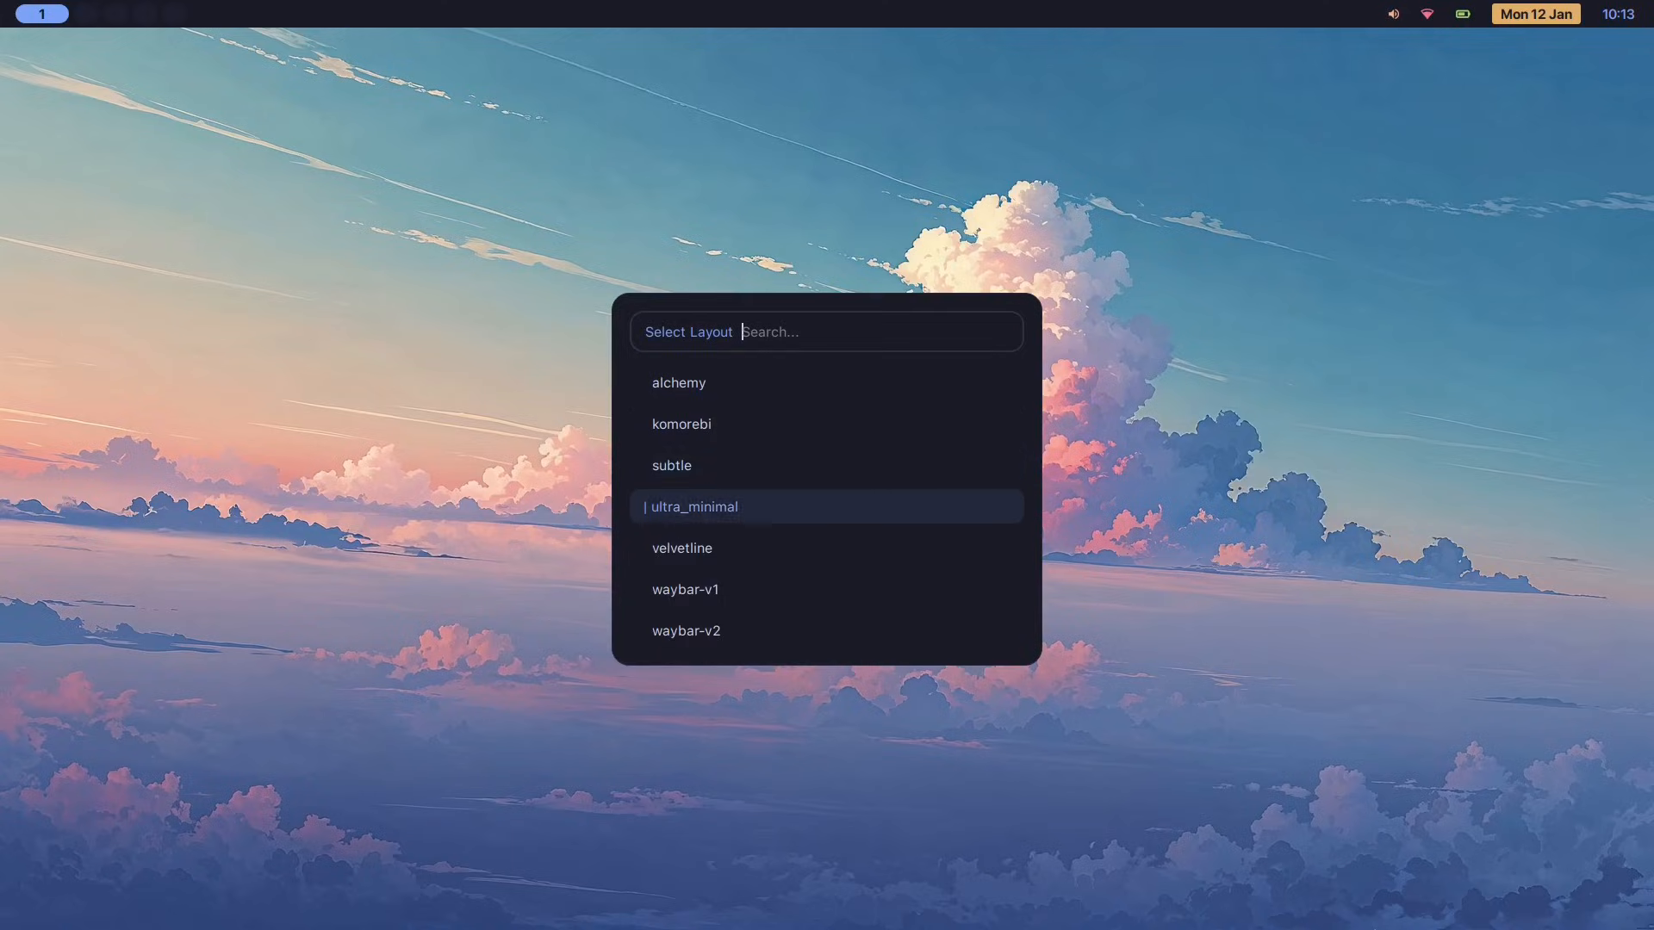
- Apply the ultra_minimal bar layout, then switch the bar to the komorebi layout
{"action": "left_click", "coordinate": [694, 507]}
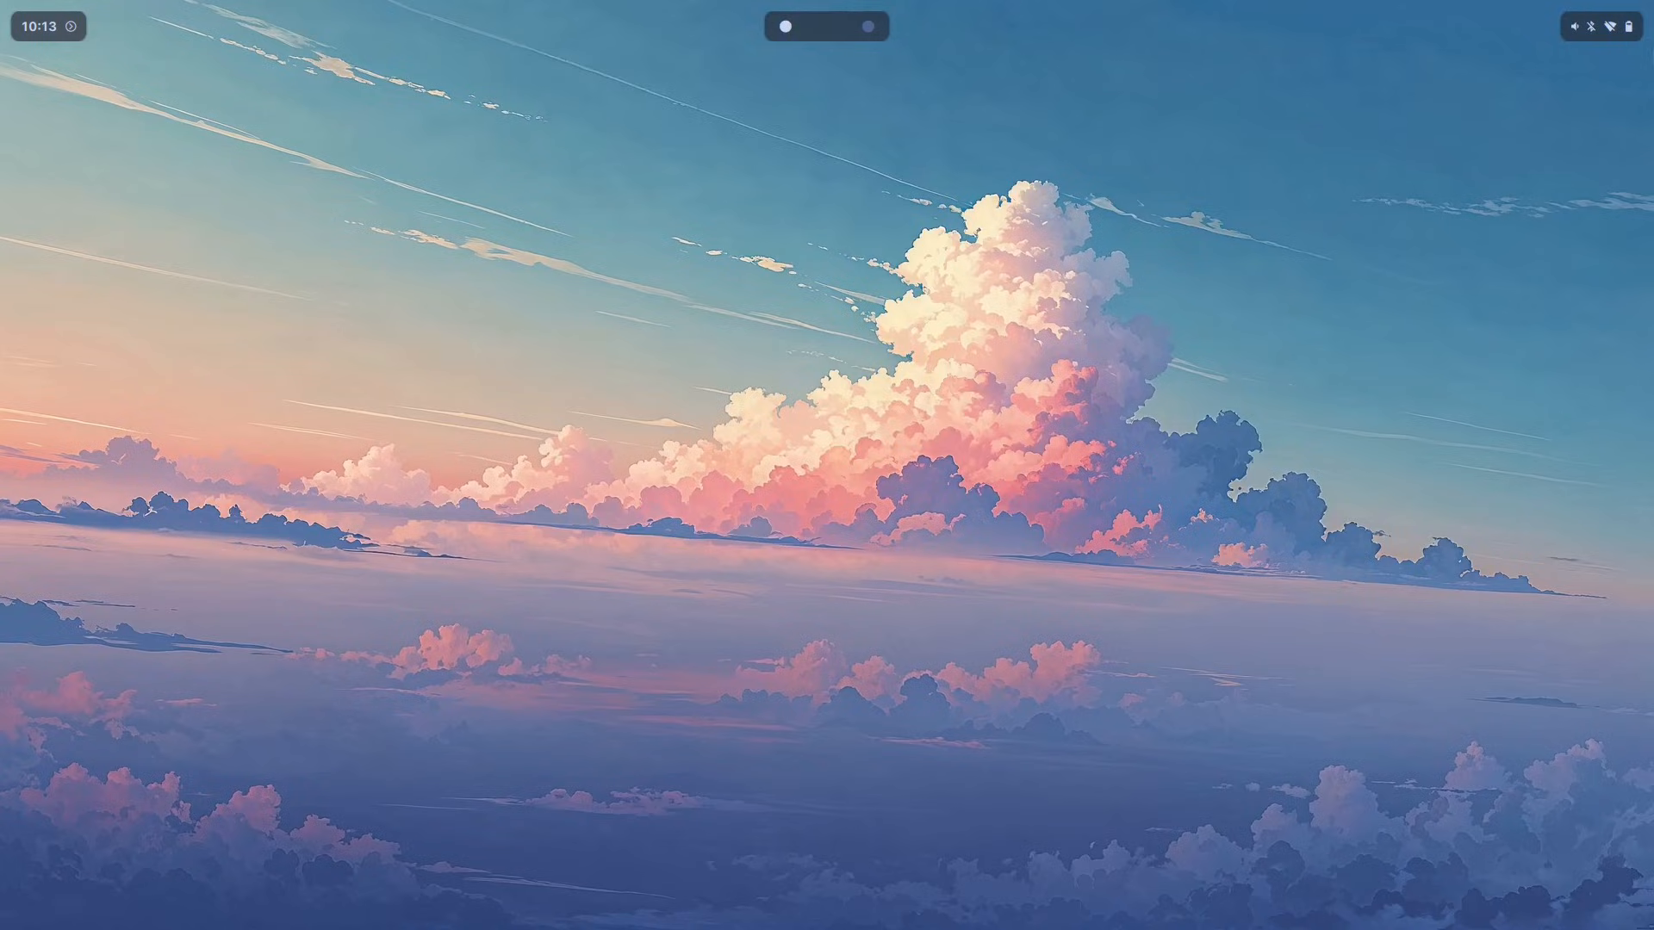
{"action": "mouse_move", "coordinate": [72, 26]}
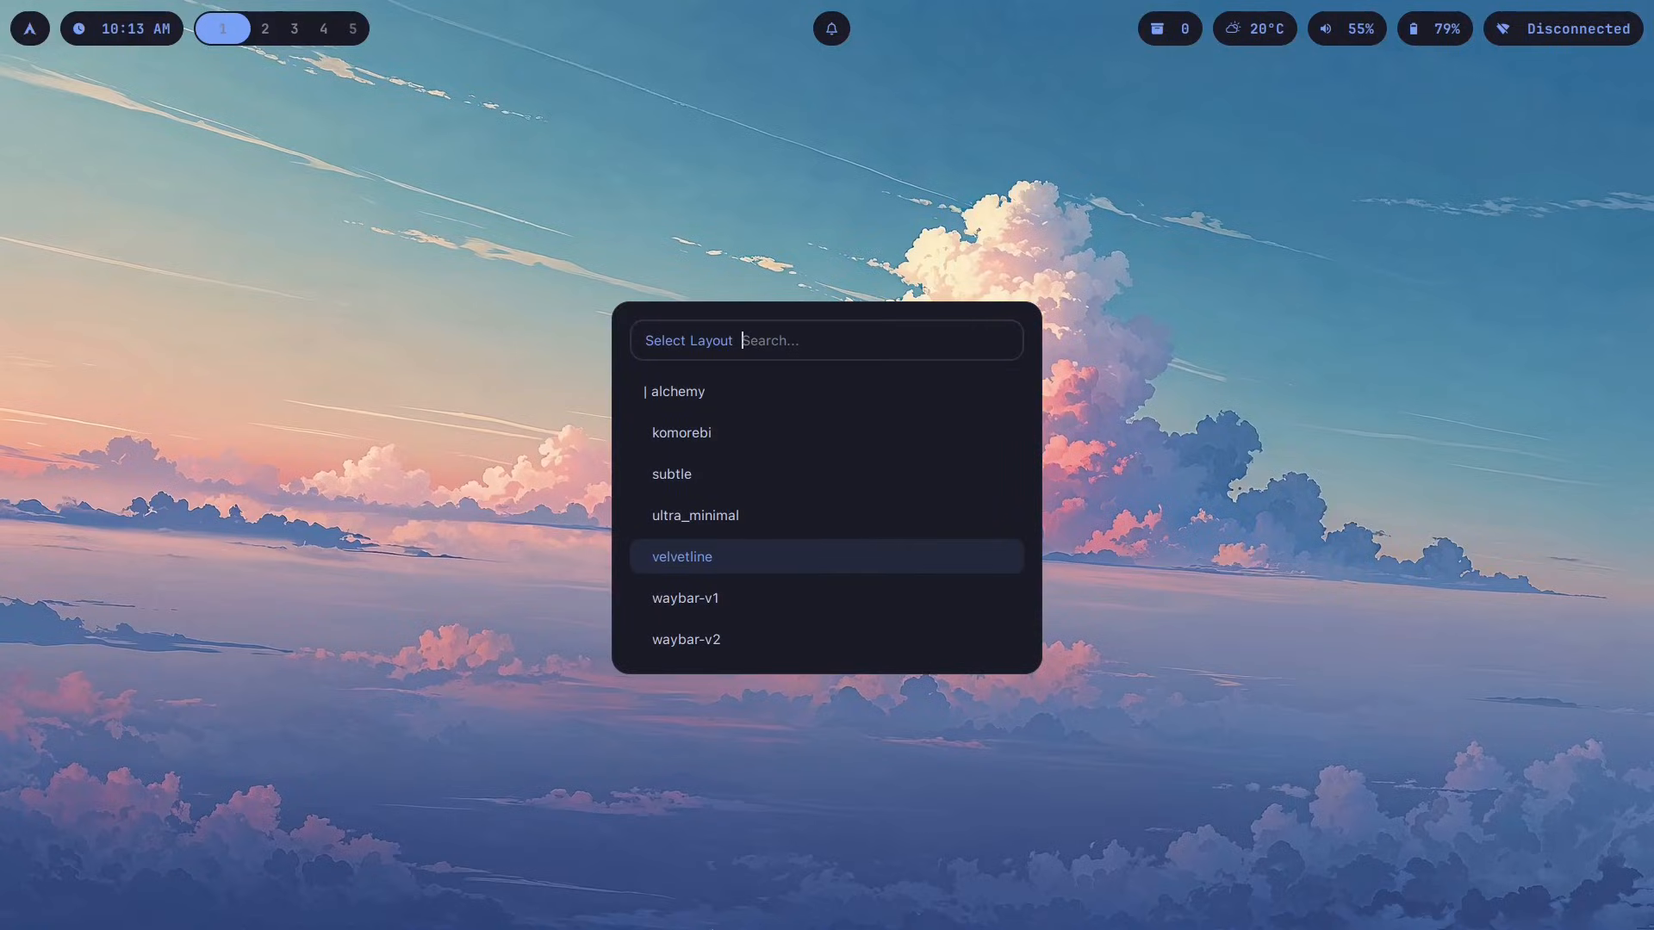
{"action": "left_click", "coordinate": [683, 432]}
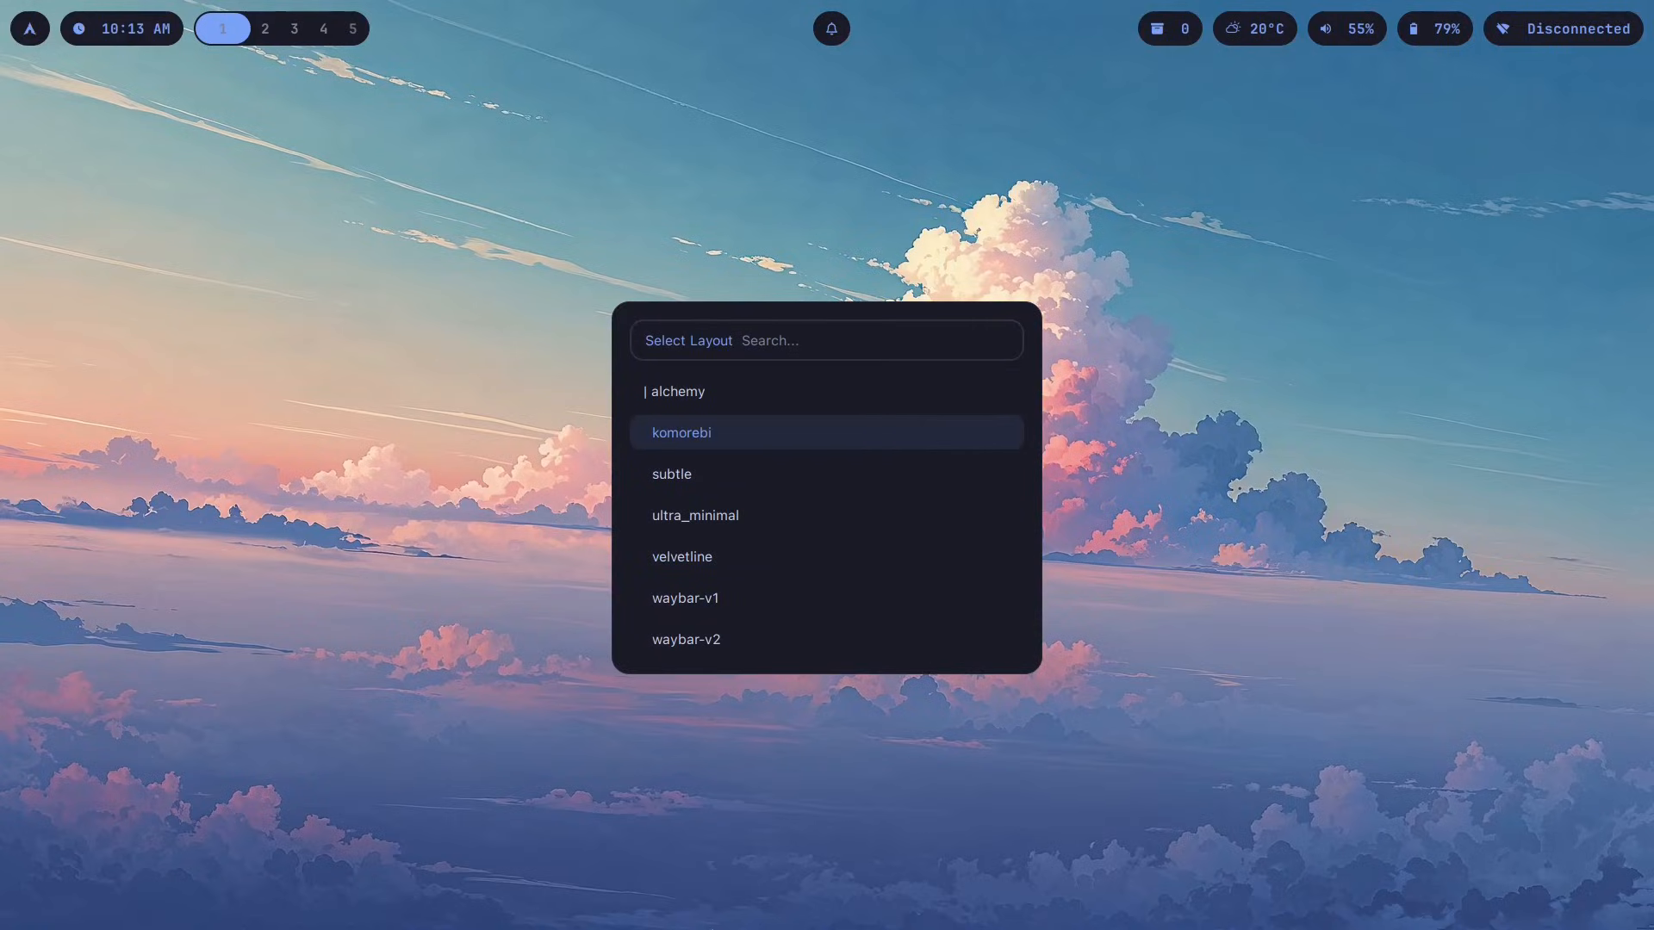
{"action": "left_click", "coordinate": [681, 433]}
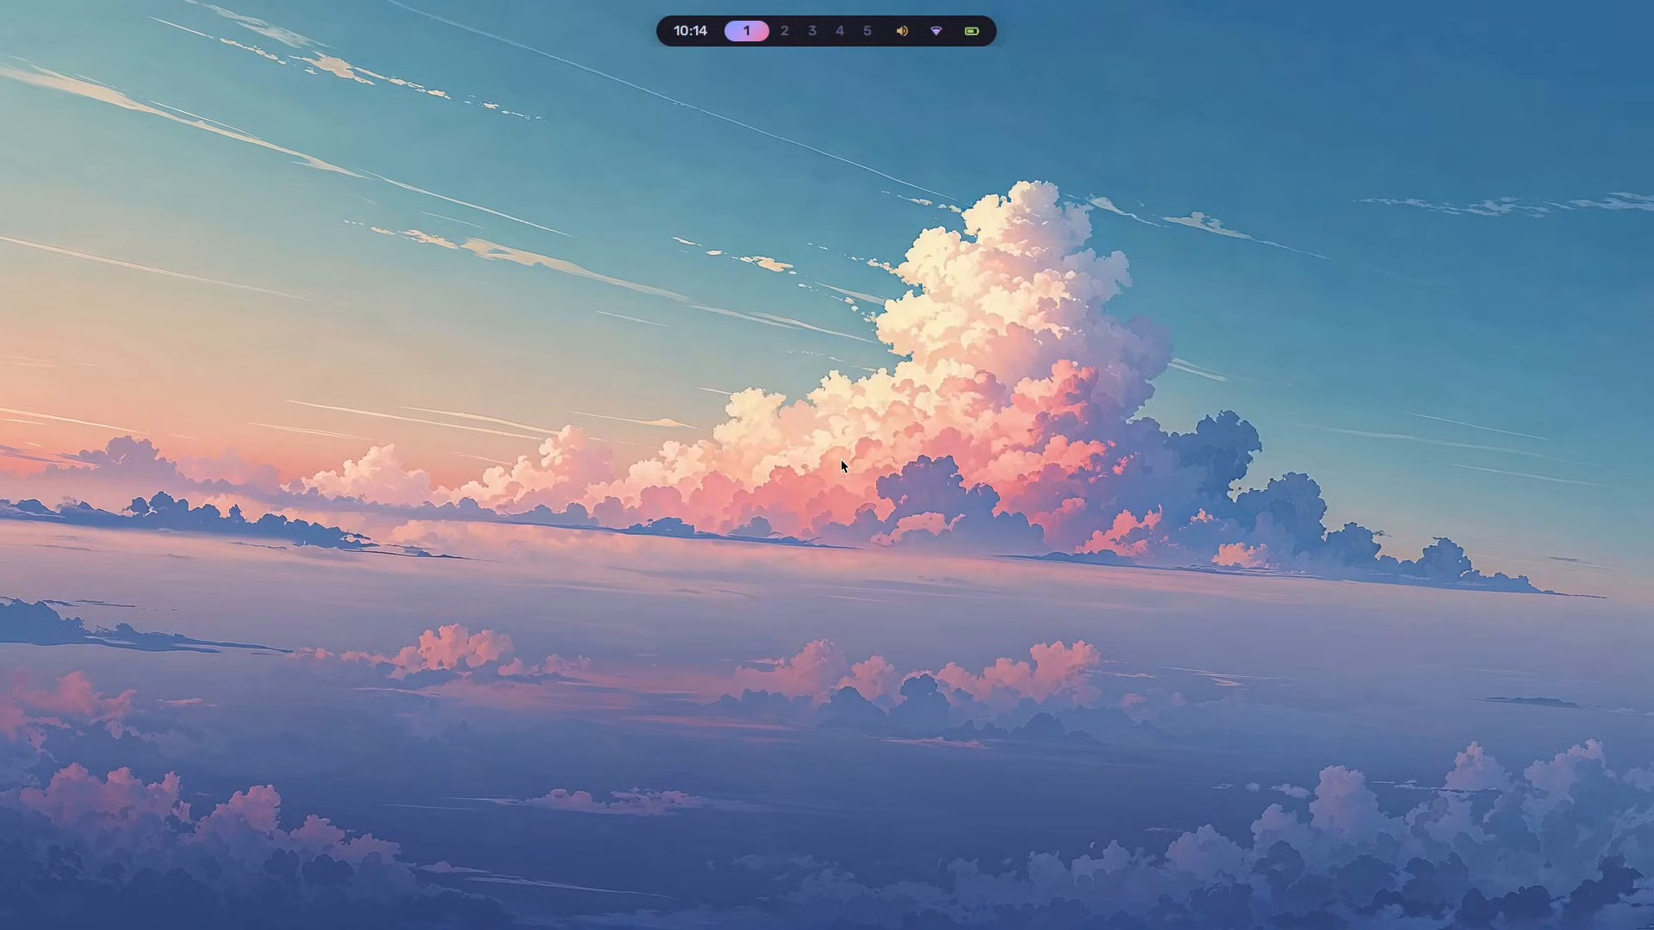
{"action": "mouse_move", "coordinate": [902, 138]}
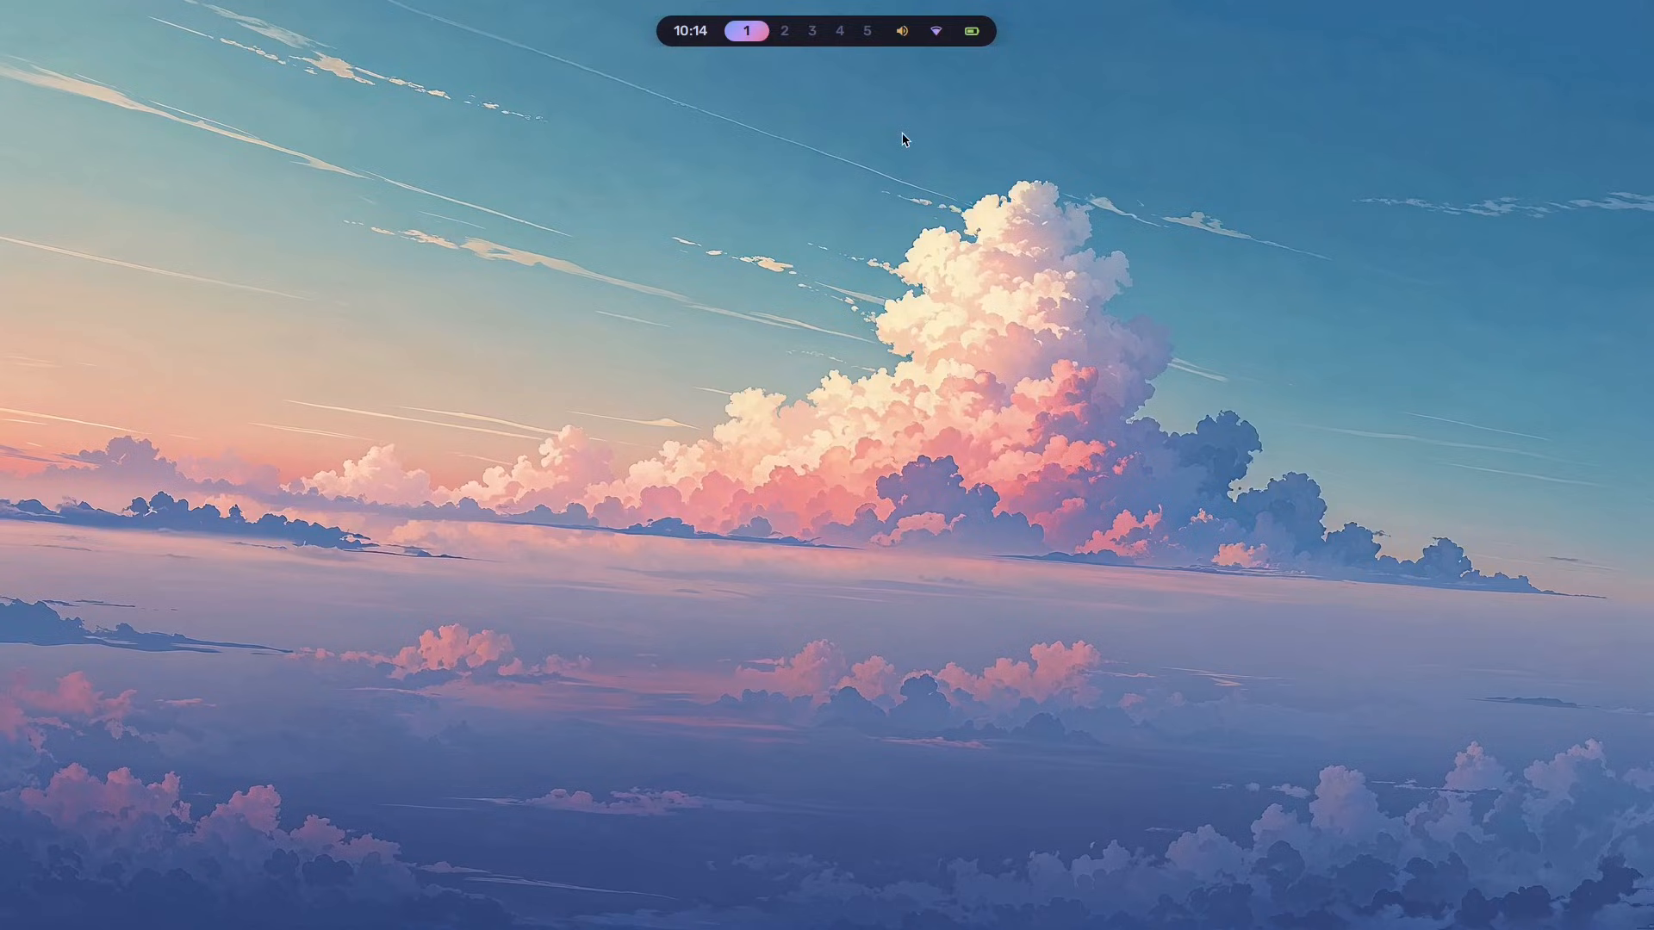
{"action": "mouse_move", "coordinate": [728, 110]}
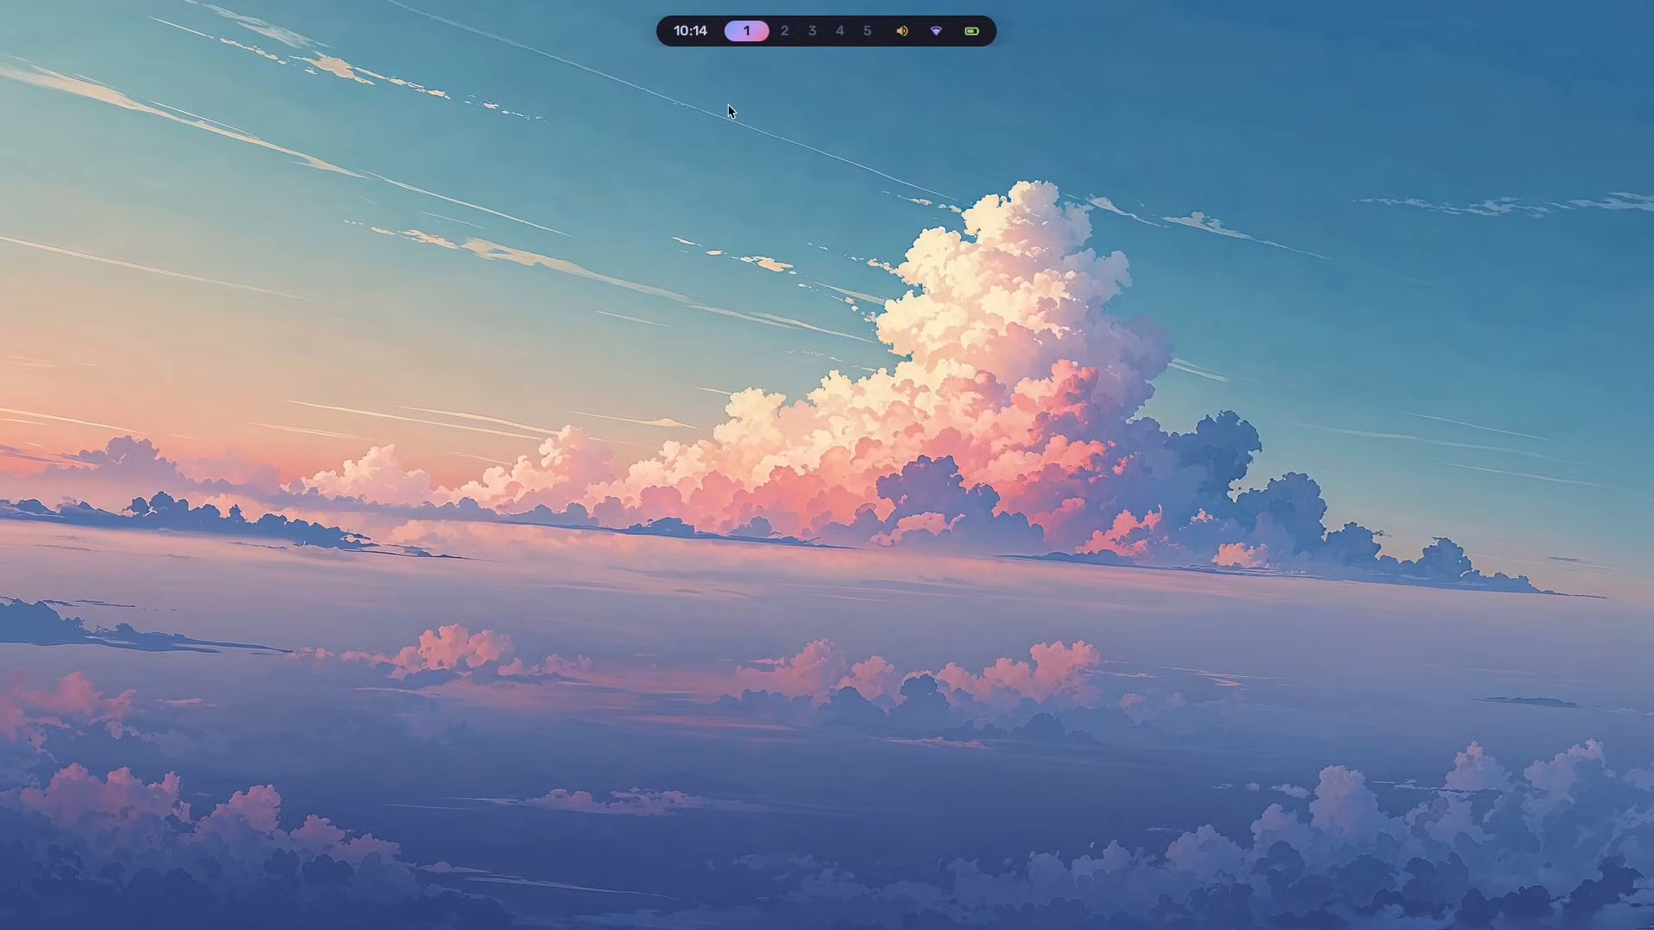
{"action": "mouse_move", "coordinate": [958, 103]}
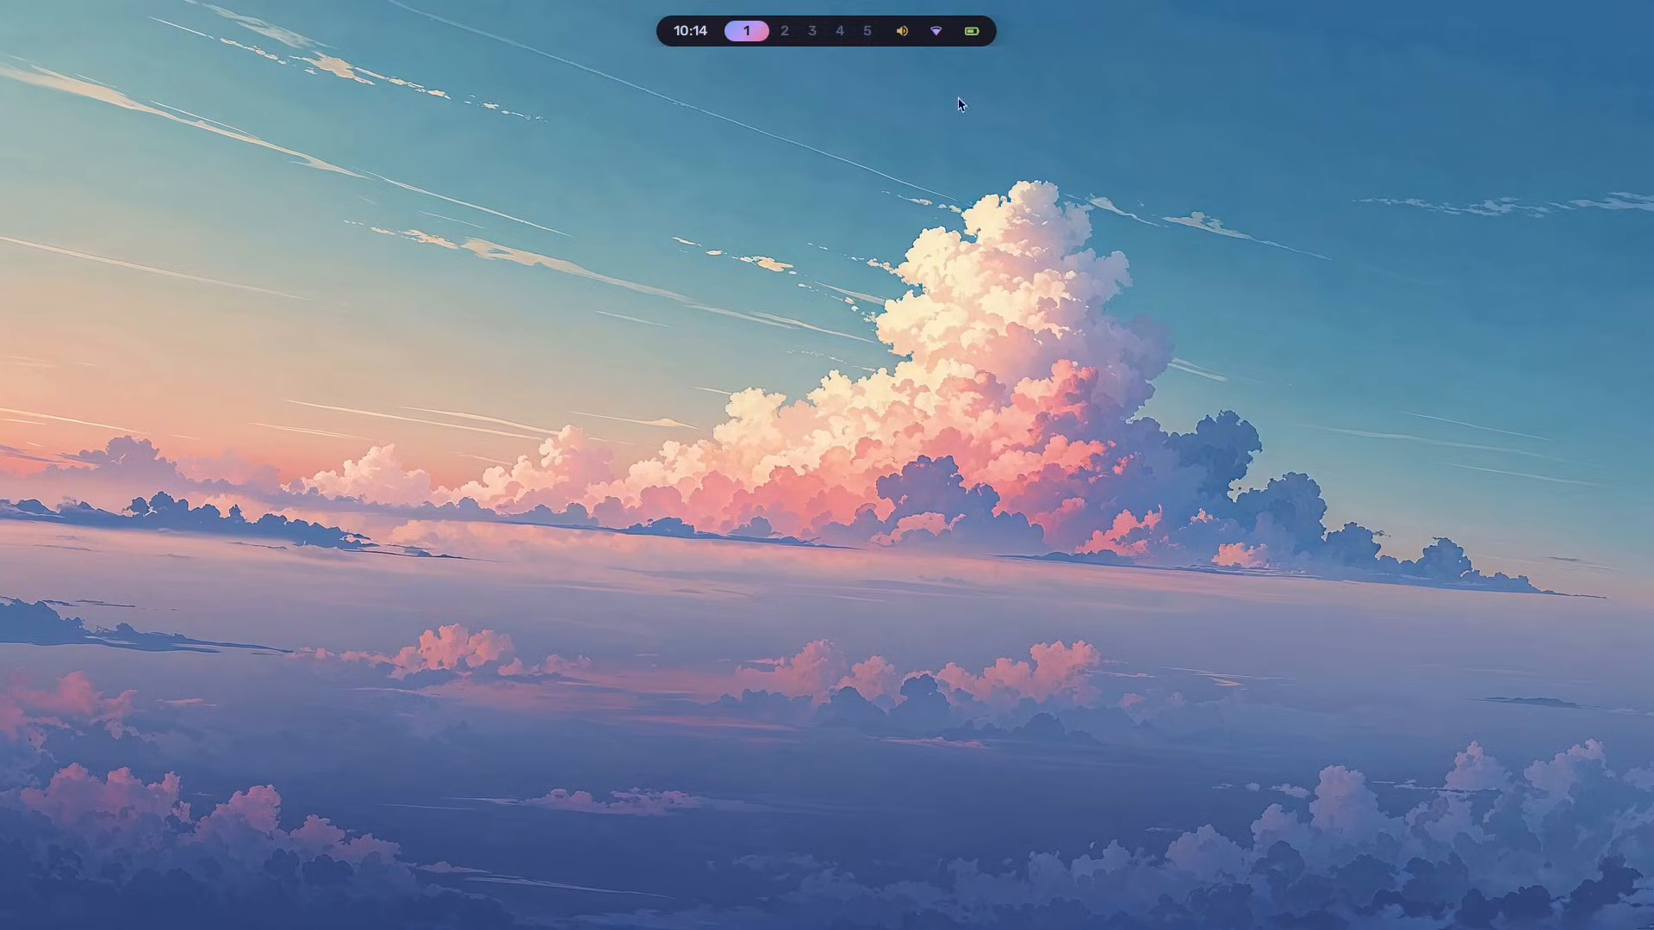
{"action": "mouse_move", "coordinate": [641, 24]}
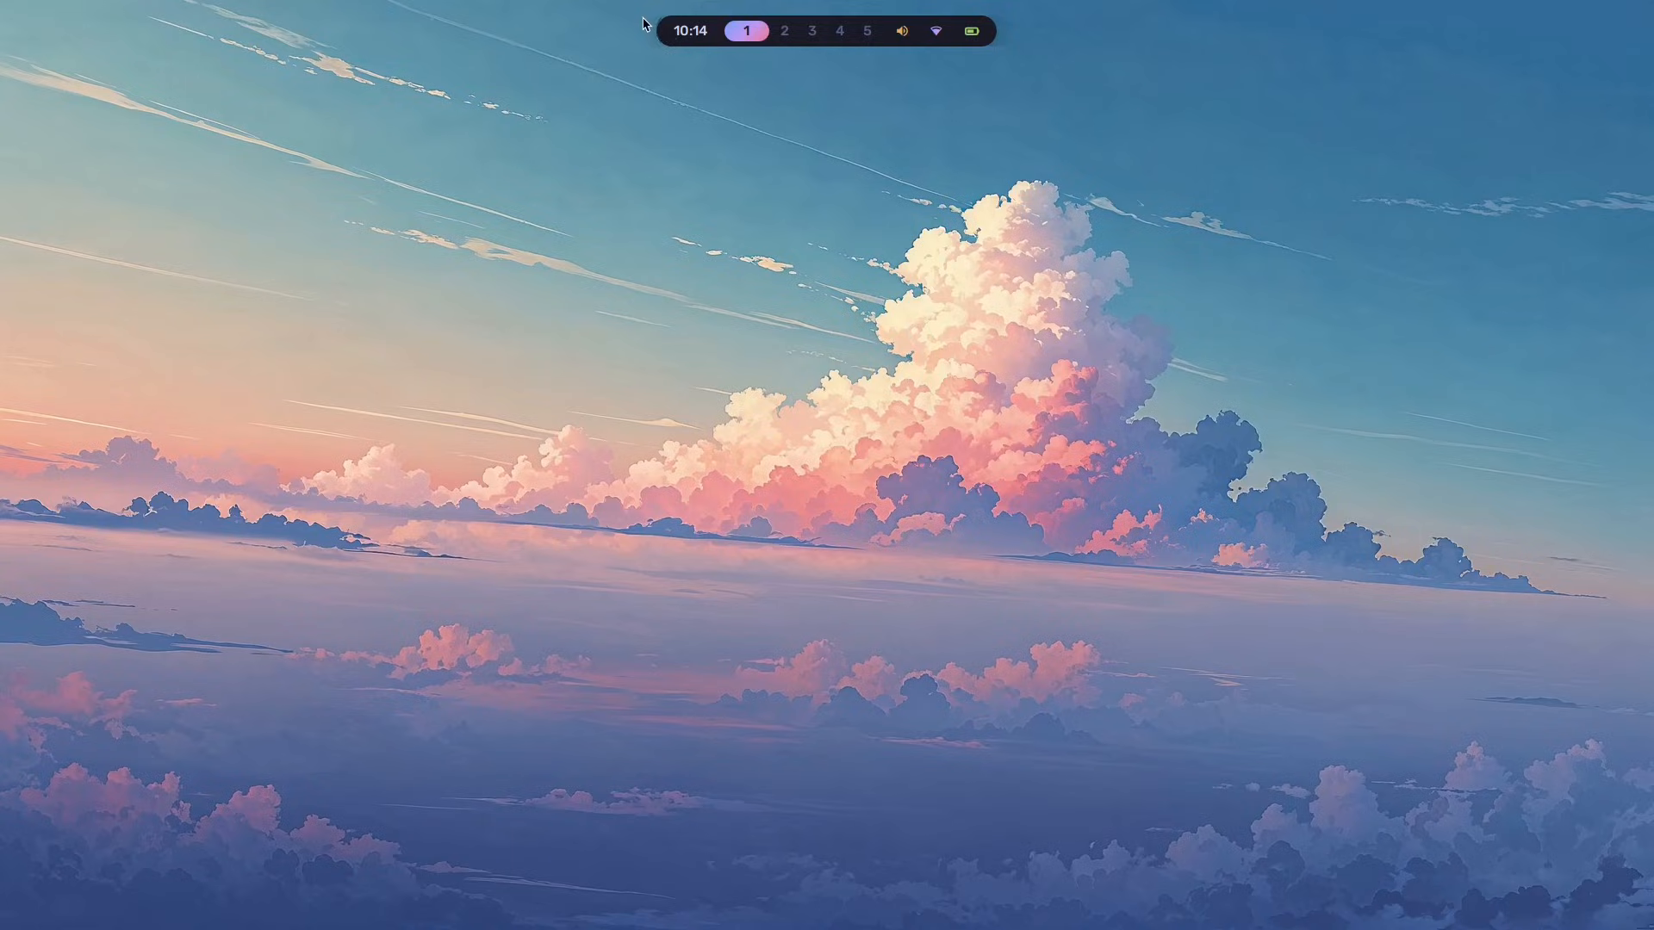
{"action": "mouse_move", "coordinate": [1035, 80]}
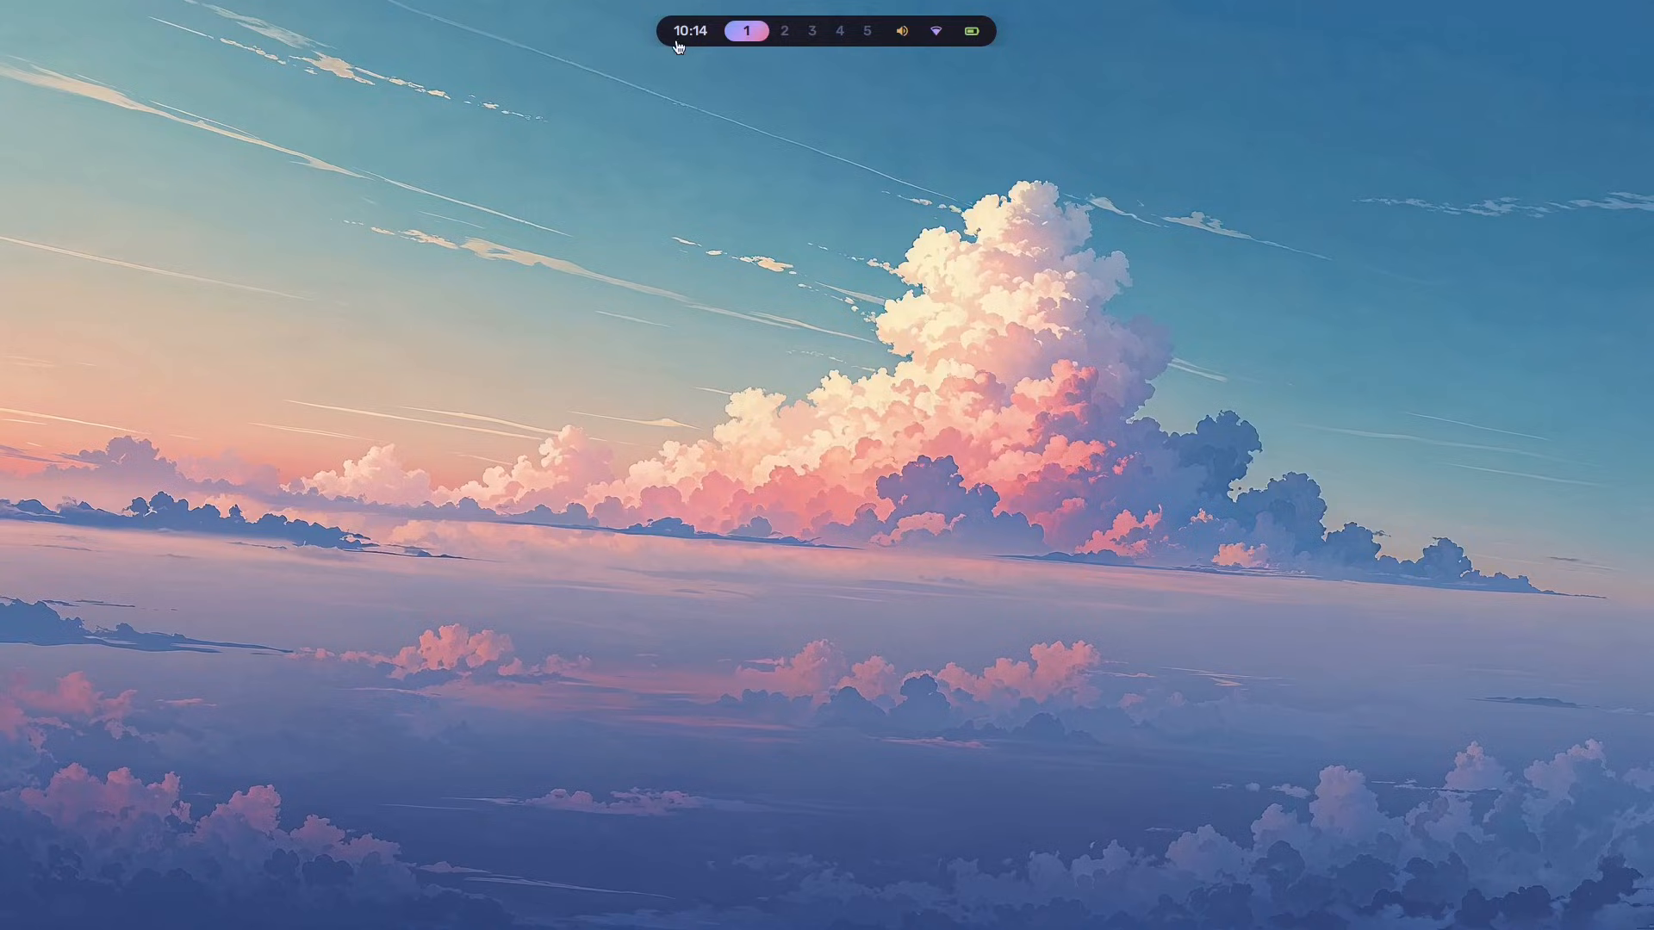
{"action": "mouse_move", "coordinate": [887, 313]}
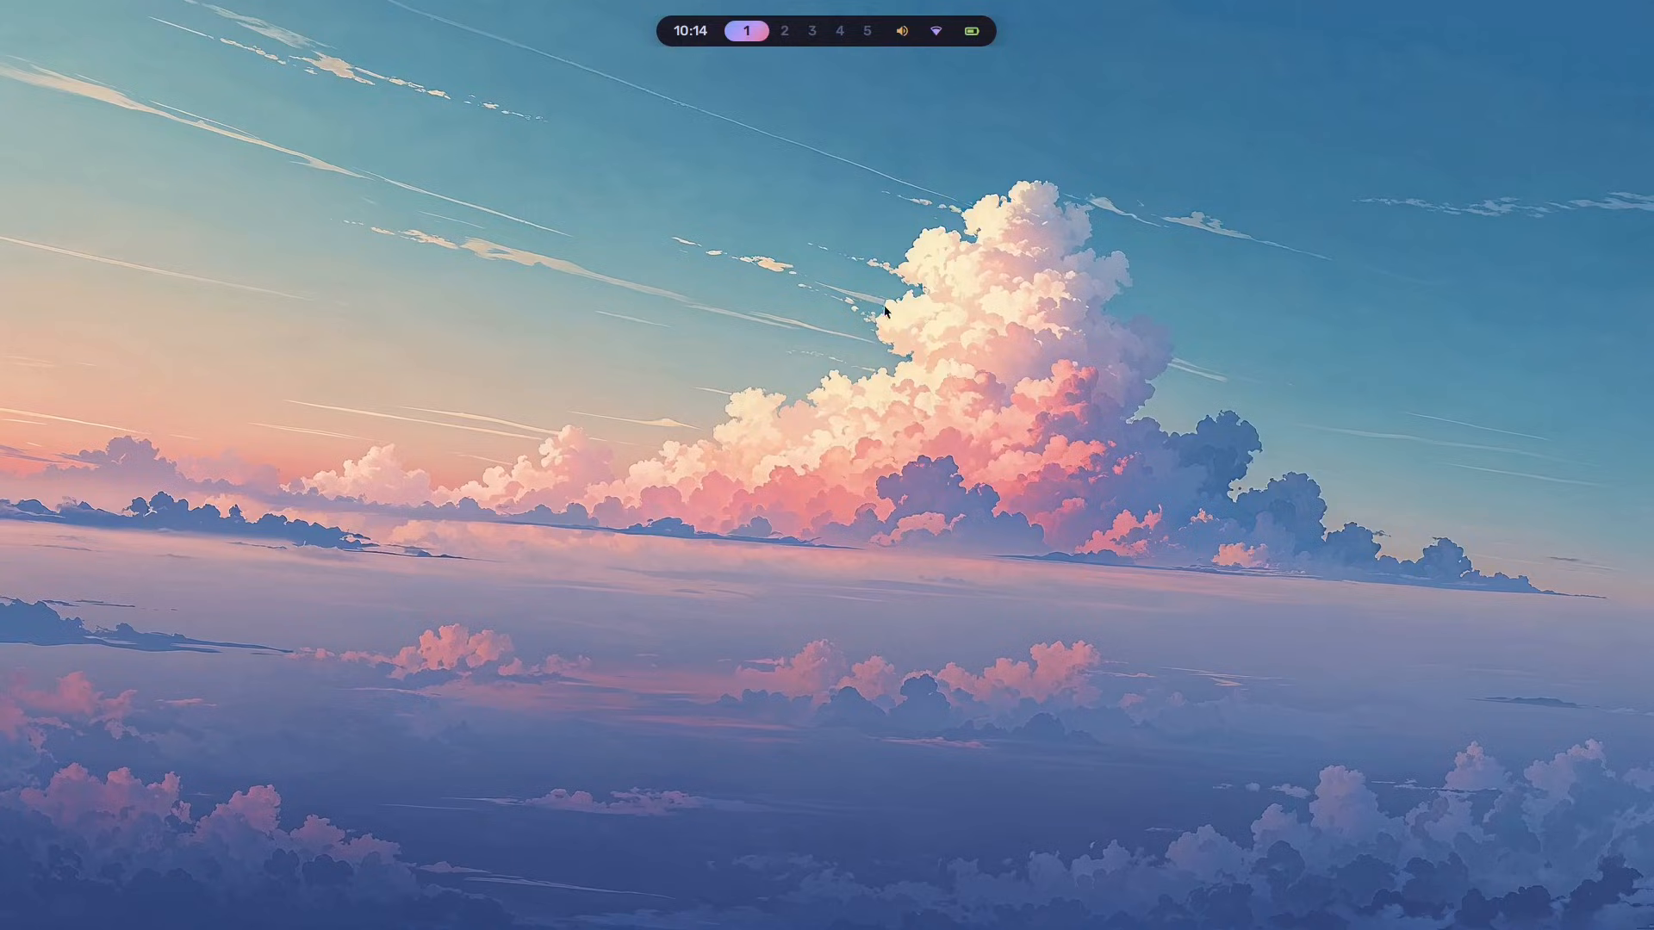
{"action": "mouse_move", "coordinate": [76, 77]}
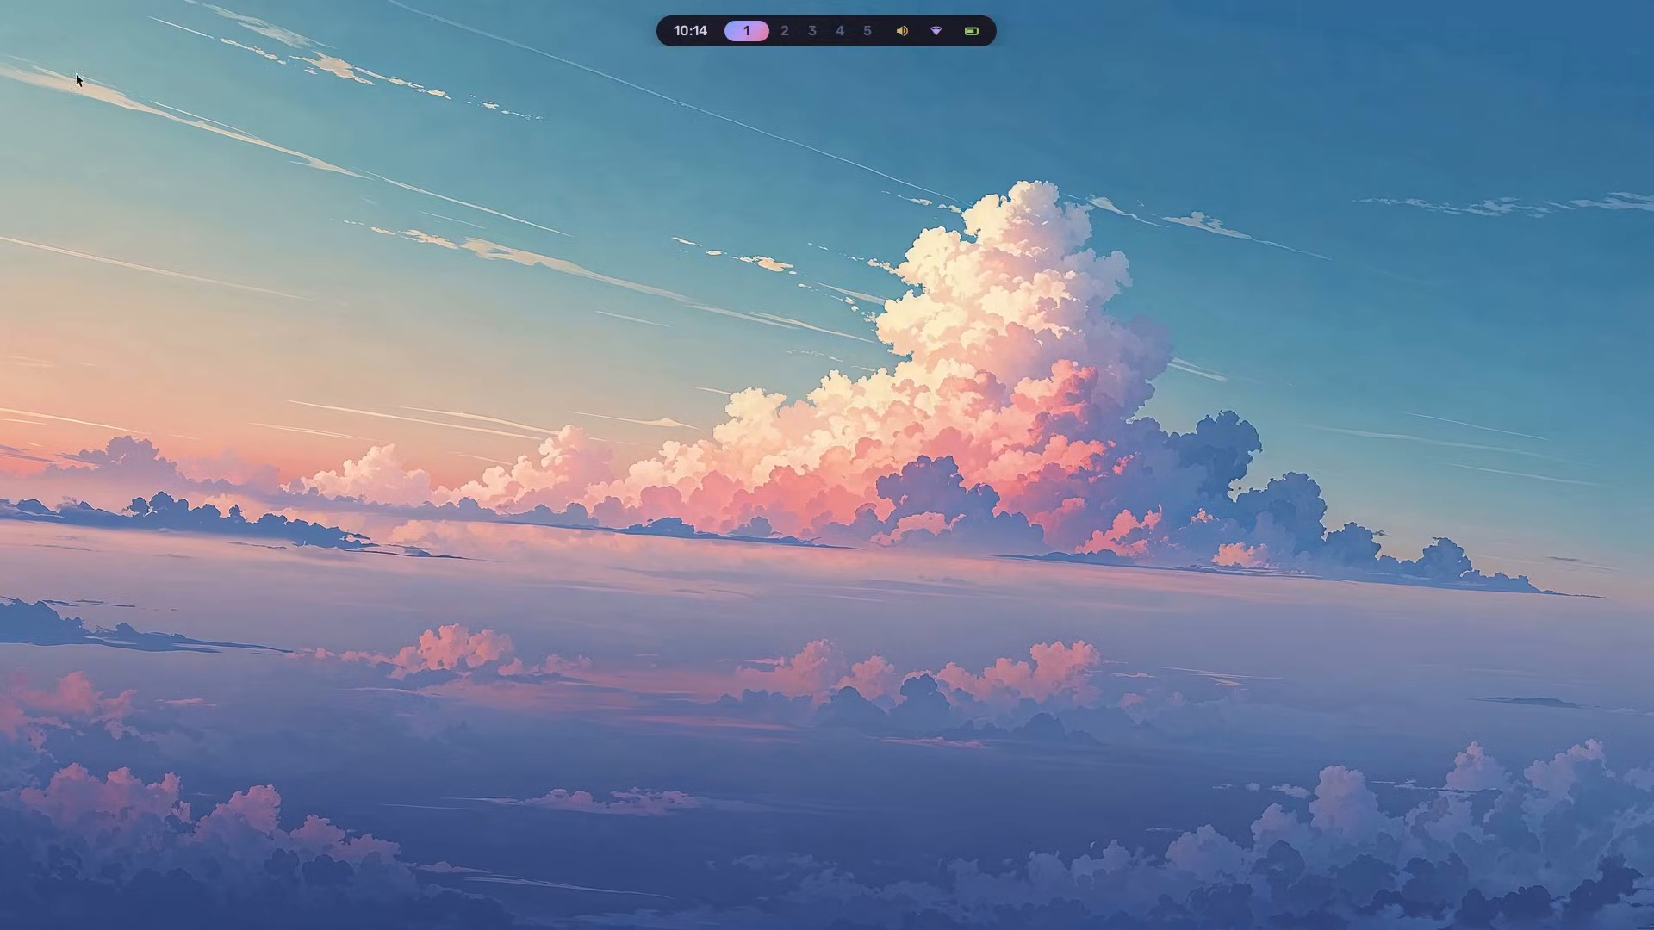
{"action": "mouse_move", "coordinate": [558, 151]}
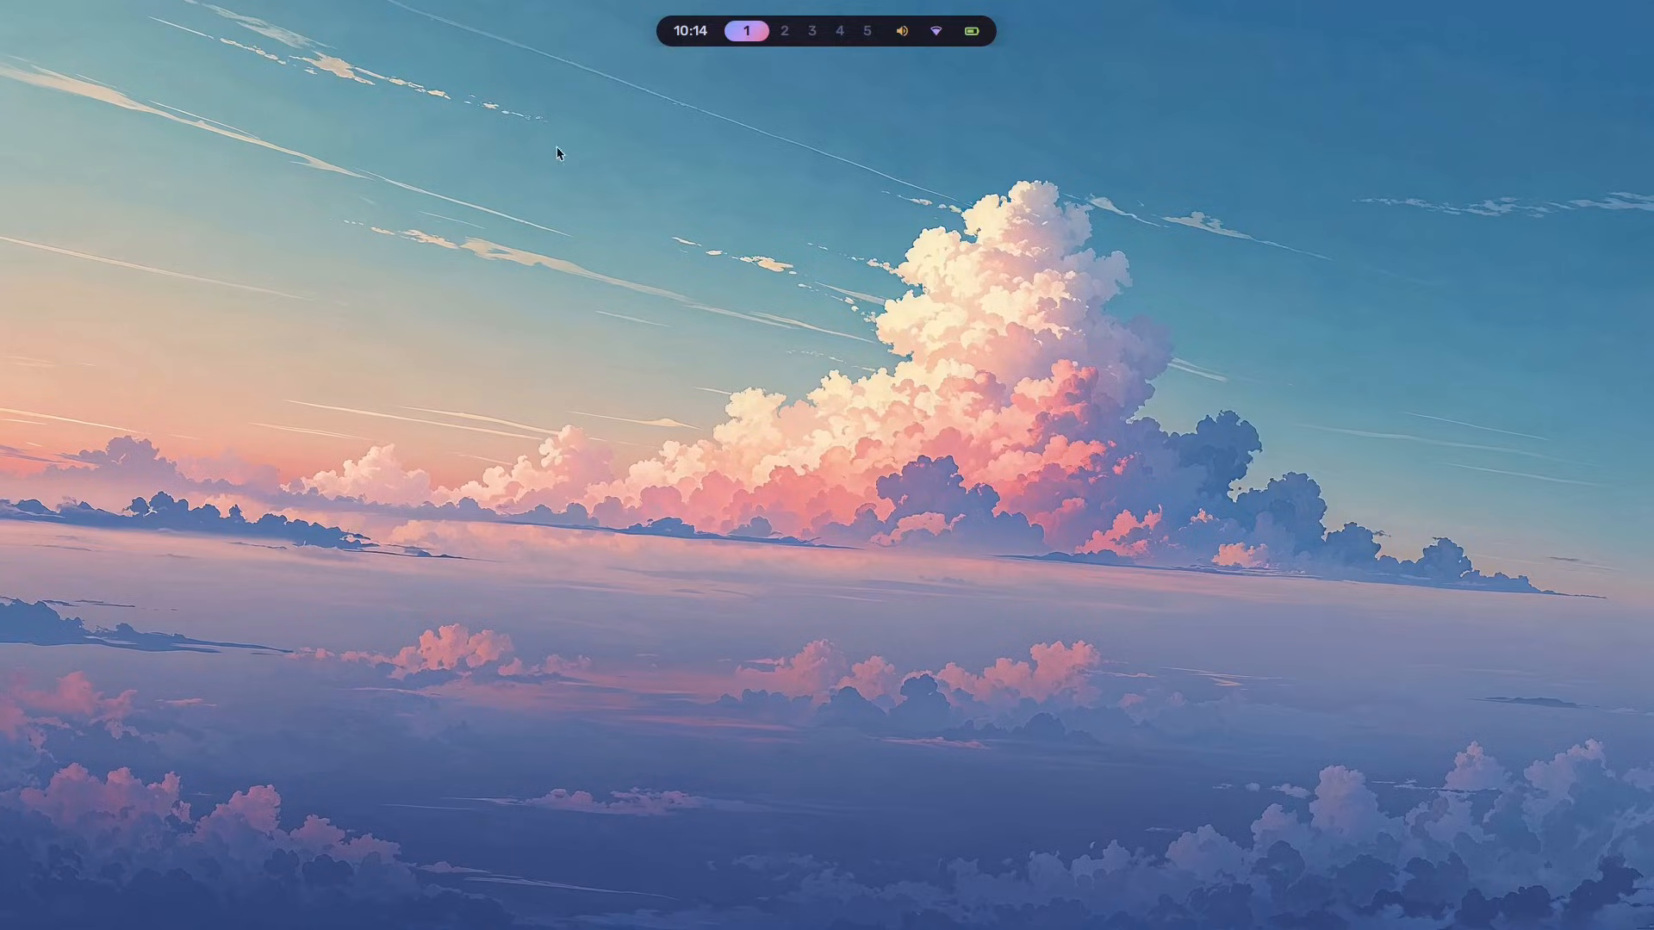
{"action": "mouse_move", "coordinate": [1064, 109]}
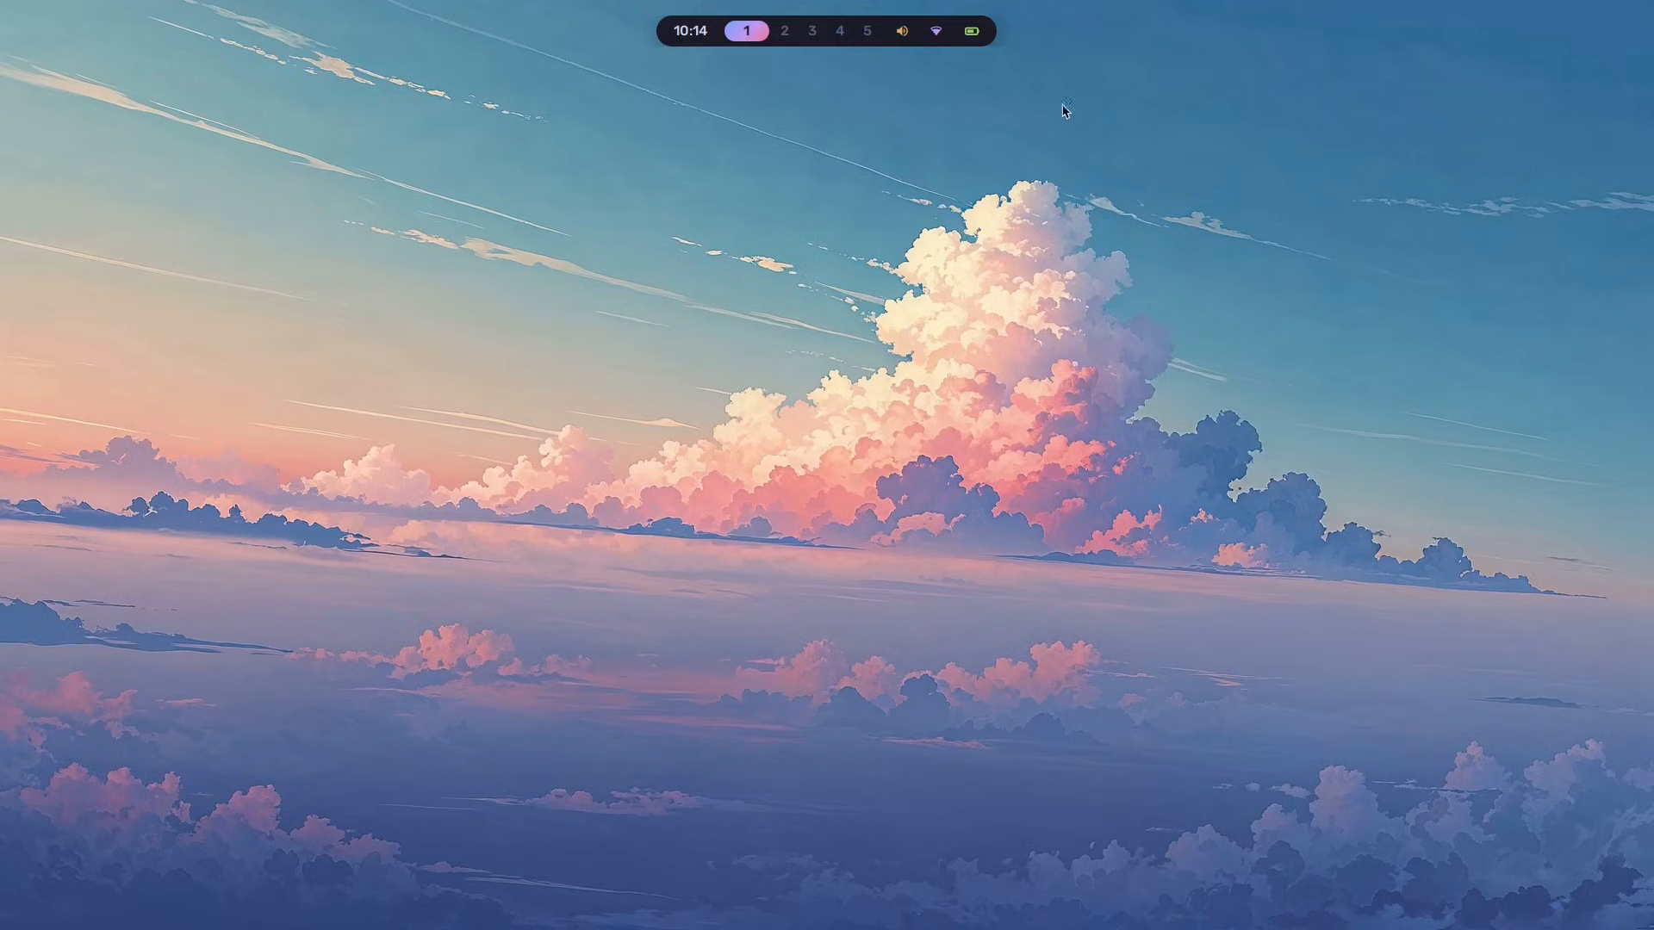
{"action": "mouse_move", "coordinate": [983, 551]}
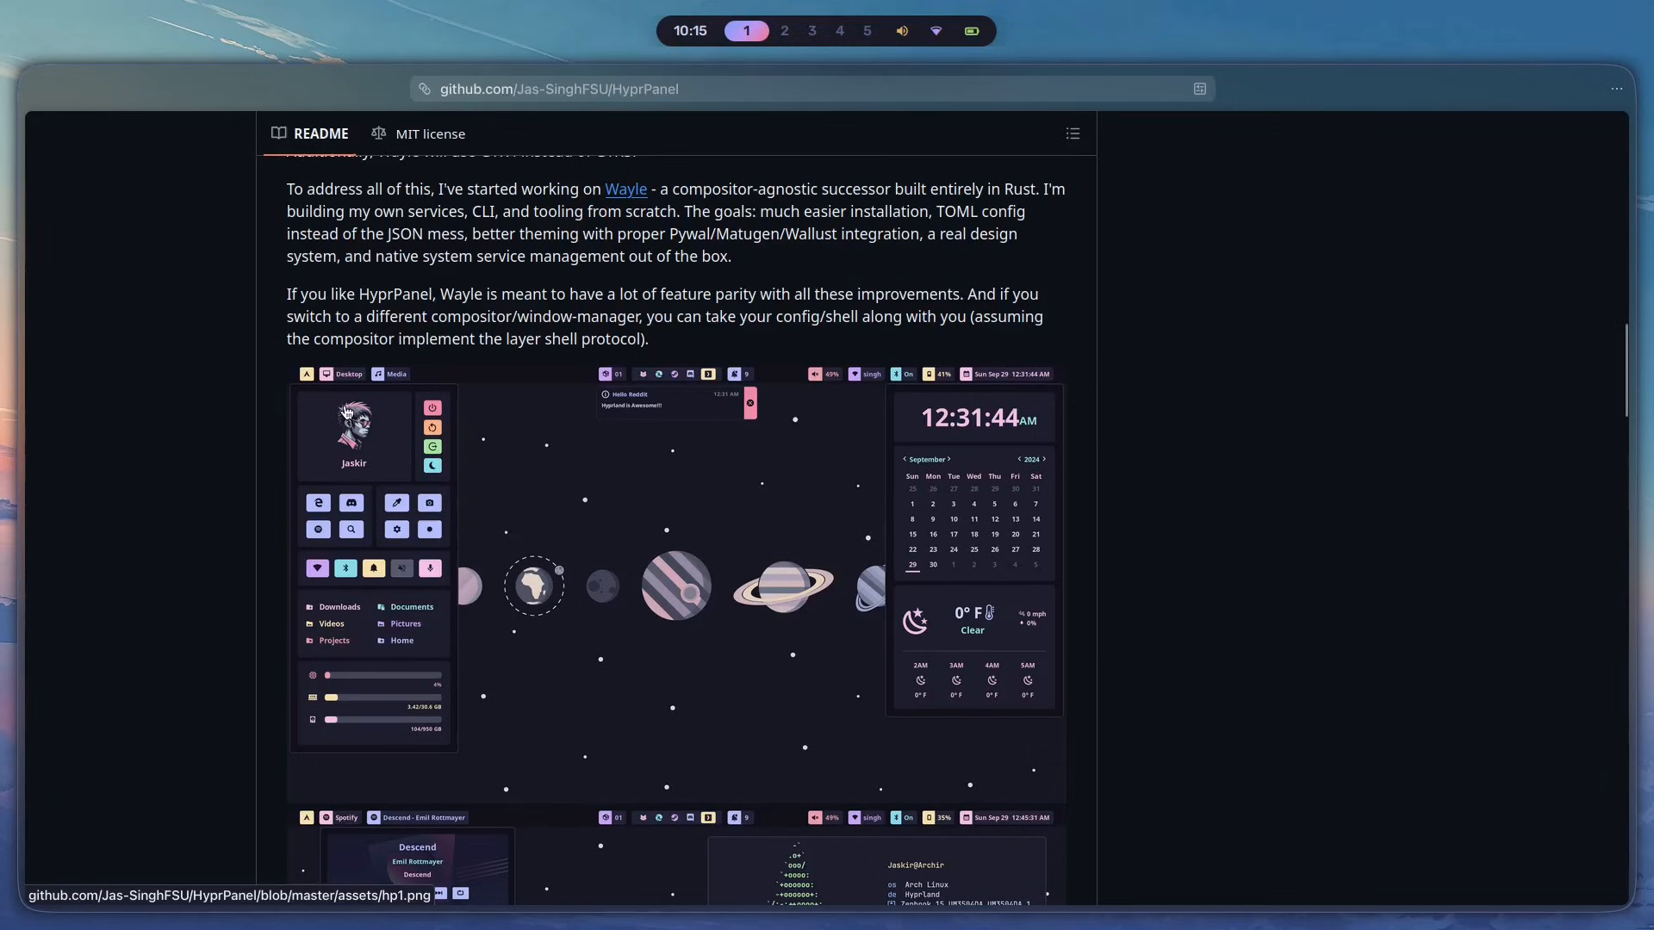
- Read further down the HyprPanel README, then settle on the empty second workspace
{"action": "scroll", "scroll_direction": "down", "scroll_amount": 3}
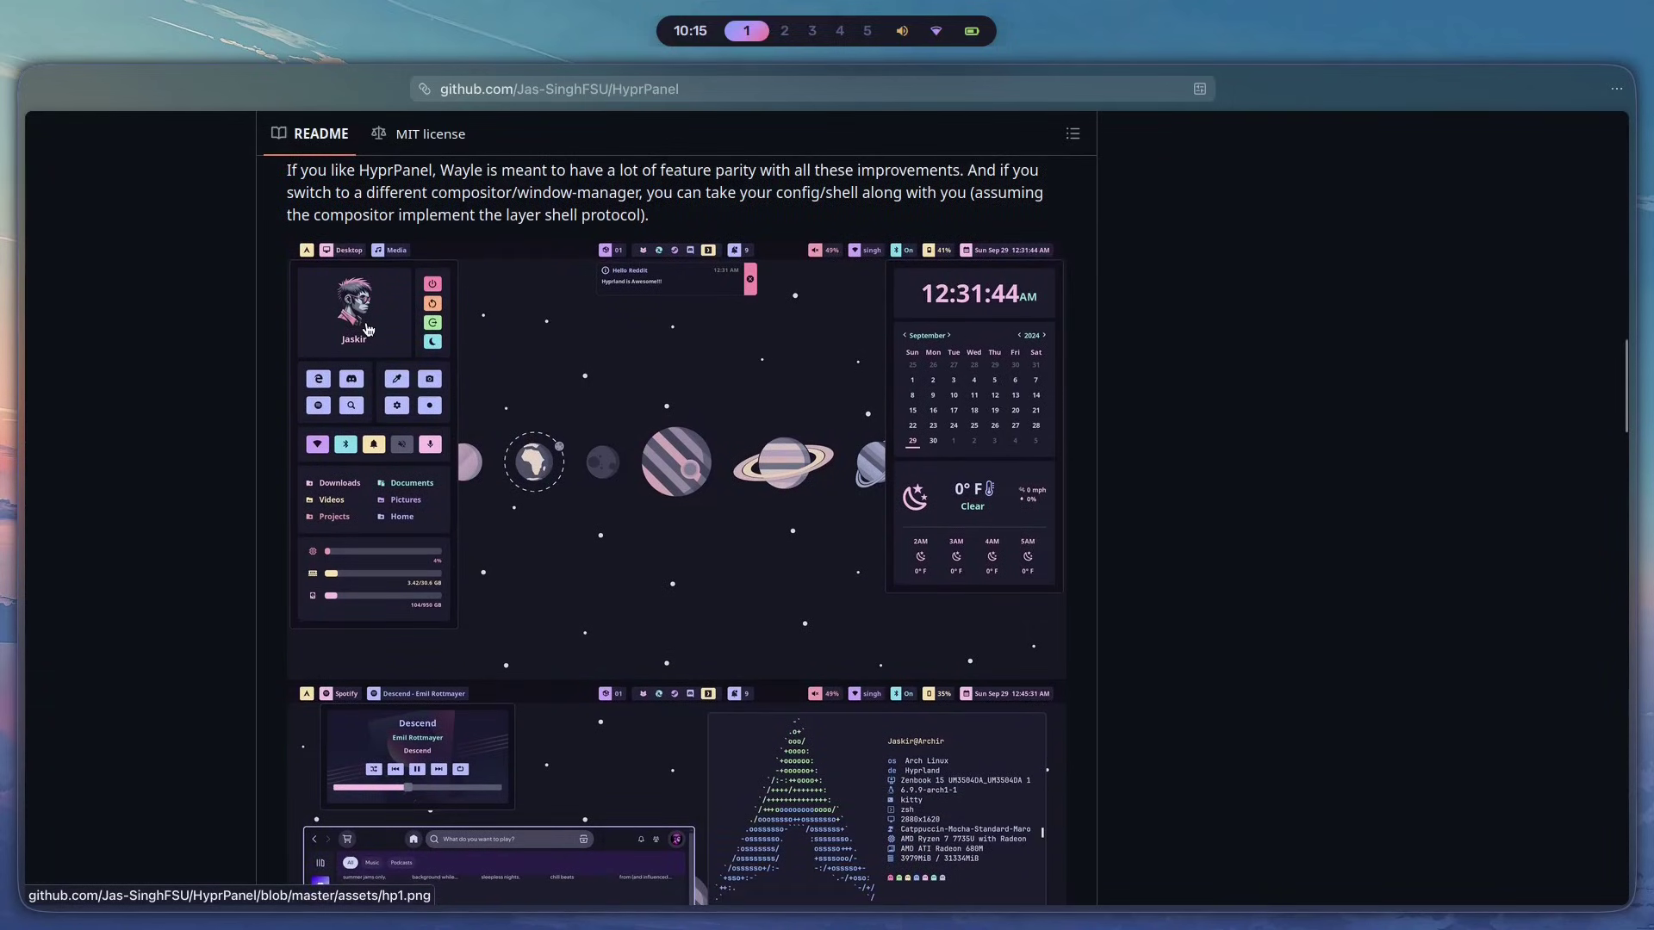
{"action": "mouse_move", "coordinate": [958, 297]}
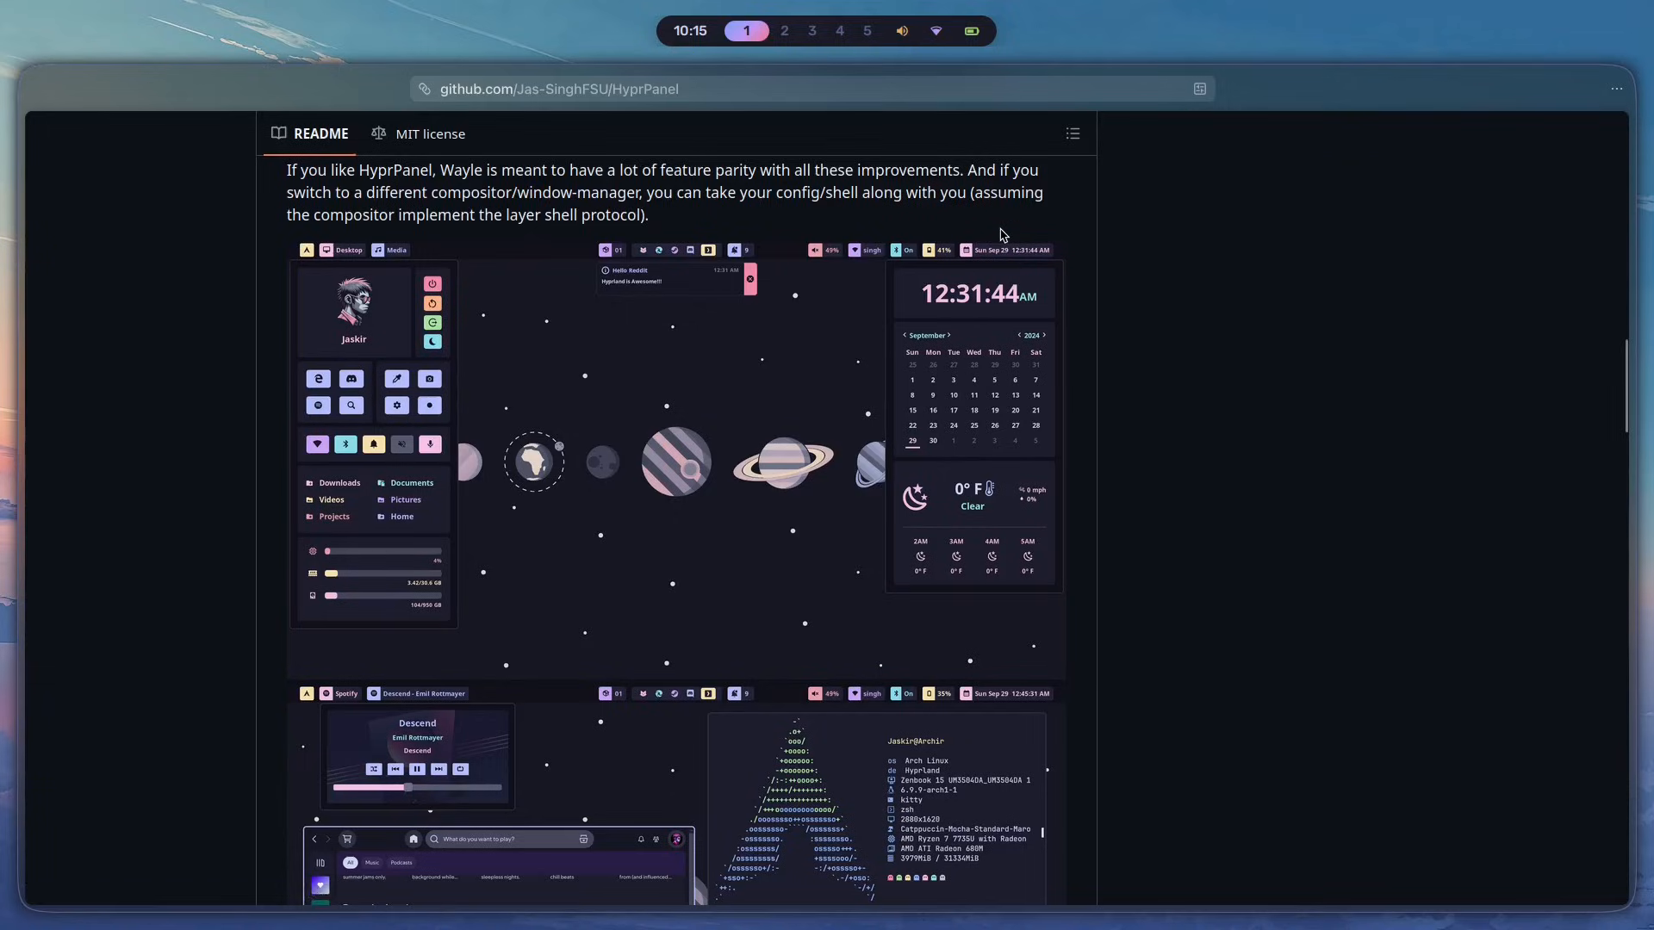
{"action": "mouse_move", "coordinate": [995, 276]}
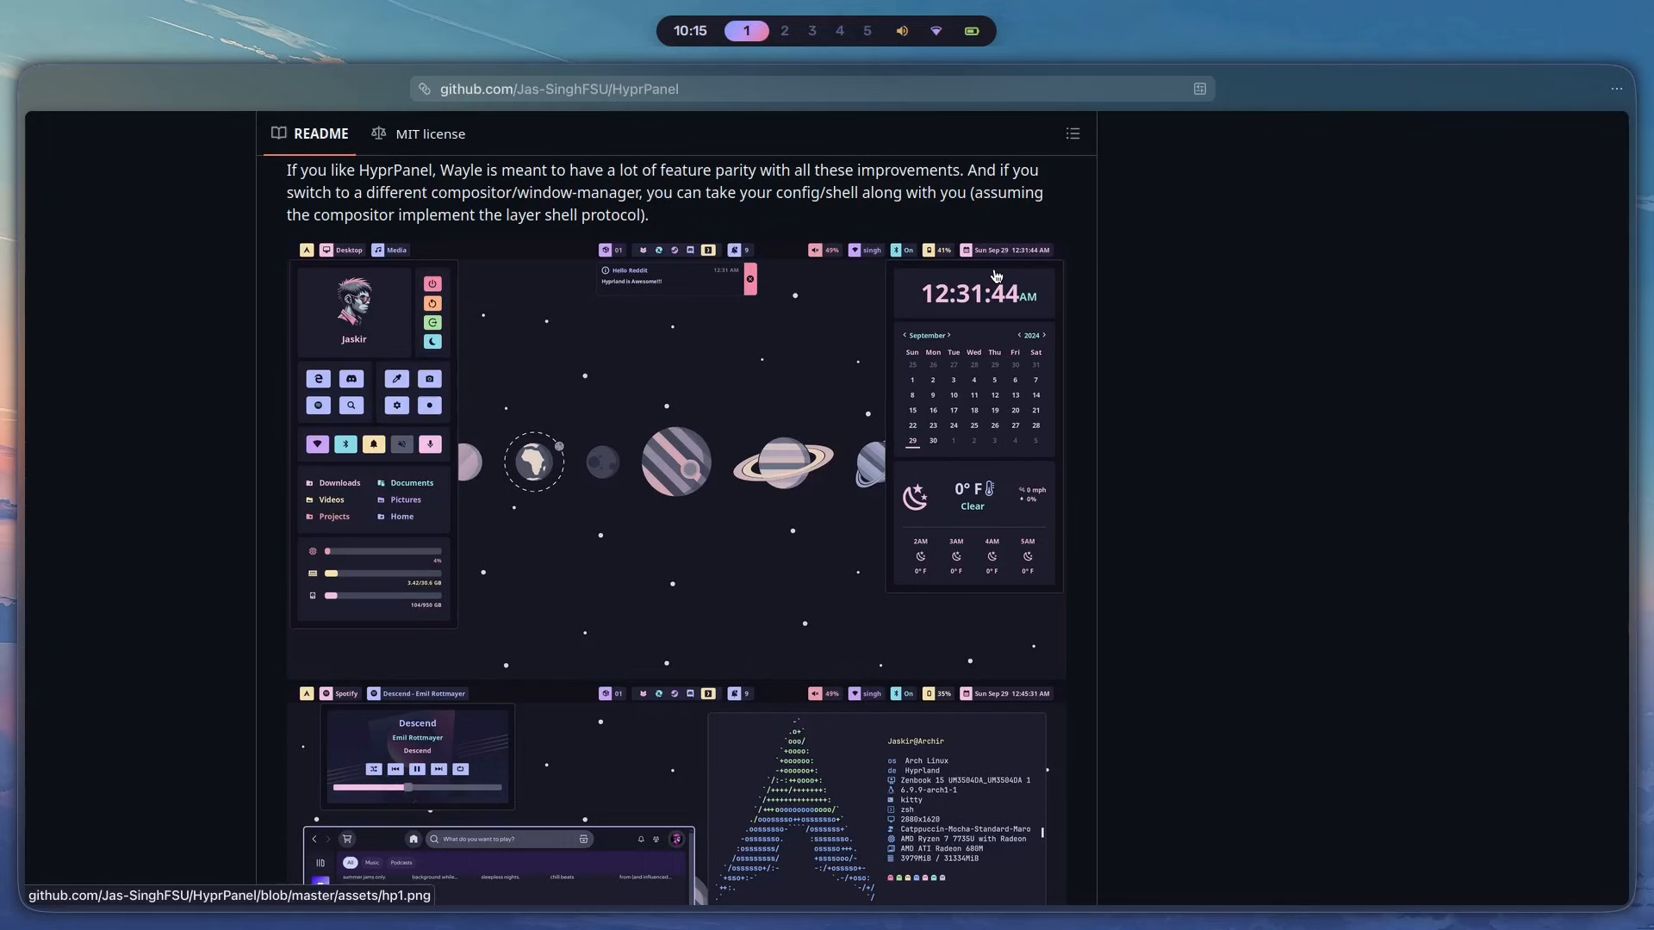
{"action": "scroll", "scroll_direction": "down", "scroll_amount": 3}
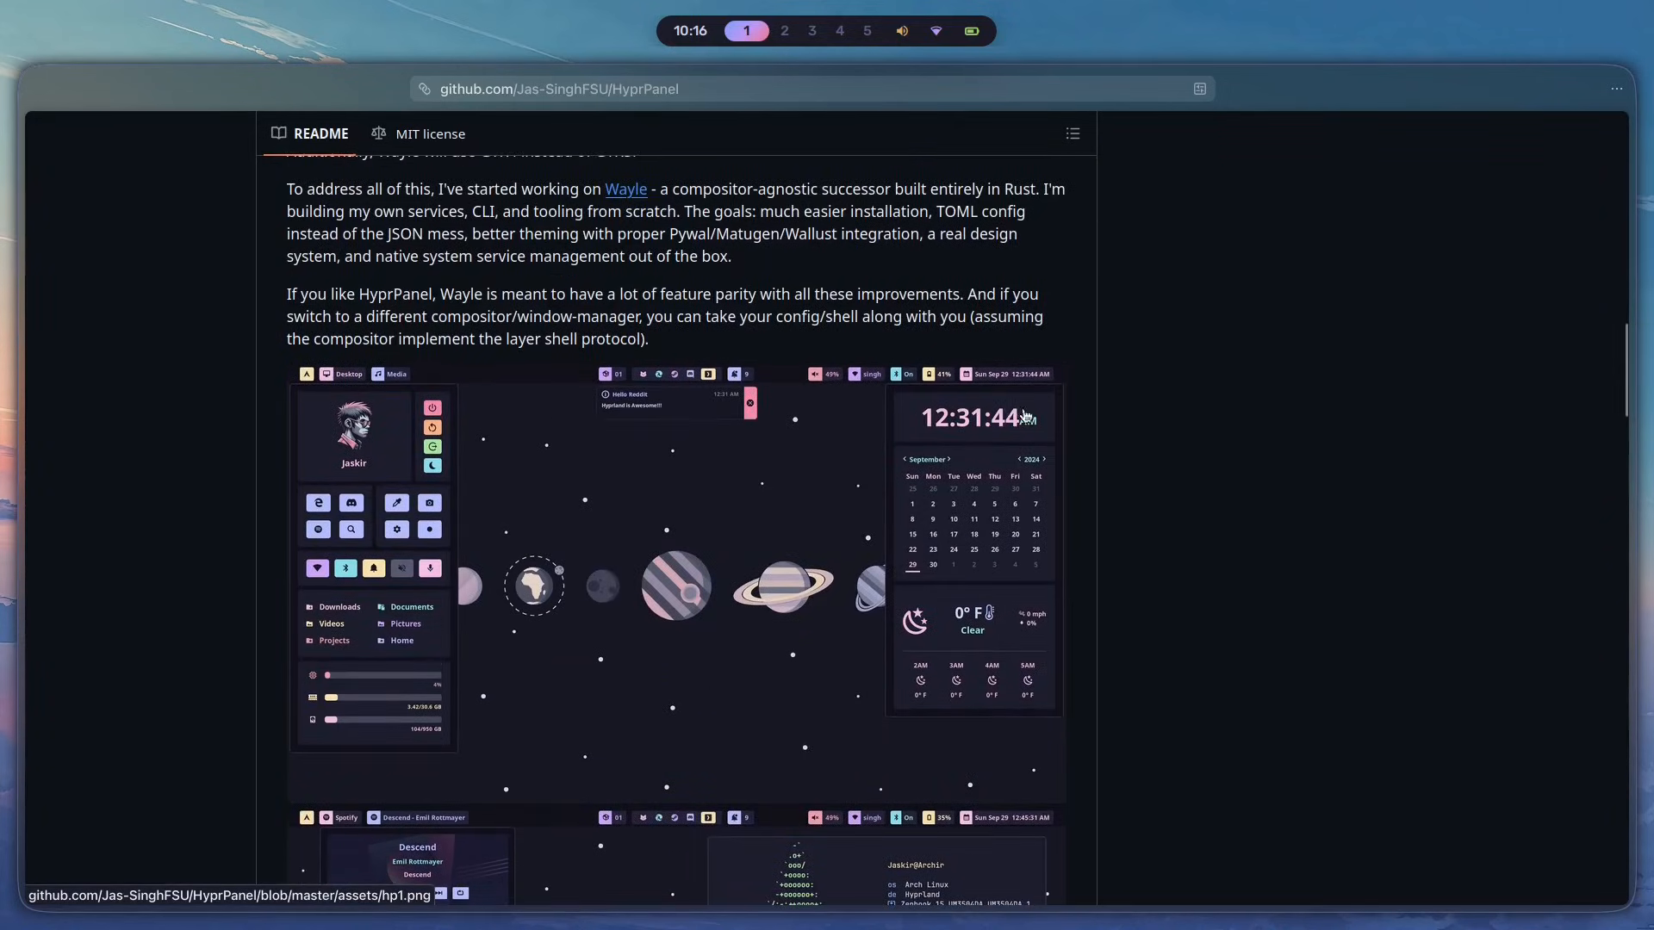
{"action": "mouse_move", "coordinate": [947, 455]}
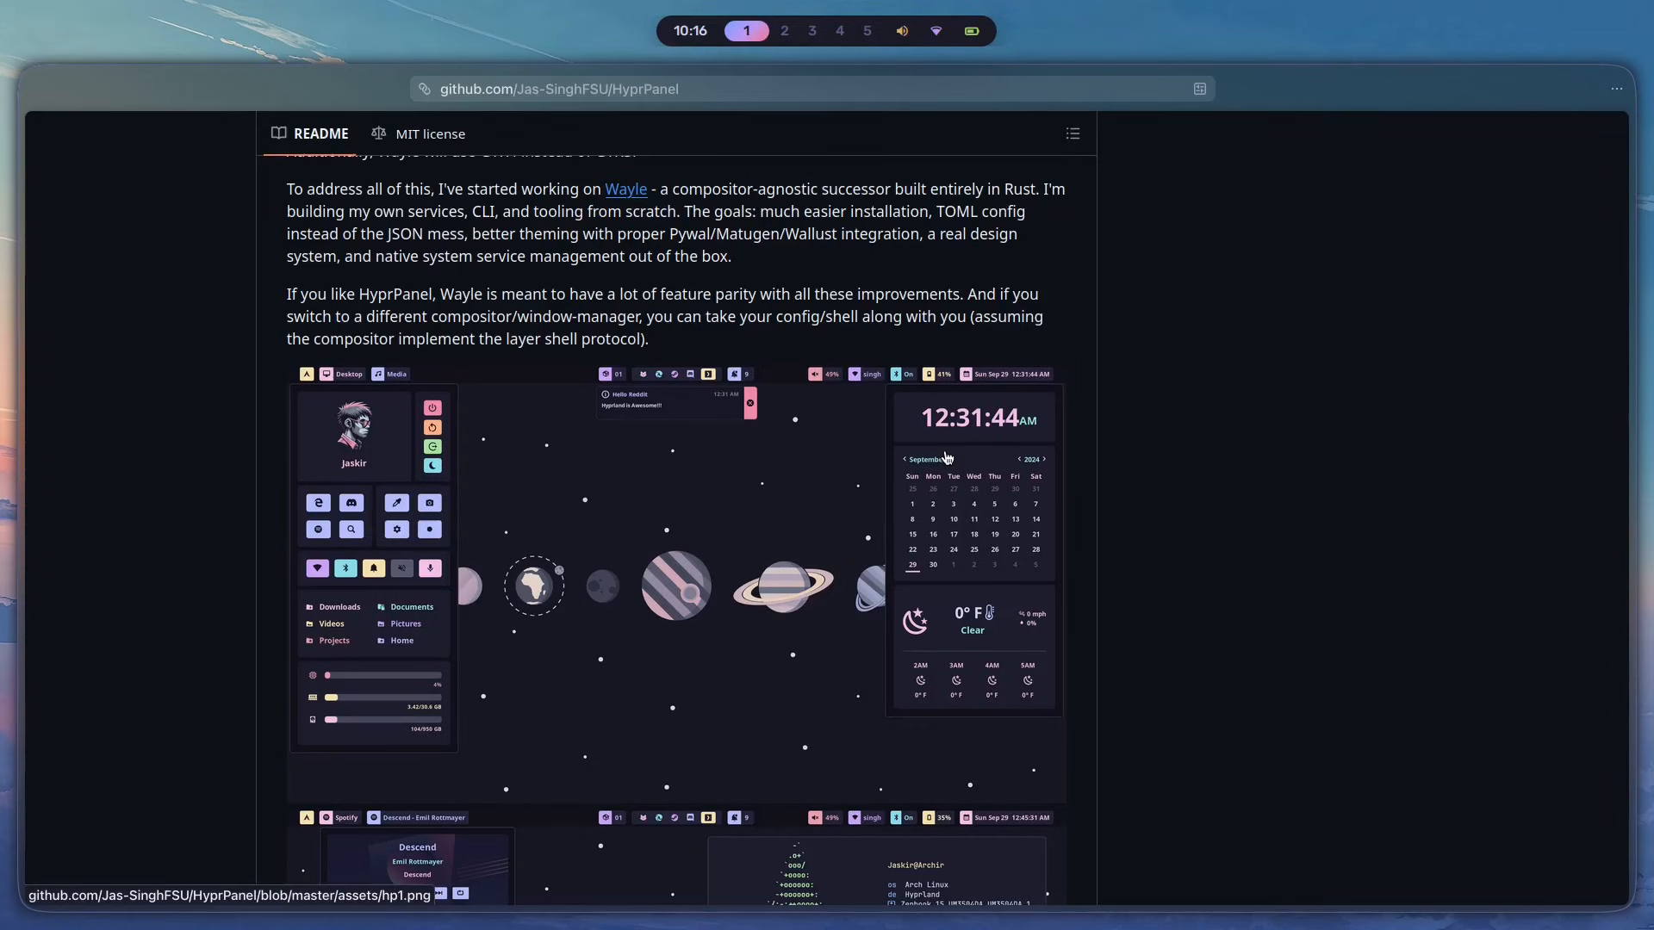
{"action": "left_click", "coordinate": [770, 31]}
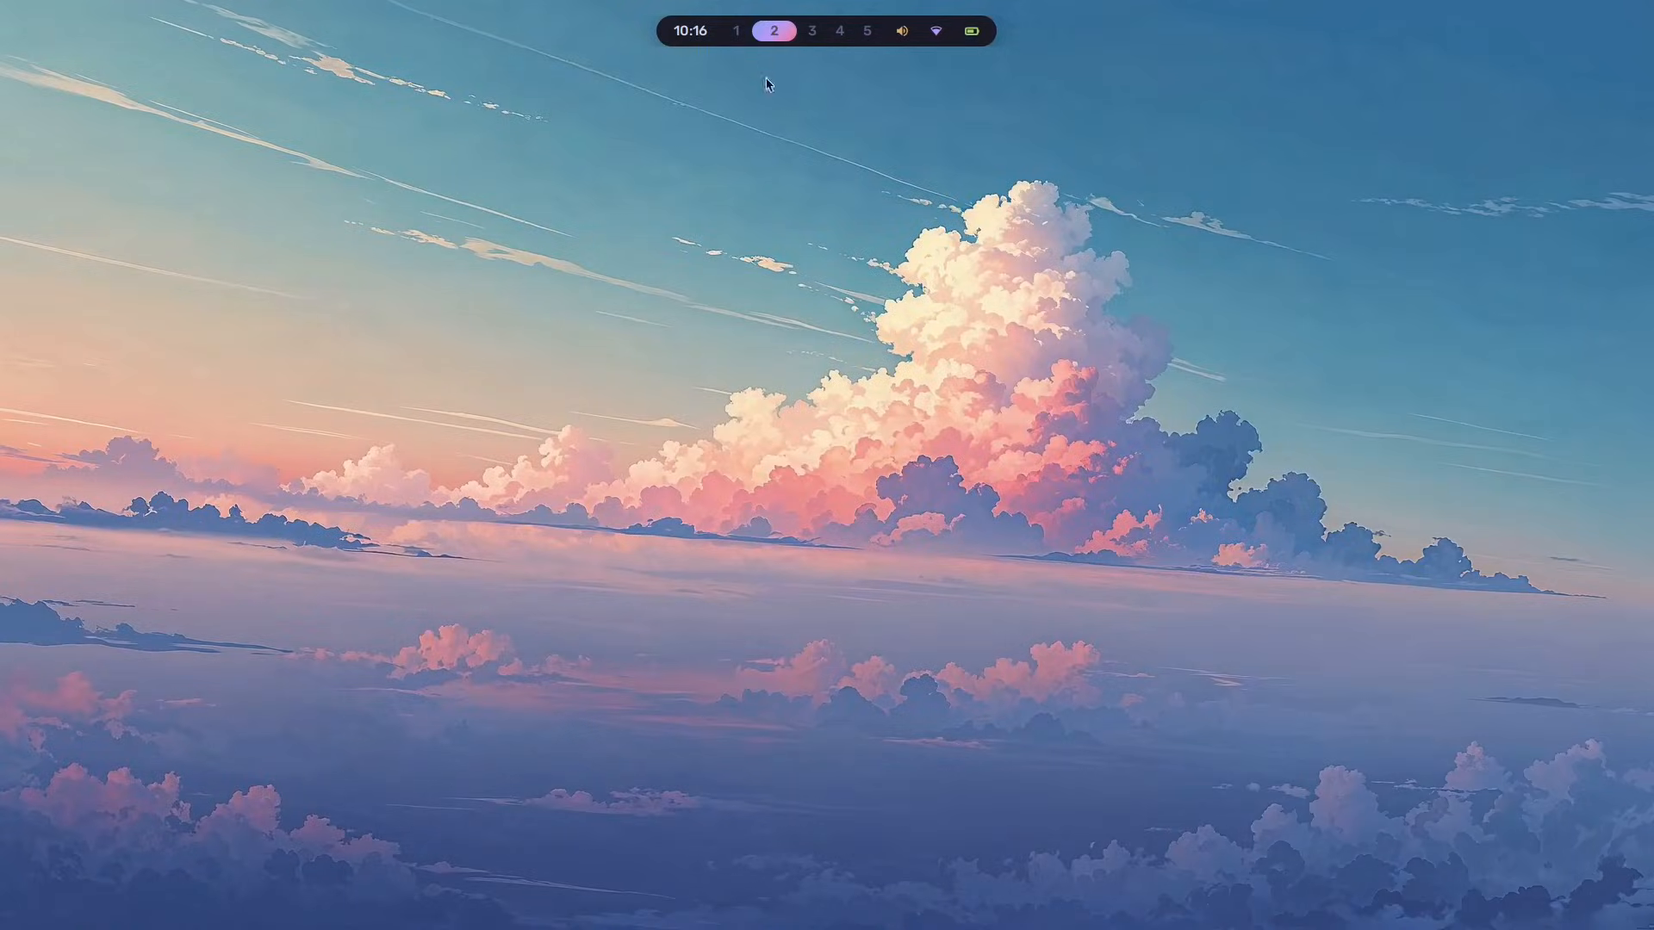
{"action": "left_click", "coordinate": [736, 31]}
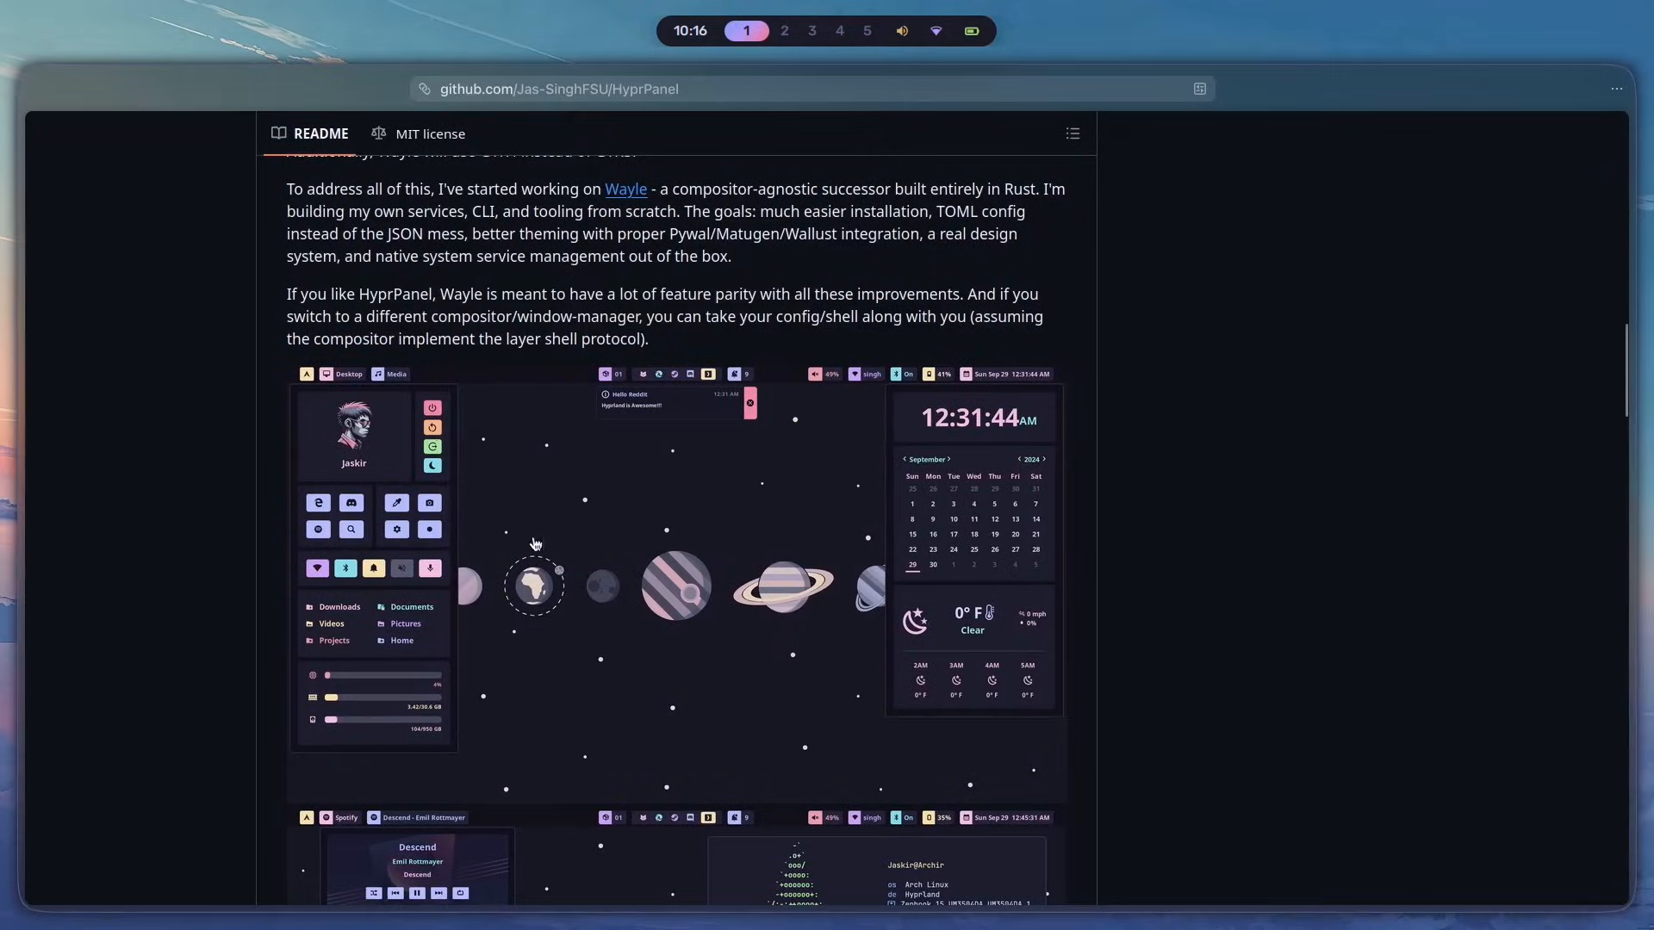
{"action": "mouse_move", "coordinate": [384, 599]}
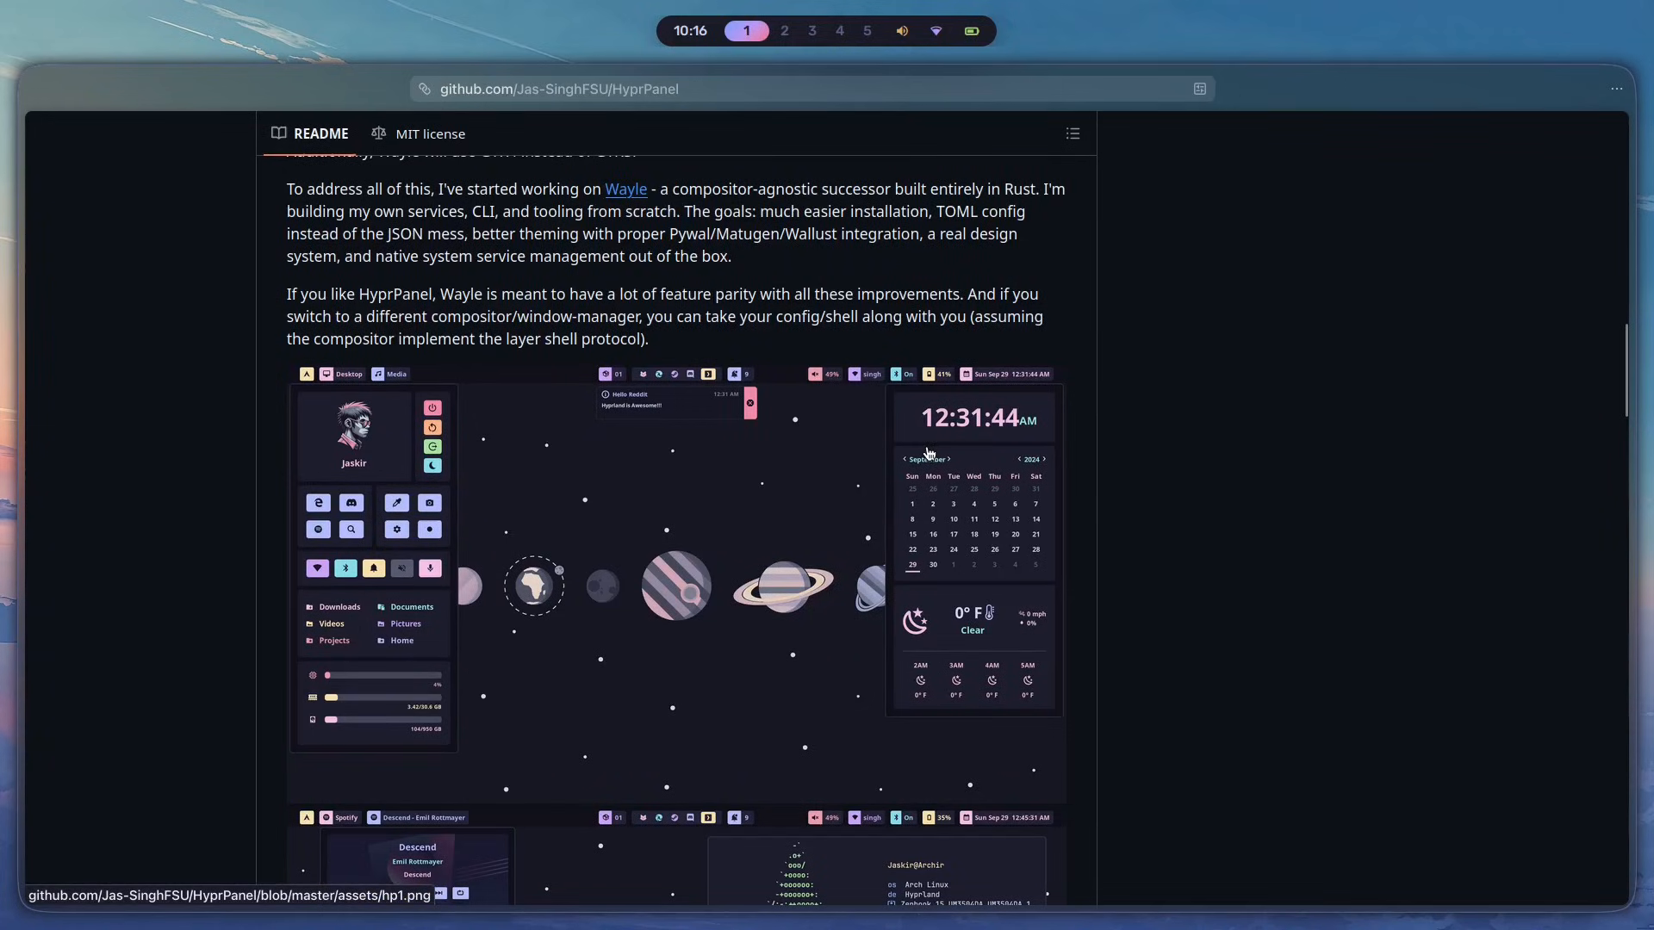
{"action": "mouse_move", "coordinate": [1071, 444]}
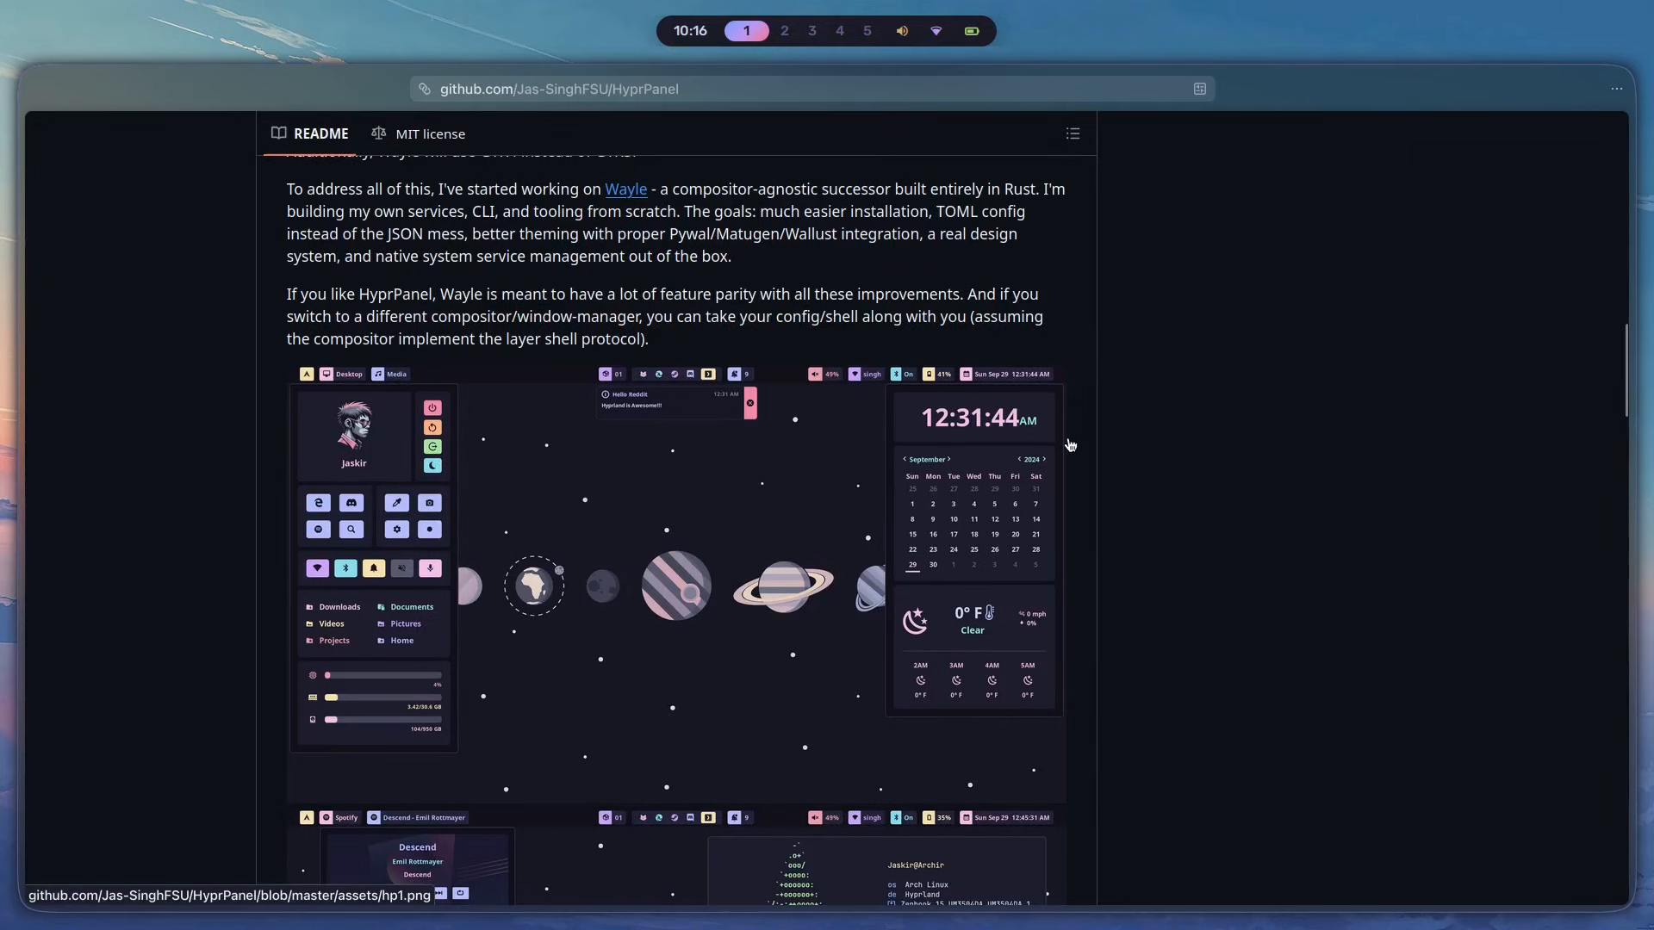
{"action": "left_click", "coordinate": [773, 31]}
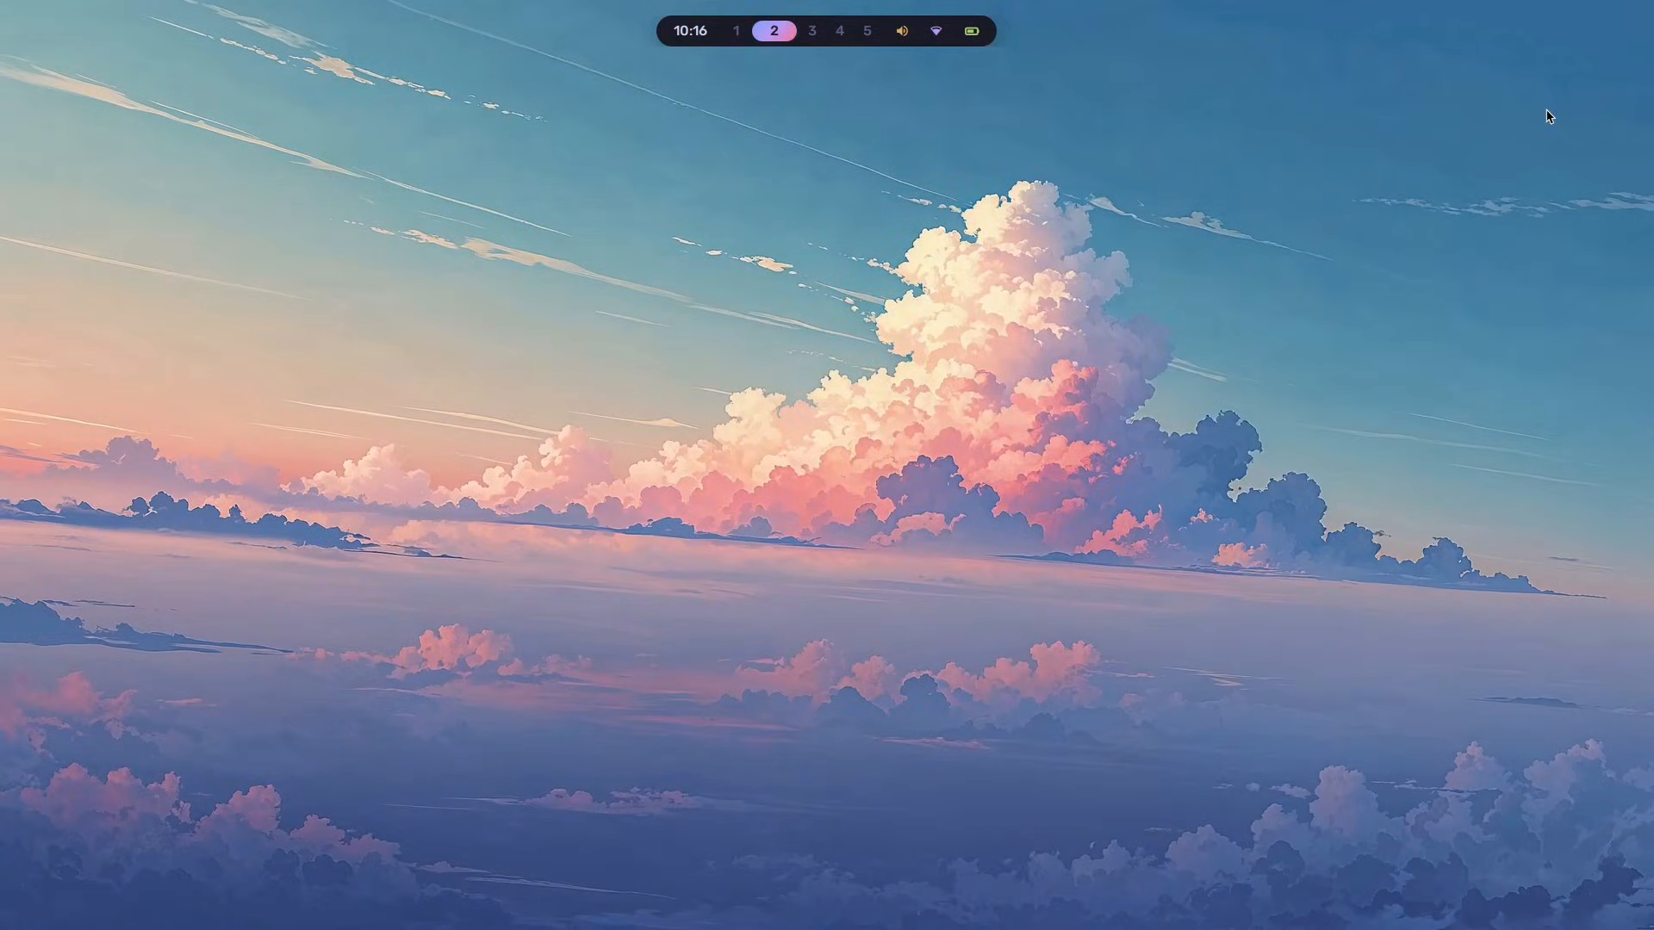
{"action": "mouse_move", "coordinate": [1095, 272]}
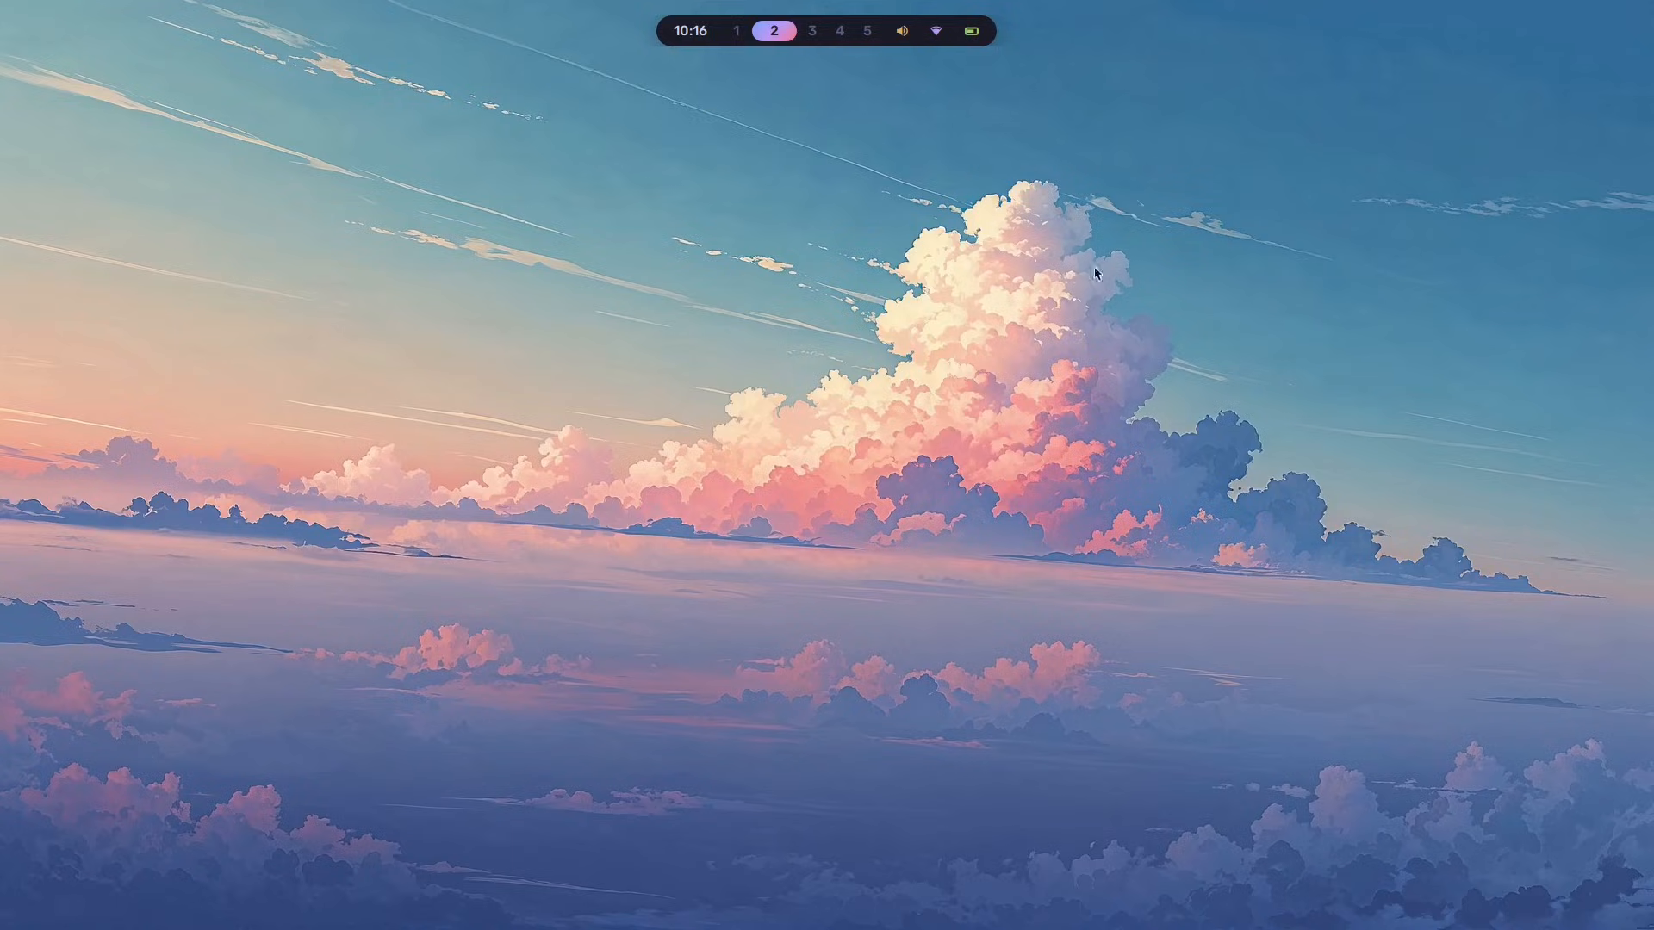
{"action": "mouse_move", "coordinate": [1021, 6]}
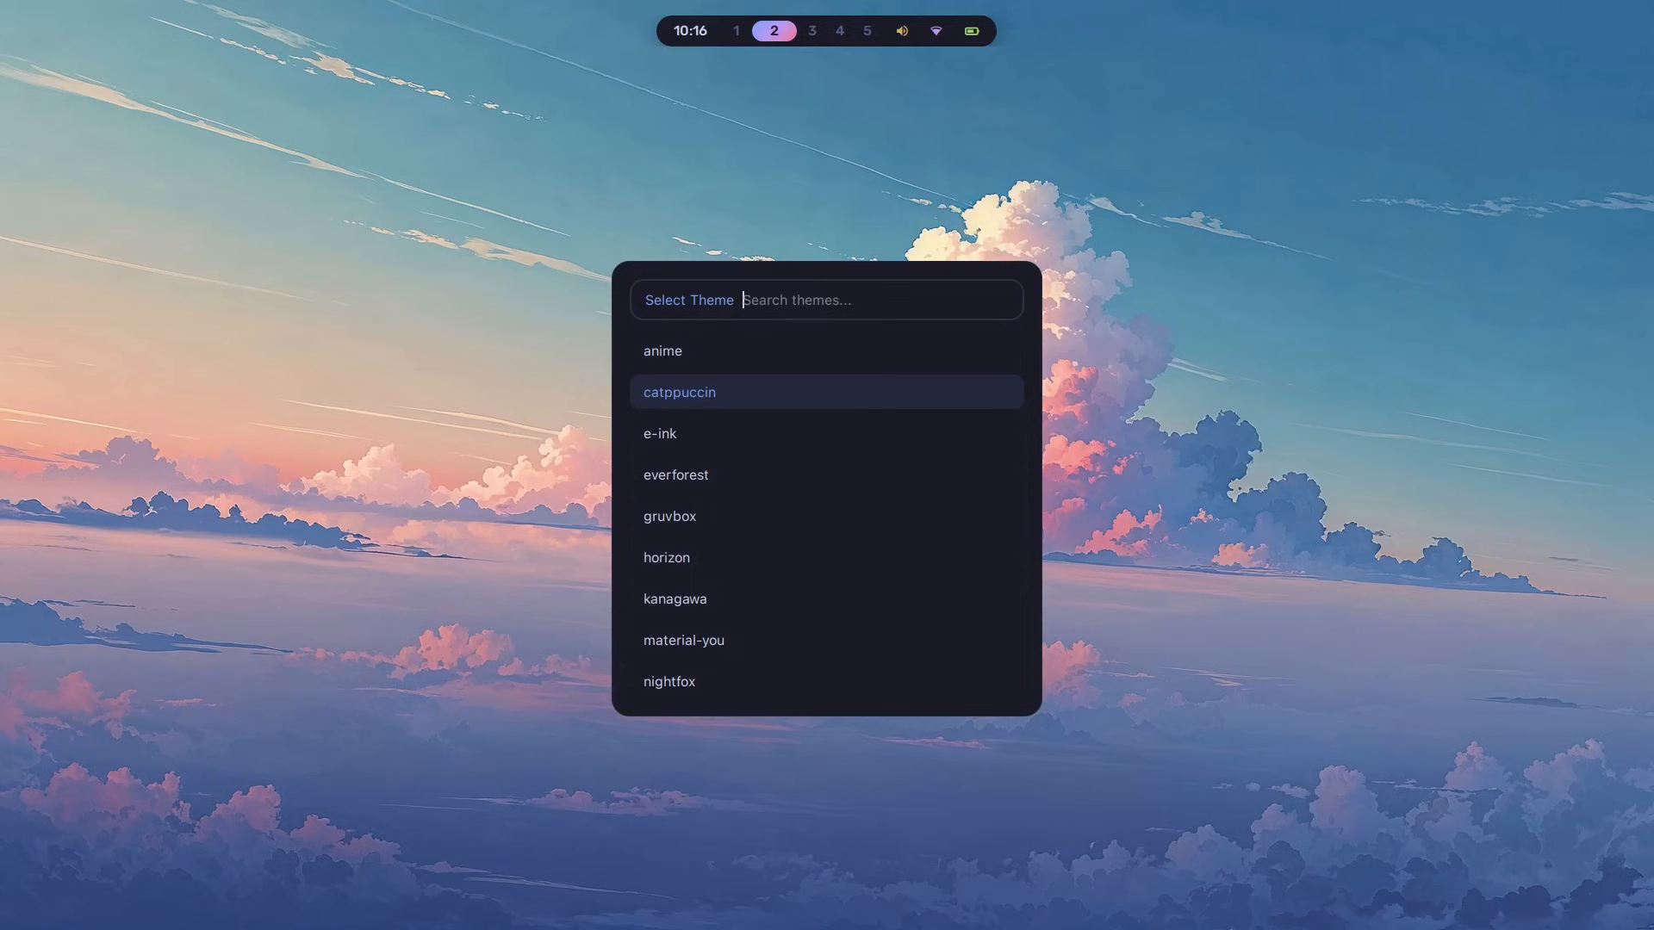
- Apply the grey beach-wallpaper theme from the theme selector
{"action": "left_click", "coordinate": [675, 476]}
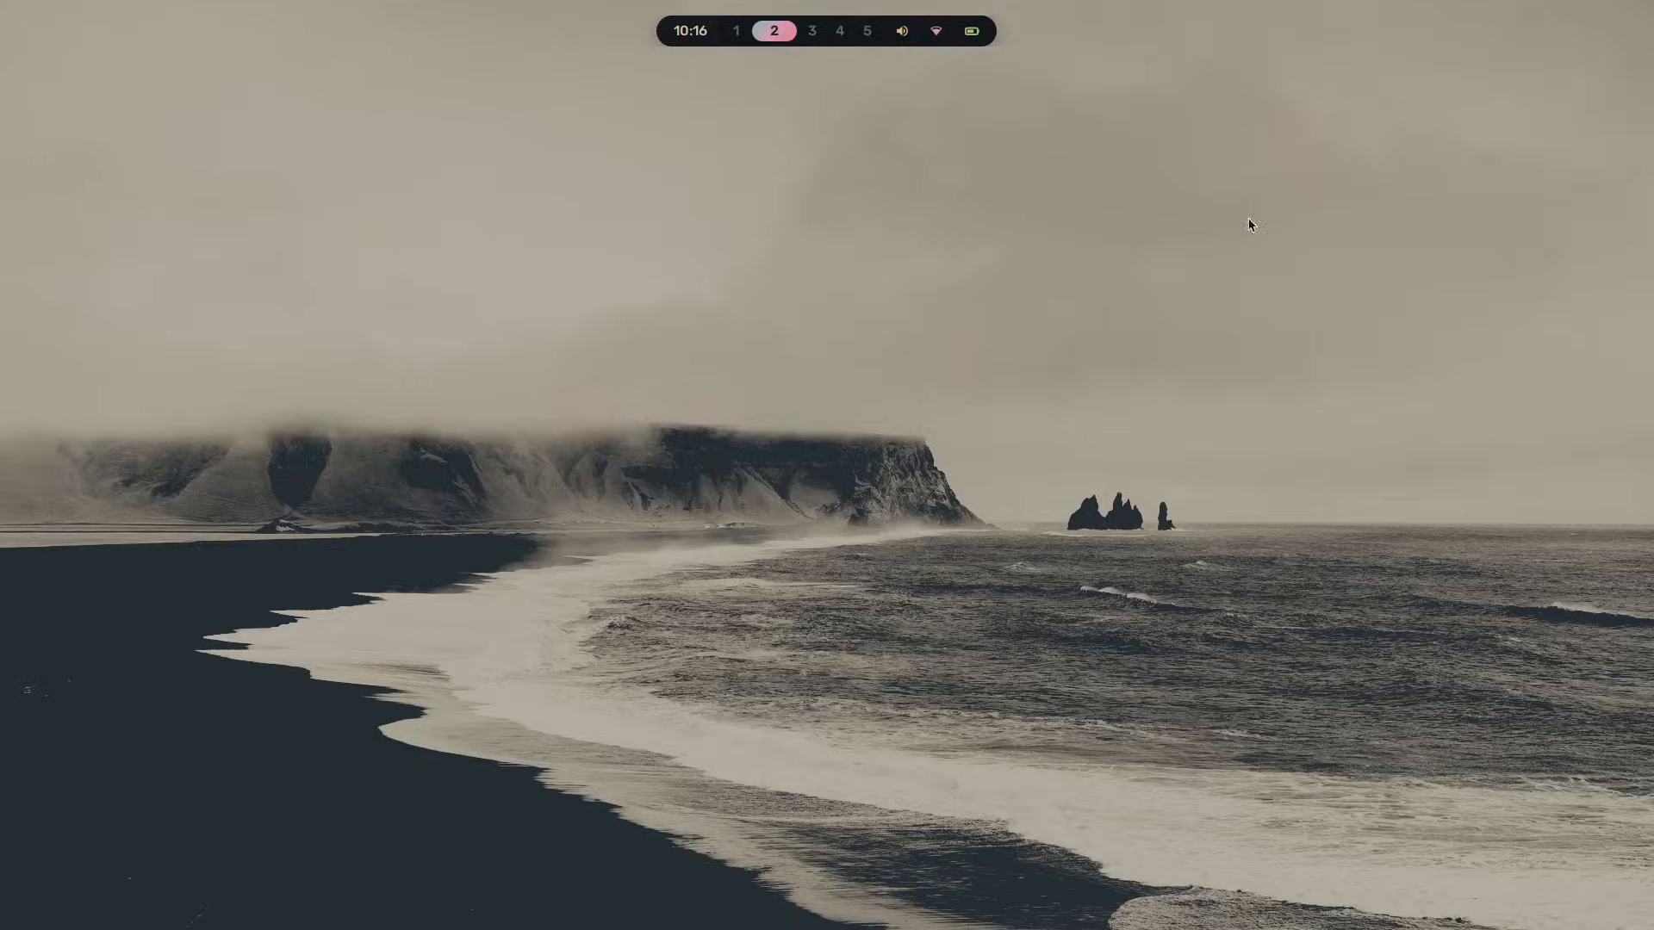
{"action": "mouse_move", "coordinate": [930, 624]}
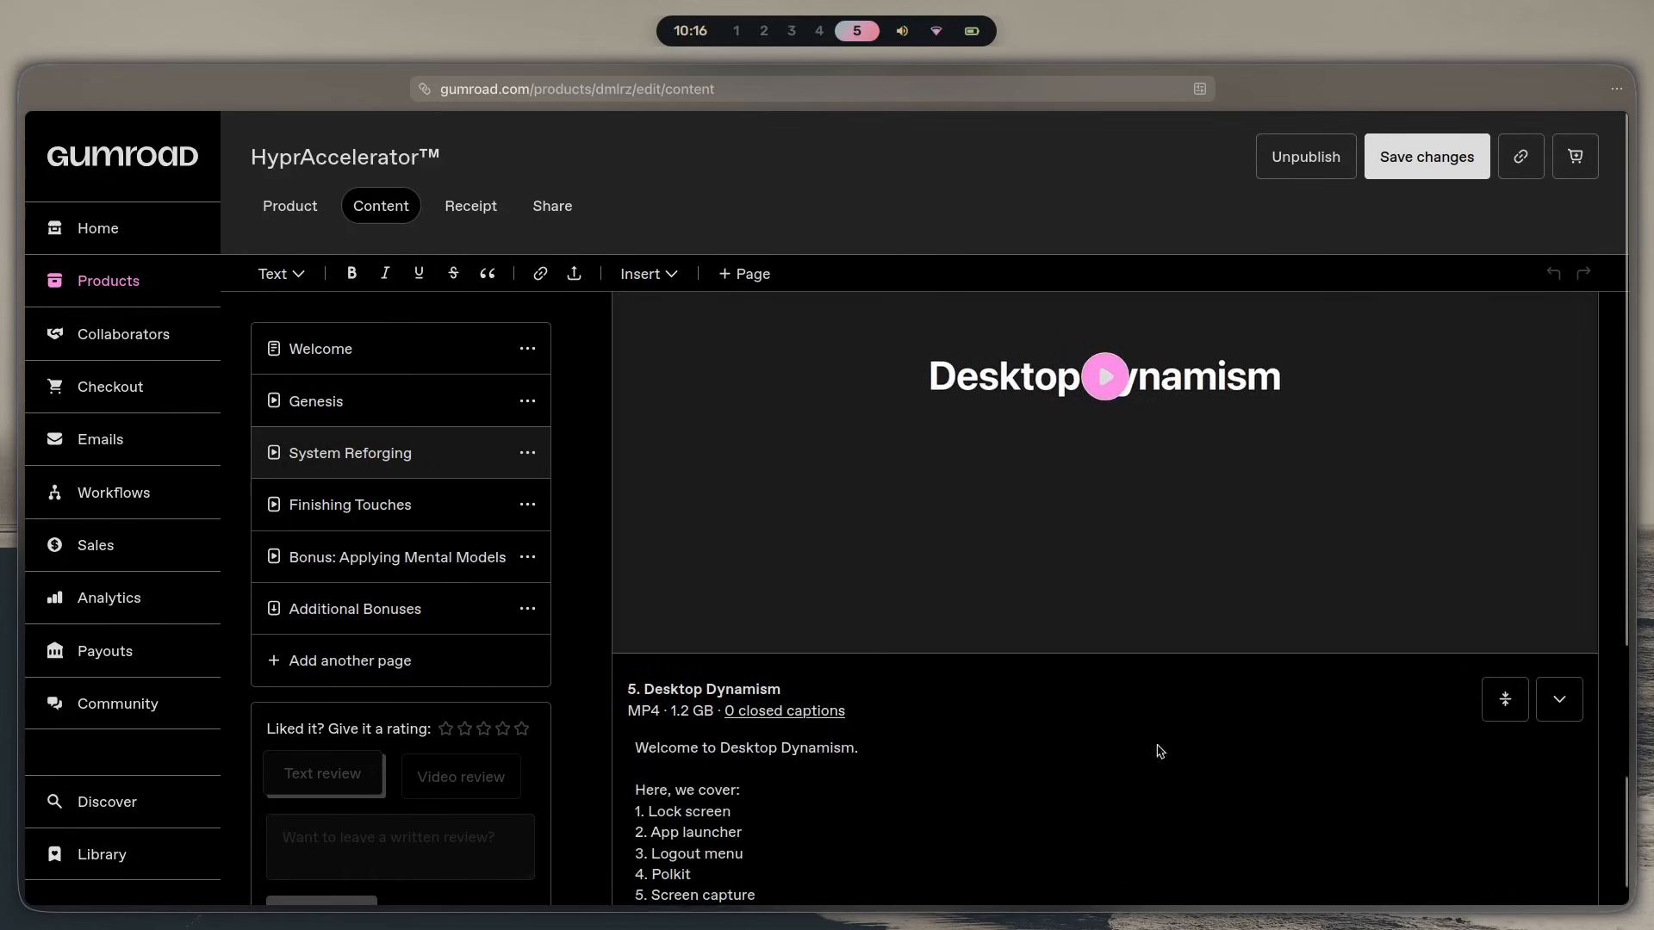
- Switch to the fourth workspace from the top bar
{"action": "left_click", "coordinate": [818, 31]}
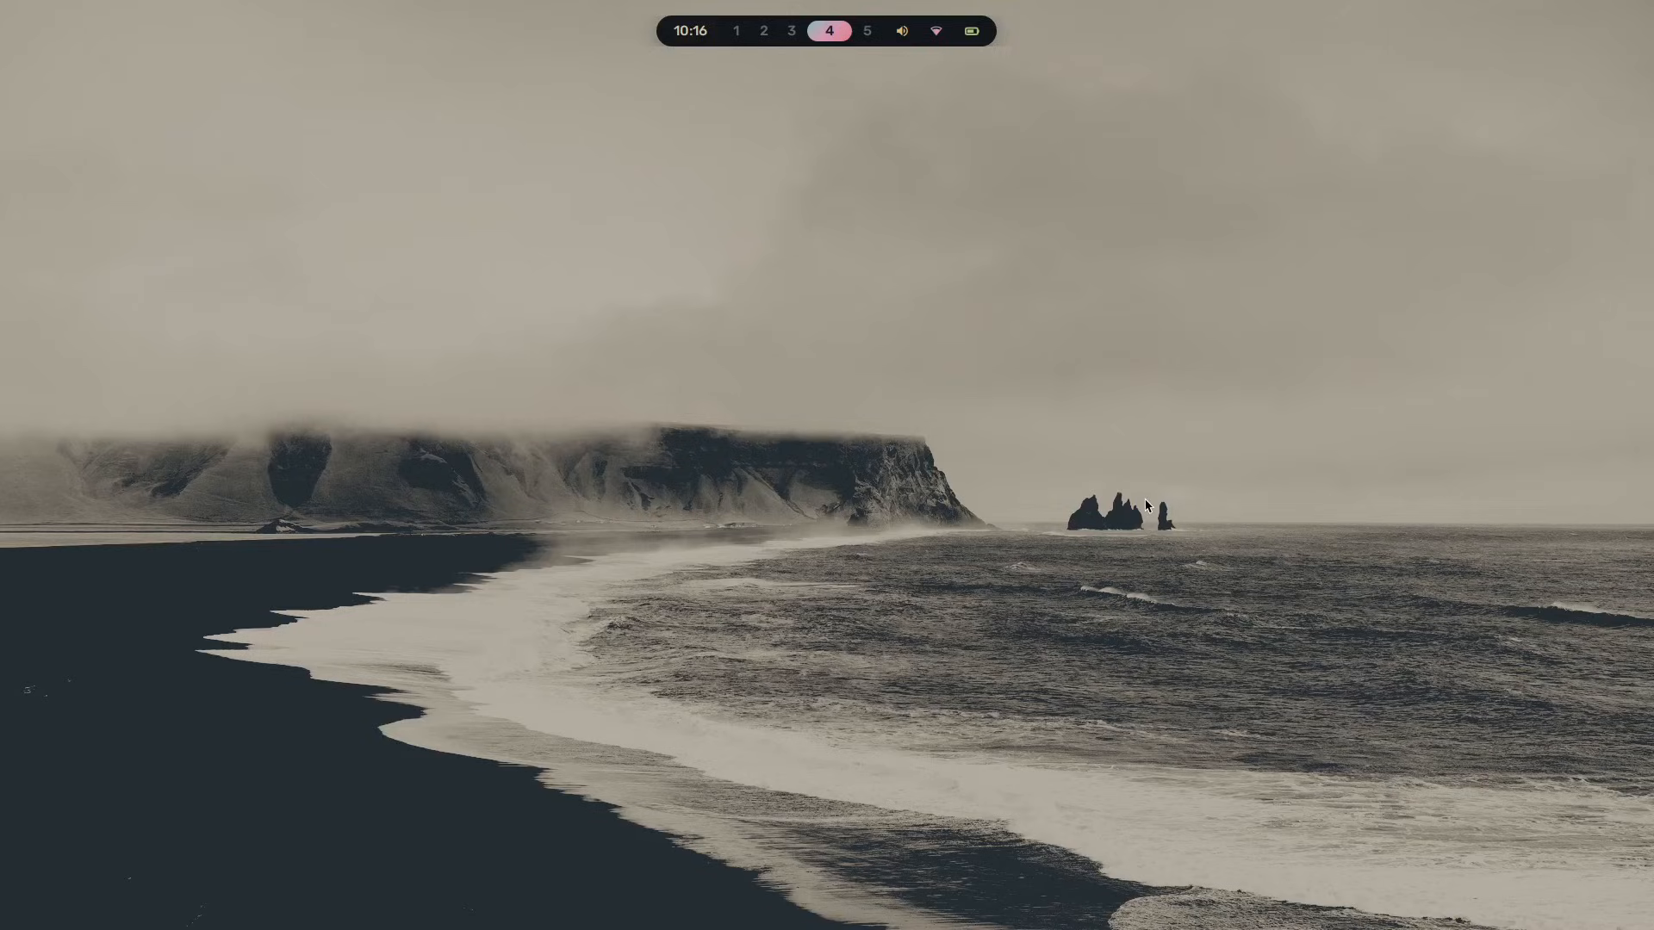
{"action": "mouse_move", "coordinate": [800, 576]}
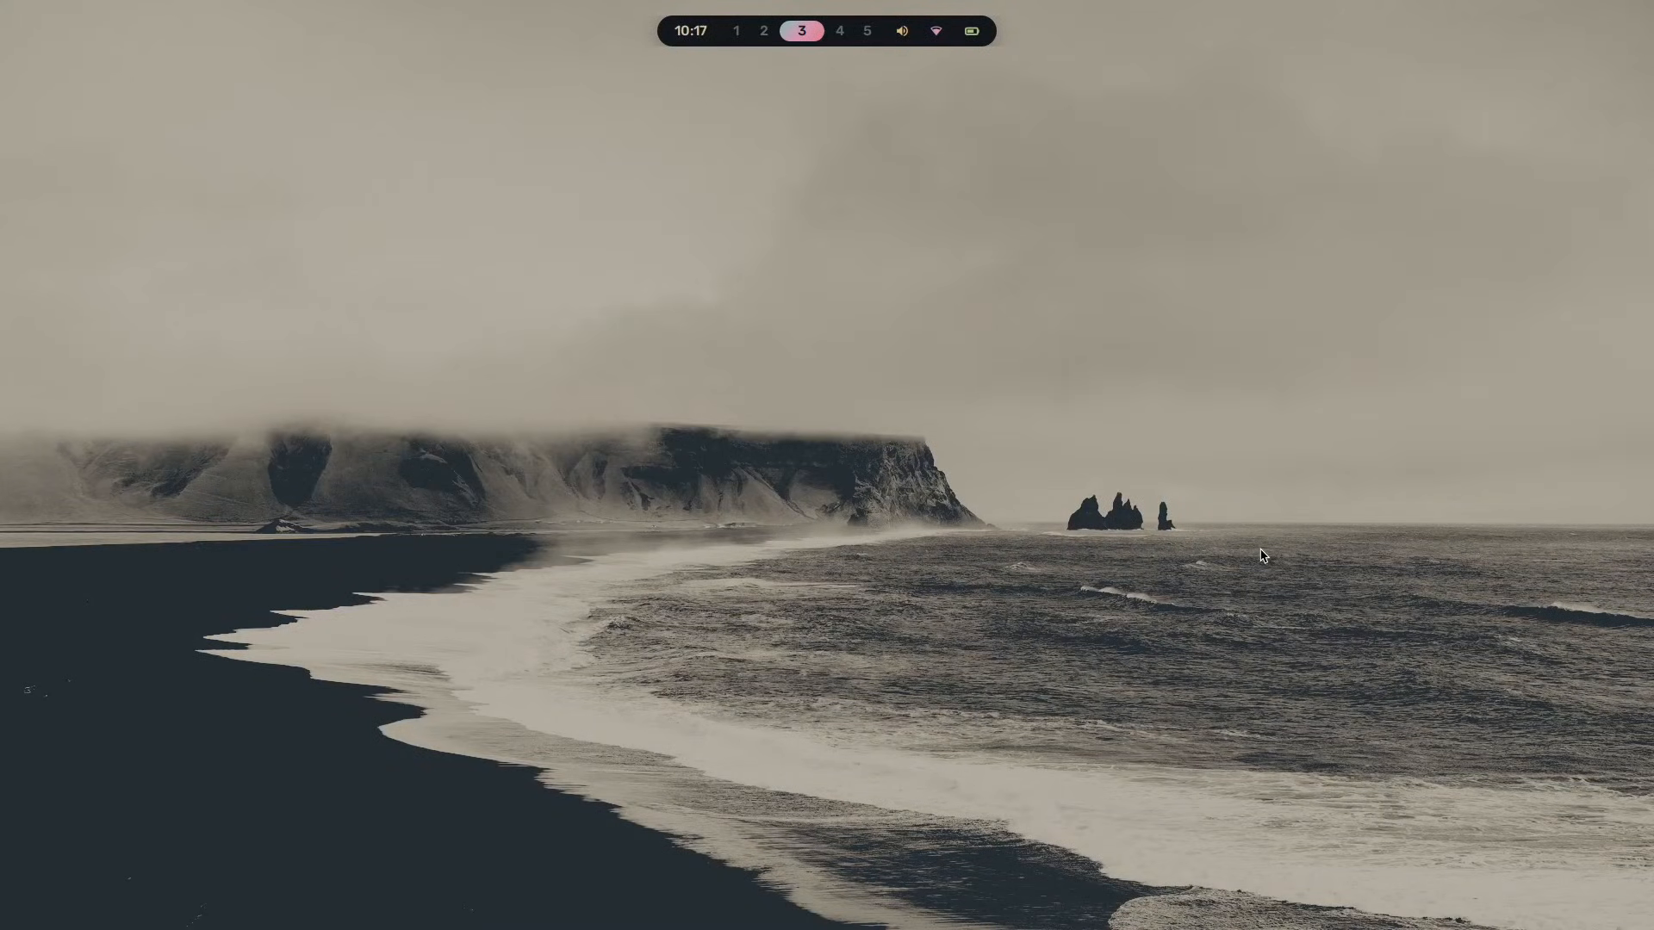
{"action": "mouse_move", "coordinate": [1371, 438]}
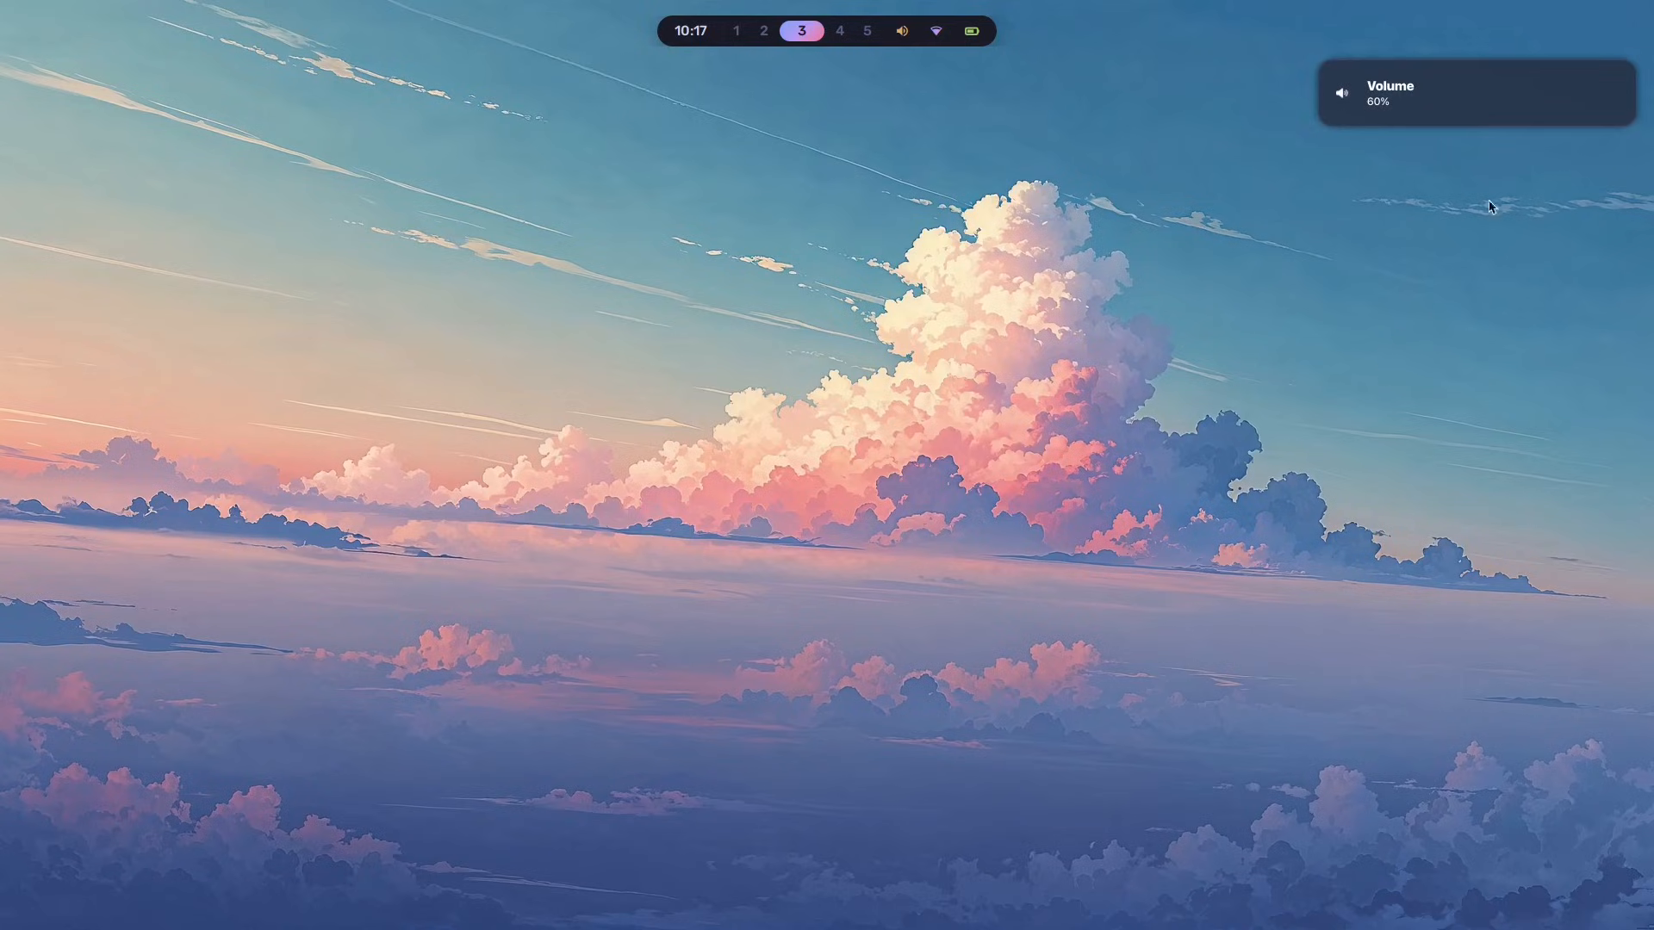
- Read the mako README through its Building section, then move to the empty second workspace
{"action": "left_click", "coordinate": [738, 31]}
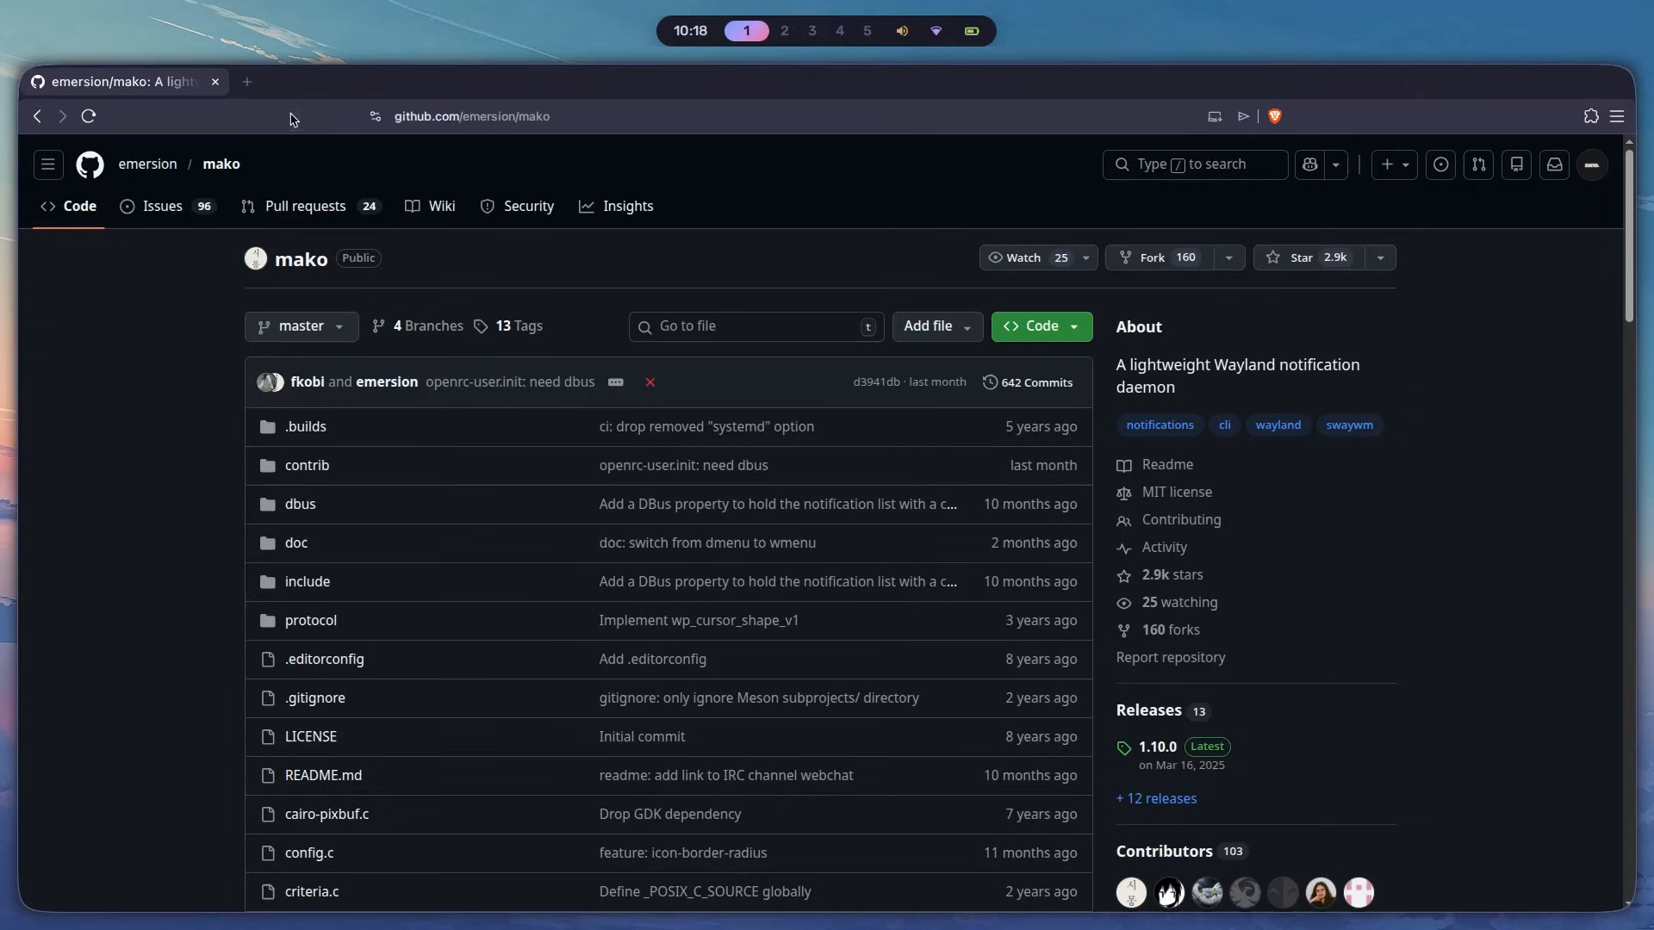
{"action": "mouse_move", "coordinate": [1140, 368]}
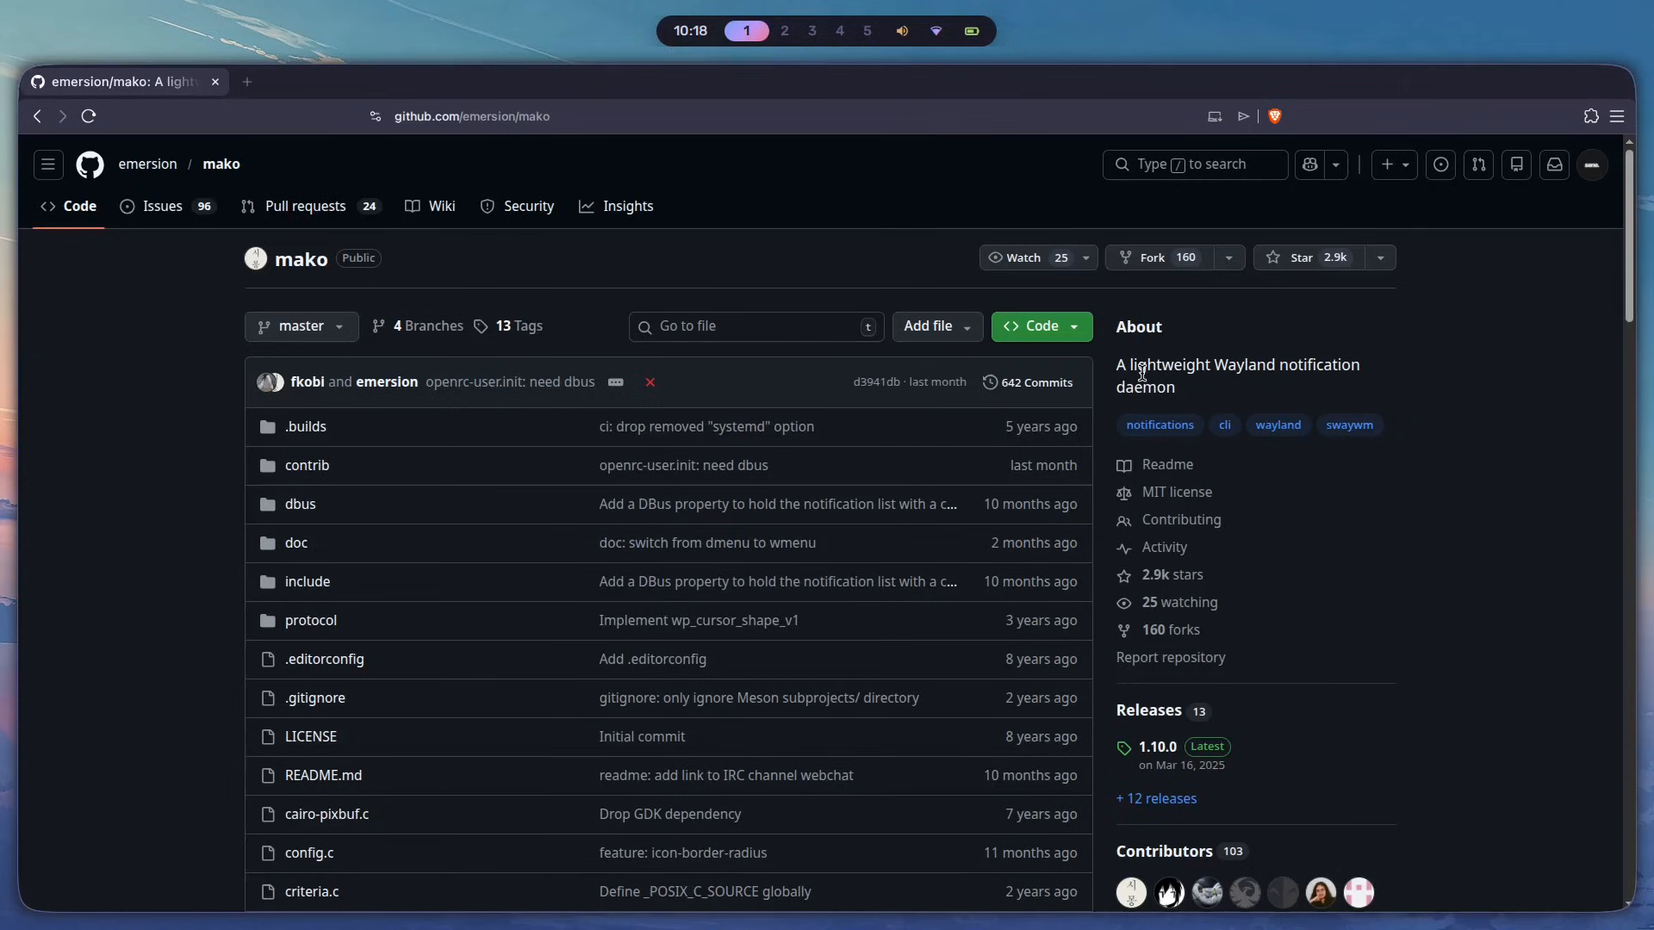
{"action": "scroll", "scroll_direction": "down", "scroll_amount": 3}
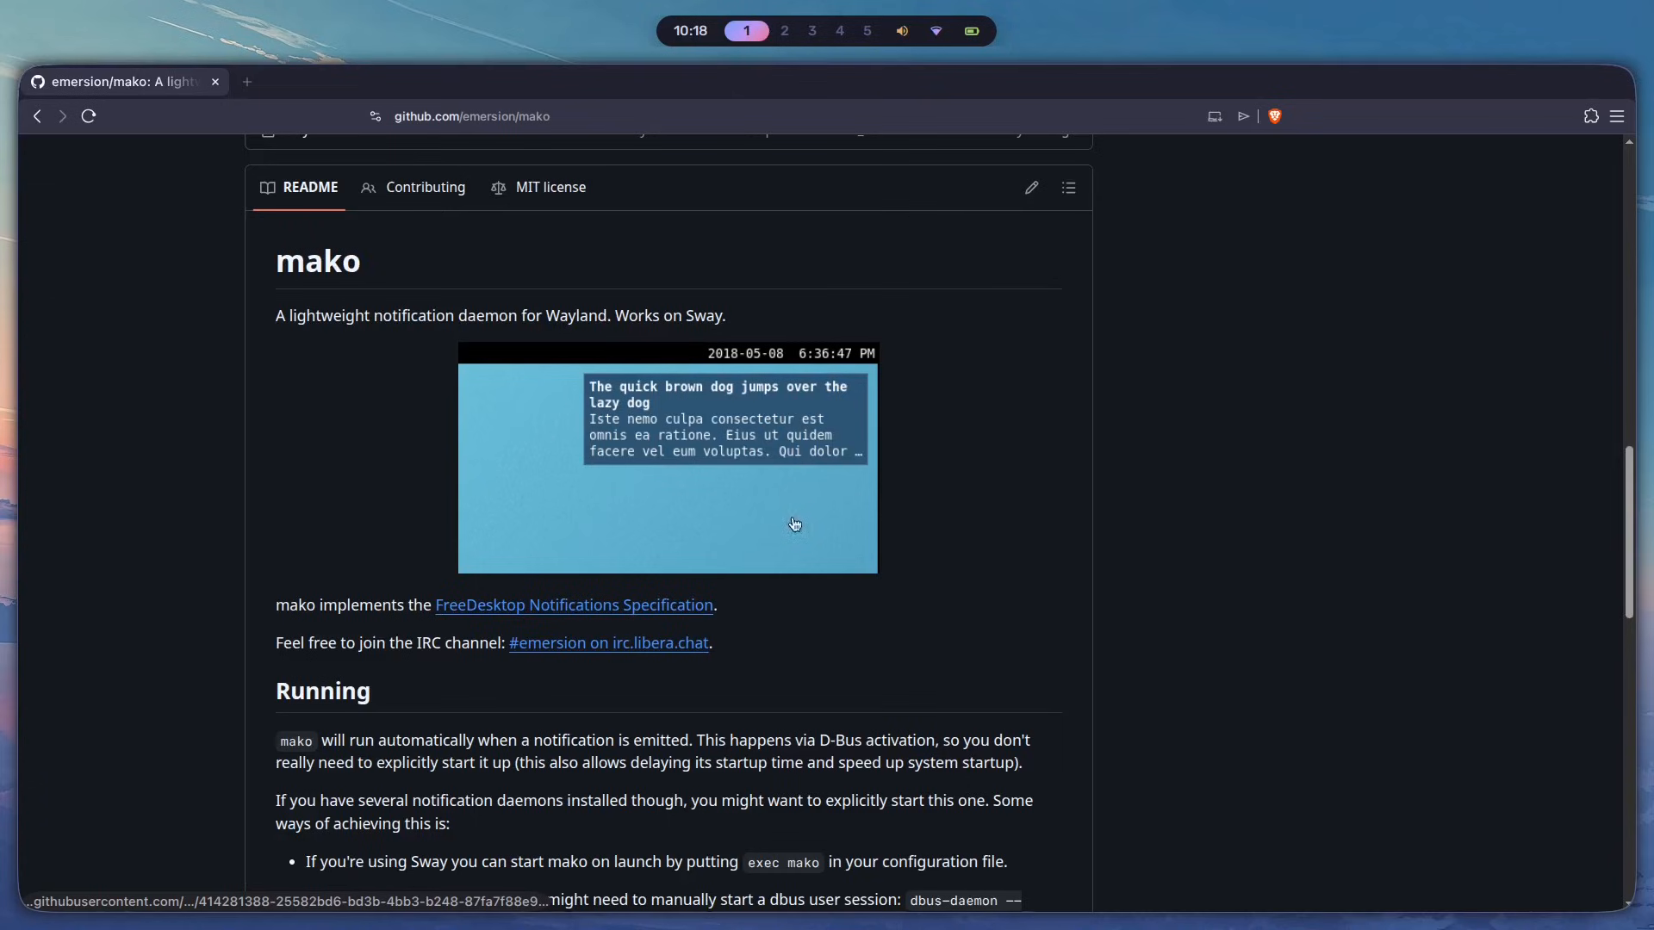
{"action": "scroll", "scroll_direction": "down", "scroll_amount": 3}
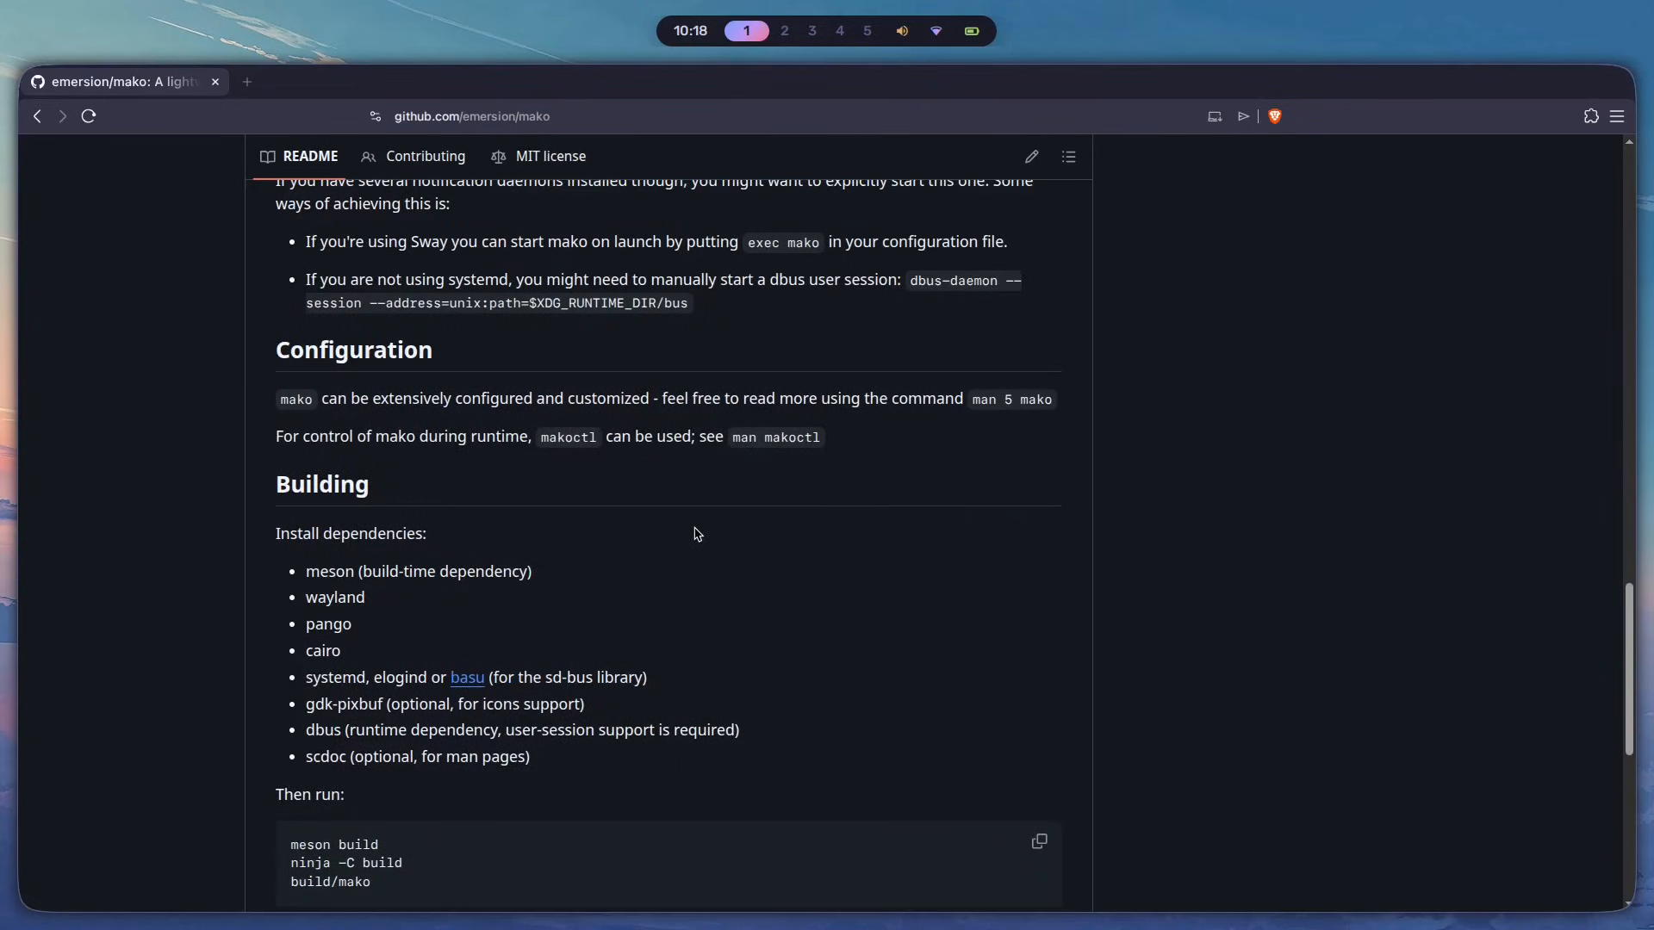
{"action": "mouse_move", "coordinate": [612, 617]}
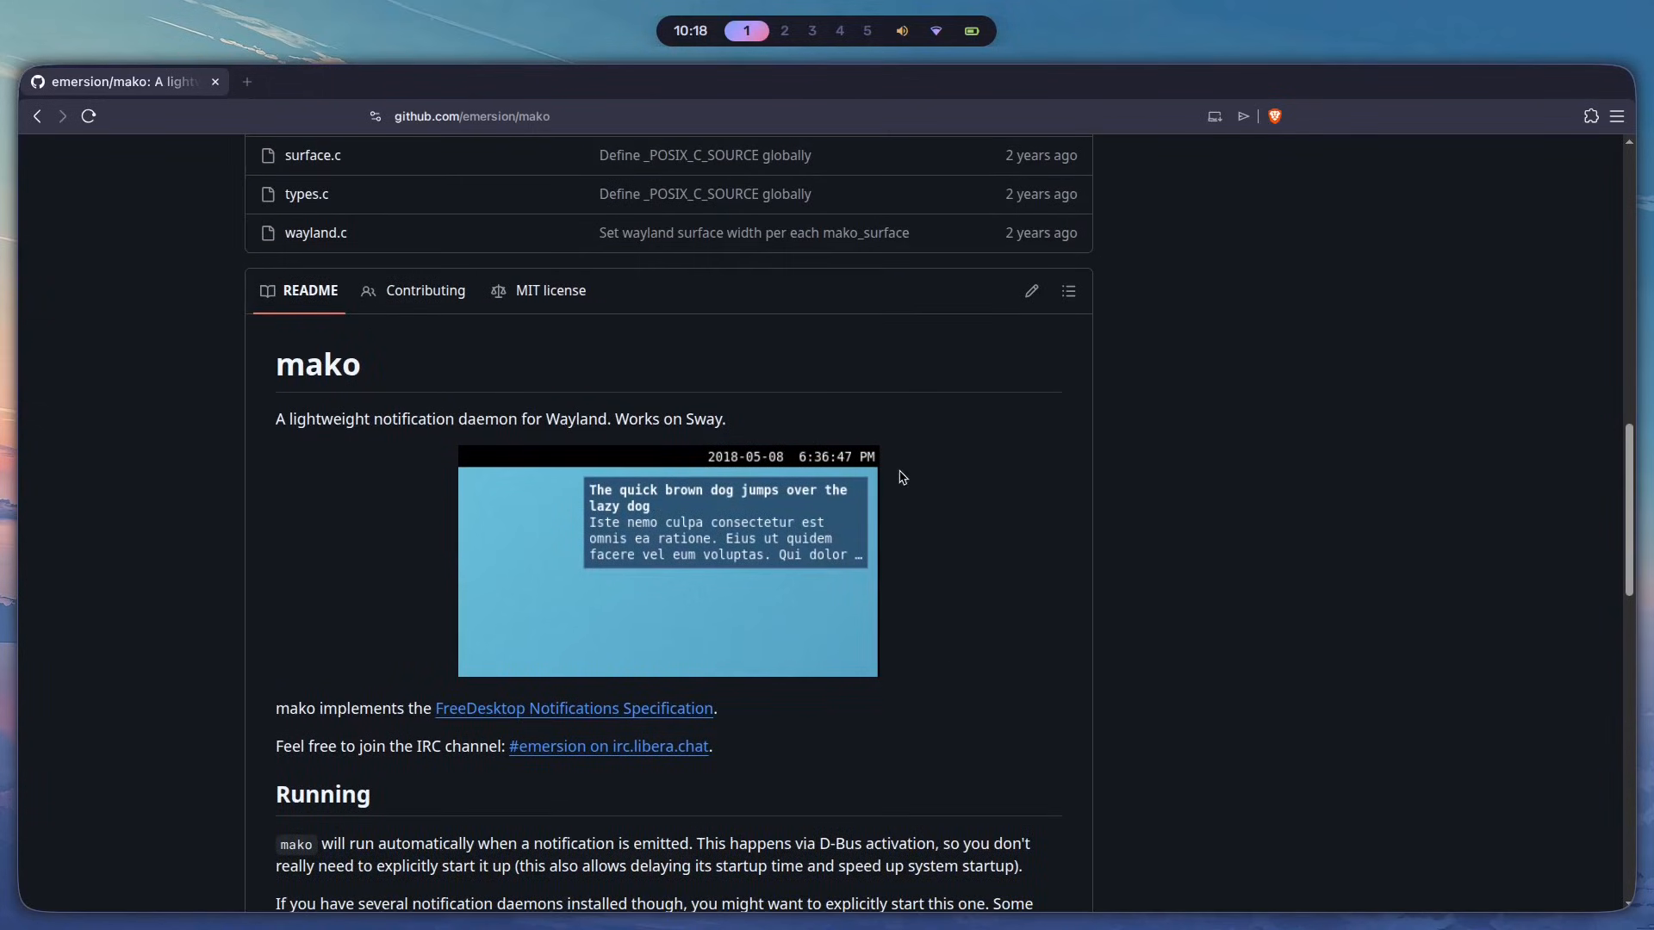
{"action": "mouse_move", "coordinate": [639, 558]}
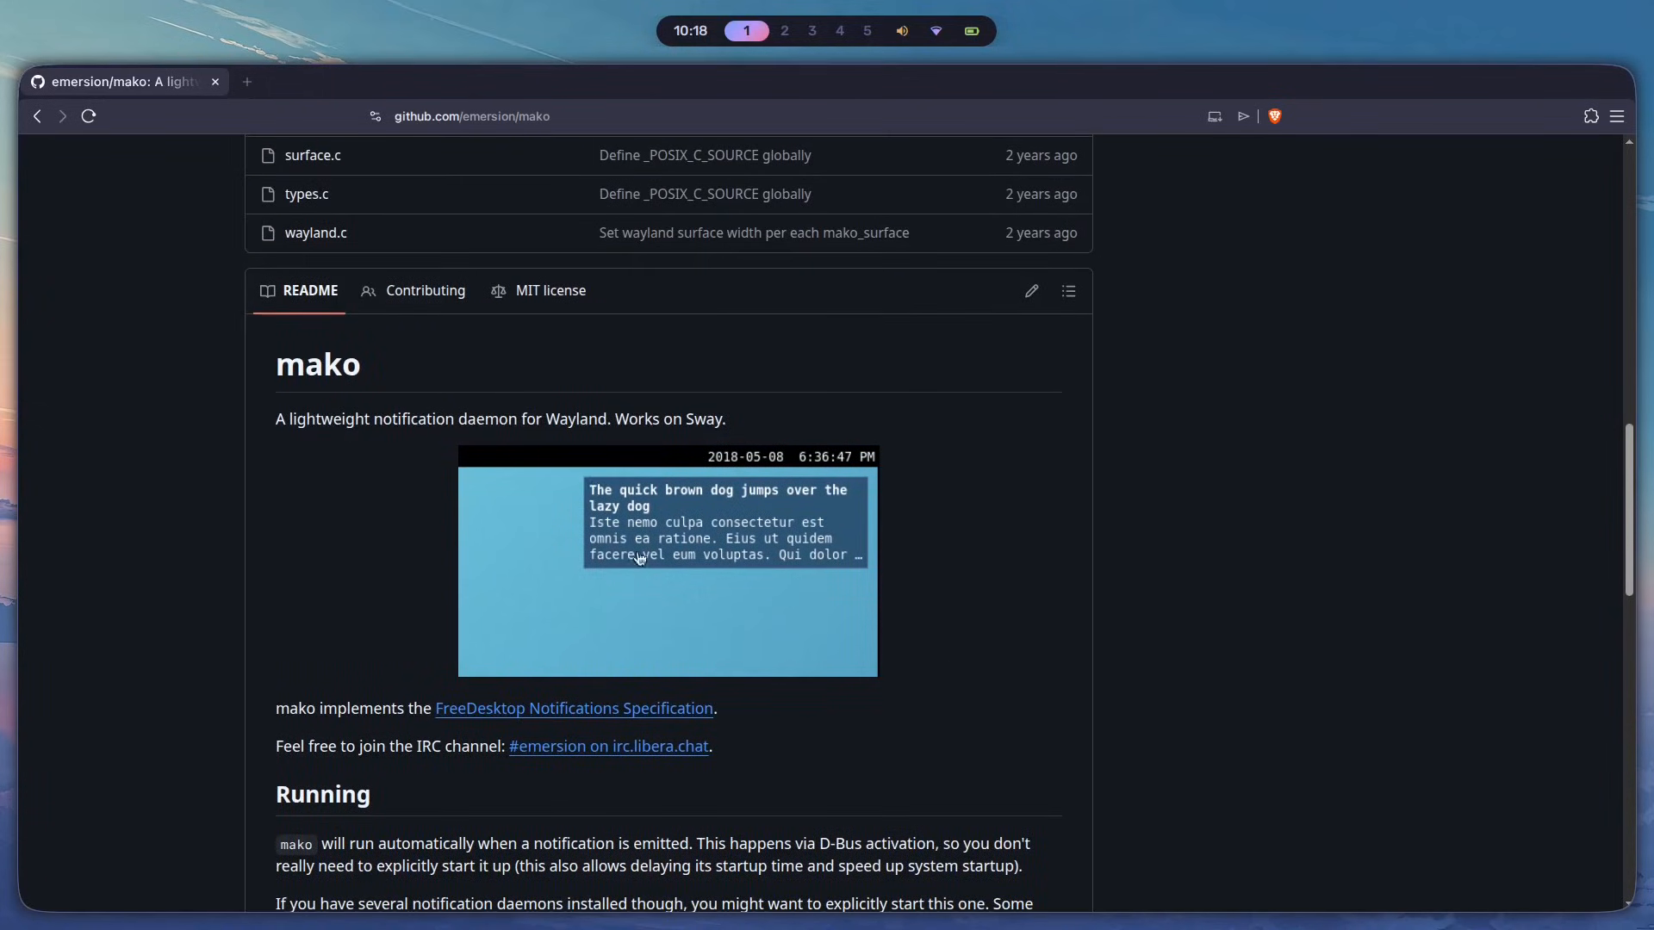
{"action": "left_click", "coordinate": [772, 31]}
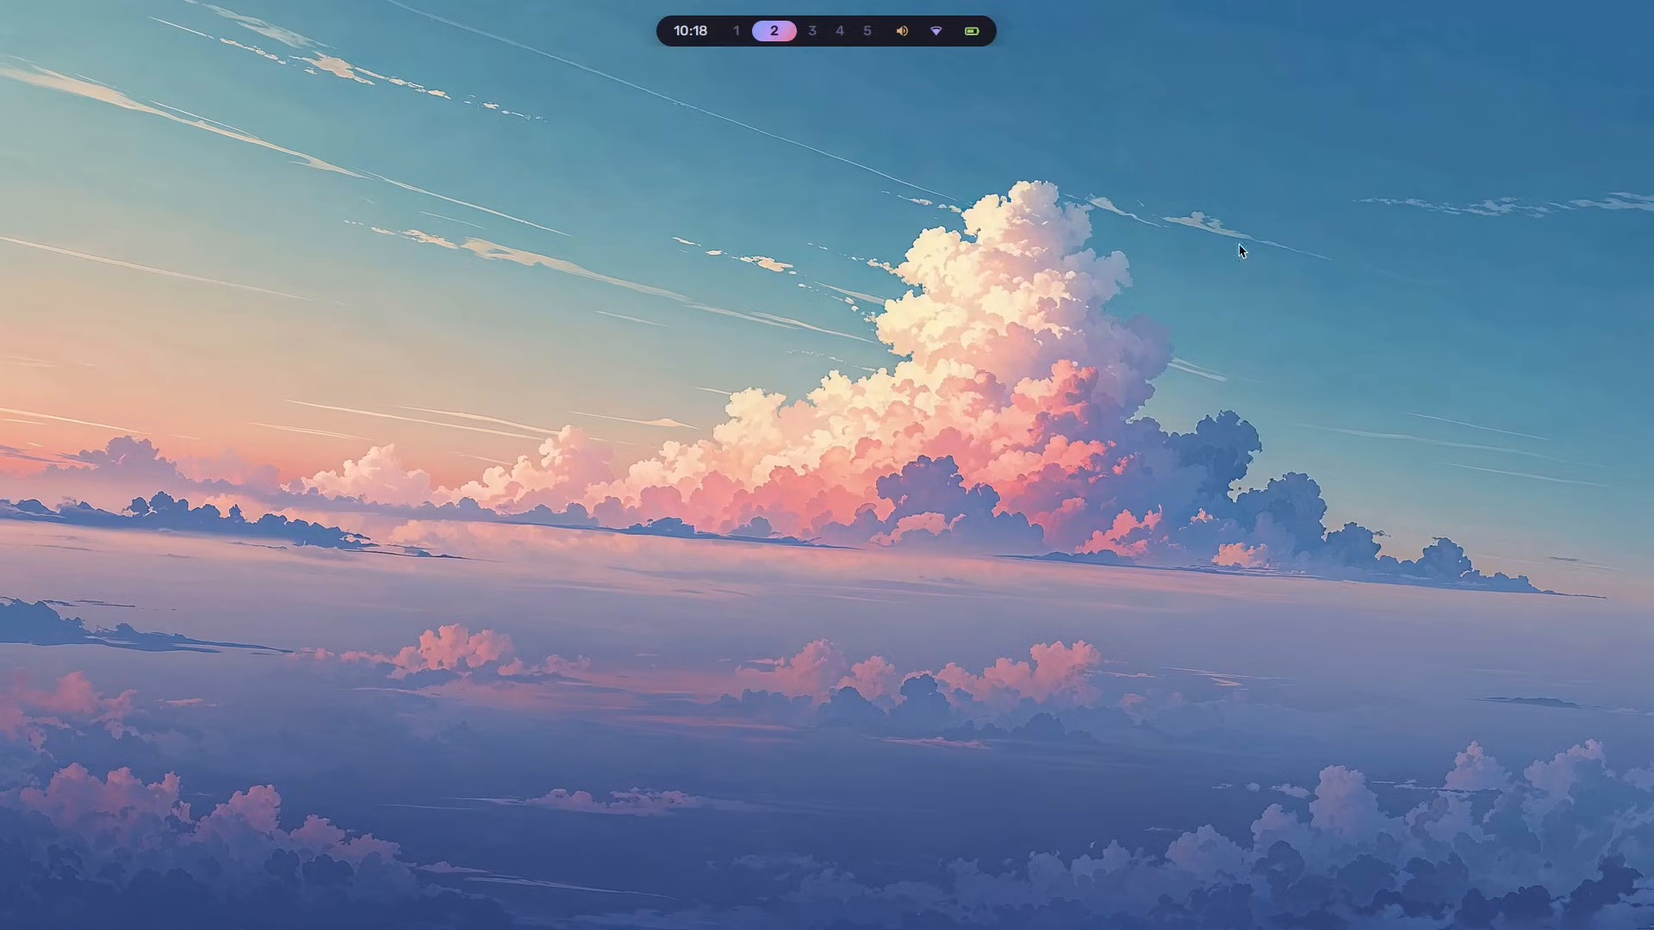
{"action": "mouse_move", "coordinate": [1178, 583]}
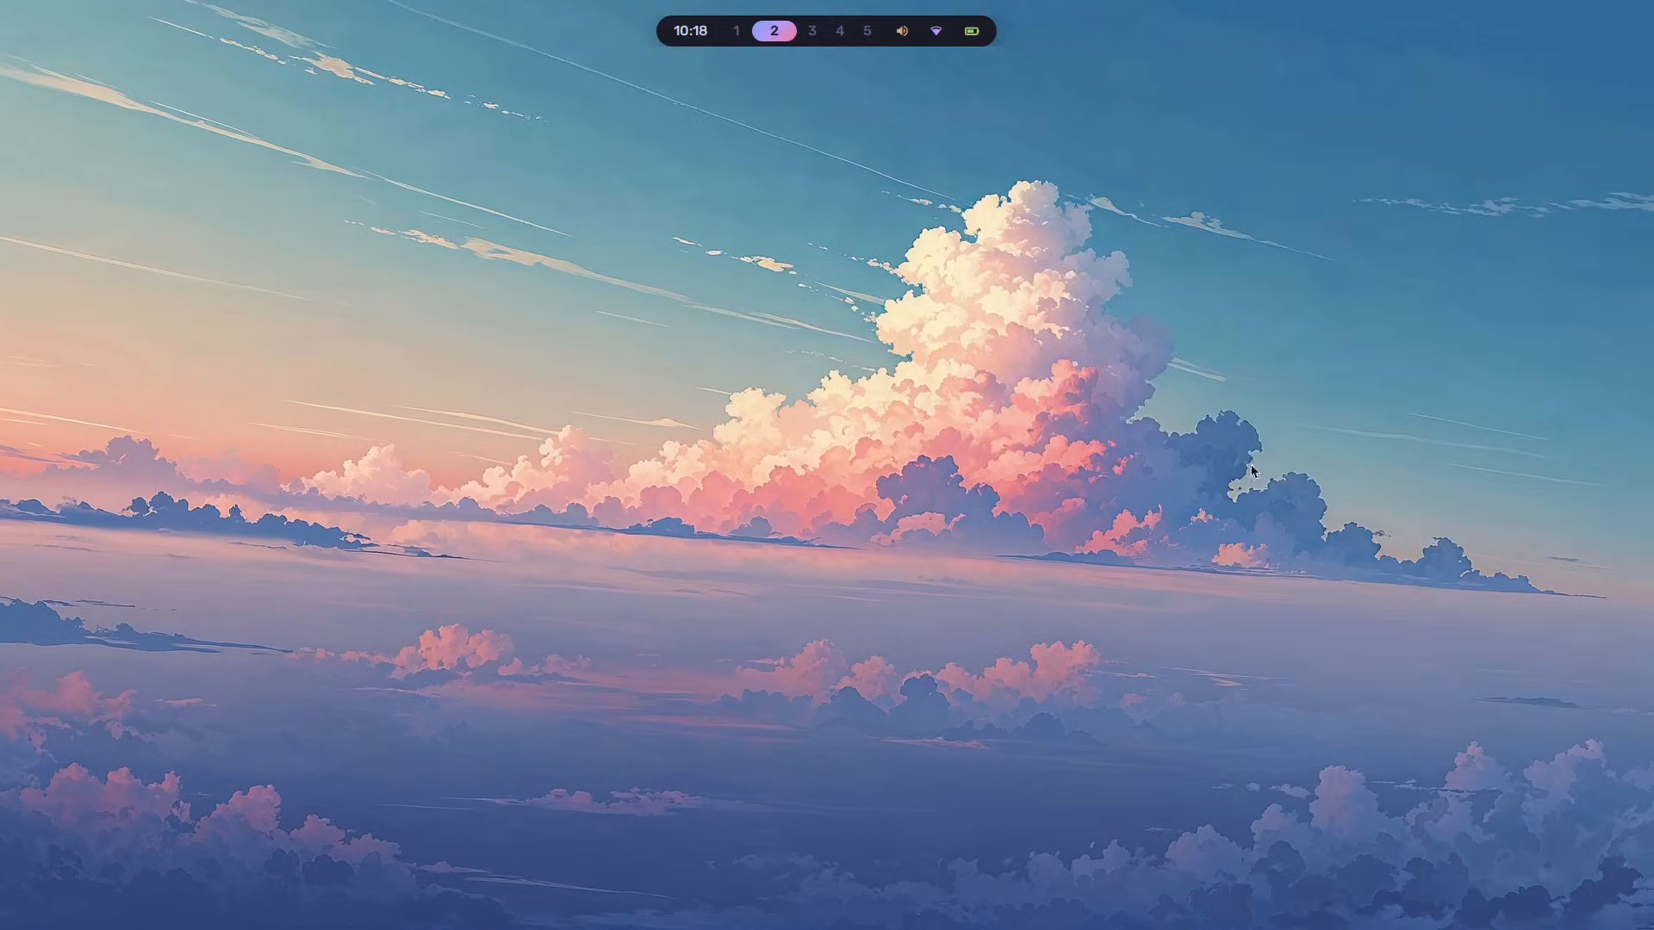
{"action": "mouse_move", "coordinate": [1213, 248]}
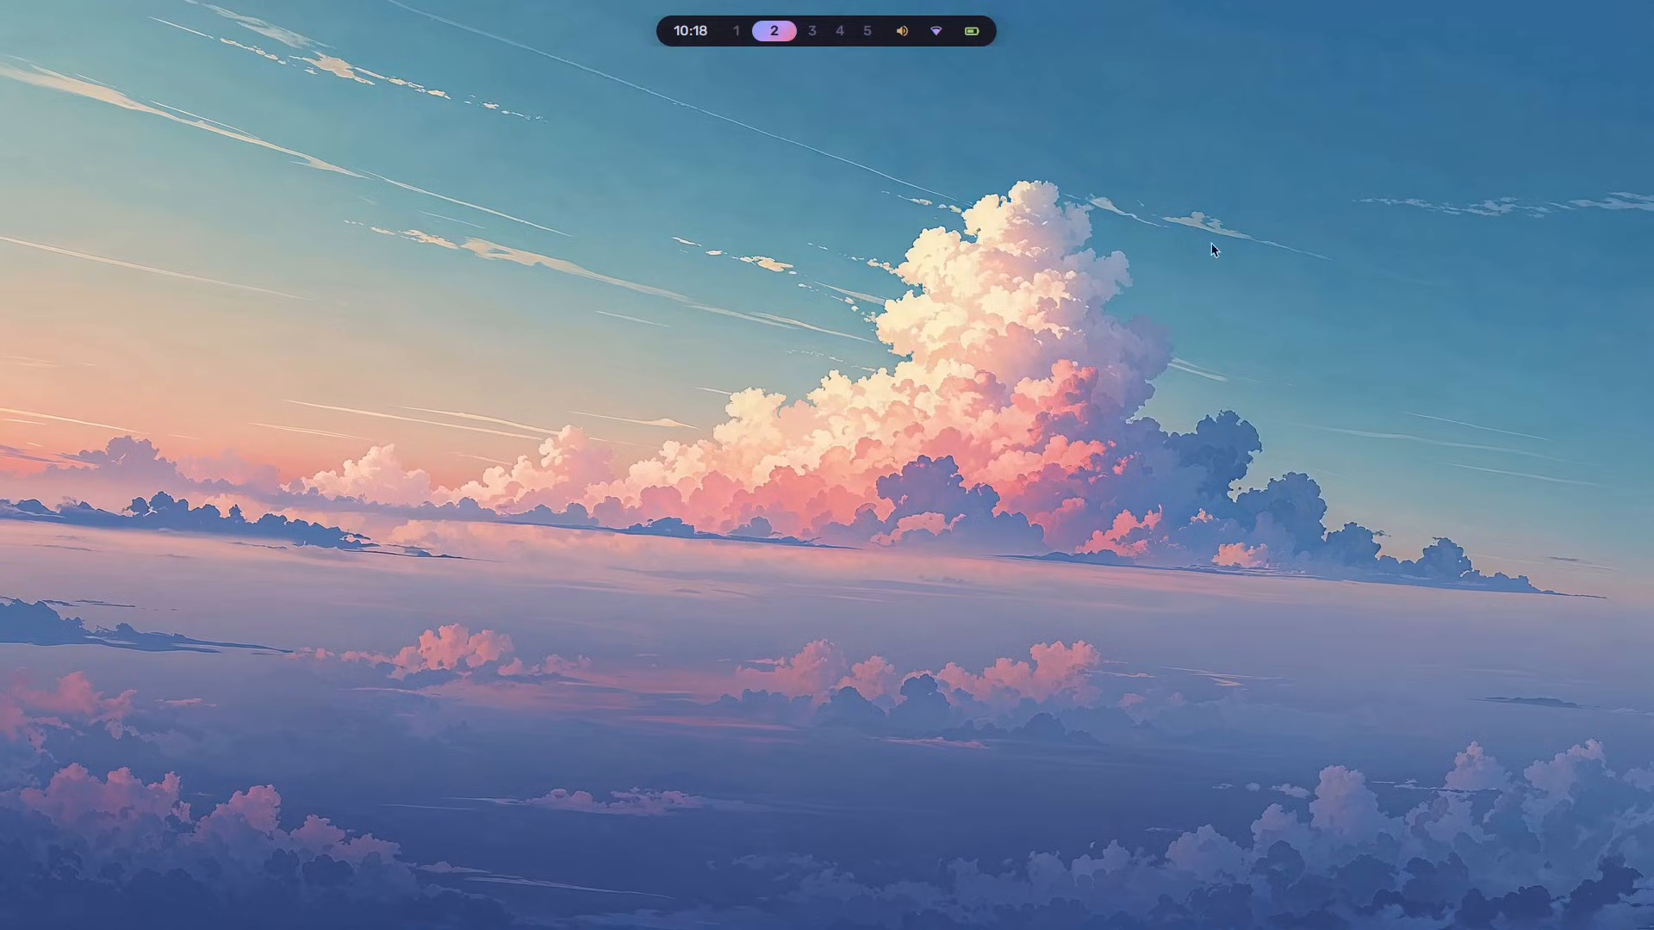
{"action": "mouse_move", "coordinate": [1557, 97]}
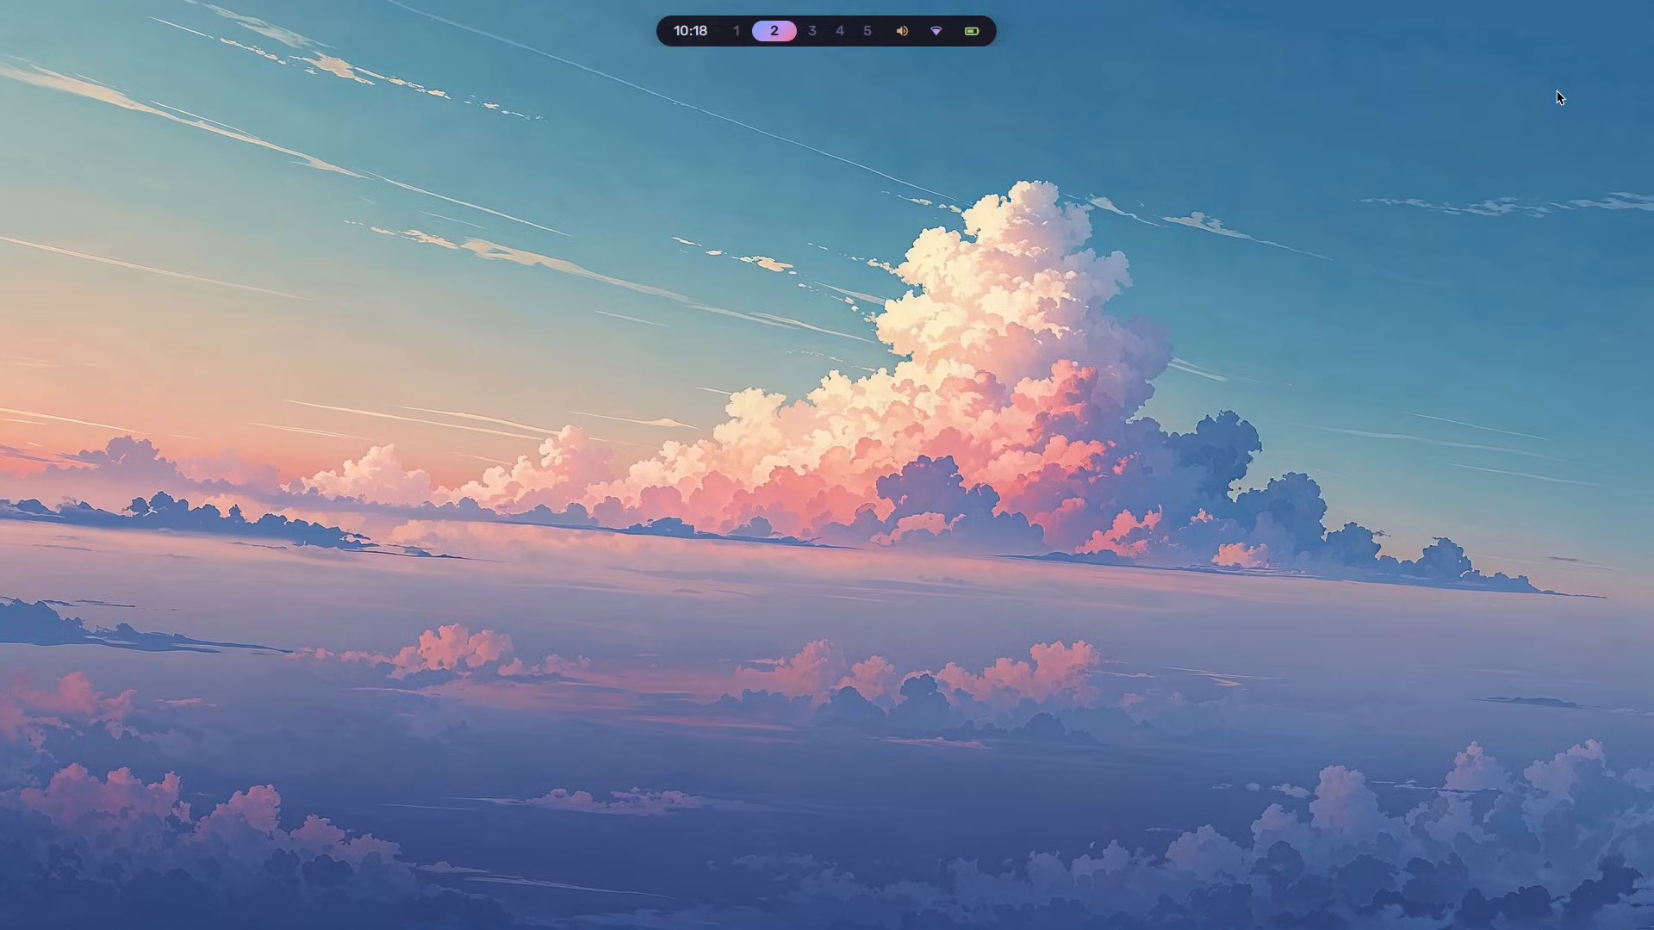
{"action": "mouse_move", "coordinate": [1333, 175]}
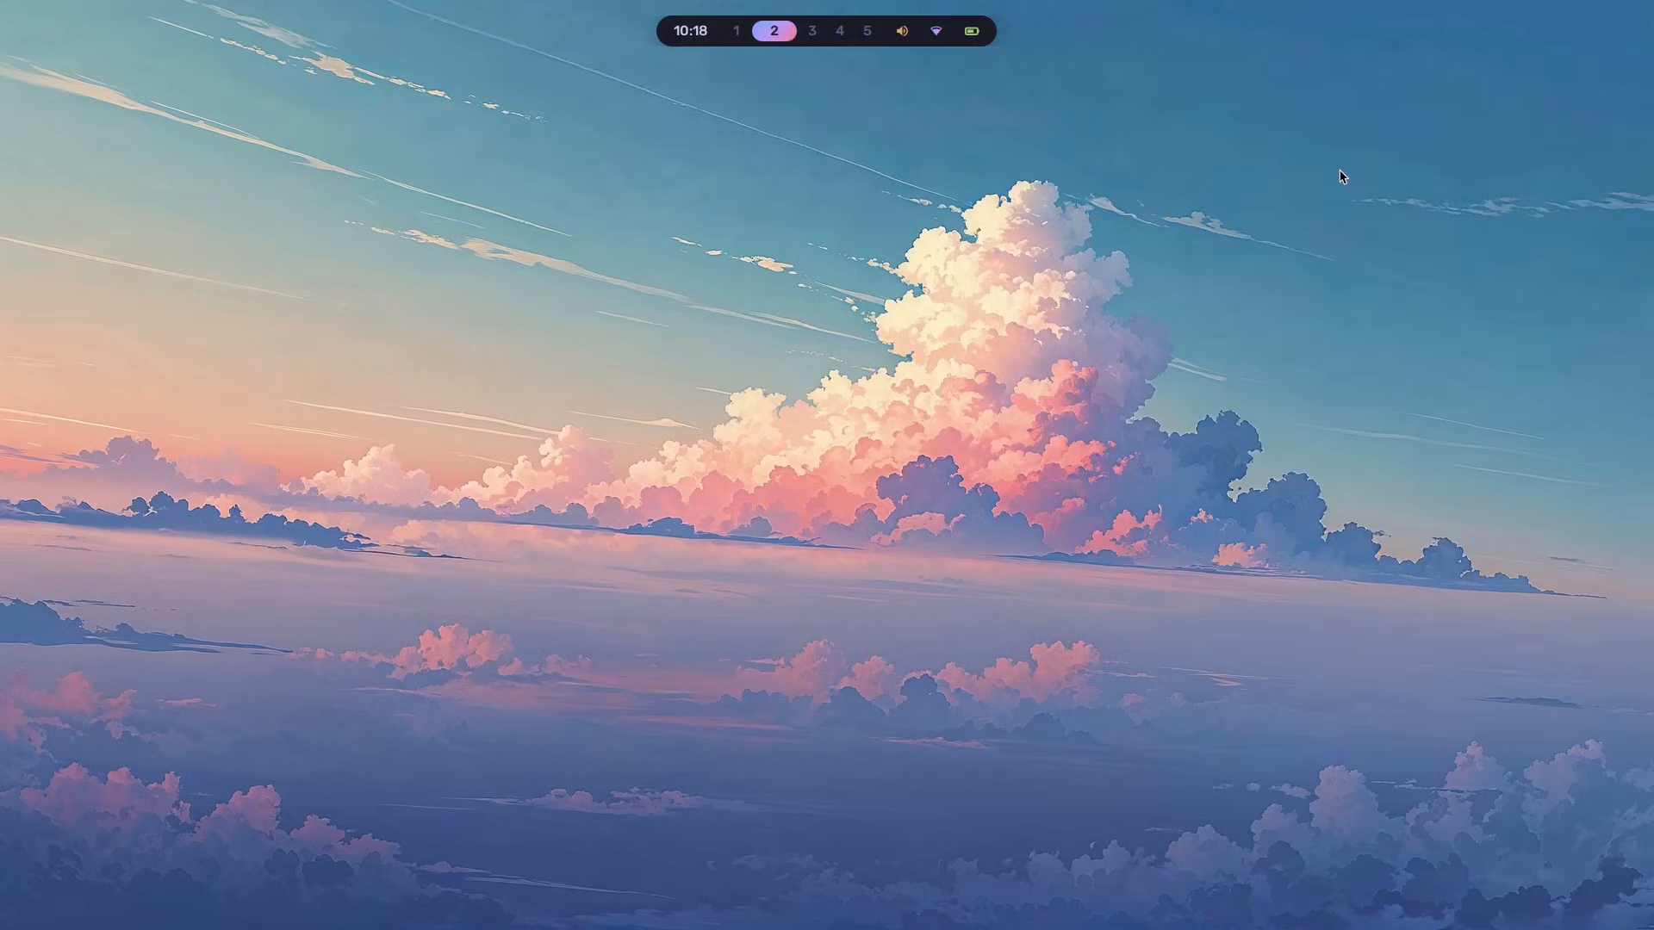
{"action": "mouse_move", "coordinate": [1089, 162]}
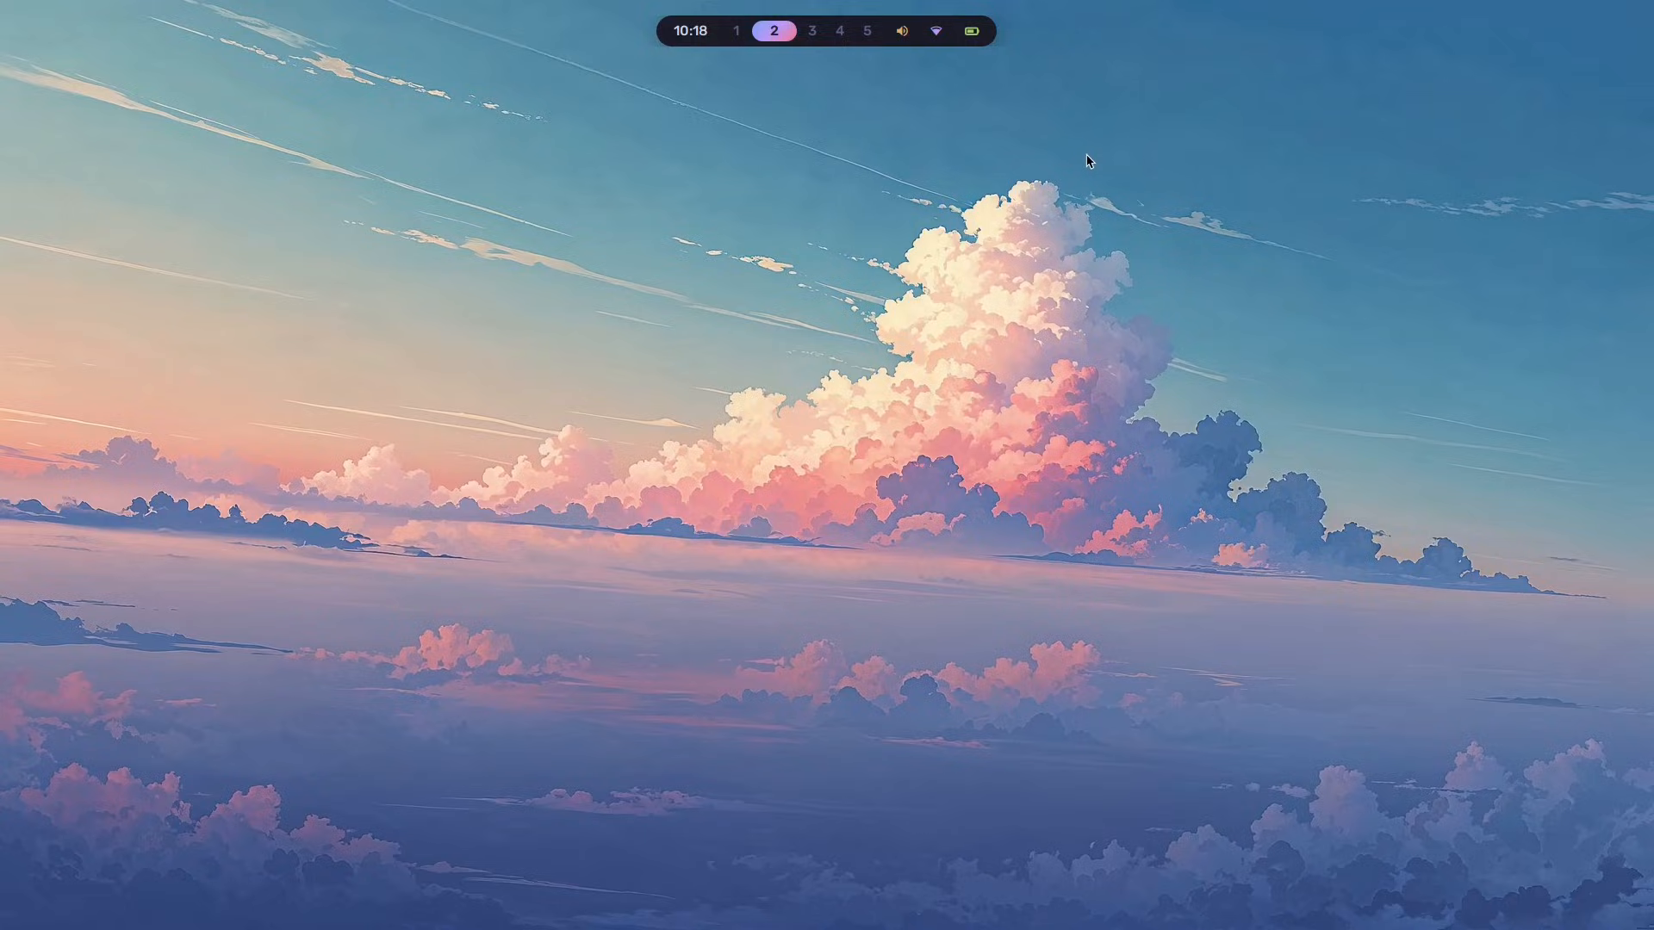
{"action": "mouse_move", "coordinate": [948, 251]}
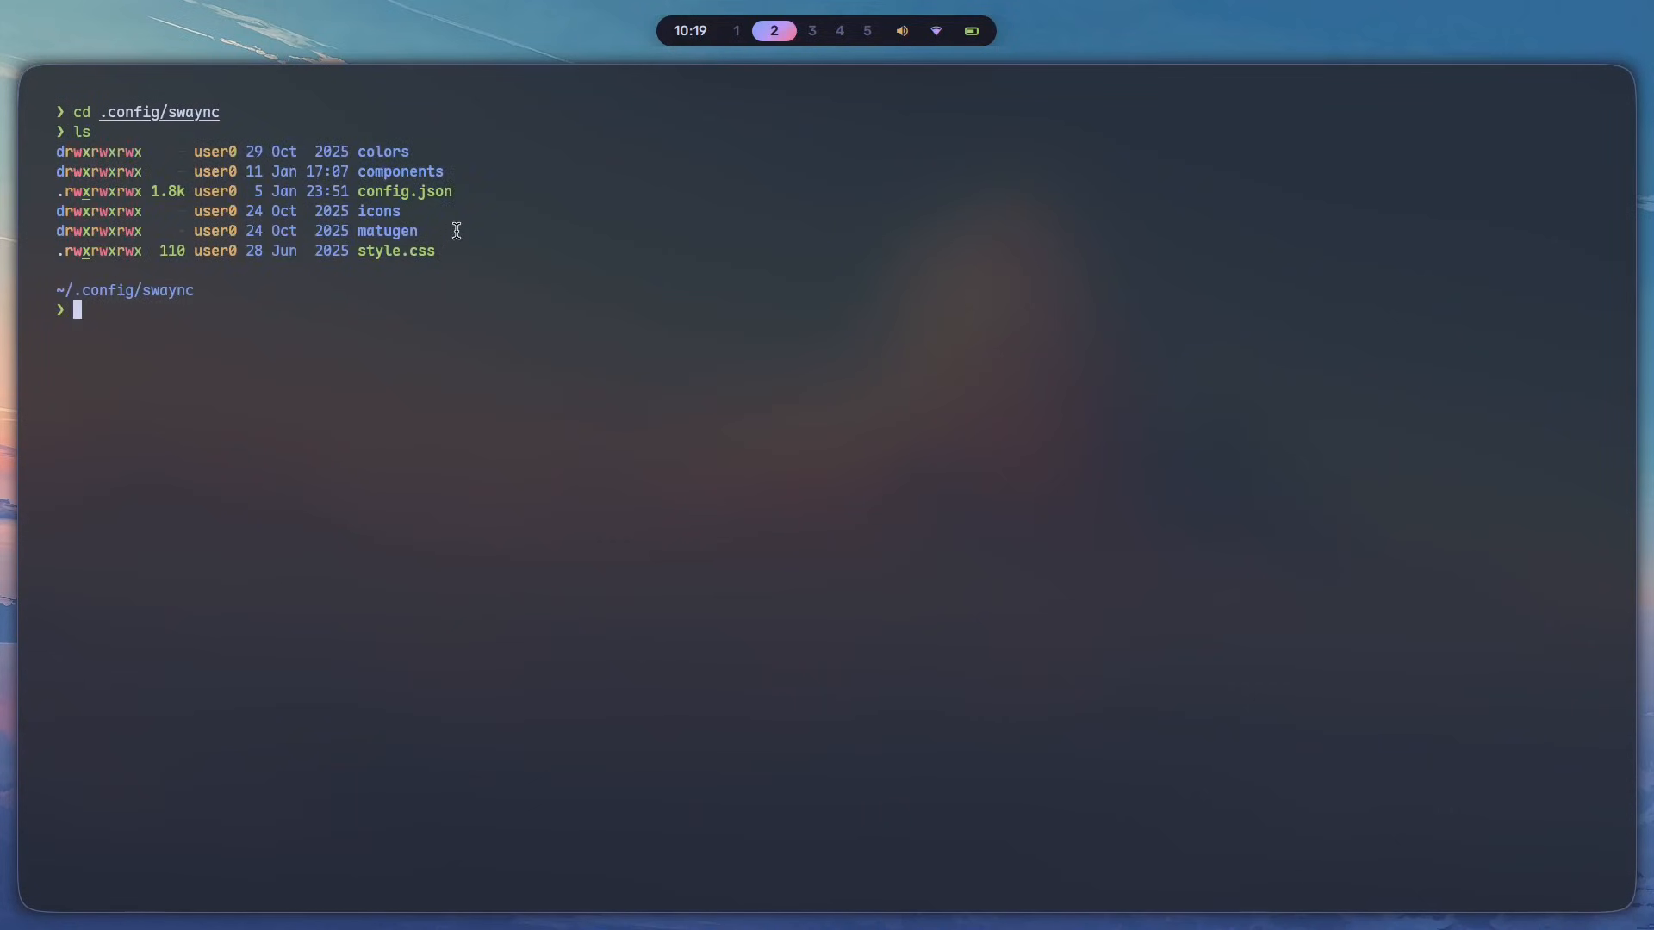
{"action": "mouse_move", "coordinate": [553, 264]}
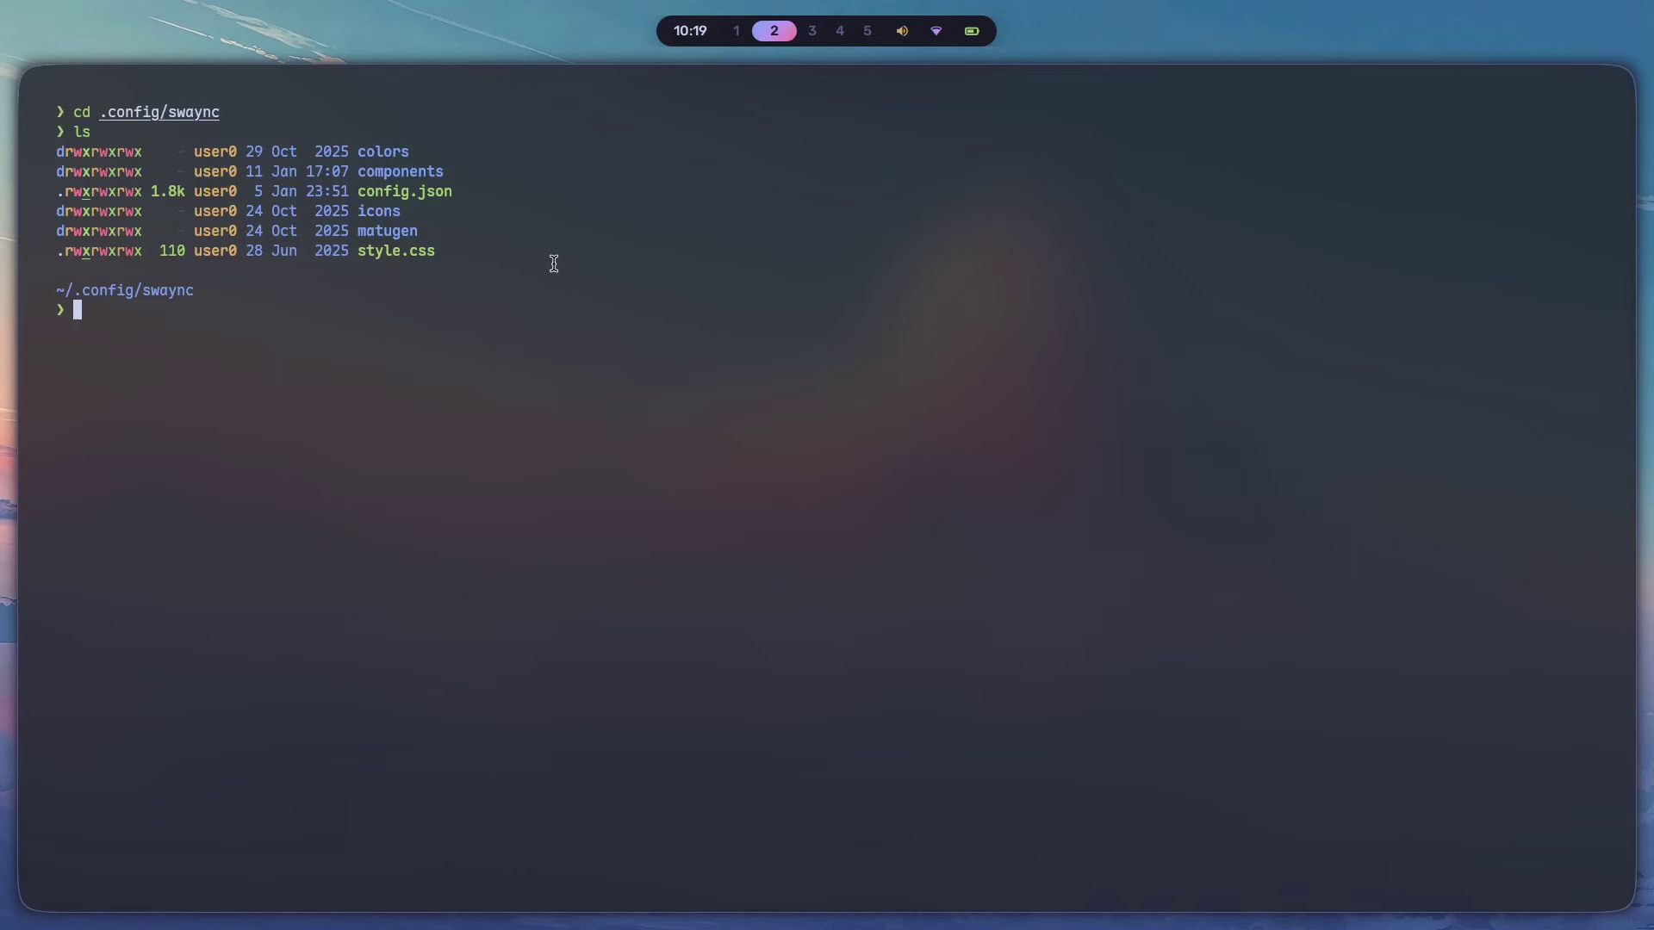
{"action": "type", "text": "nvim config.json"}
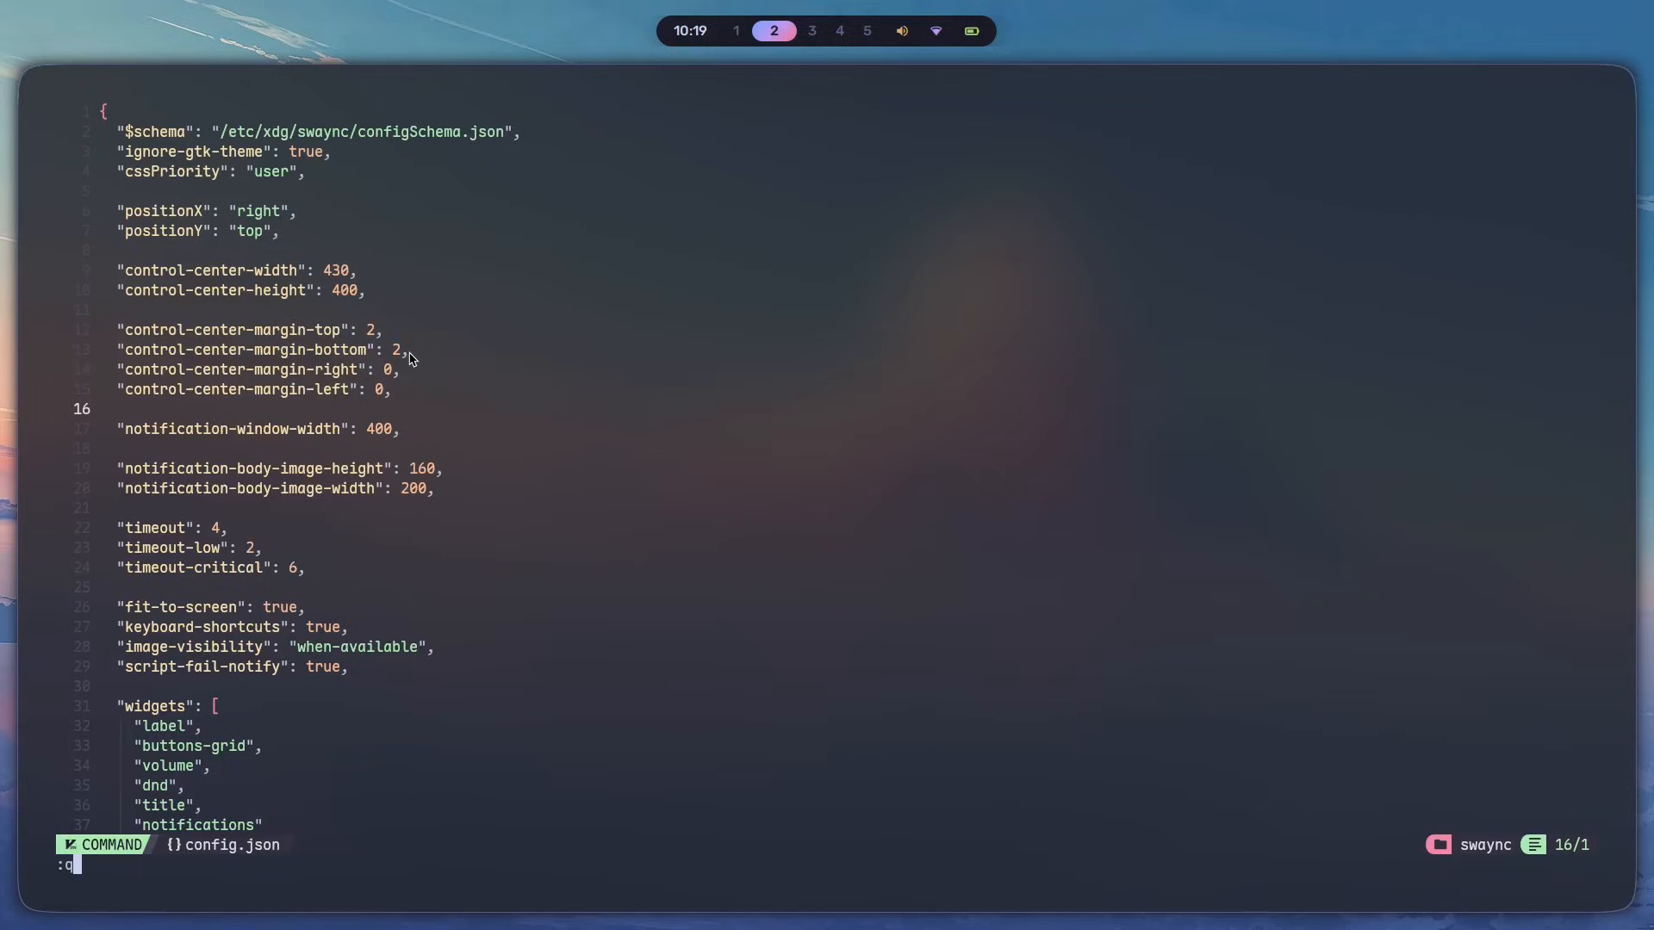
{"action": "key", "text": "Return"}
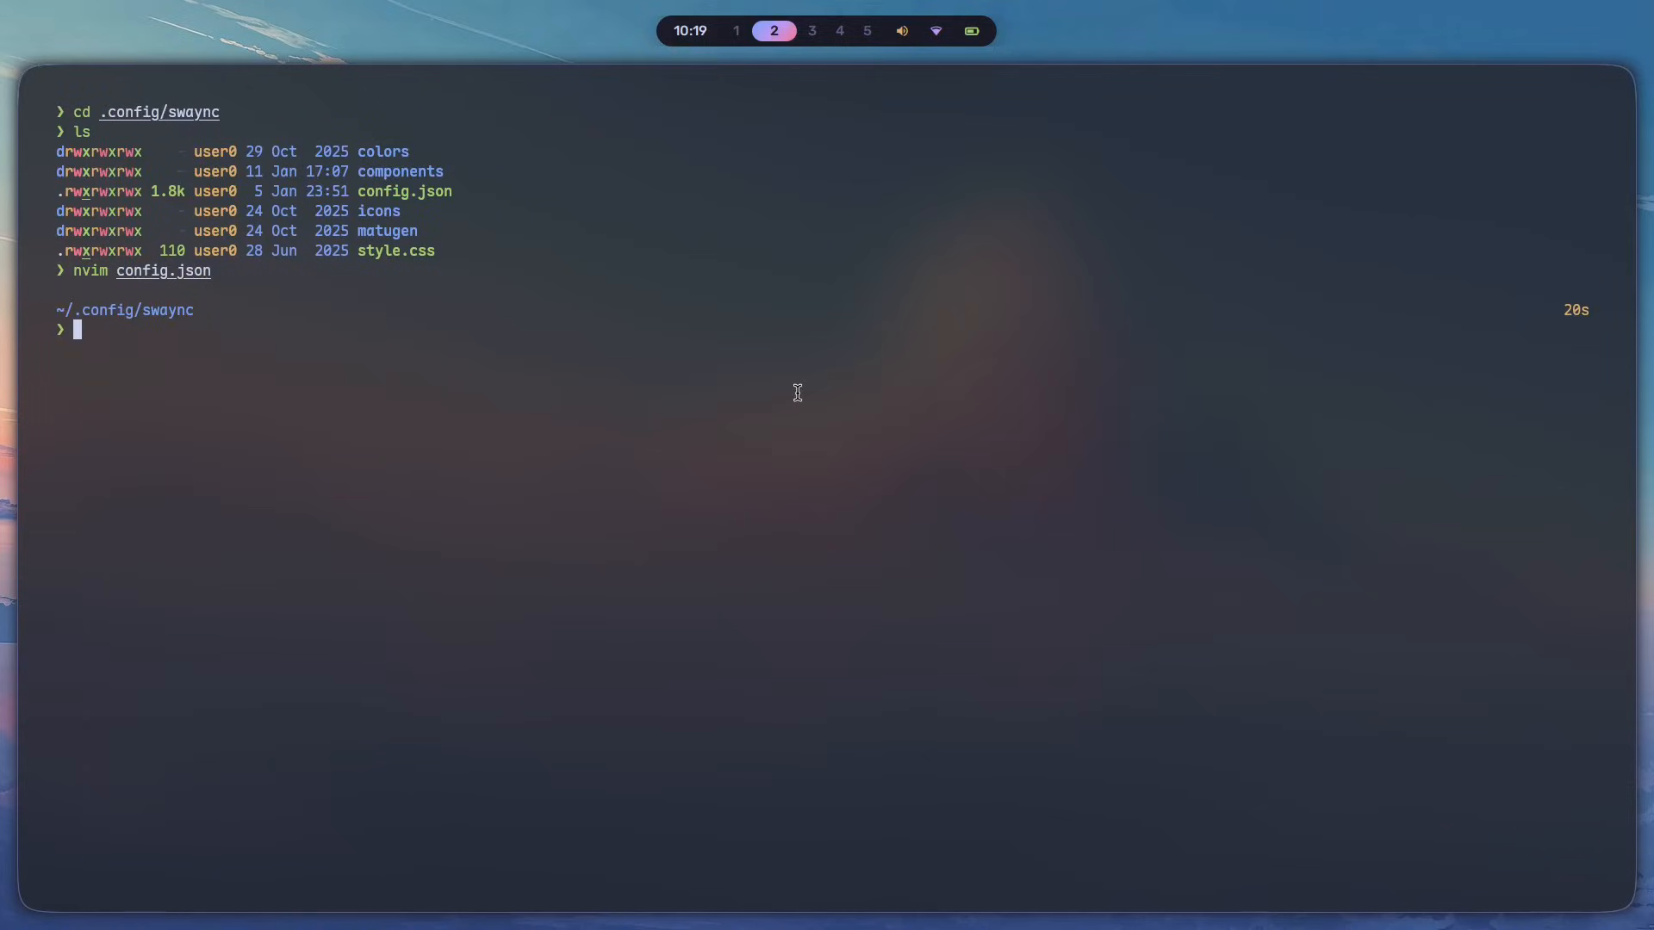
{"action": "type", "text": "nvim style.c"}
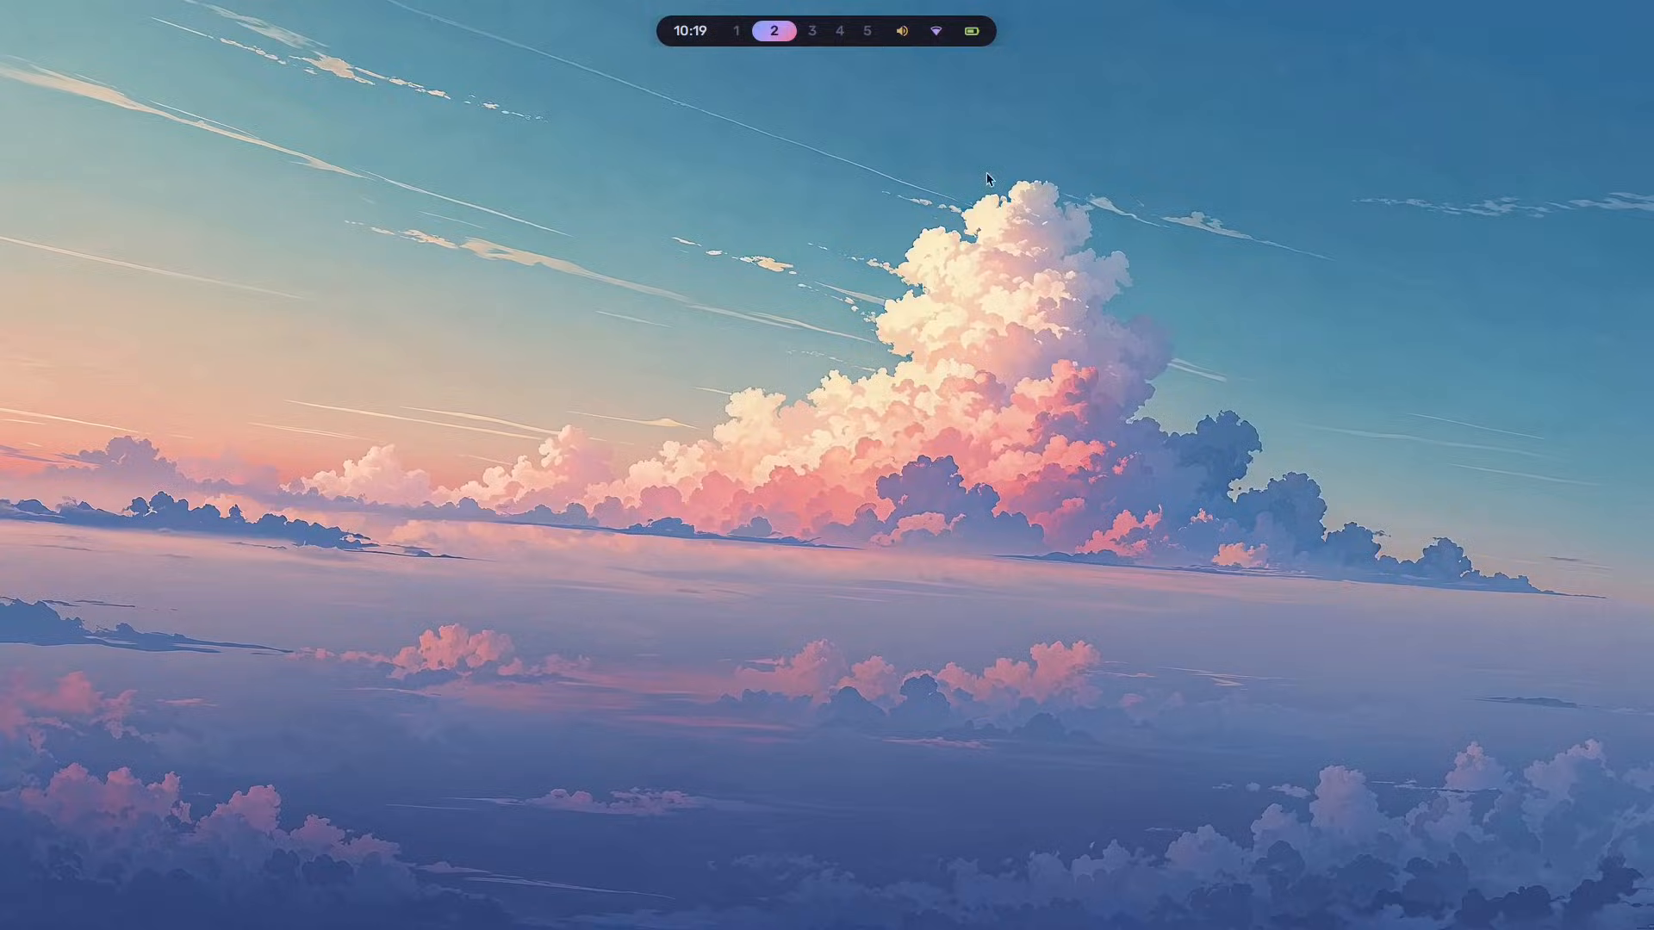
{"action": "mouse_move", "coordinate": [748, 55]}
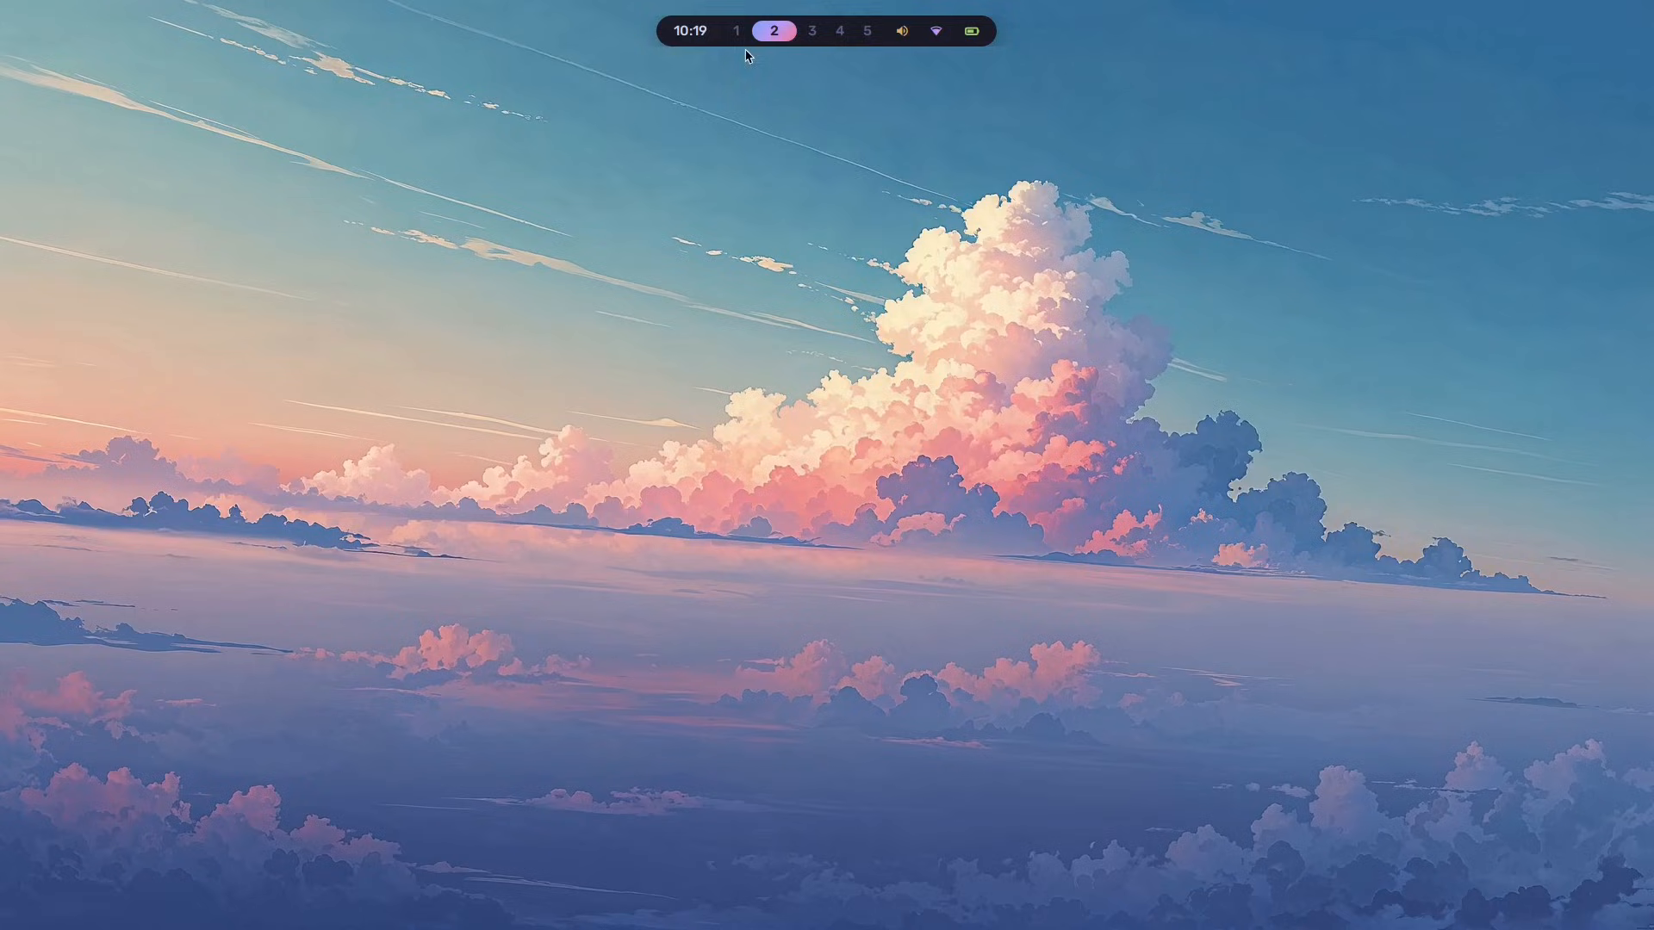
{"action": "mouse_move", "coordinate": [692, 348]}
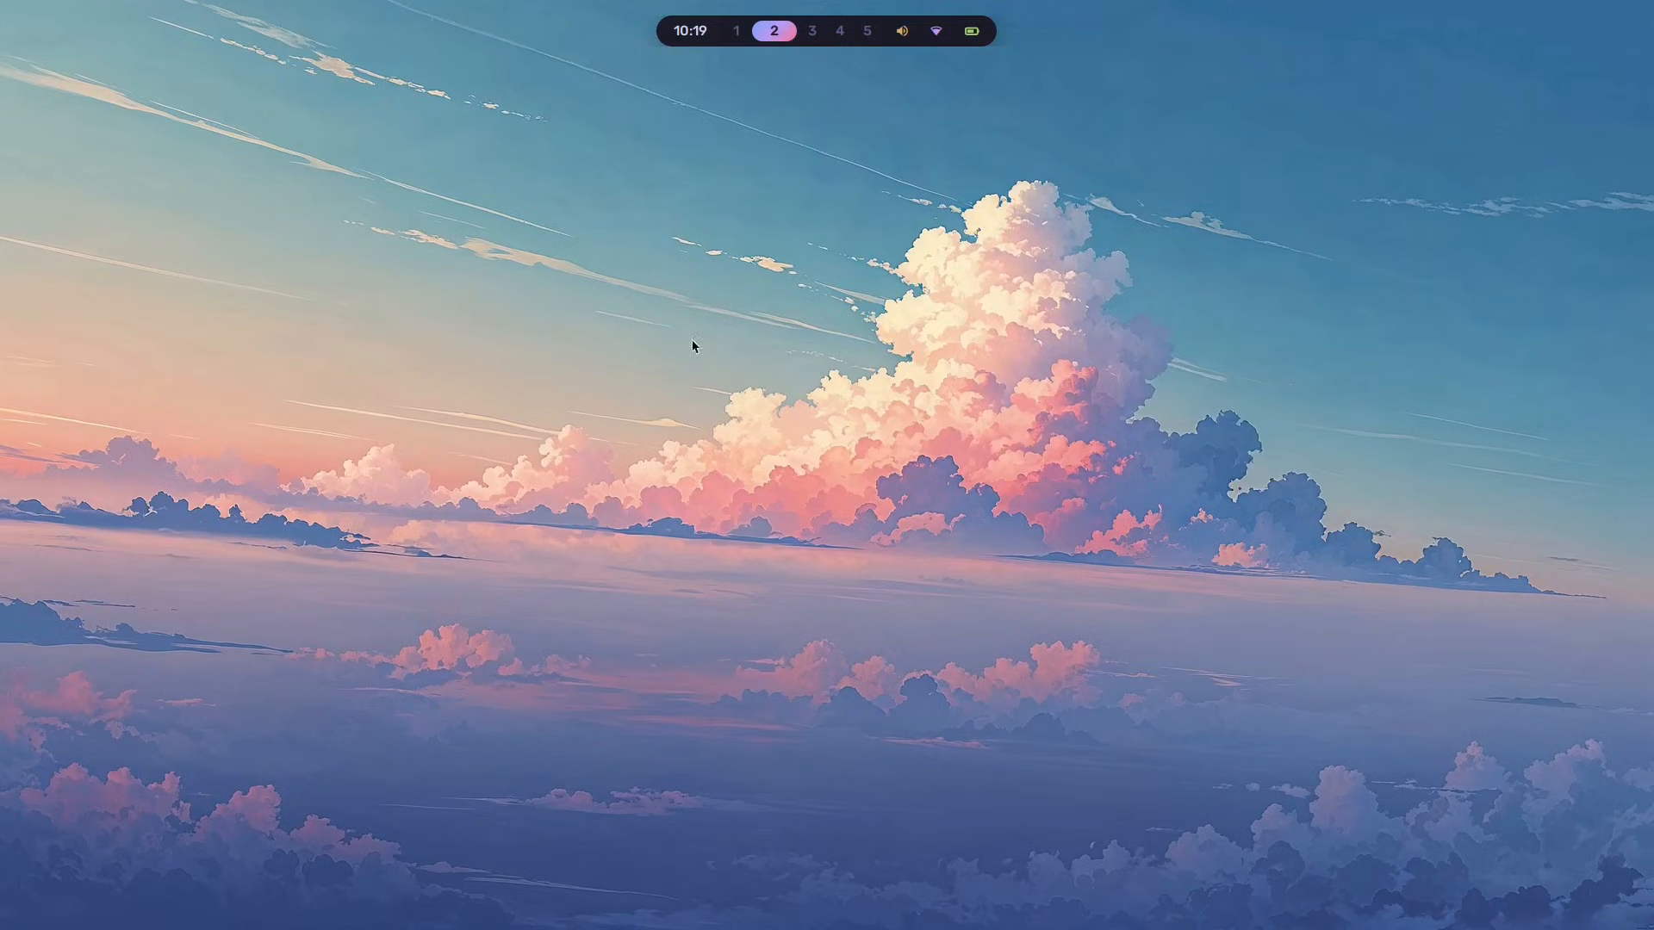
{"action": "mouse_move", "coordinate": [977, 486]}
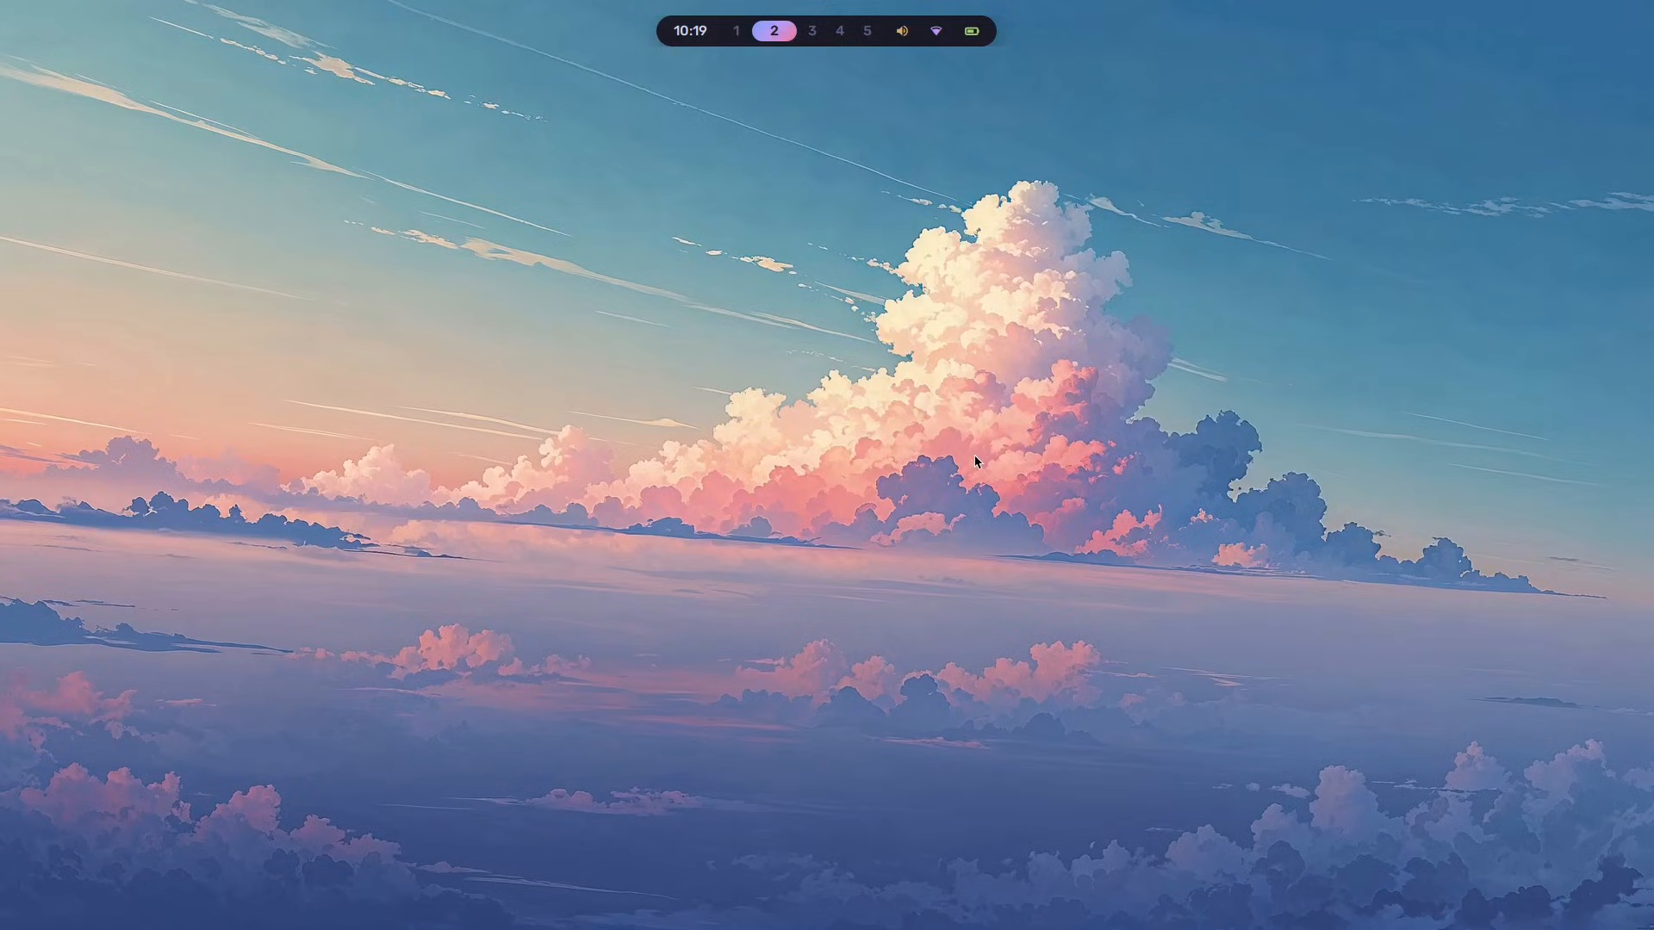
{"action": "mouse_move", "coordinate": [841, 146]}
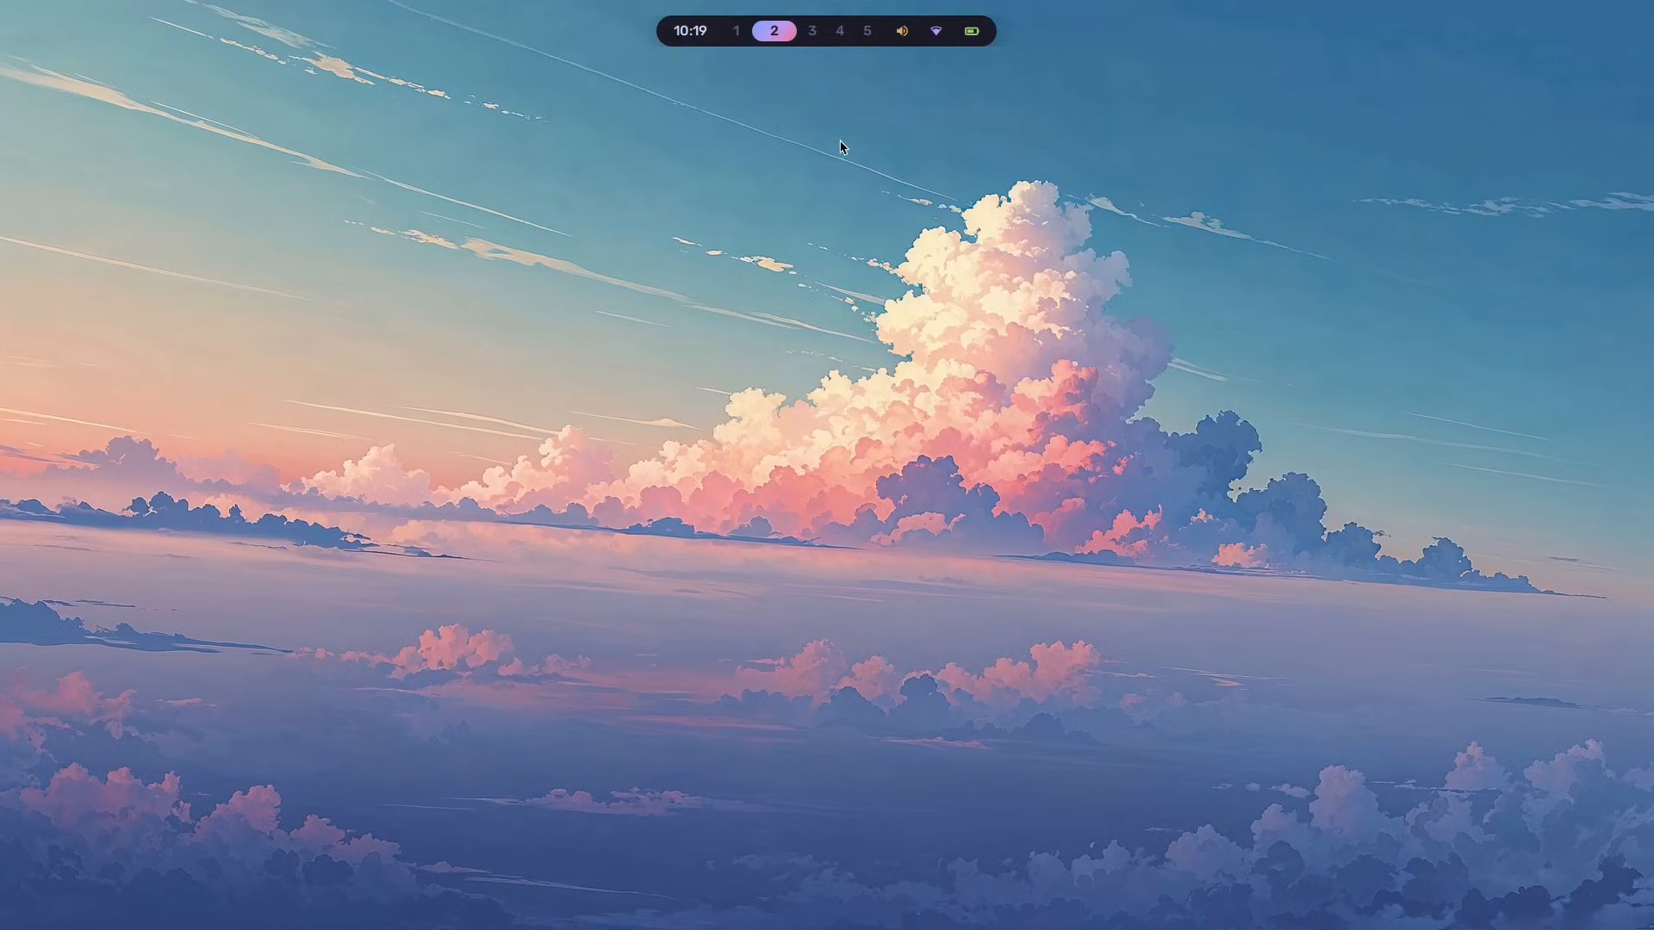
{"action": "mouse_move", "coordinate": [1283, 246]}
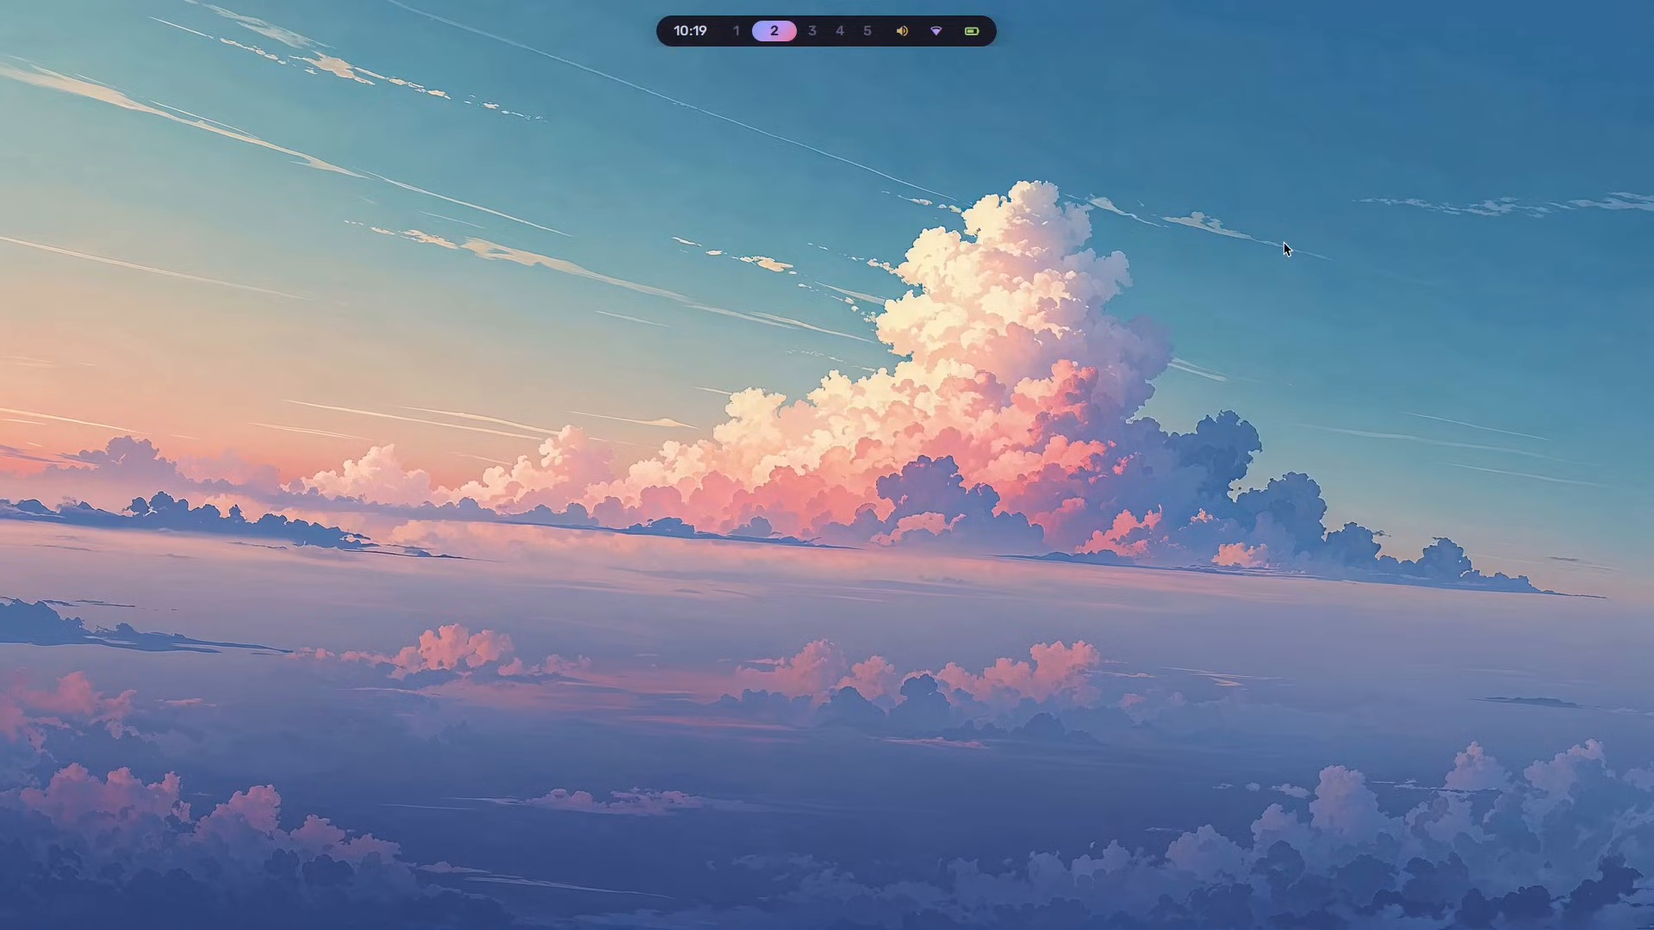
{"action": "mouse_move", "coordinate": [590, 376]}
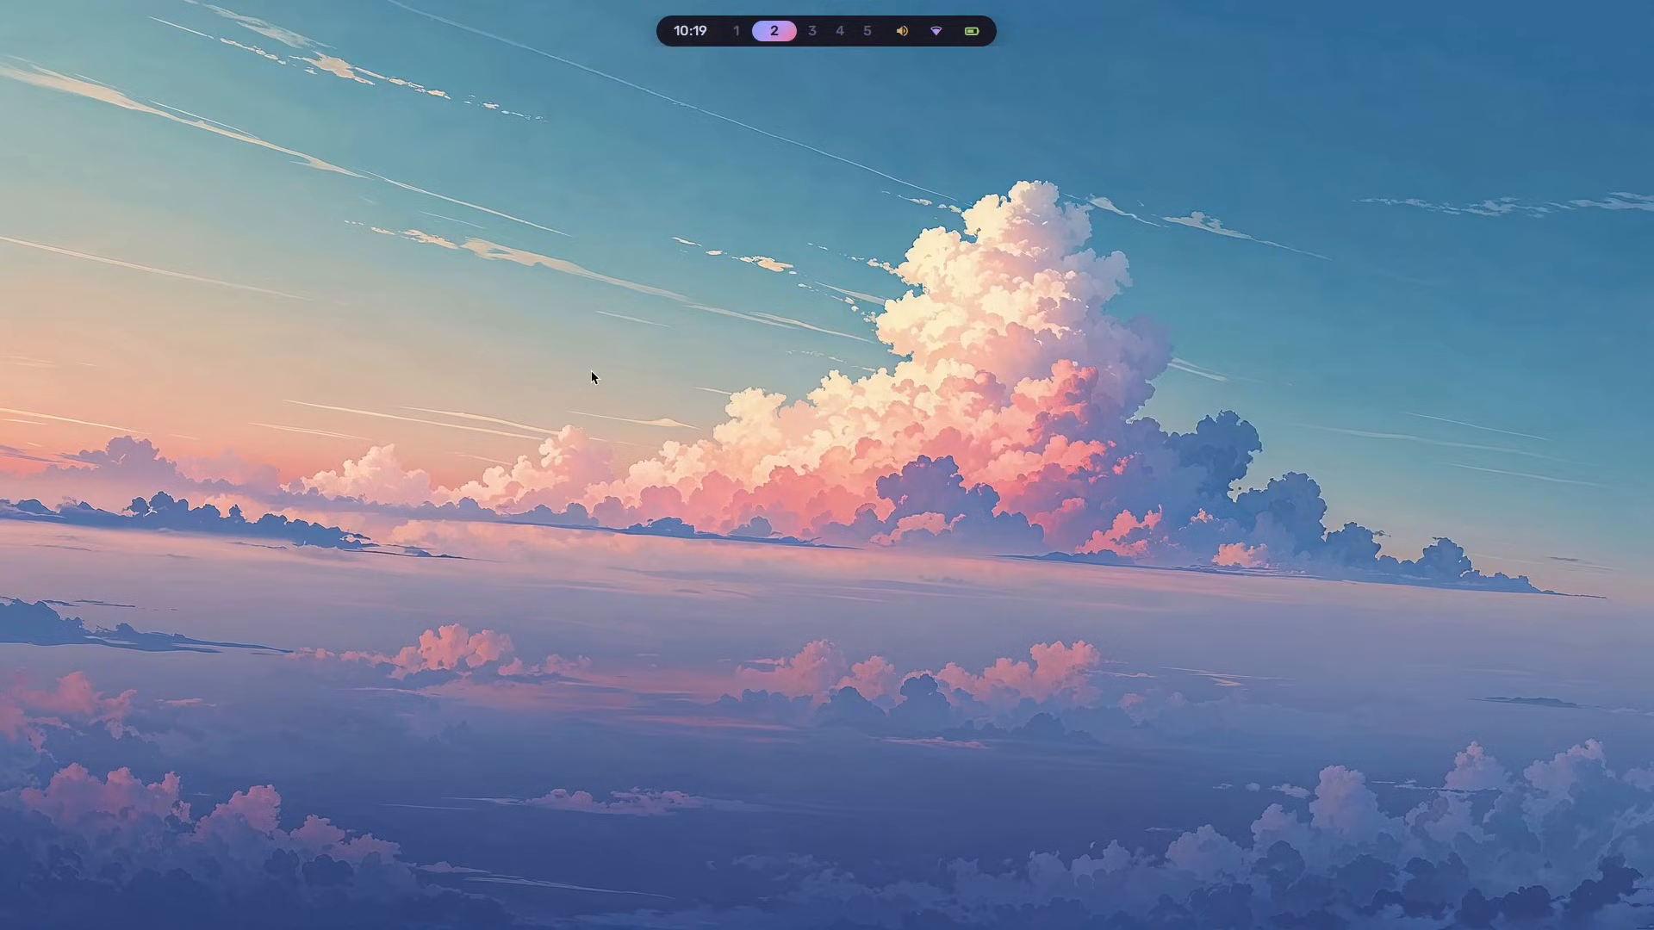
{"action": "mouse_move", "coordinate": [1155, 347]}
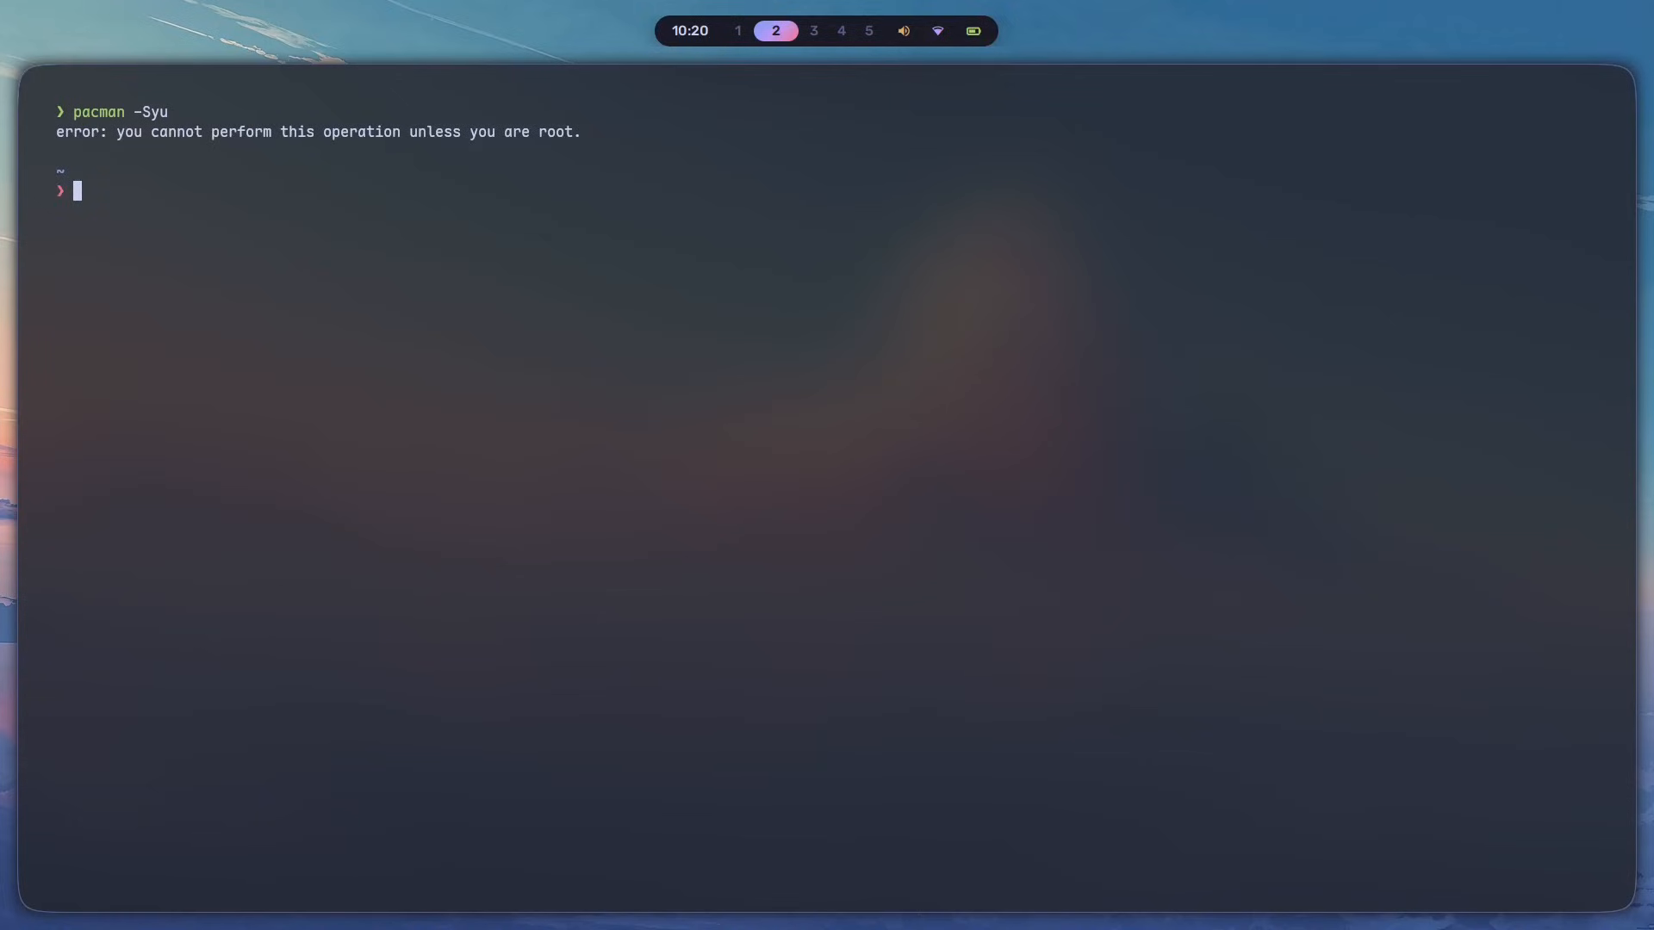
{"action": "mouse_move", "coordinate": [4, 146]}
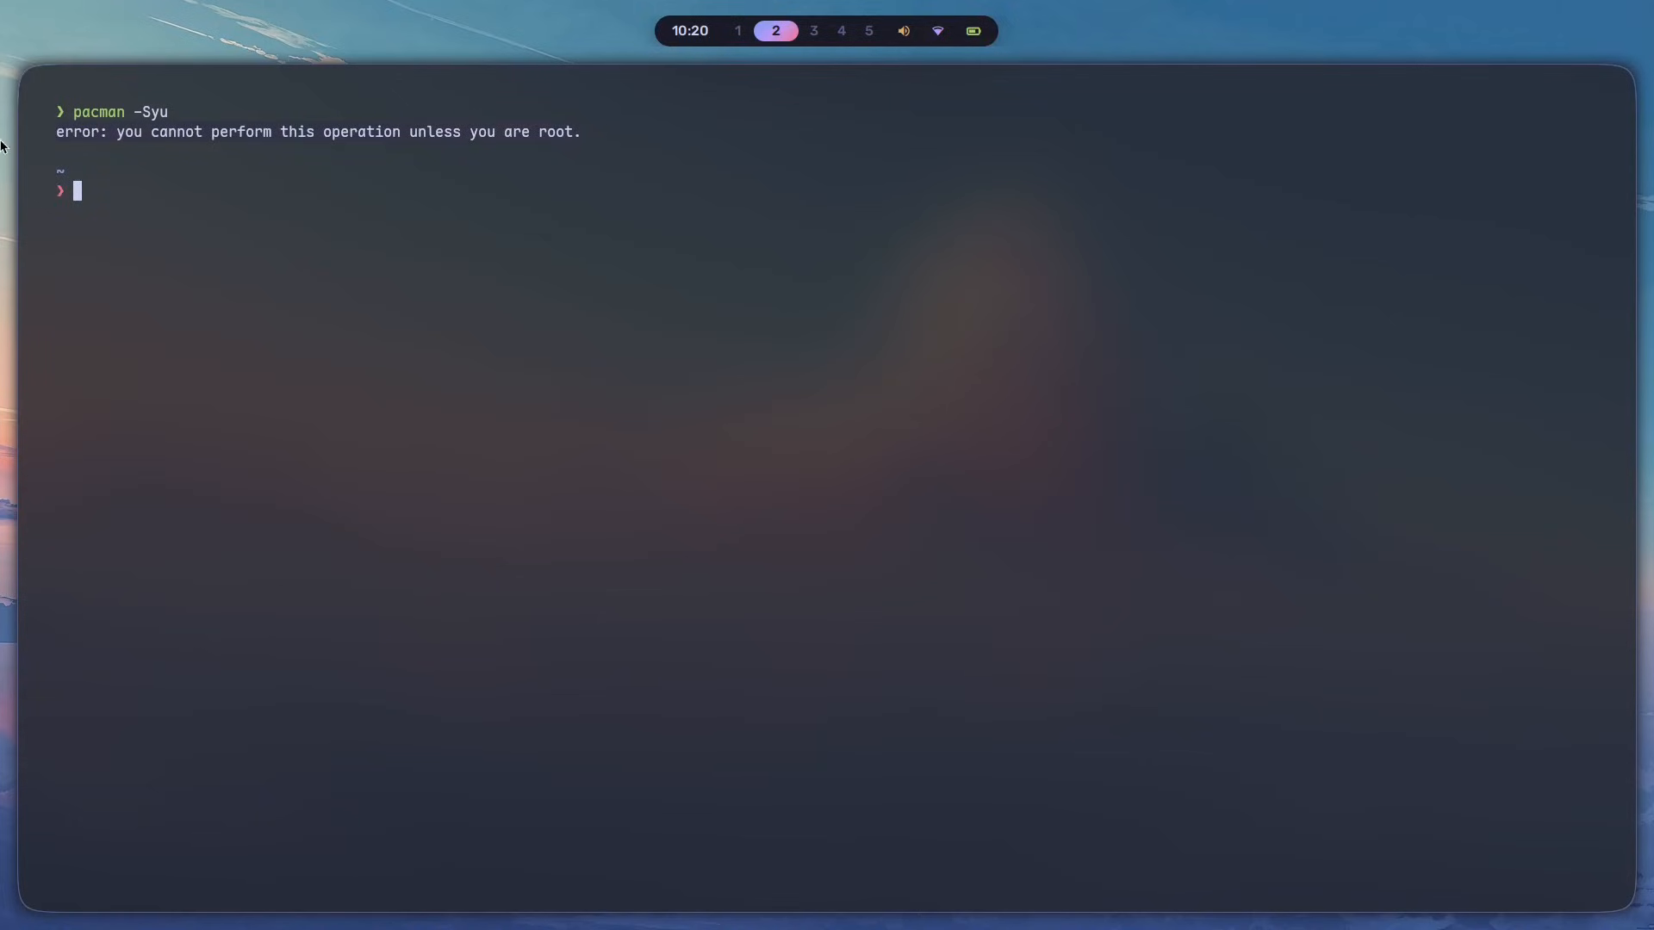
{"action": "mouse_move", "coordinate": [859, 521]}
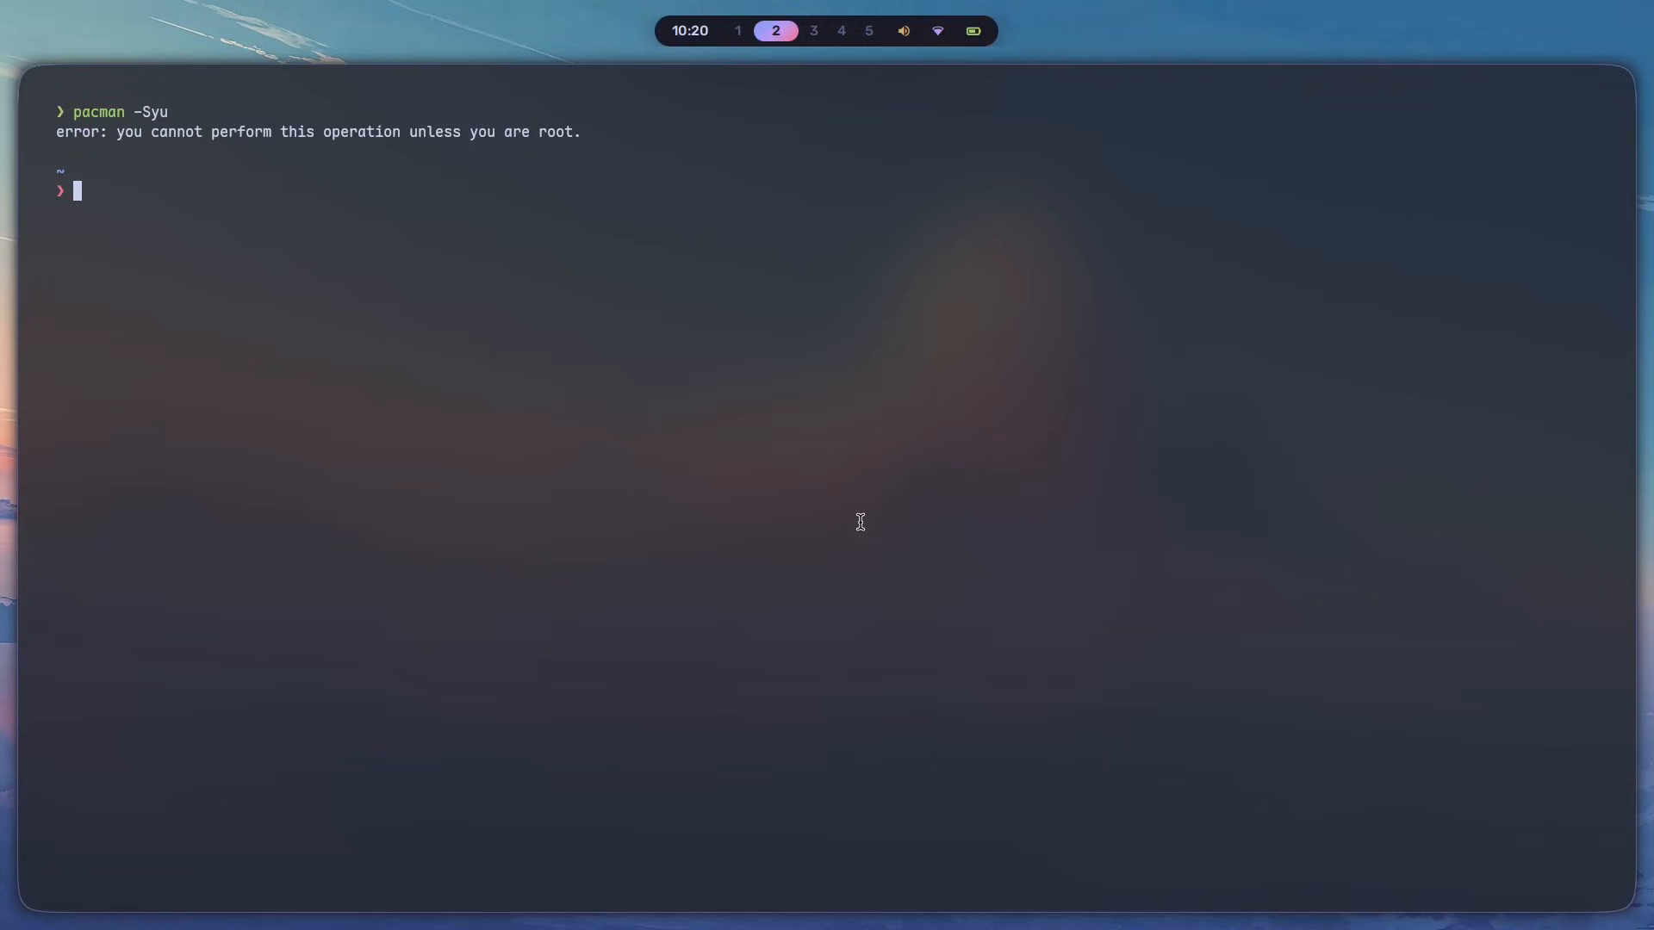
- Clear the stray 'polk' input with Ctrl+U and begin the elevated retry with pkexec
{"action": "type", "text": "polk"}
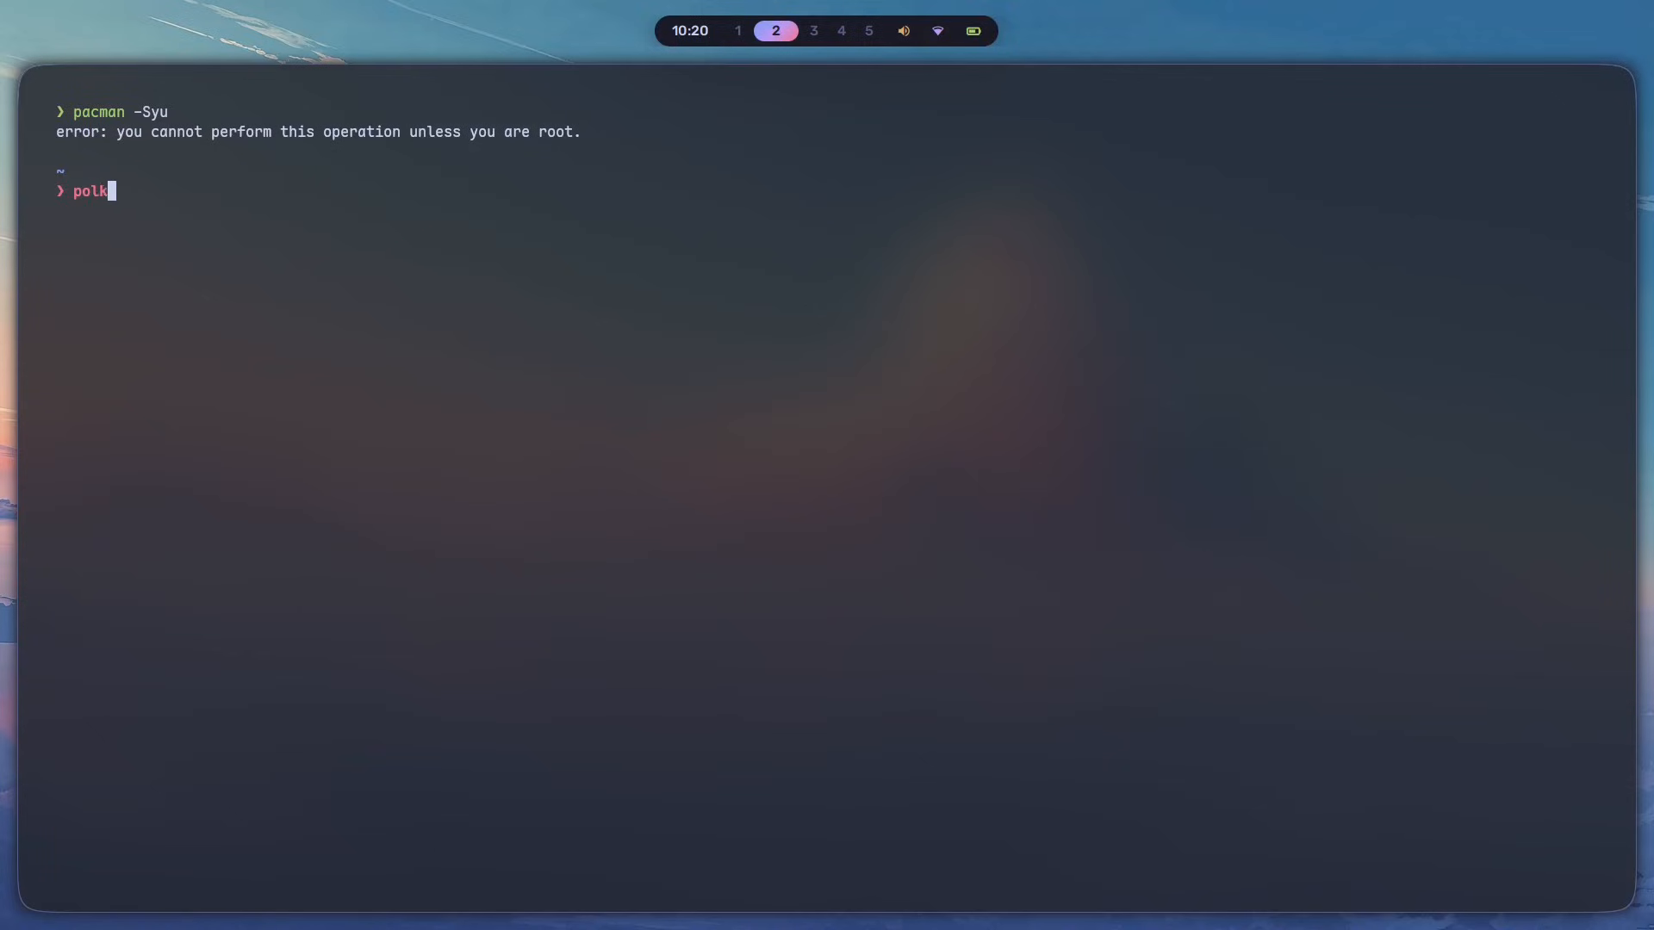
{"action": "key", "text": "ctrl+u"}
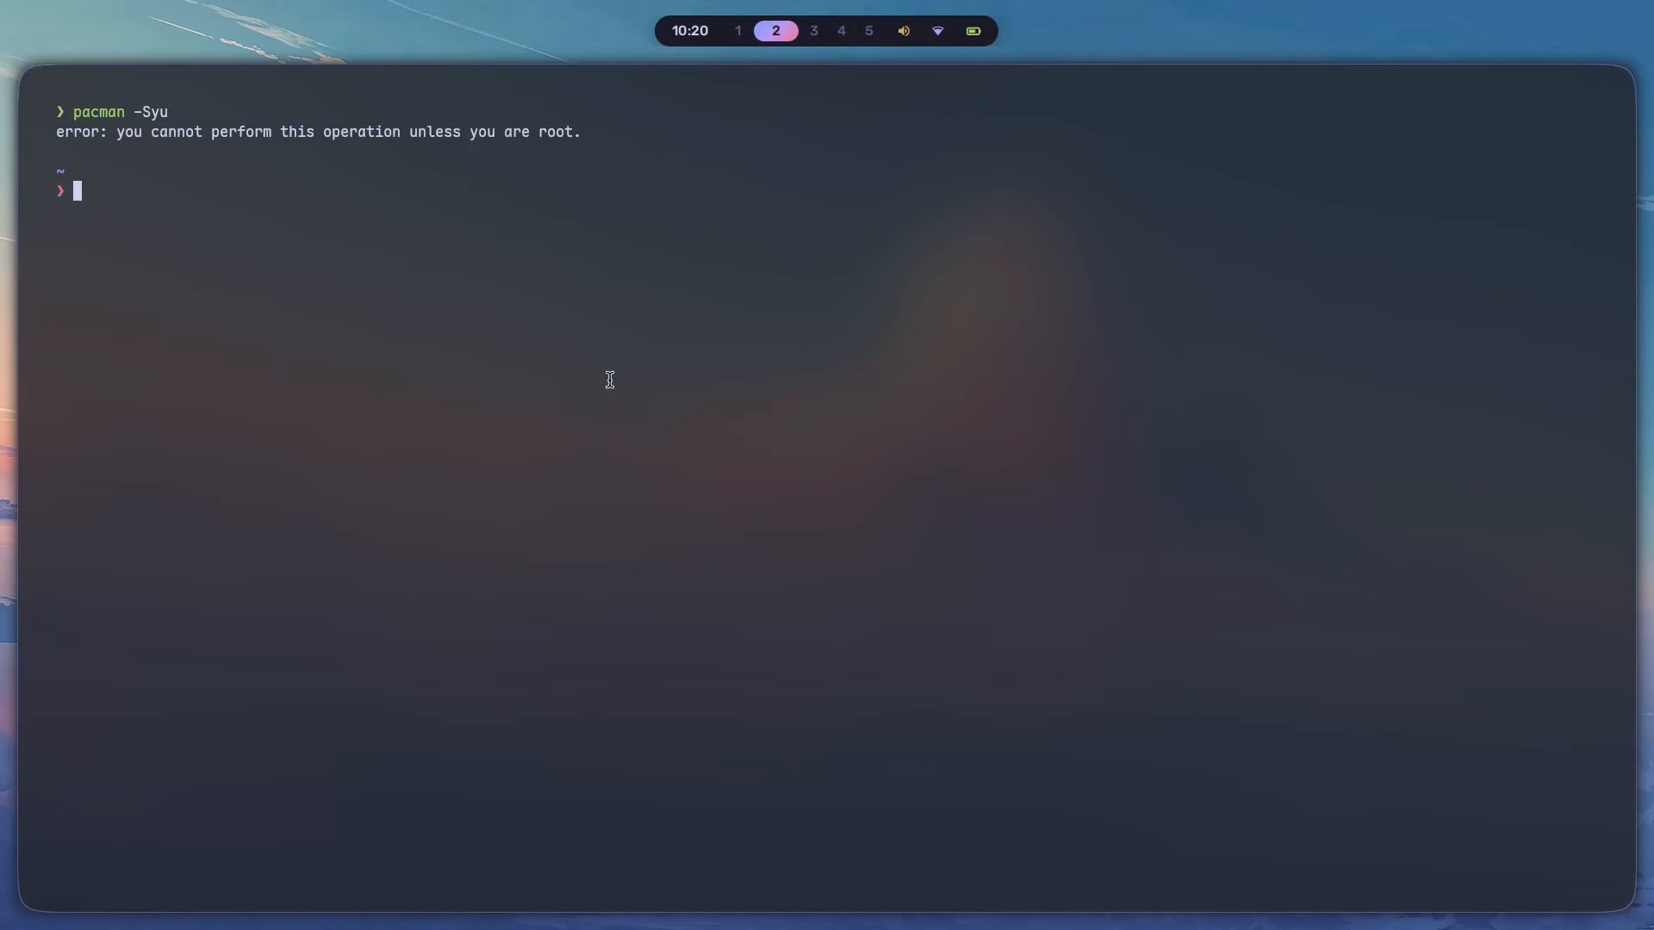
{"action": "mouse_move", "coordinate": [651, 282]}
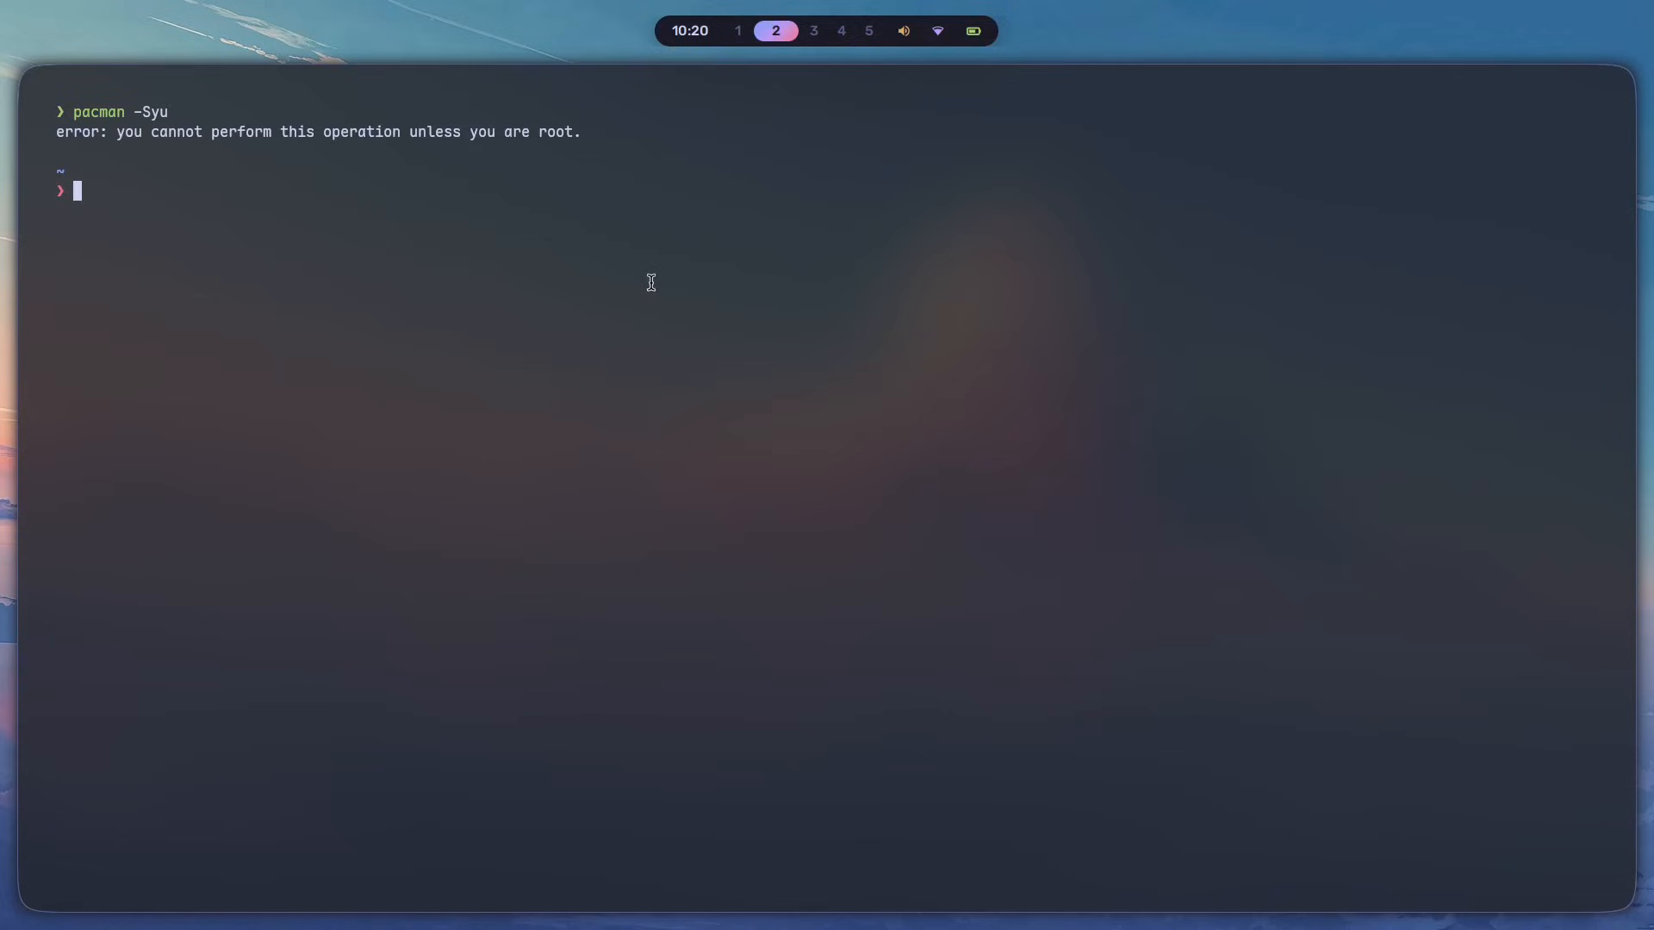
{"action": "mouse_move", "coordinate": [689, 310]}
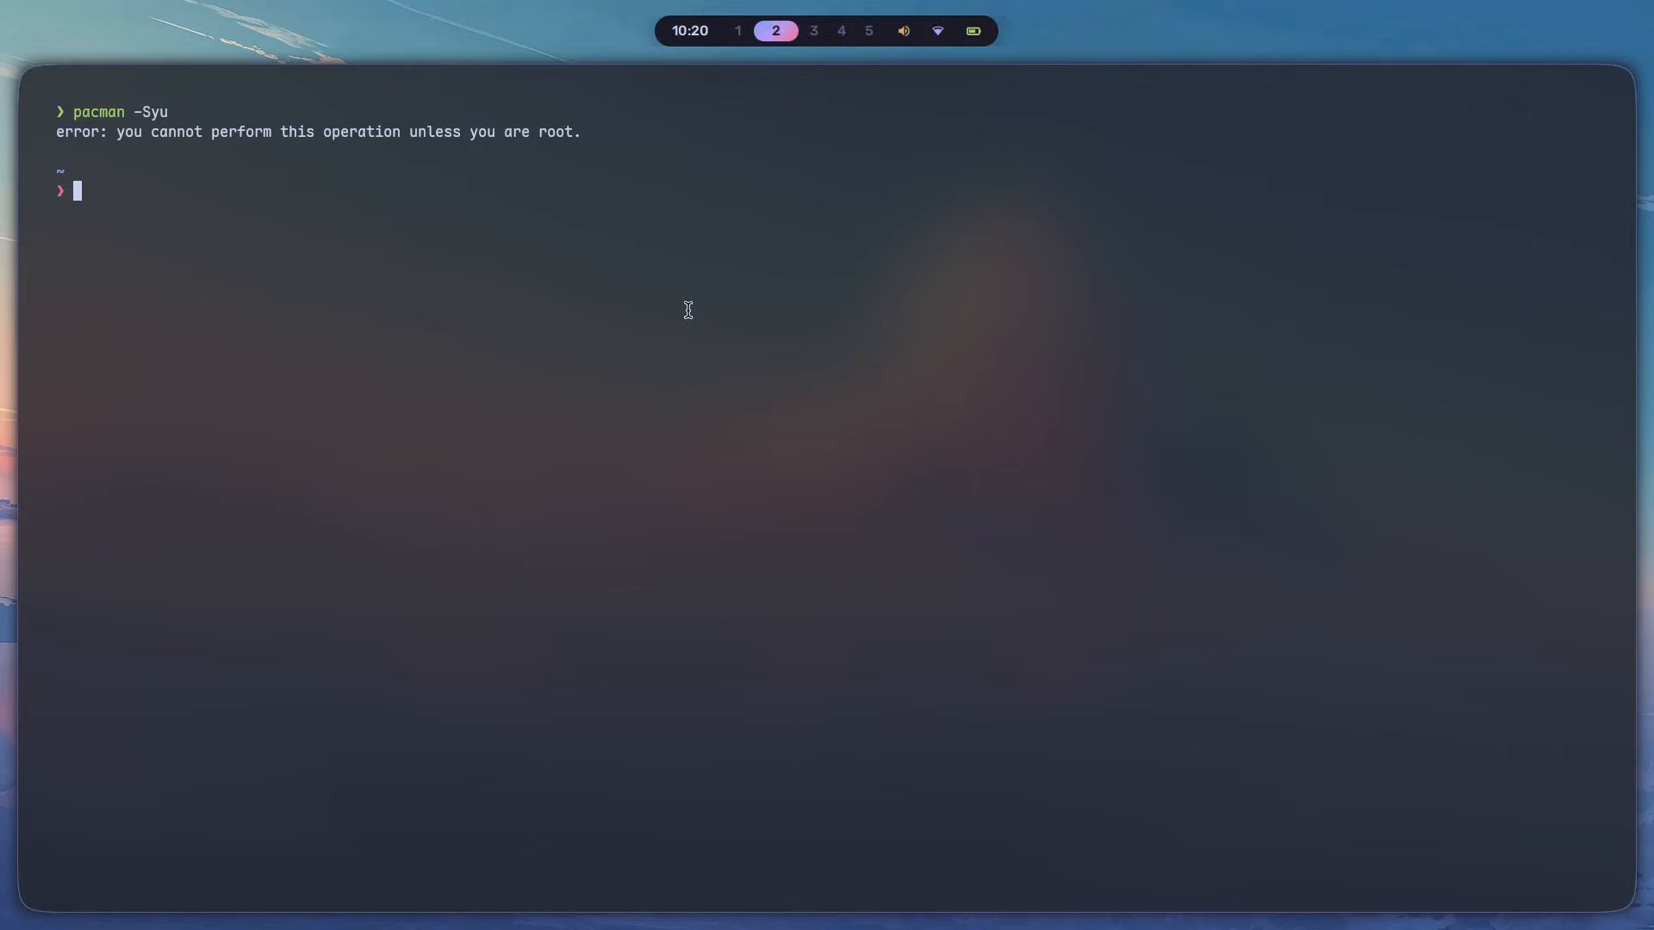
{"action": "mouse_move", "coordinate": [675, 323]}
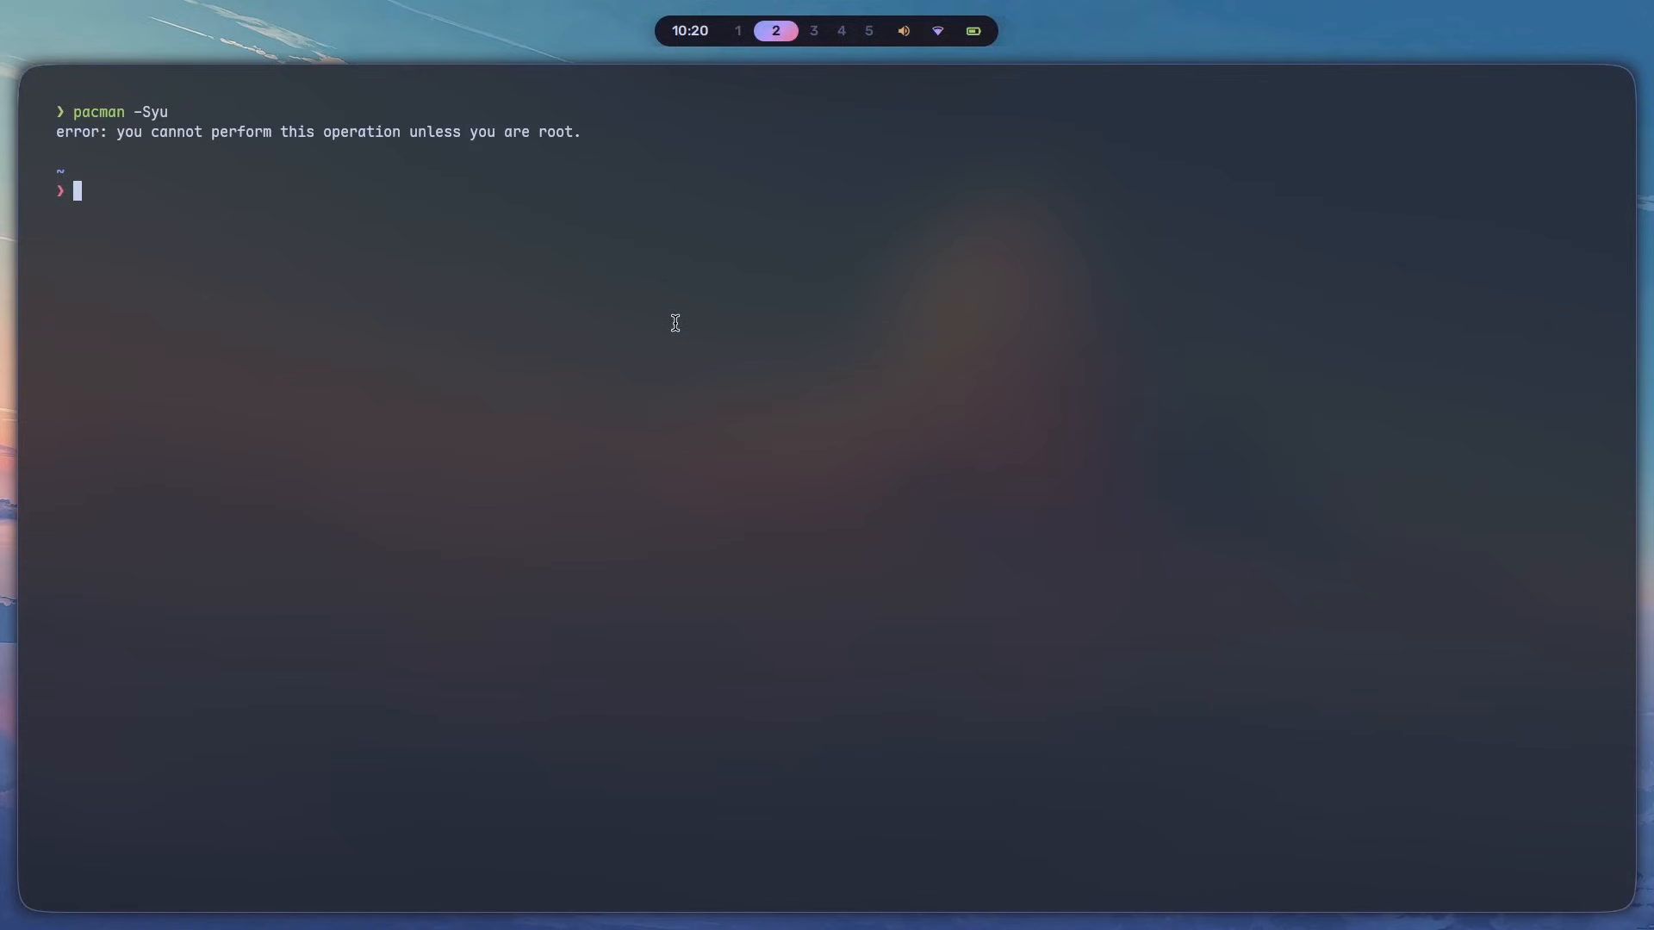
{"action": "type", "text": "pkexec"}
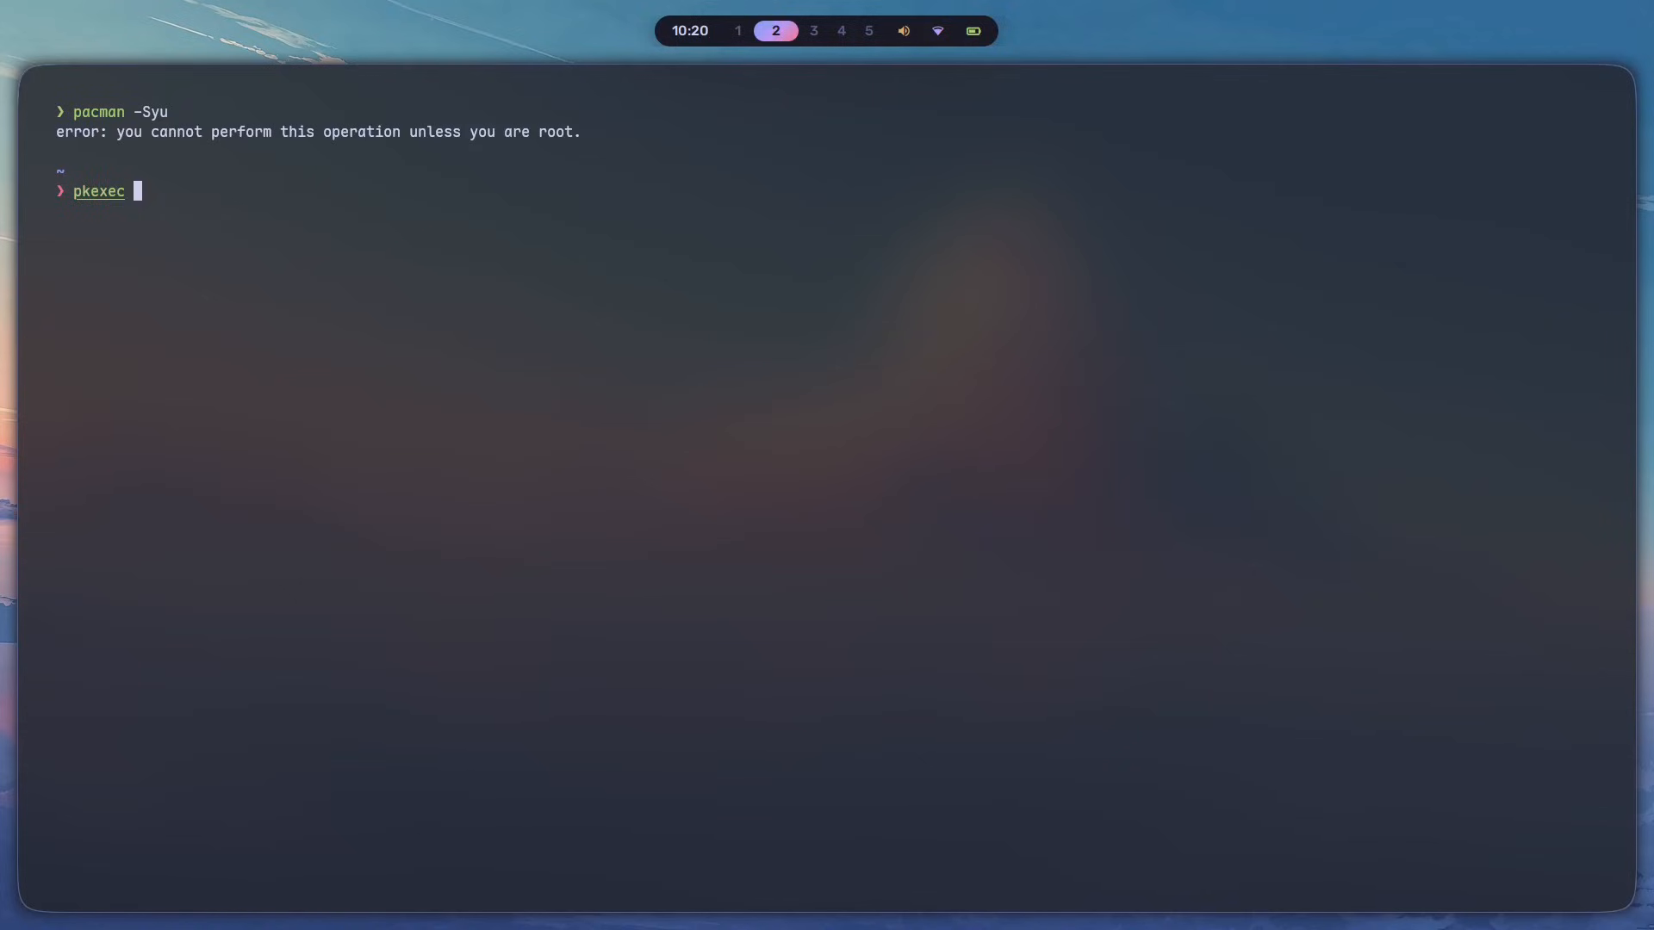
- Run pkexec pacman -Syu, dismiss the first polkit prompt, and run it again
{"action": "type", "text": "pacman -Syu"}
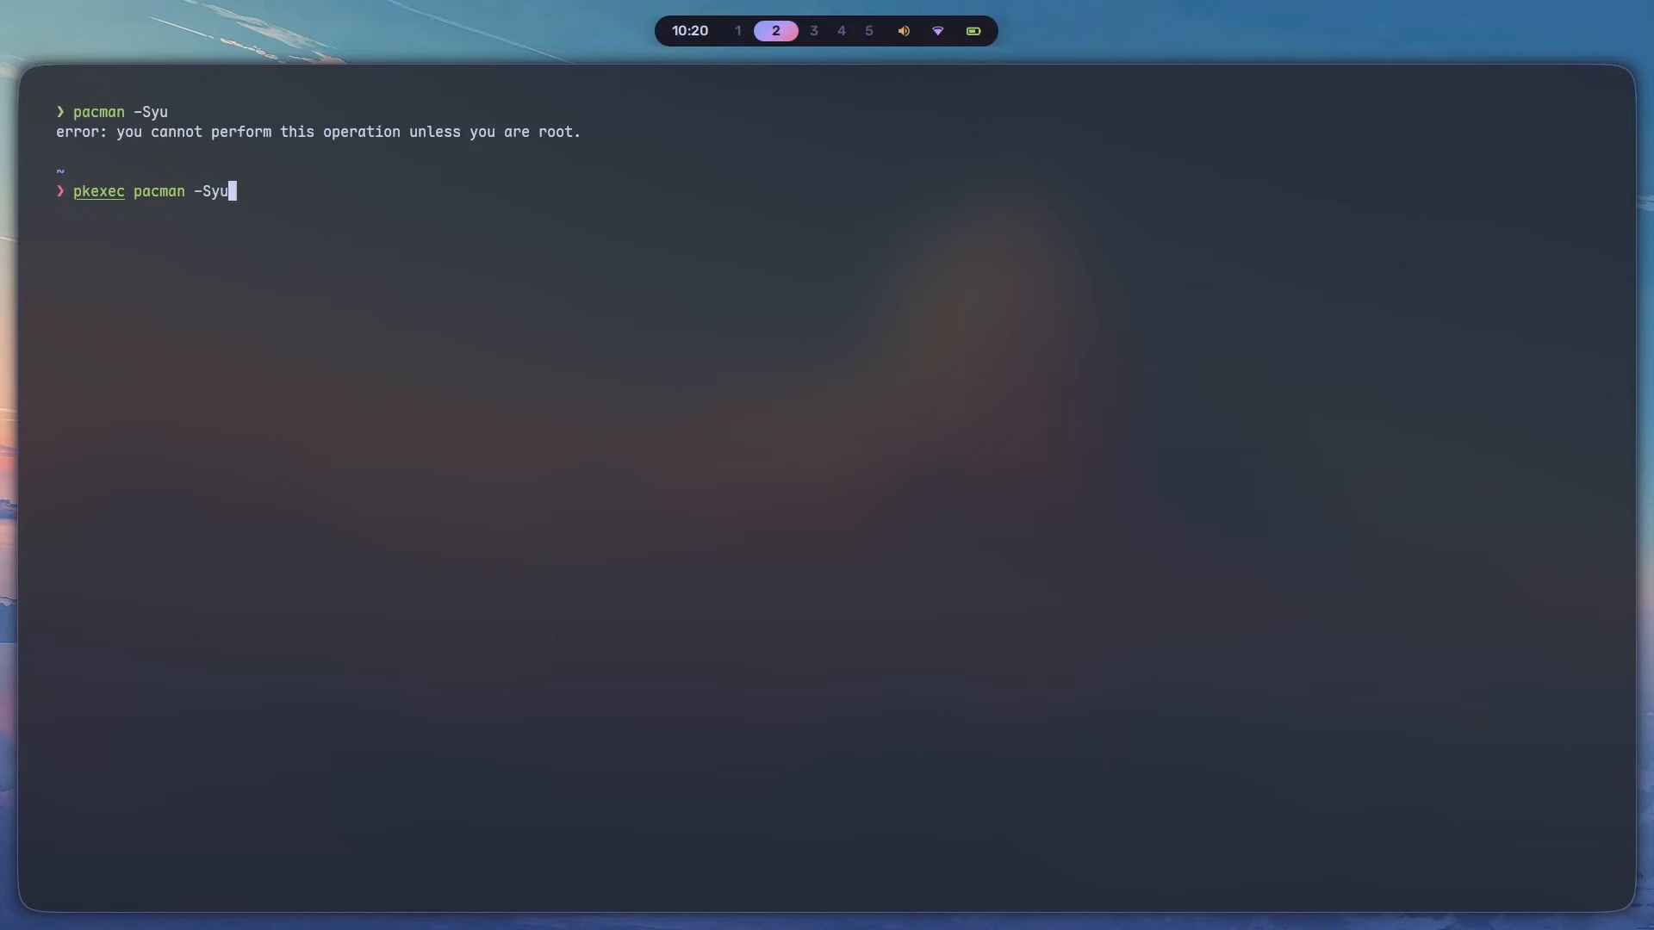
{"action": "mouse_move", "coordinate": [923, 335]}
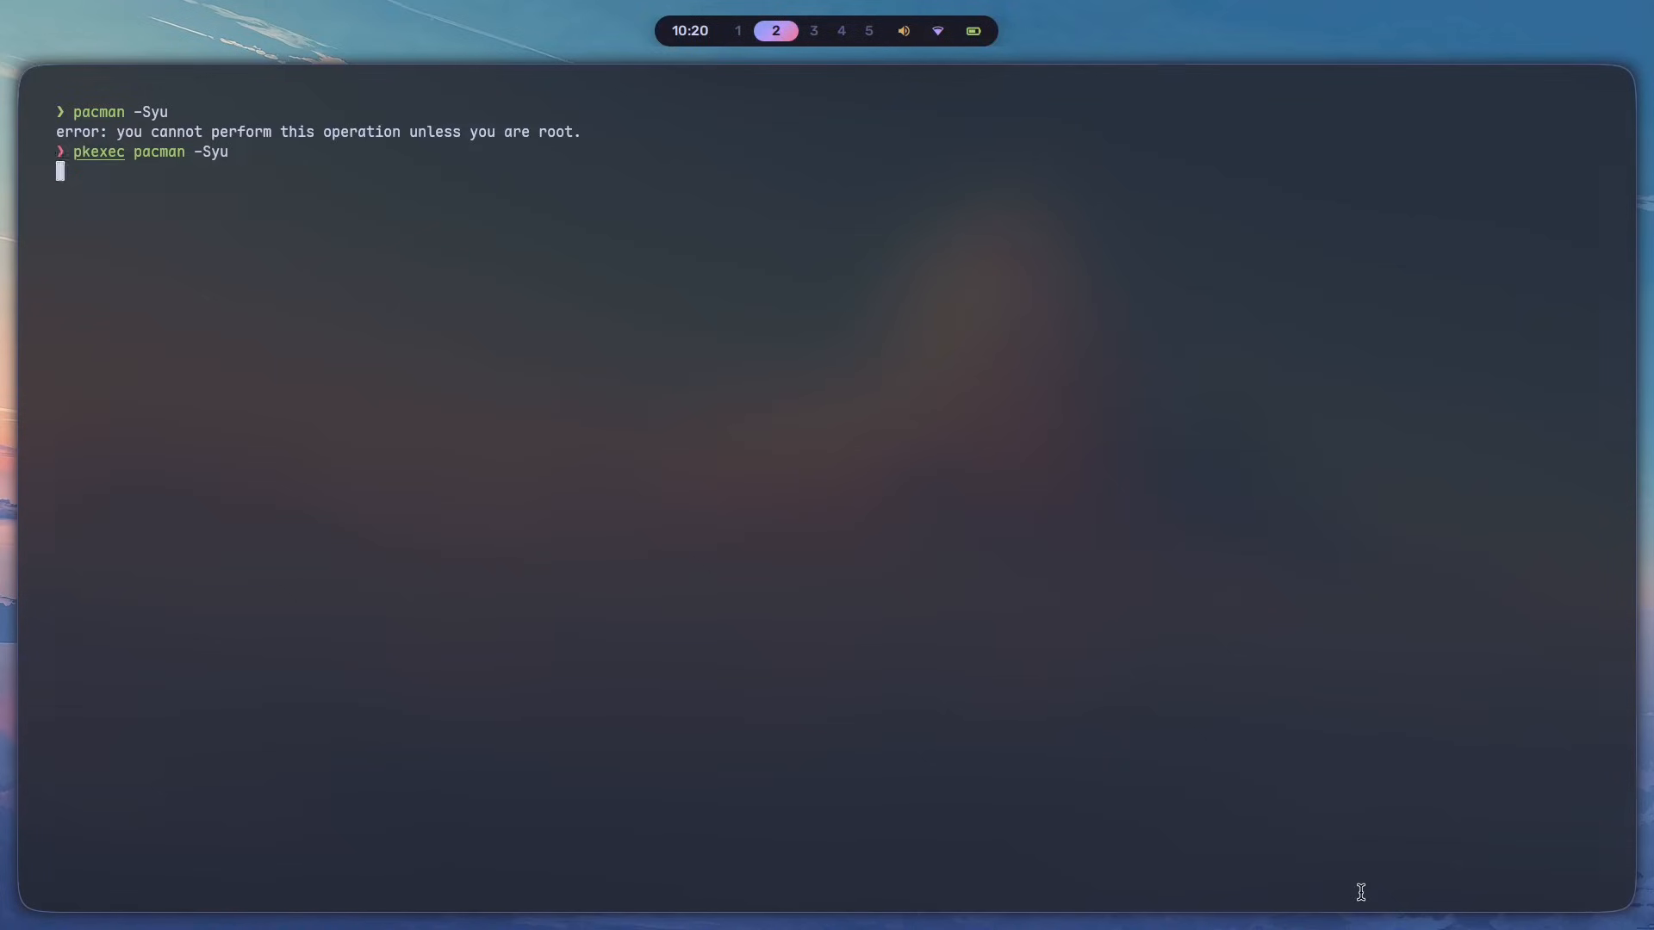
{"action": "key", "text": "Return"}
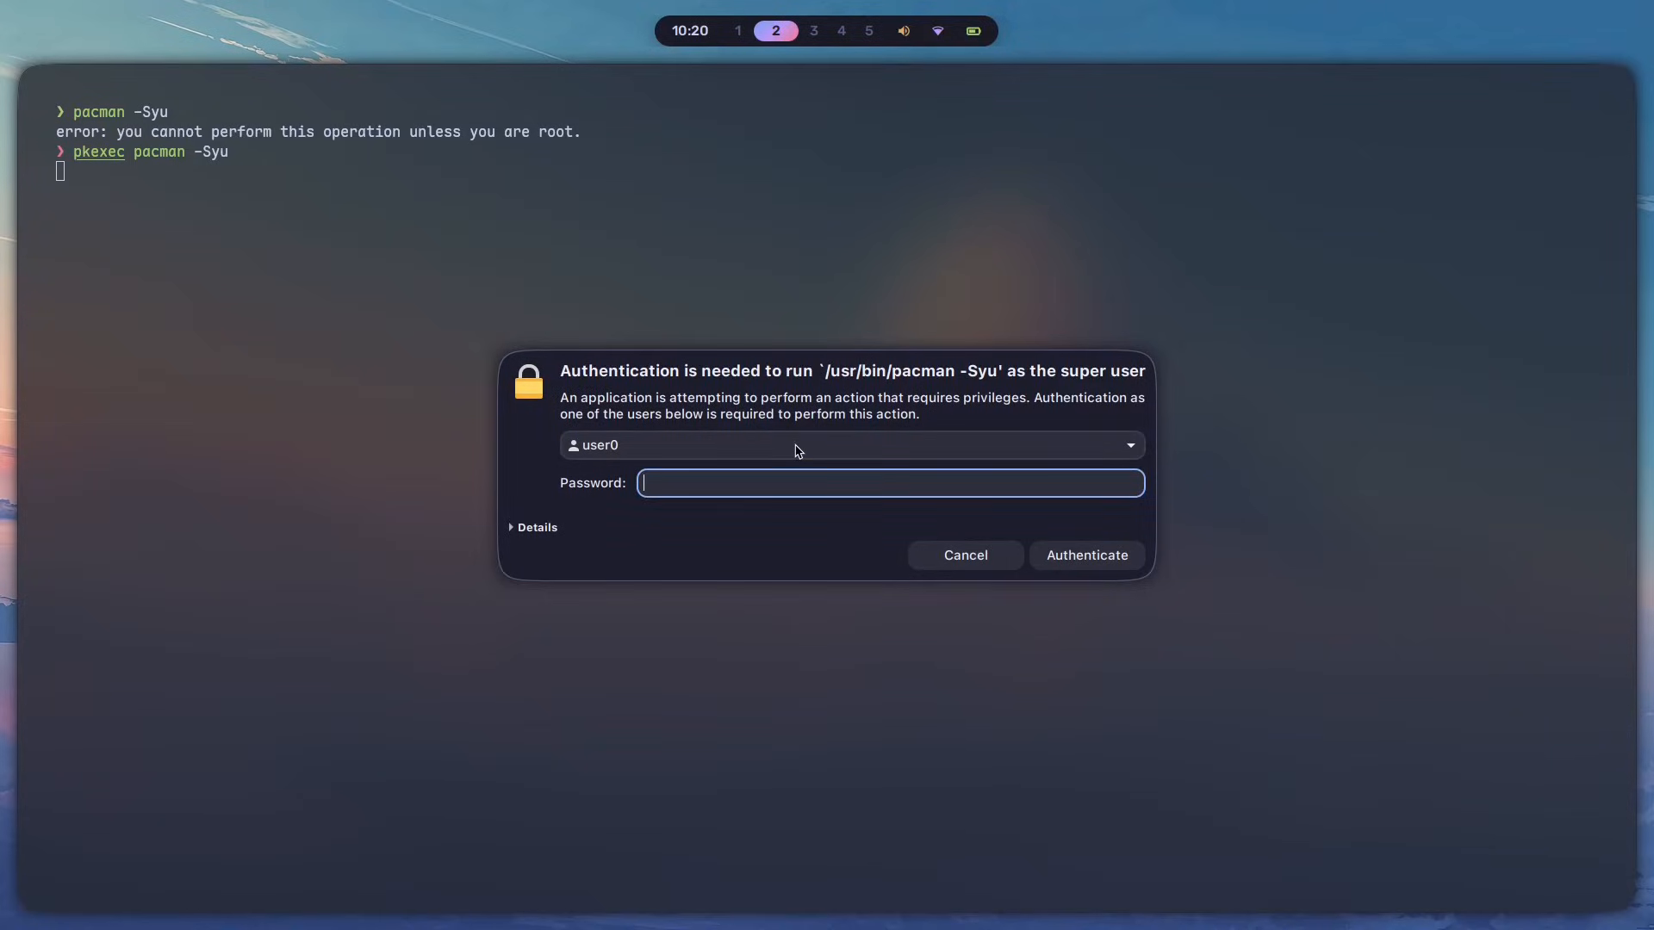
{"action": "left_click", "coordinate": [964, 554]}
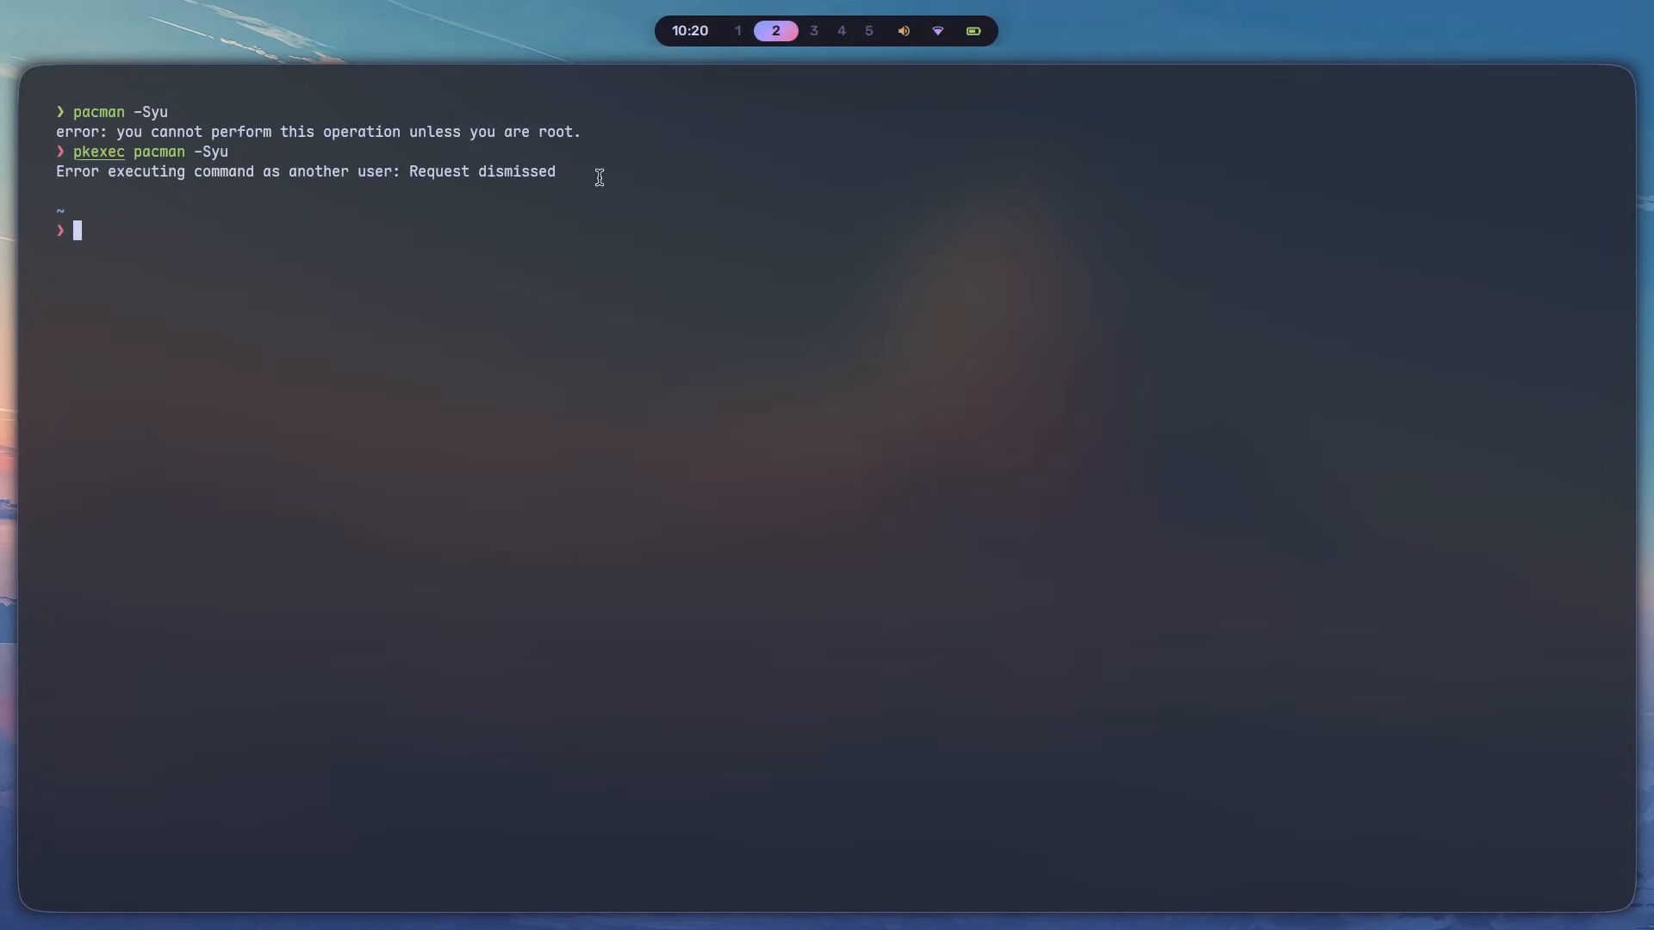
{"action": "key", "text": "Return"}
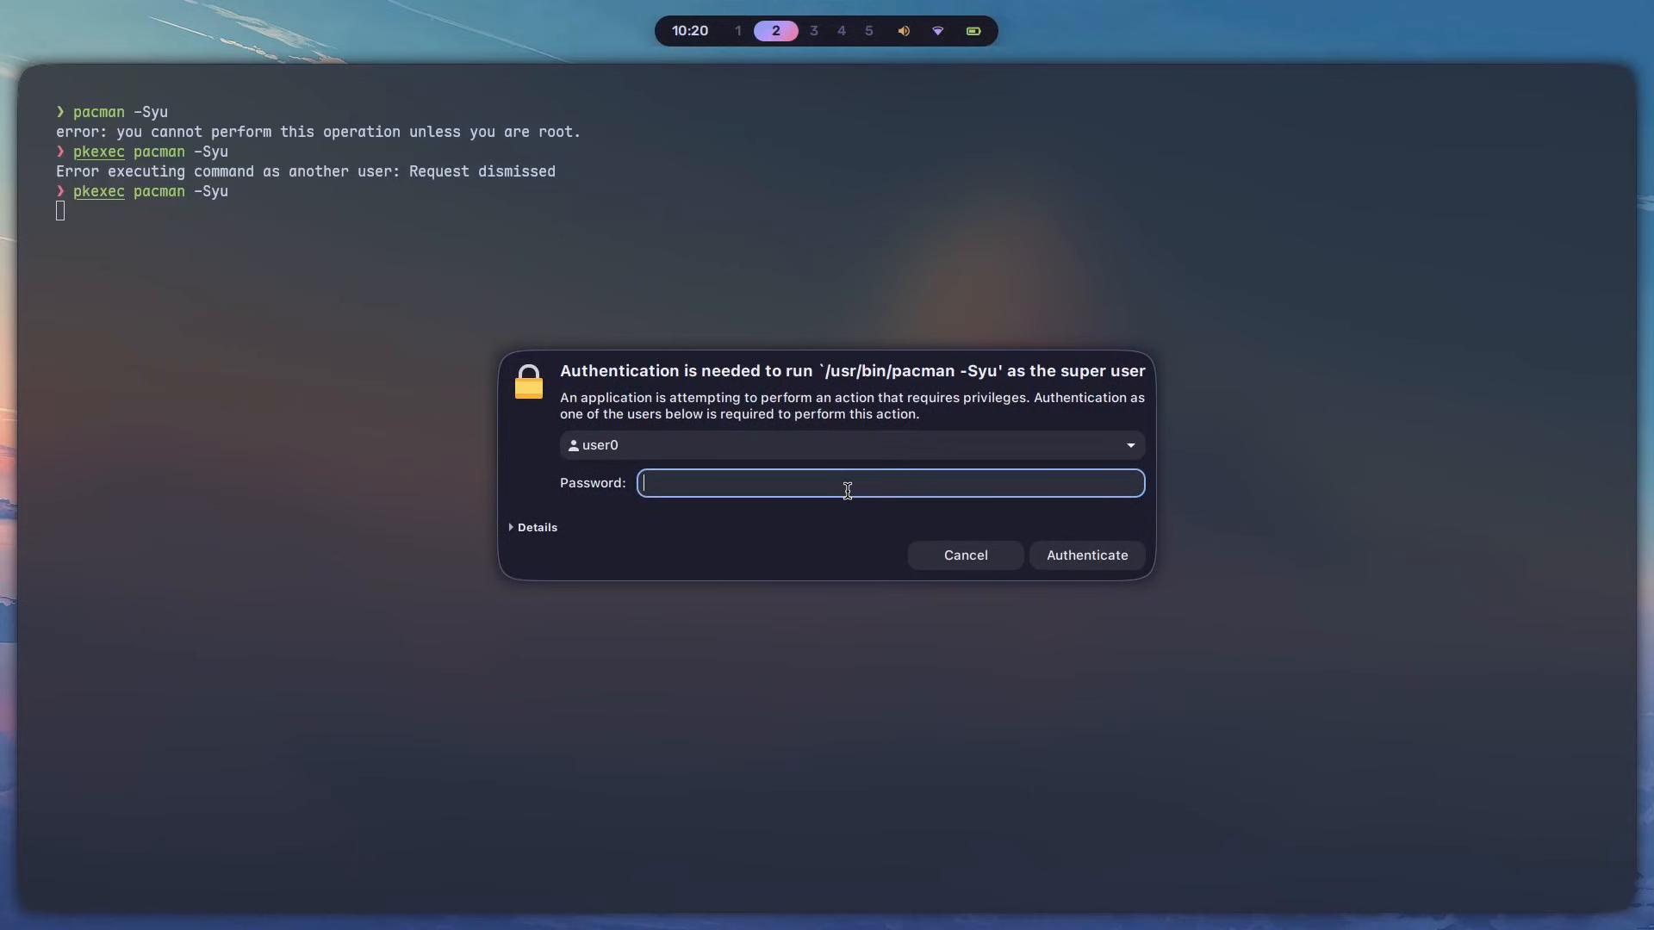
- Authenticate with the password, then interrupt pacman with Ctrl+C during the database sync
{"action": "type", "text": "password"}
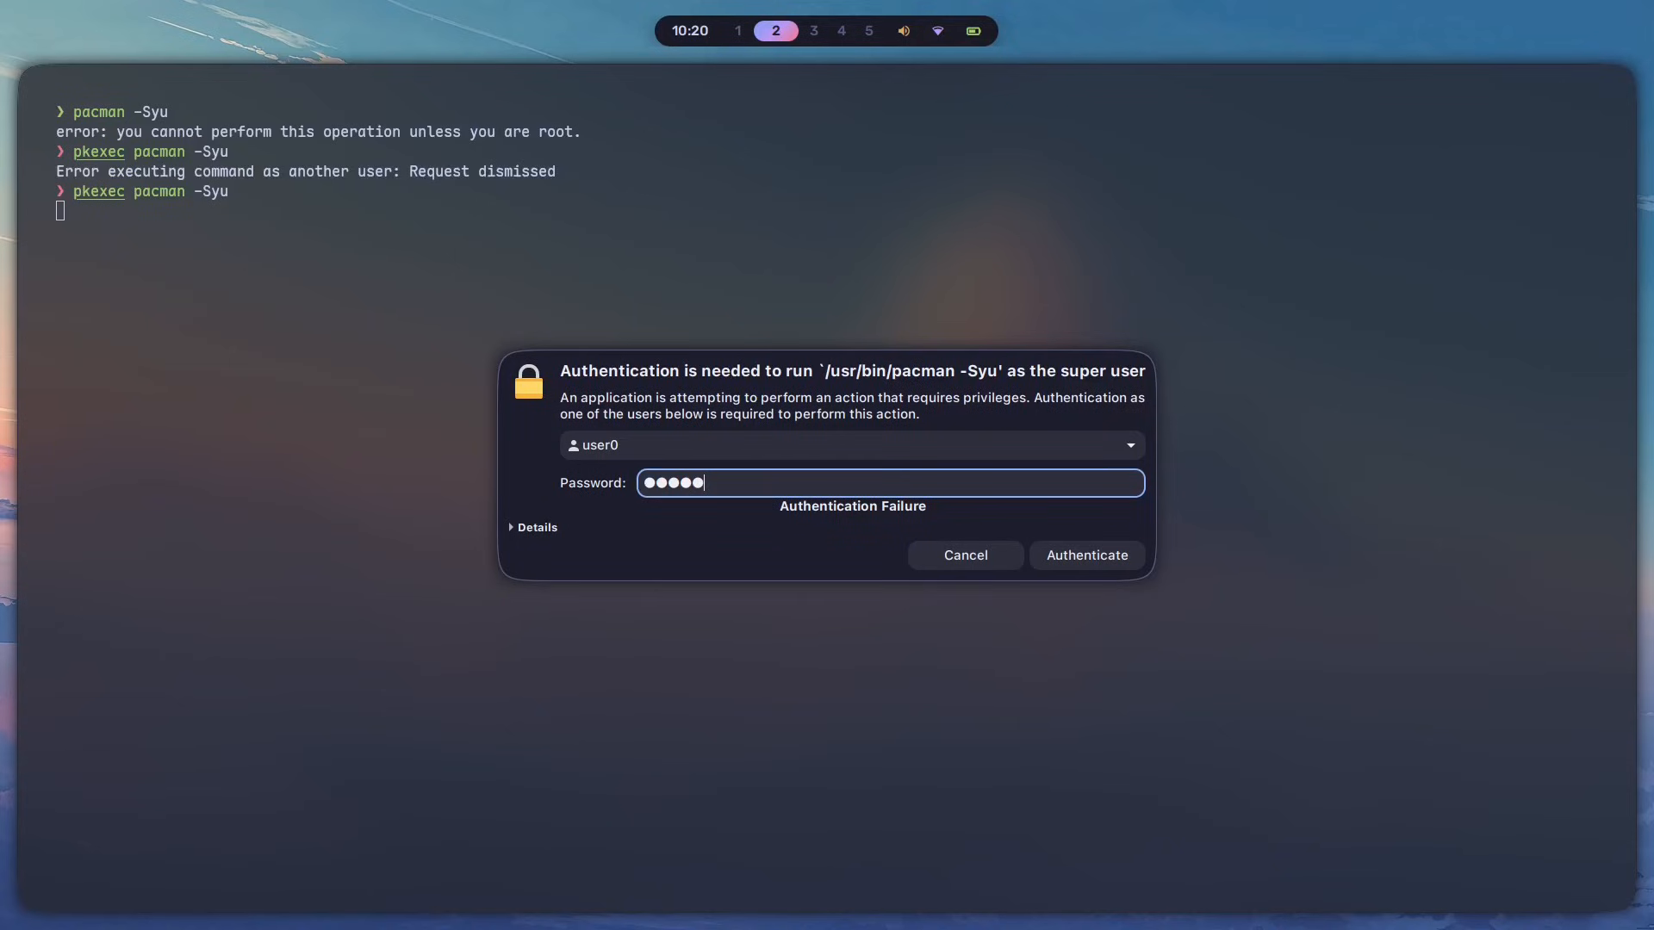
{"action": "left_click", "coordinate": [1086, 554]}
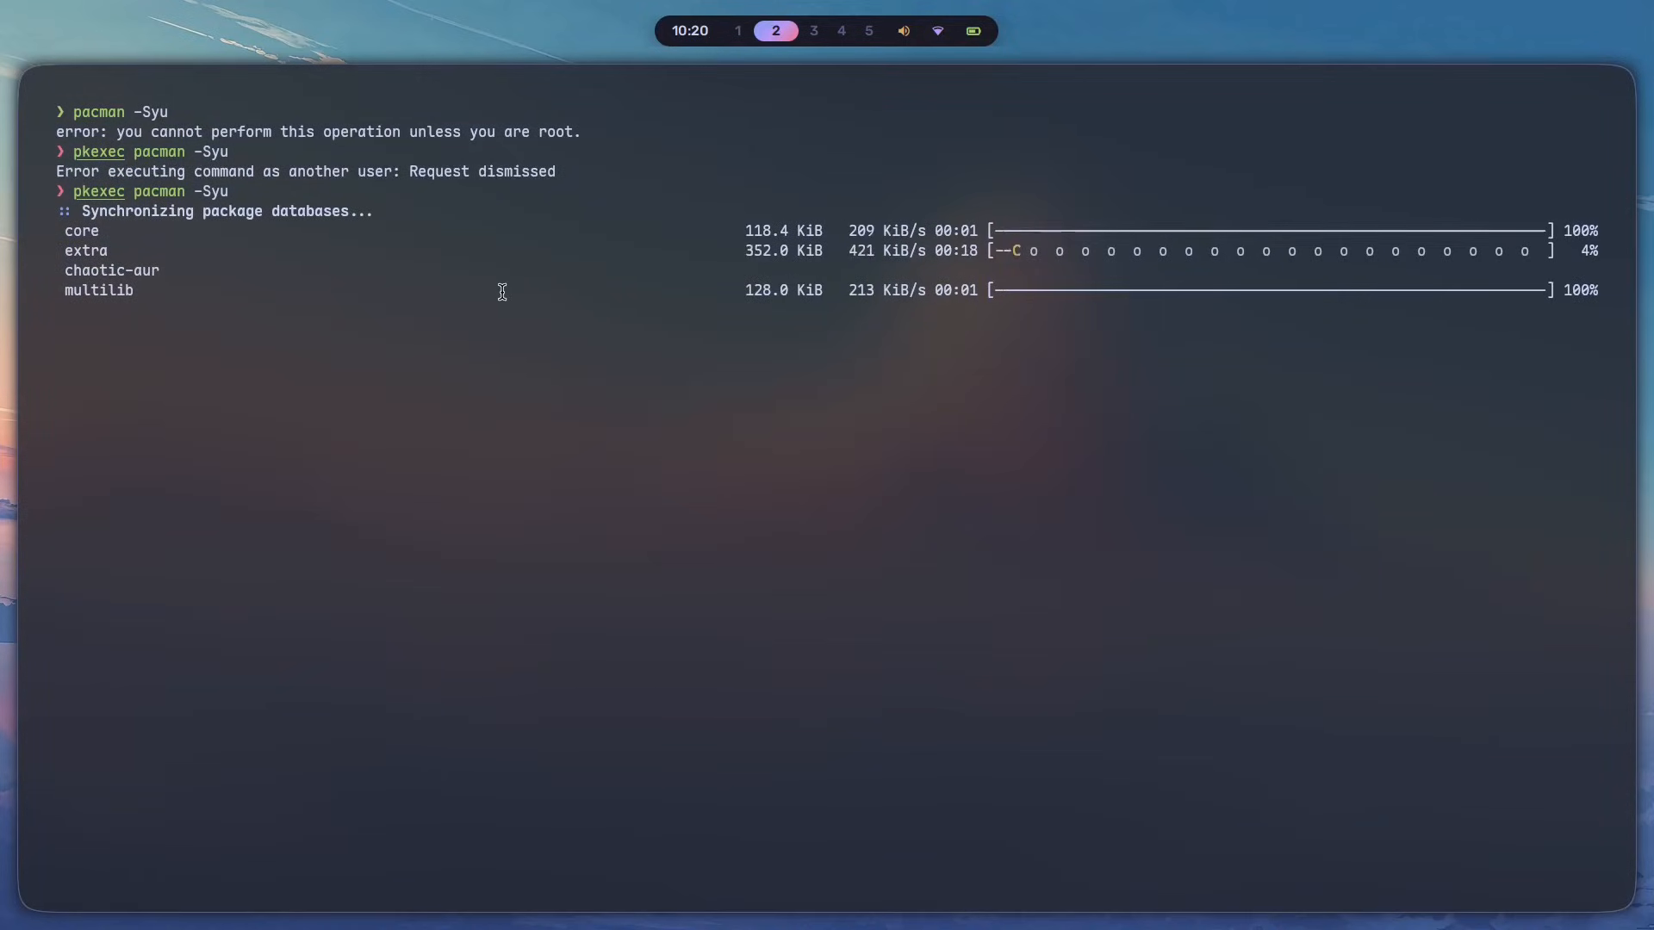
{"action": "key", "text": "ctrl+c"}
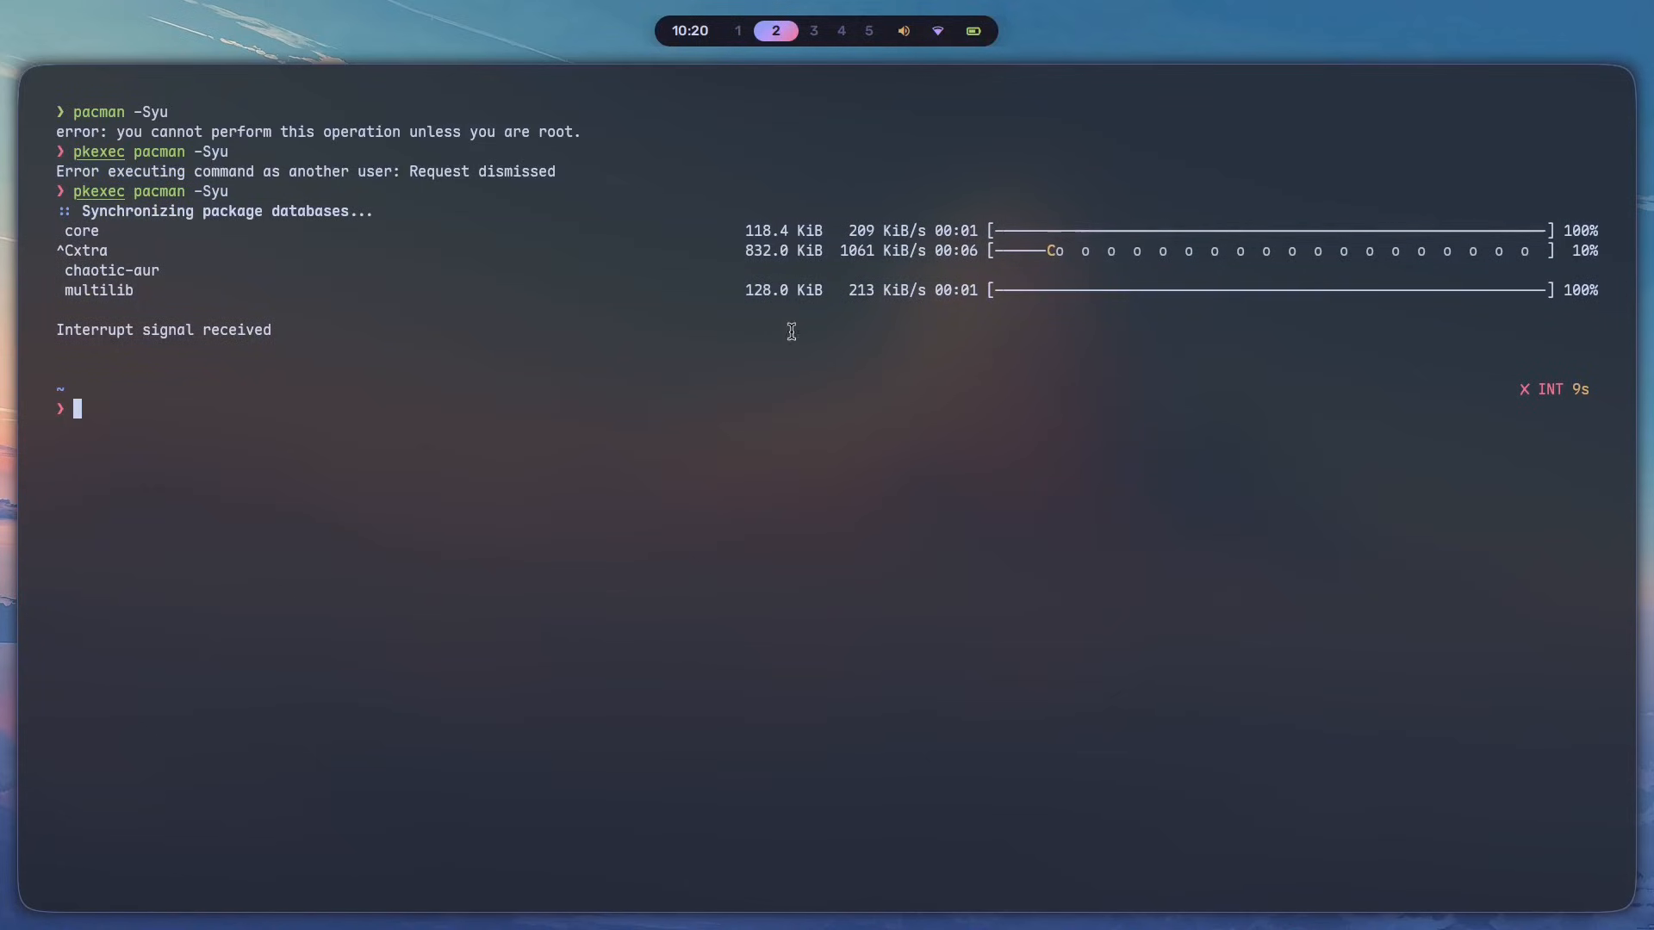
{"action": "mouse_move", "coordinate": [1007, 310]}
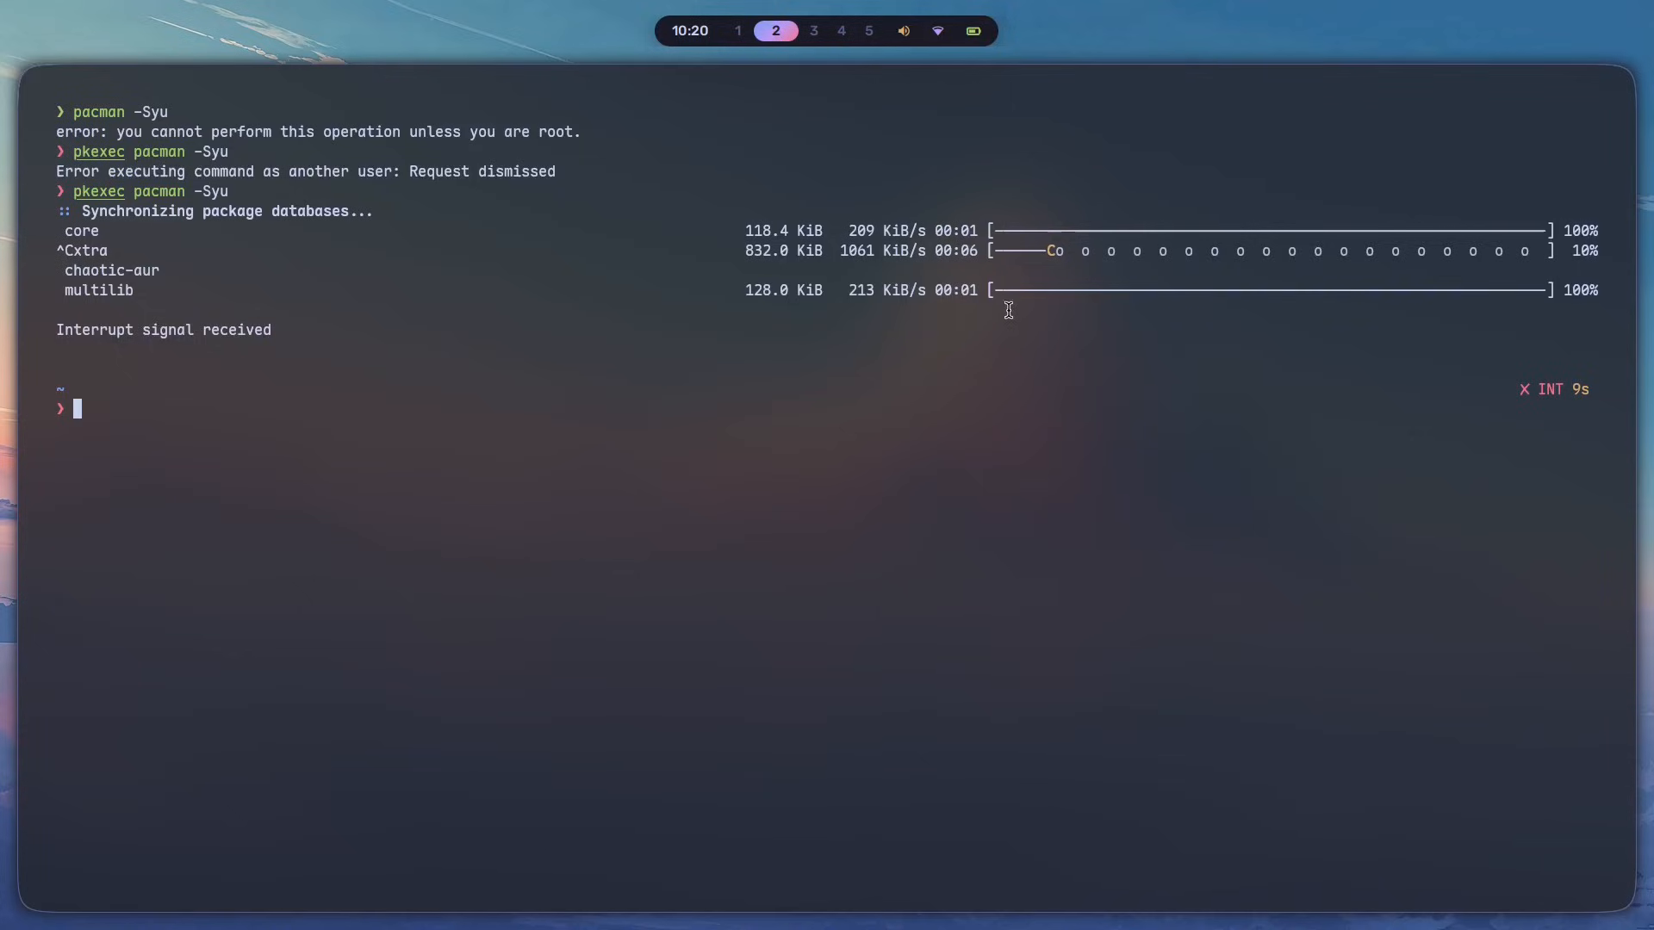
{"action": "mouse_move", "coordinate": [658, 317]}
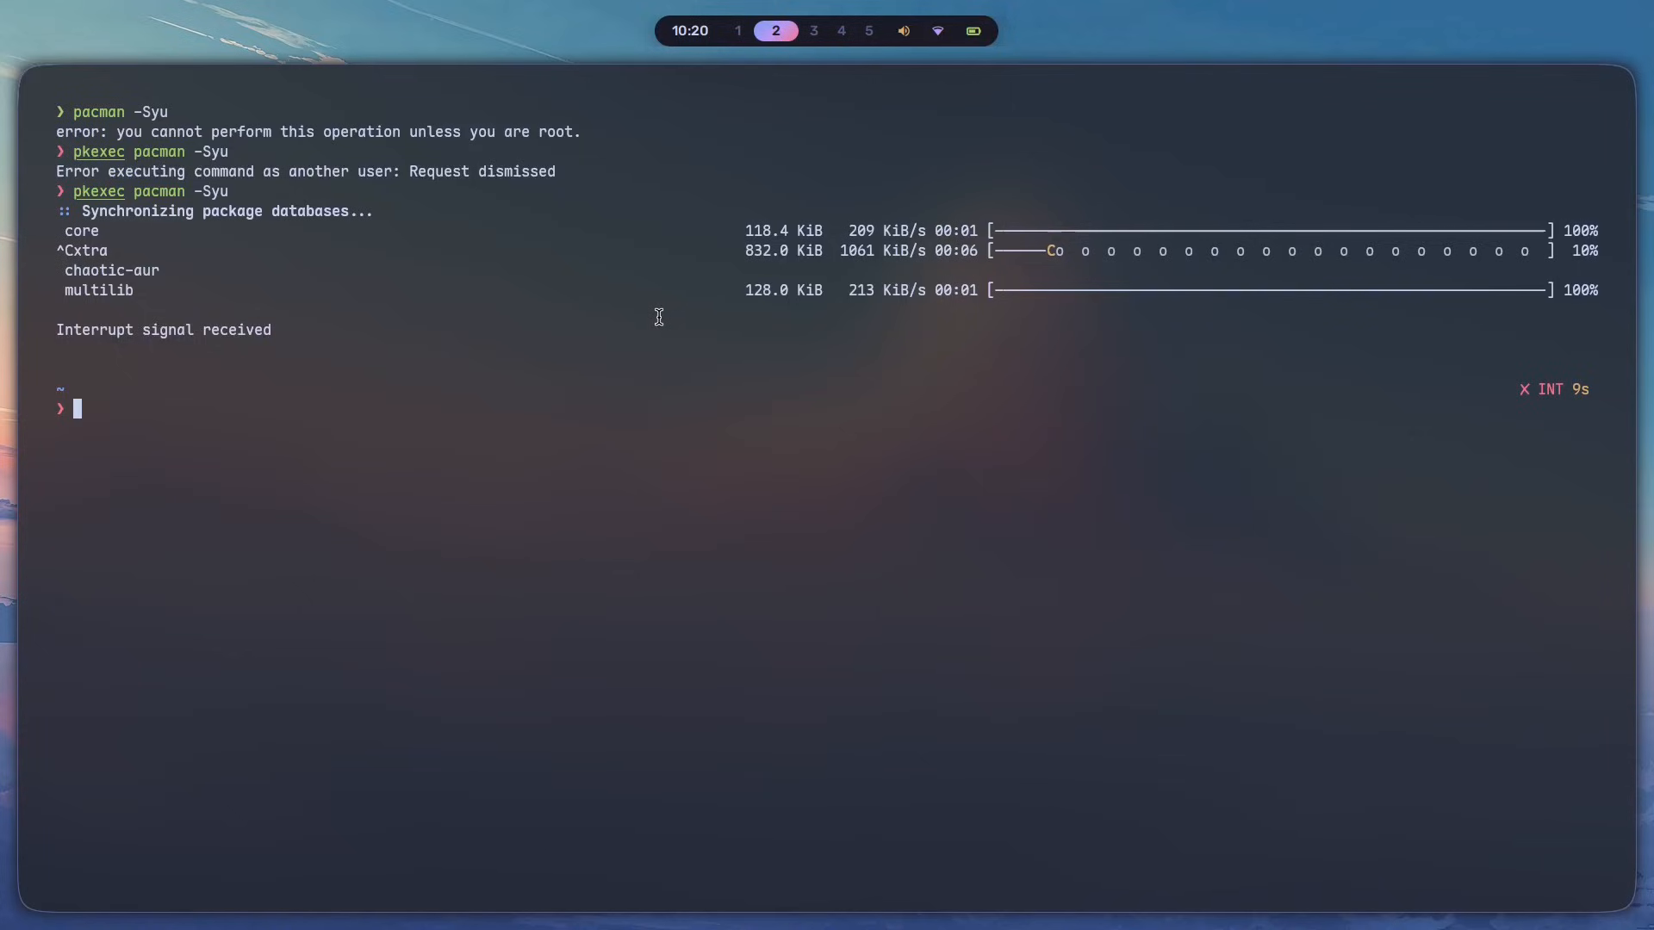
{"action": "mouse_move", "coordinate": [507, 383]}
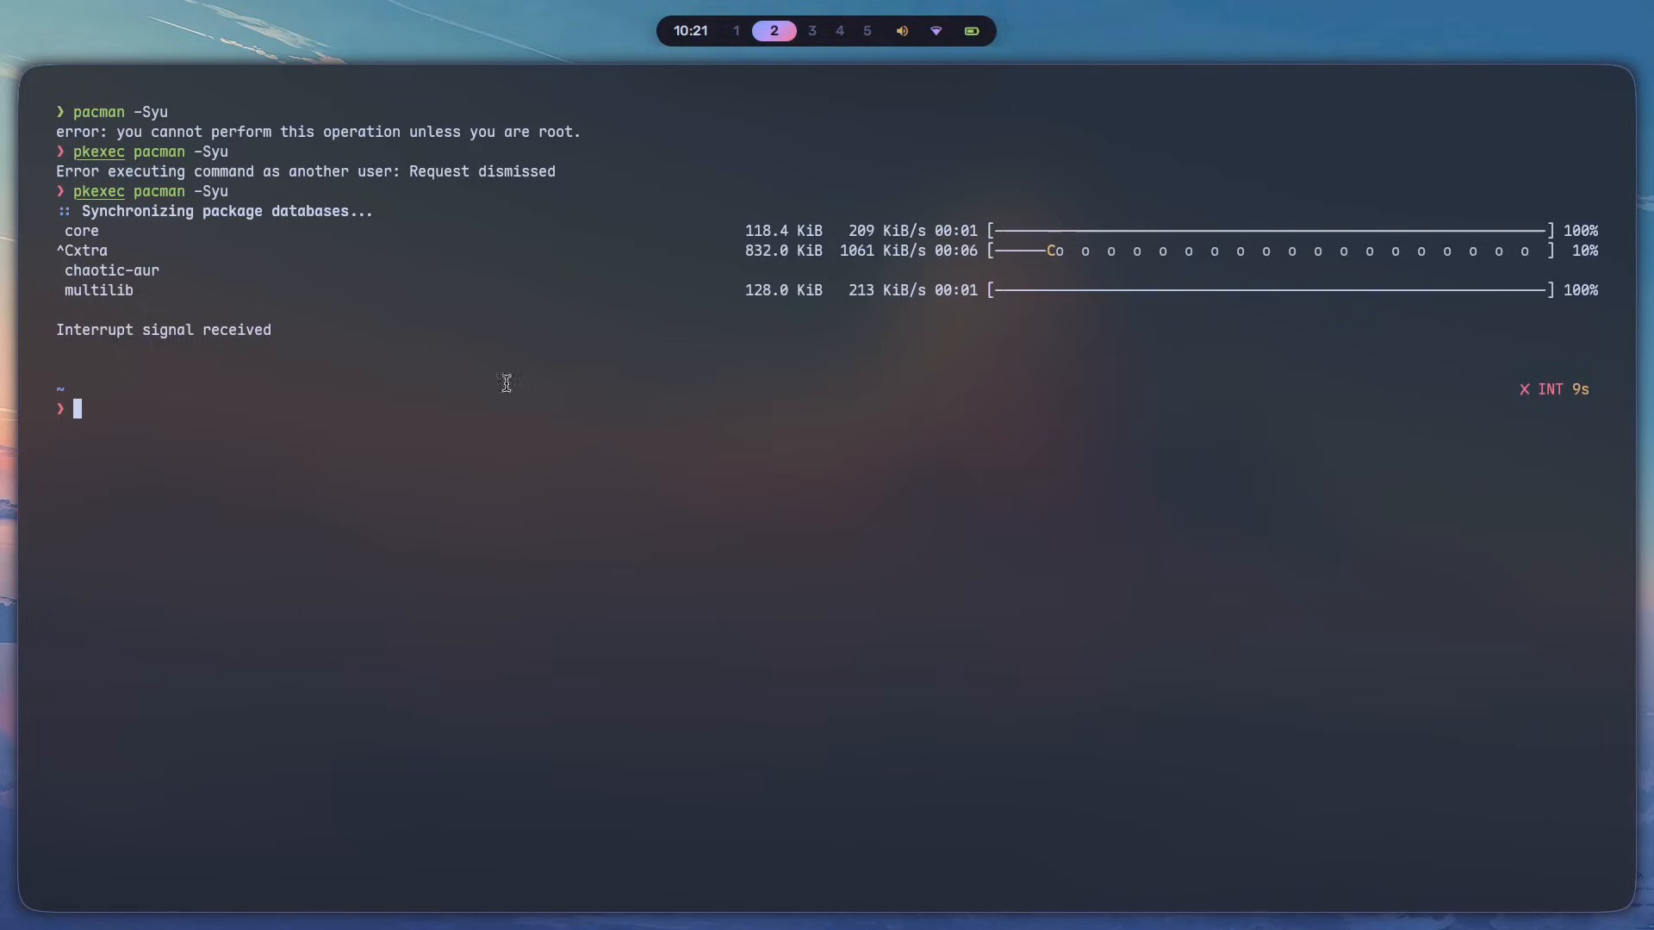
{"action": "mouse_move", "coordinate": [277, 341]}
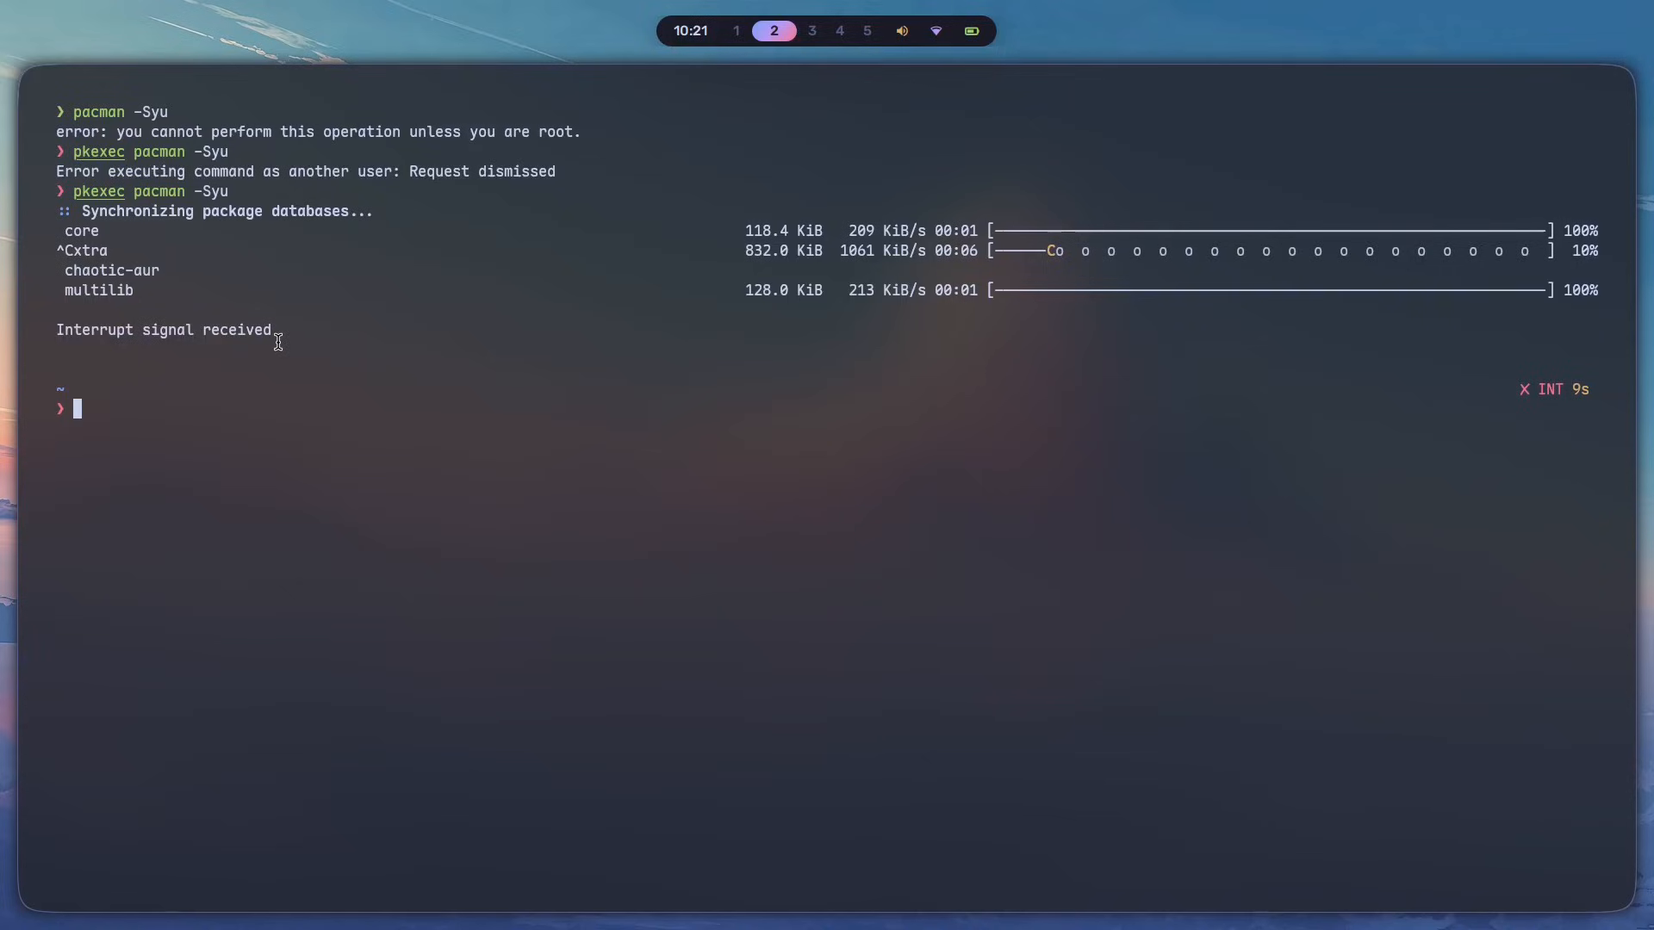
{"action": "mouse_move", "coordinate": [837, 351]}
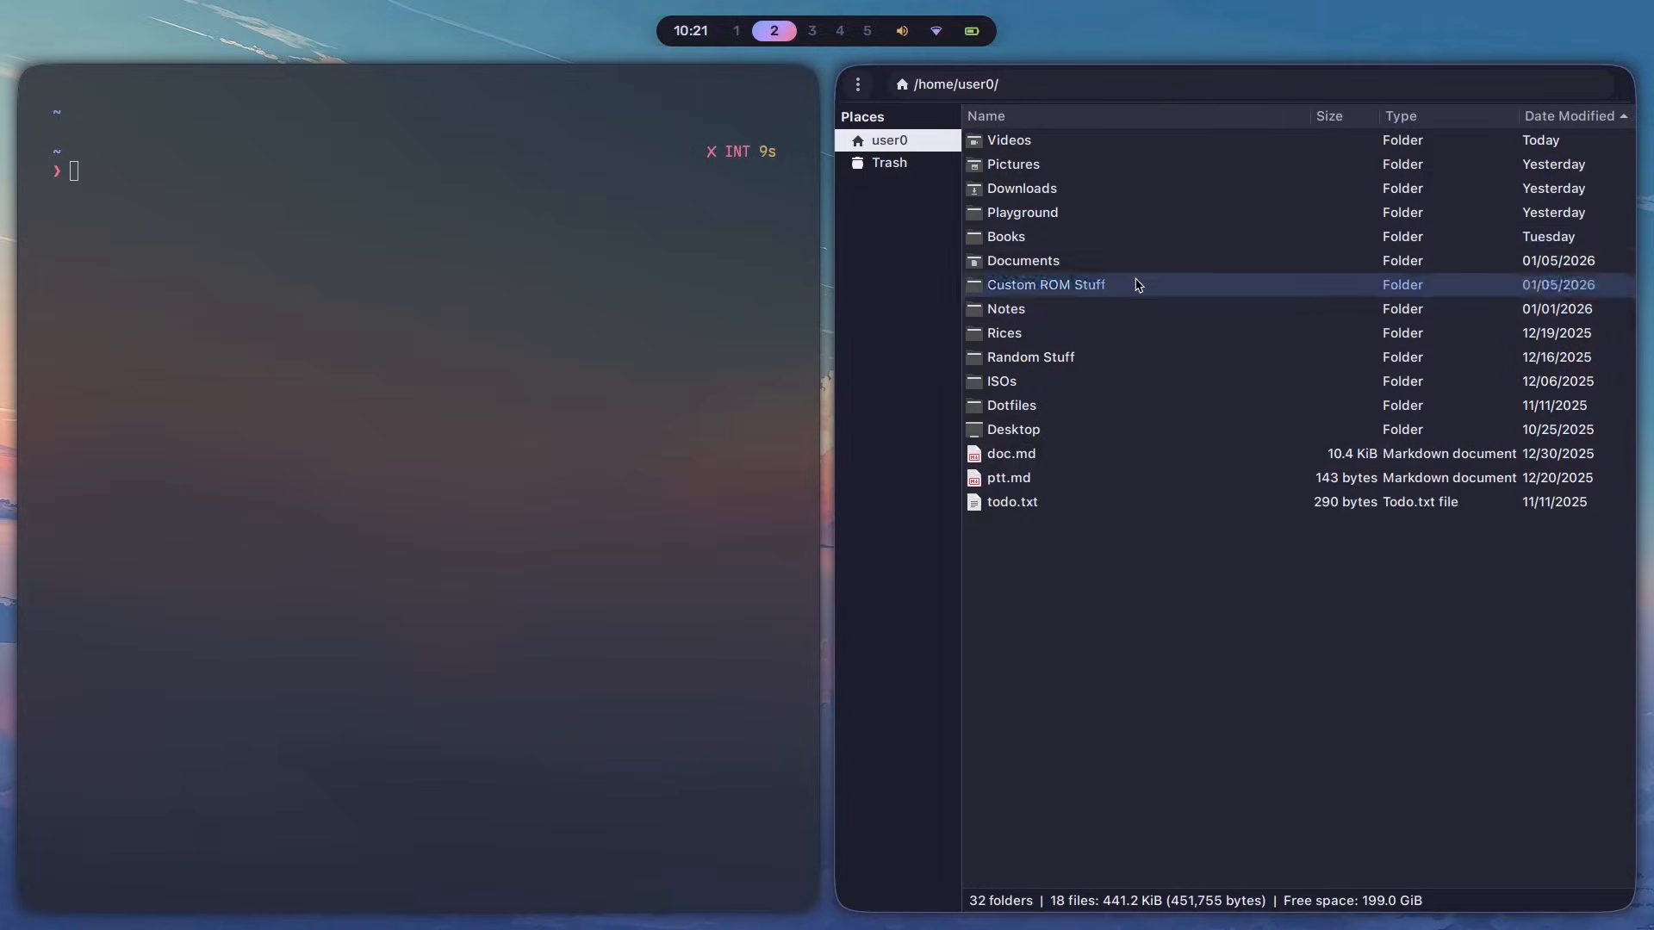
- Close the Thunar window on the home folder with the Super key
{"action": "key", "text": "super"}
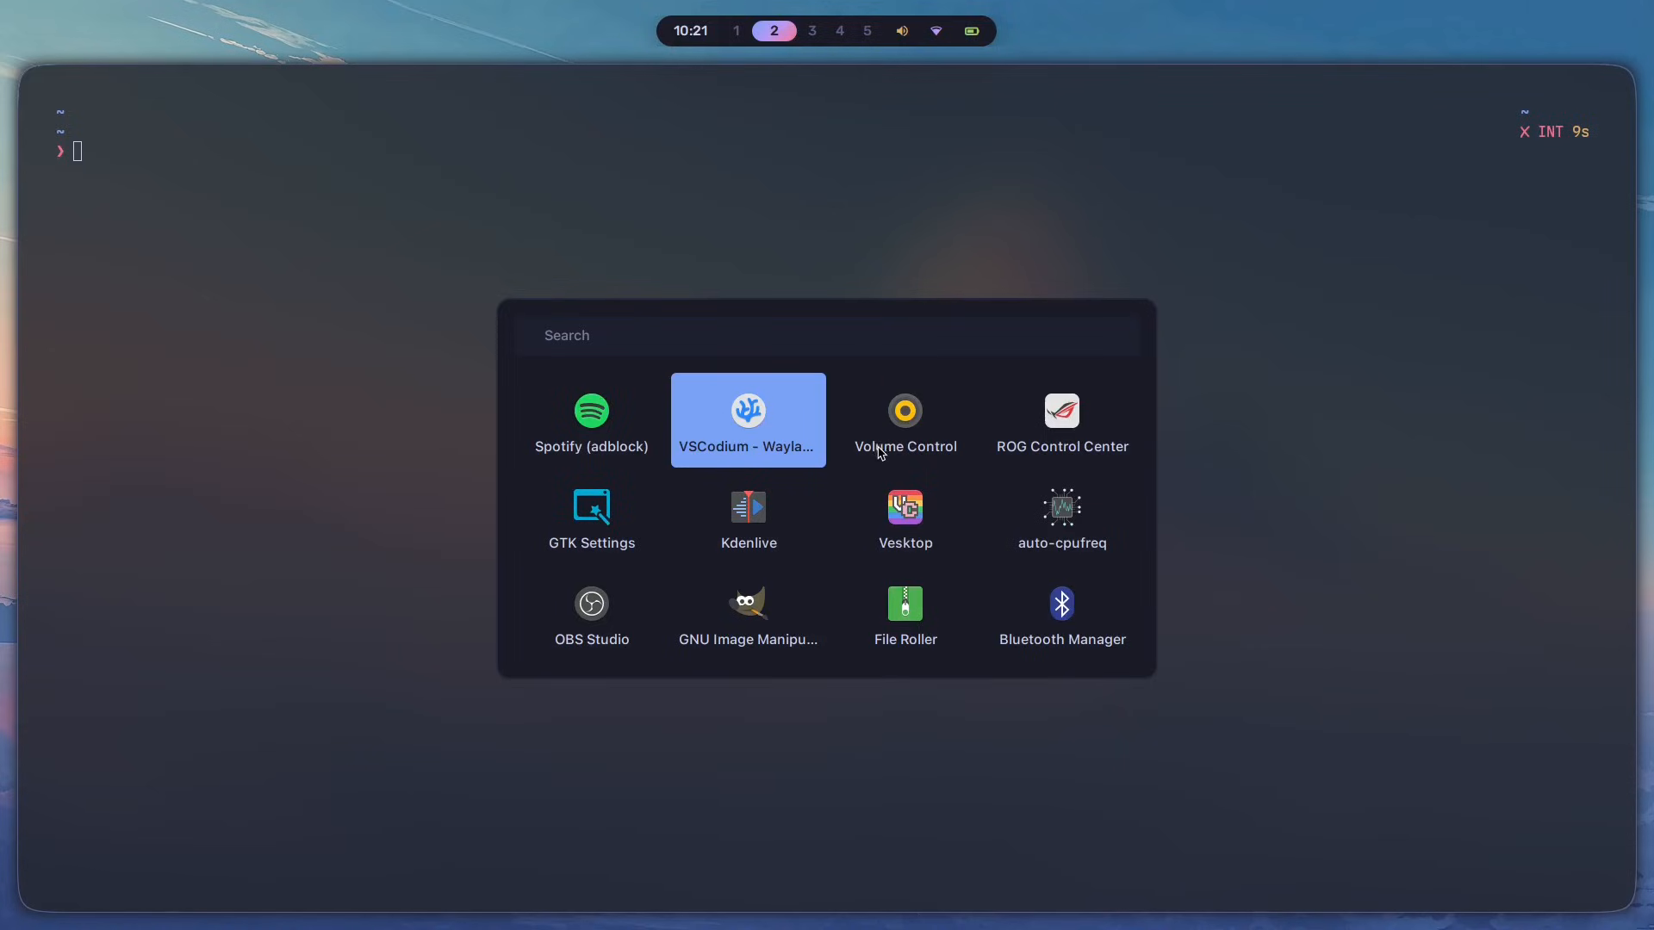
{"action": "mouse_move", "coordinate": [955, 443]}
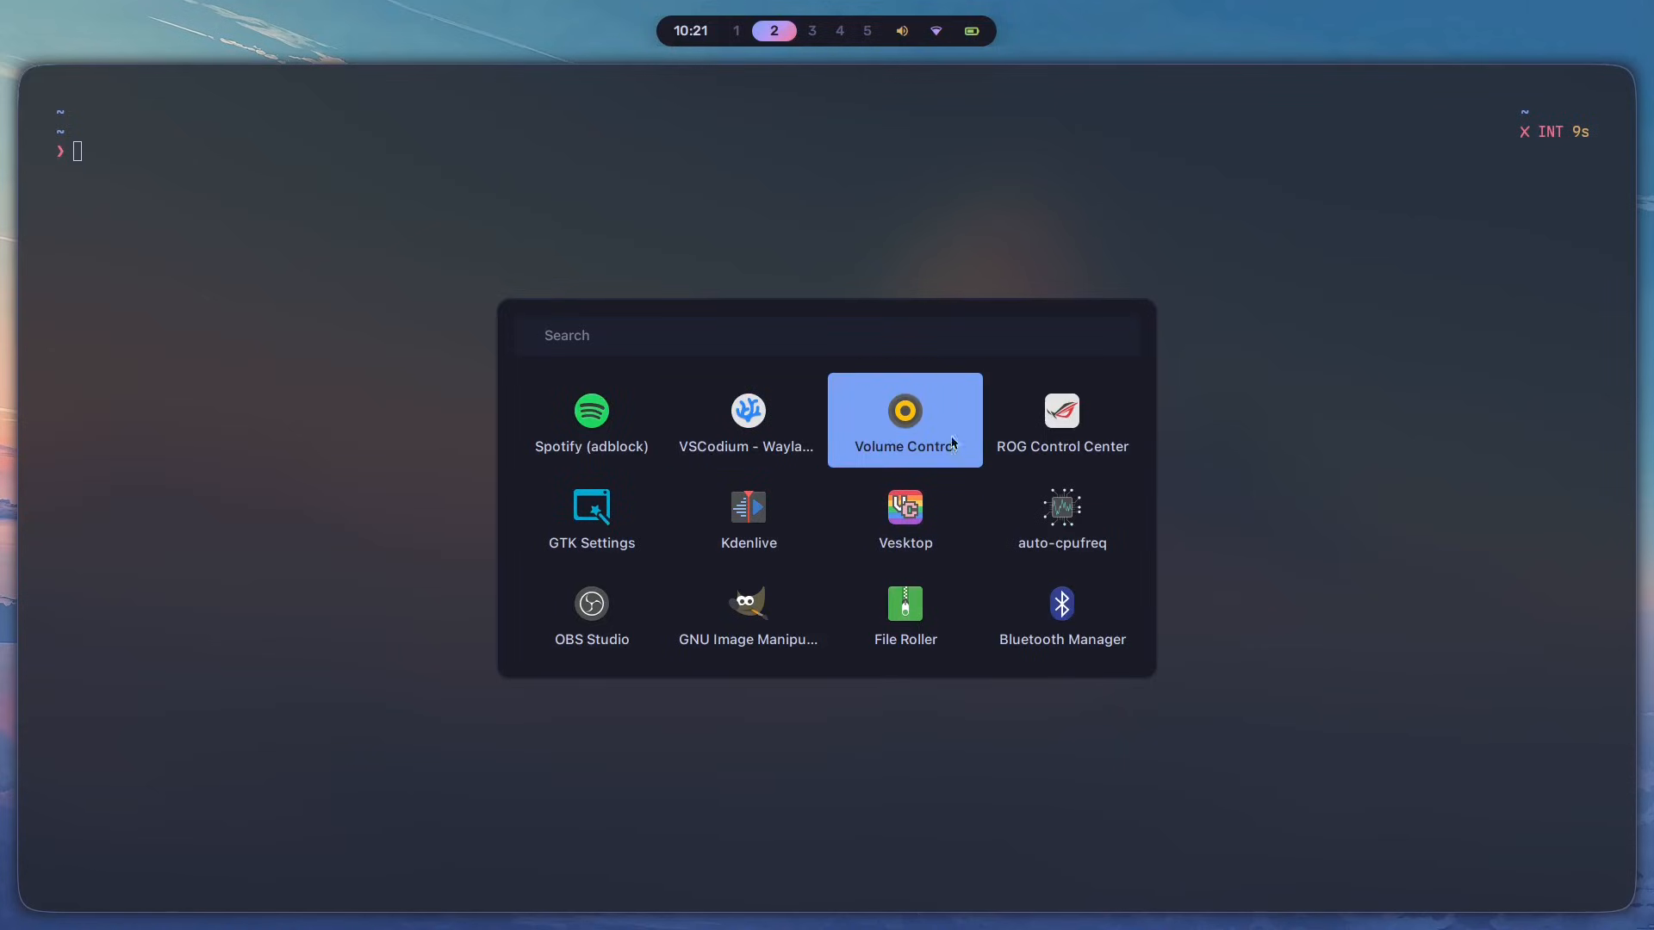
{"action": "mouse_move", "coordinate": [872, 439]}
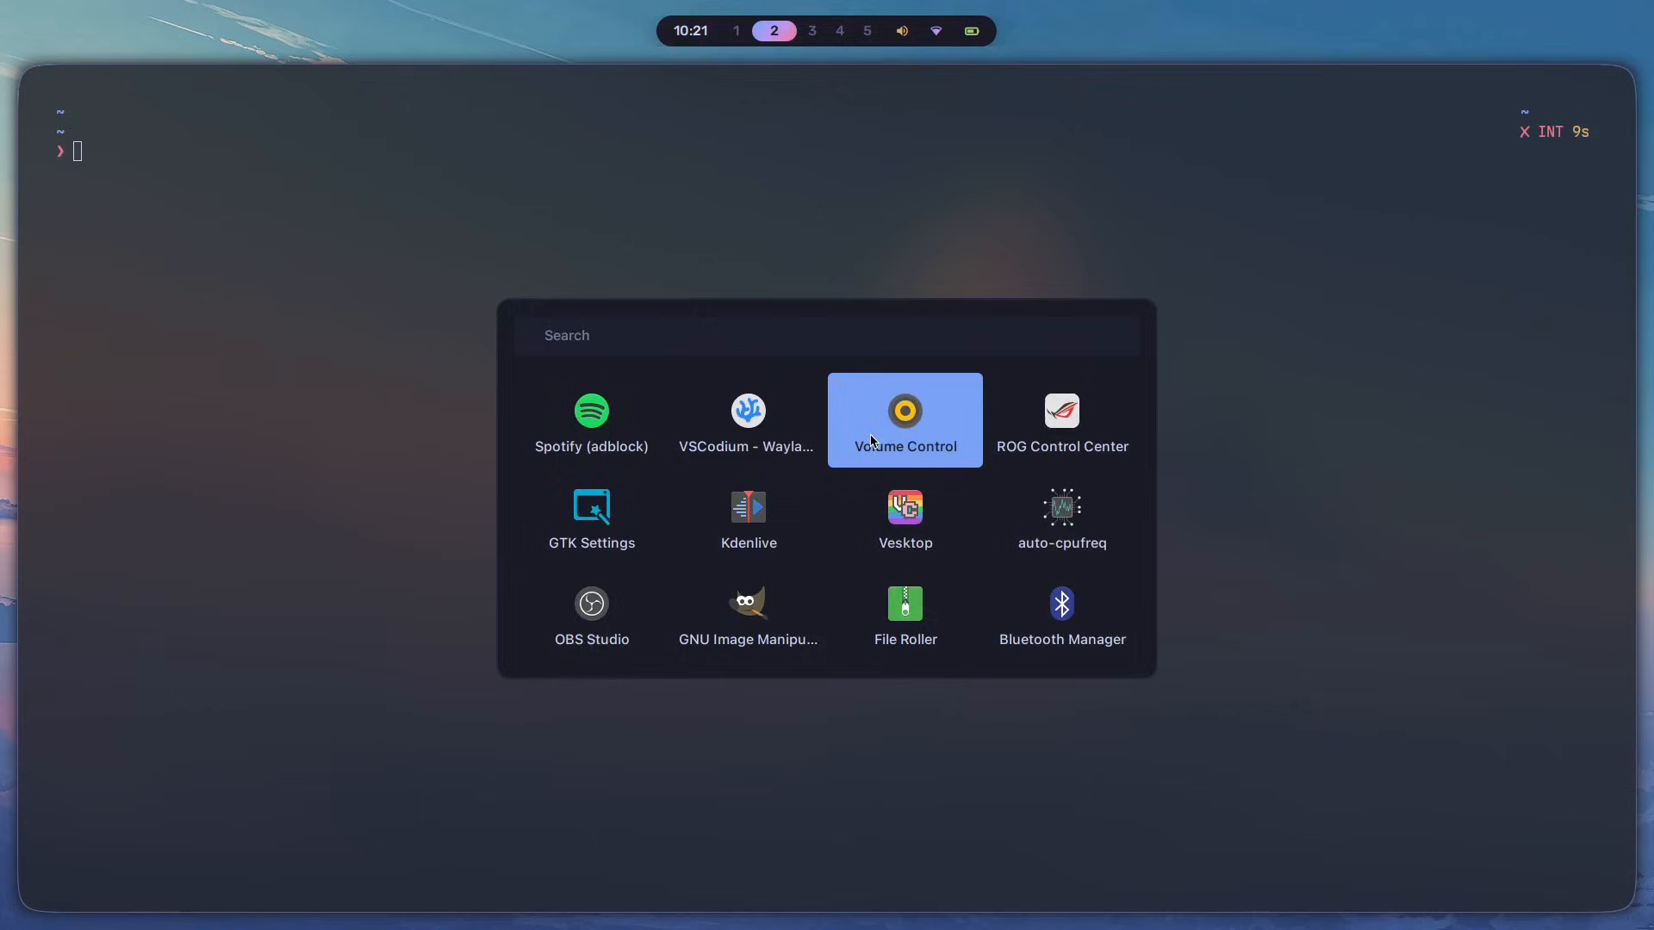
- Search the Rofi launcher for 'dolph', then 'kd', to narrow results to Dolphin
{"action": "left_click", "coordinate": [904, 418]}
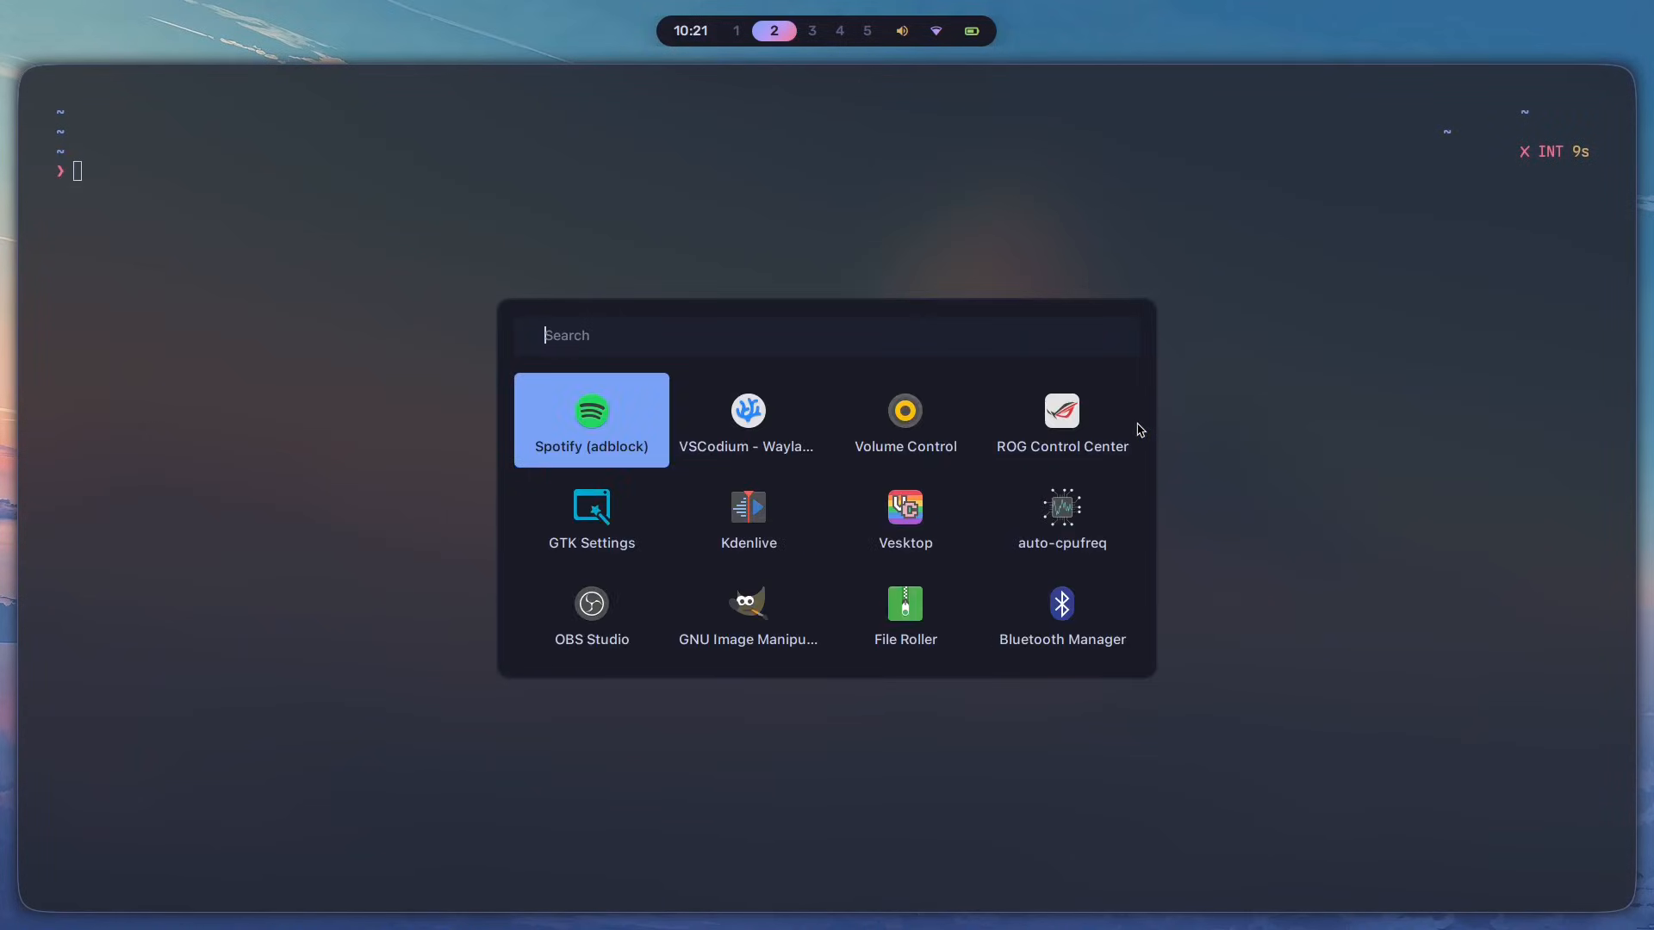
{"action": "type", "text": "dolph"}
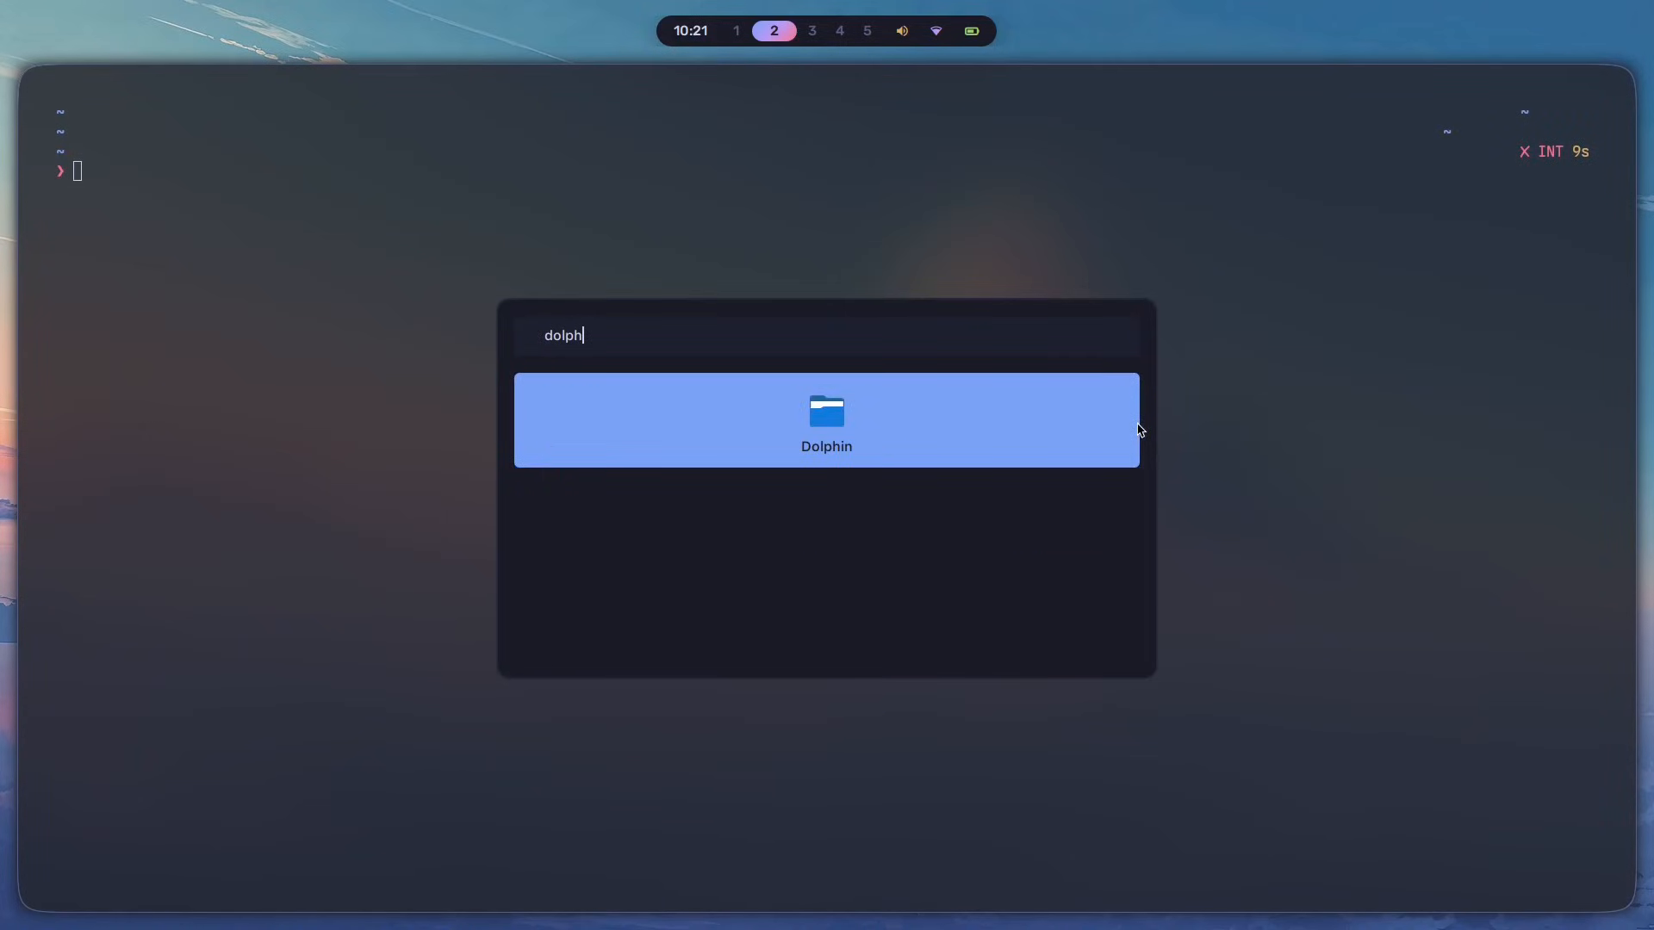
{"action": "mouse_move", "coordinate": [947, 424]}
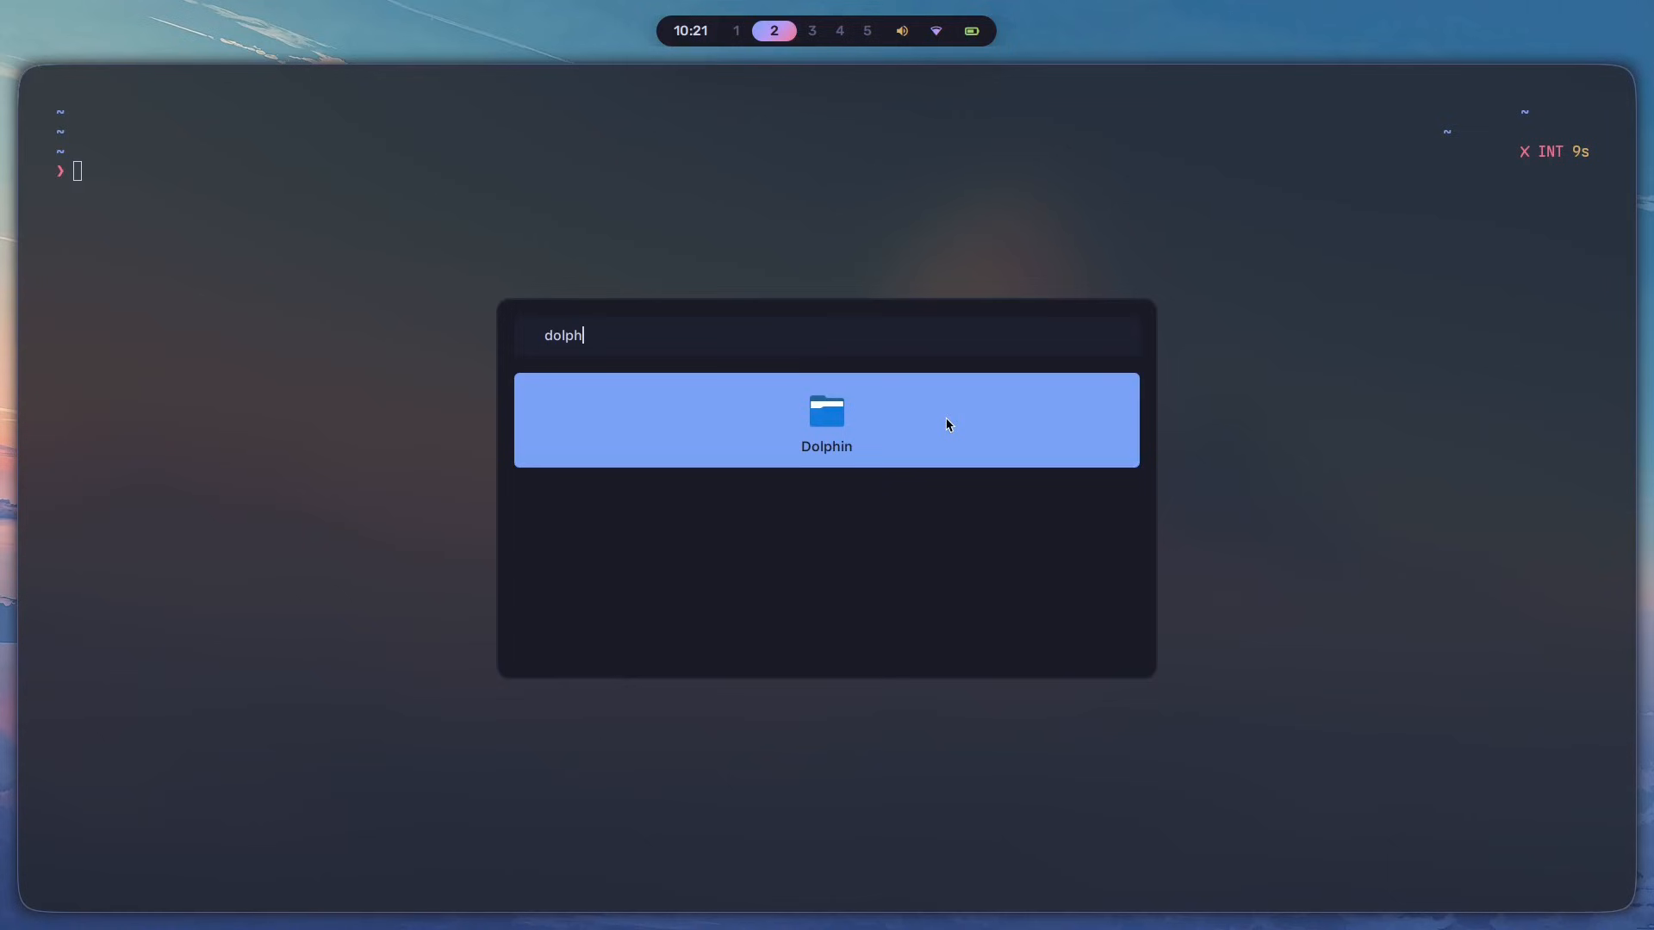
{"action": "type", "text": "kd"}
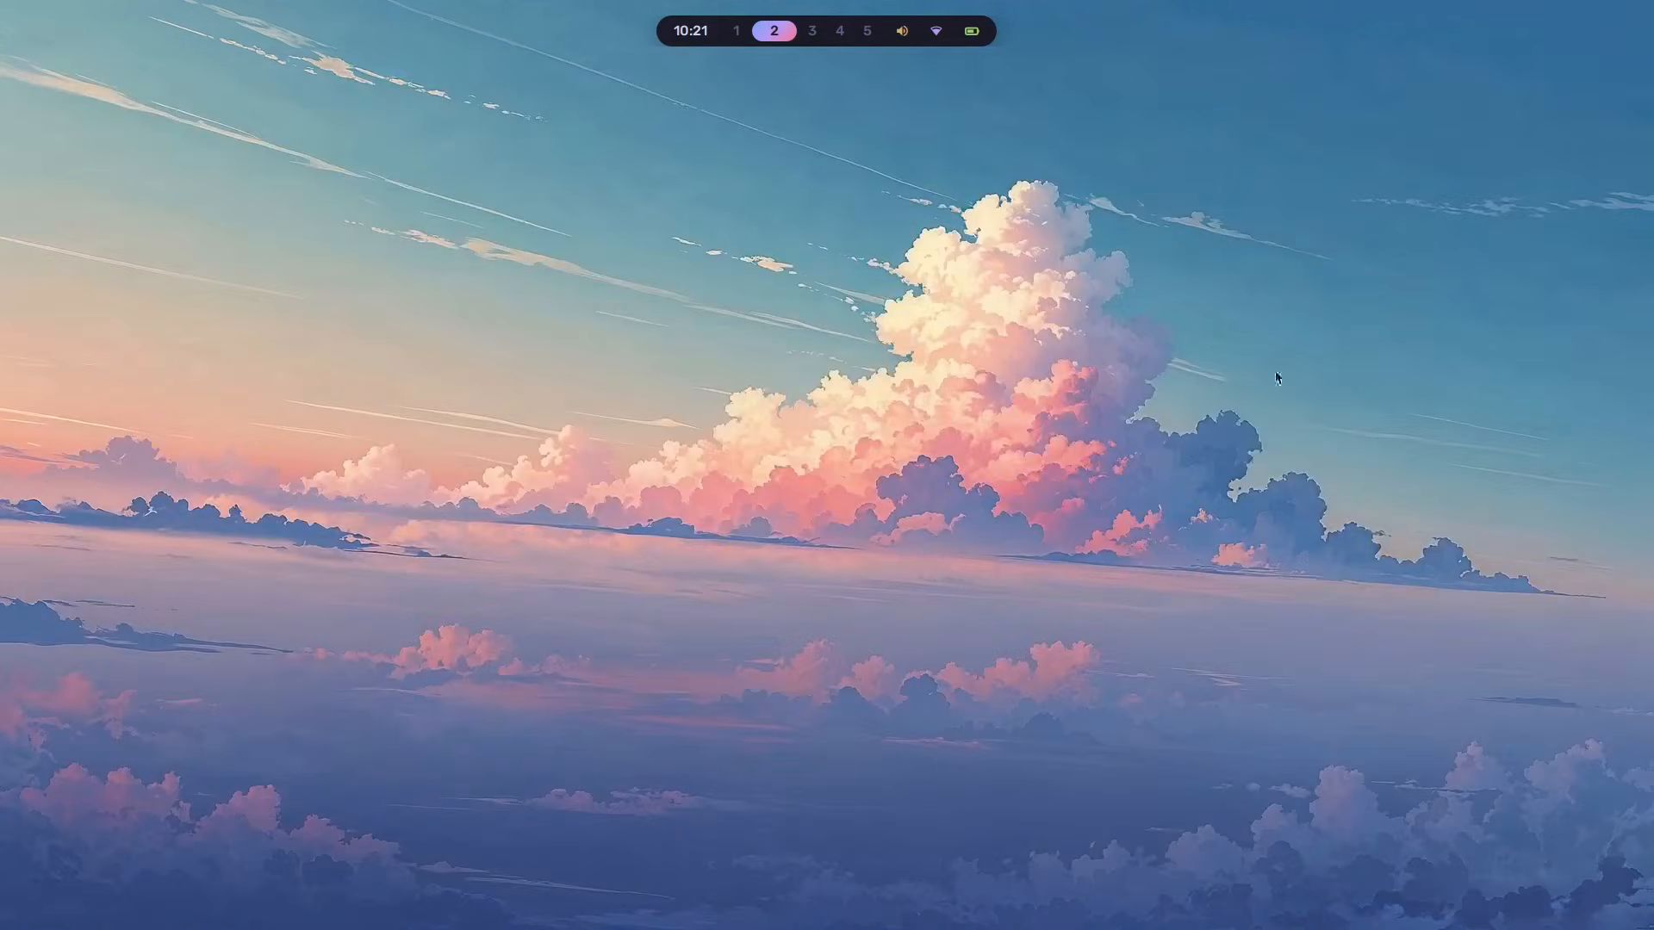
{"action": "mouse_move", "coordinate": [1201, 348]}
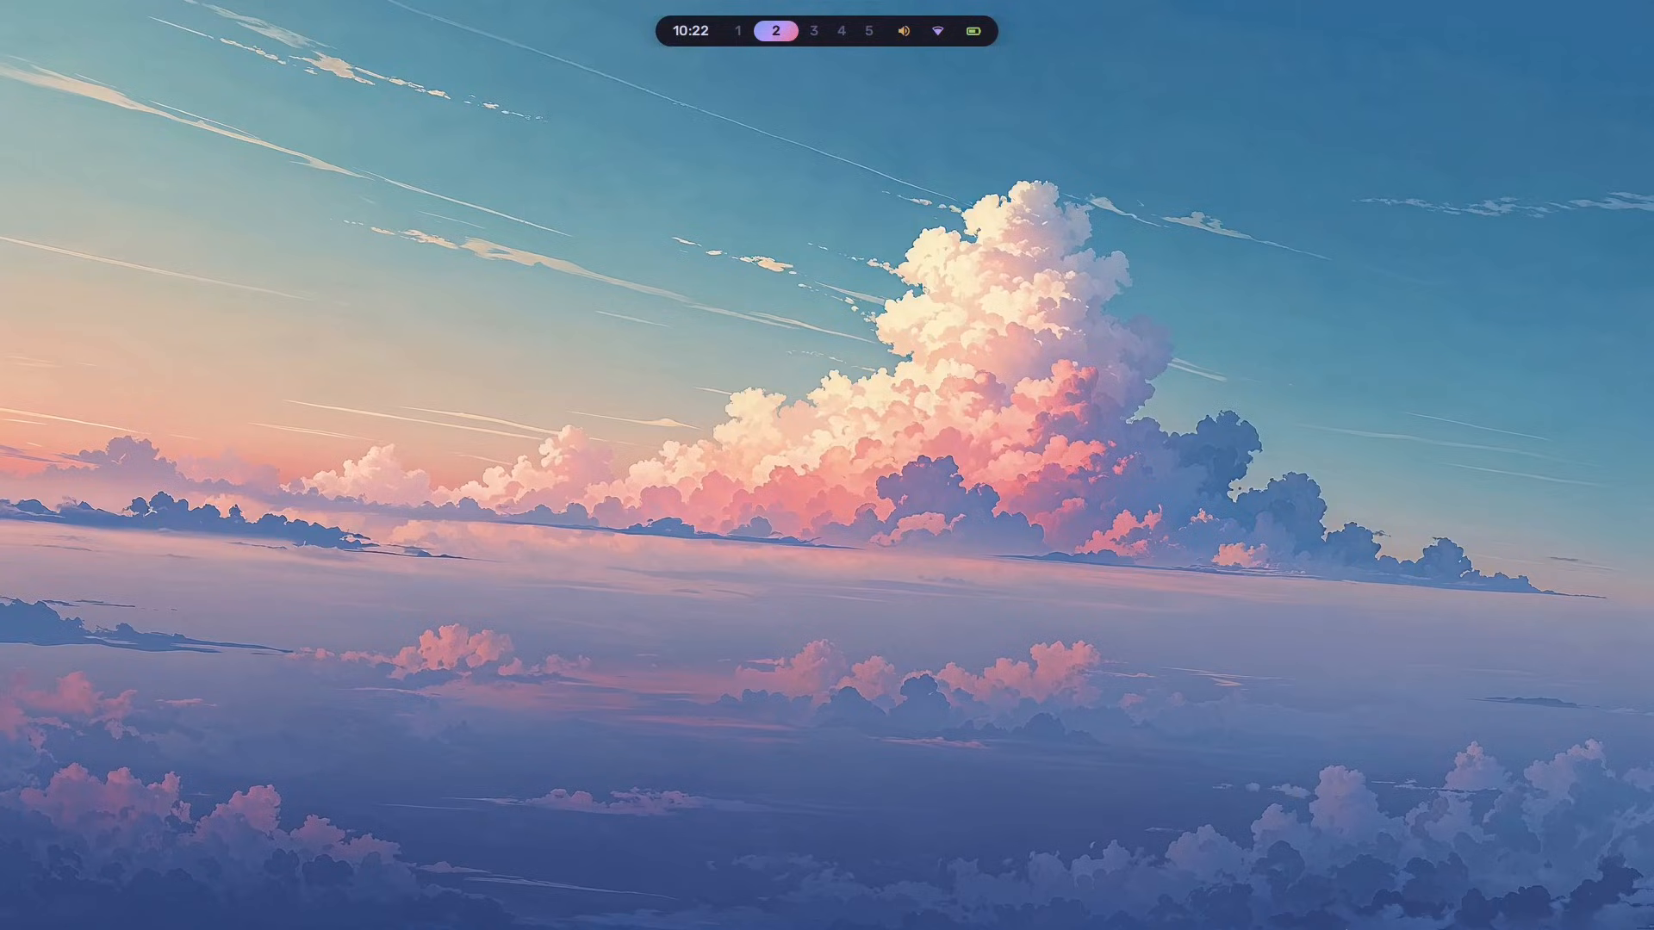
{"action": "mouse_move", "coordinate": [1283, 861]}
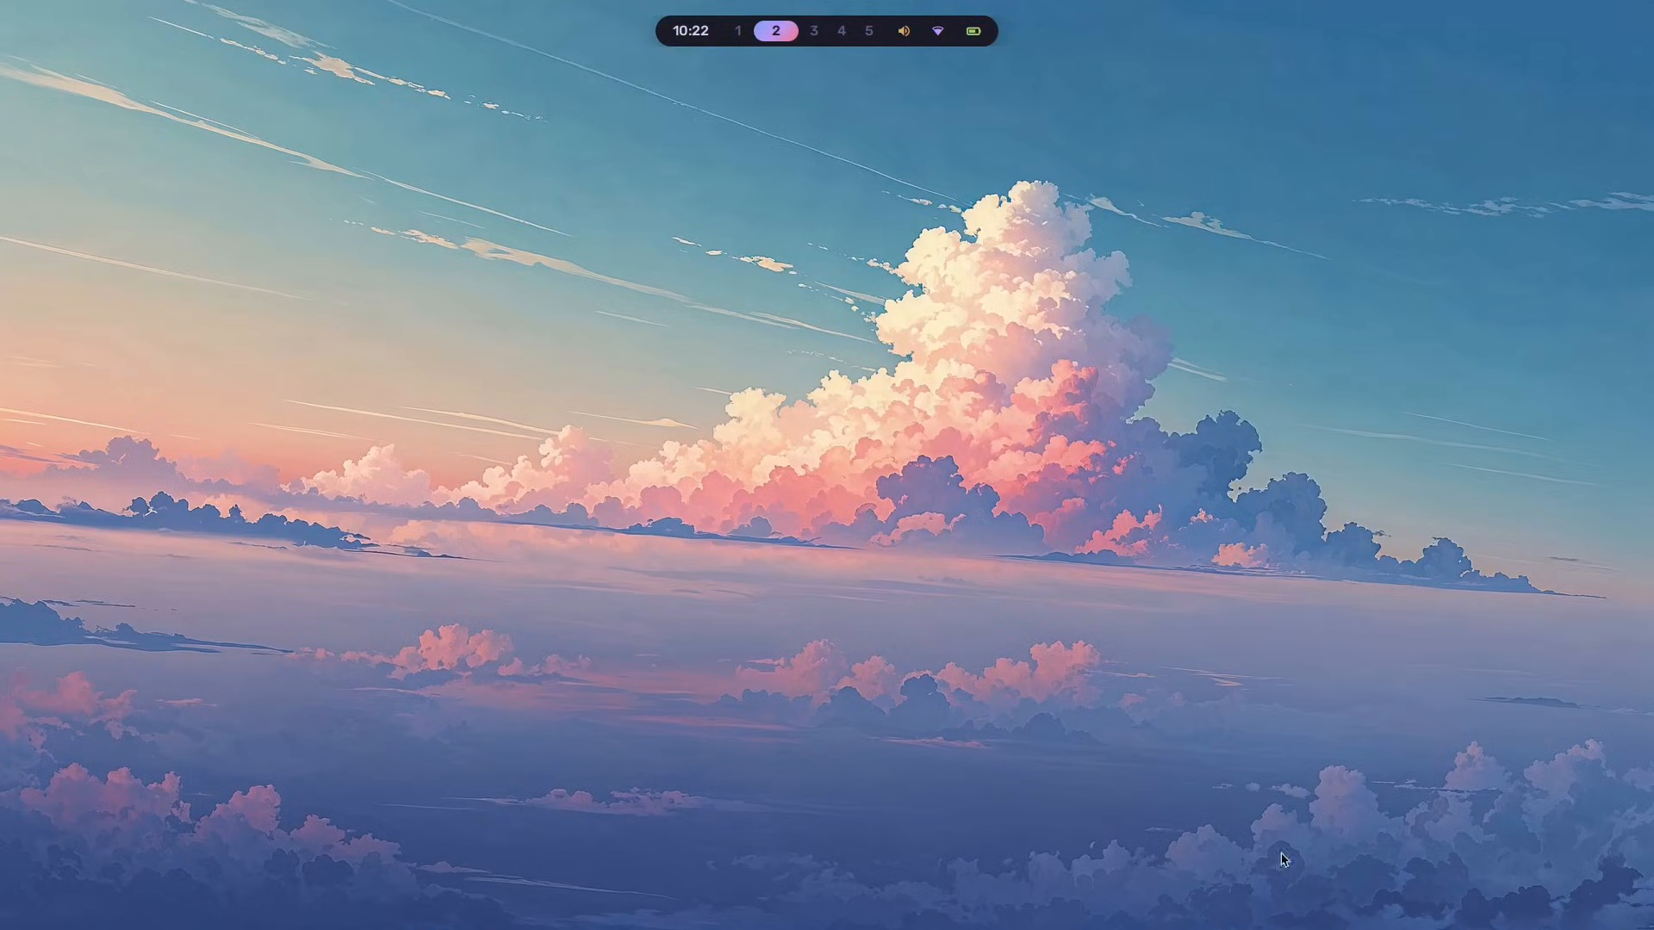
{"action": "mouse_move", "coordinate": [923, 214]}
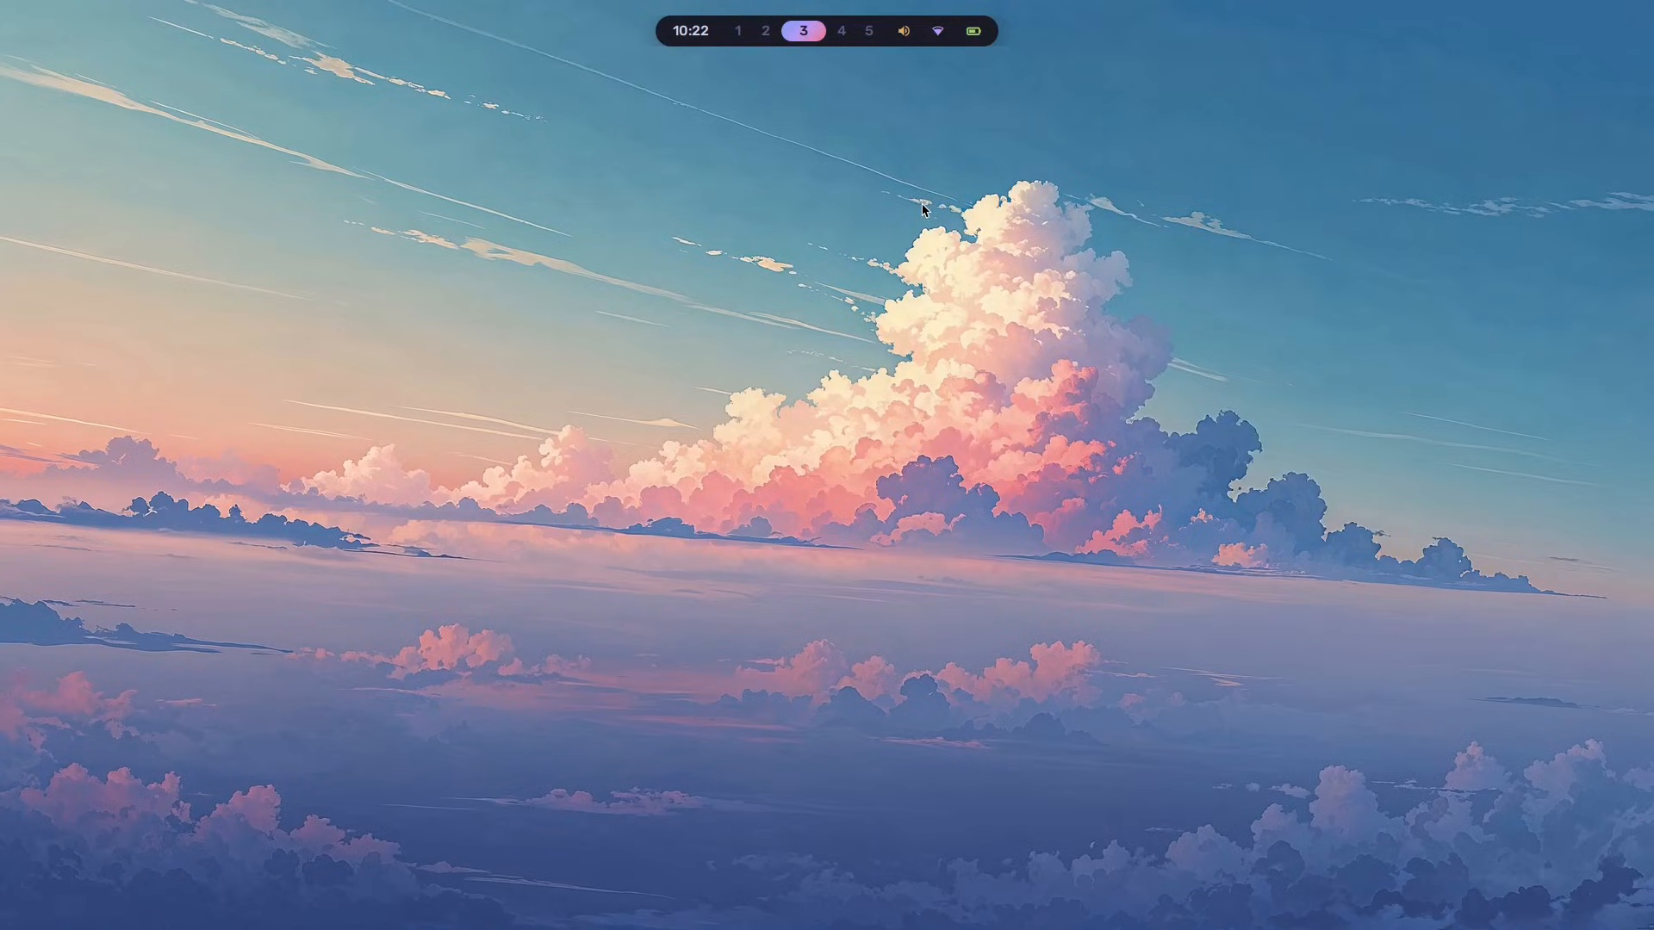
{"action": "mouse_move", "coordinate": [1147, 576]}
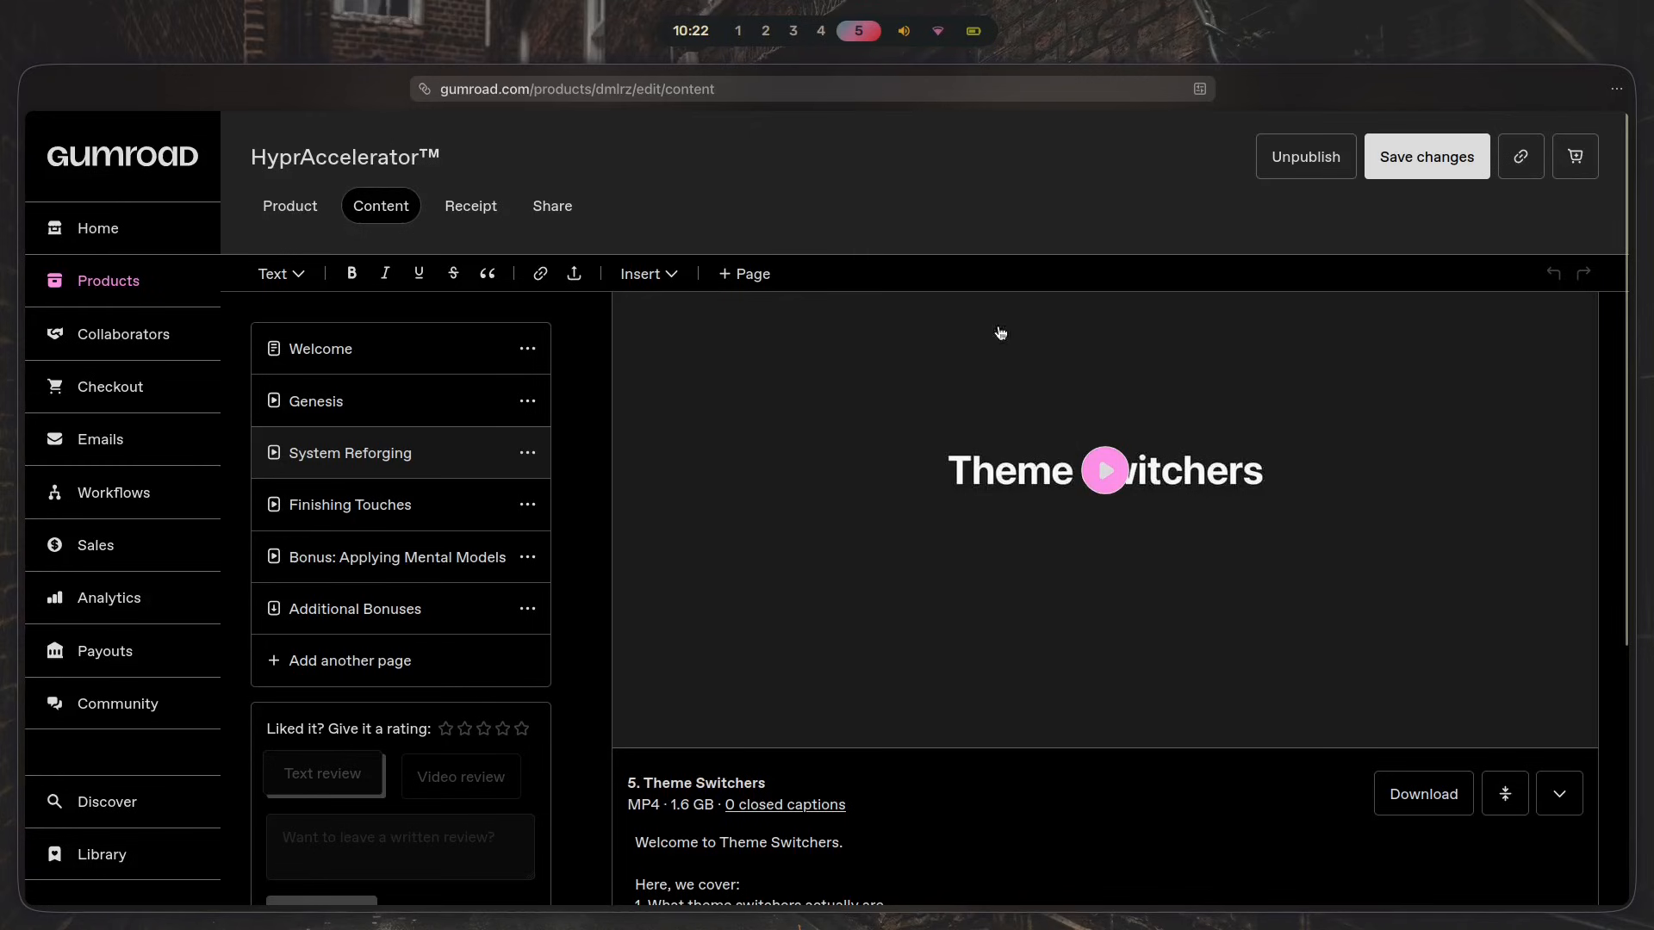
- Scroll the Gumroad course content and select an item in the editor
{"action": "scroll", "scroll_direction": "down", "scroll_amount": 3}
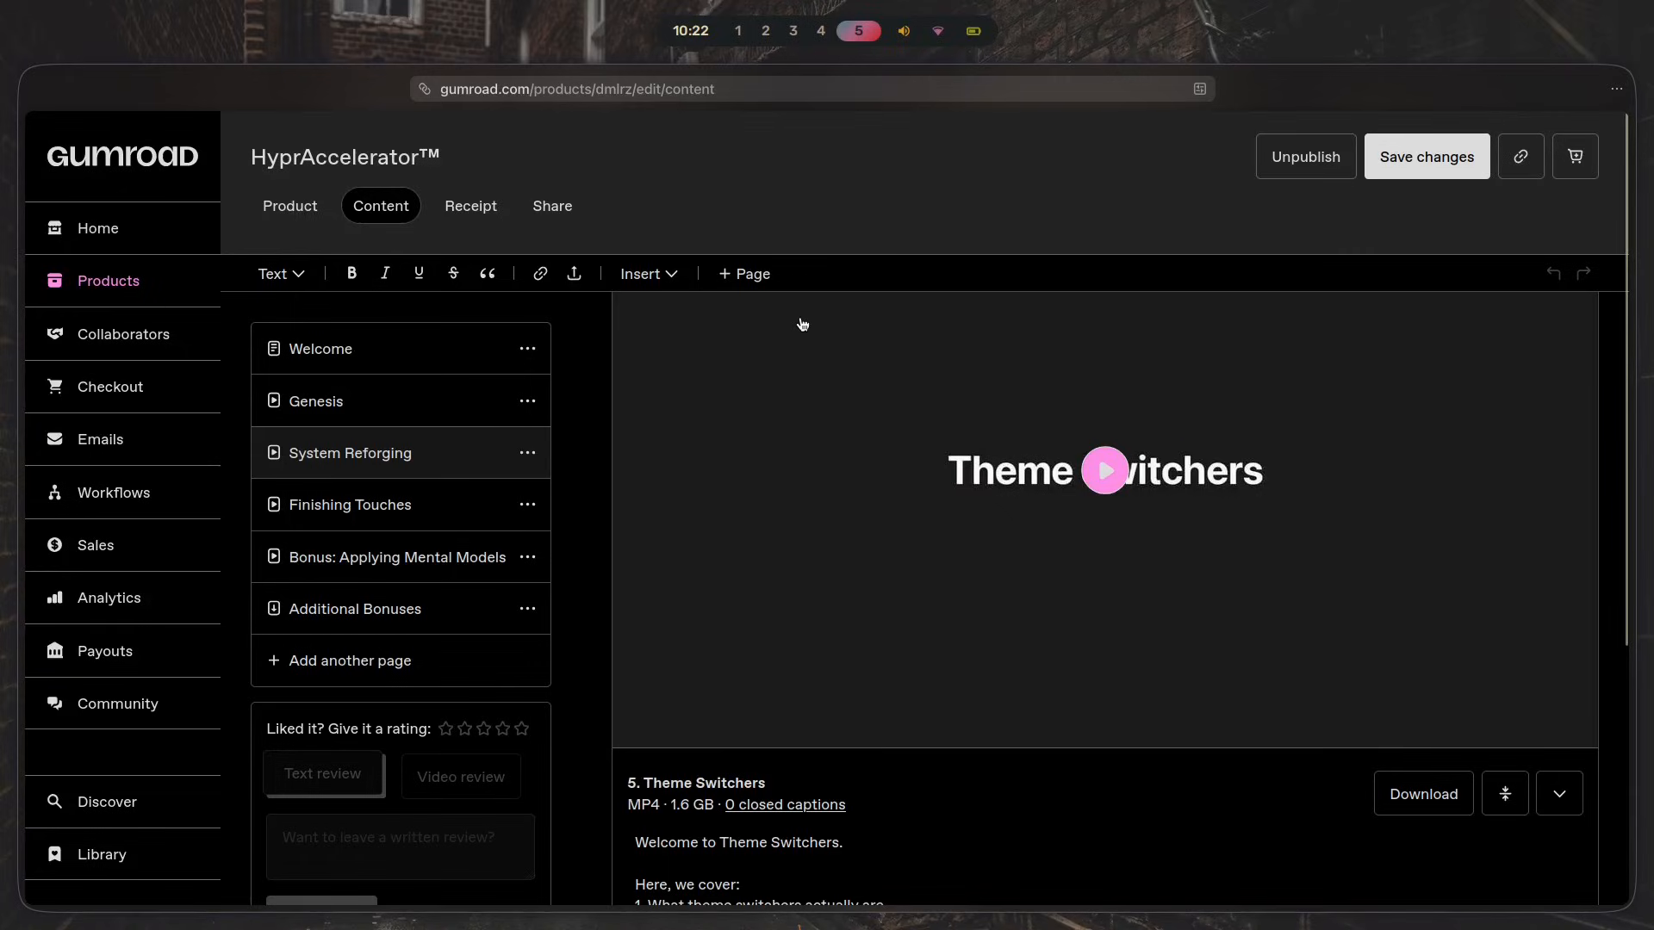
{"action": "mouse_move", "coordinate": [928, 348]}
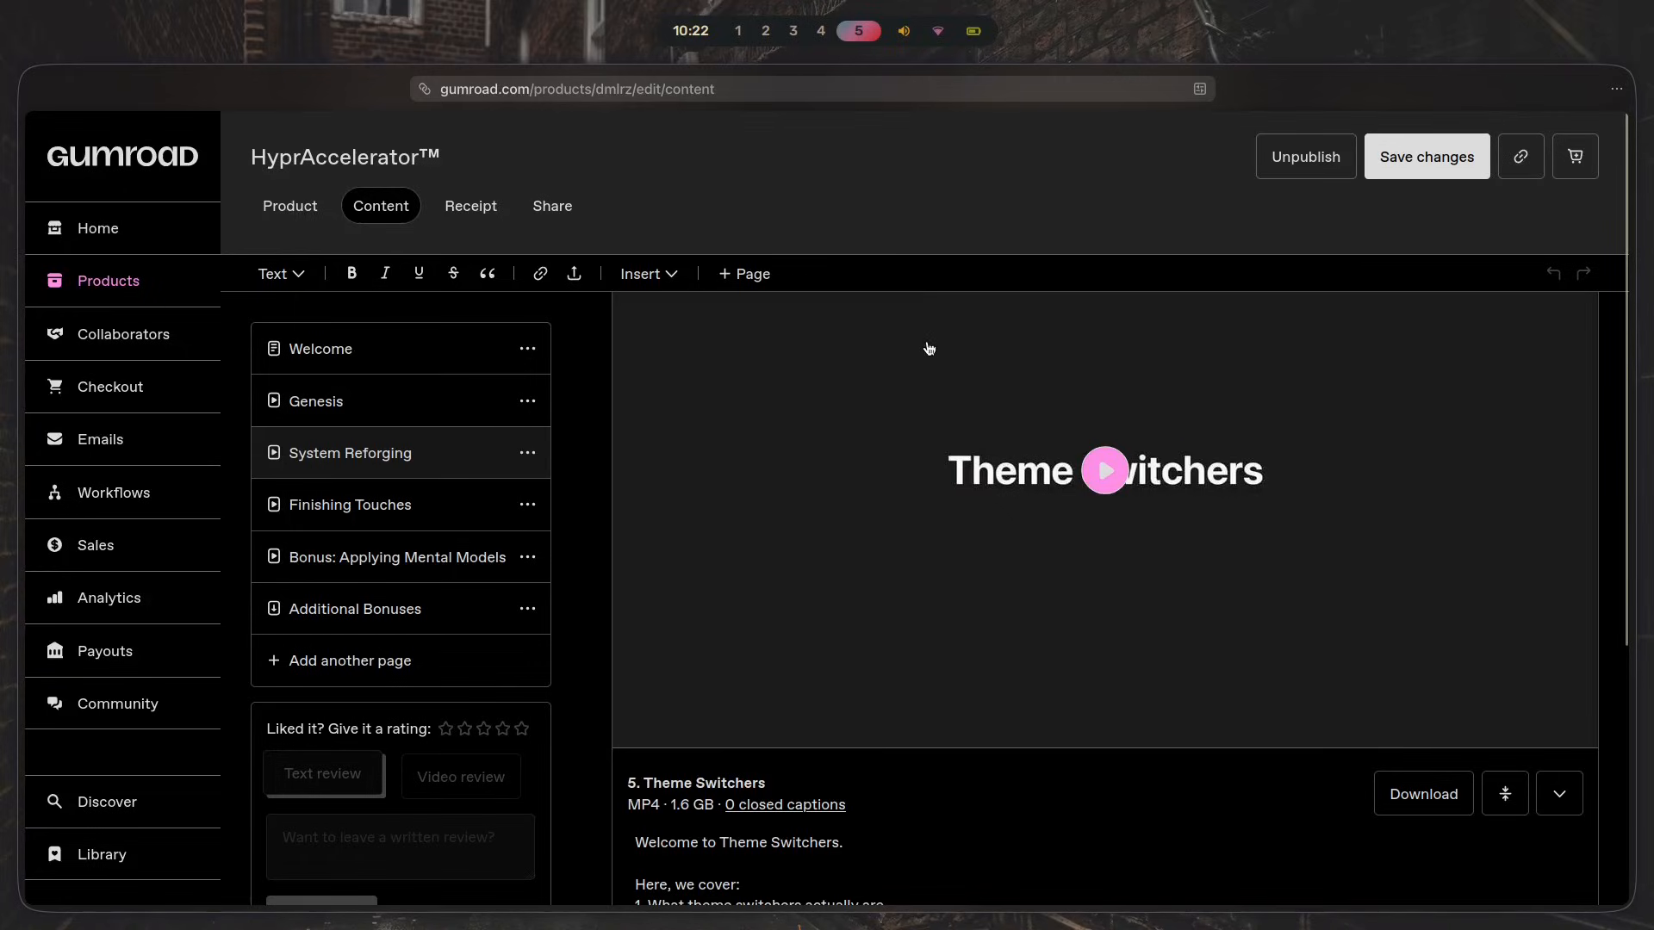
{"action": "mouse_move", "coordinate": [751, 95]}
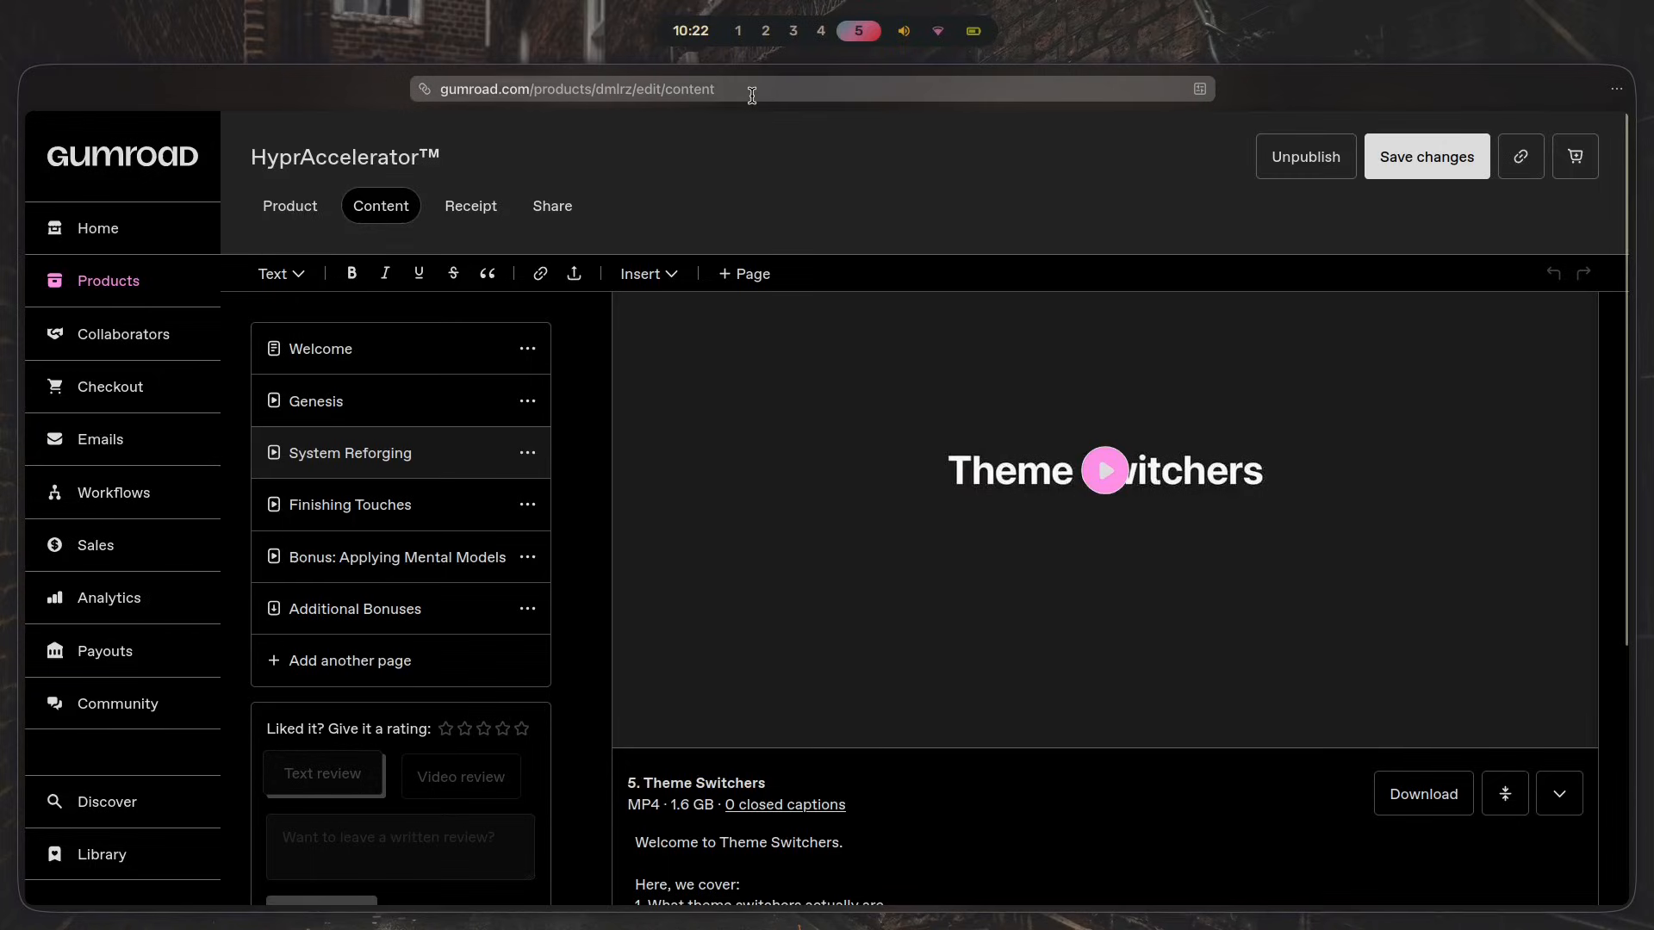
{"action": "mouse_move", "coordinate": [693, 222]}
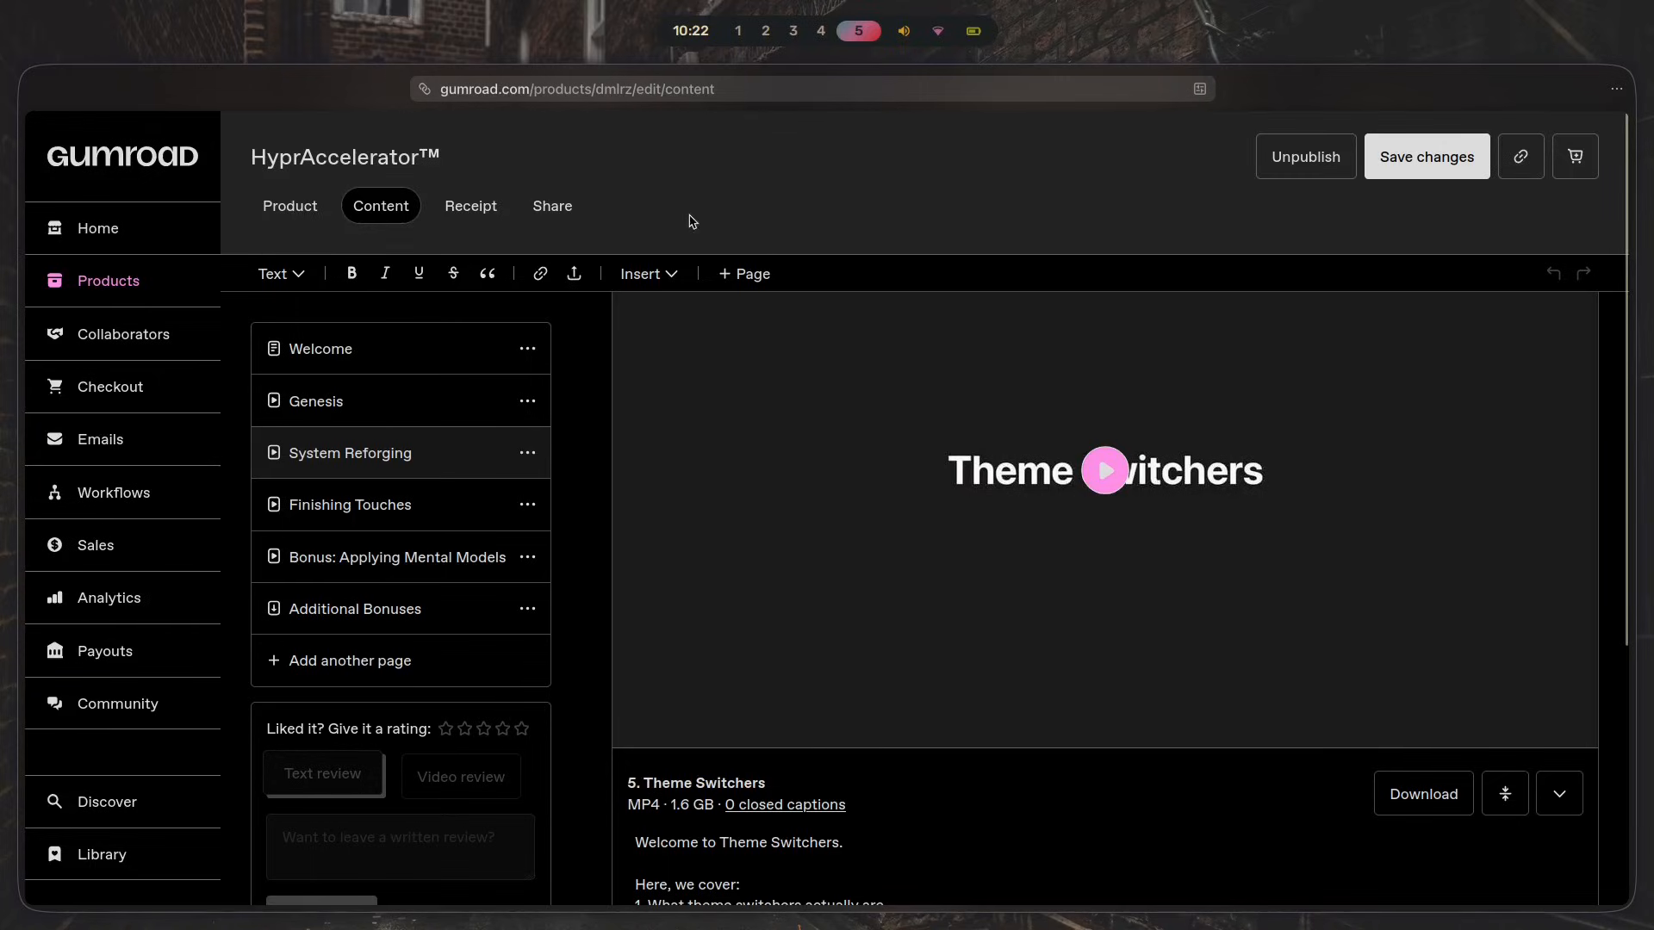
{"action": "mouse_move", "coordinate": [1183, 562]}
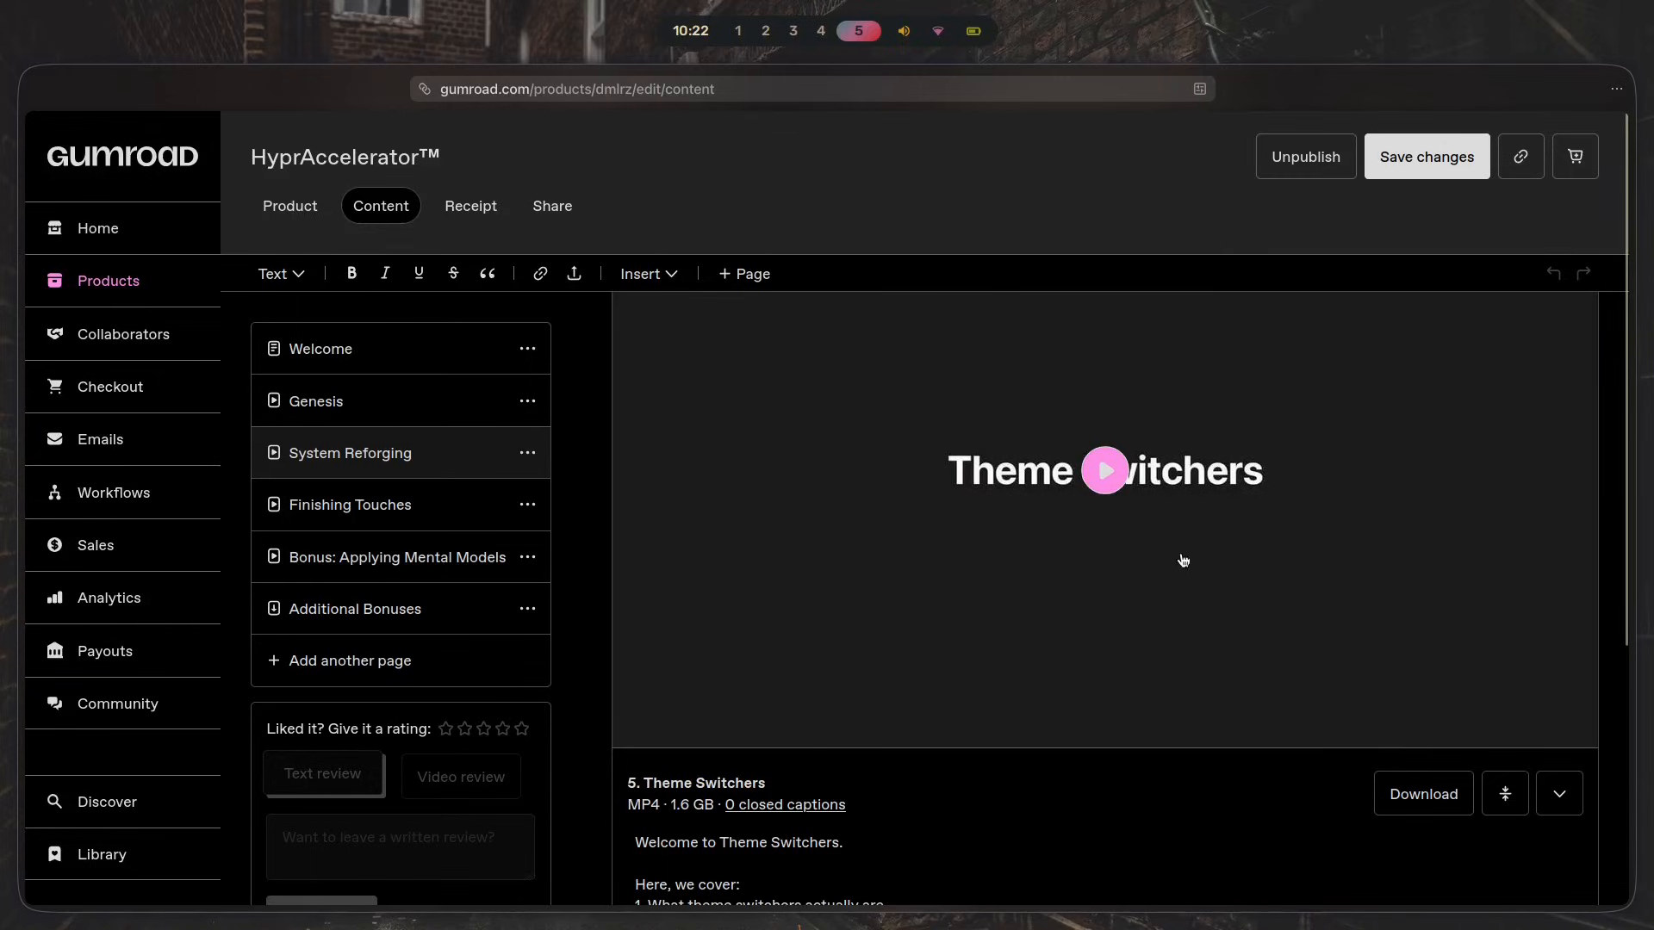
{"action": "left_click", "coordinate": [1104, 471]}
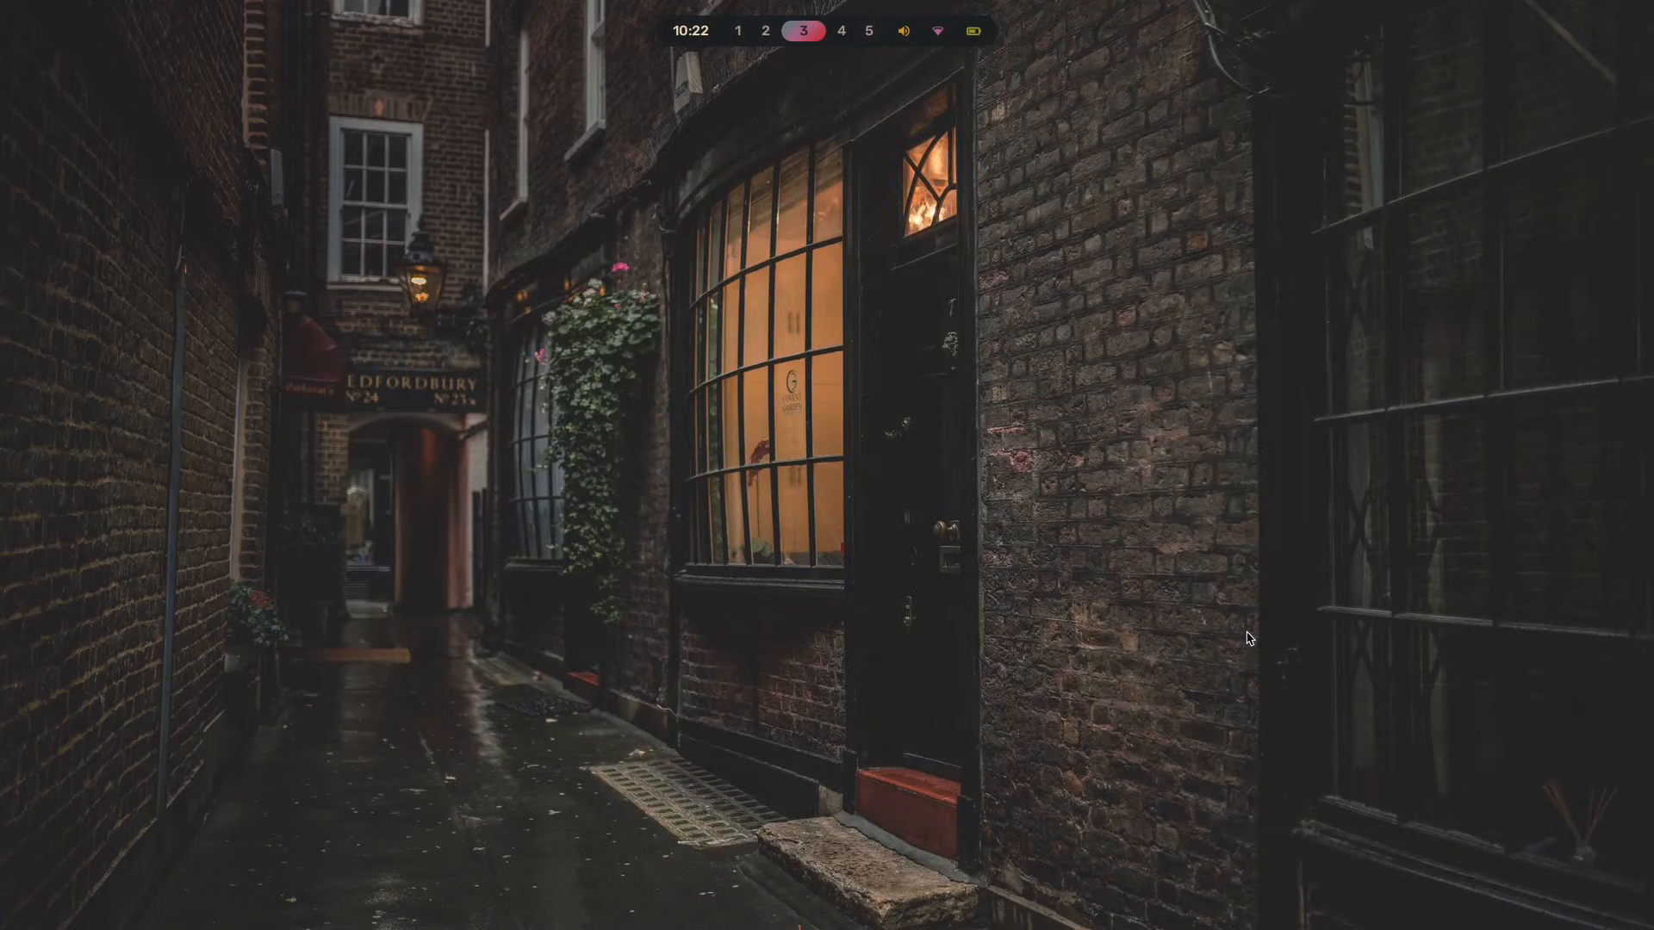
{"action": "mouse_move", "coordinate": [1268, 560]}
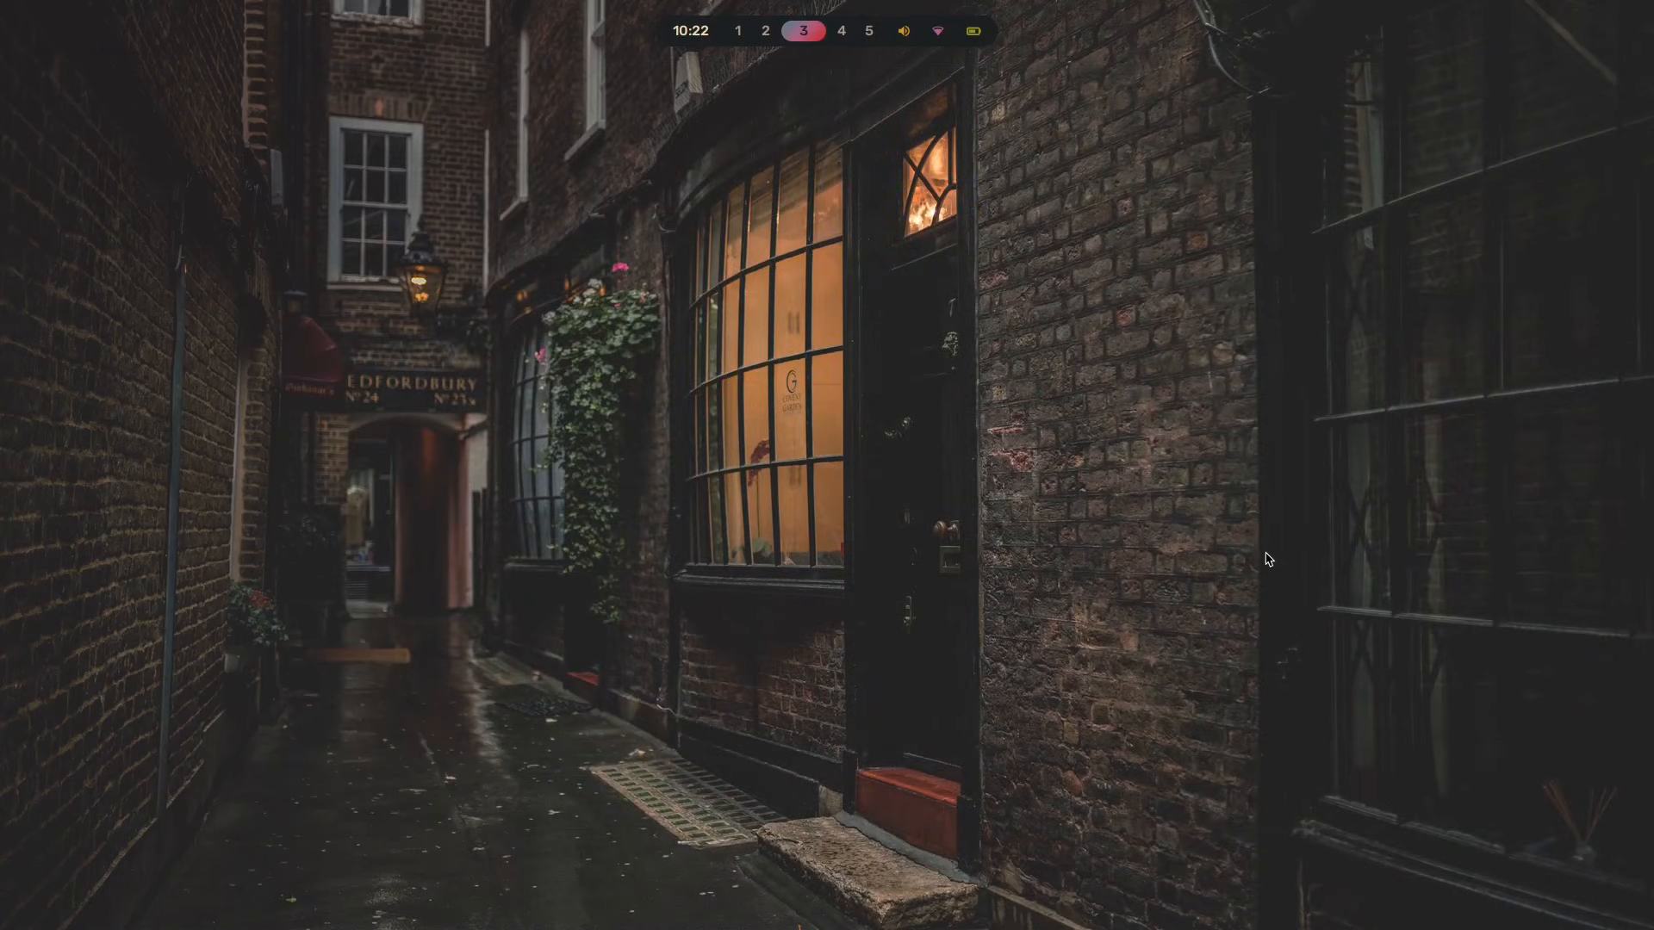